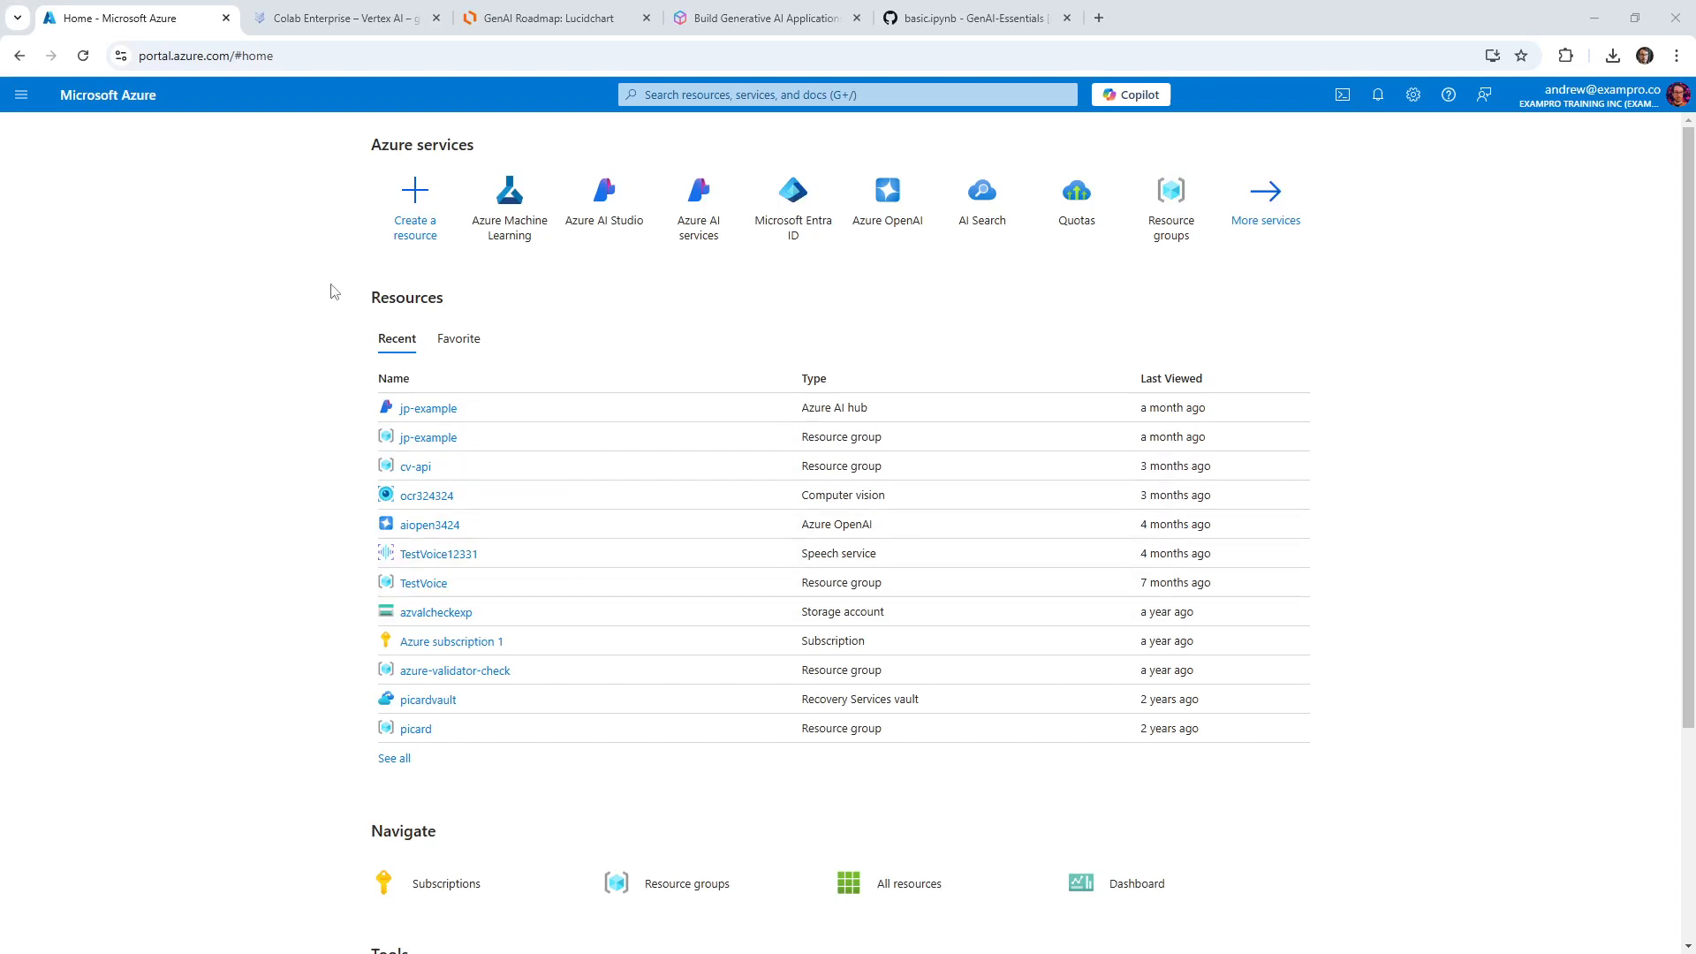
{"action": "mouse_move", "coordinate": [730, 341]}
{"action": "type", "text": "ai.a"}
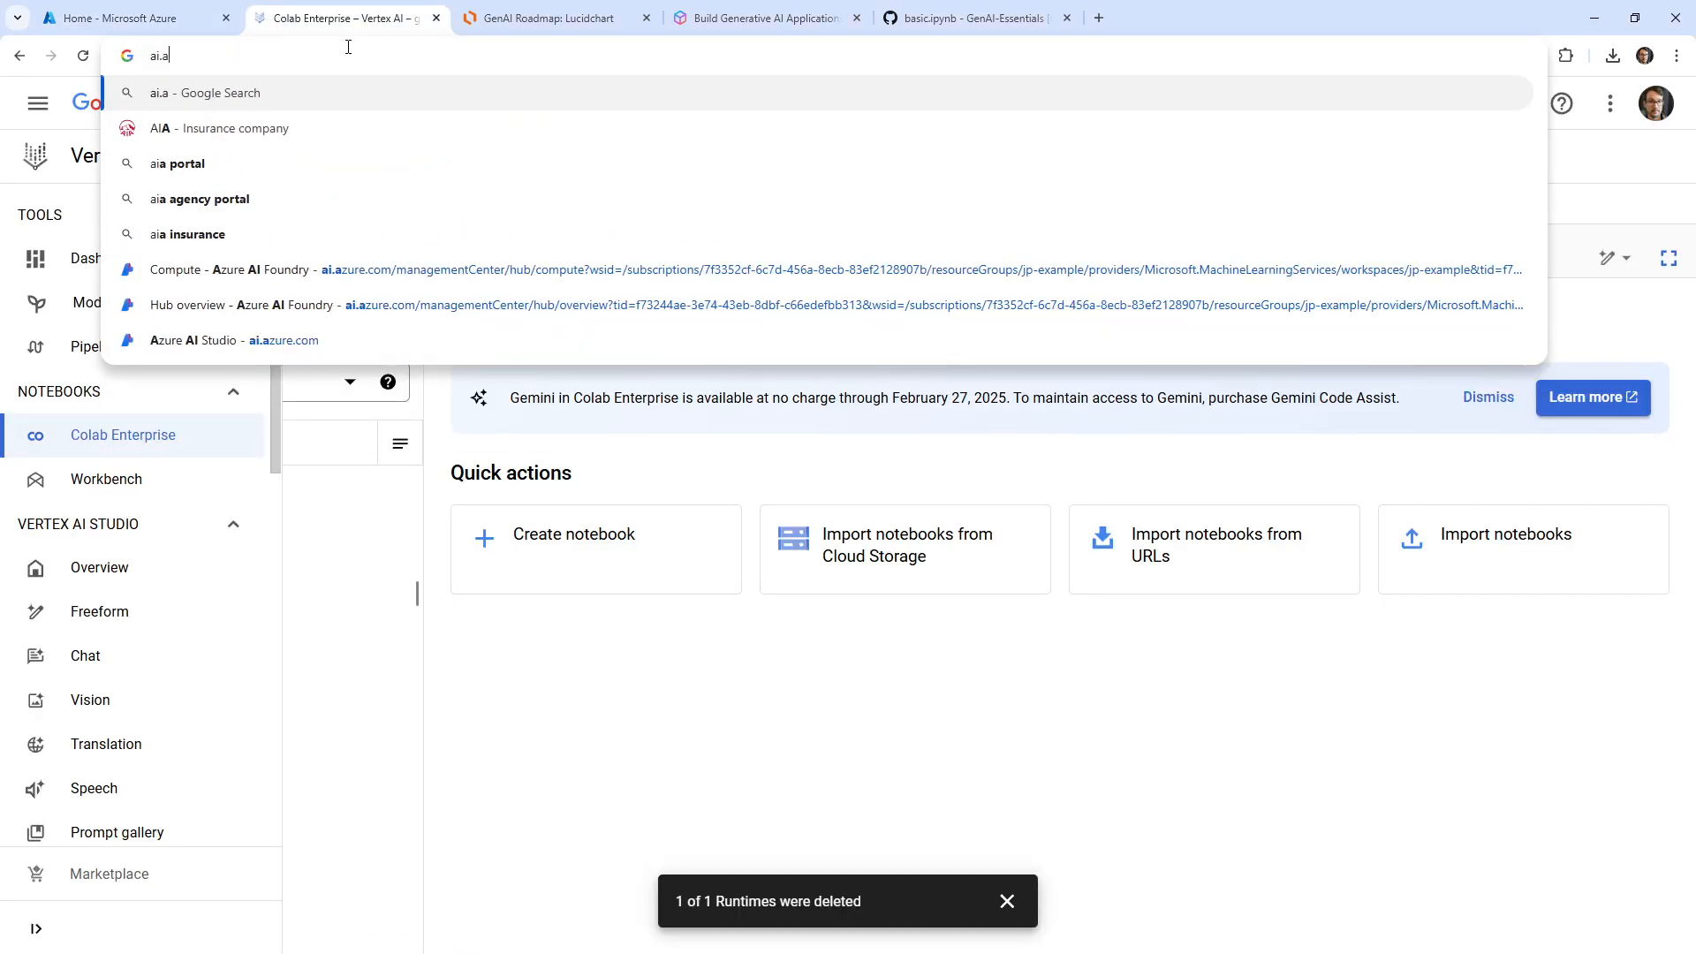
Step: Load ai.azure.com in the second tab and switch back to the Azure portal home tab
{"action": "left_click", "coordinate": [230, 339]}
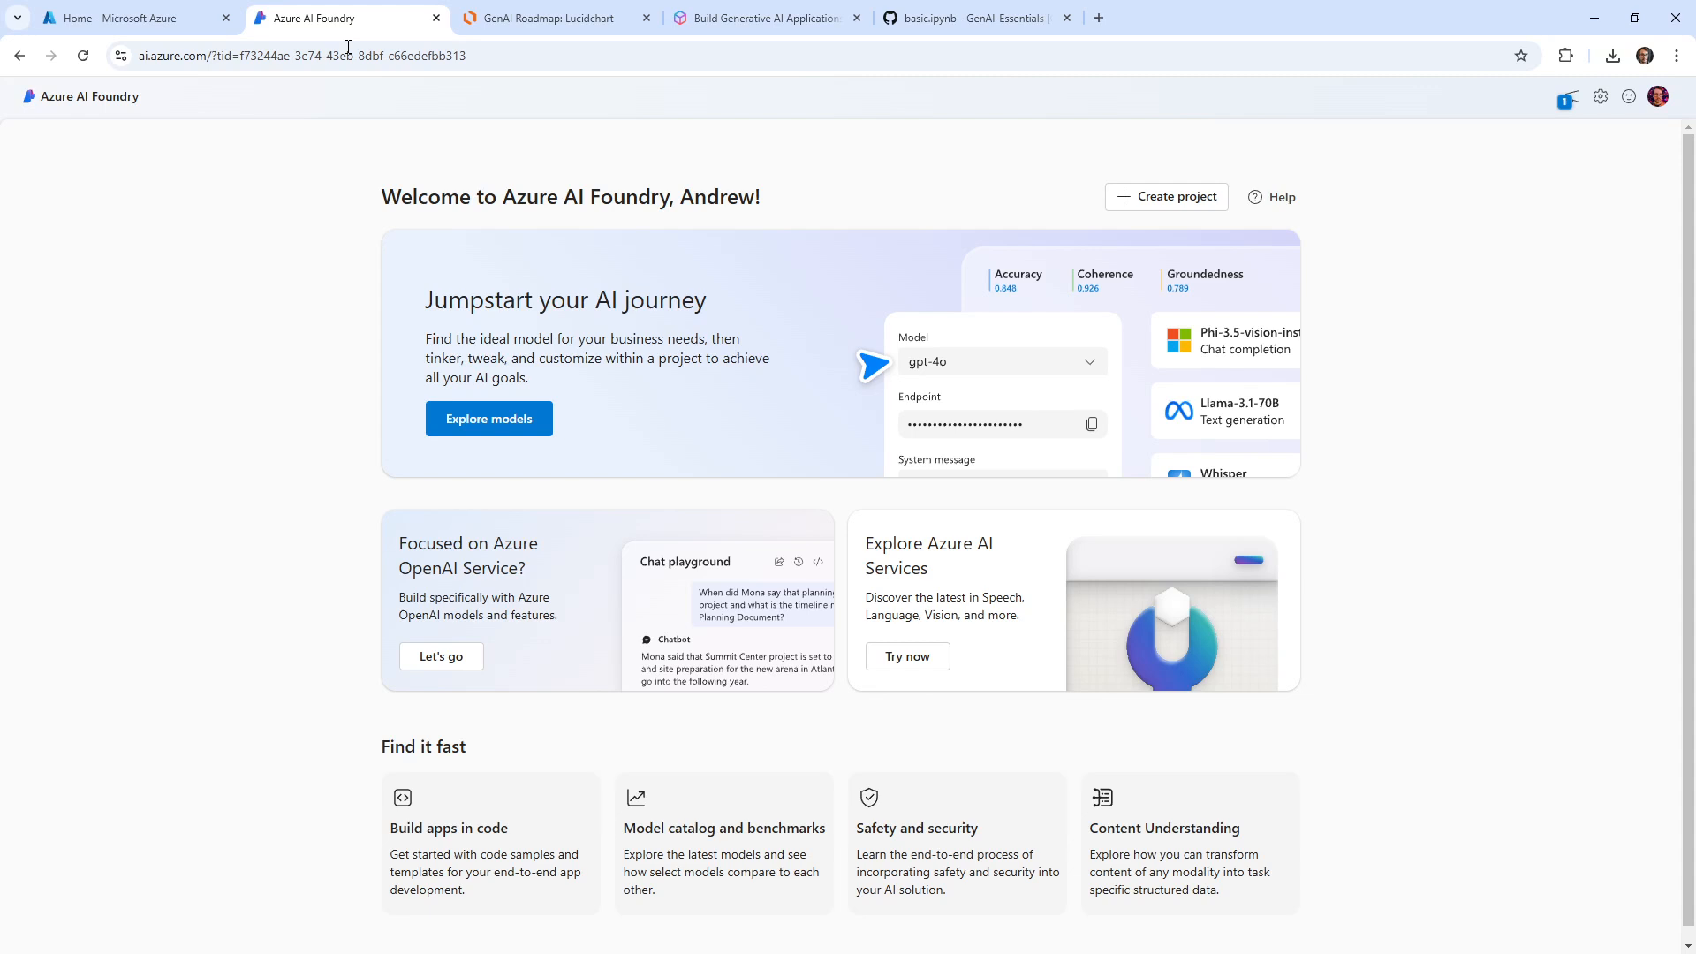
{"action": "mouse_move", "coordinate": [350, 85]}
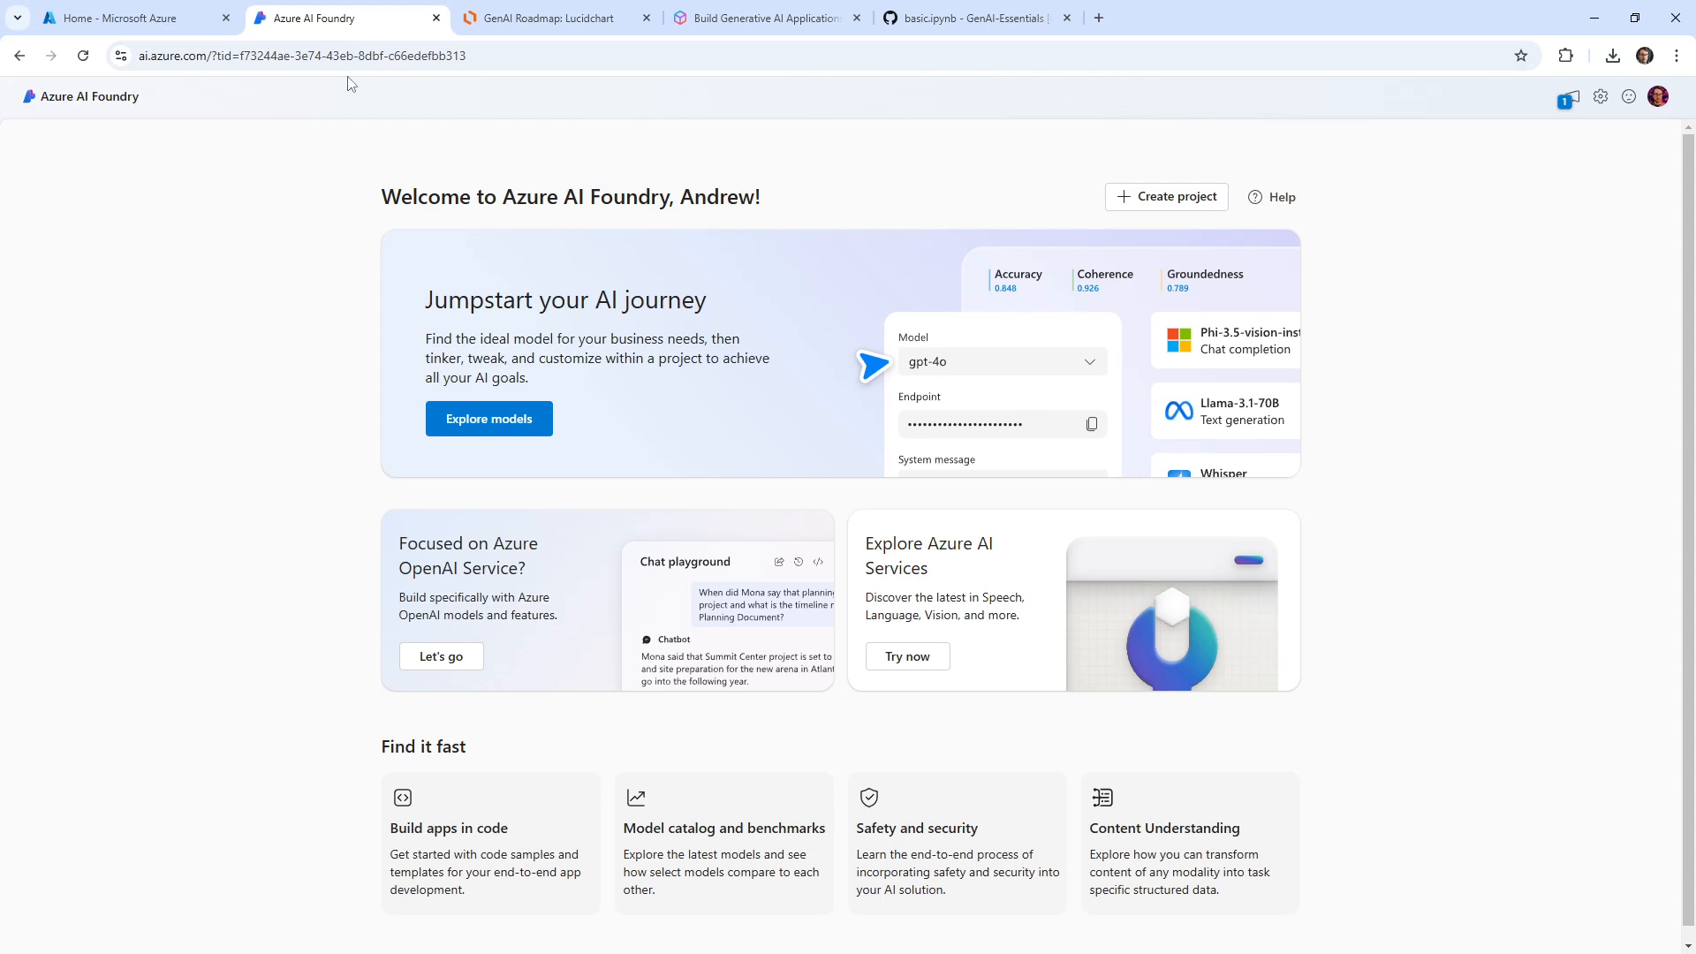
{"action": "left_click", "coordinate": [129, 18]}
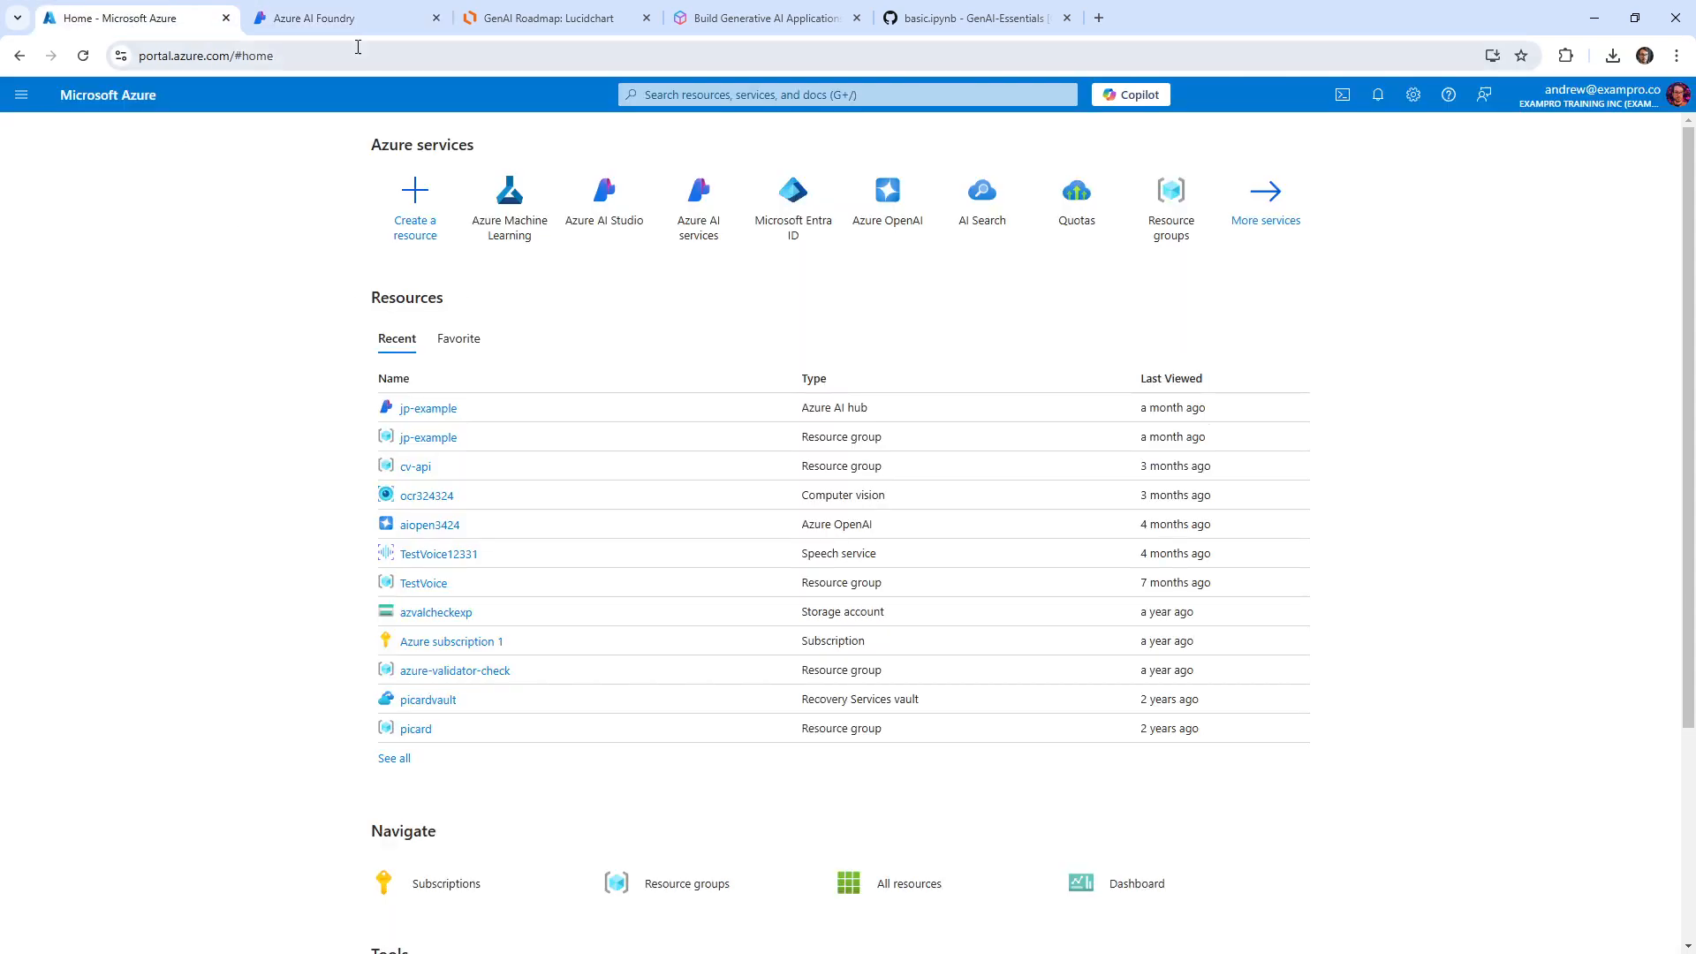
{"action": "left_click", "coordinate": [347, 17]}
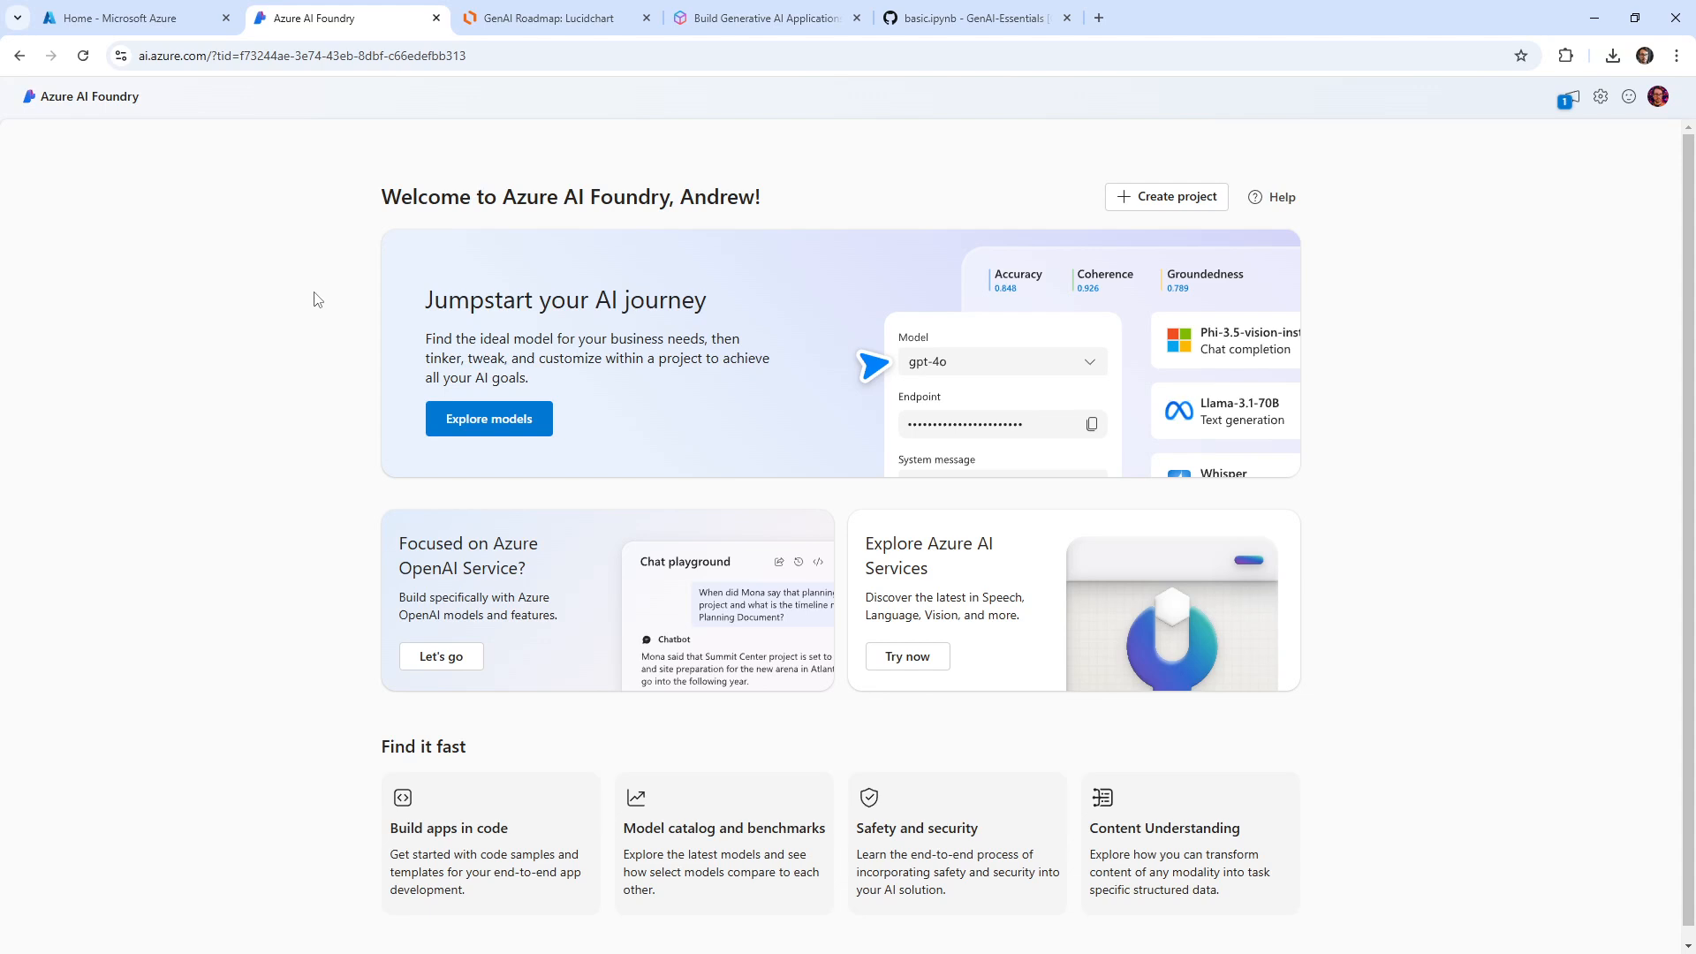
{"action": "mouse_move", "coordinate": [603, 474]}
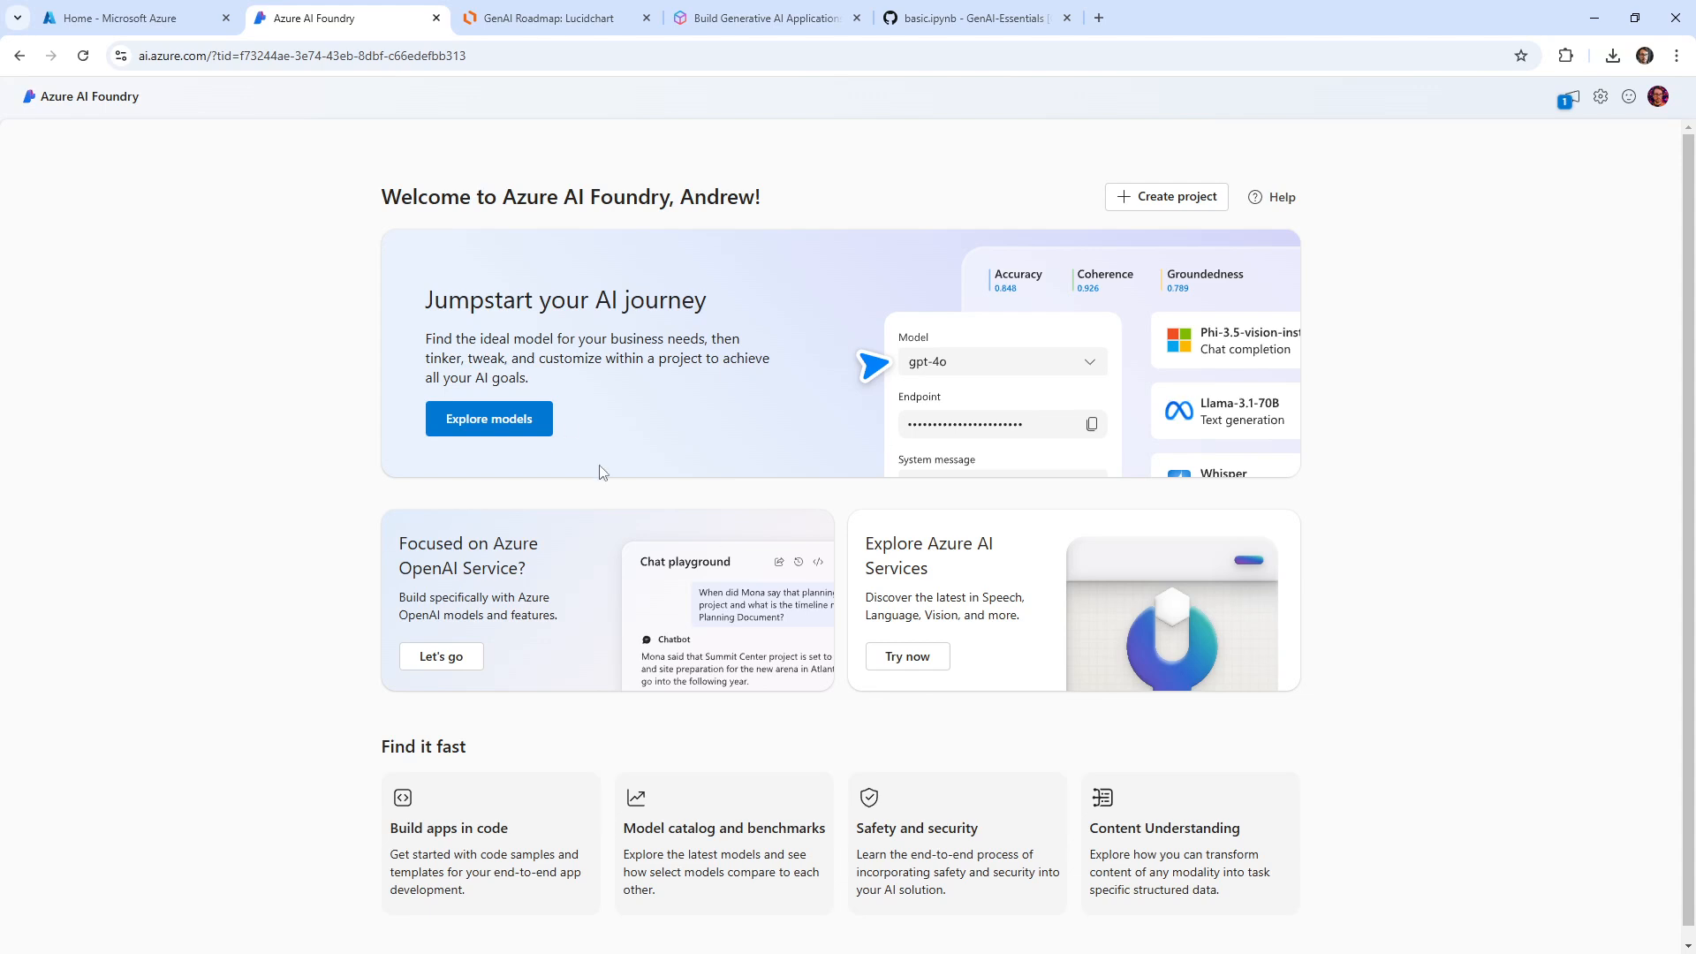
{"action": "mouse_move", "coordinate": [421, 502]}
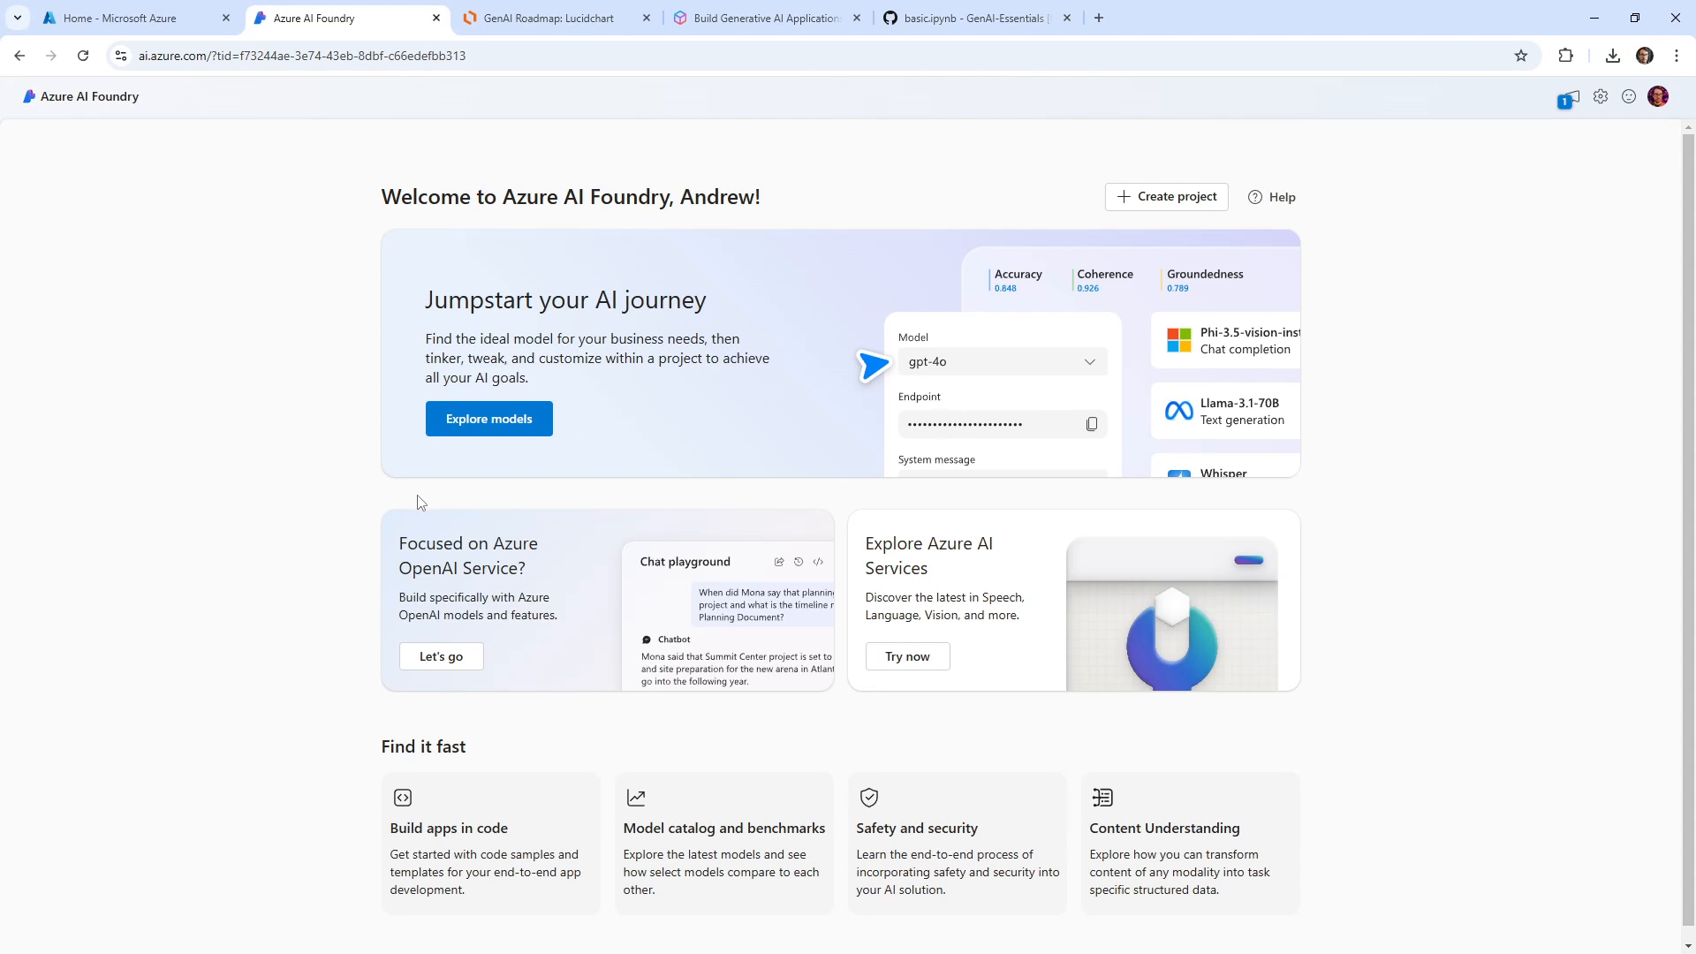
{"action": "mouse_move", "coordinate": [1014, 426]}
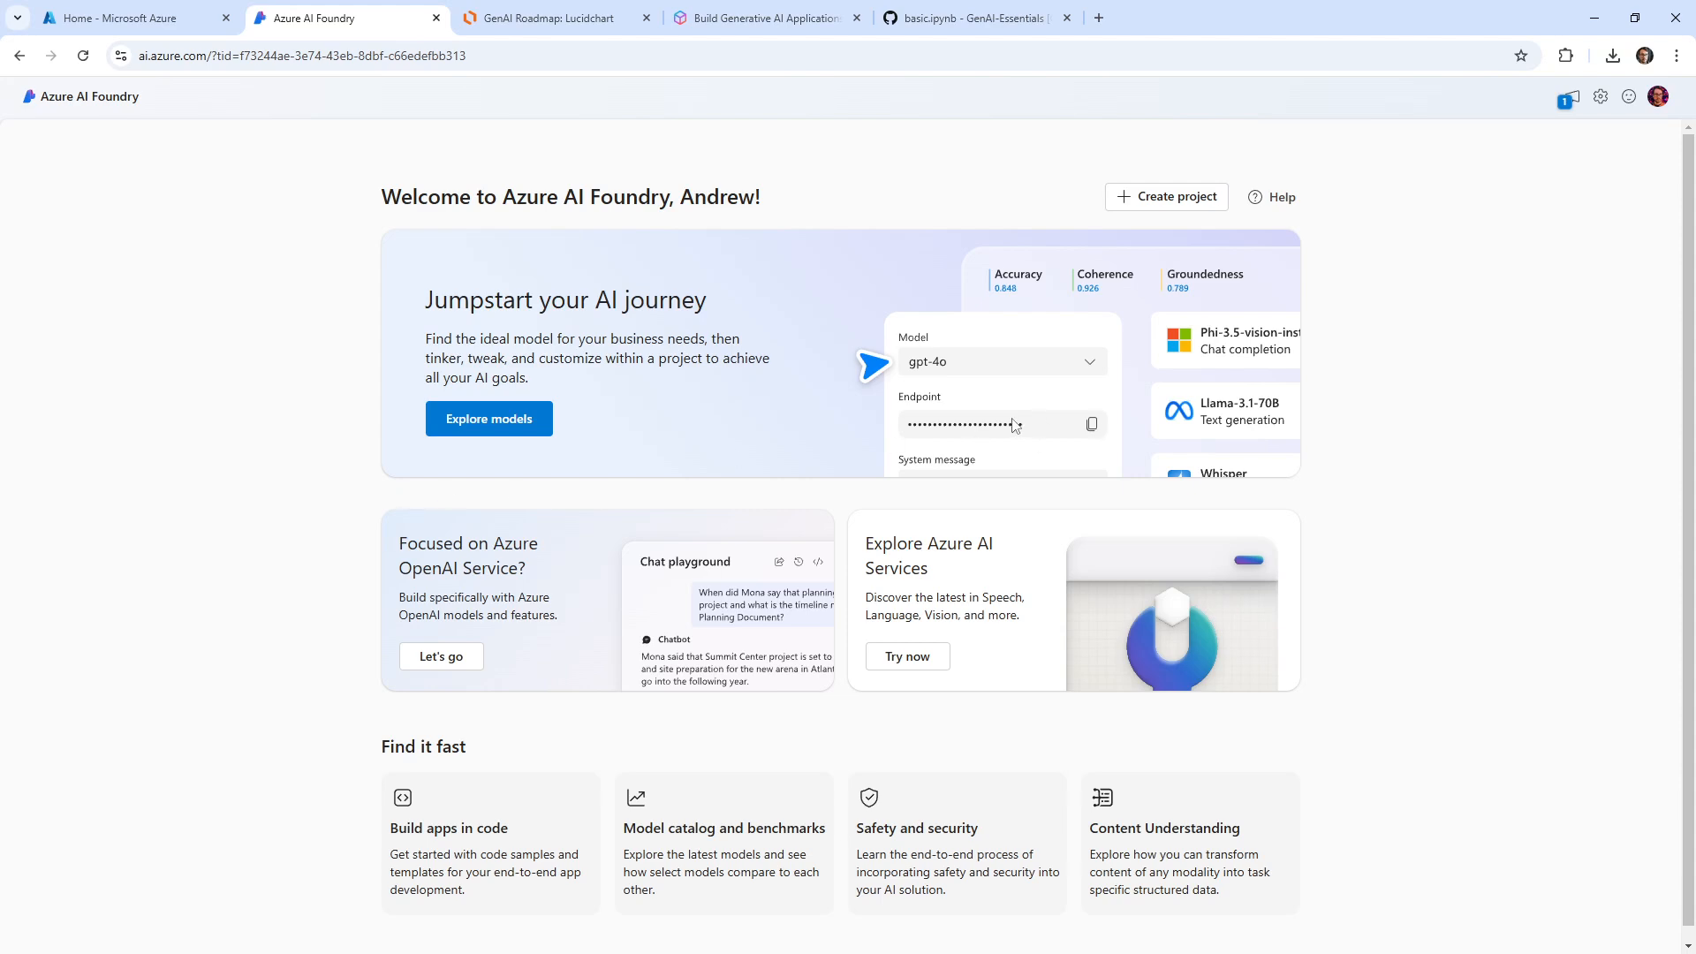
{"action": "left_click", "coordinate": [129, 18]}
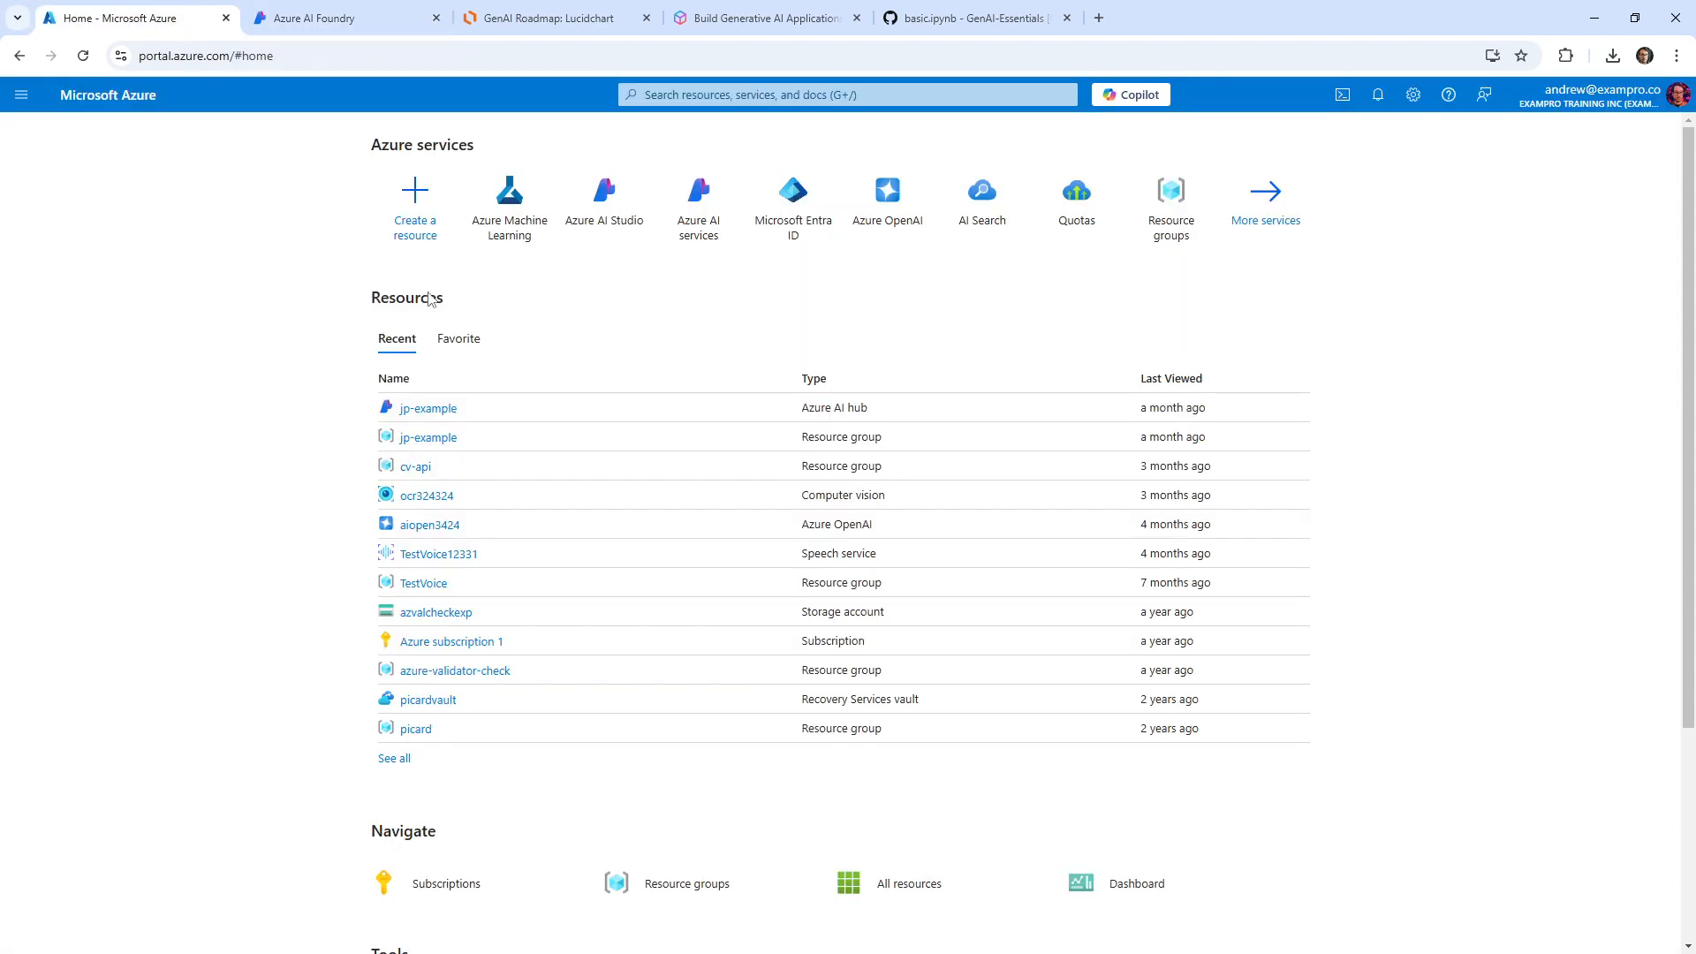
{"action": "mouse_move", "coordinate": [605, 205]}
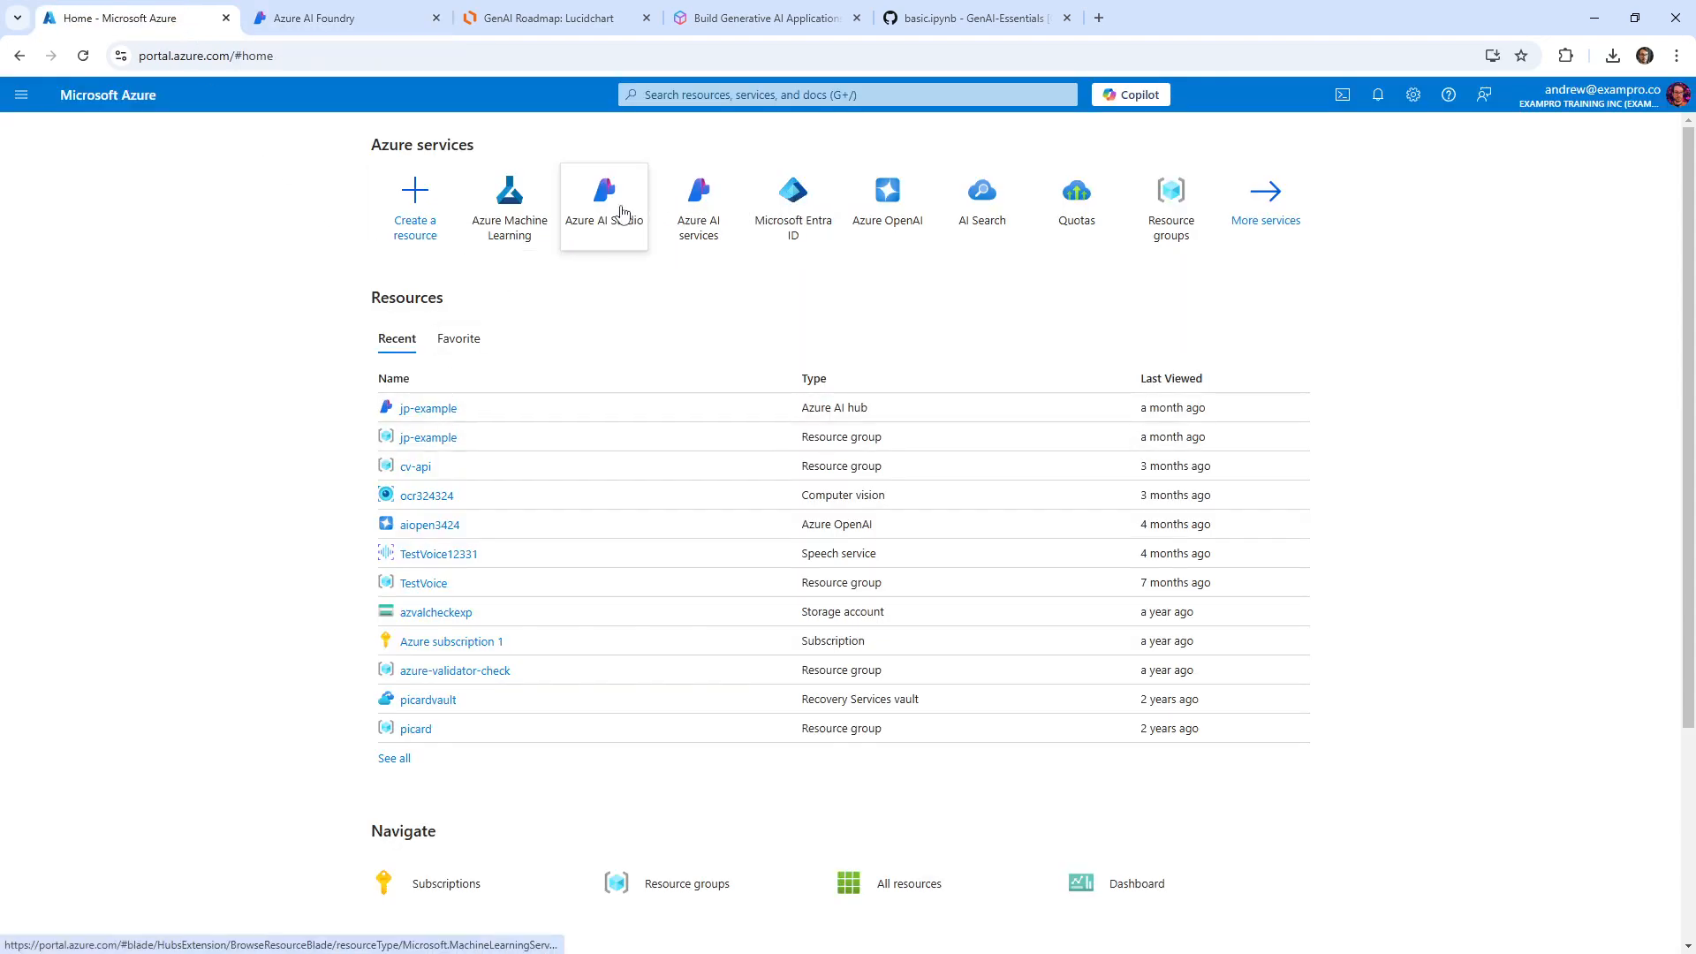
Step: Navigate from the Azure AI Studio list through the jp-example hub to its jp-example resource group
{"action": "left_click", "coordinate": [604, 200]}
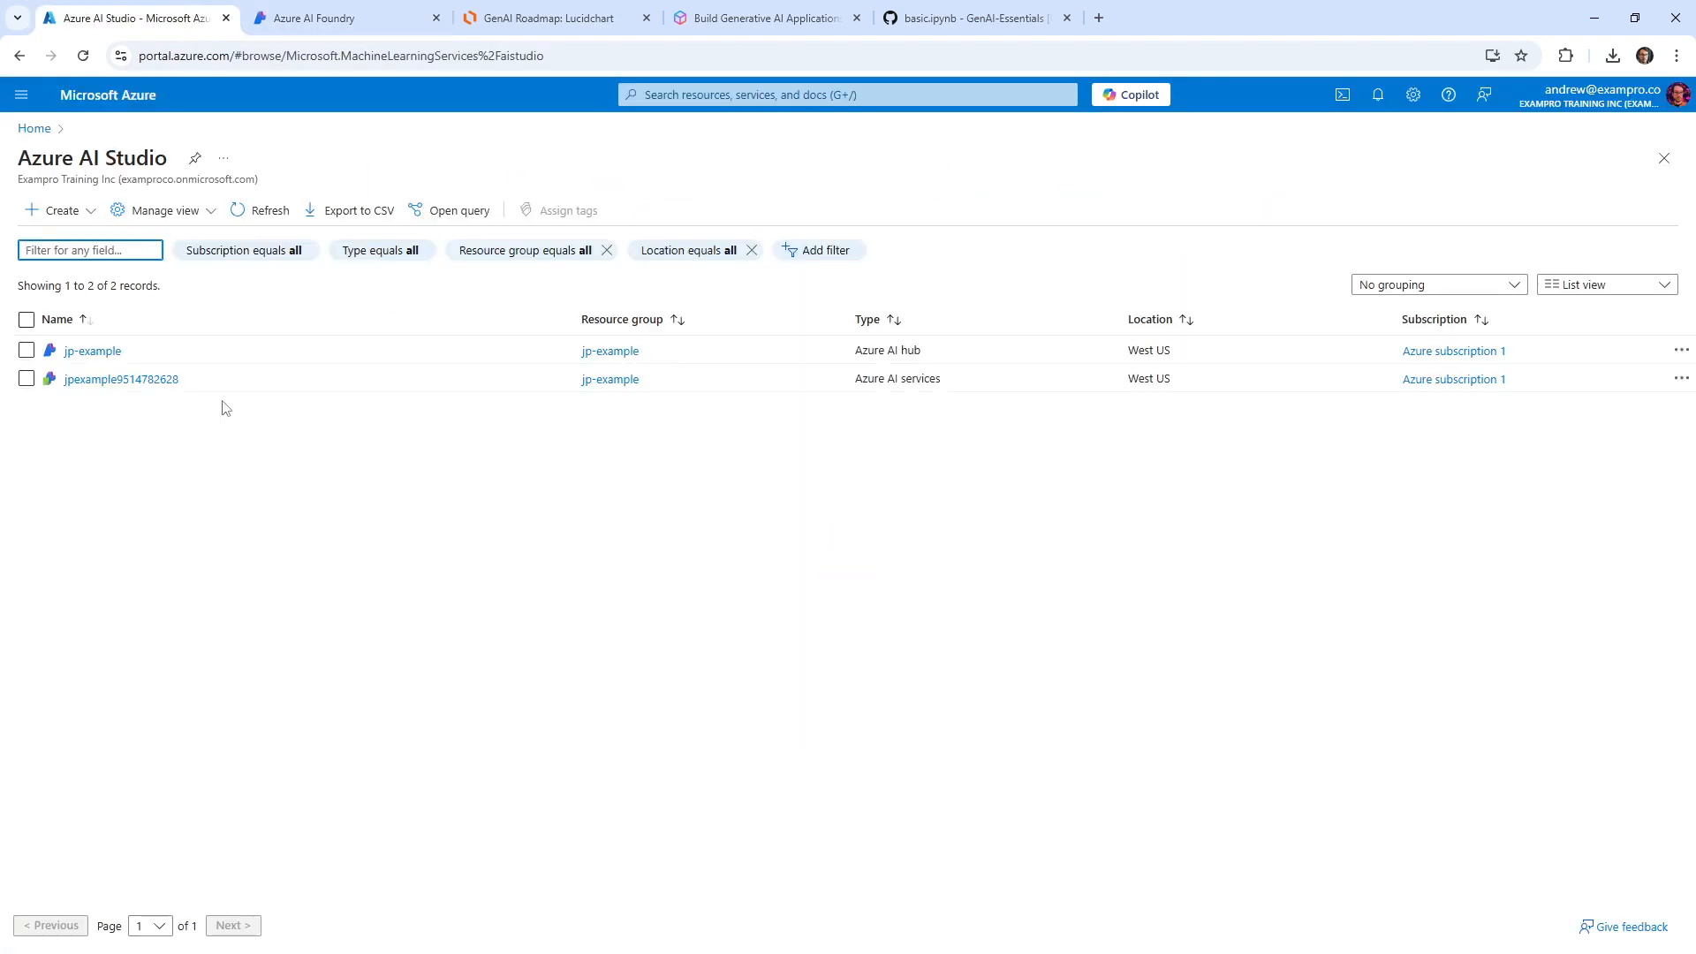
{"action": "left_click", "coordinate": [27, 320]}
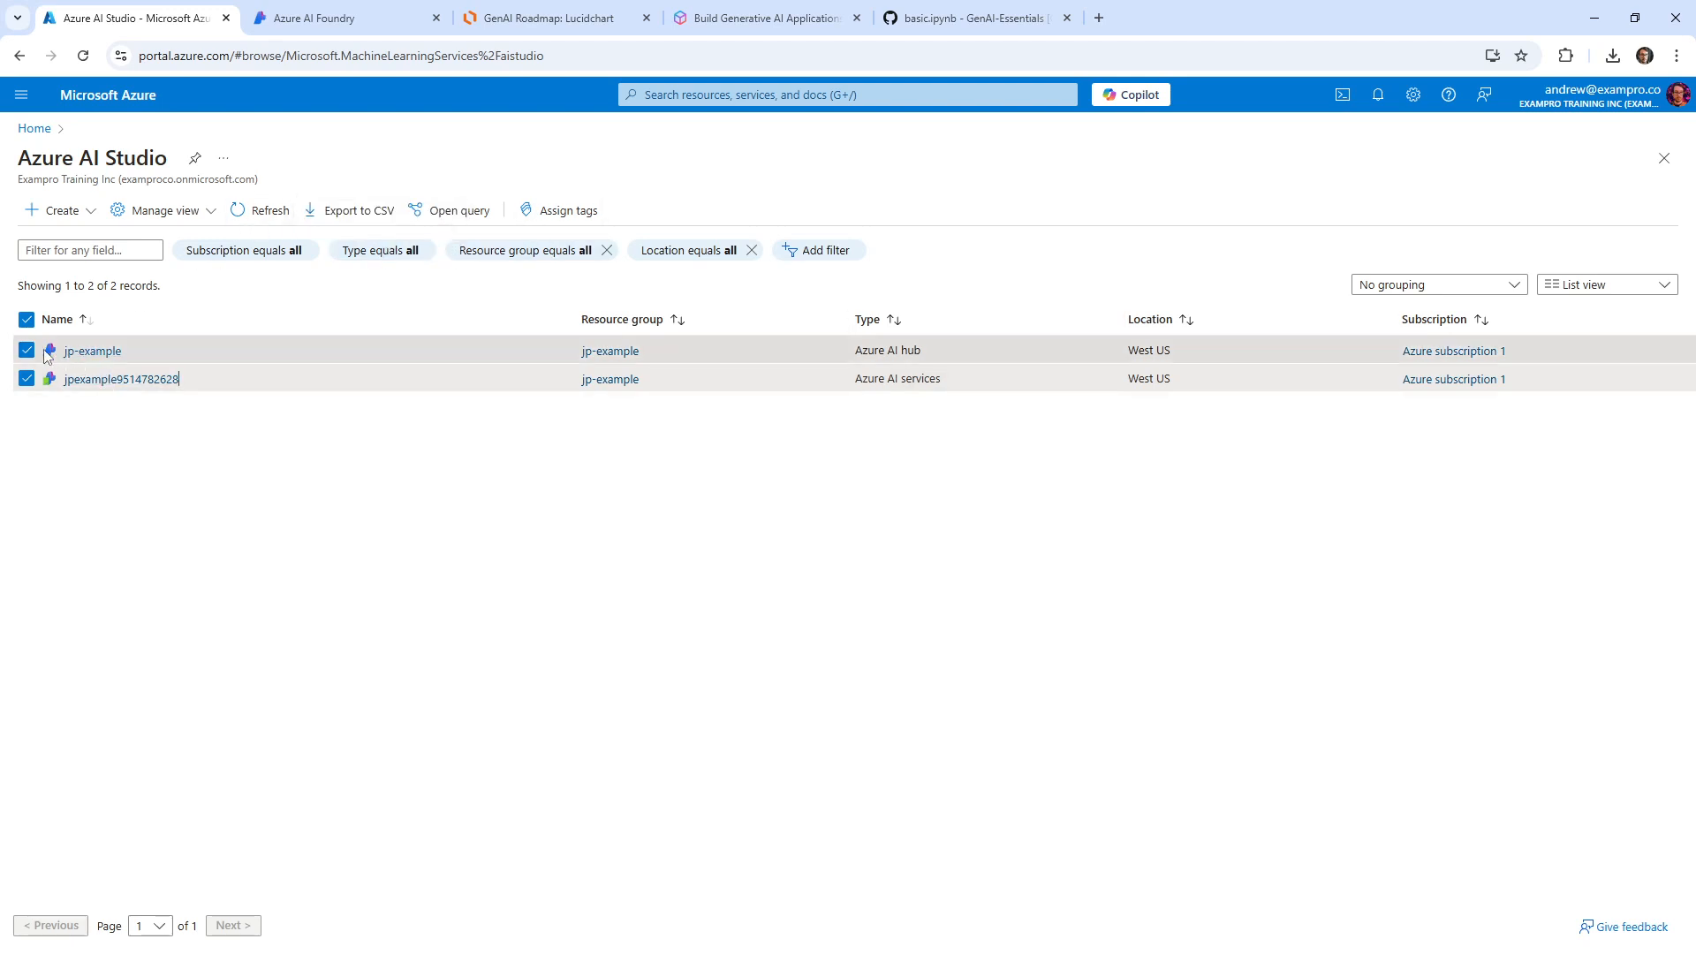
{"action": "left_click", "coordinate": [92, 350]}
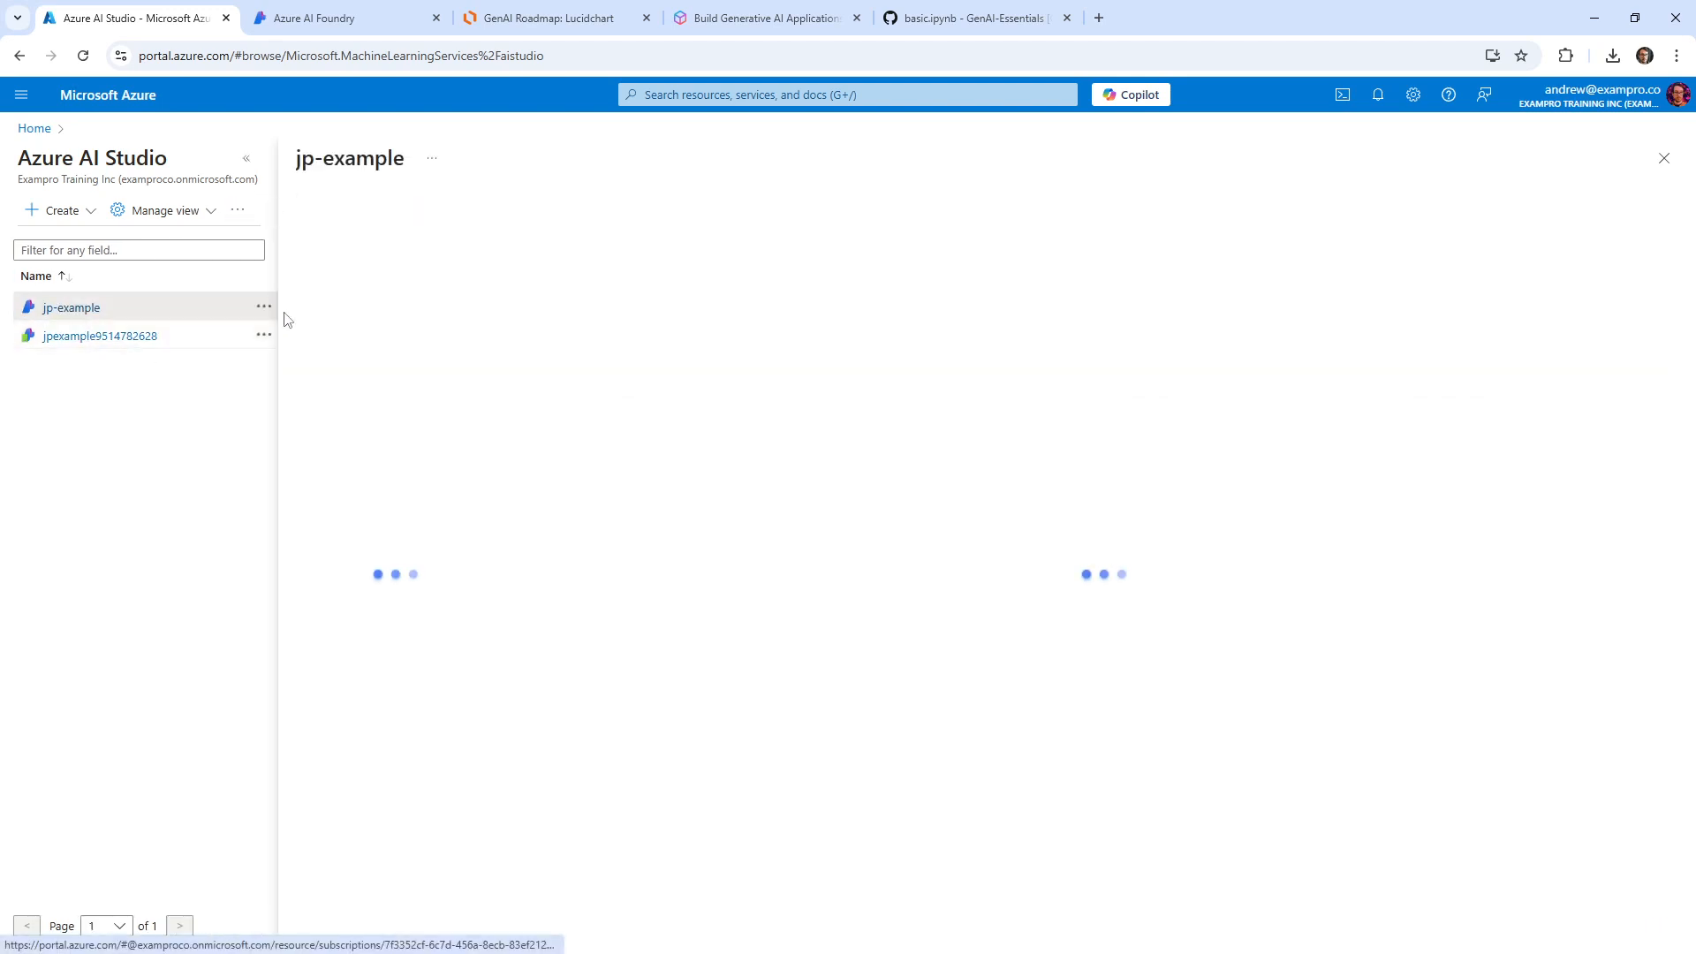
{"action": "left_click", "coordinate": [71, 308]}
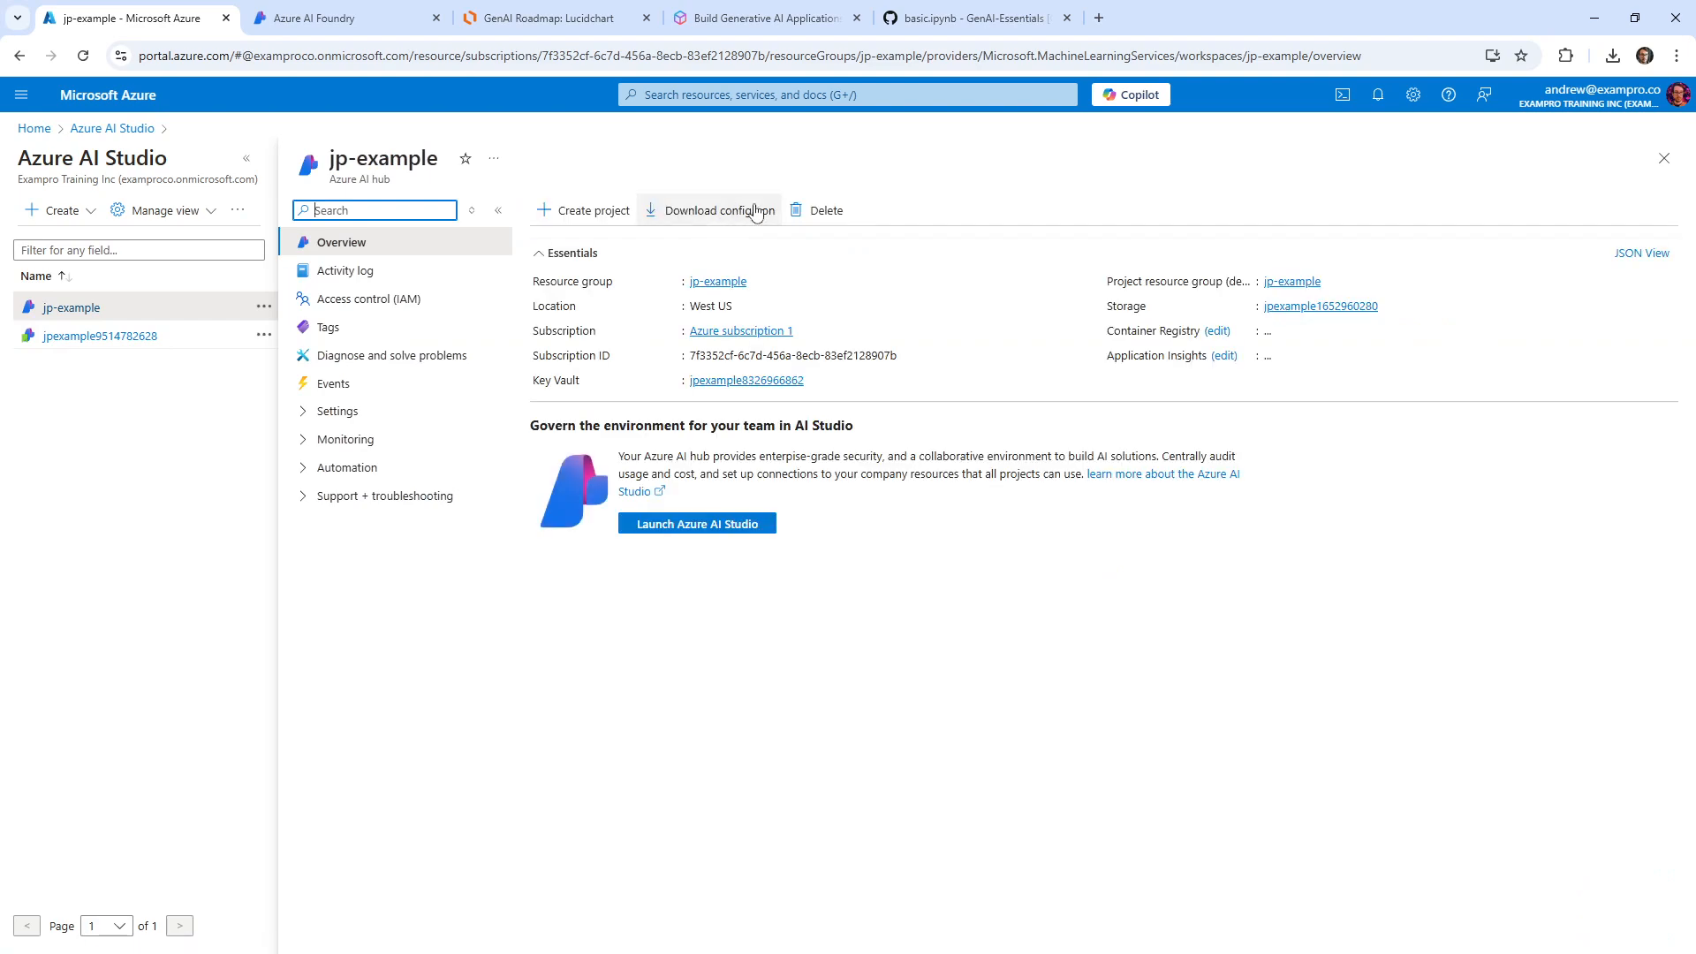
Step: Delete the jp-example resource group, confirming by entering its name
{"action": "left_click", "coordinate": [718, 281]}
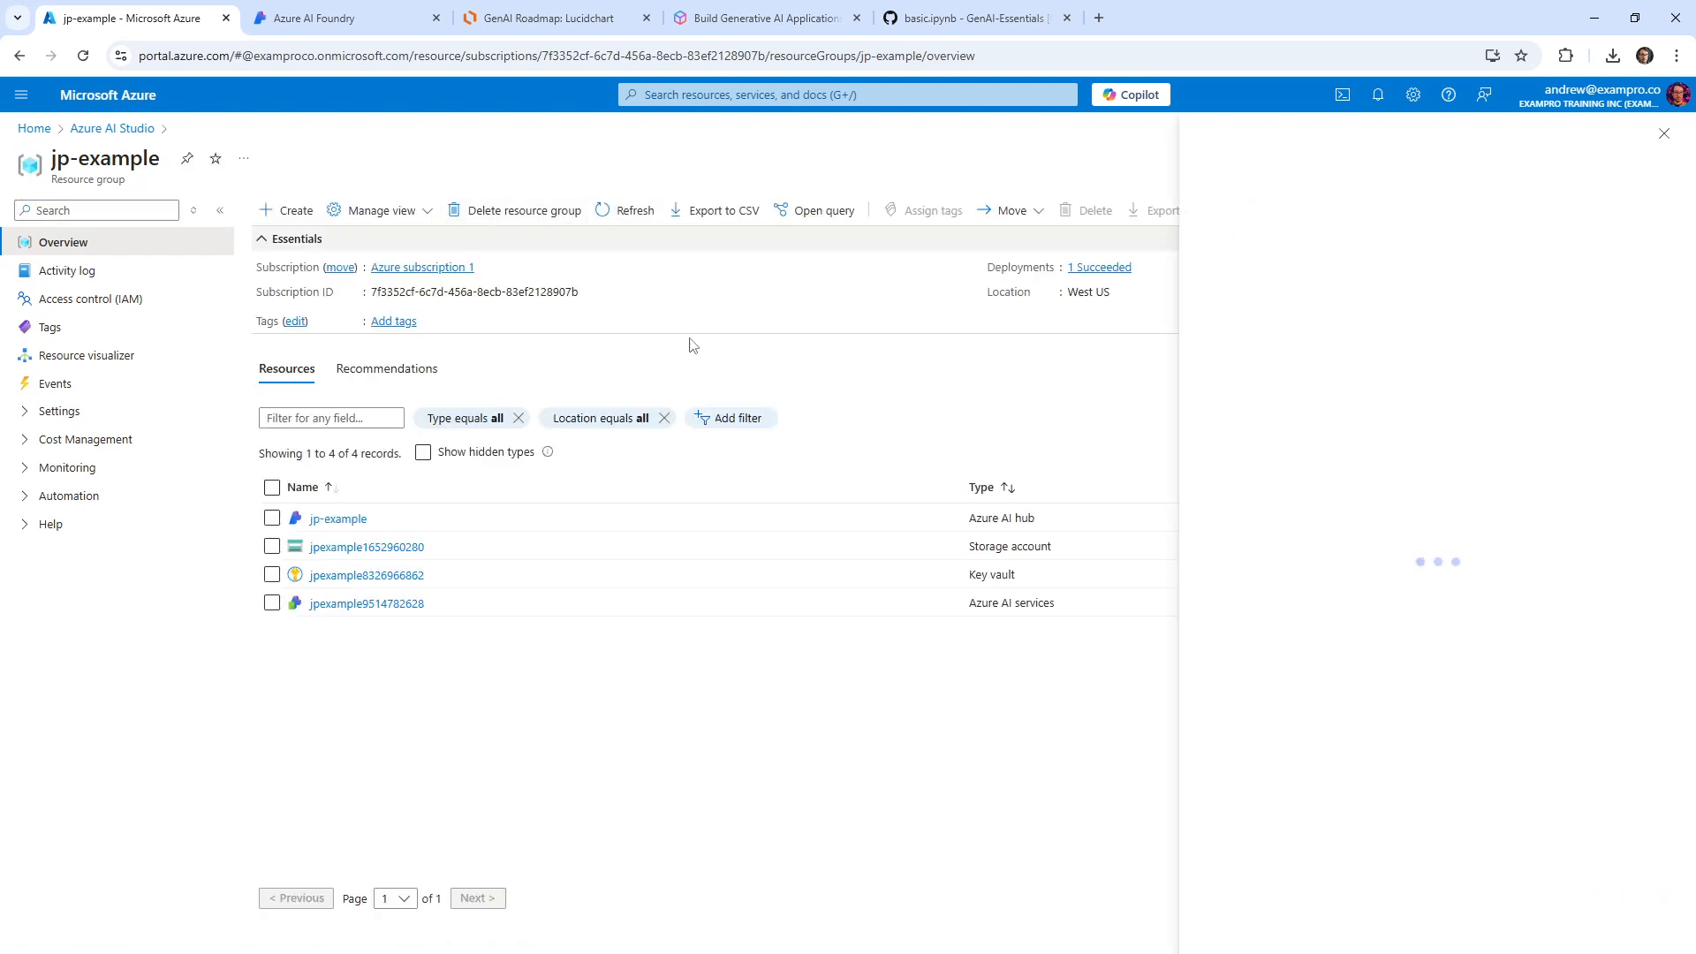
{"action": "left_click", "coordinate": [521, 210]}
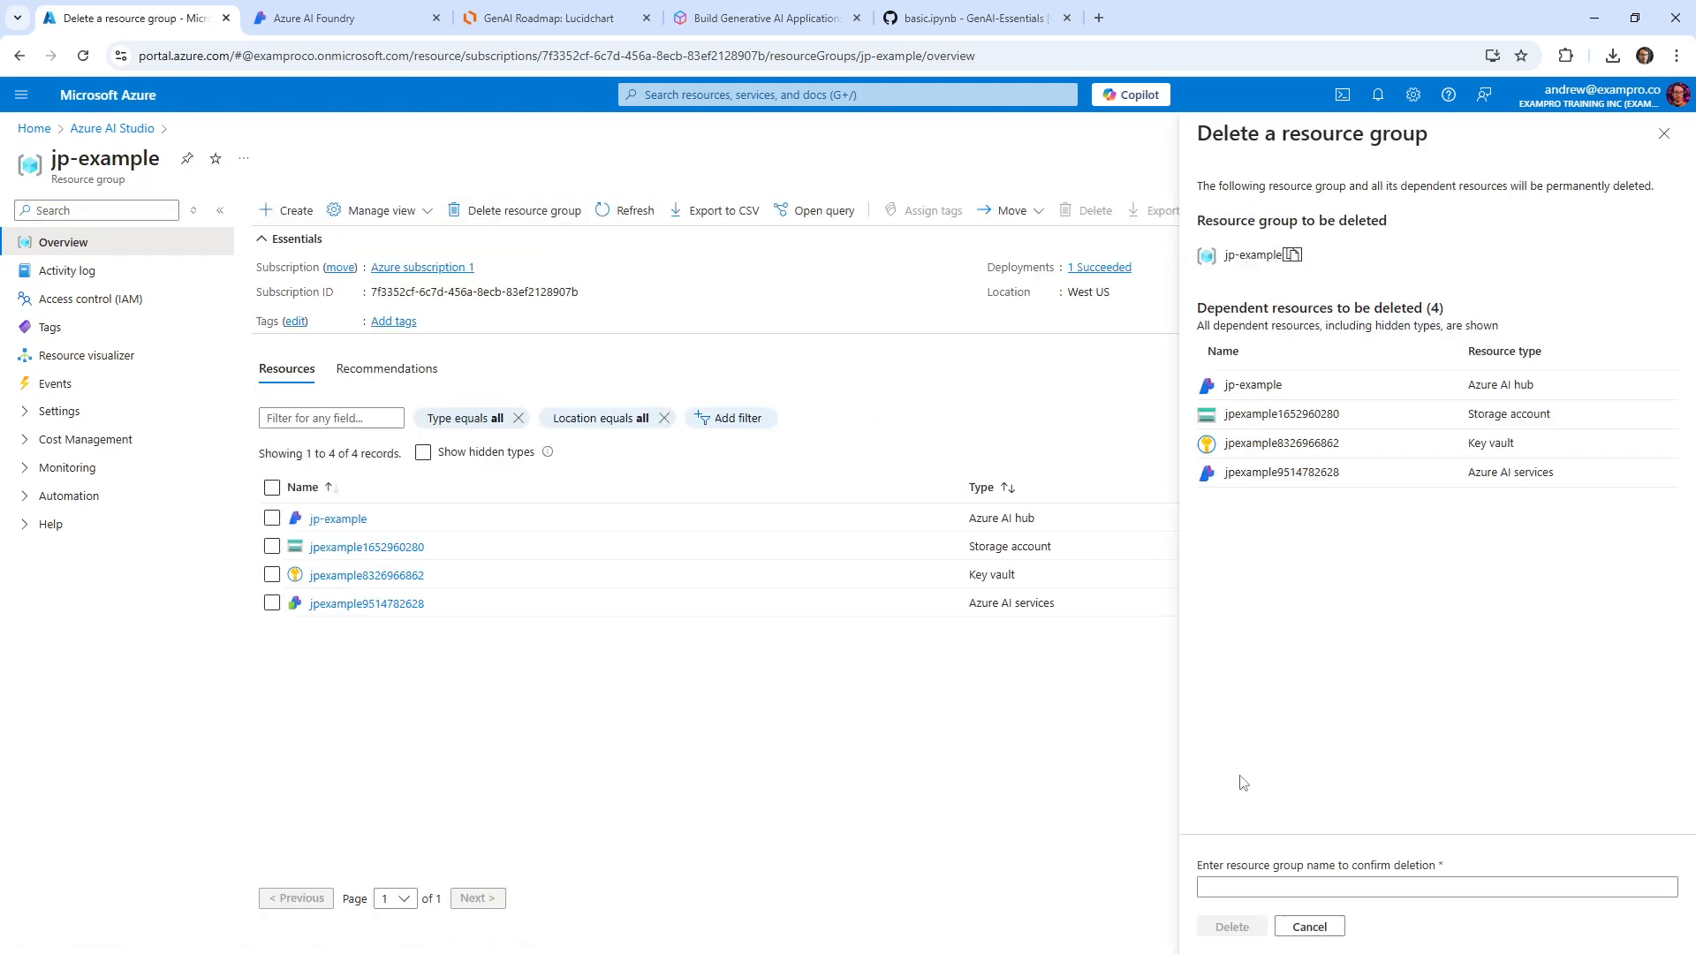
{"action": "left_click", "coordinate": [1230, 925]}
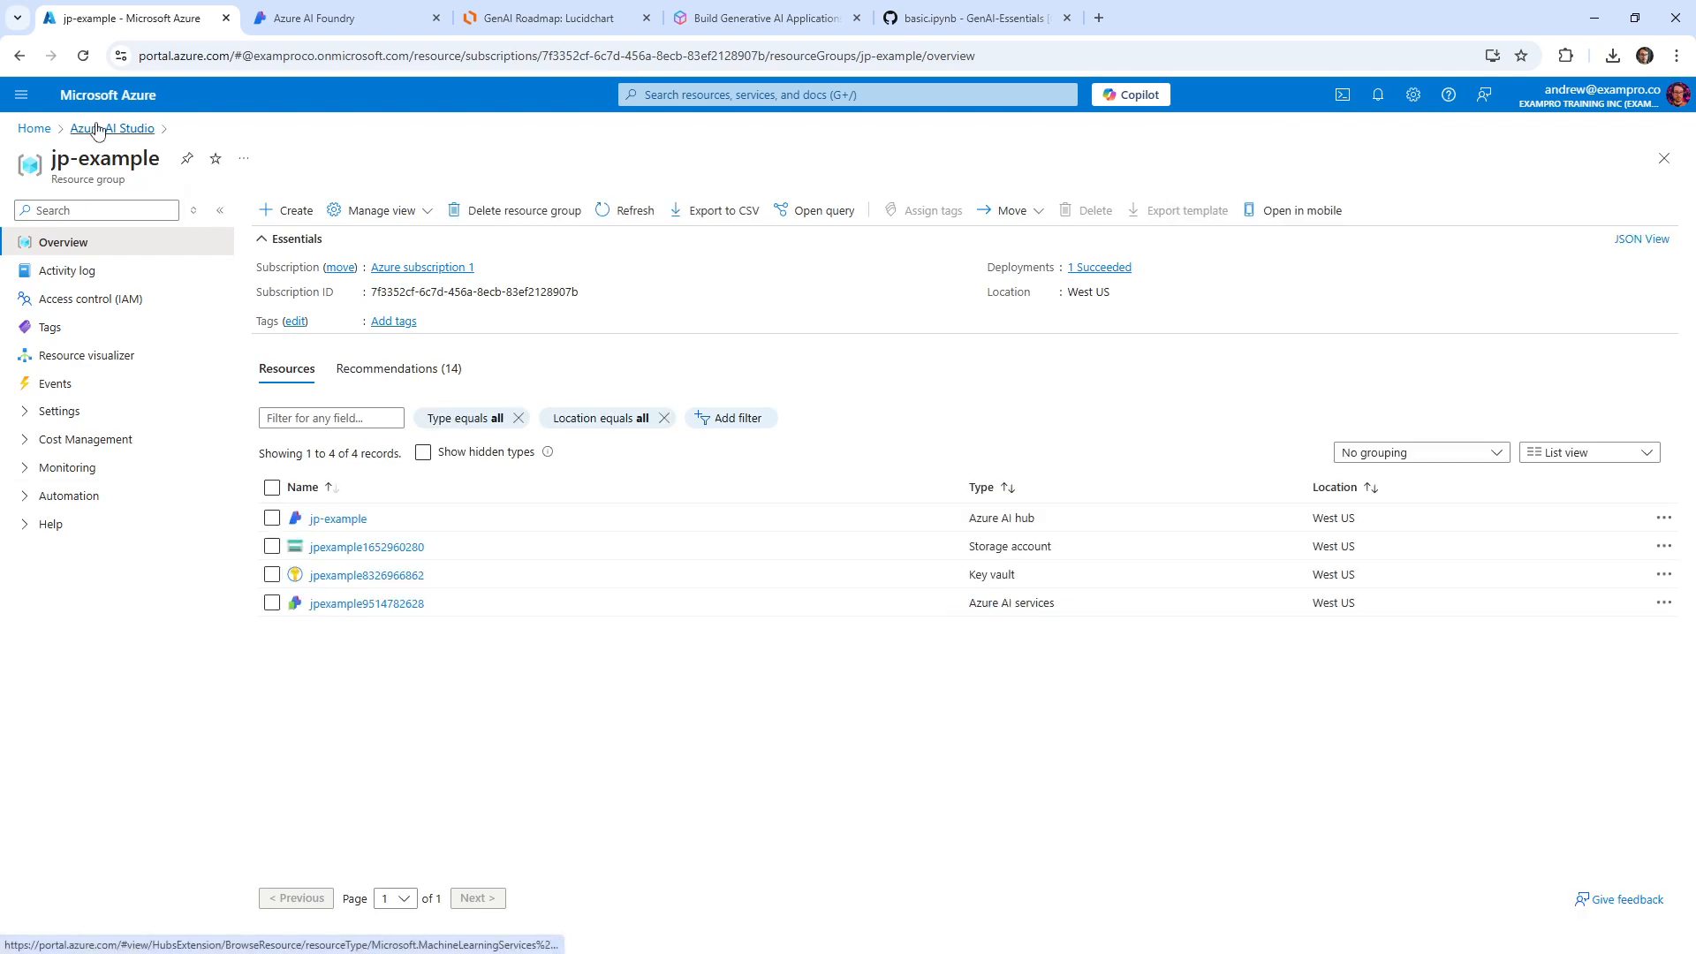
{"action": "left_click", "coordinate": [113, 127]}
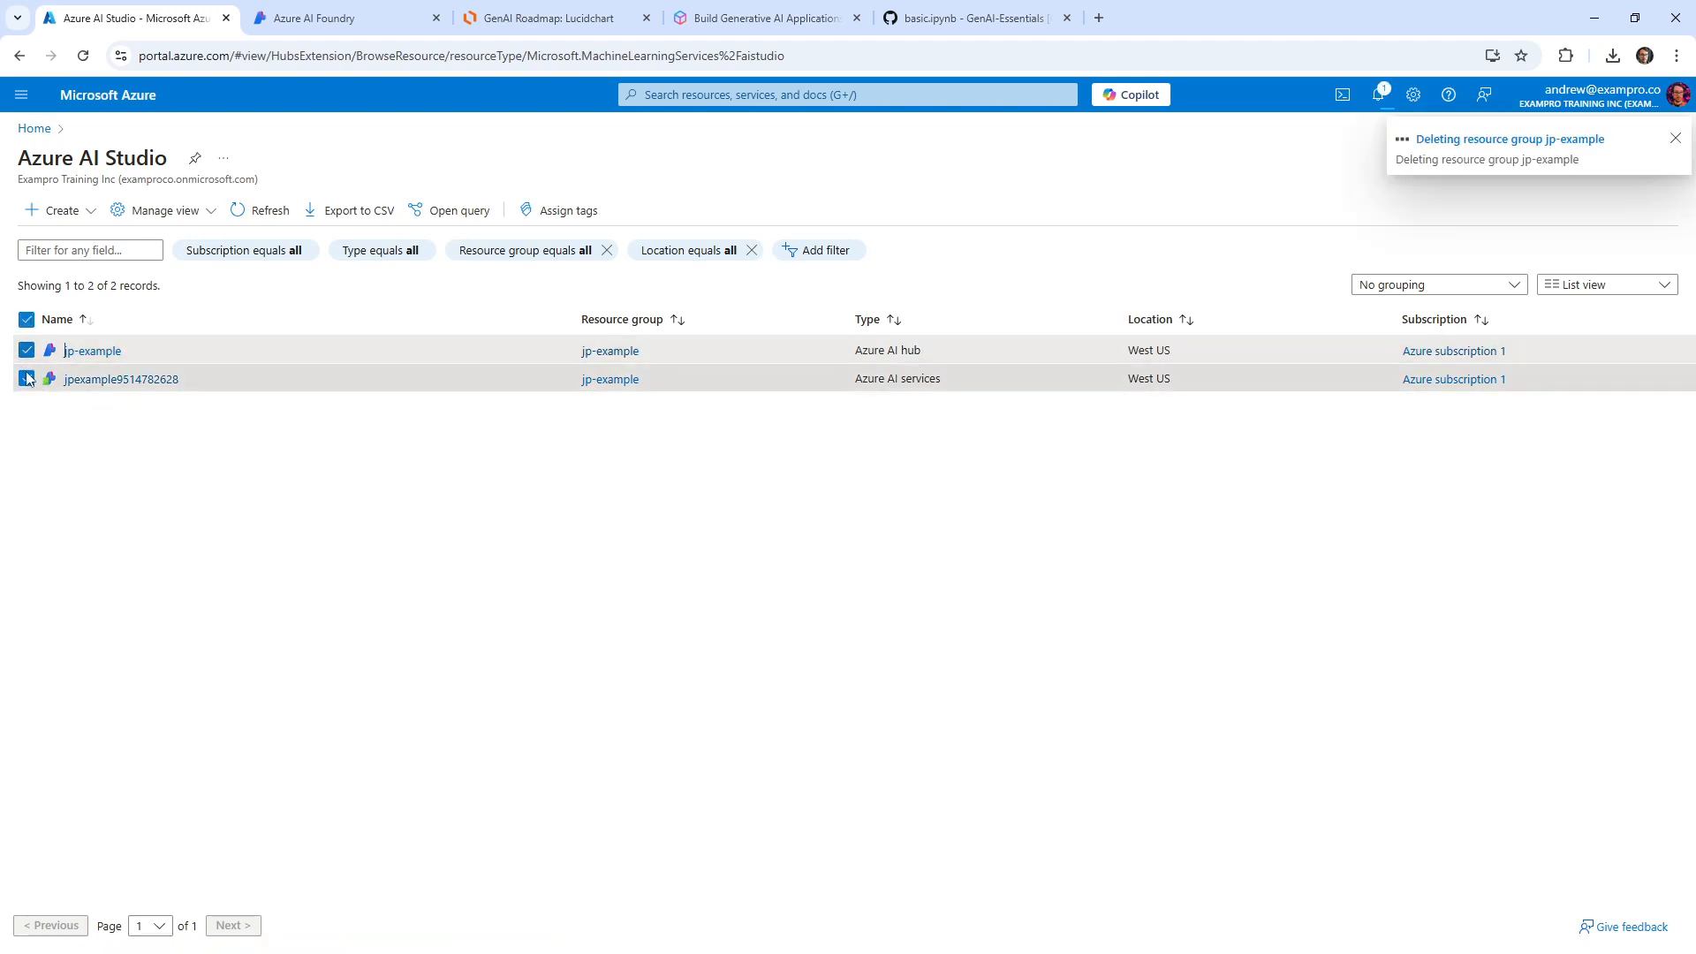
{"action": "left_click", "coordinate": [120, 378]}
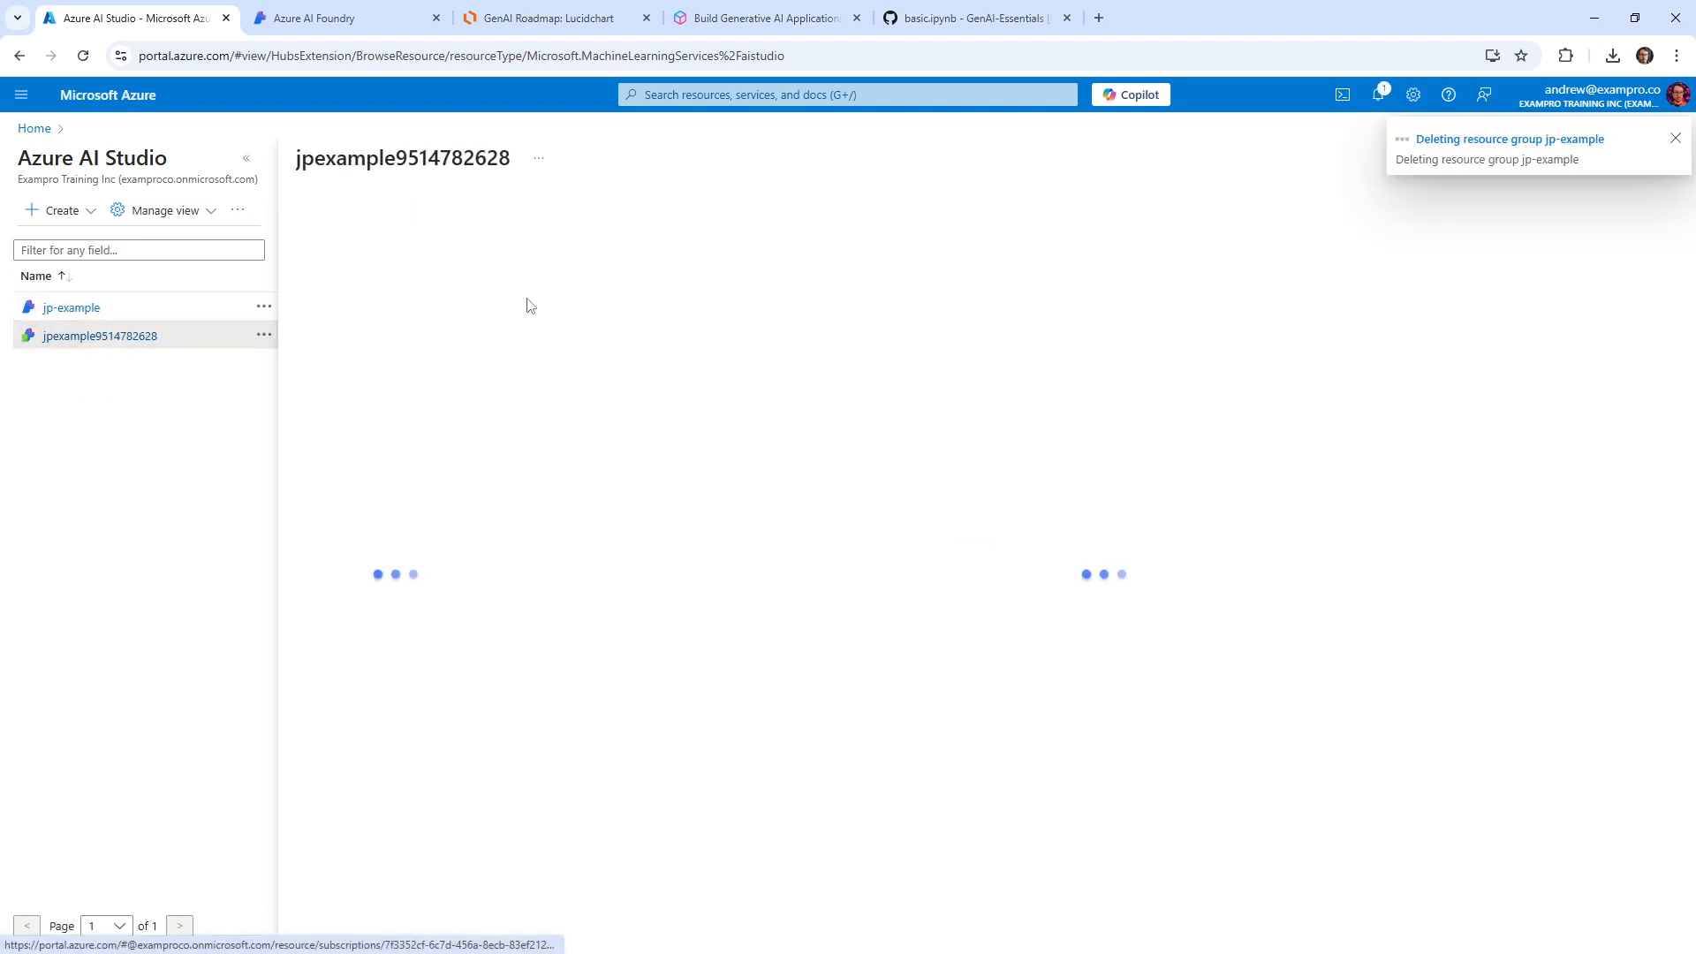
{"action": "mouse_move", "coordinate": [765, 307]}
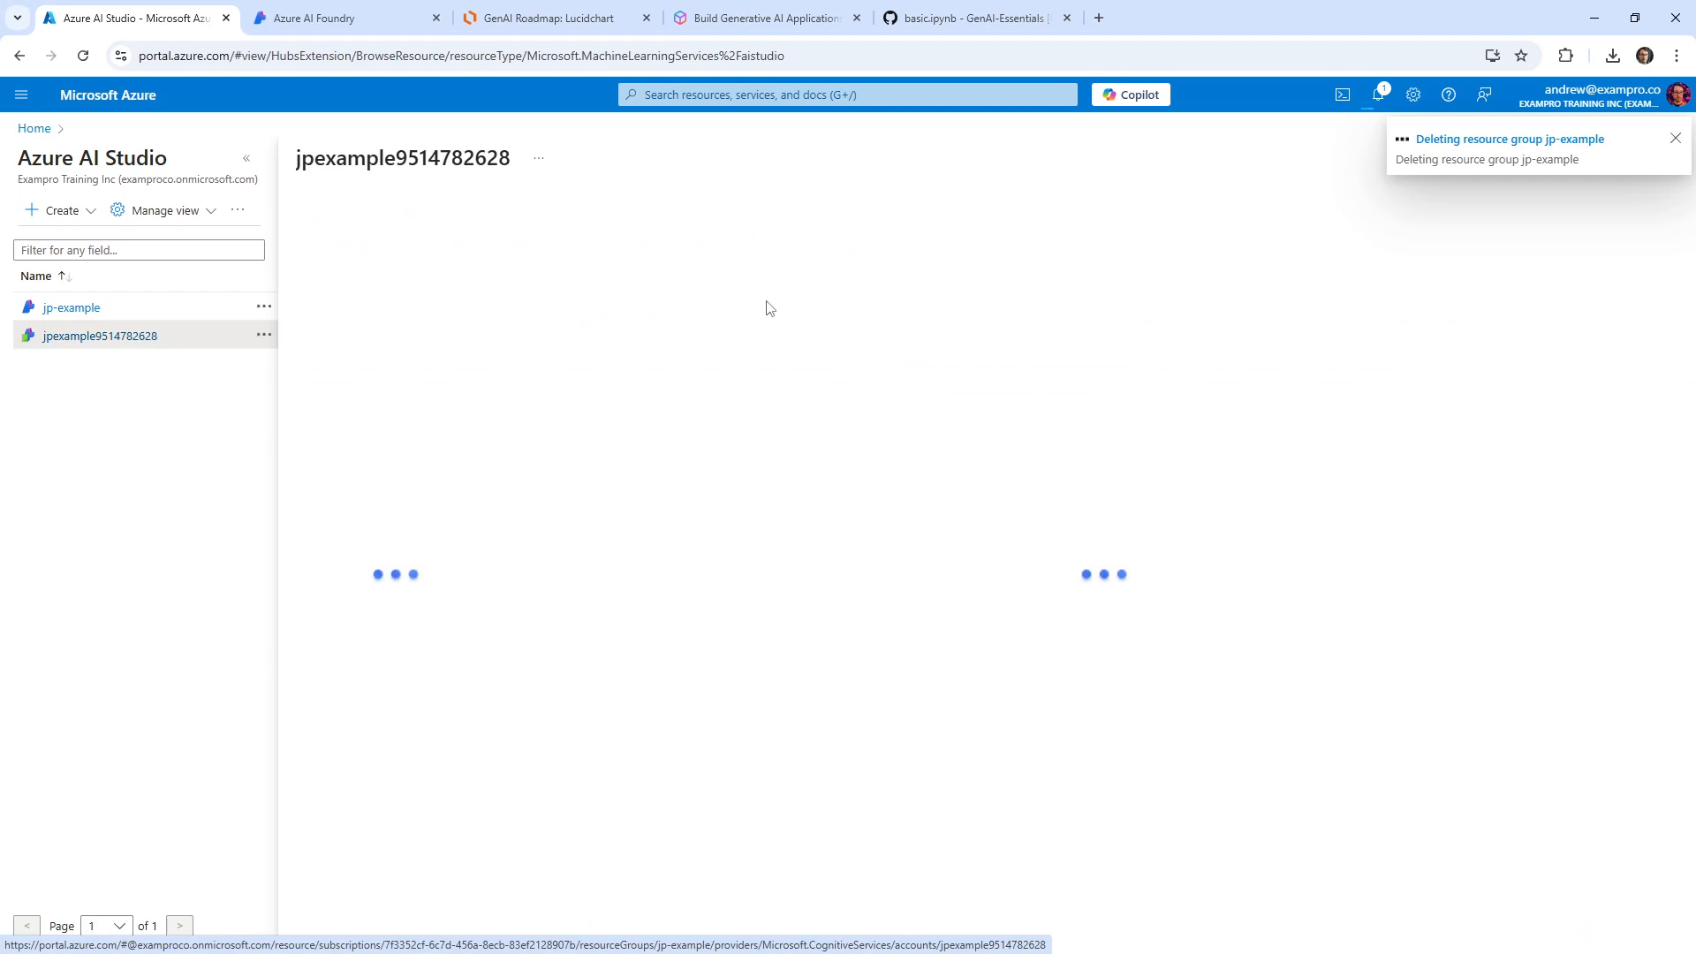
{"action": "left_click", "coordinate": [99, 336]}
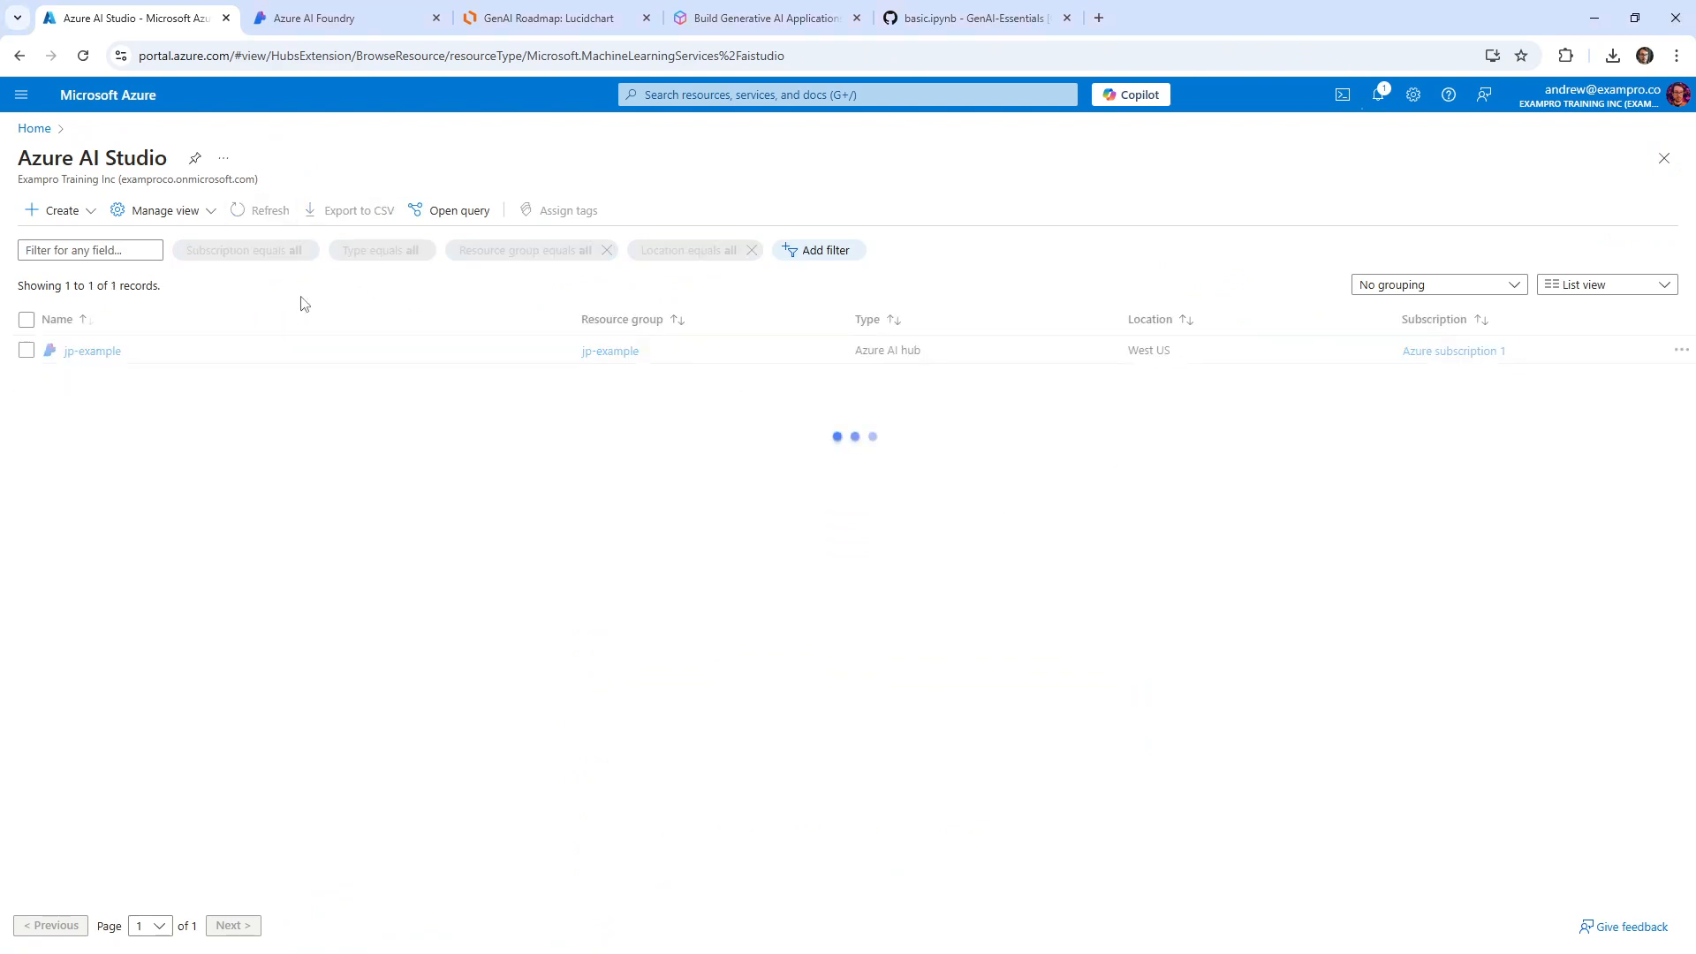
Step: Reload the Azure AI Foundry home page in its tab
{"action": "left_click", "coordinate": [346, 18]}
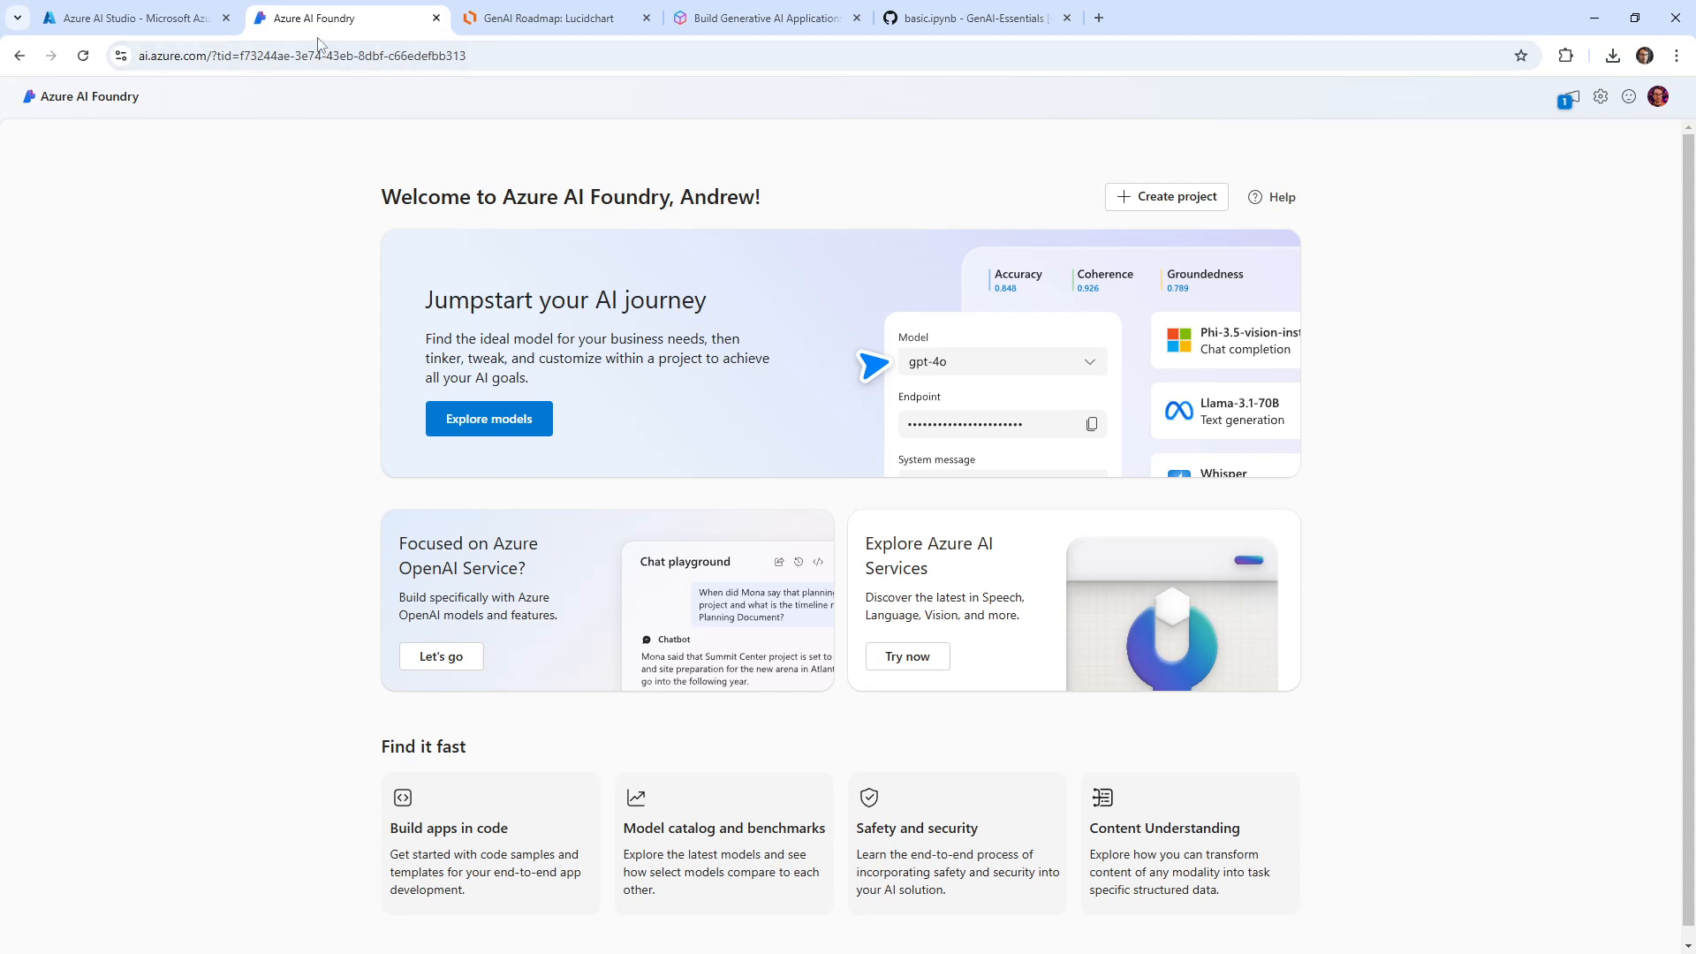
{"action": "left_click", "coordinate": [303, 55]}
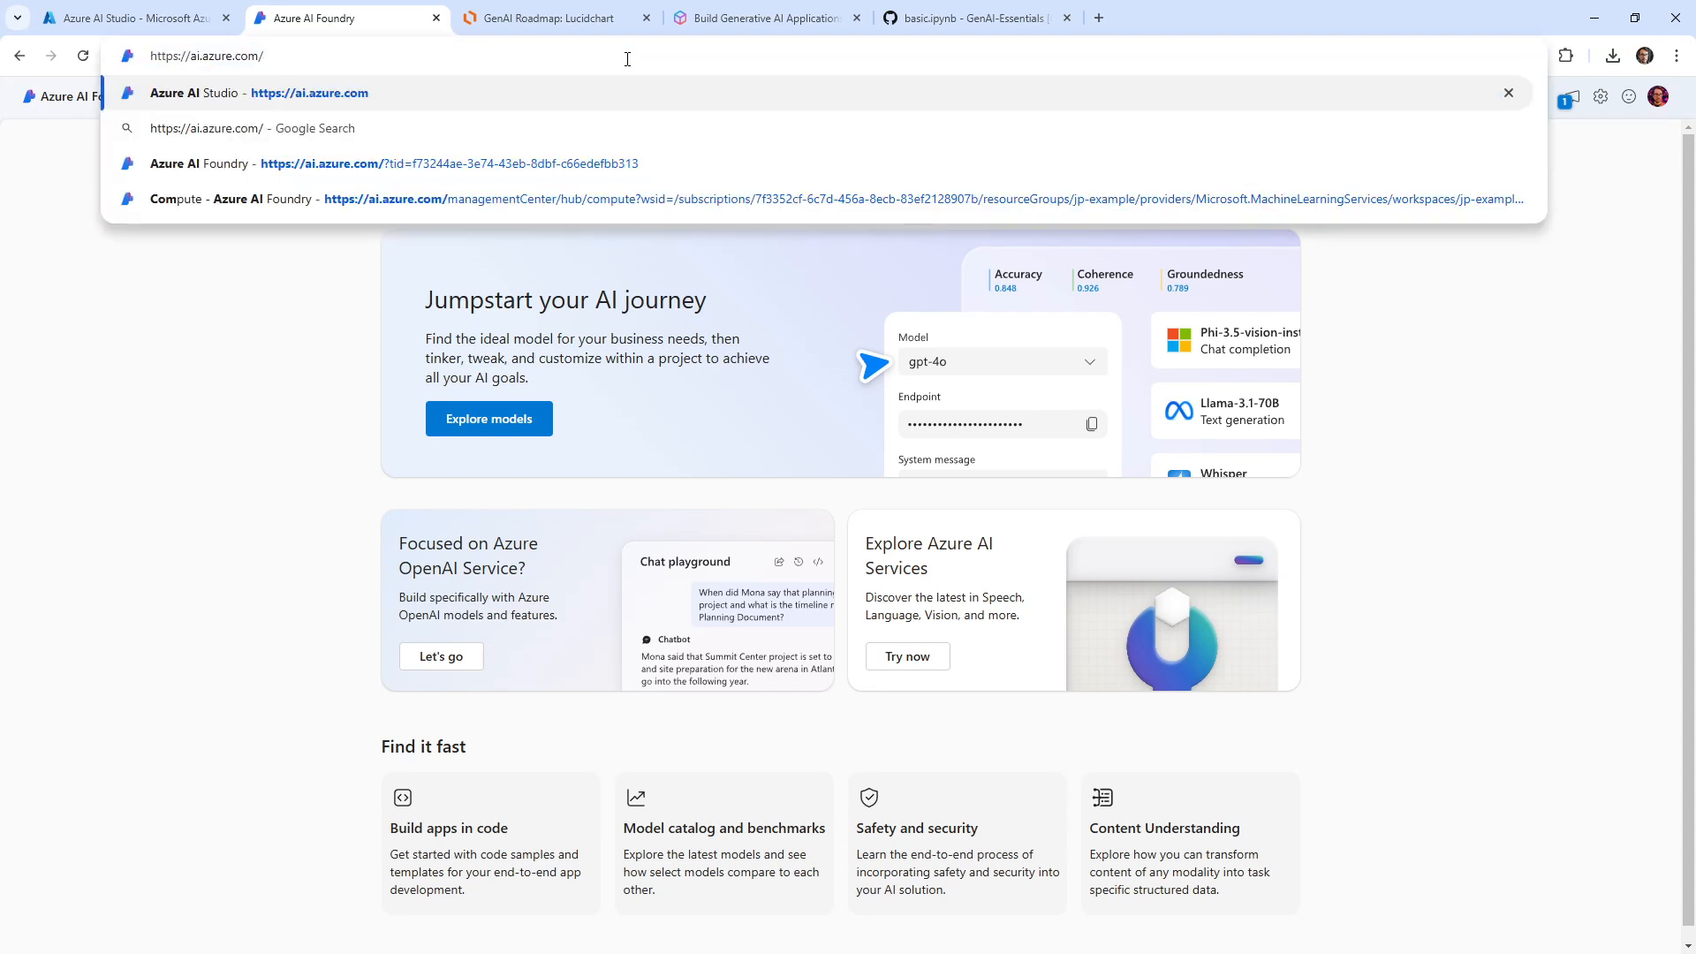
{"action": "left_click", "coordinate": [401, 163]}
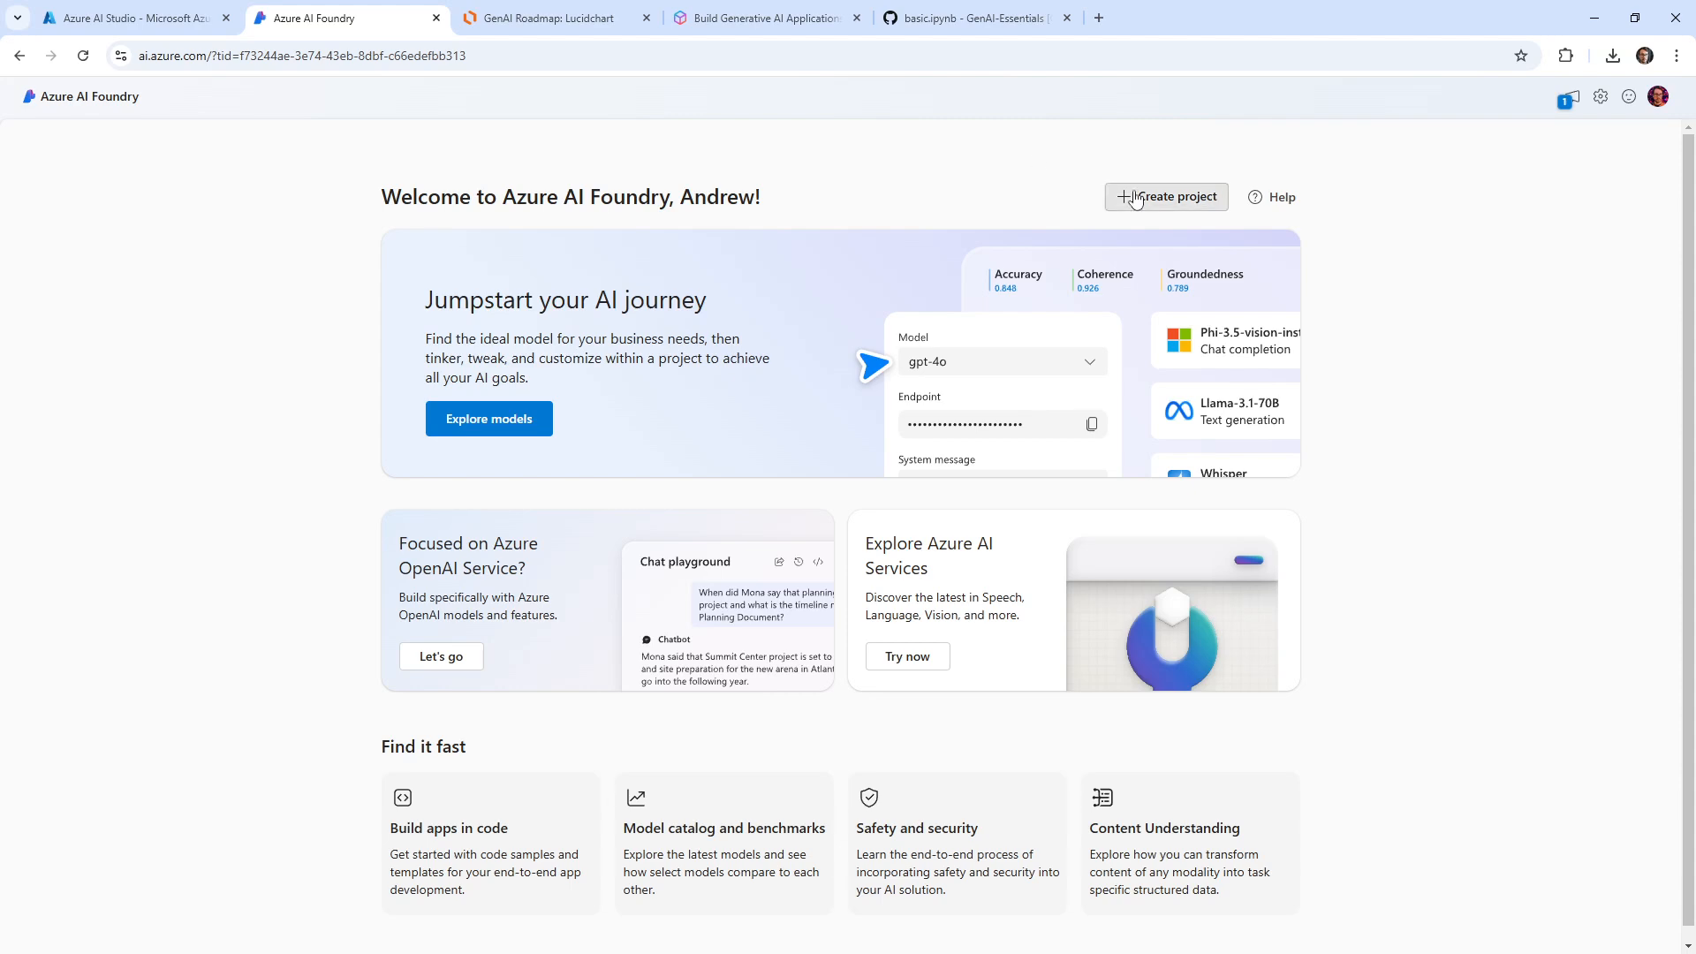
Step: Start a new project and expand the hub, resource group and eastus2 resources it would create
{"action": "left_click", "coordinate": [1167, 197]}
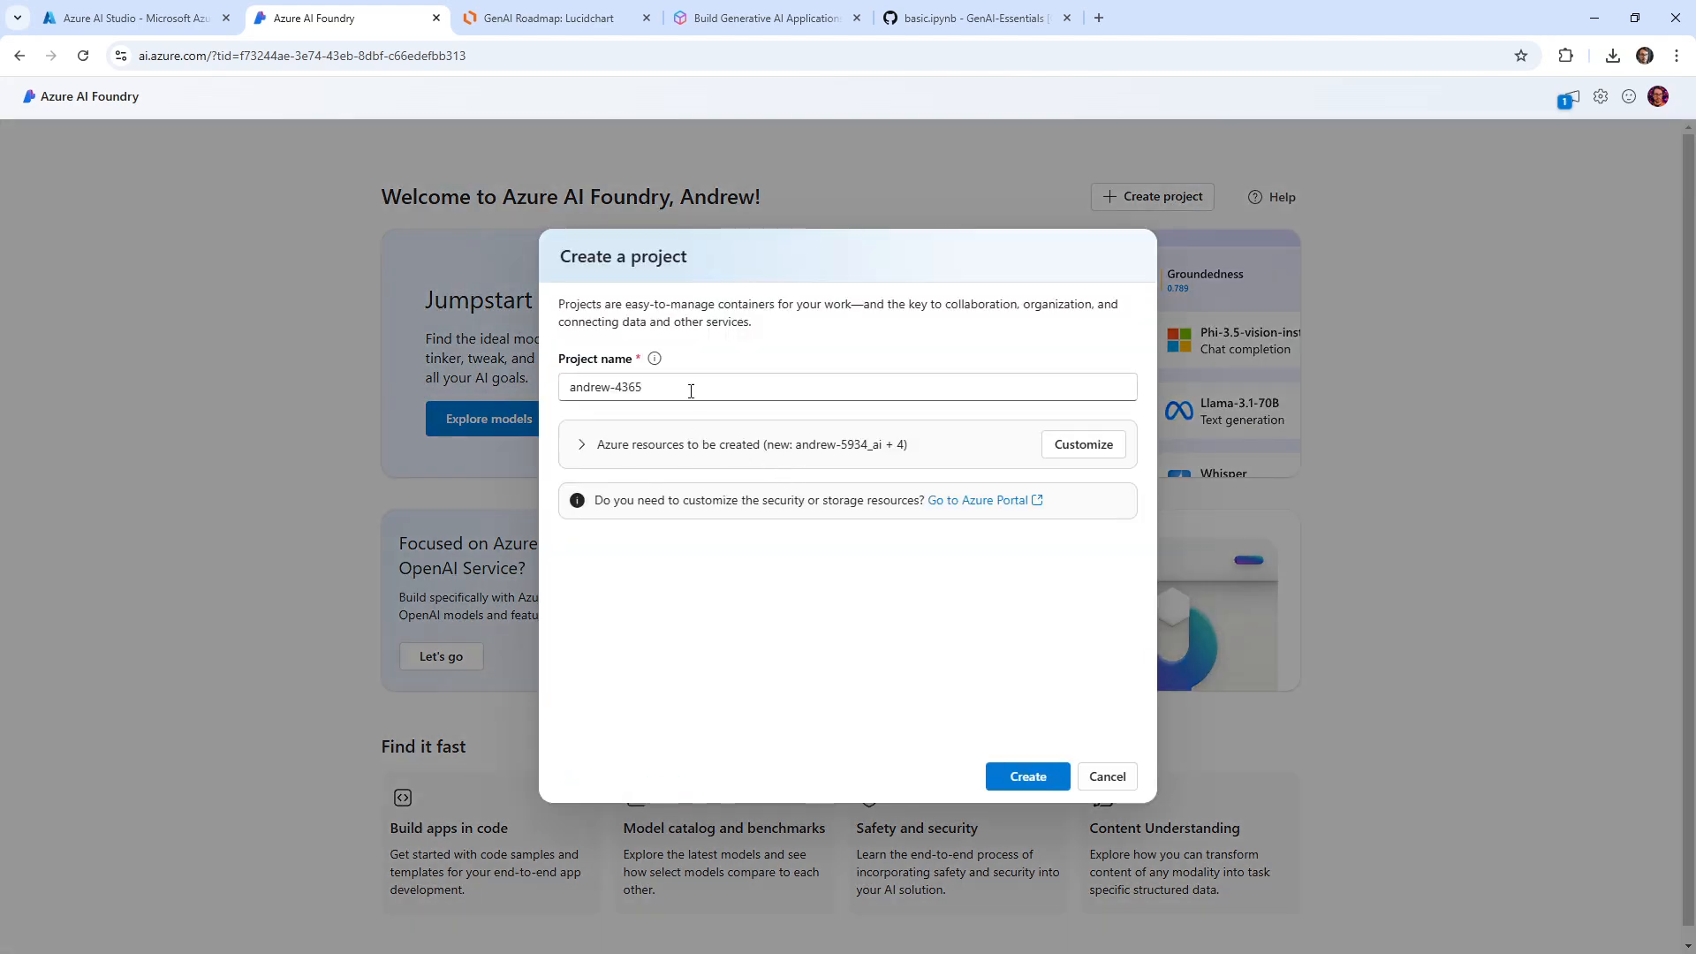
{"action": "left_click", "coordinate": [581, 445]}
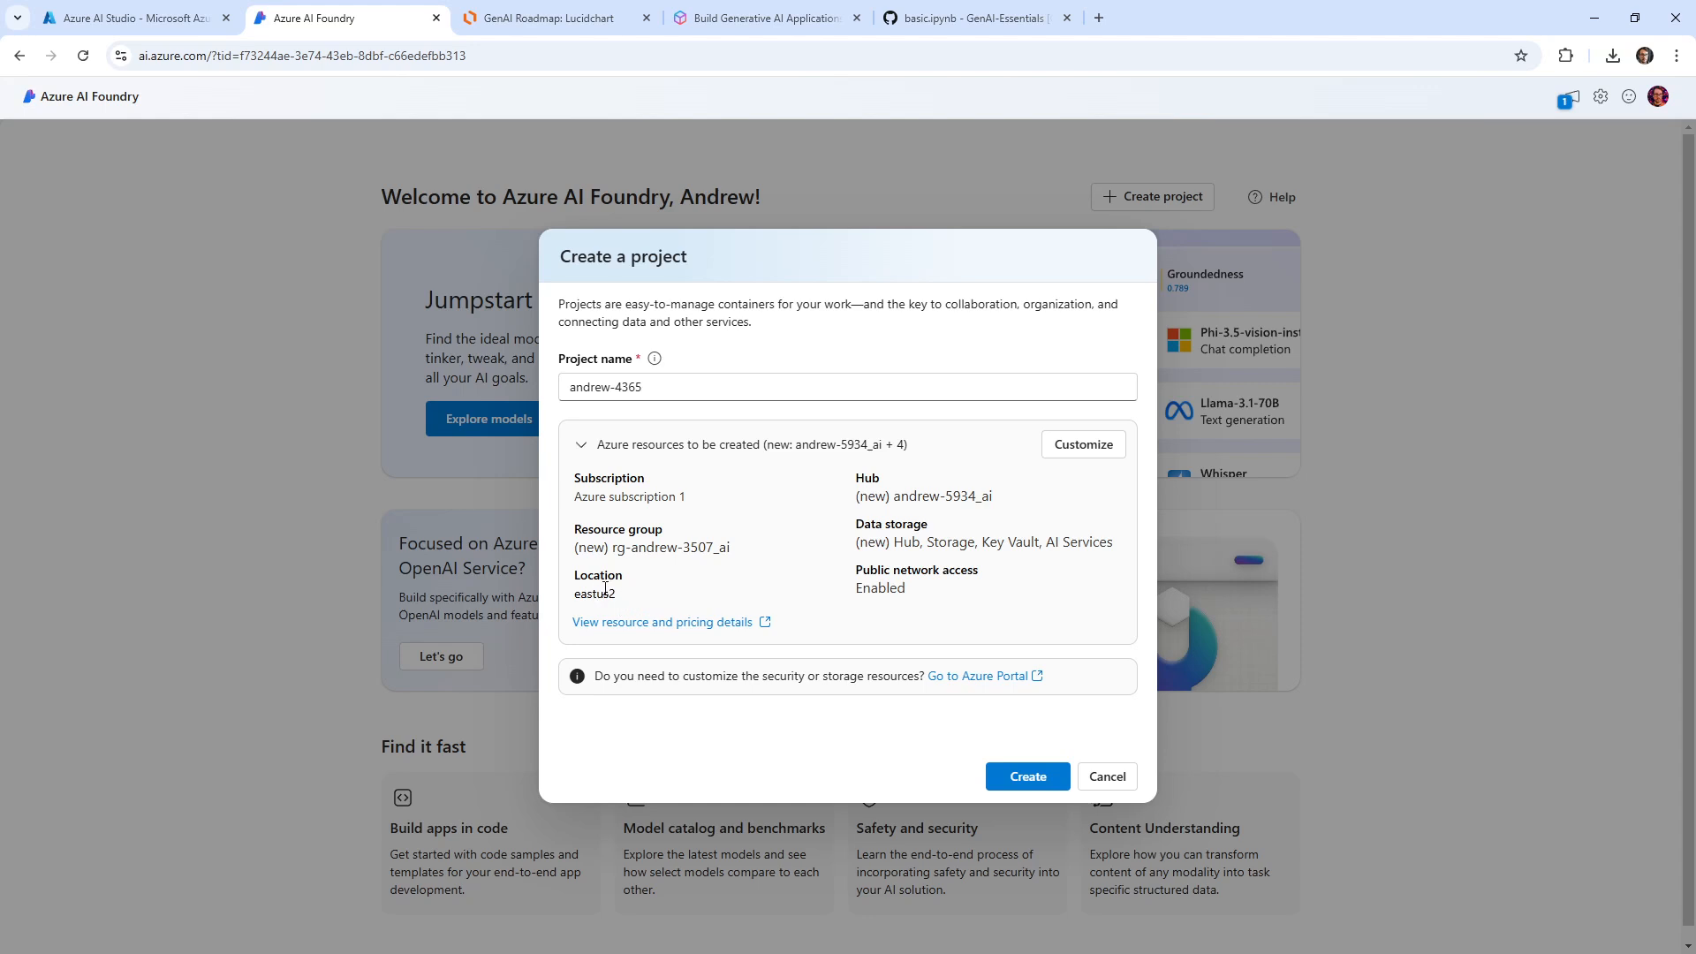
{"action": "double_click", "coordinate": [873, 495]}
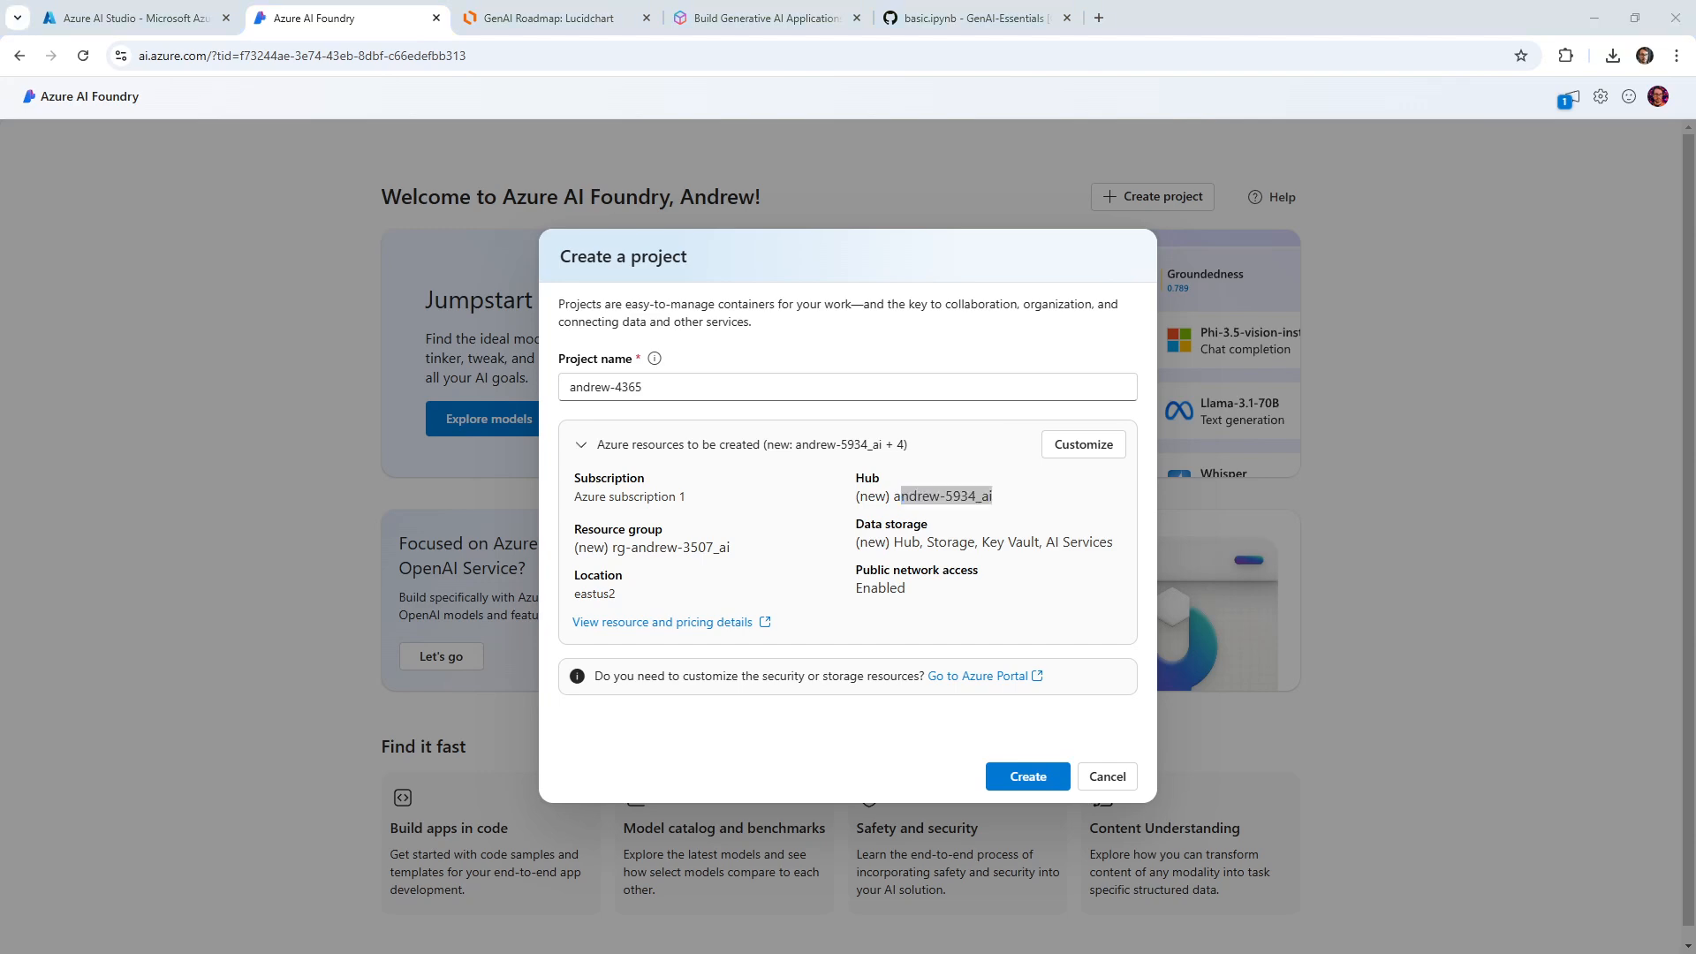
{"action": "mouse_move", "coordinate": [387, 134]}
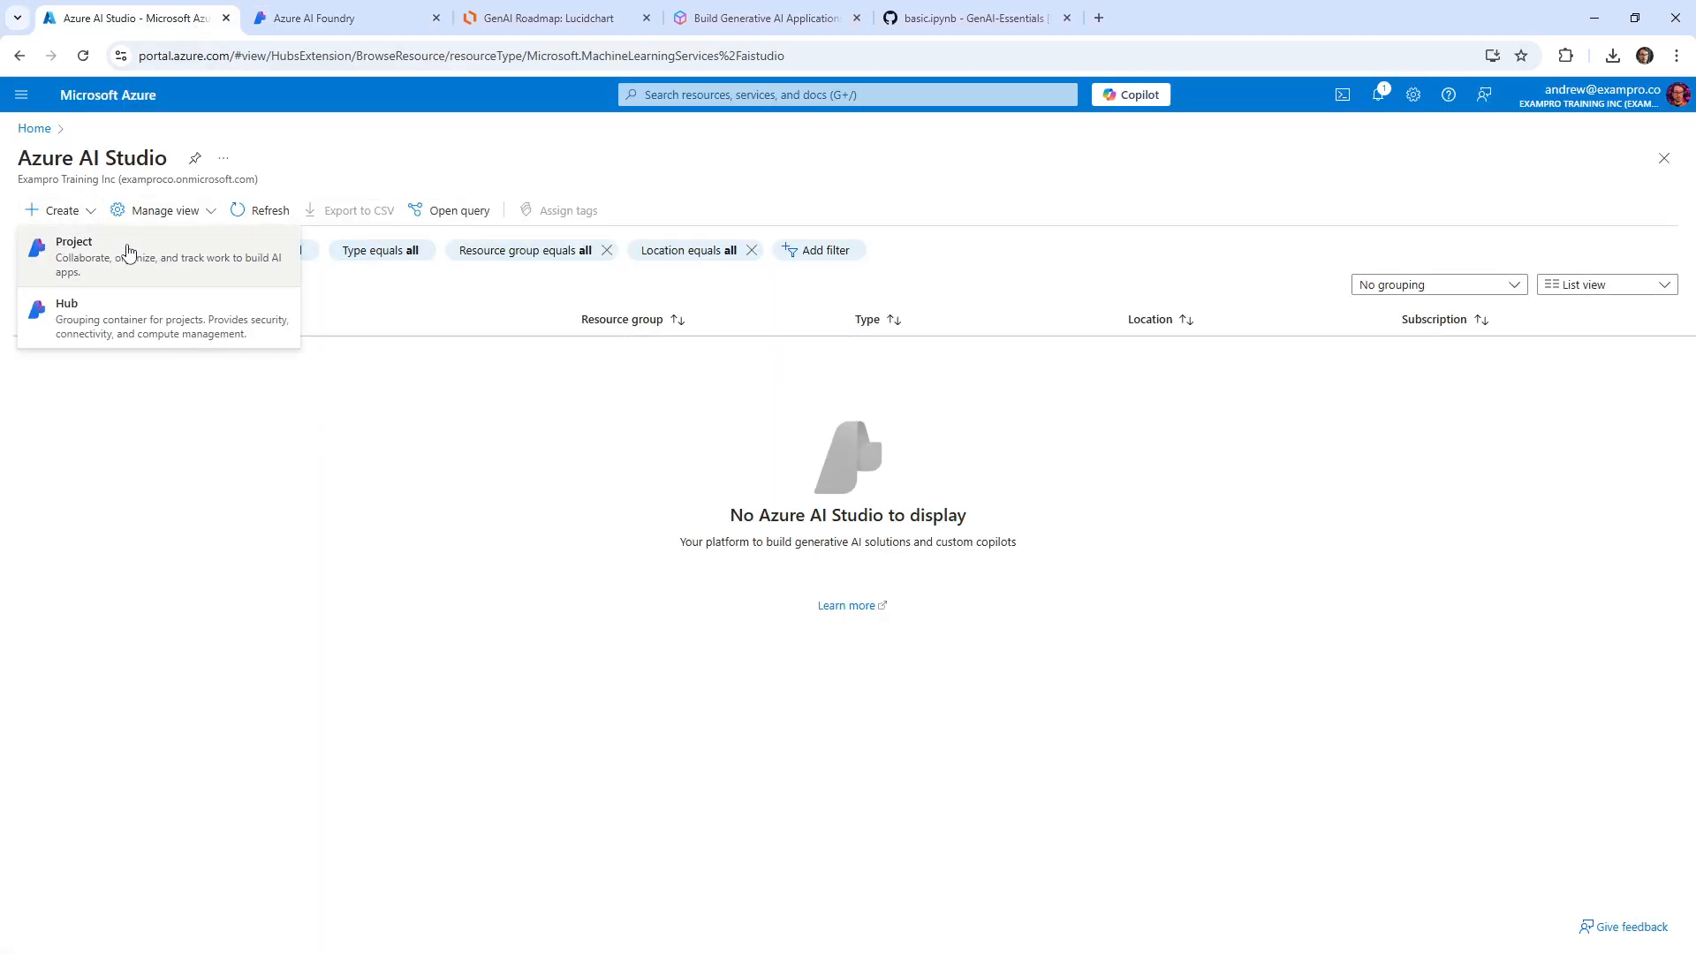
{"action": "mouse_move", "coordinate": [146, 276]}
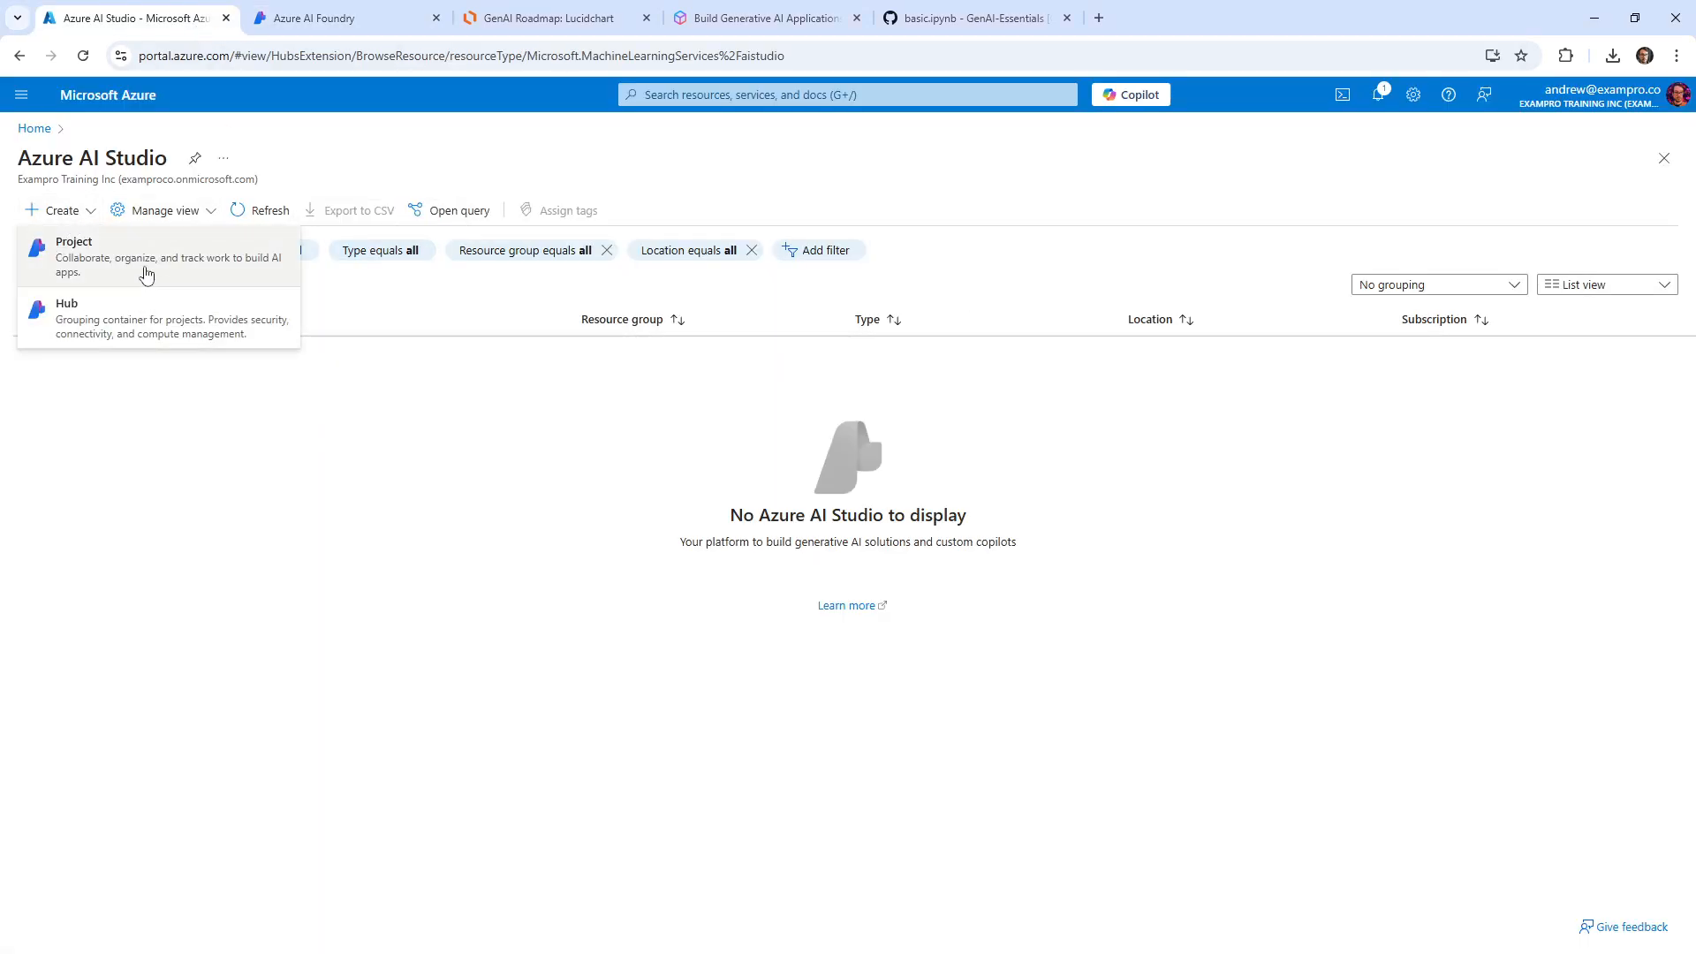
Step: Review the portal's Azure AI project and AI hub creation forms, then return to the Foundry tab
{"action": "left_click", "coordinate": [74, 256]}
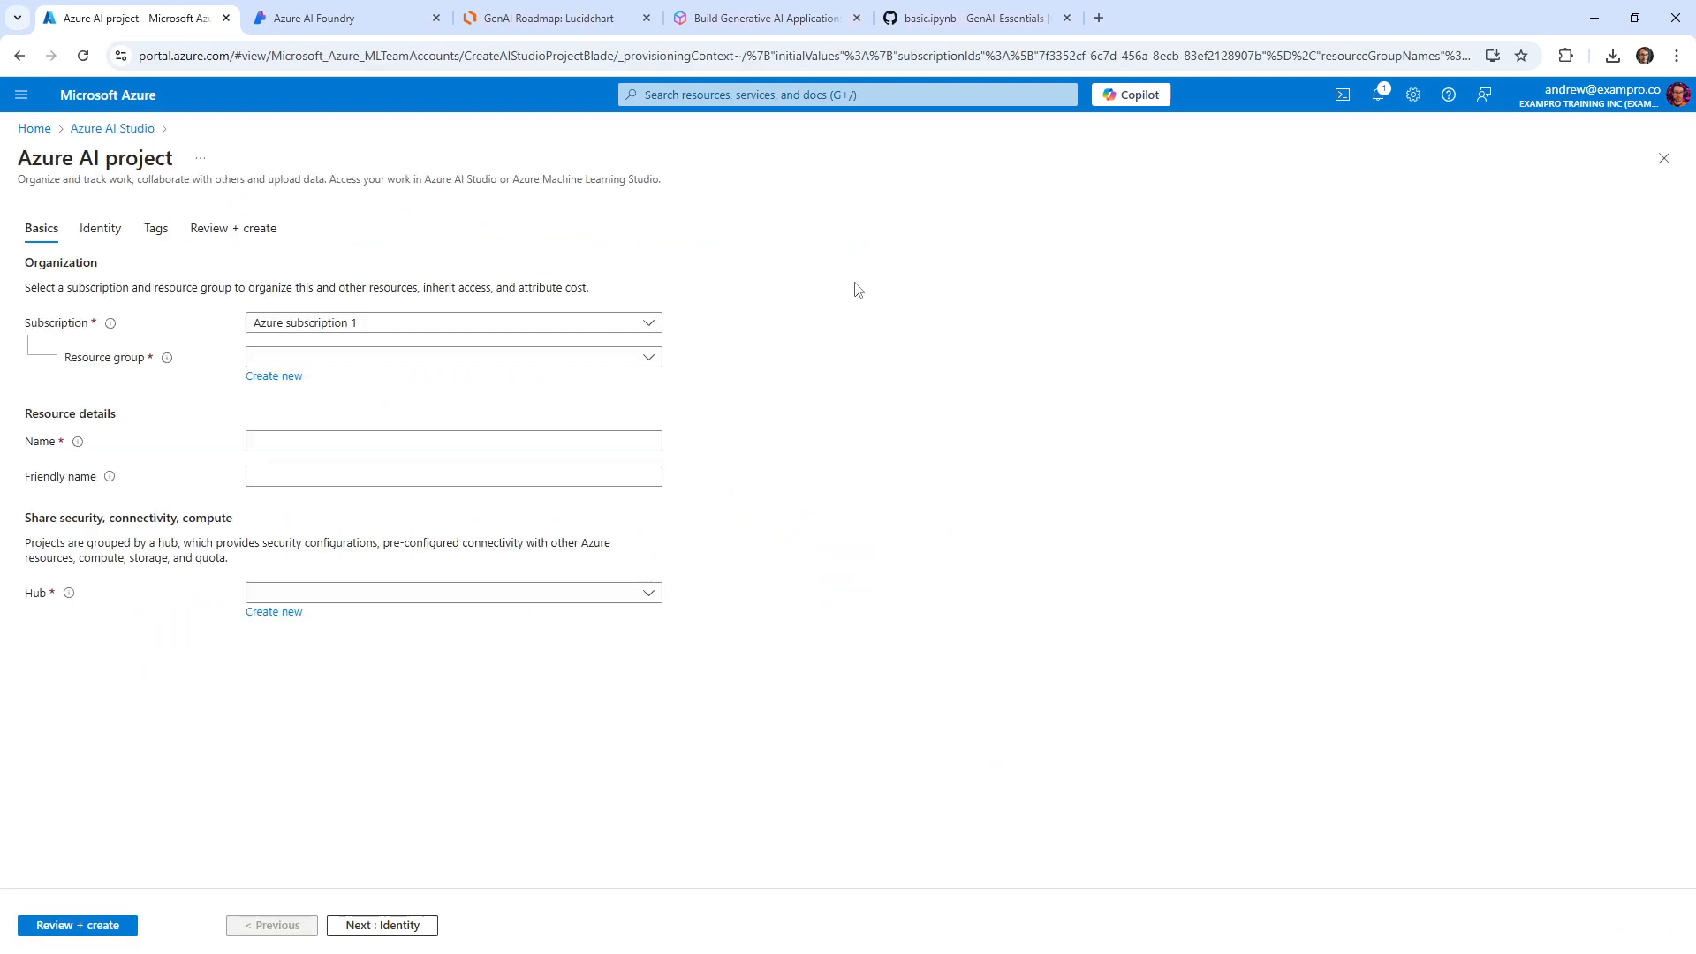
{"action": "mouse_move", "coordinate": [392, 316]}
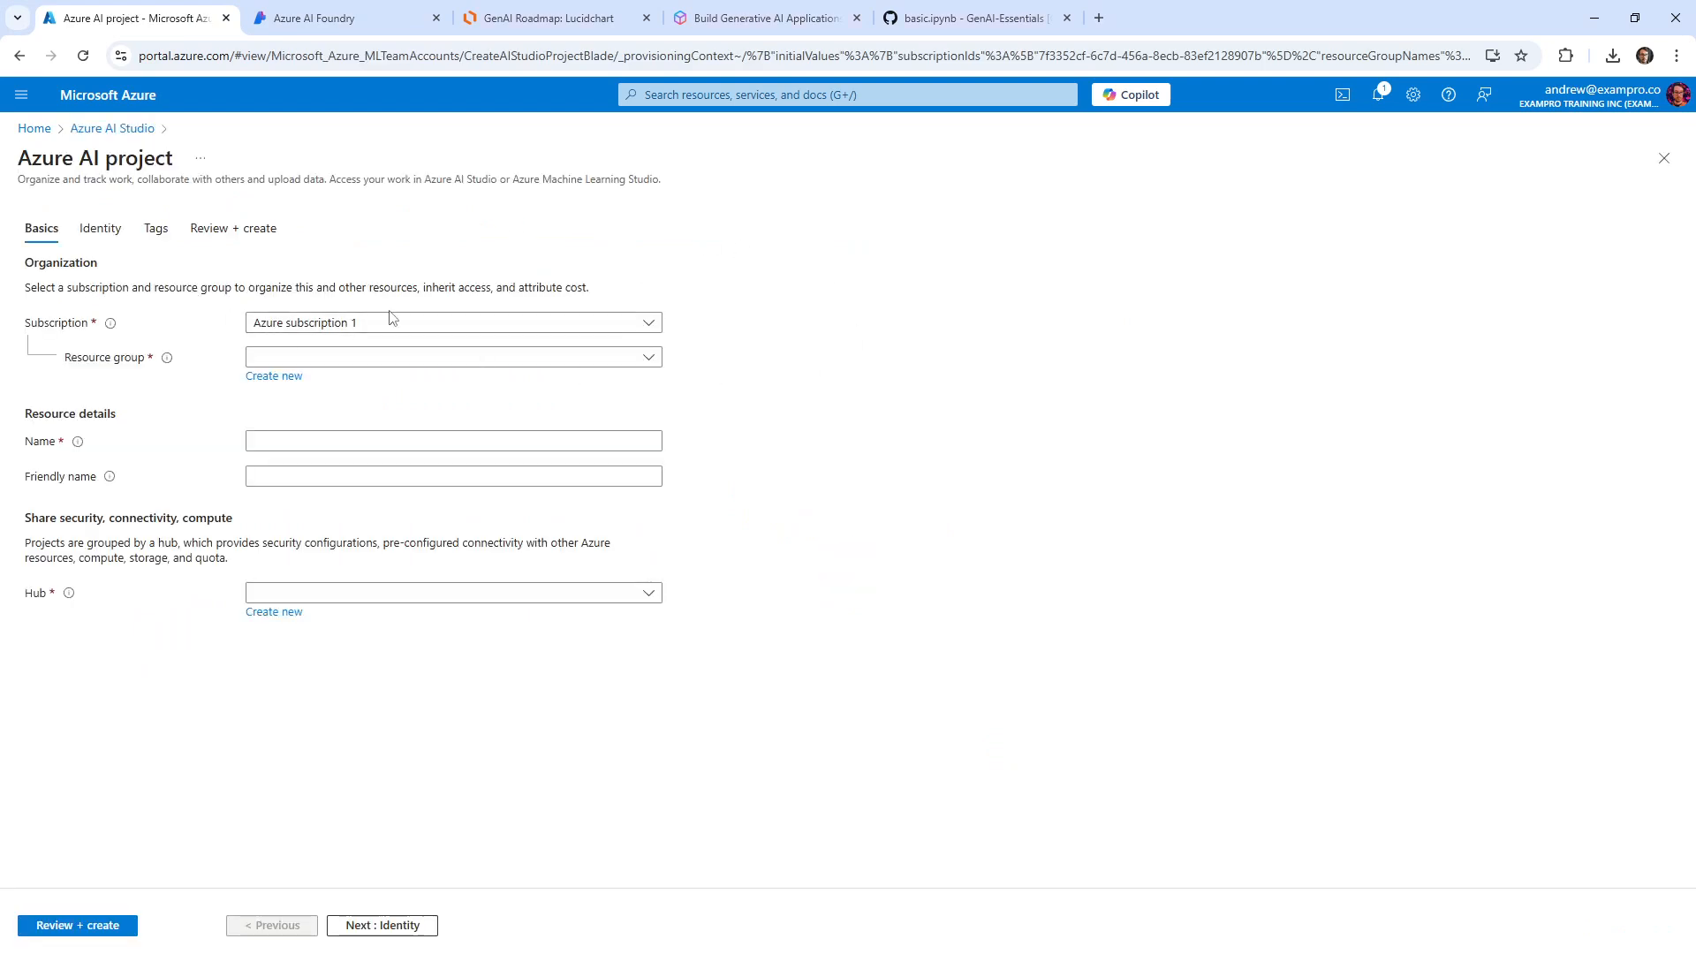
{"action": "left_click", "coordinate": [1665, 157]}
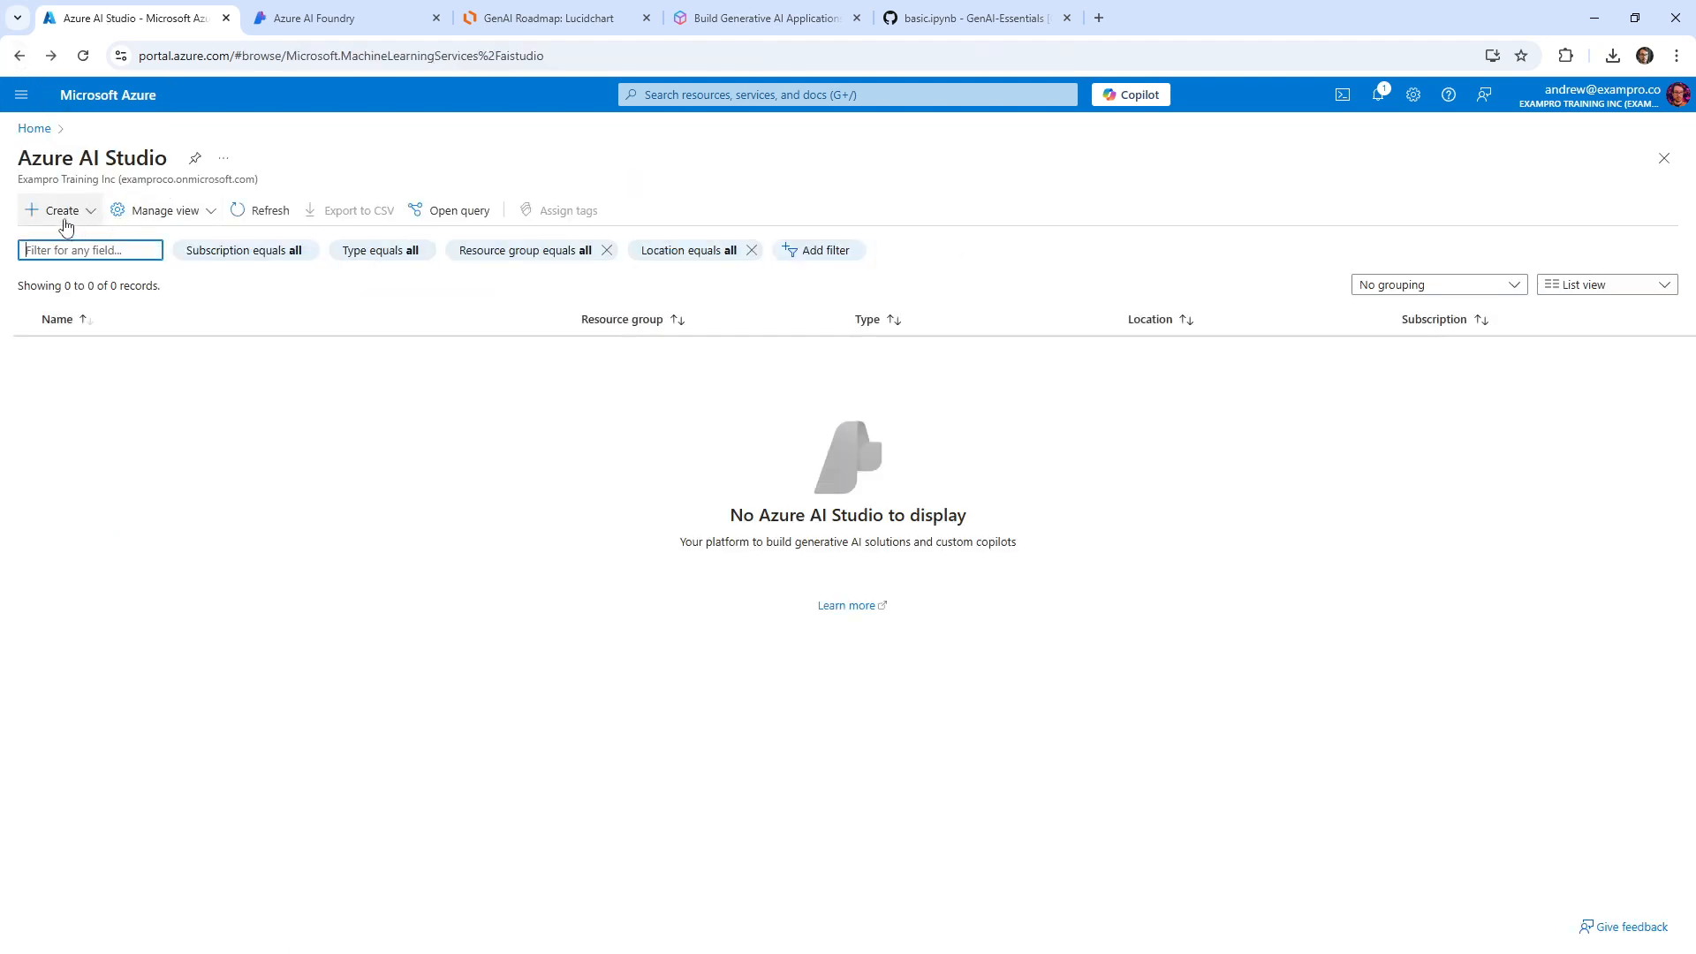
{"action": "left_click", "coordinate": [55, 210]}
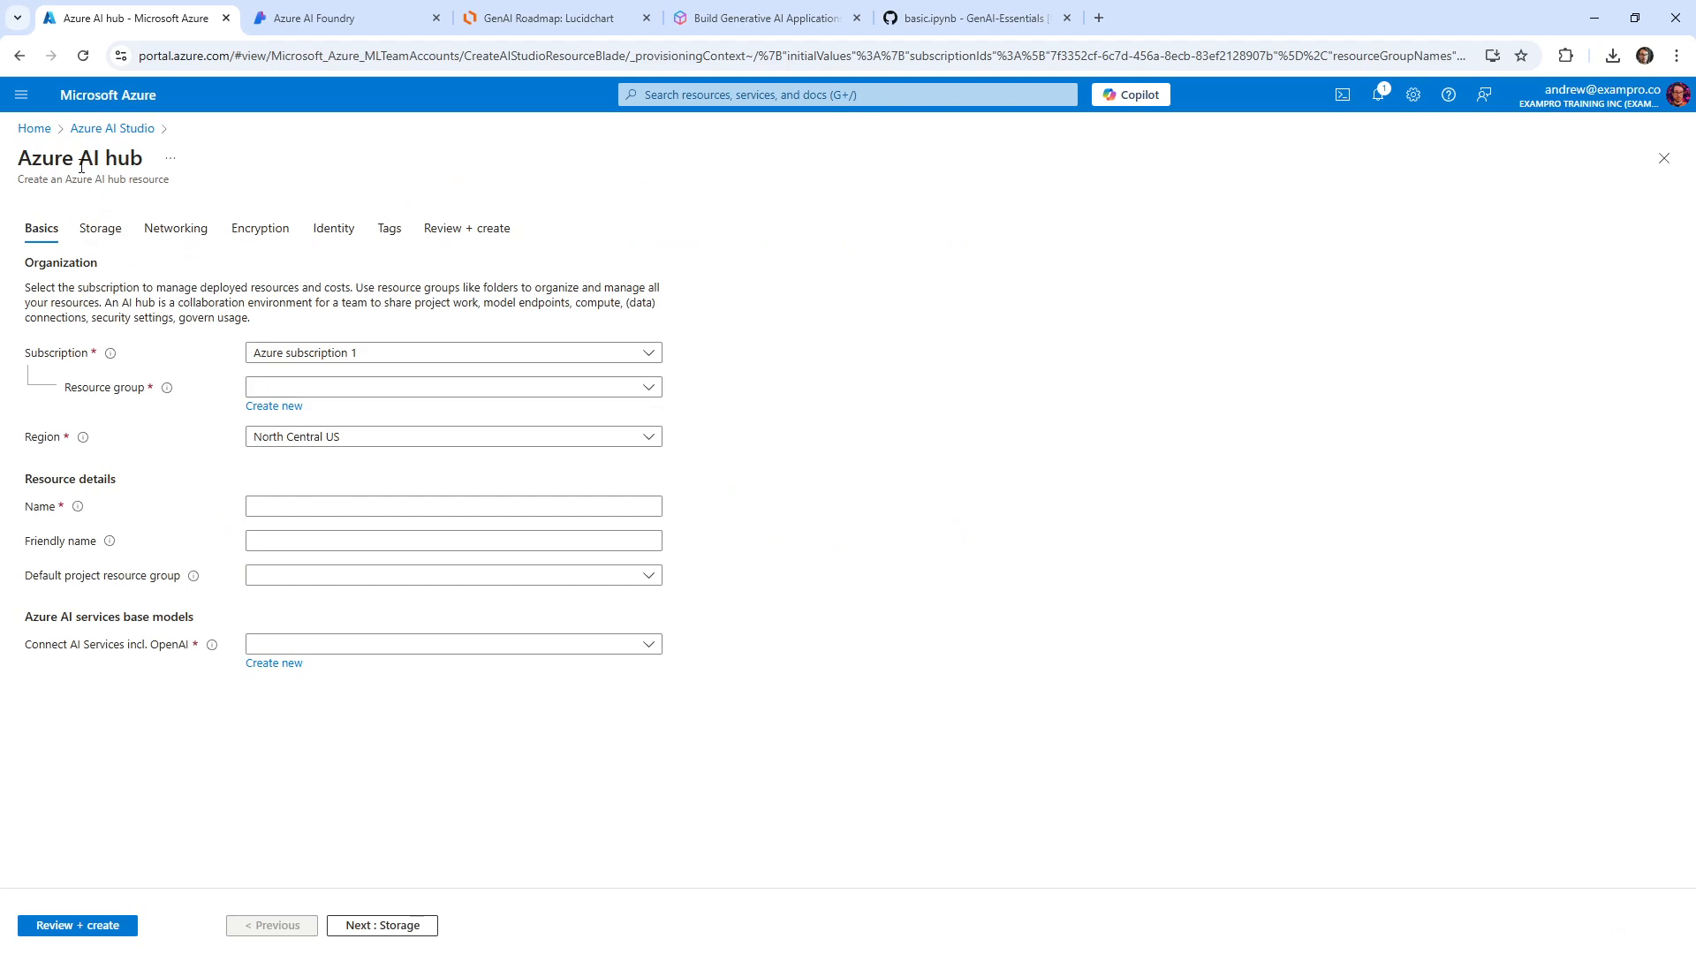
{"action": "left_click", "coordinate": [453, 541]}
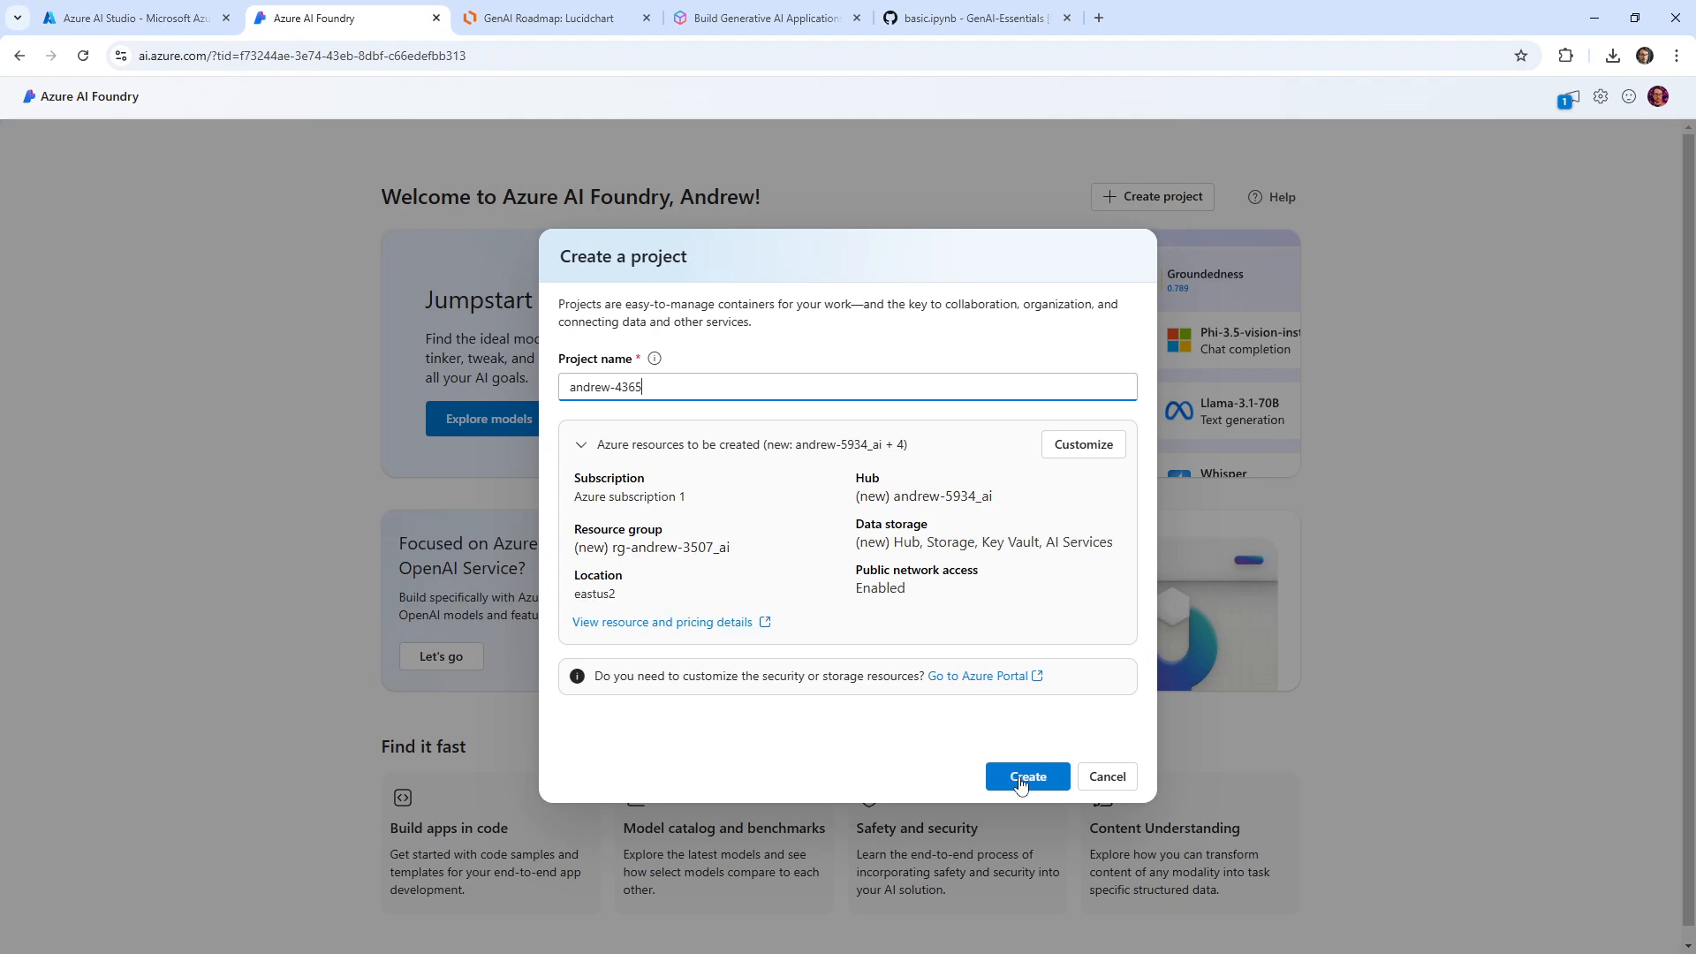
Step: Create the andrew-4365 project with its default hub and eastus2 resources
{"action": "left_click", "coordinate": [1025, 776]}
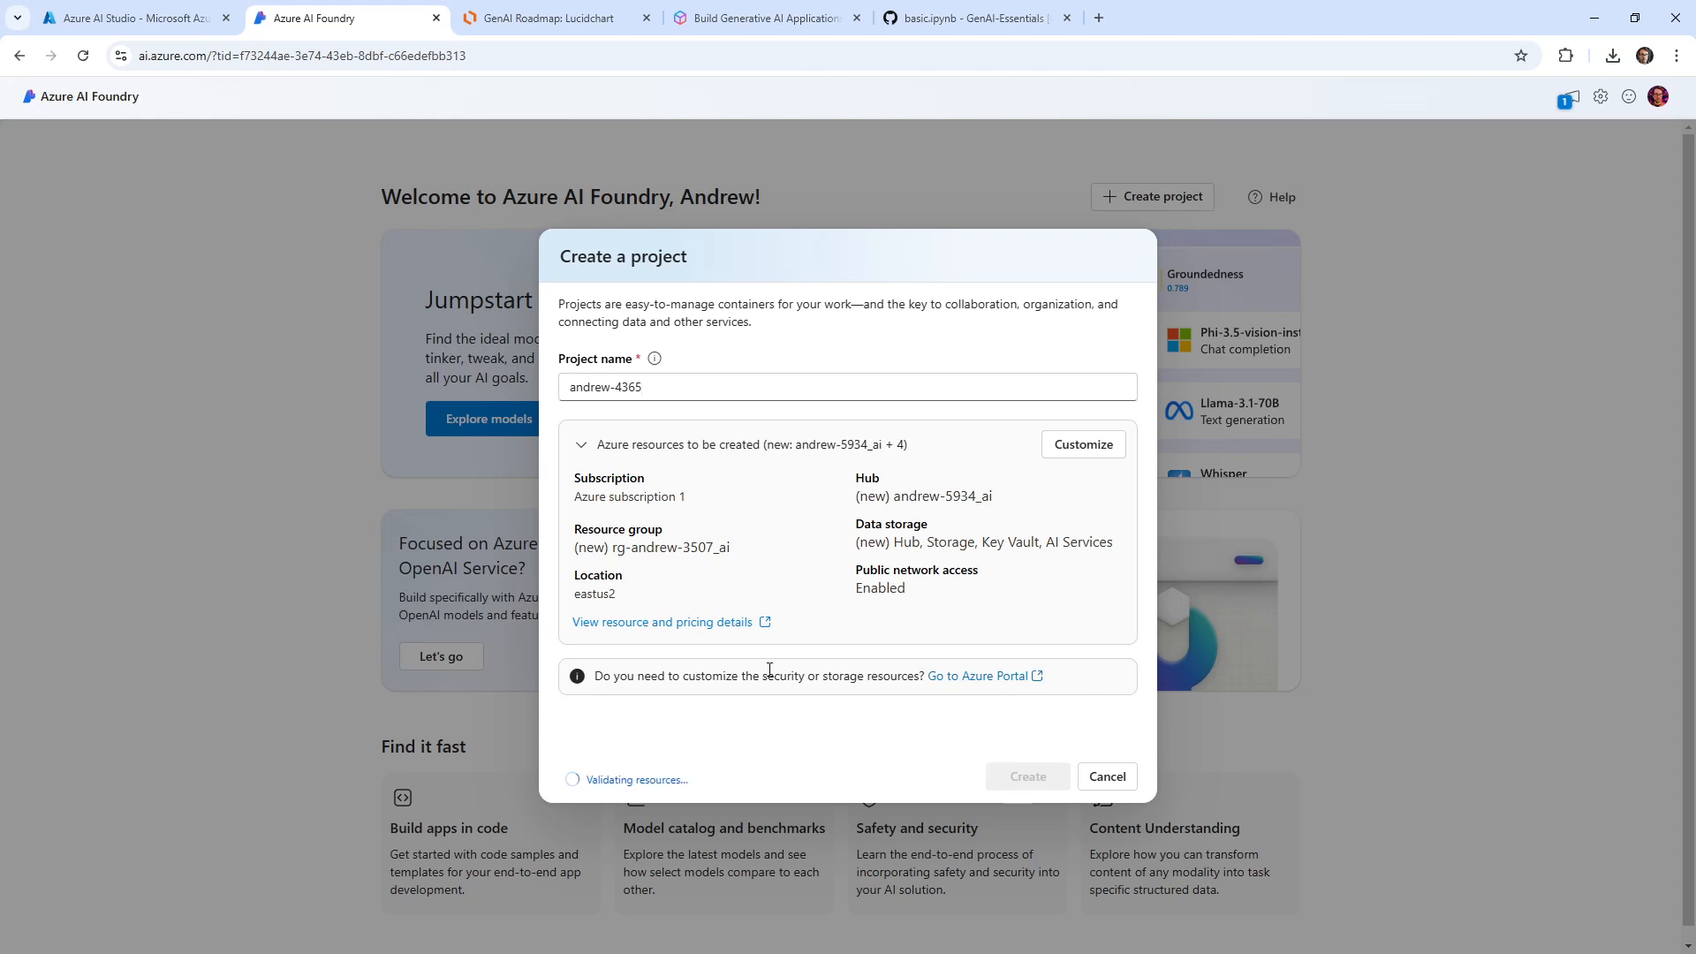
{"action": "double_click", "coordinate": [594, 593]}
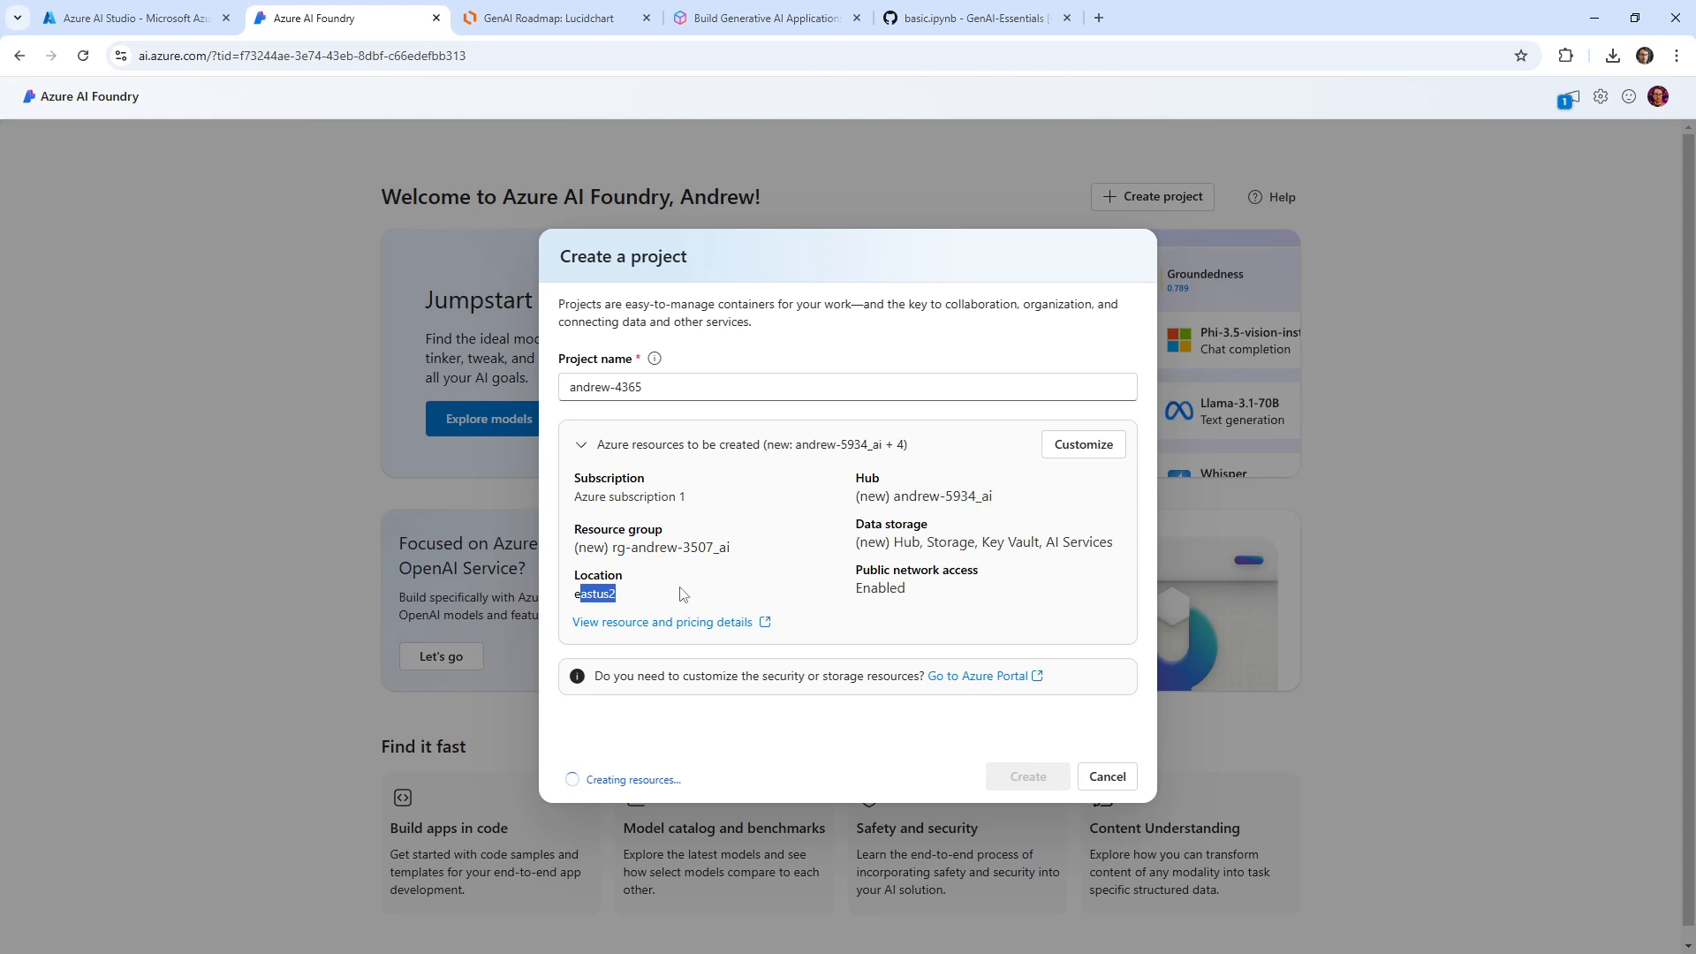
{"action": "mouse_move", "coordinate": [848, 753]}
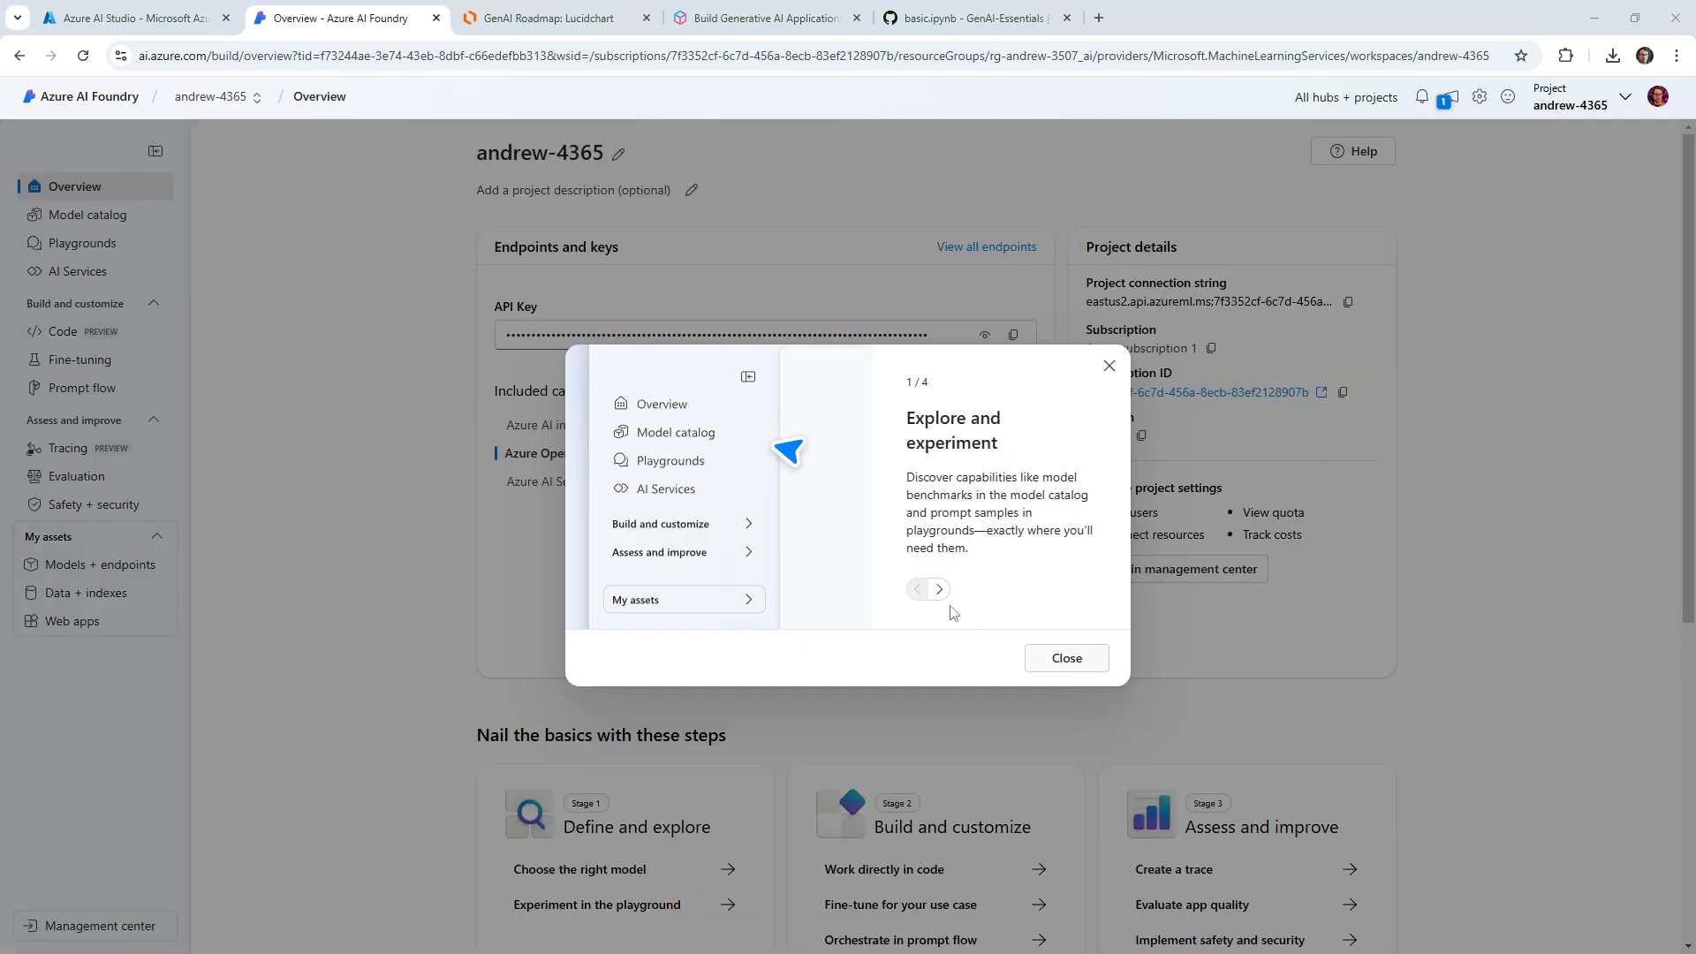
Step: Dismiss the tour, check the AI Services and AI inference endpoints, and go to the model catalog
{"action": "left_click", "coordinate": [1065, 657]}
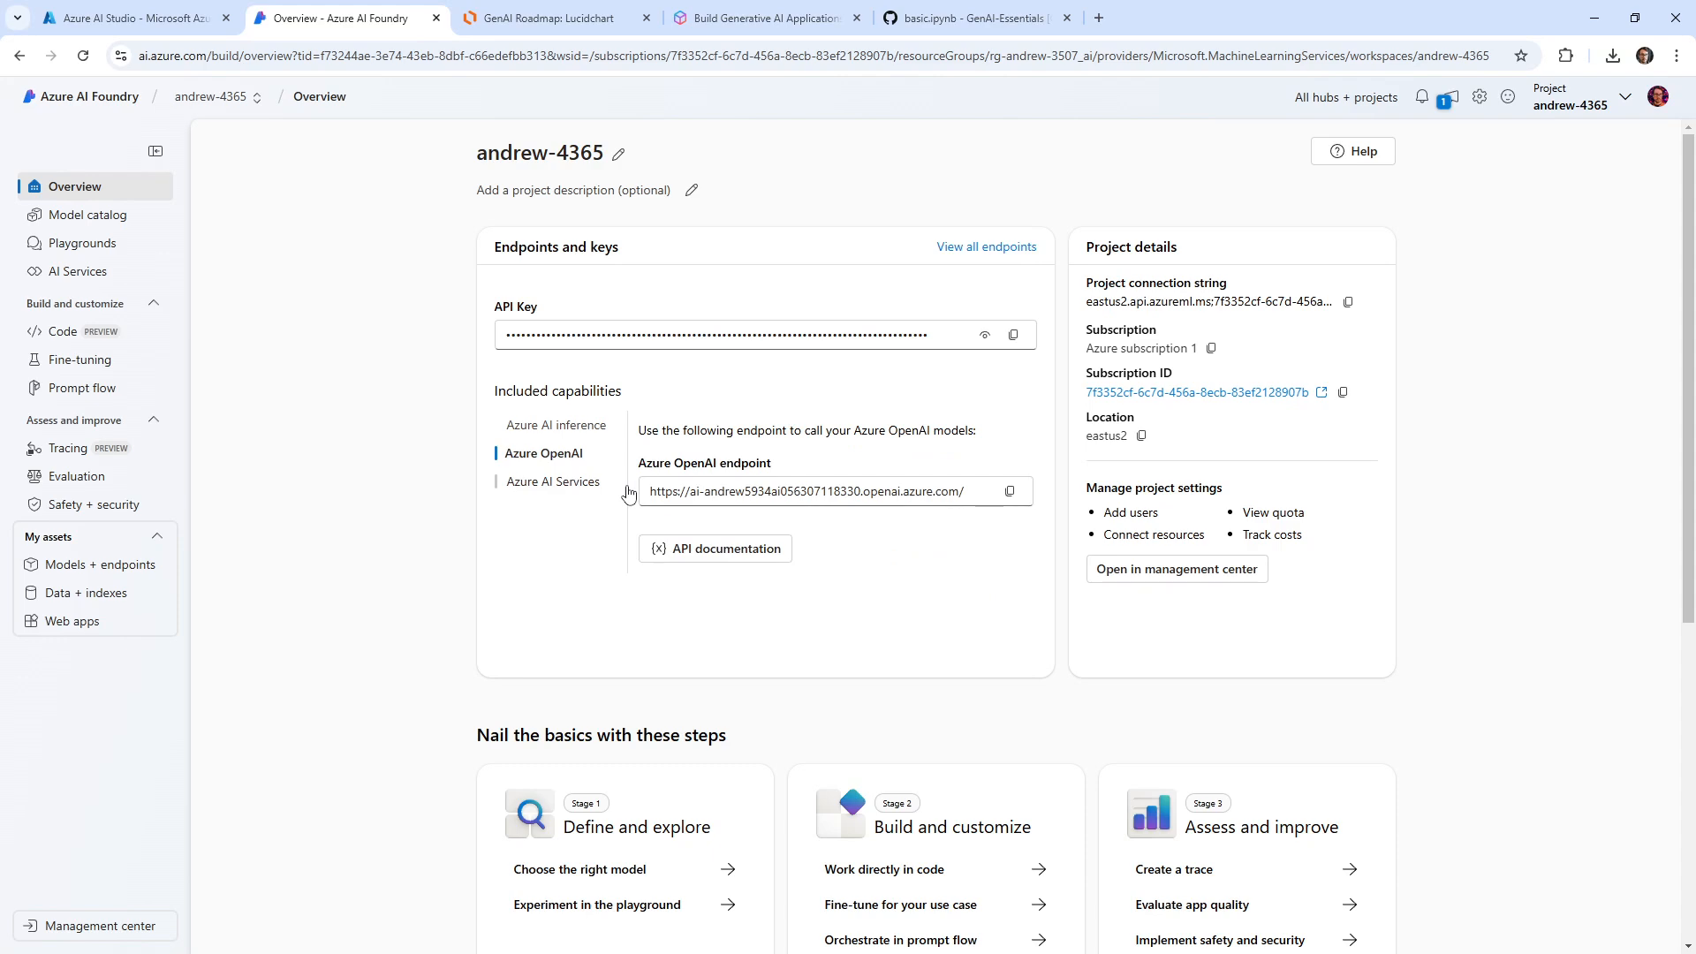
{"action": "mouse_move", "coordinate": [580, 480]}
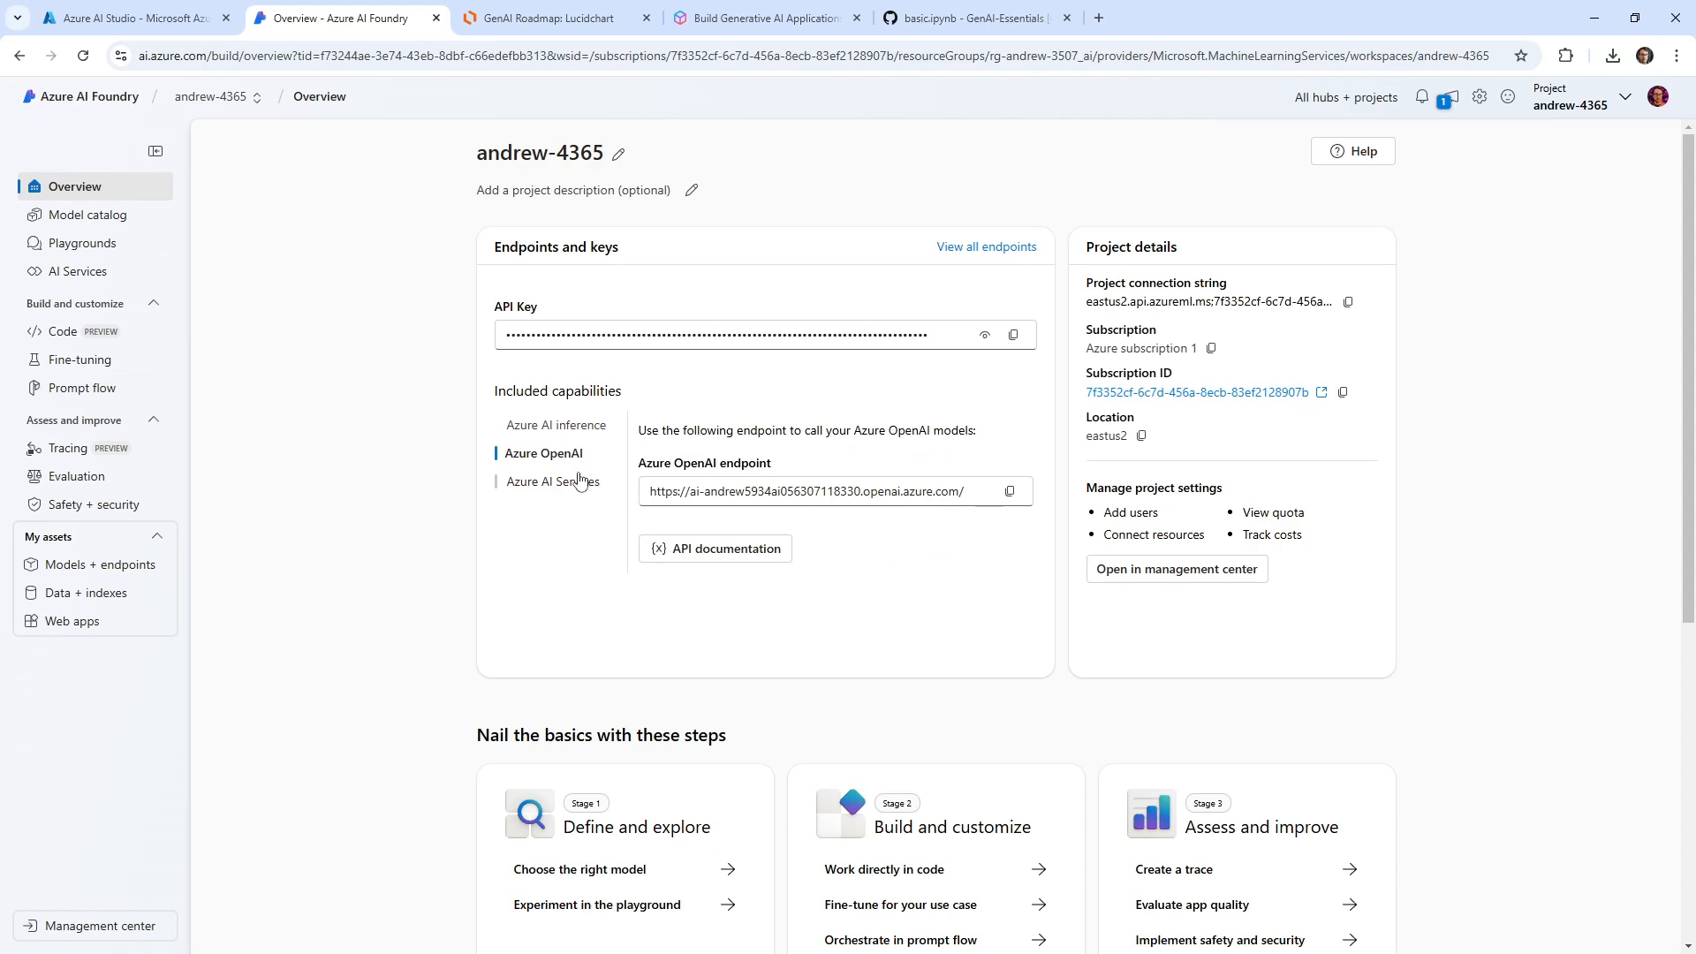
{"action": "left_click", "coordinate": [551, 481]}
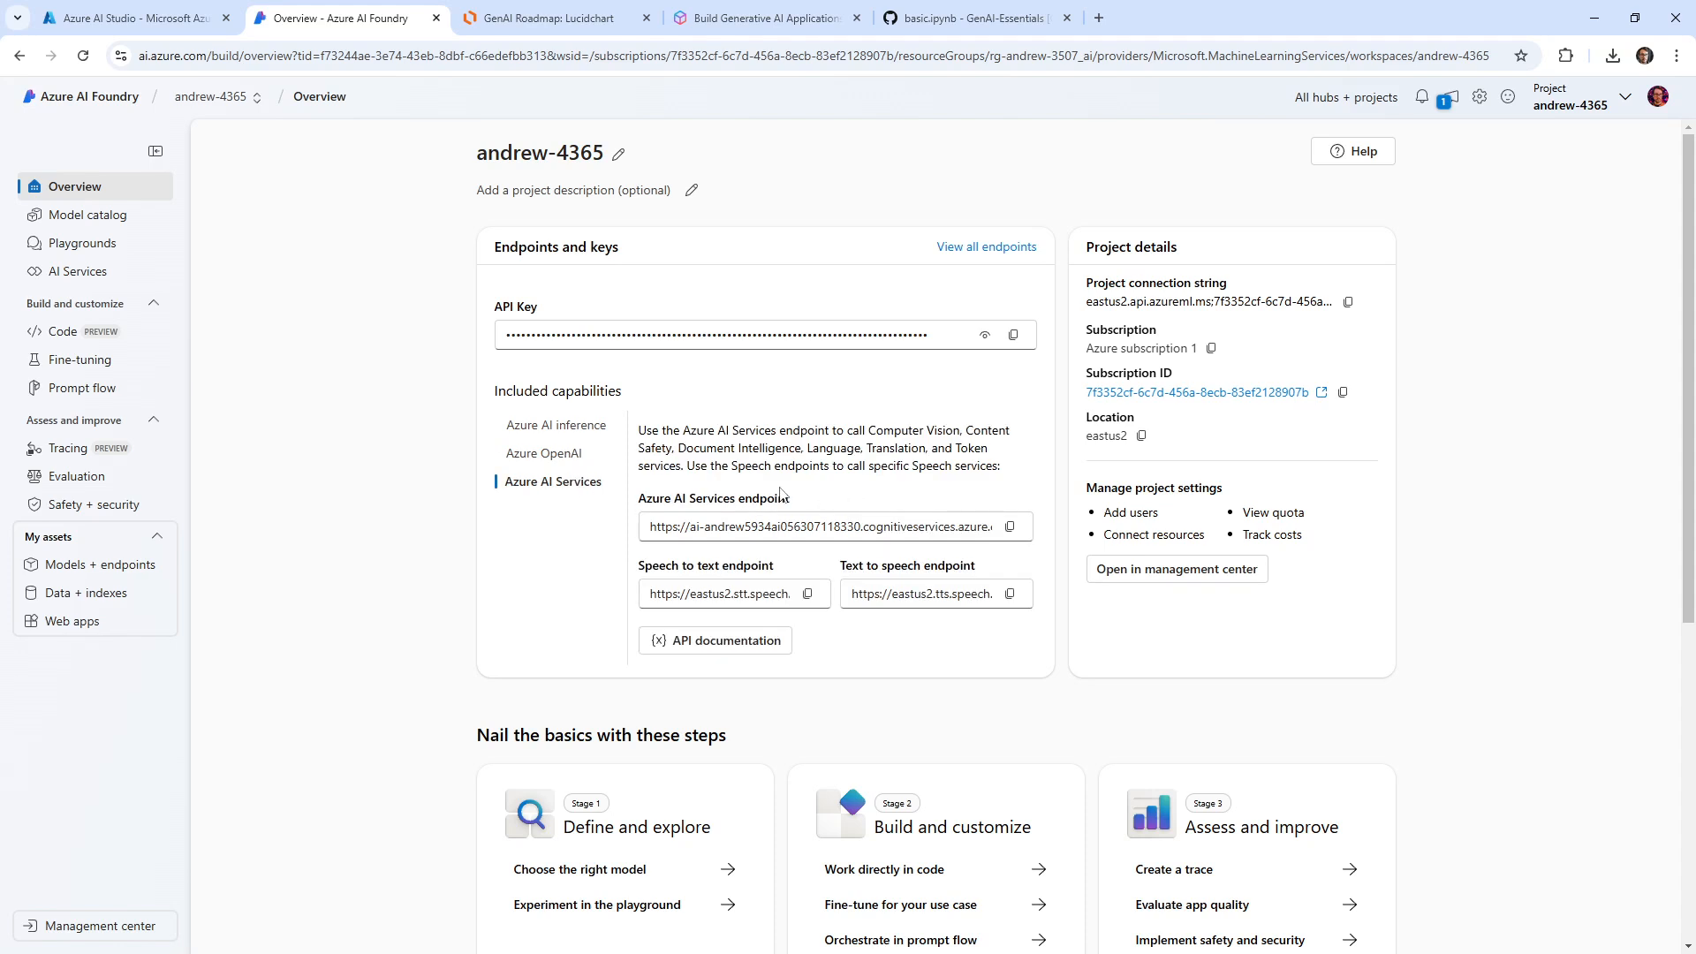
{"action": "mouse_move", "coordinate": [403, 765]}
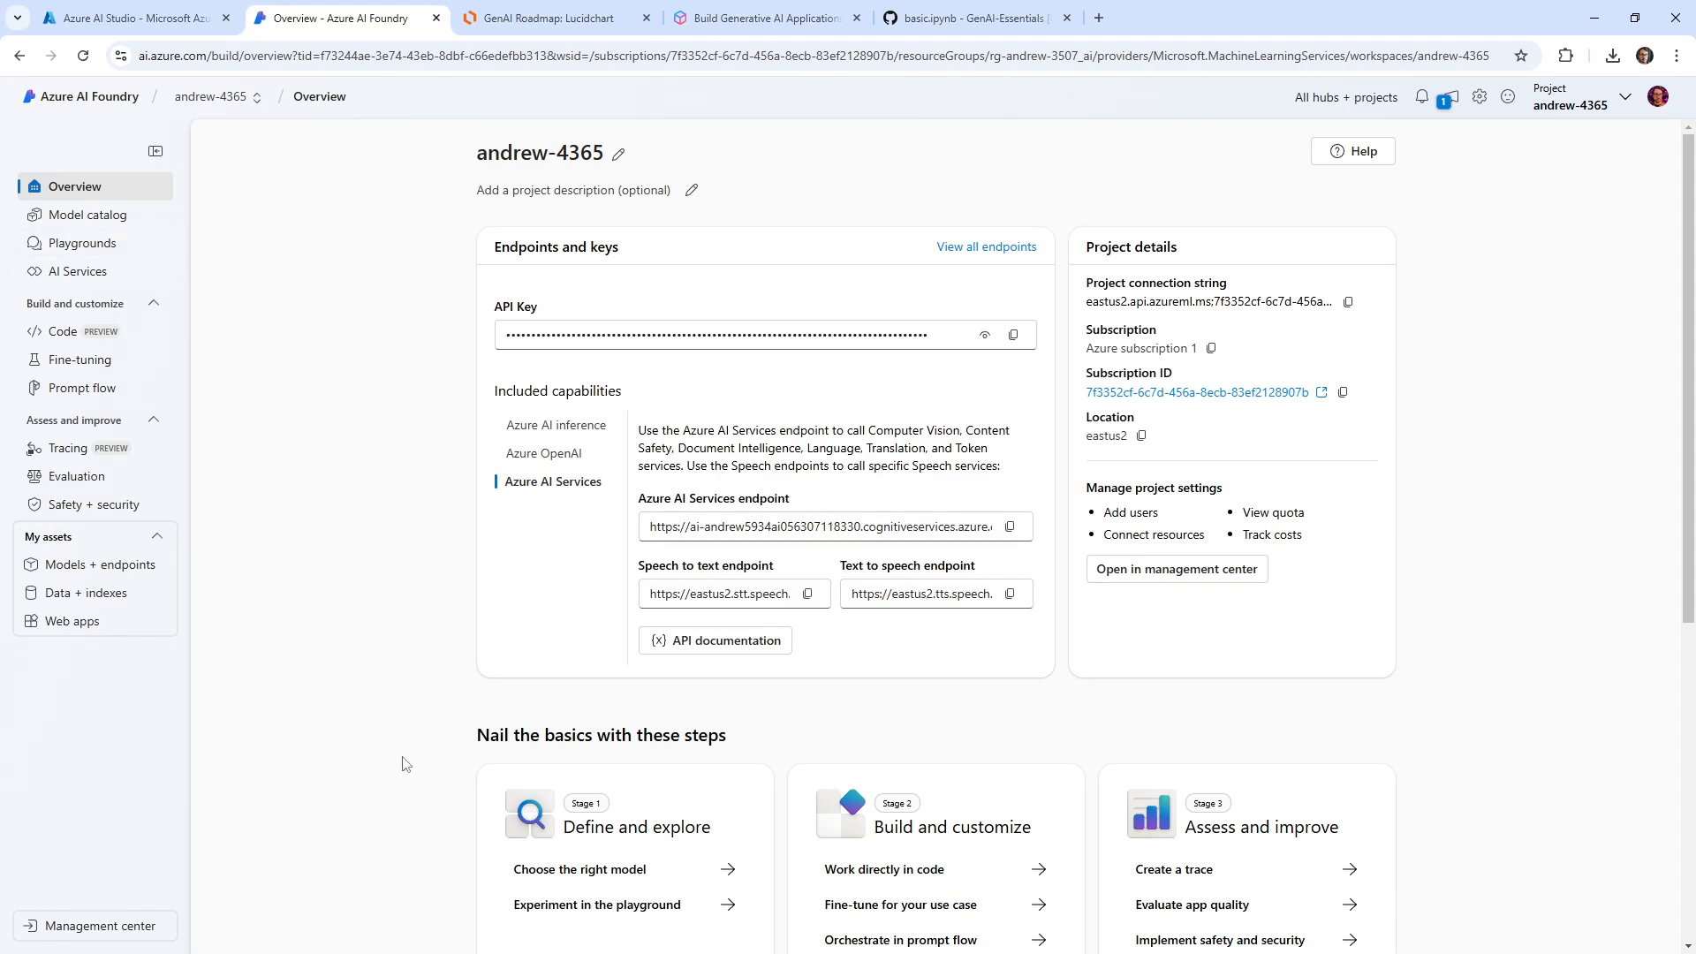
{"action": "left_click", "coordinate": [557, 424]}
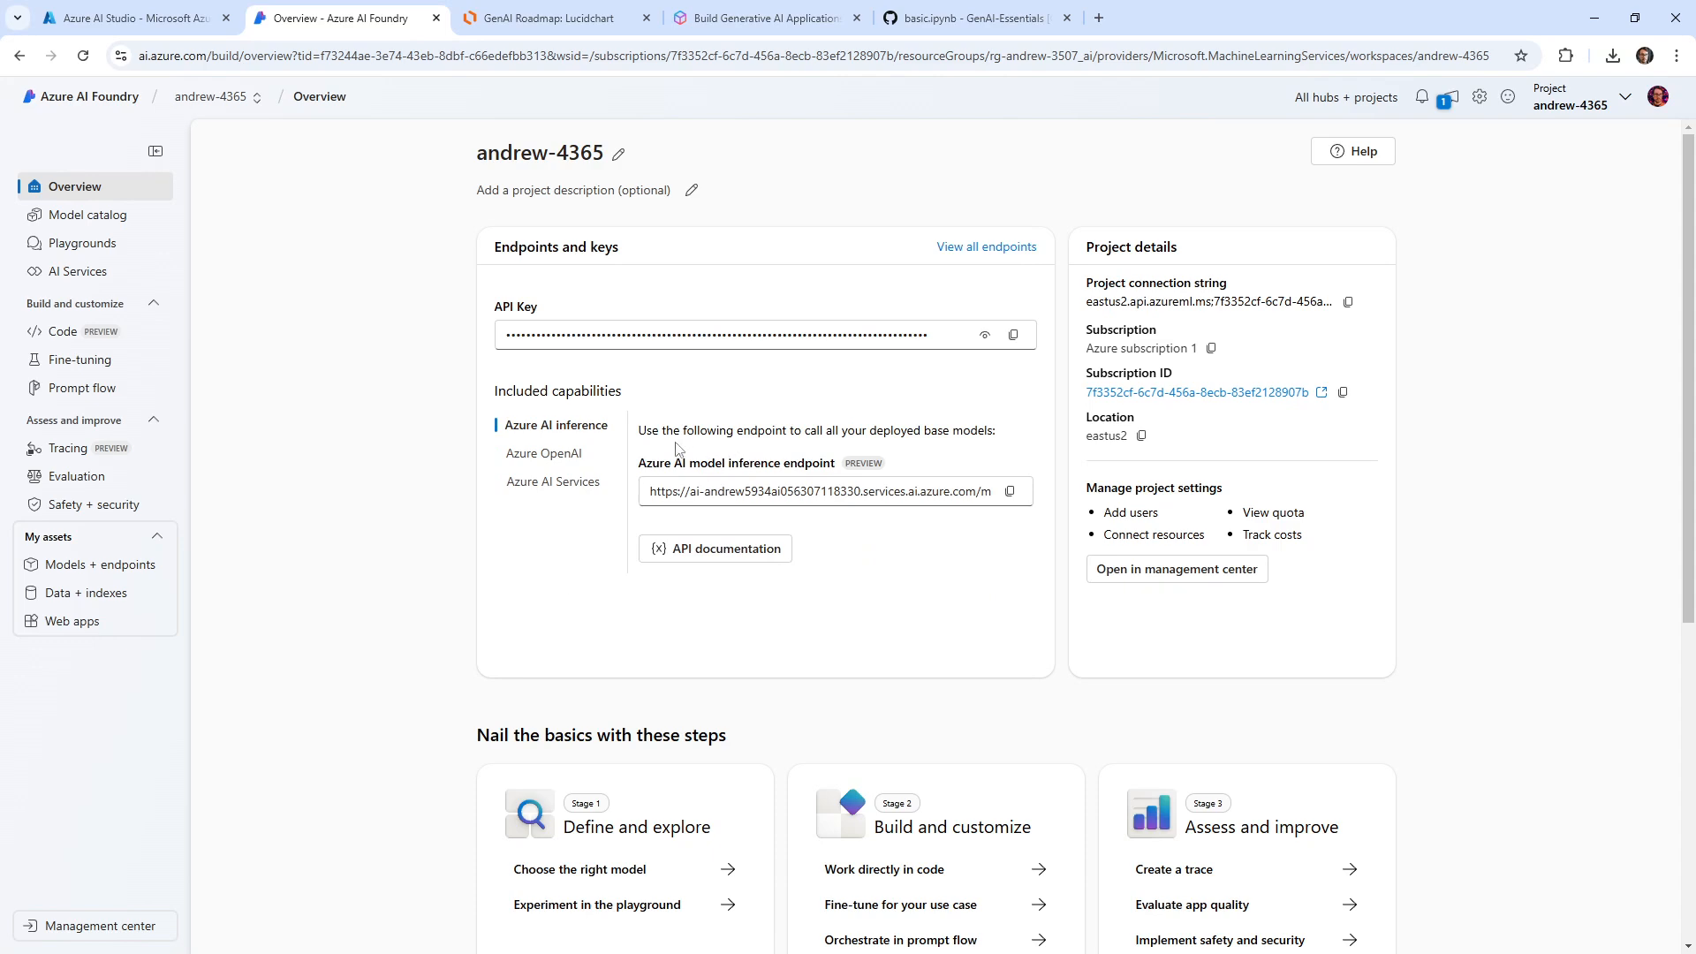
{"action": "mouse_move", "coordinate": [743, 463]}
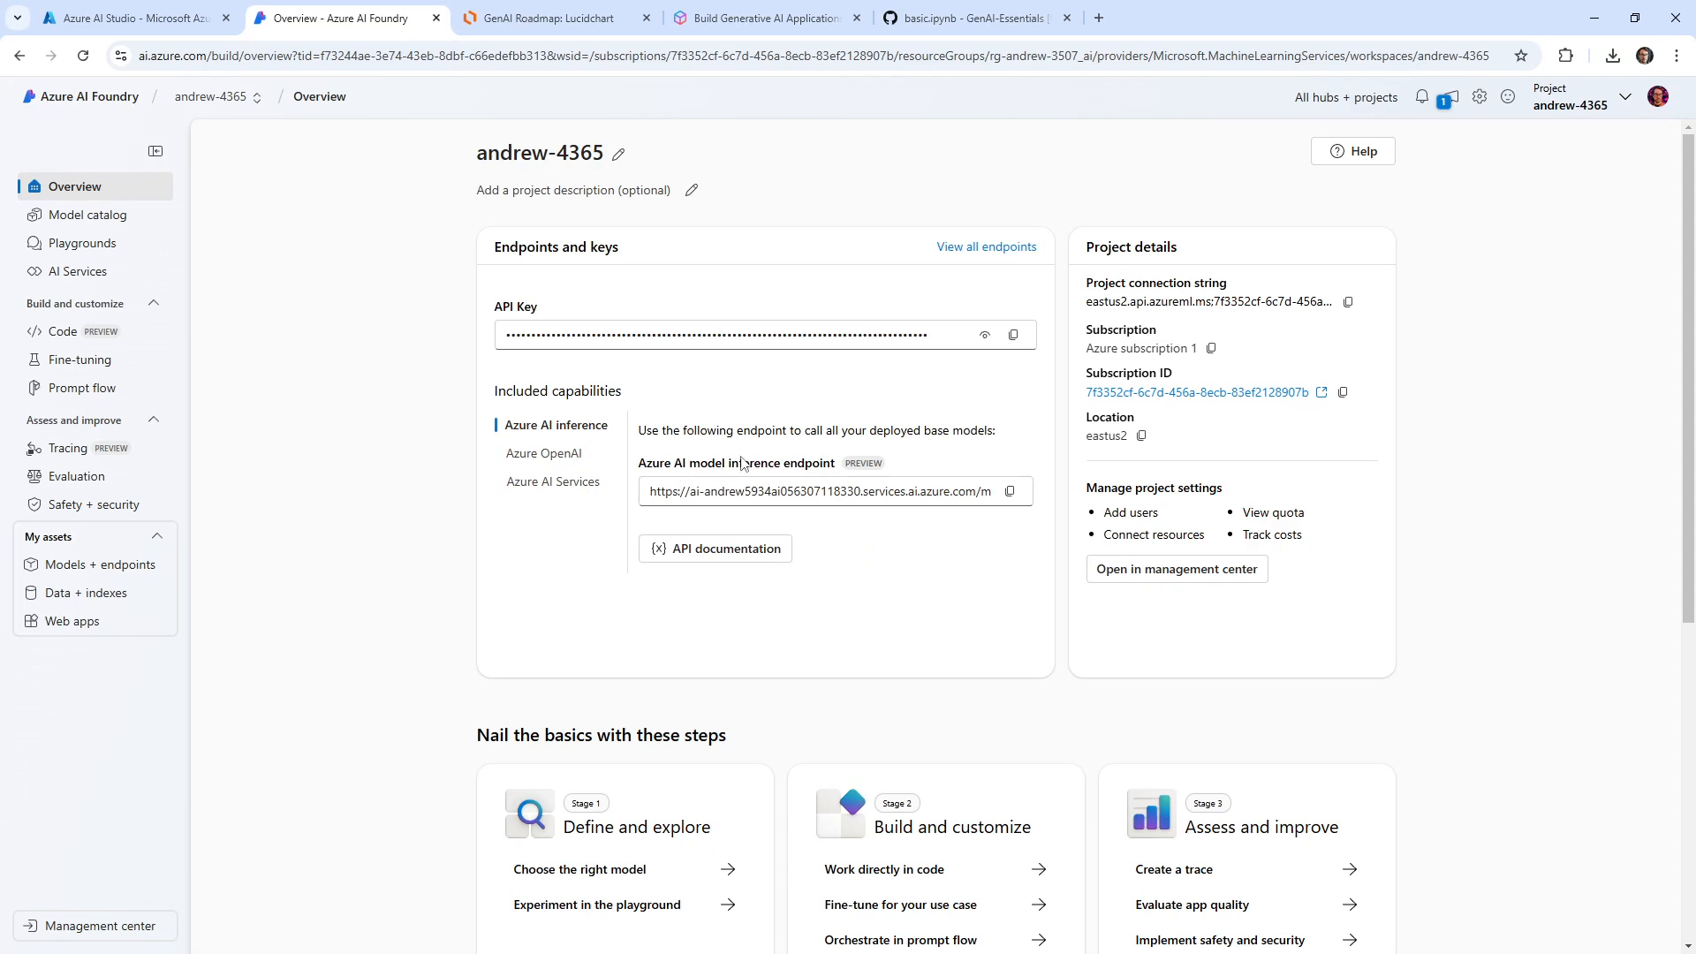
{"action": "mouse_move", "coordinate": [606, 329]}
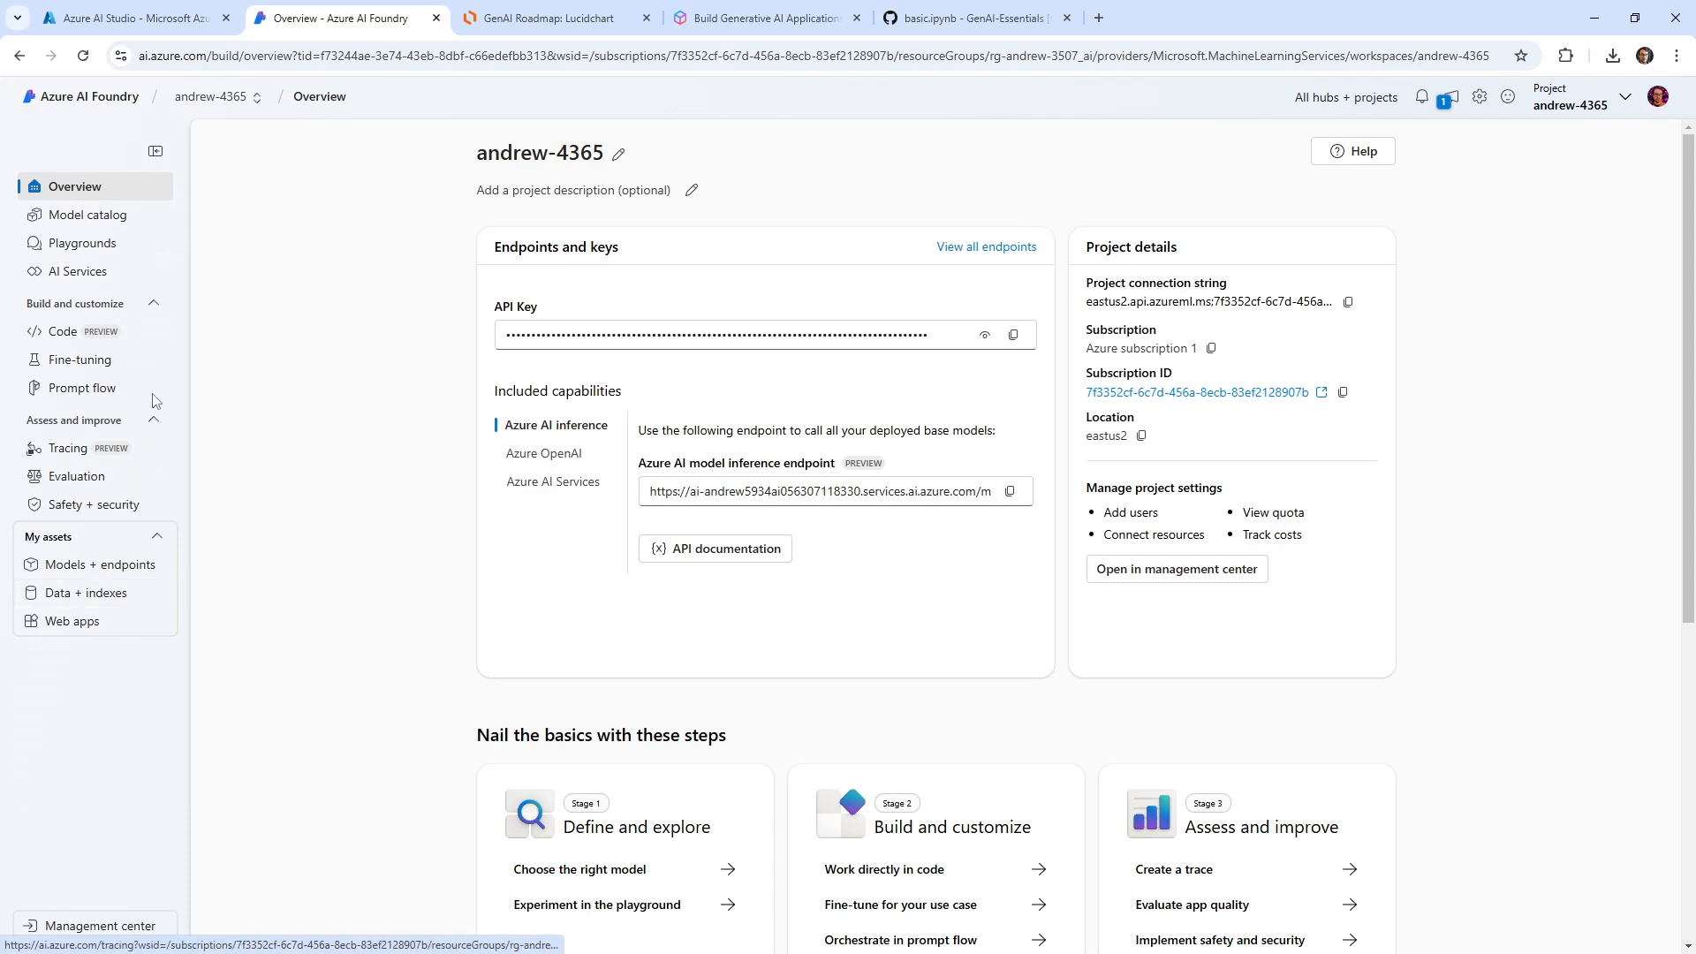
{"action": "mouse_move", "coordinate": [90, 504]}
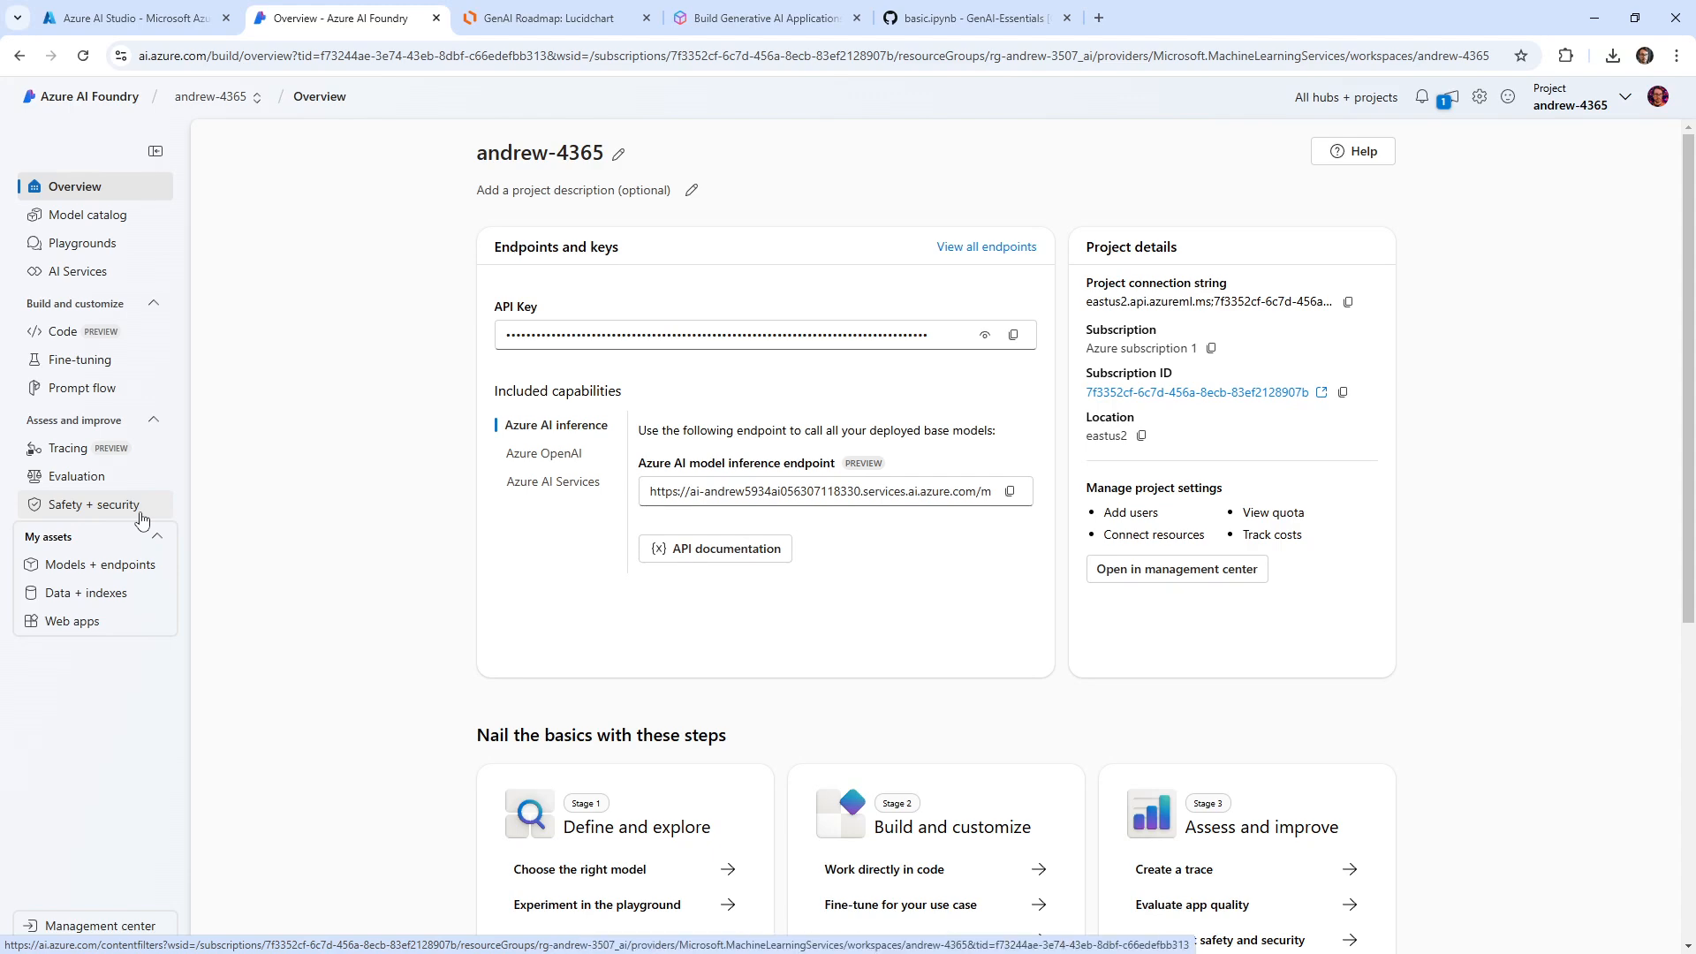
{"action": "left_click", "coordinate": [89, 213]}
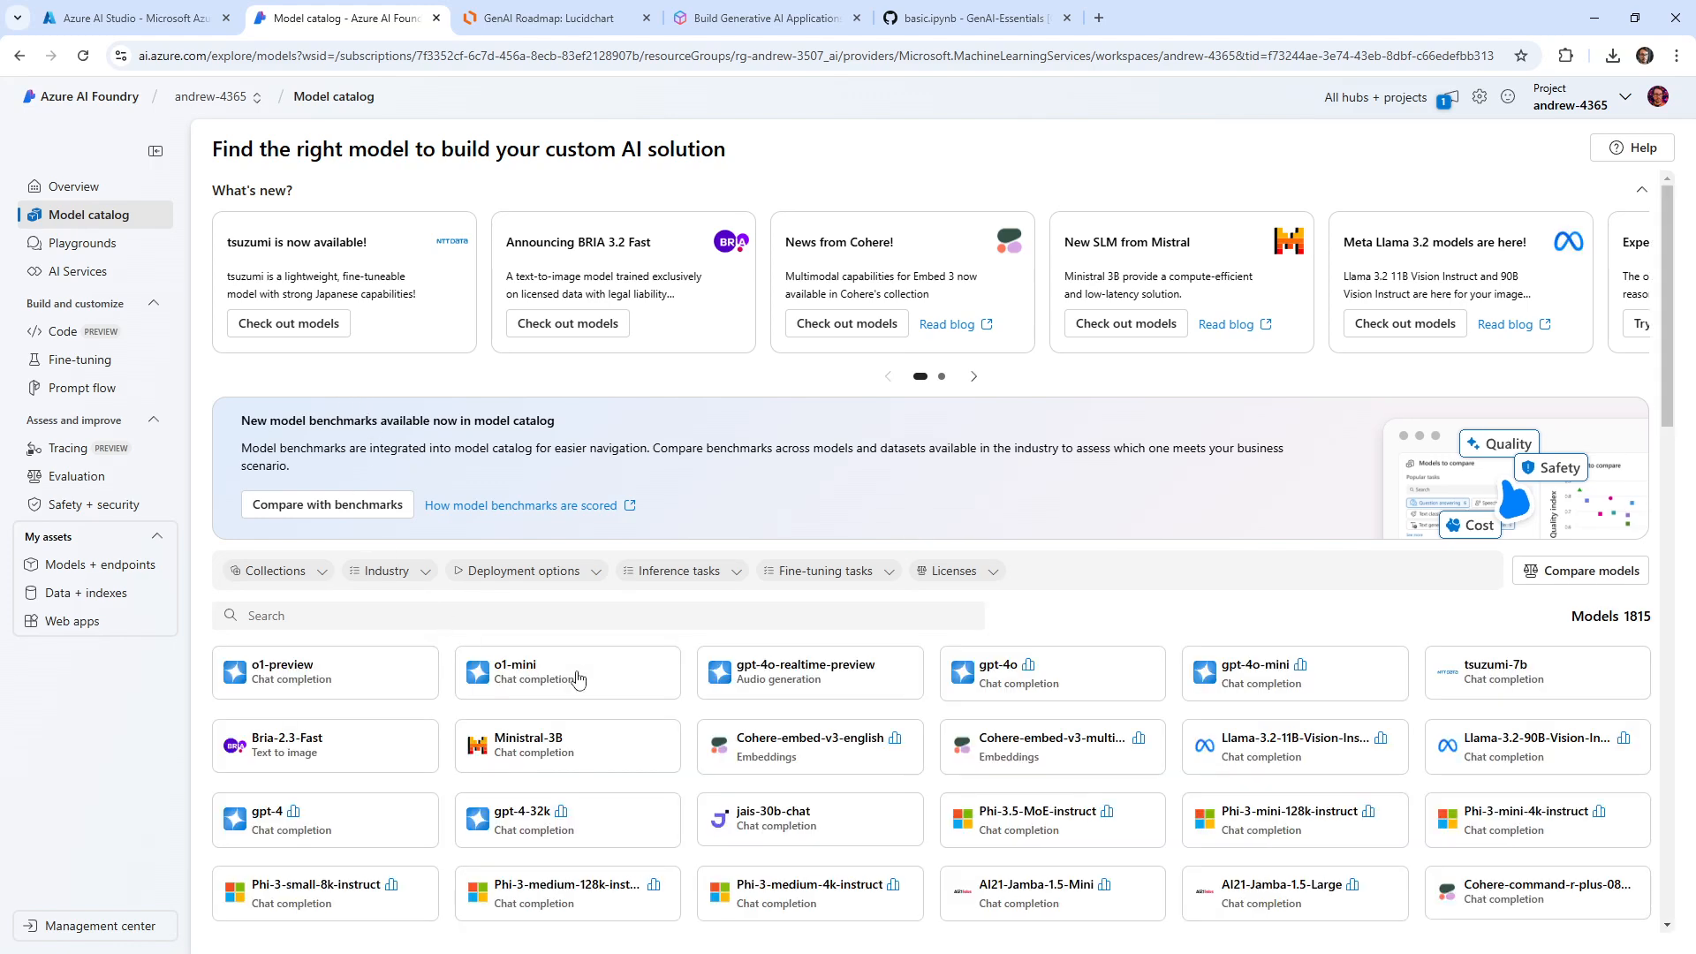
Step: Show the o1-mini model's details with its full description expanded
{"action": "left_click", "coordinate": [512, 672]}
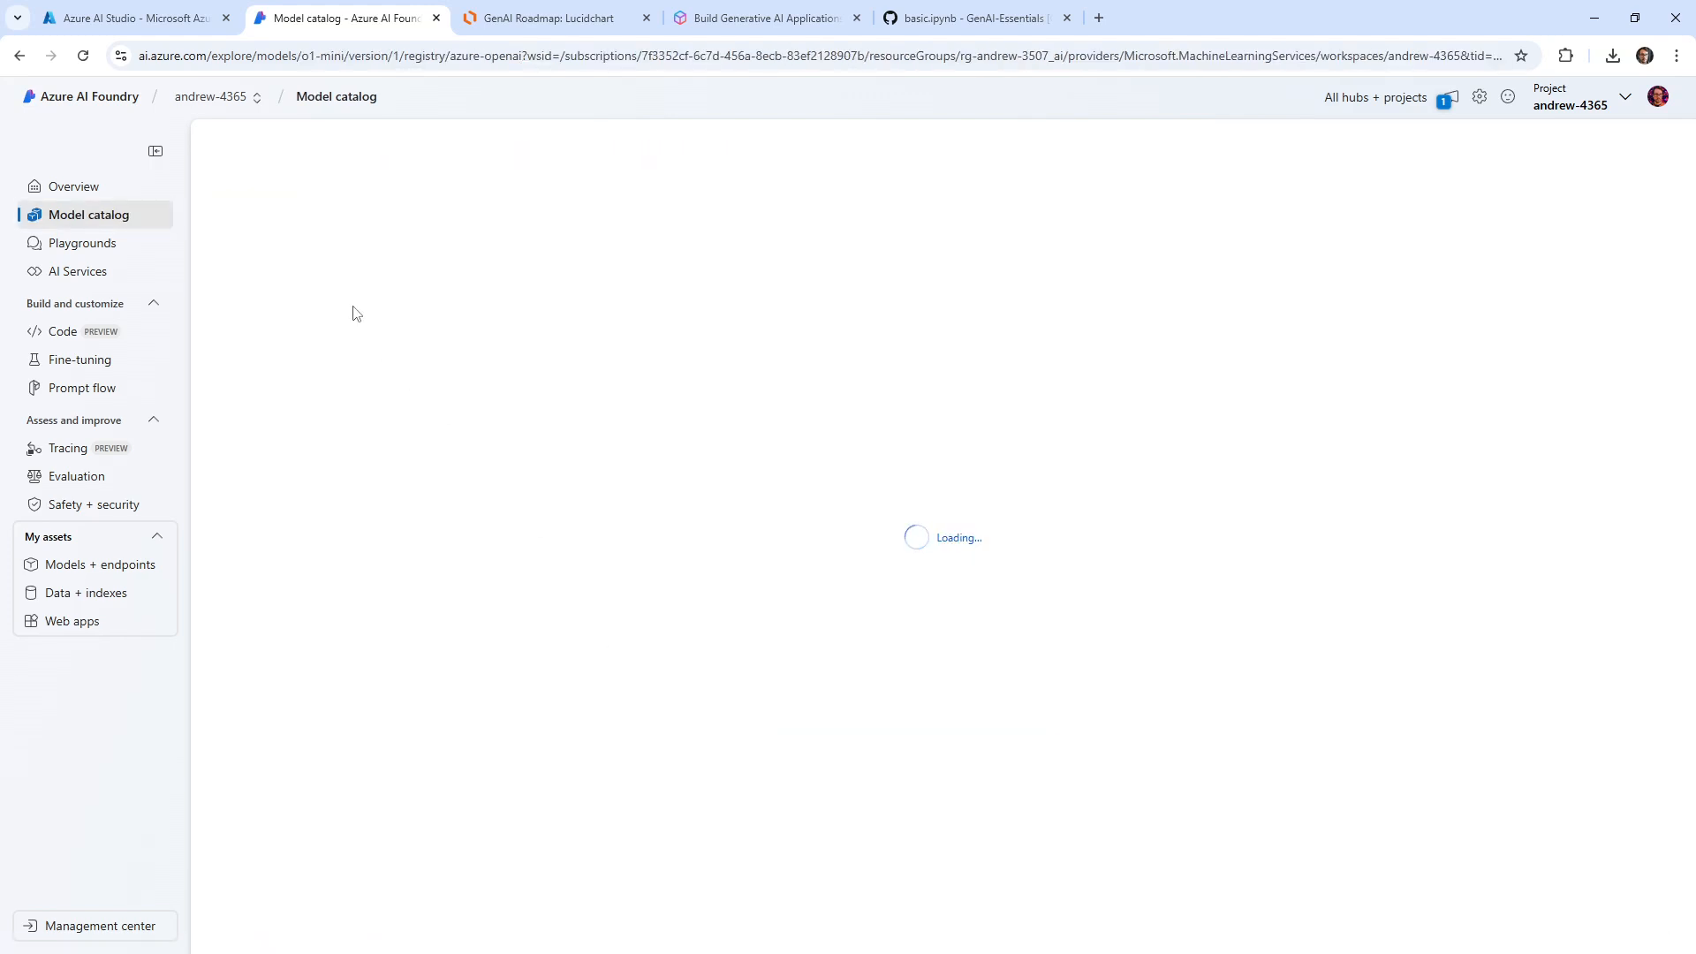
{"action": "mouse_move", "coordinate": [515, 331]}
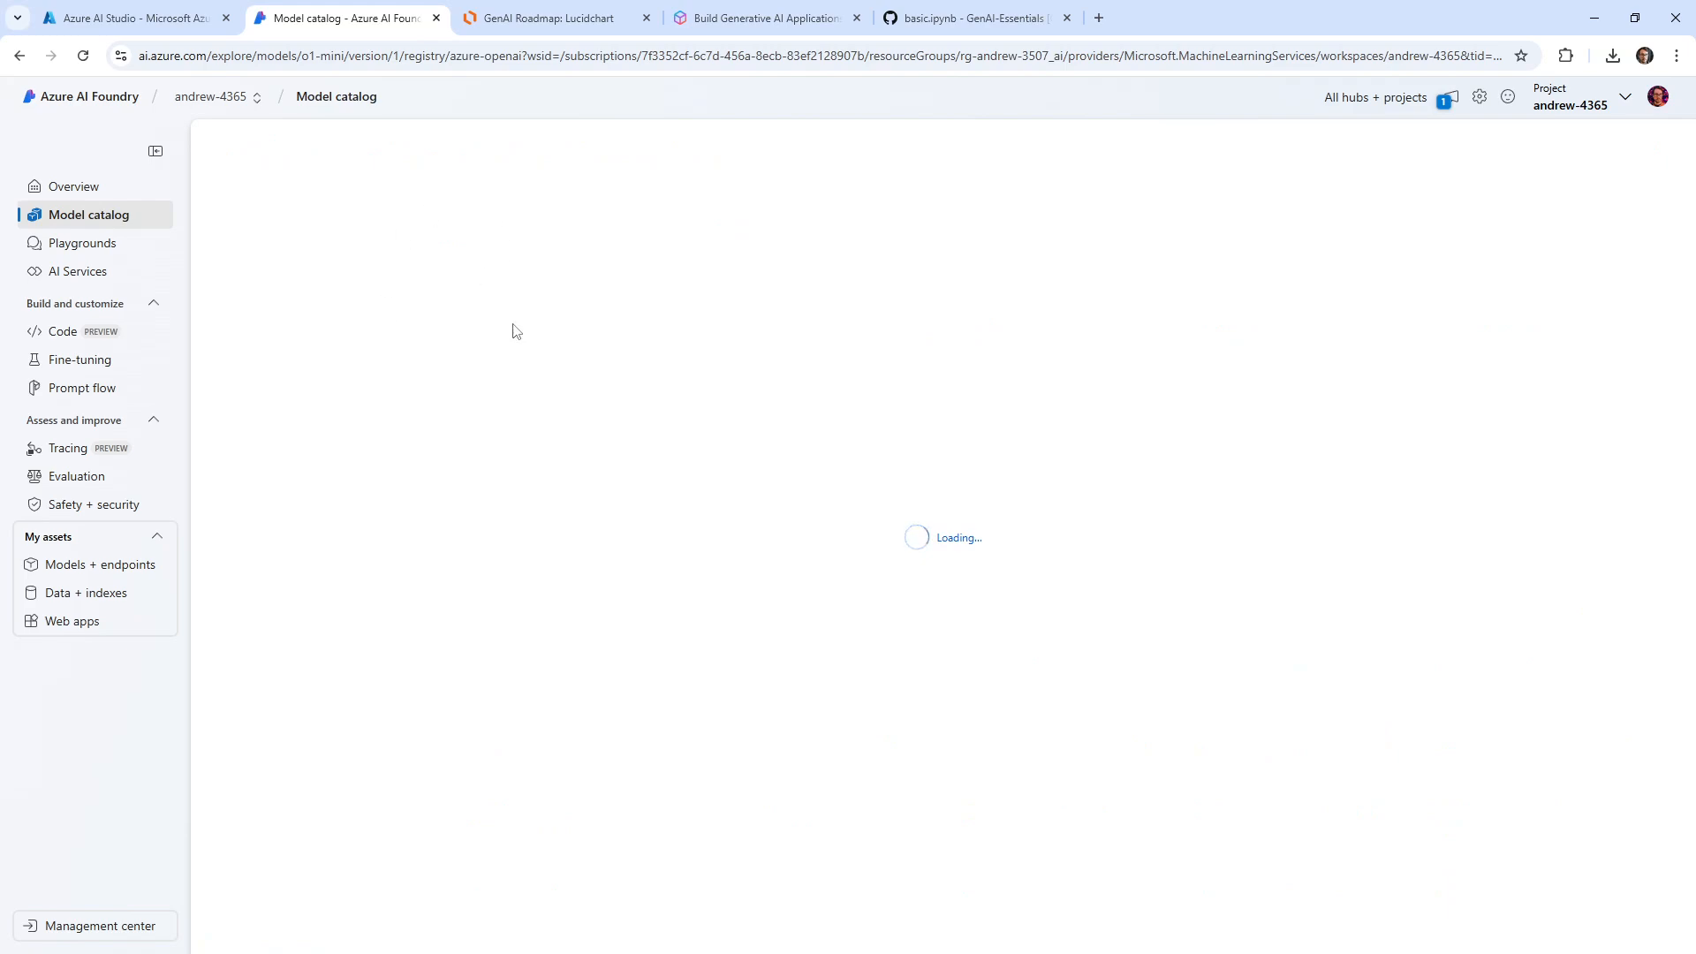
{"action": "mouse_move", "coordinate": [500, 322]}
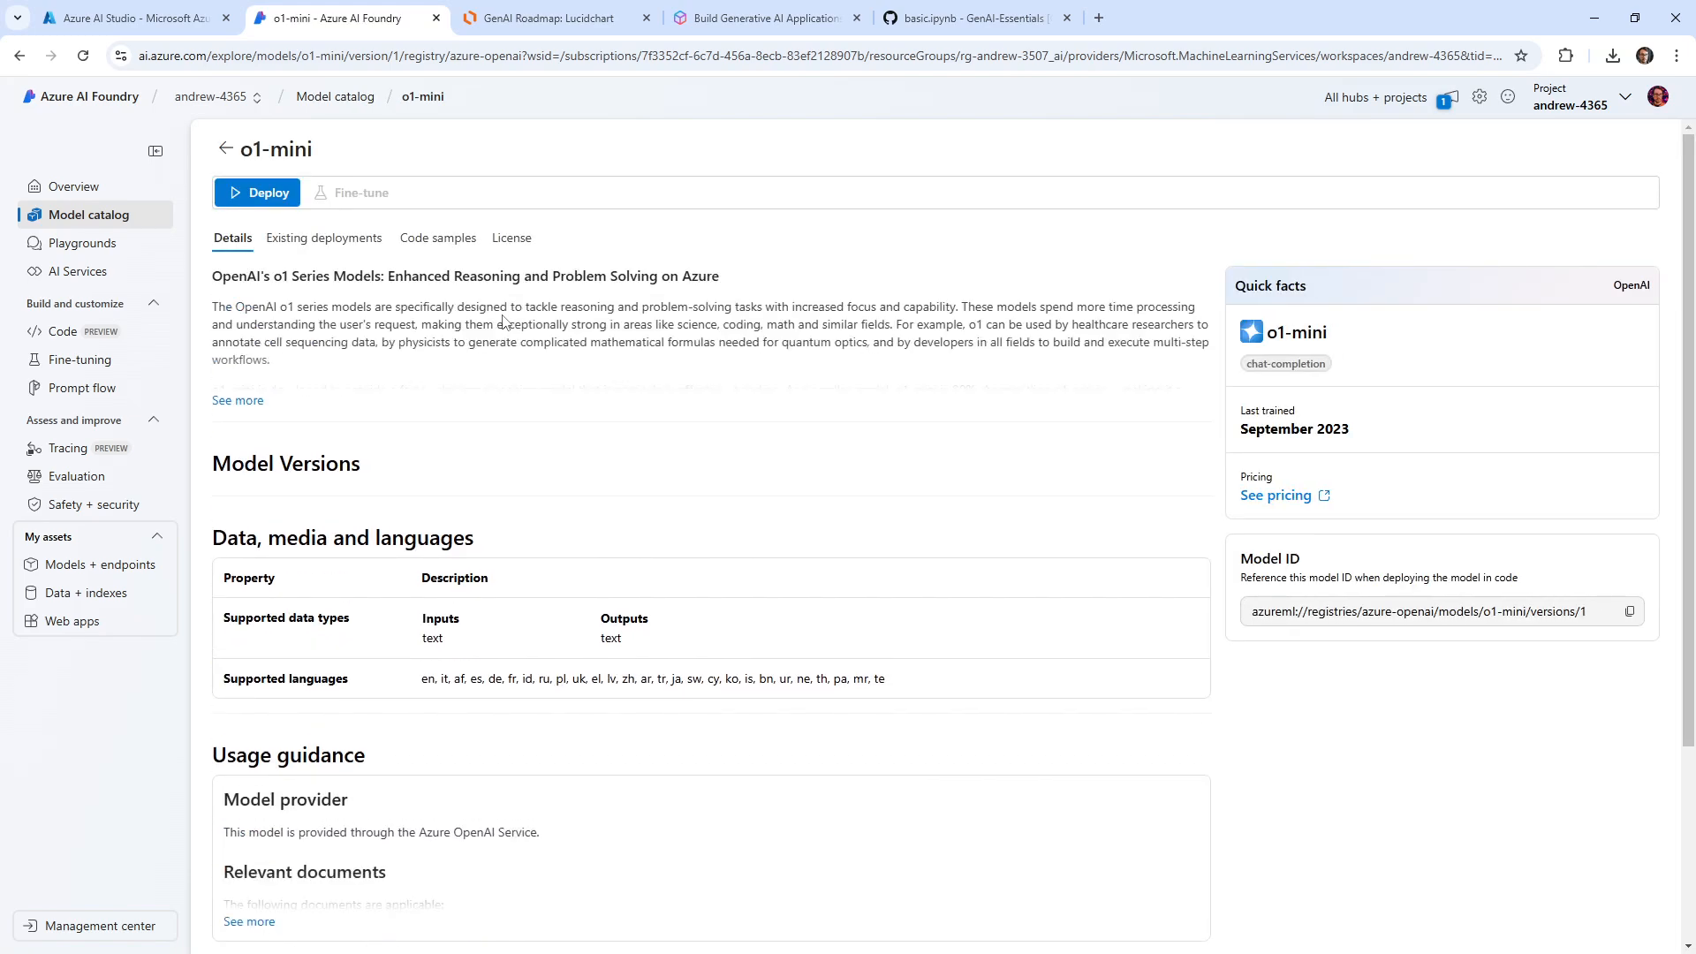
{"action": "left_click", "coordinate": [237, 401]}
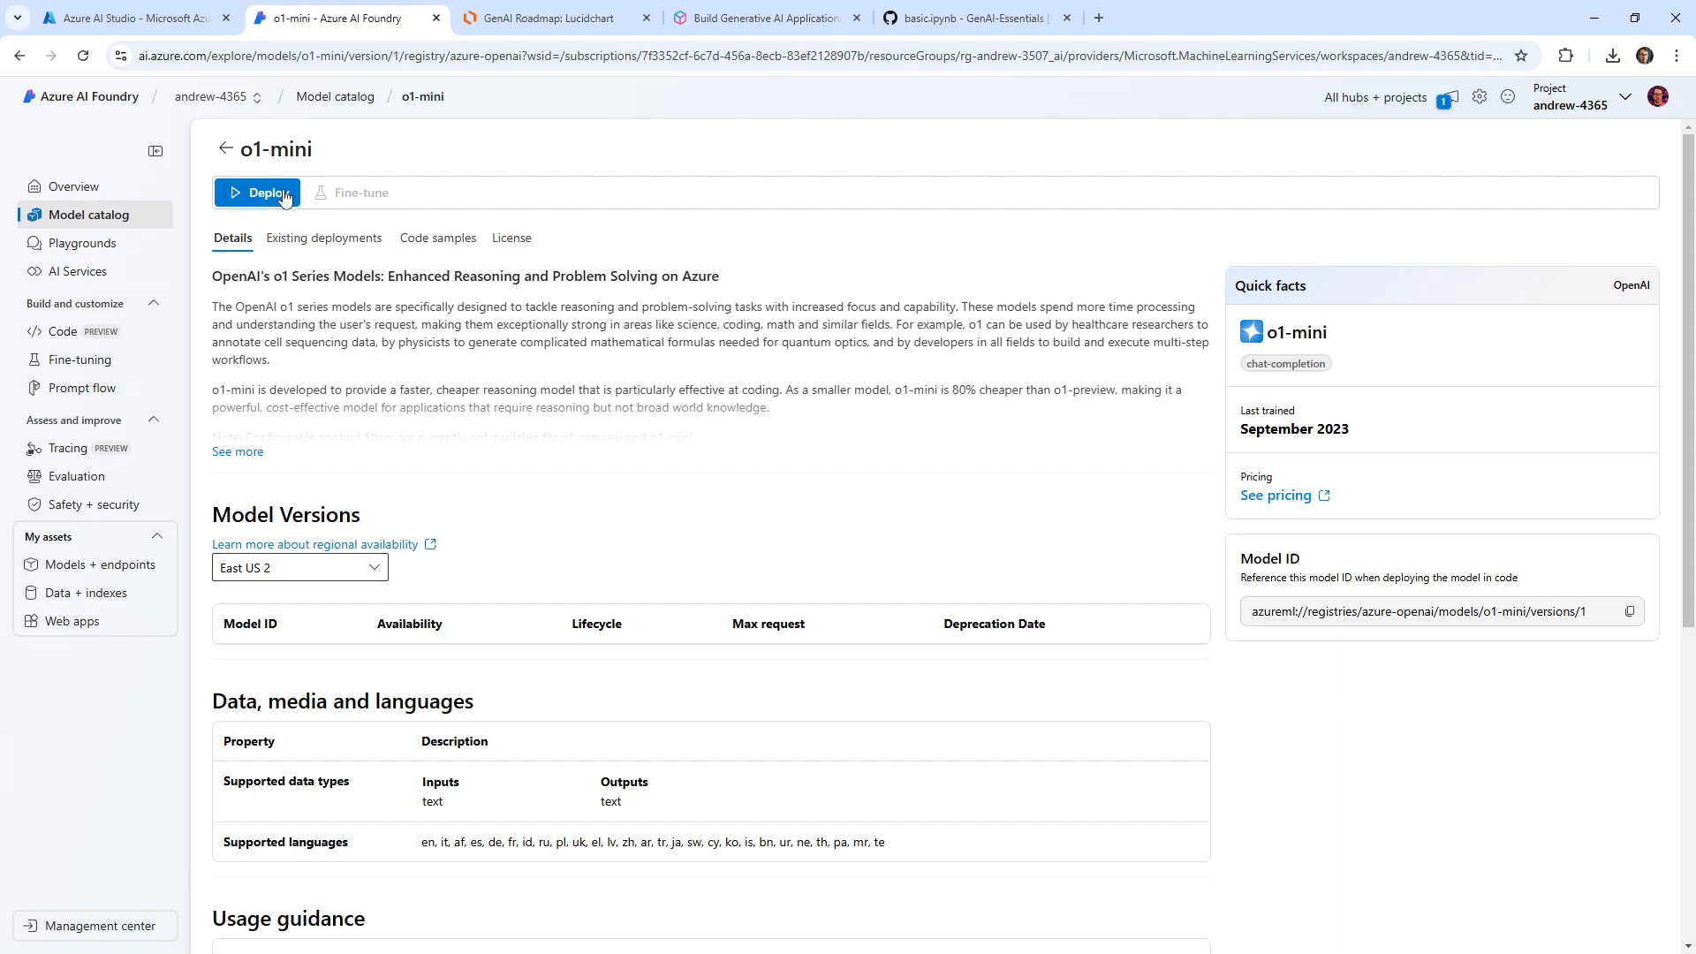
{"action": "mouse_move", "coordinate": [486, 112]}
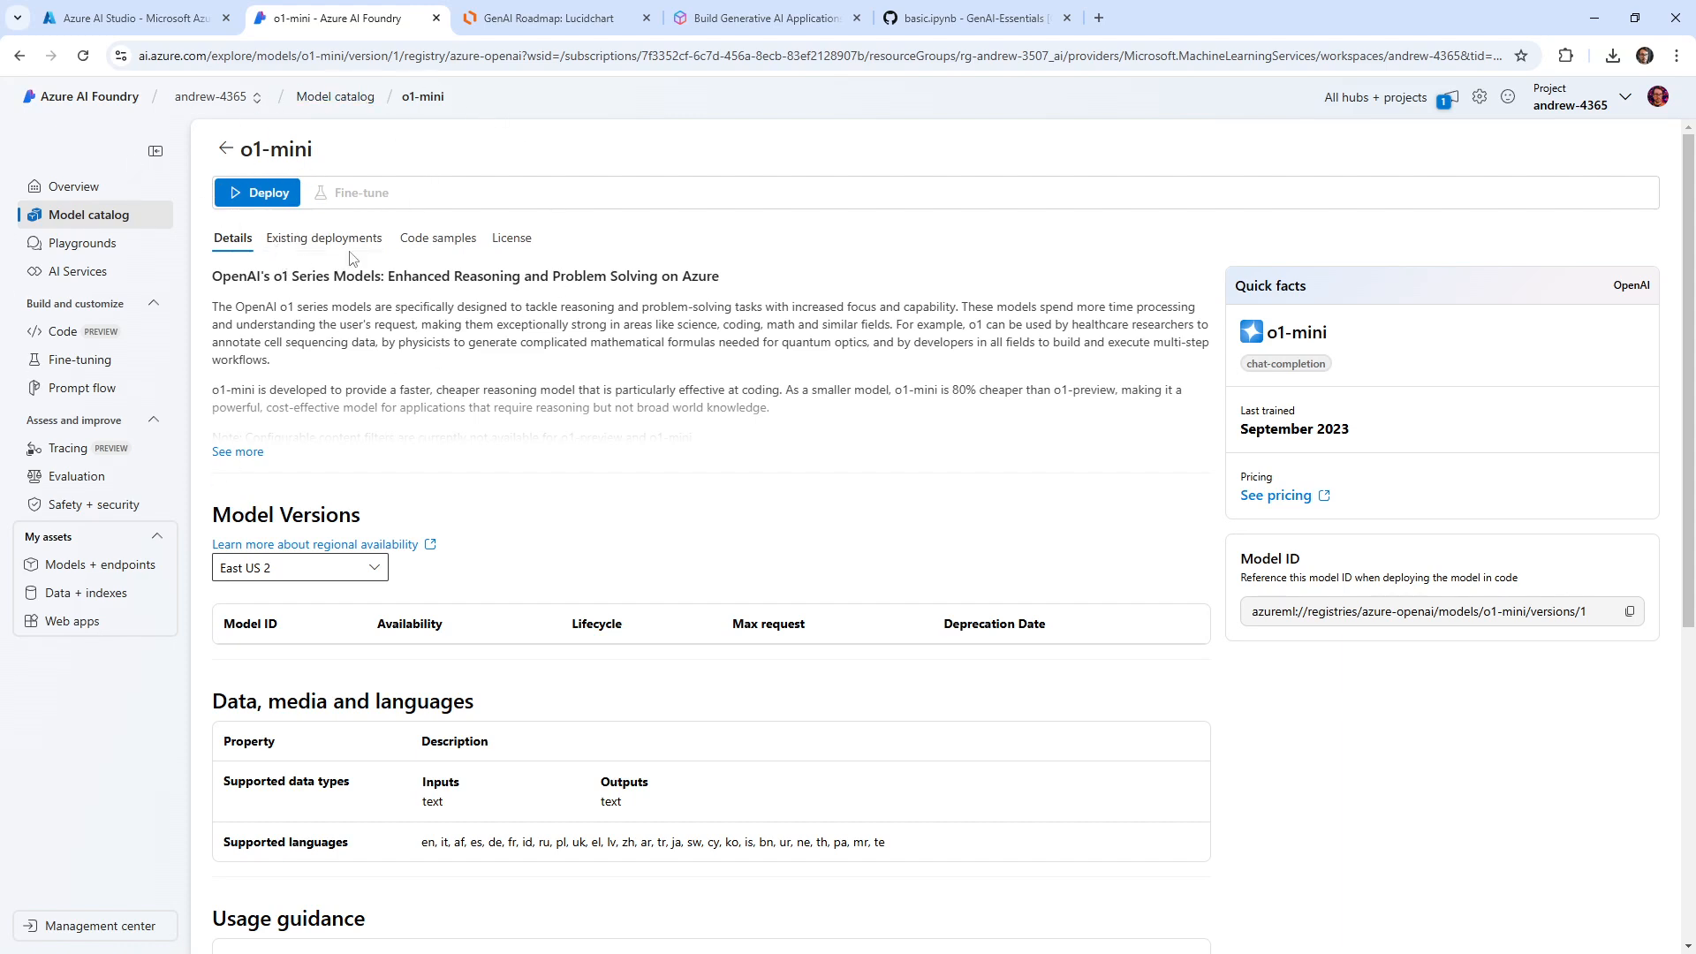
{"action": "mouse_move", "coordinate": [245, 216]}
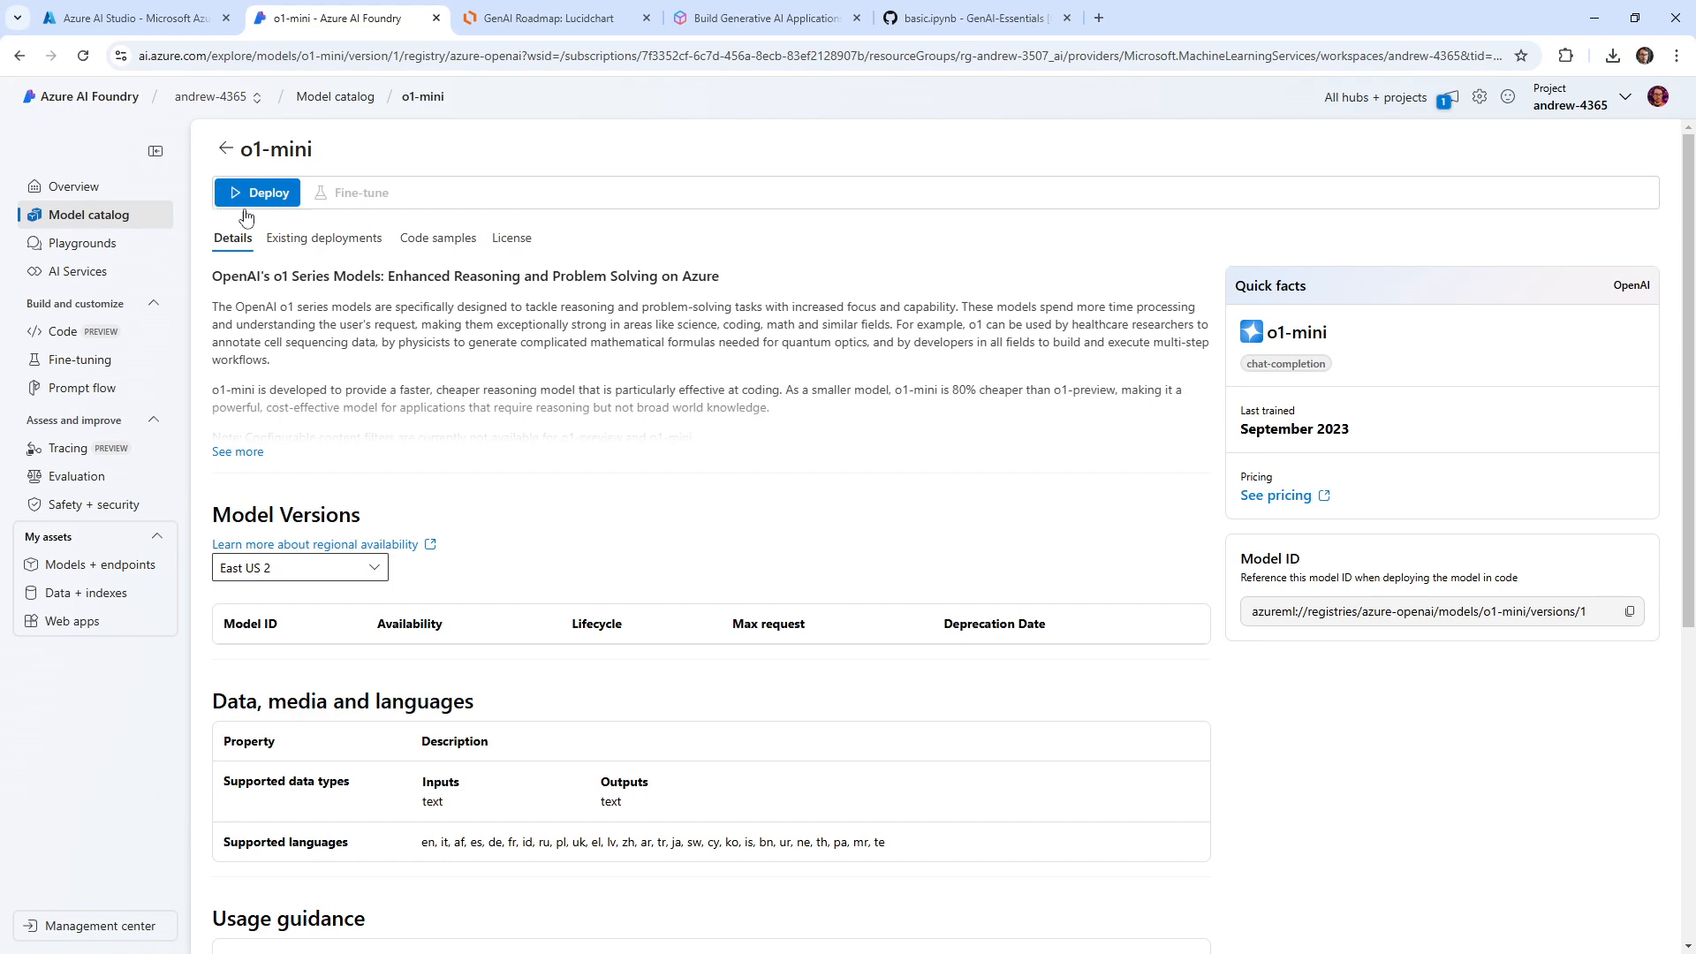
{"action": "mouse_move", "coordinate": [63, 332]}
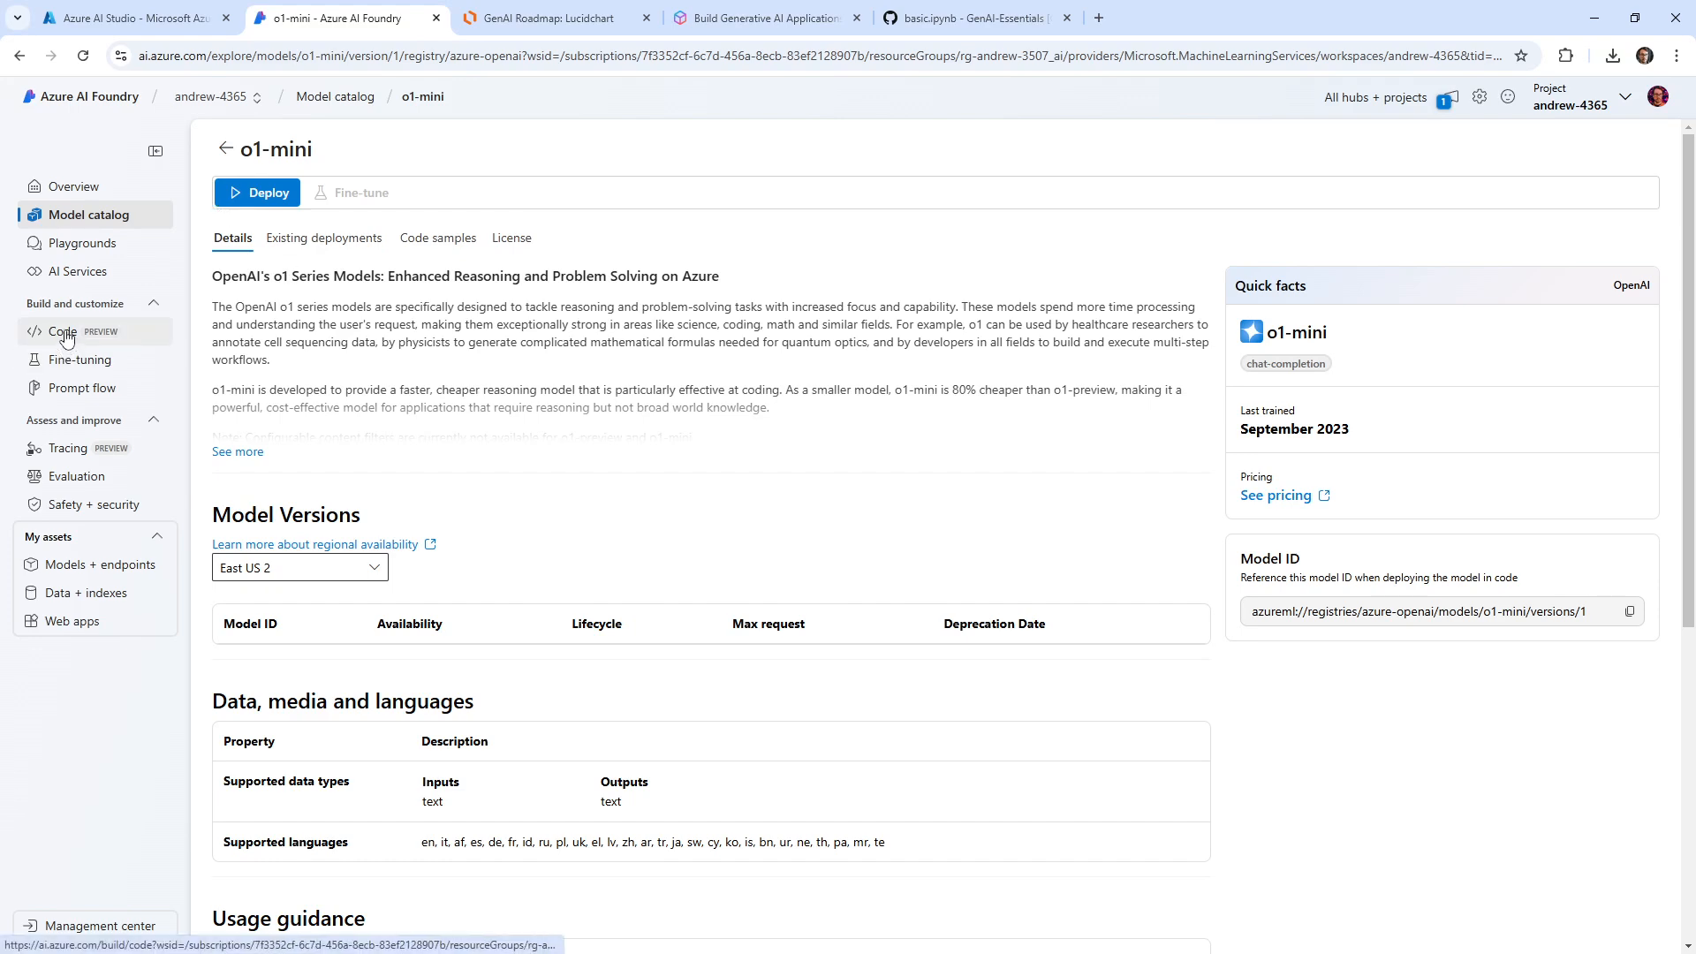
Step: Go via the code templates and playgrounds pages into the chat playground
{"action": "left_click", "coordinate": [63, 331]}
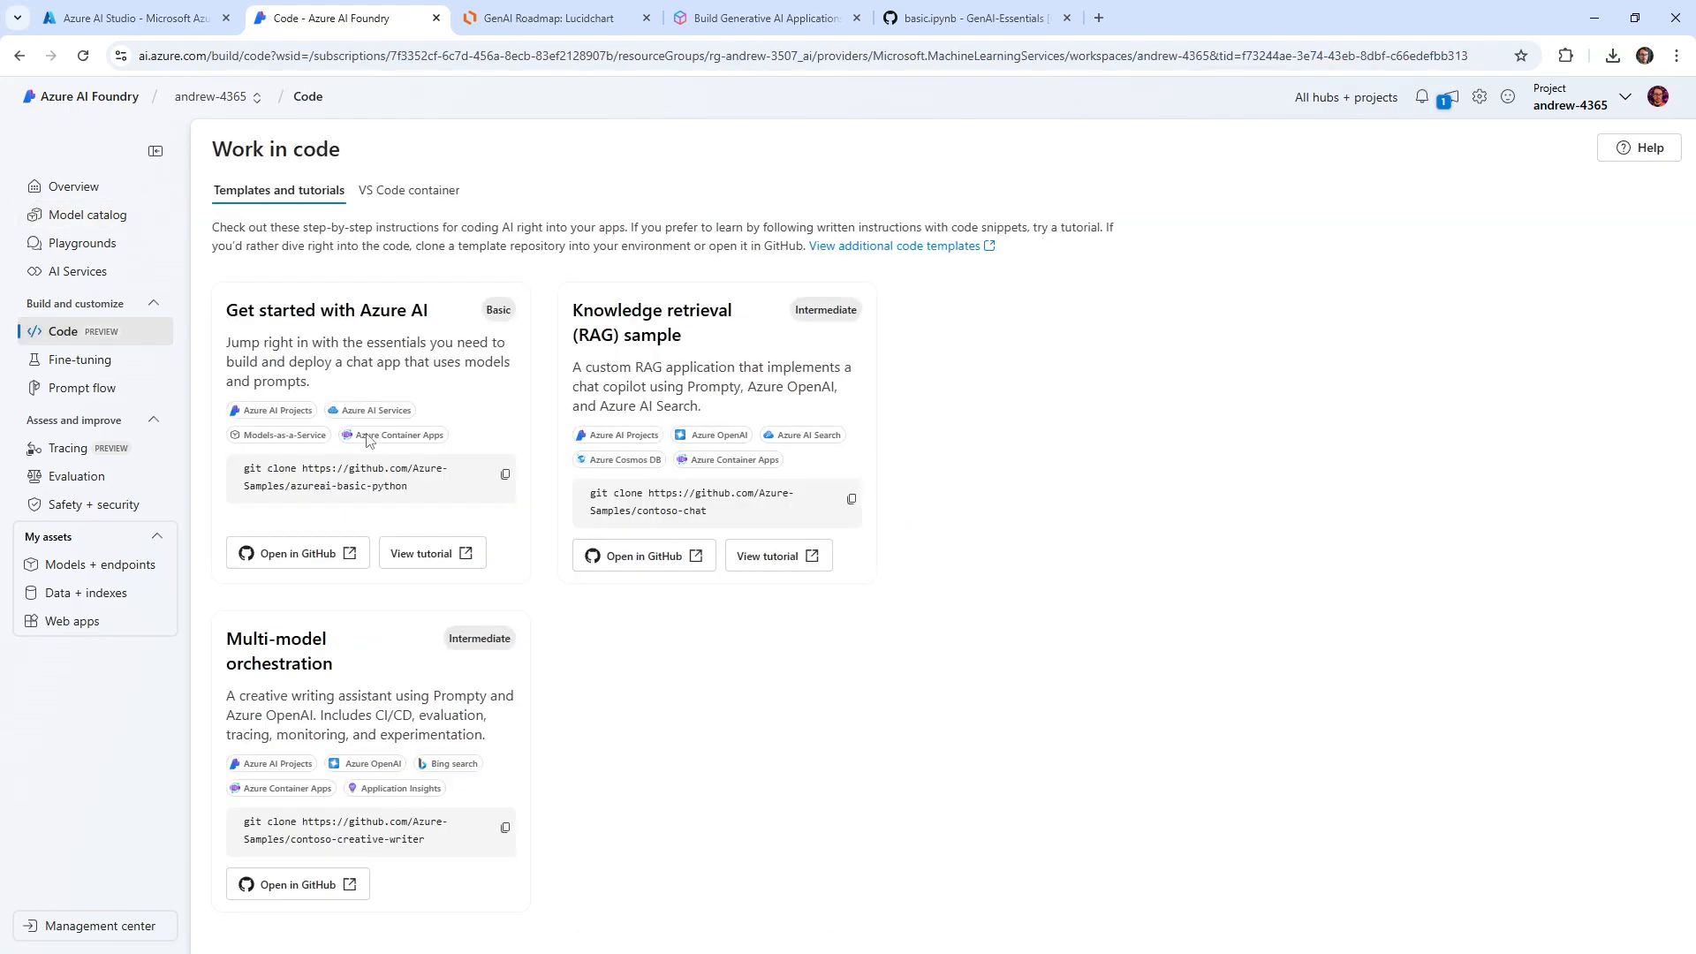
{"action": "mouse_move", "coordinate": [267, 242]}
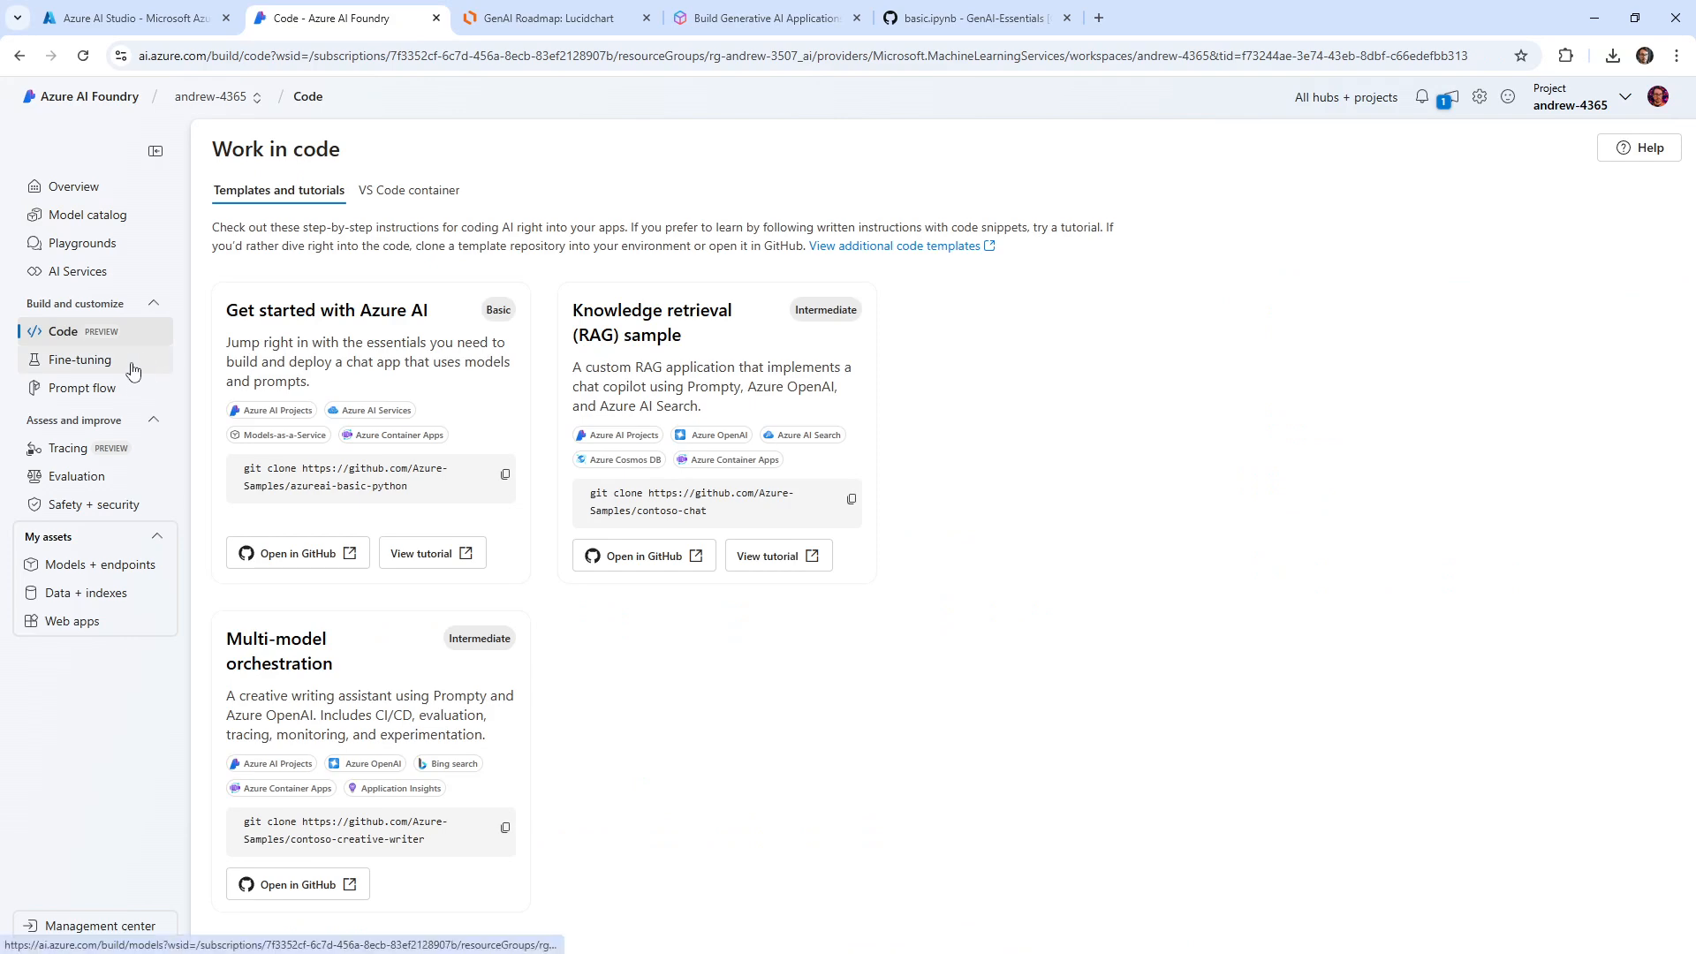
{"action": "left_click", "coordinate": [83, 242]}
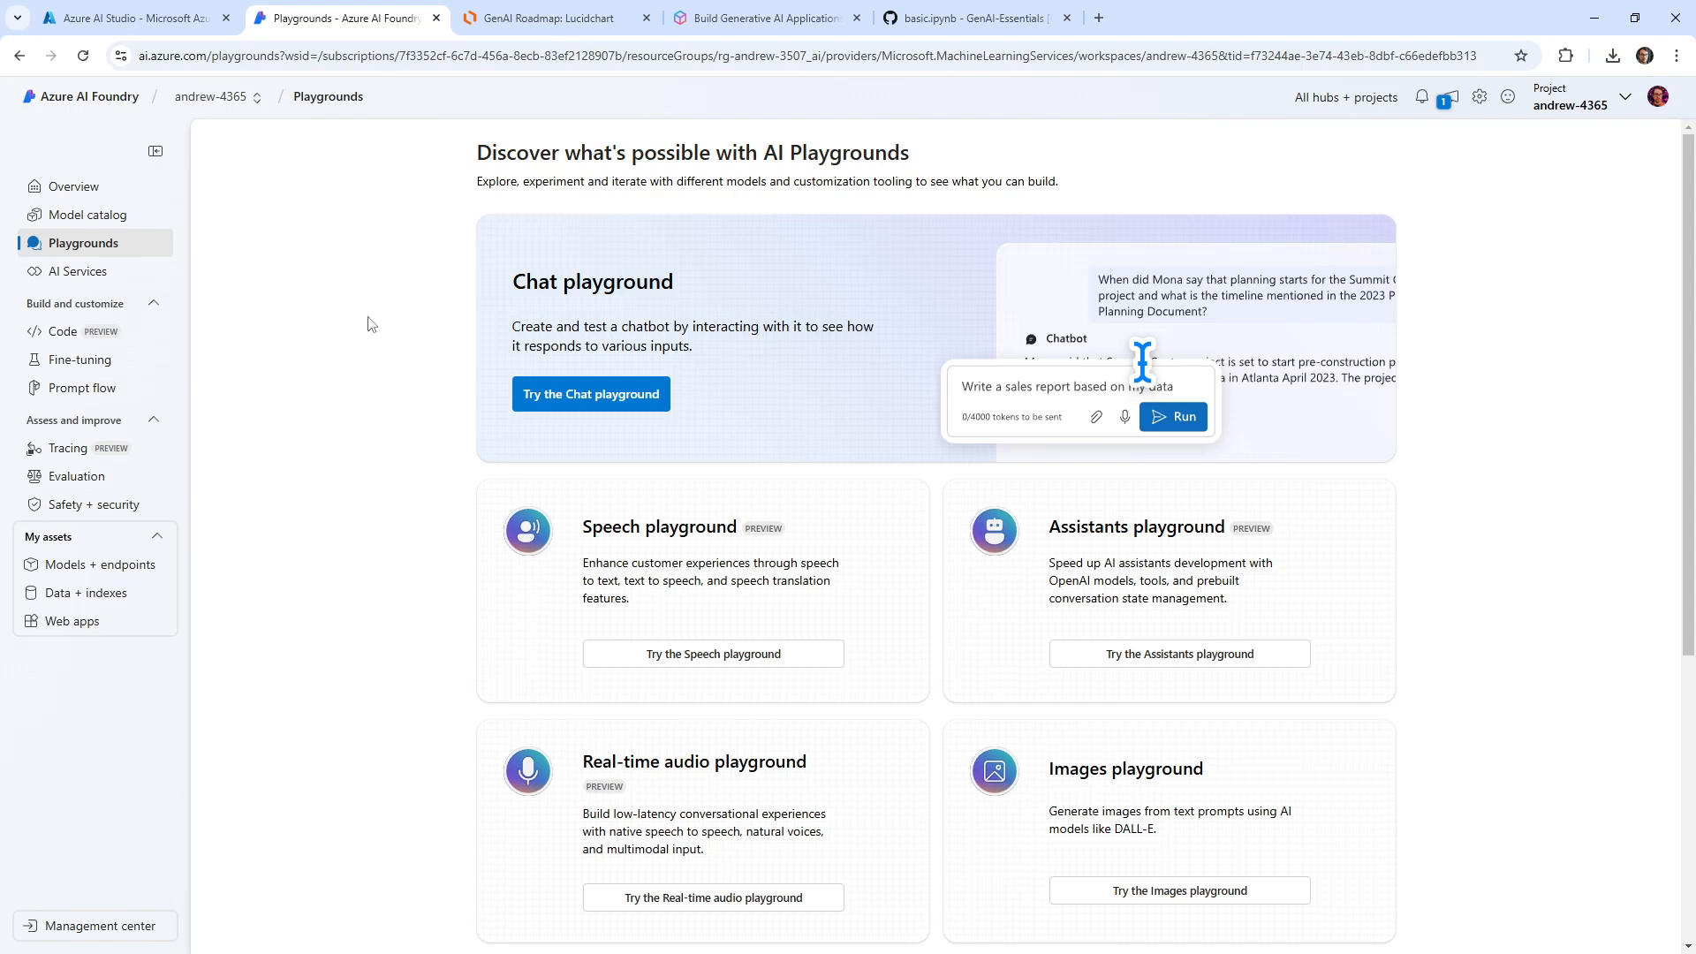
{"action": "left_click", "coordinate": [591, 394]}
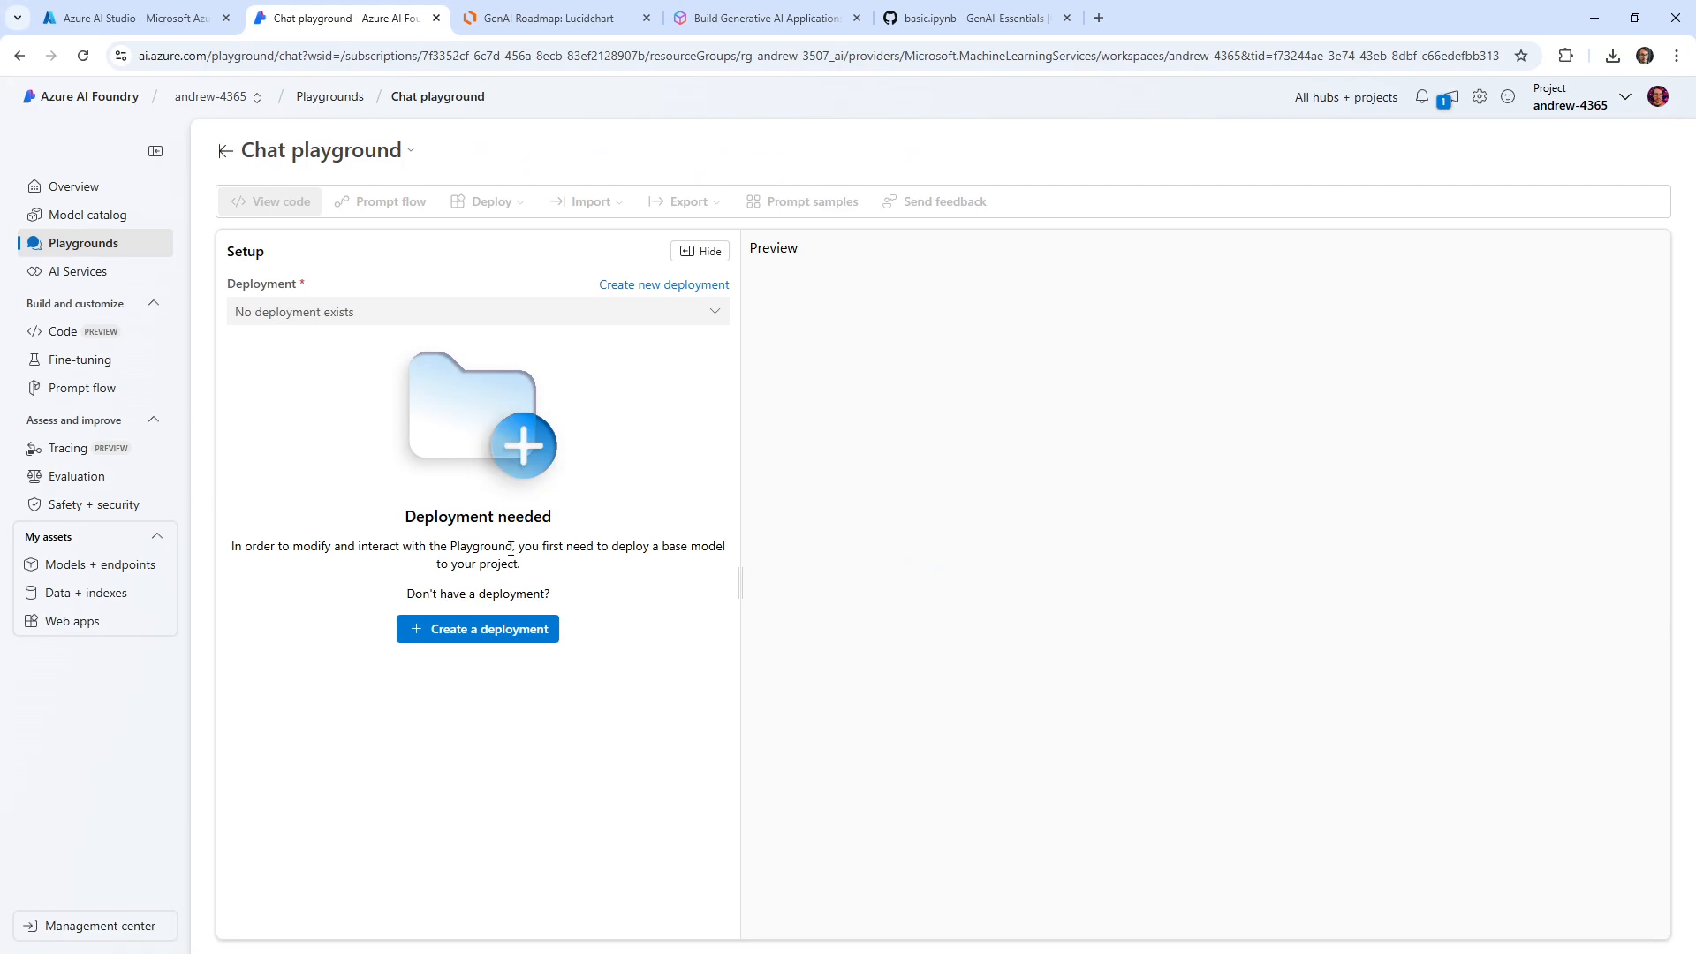
Step: Start a playground deployment and browse the model list, selecting o1-mini to read about it
{"action": "left_click", "coordinate": [477, 629]}
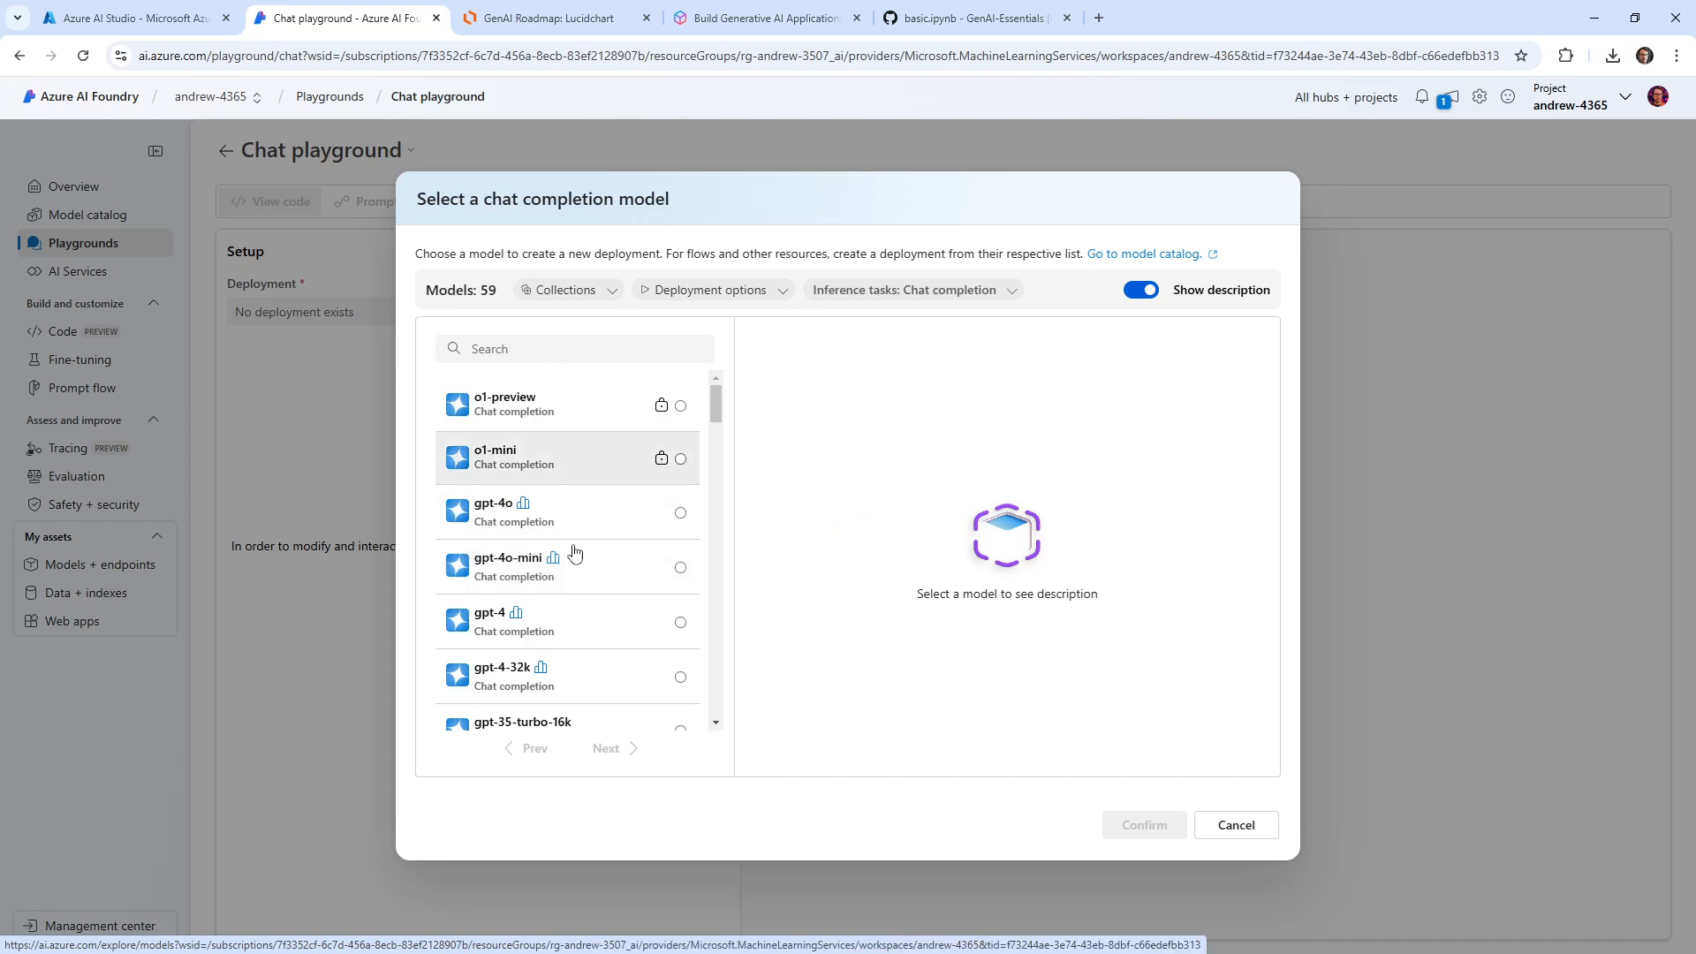
{"action": "scroll", "scroll_direction": "down", "scroll_amount": 3}
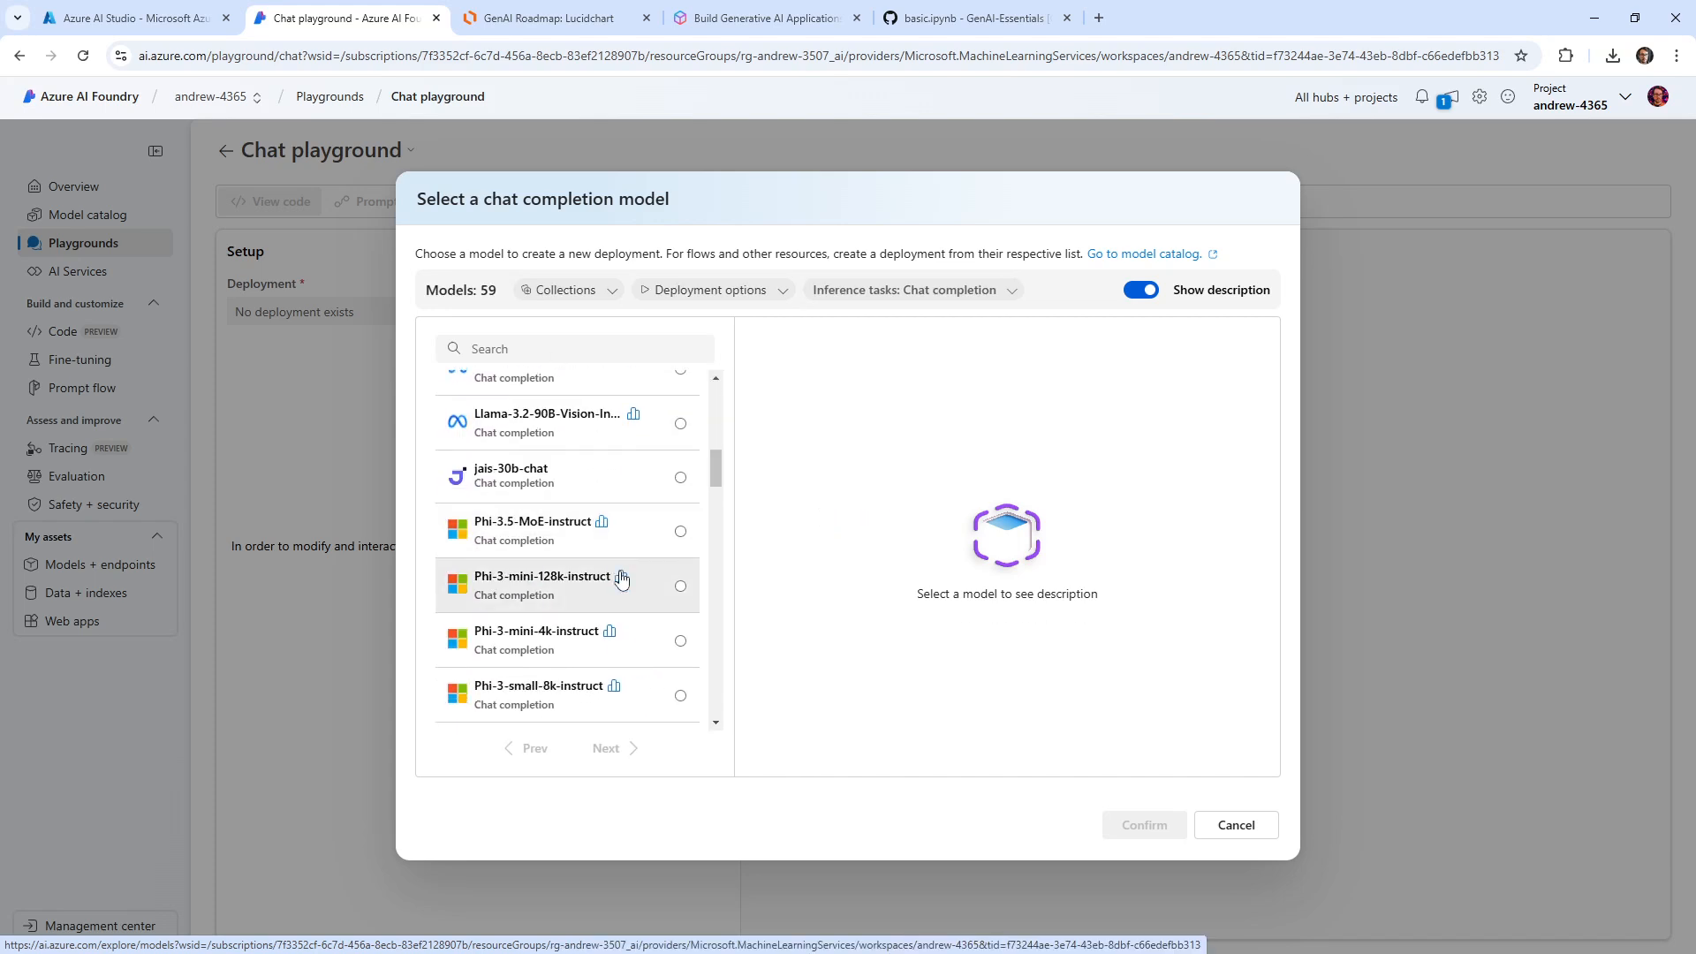
{"action": "scroll", "scroll_direction": "up", "scroll_amount": 3}
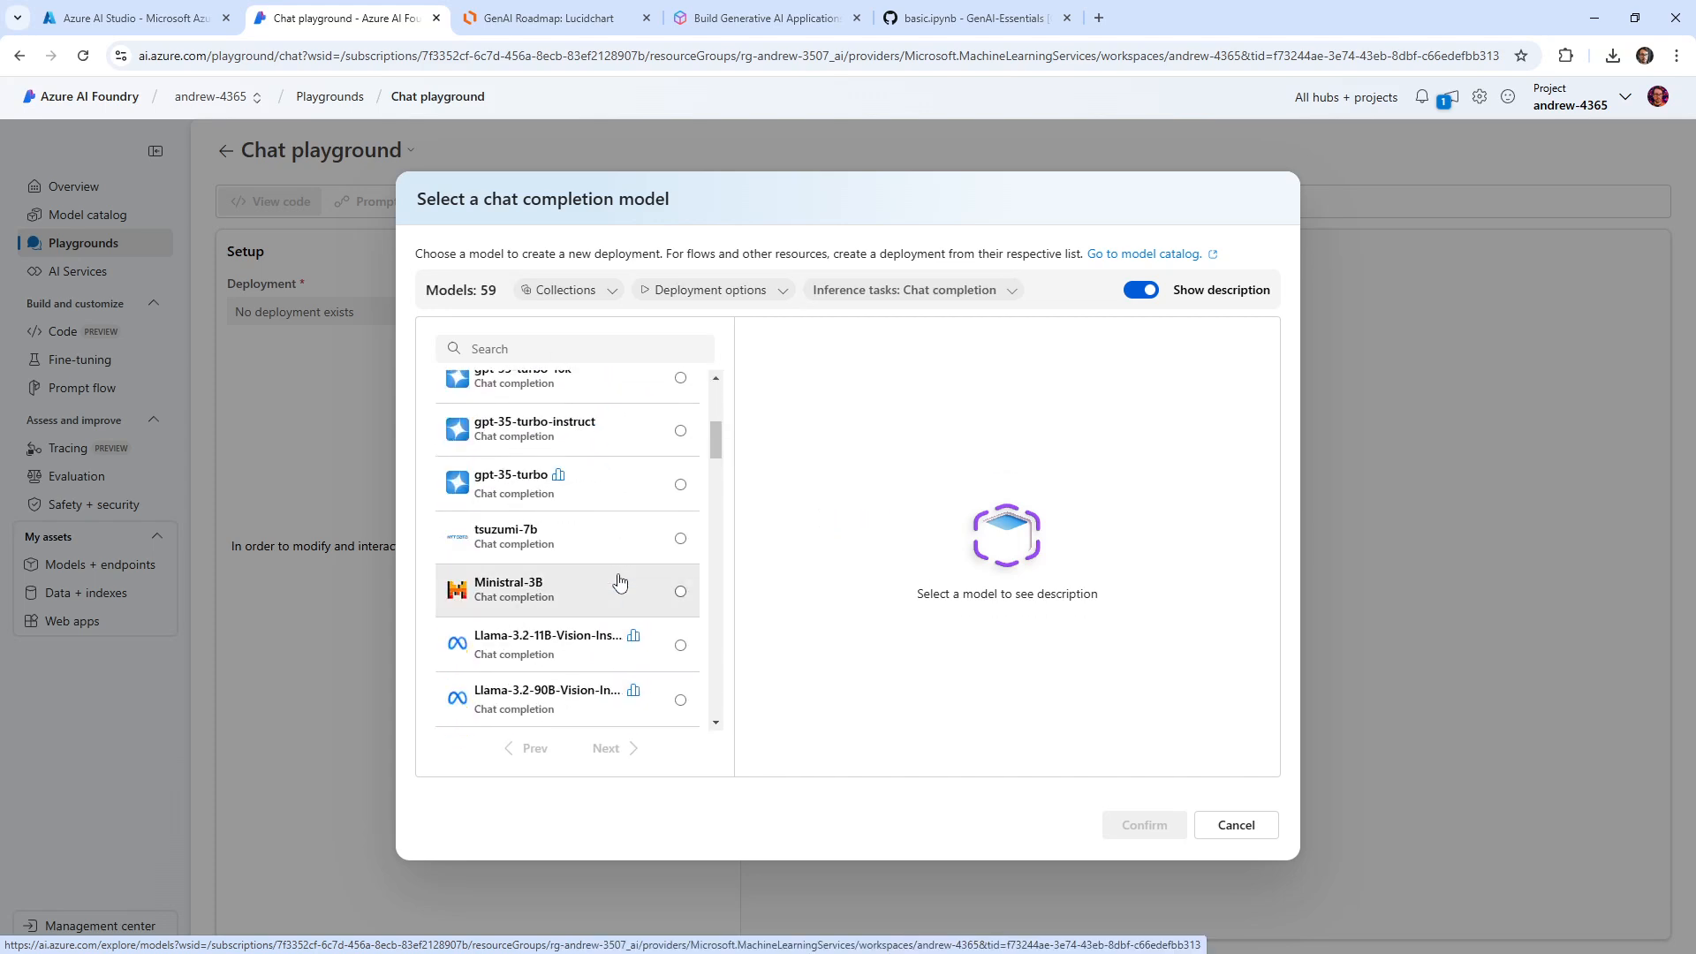
{"action": "scroll", "scroll_direction": "up", "scroll_amount": 3}
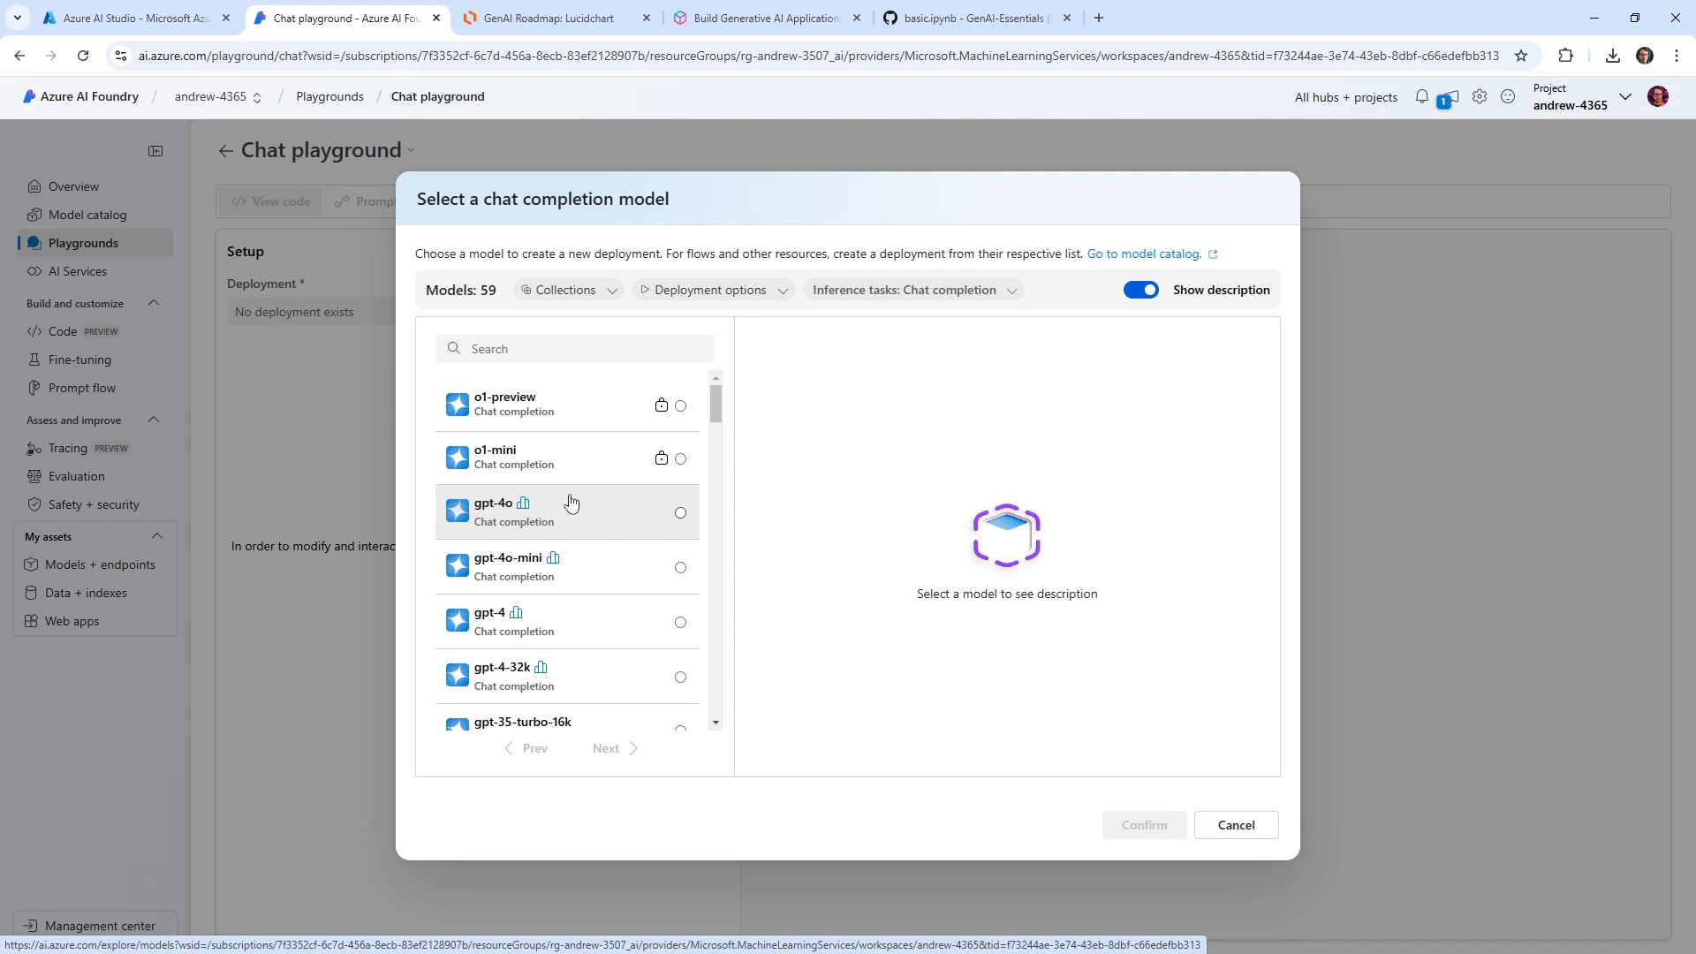
{"action": "mouse_move", "coordinate": [608, 568]}
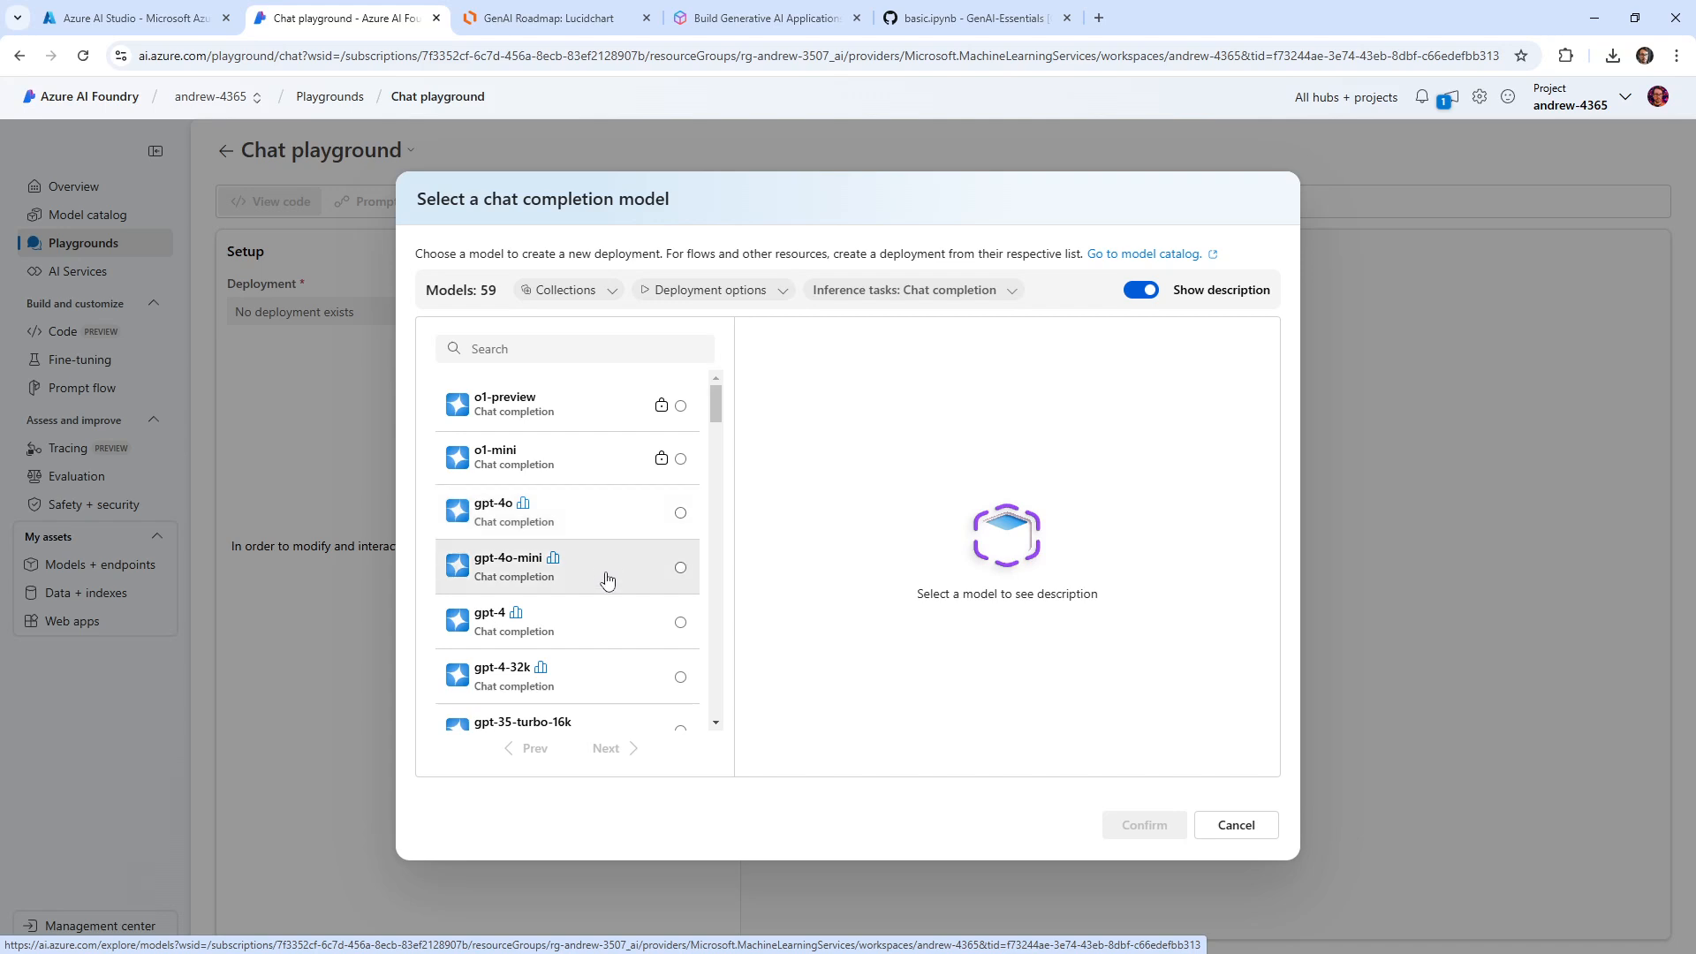
{"action": "mouse_move", "coordinate": [484, 532]}
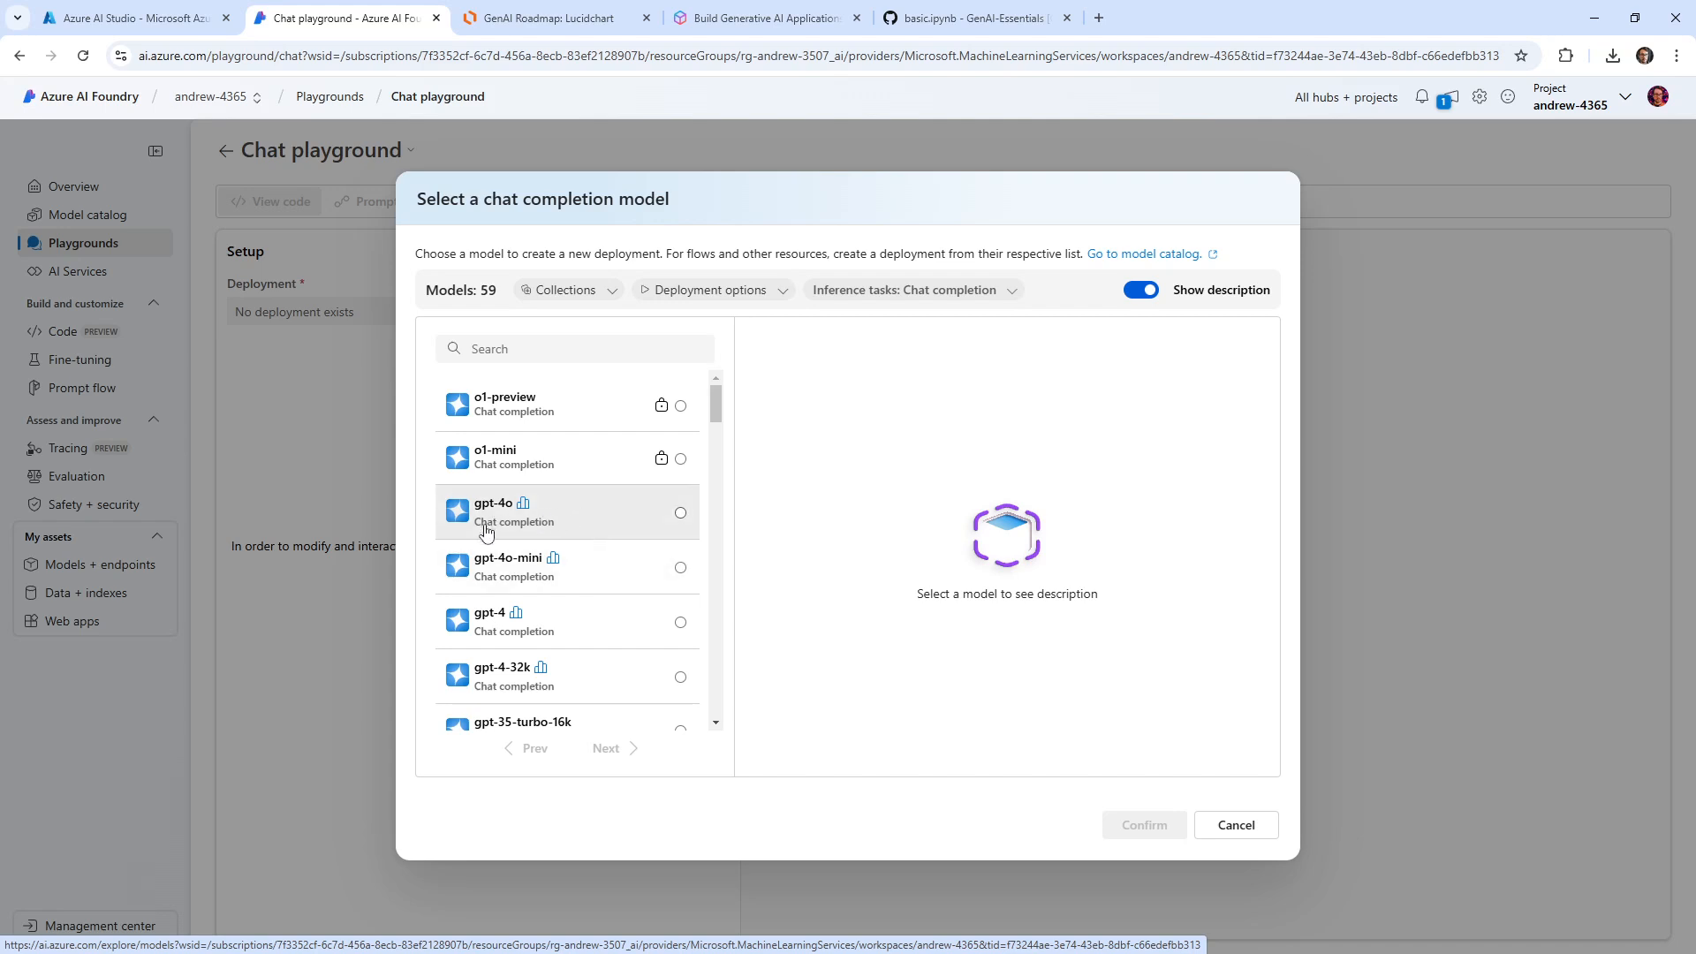
{"action": "scroll", "scroll_direction": "down", "scroll_amount": 3}
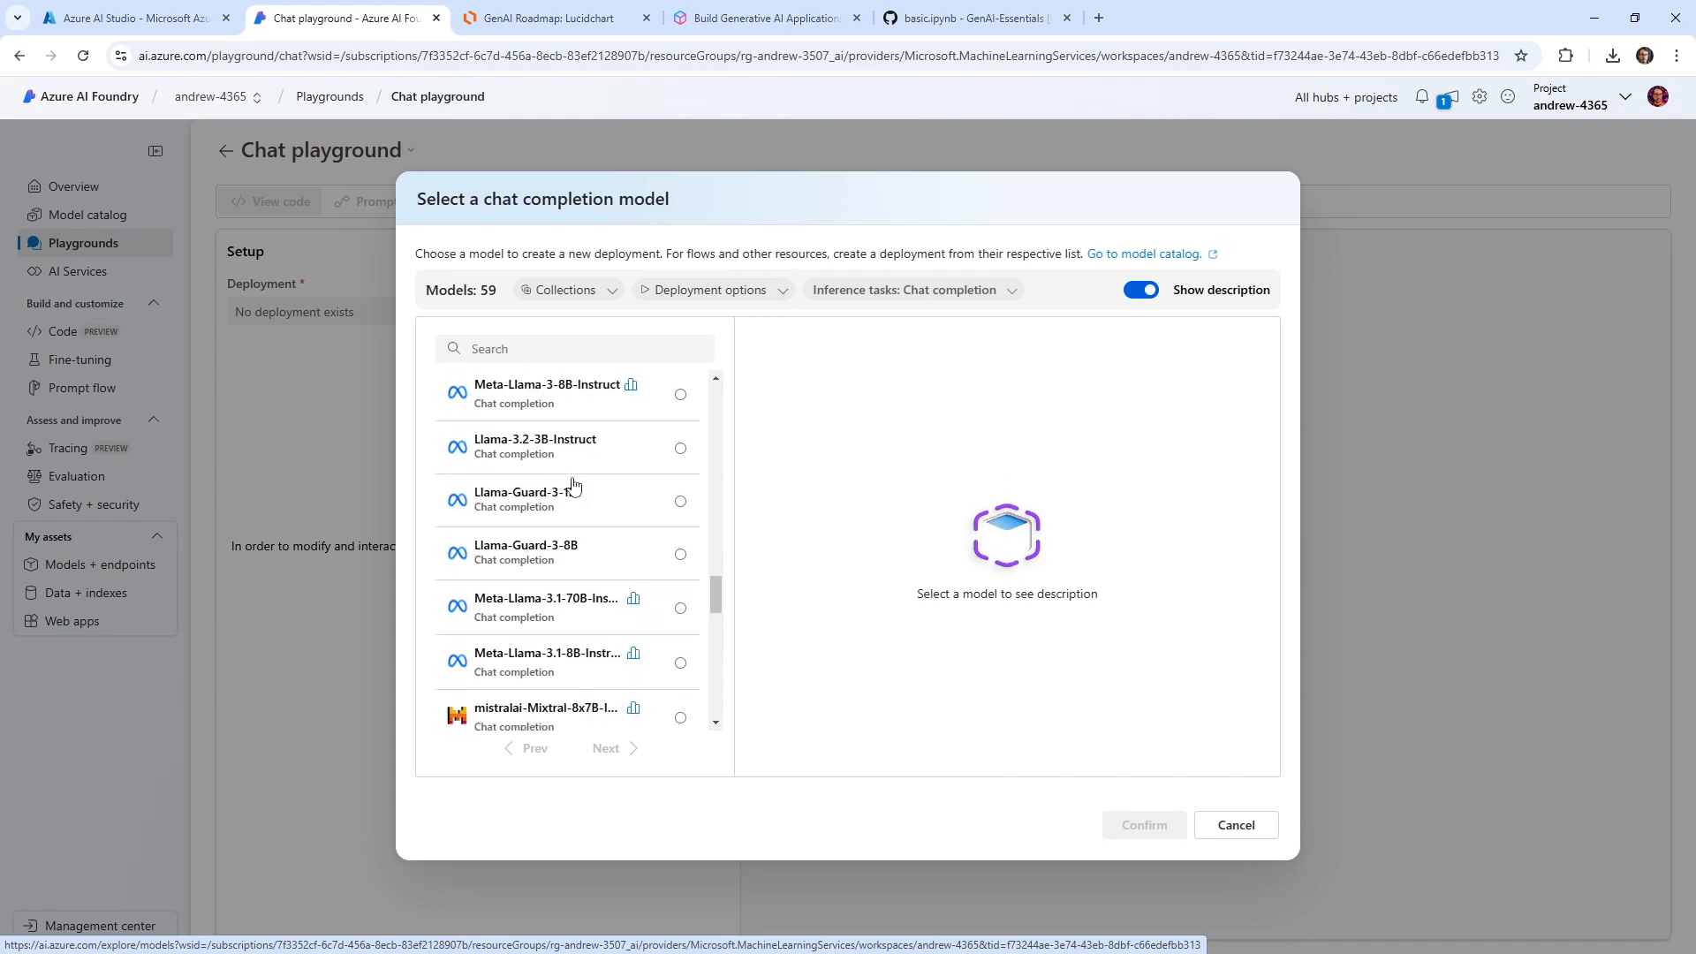
{"action": "mouse_move", "coordinate": [528, 493]}
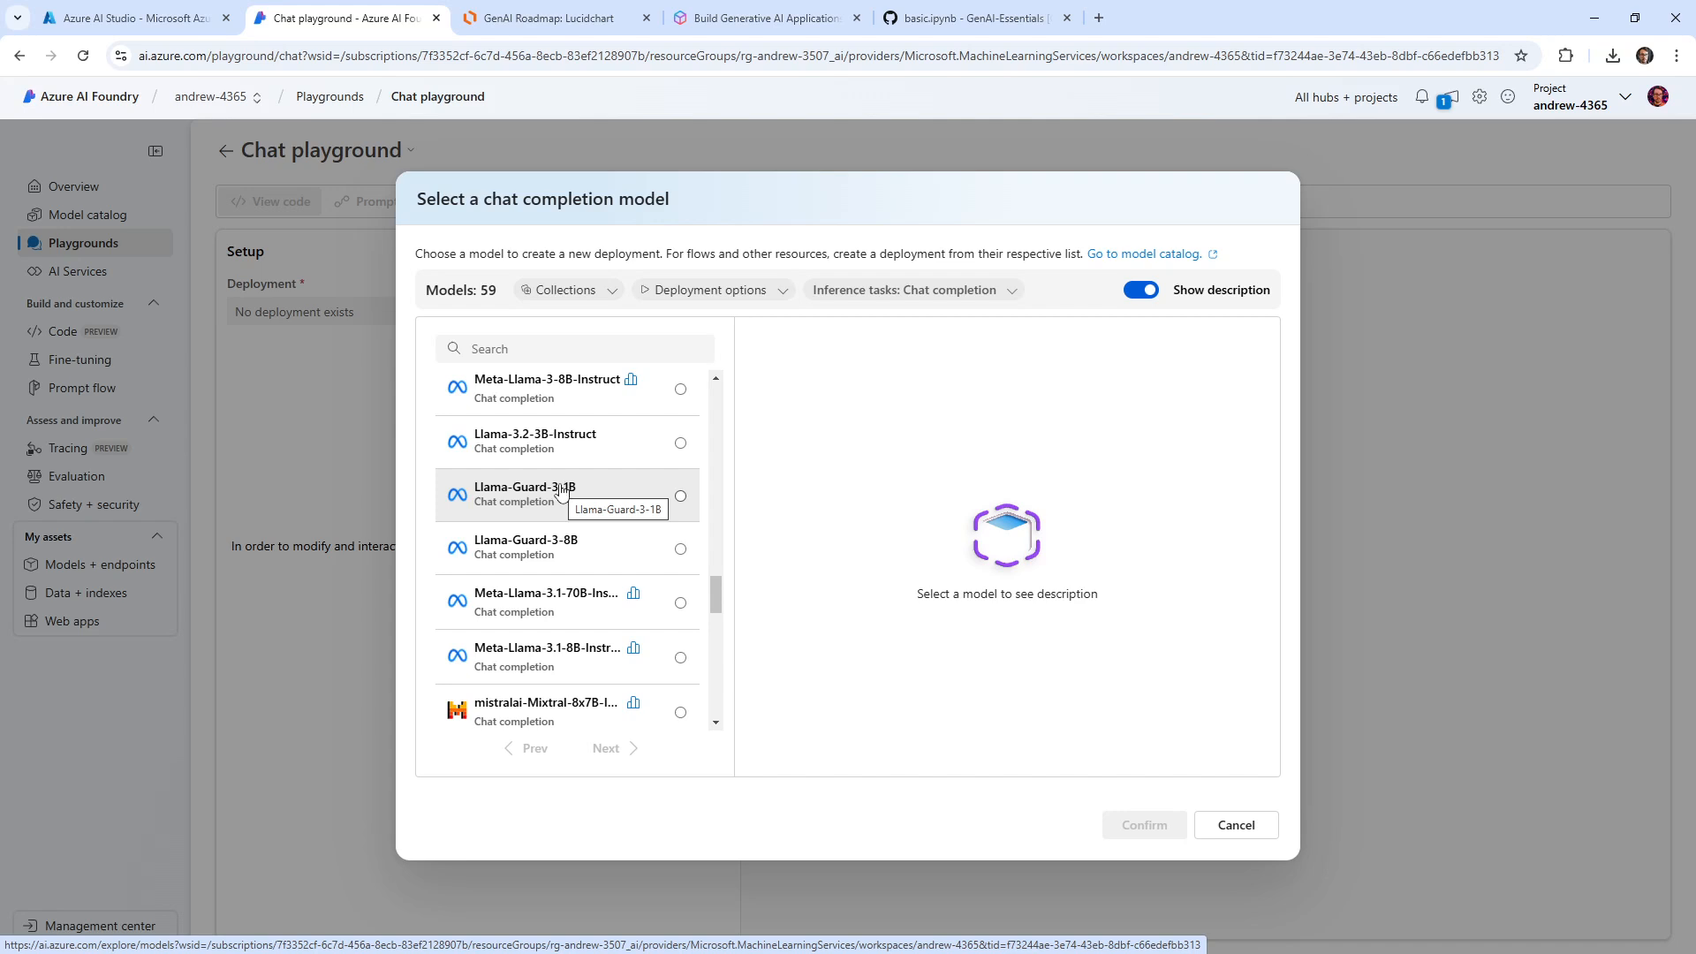
{"action": "scroll", "scroll_direction": "down", "scroll_amount": 3}
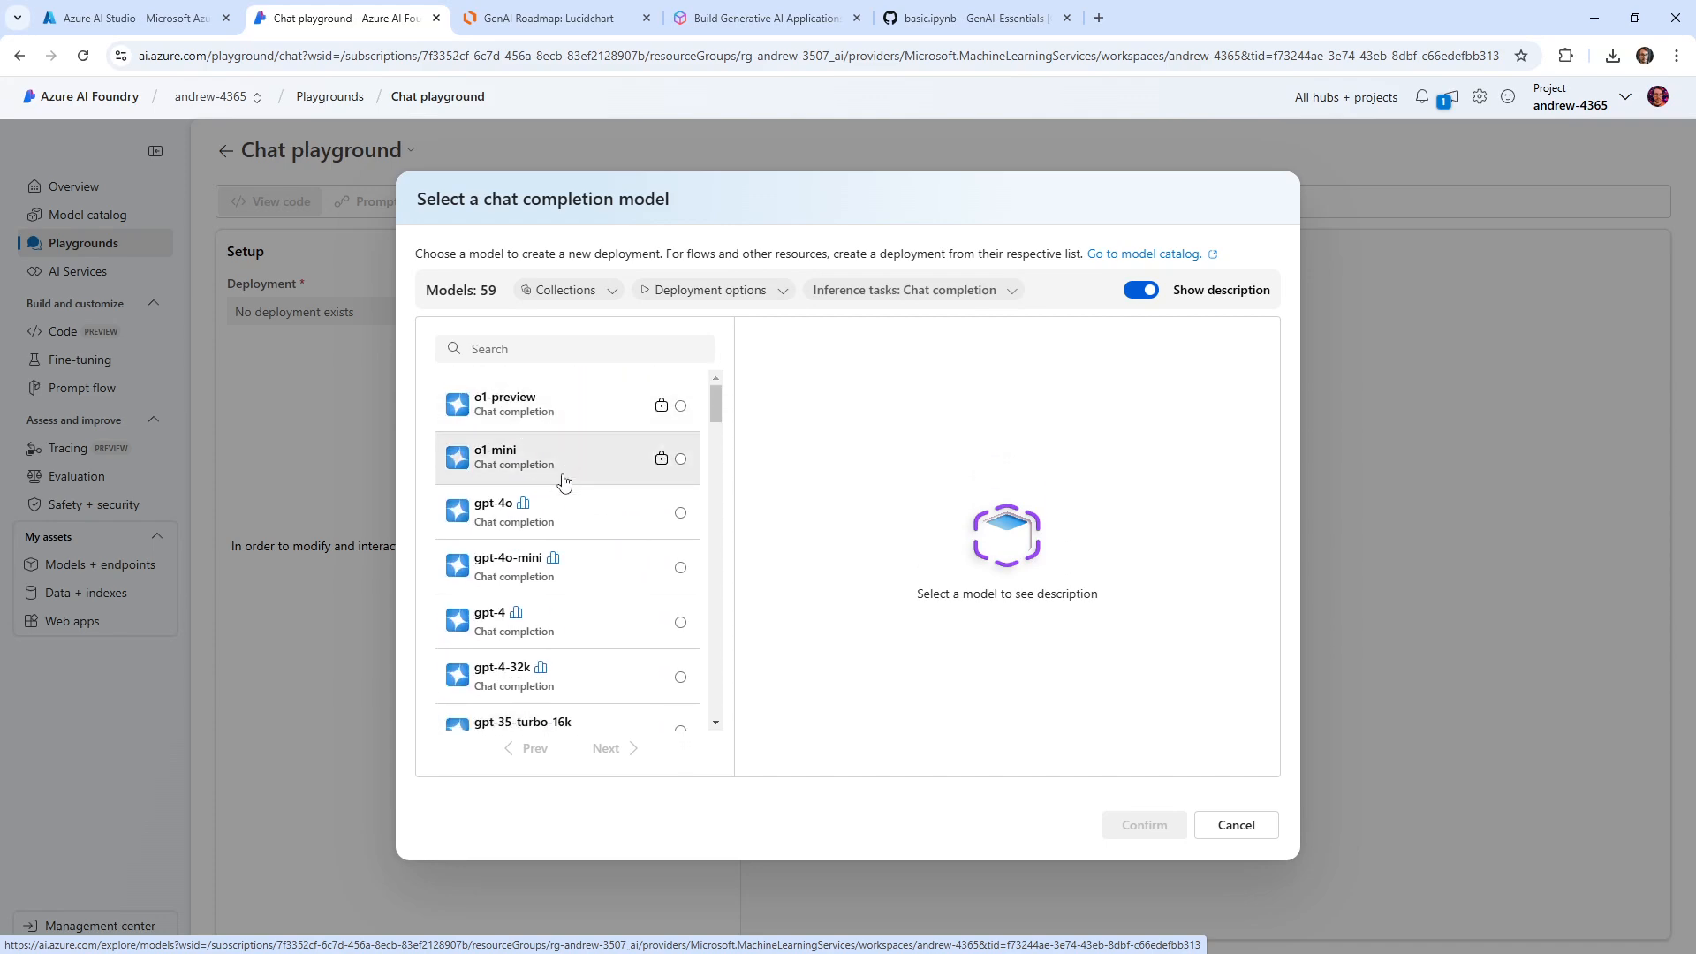
{"action": "mouse_move", "coordinate": [560, 513]}
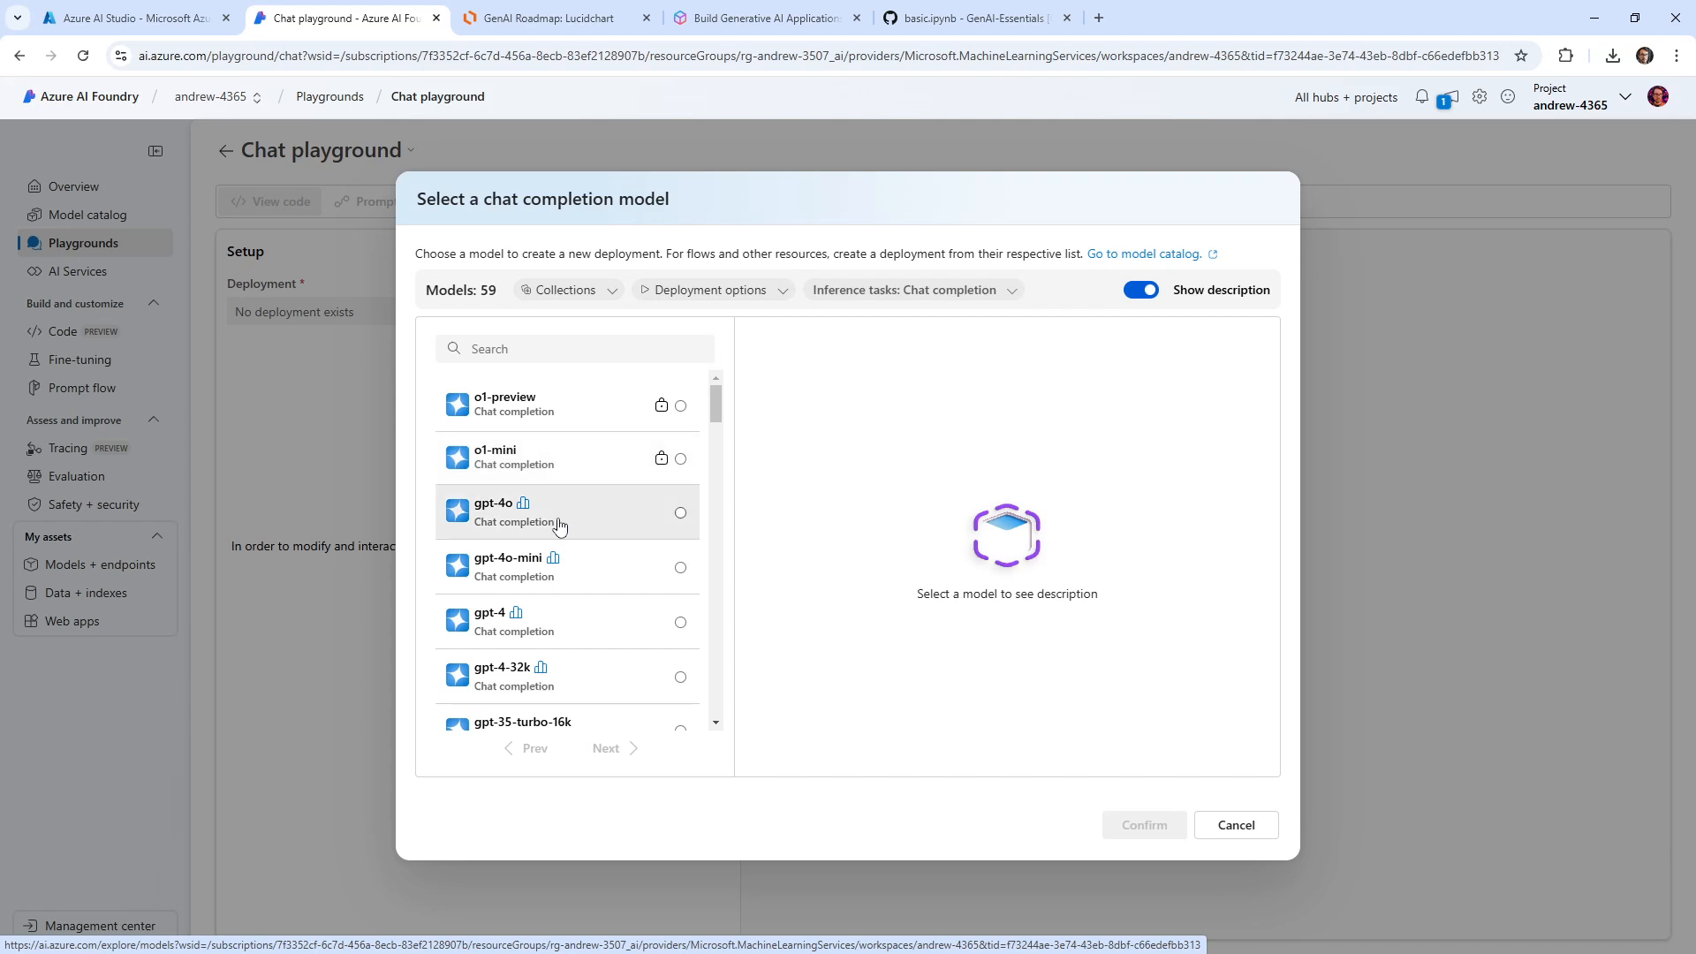
{"action": "mouse_move", "coordinate": [563, 476]}
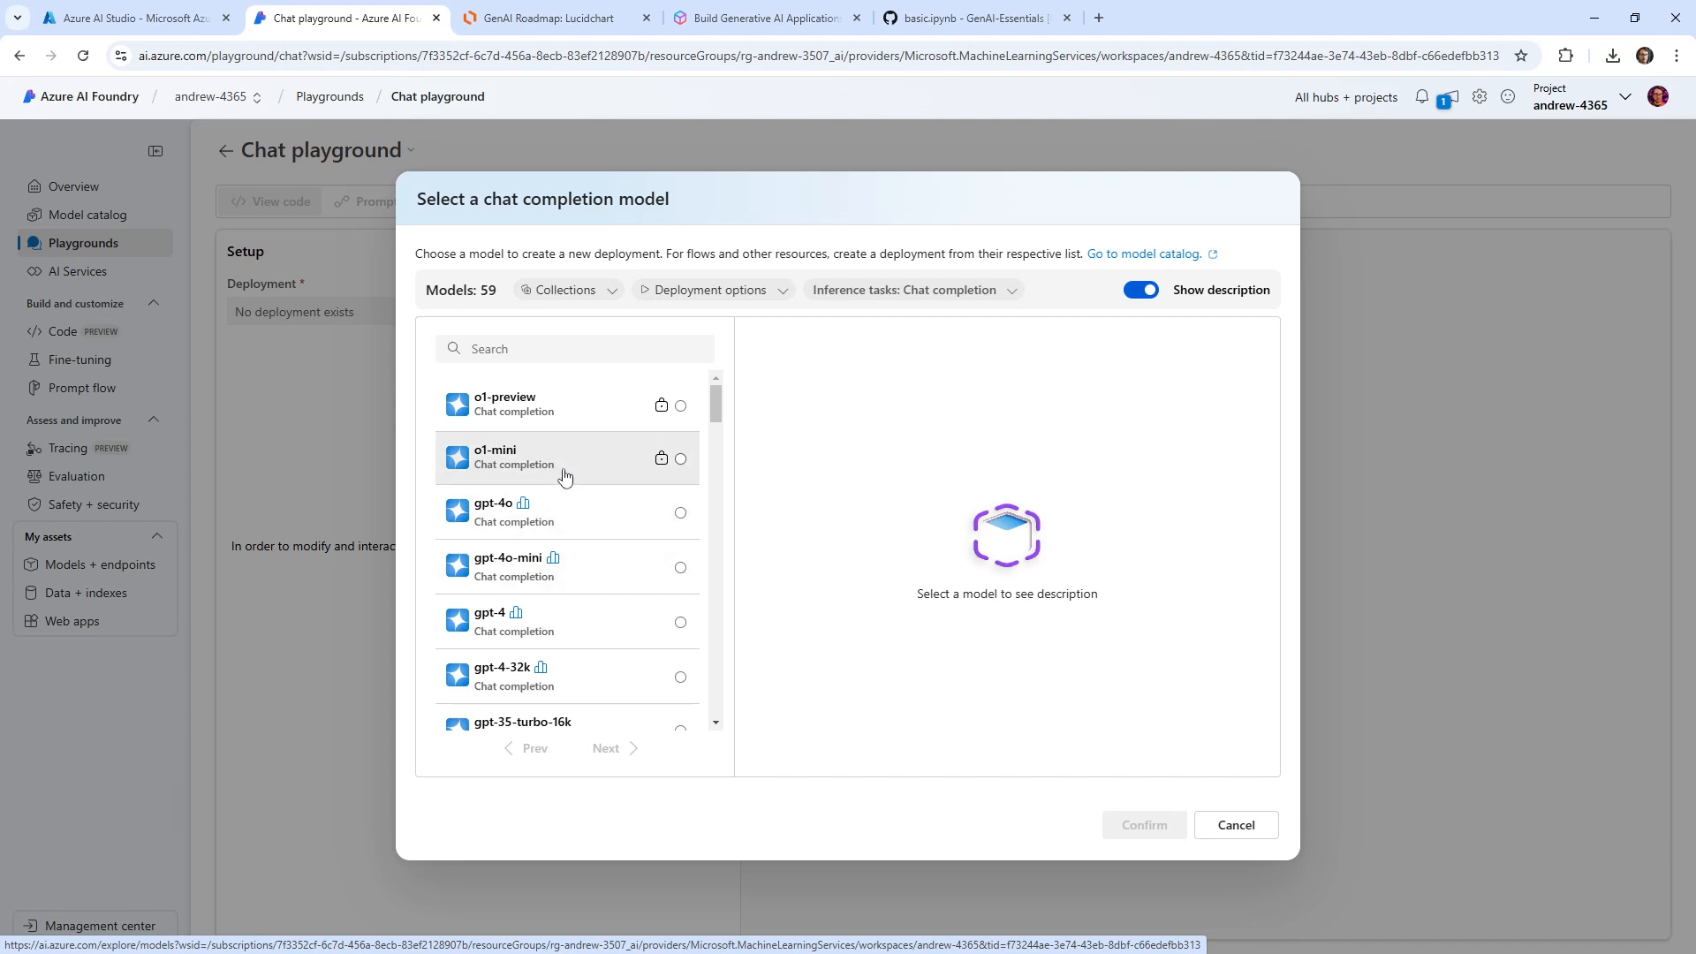
{"action": "left_click", "coordinate": [682, 457]}
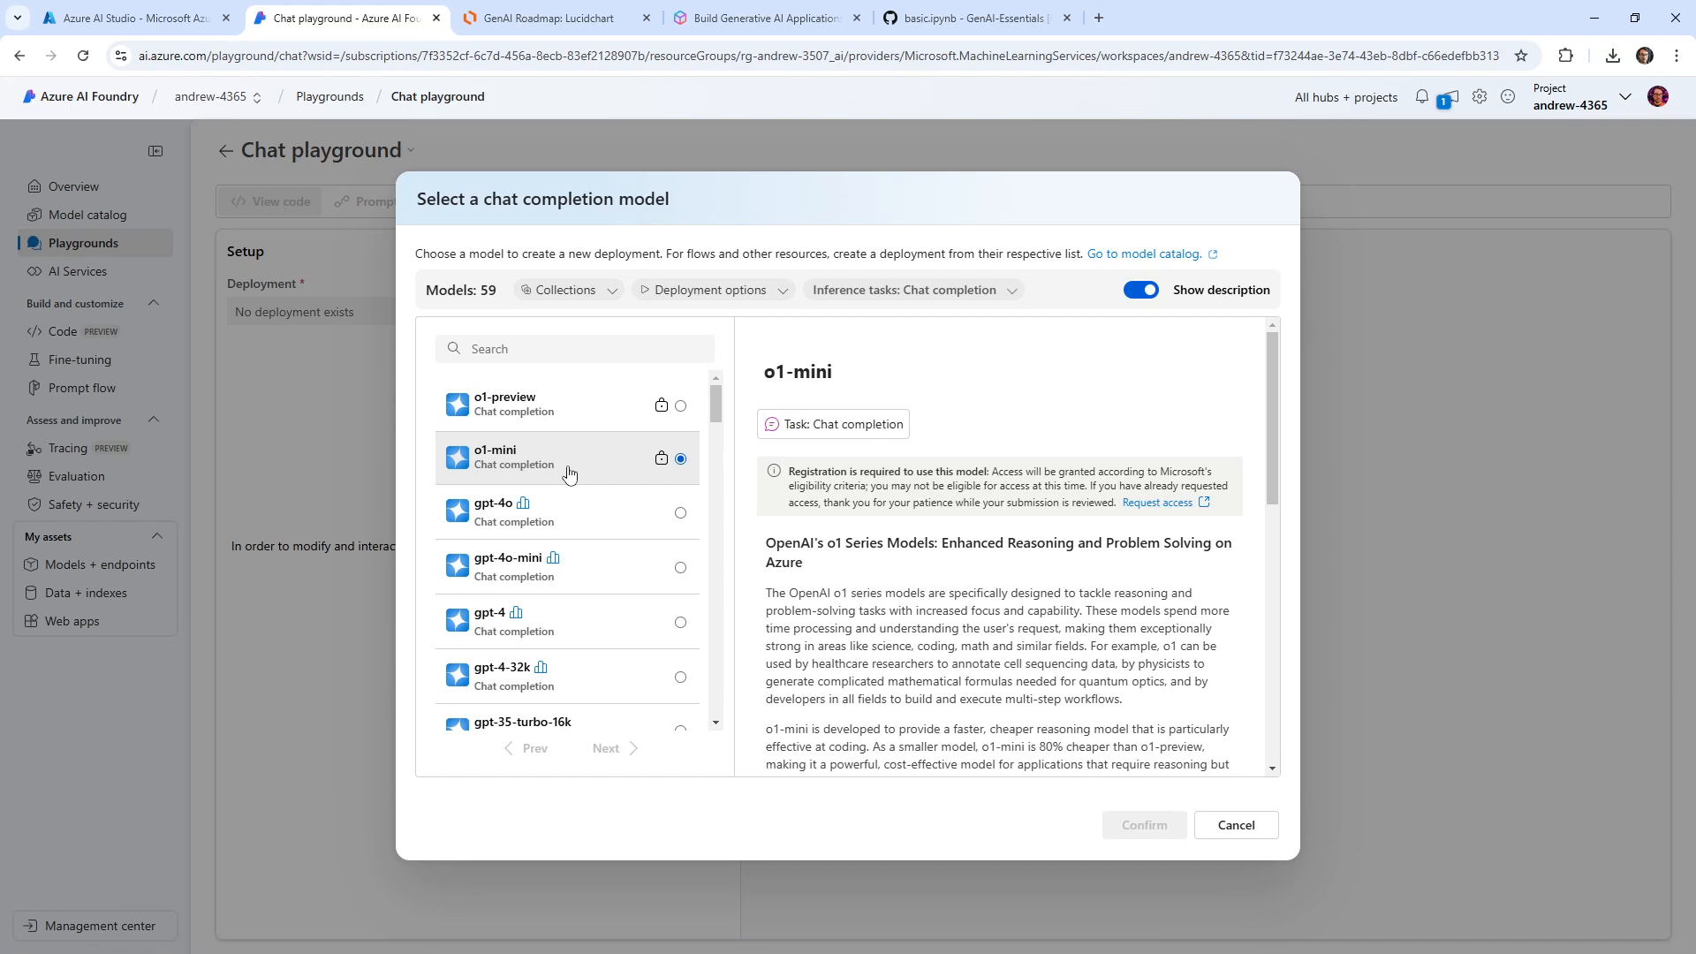
{"action": "scroll", "scroll_direction": "down", "scroll_amount": 3}
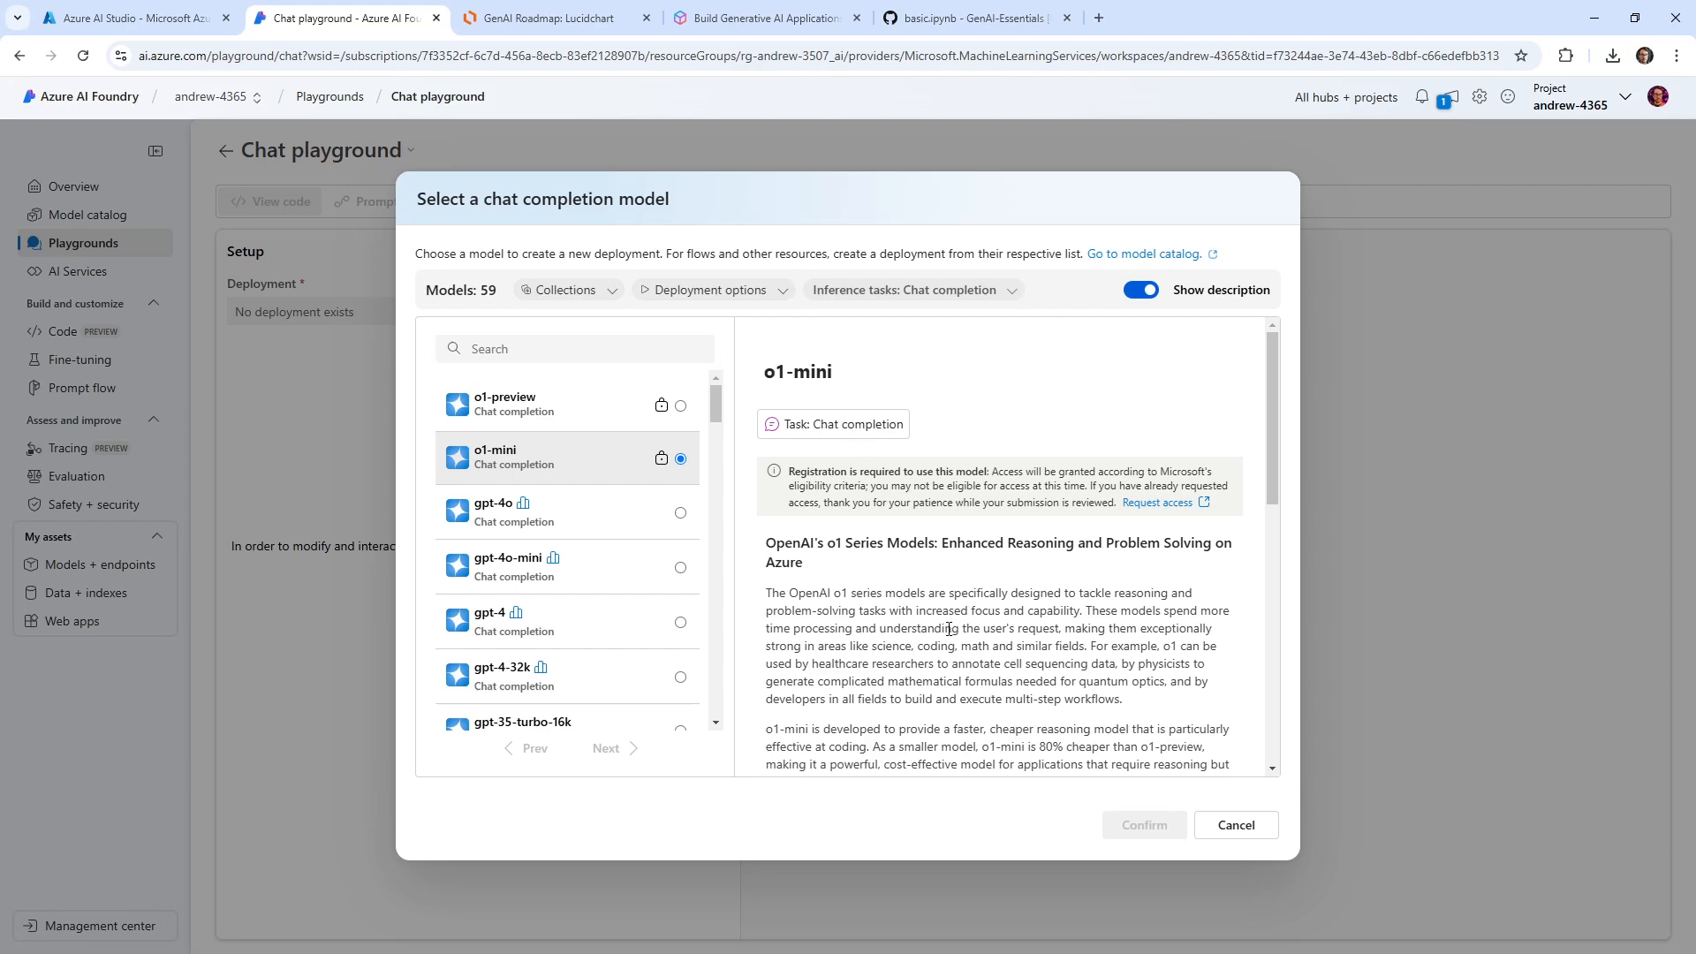
{"action": "scroll", "scroll_direction": "down", "scroll_amount": 3}
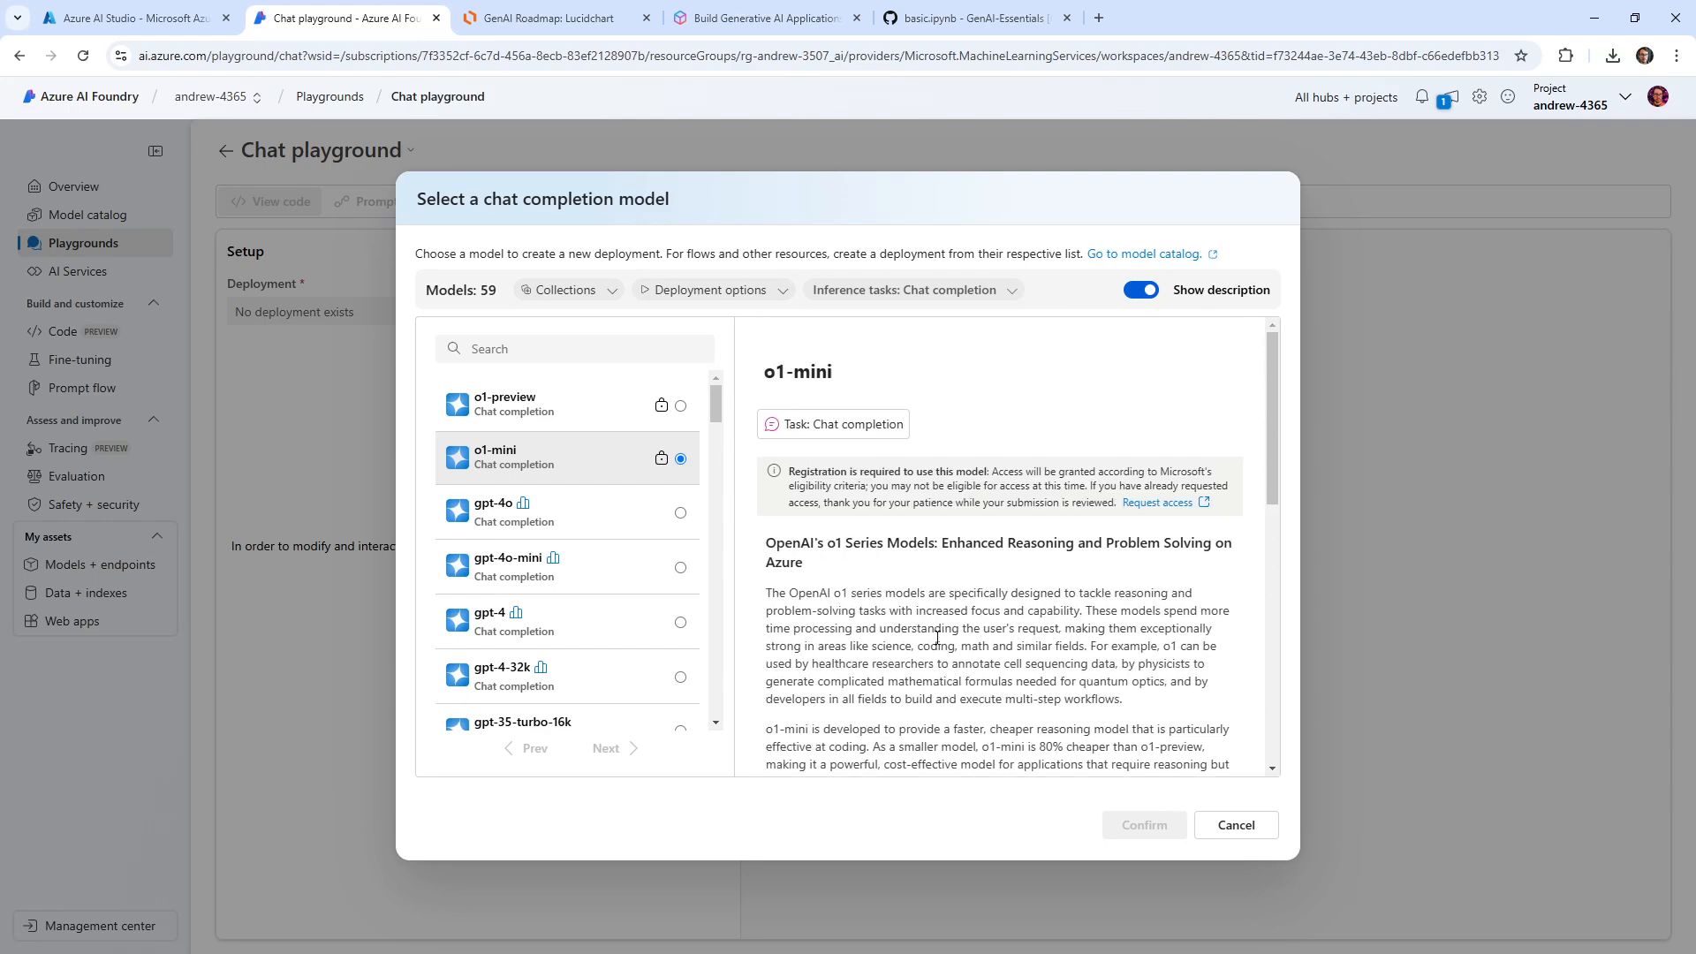
{"action": "mouse_move", "coordinate": [581, 551]}
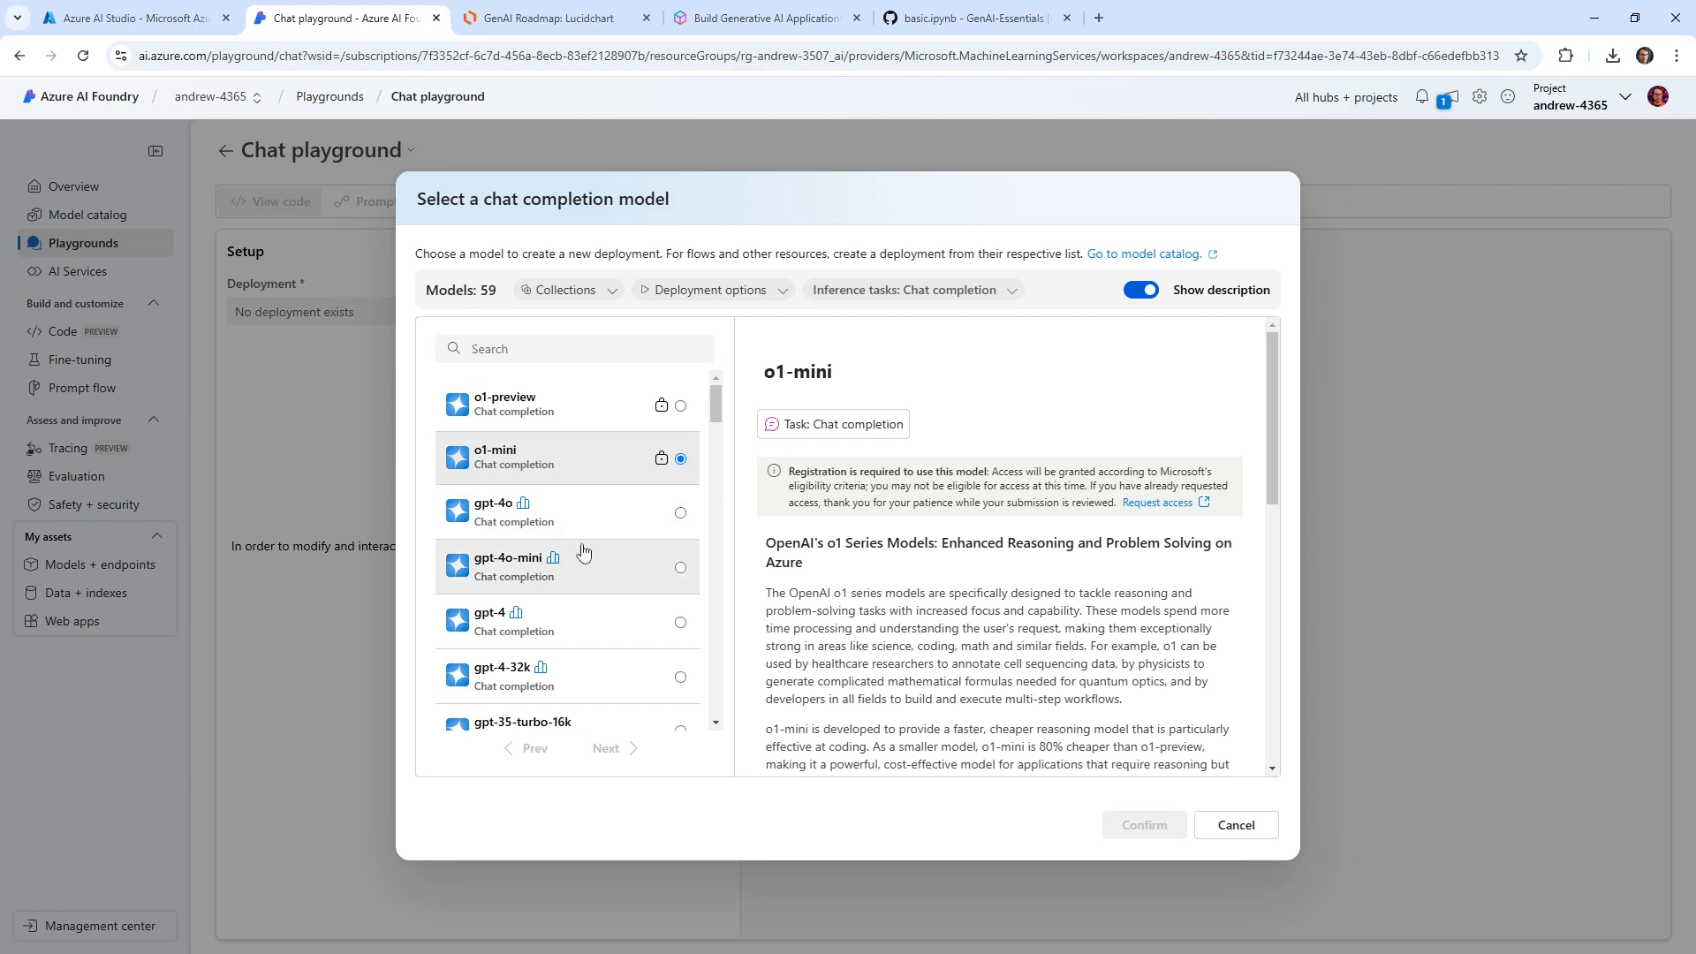
Step: Select gpt-4o, glance at the deployment option filters, and go to o1-mini's catalog page
{"action": "left_click", "coordinate": [681, 512]}
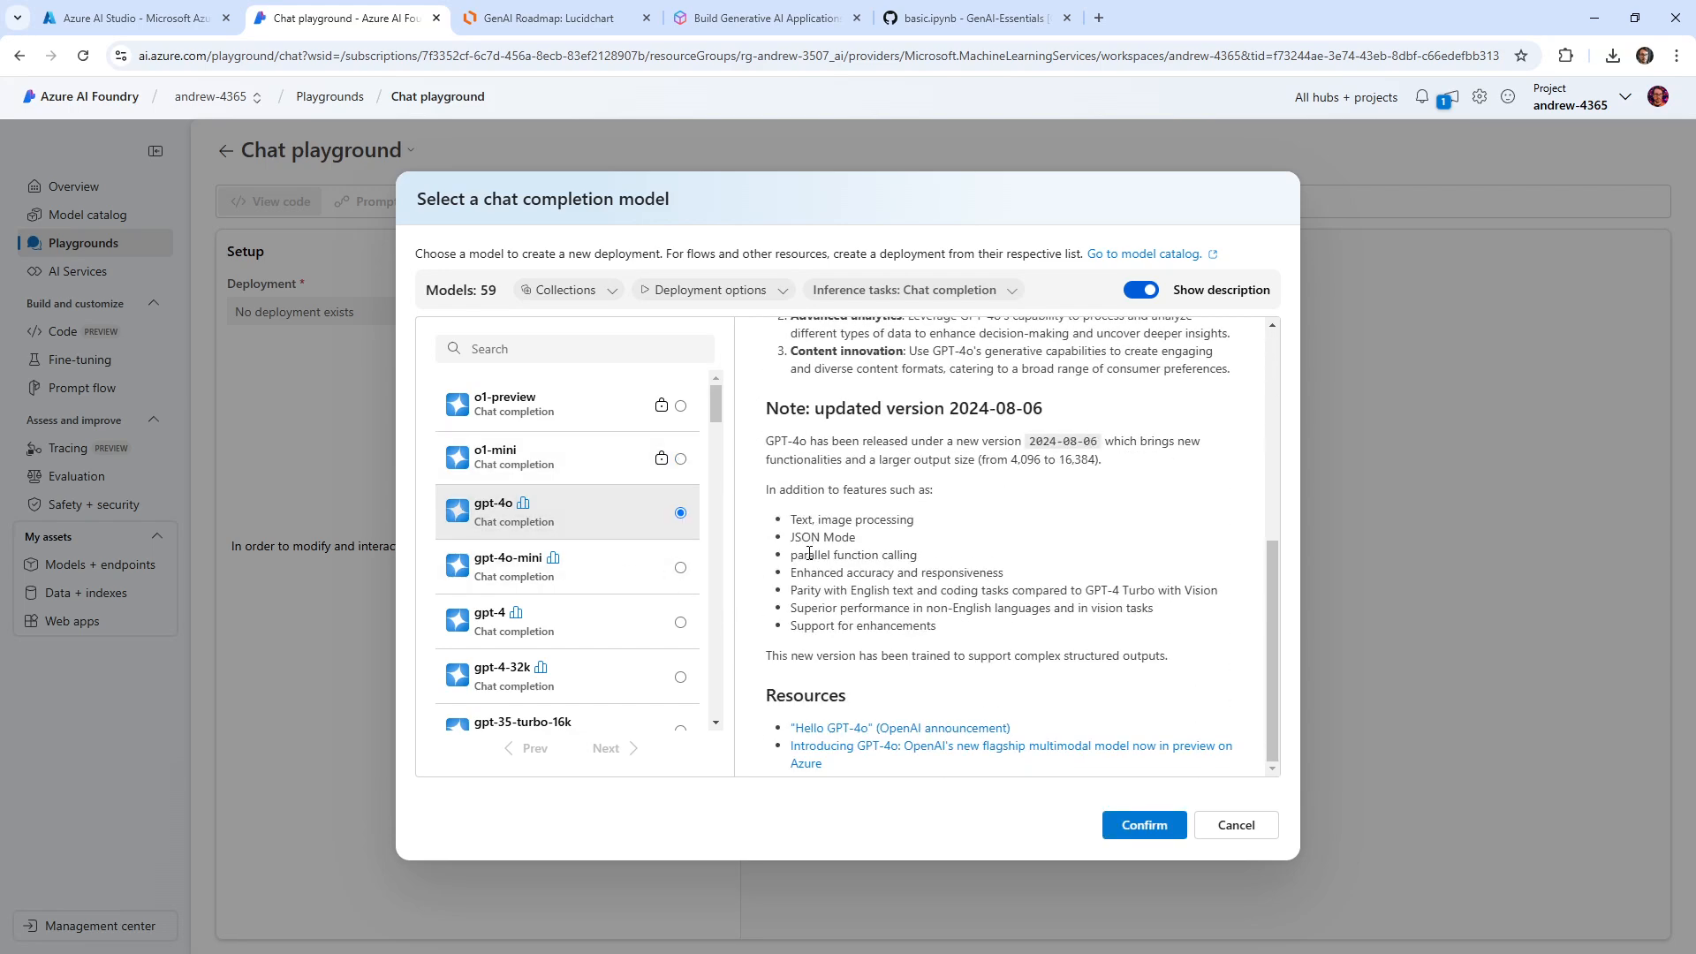
{"action": "scroll", "scroll_direction": "up", "scroll_amount": 3}
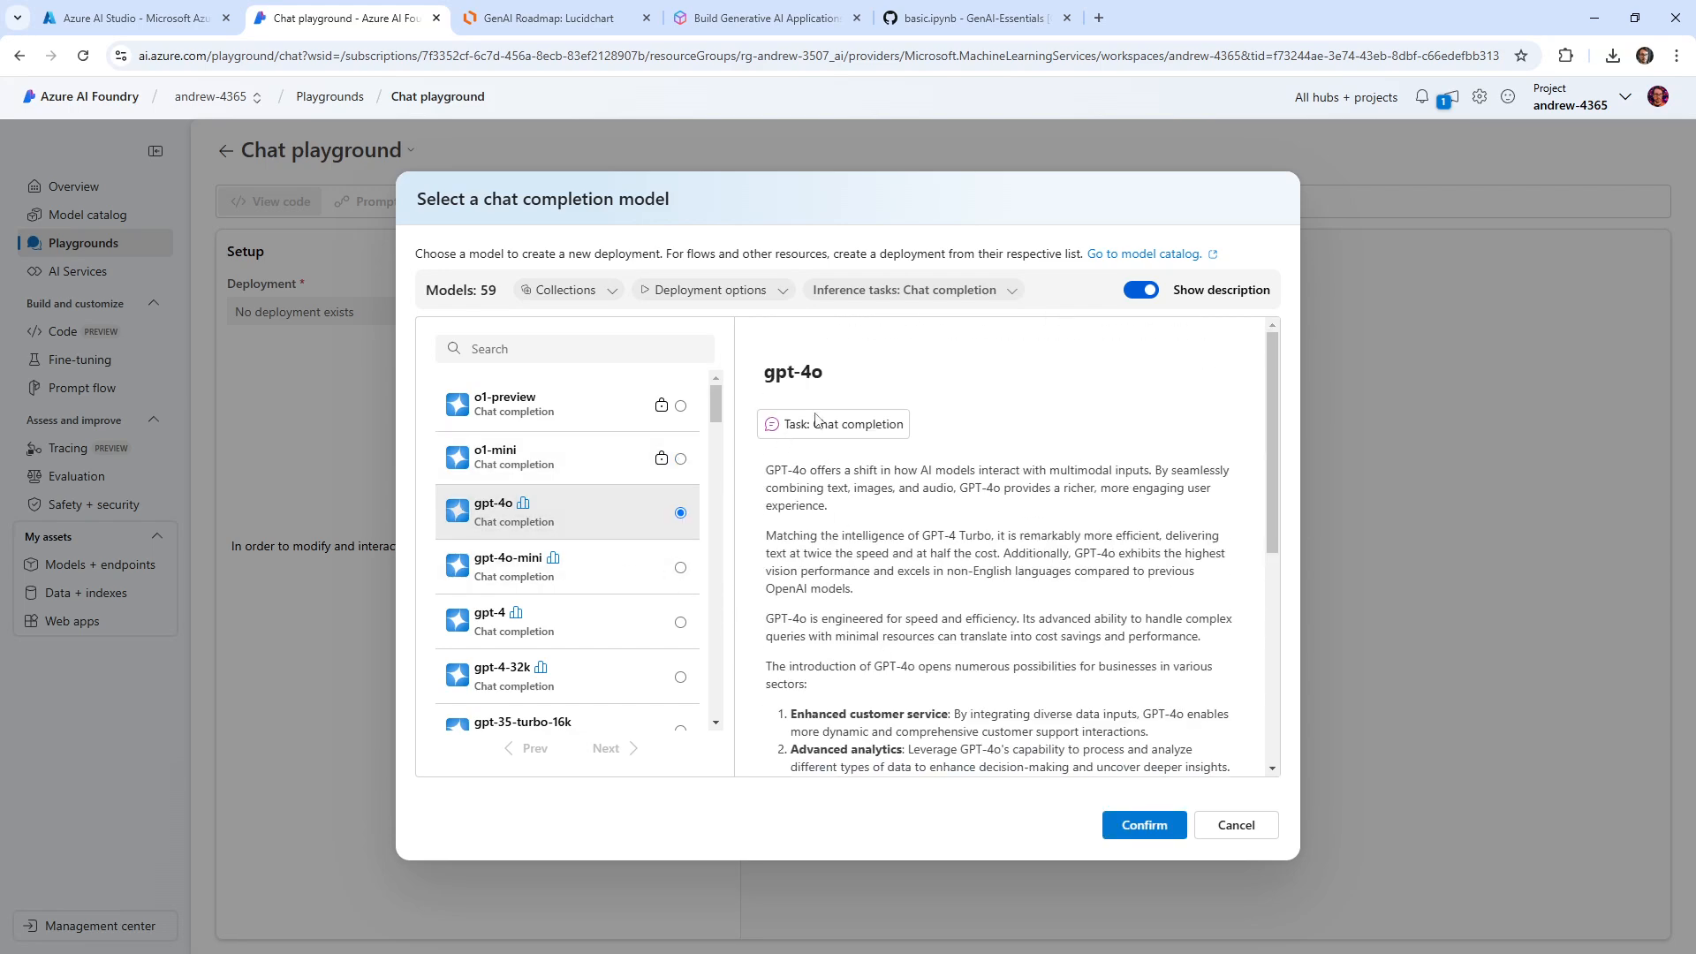
{"action": "left_click", "coordinate": [707, 288]}
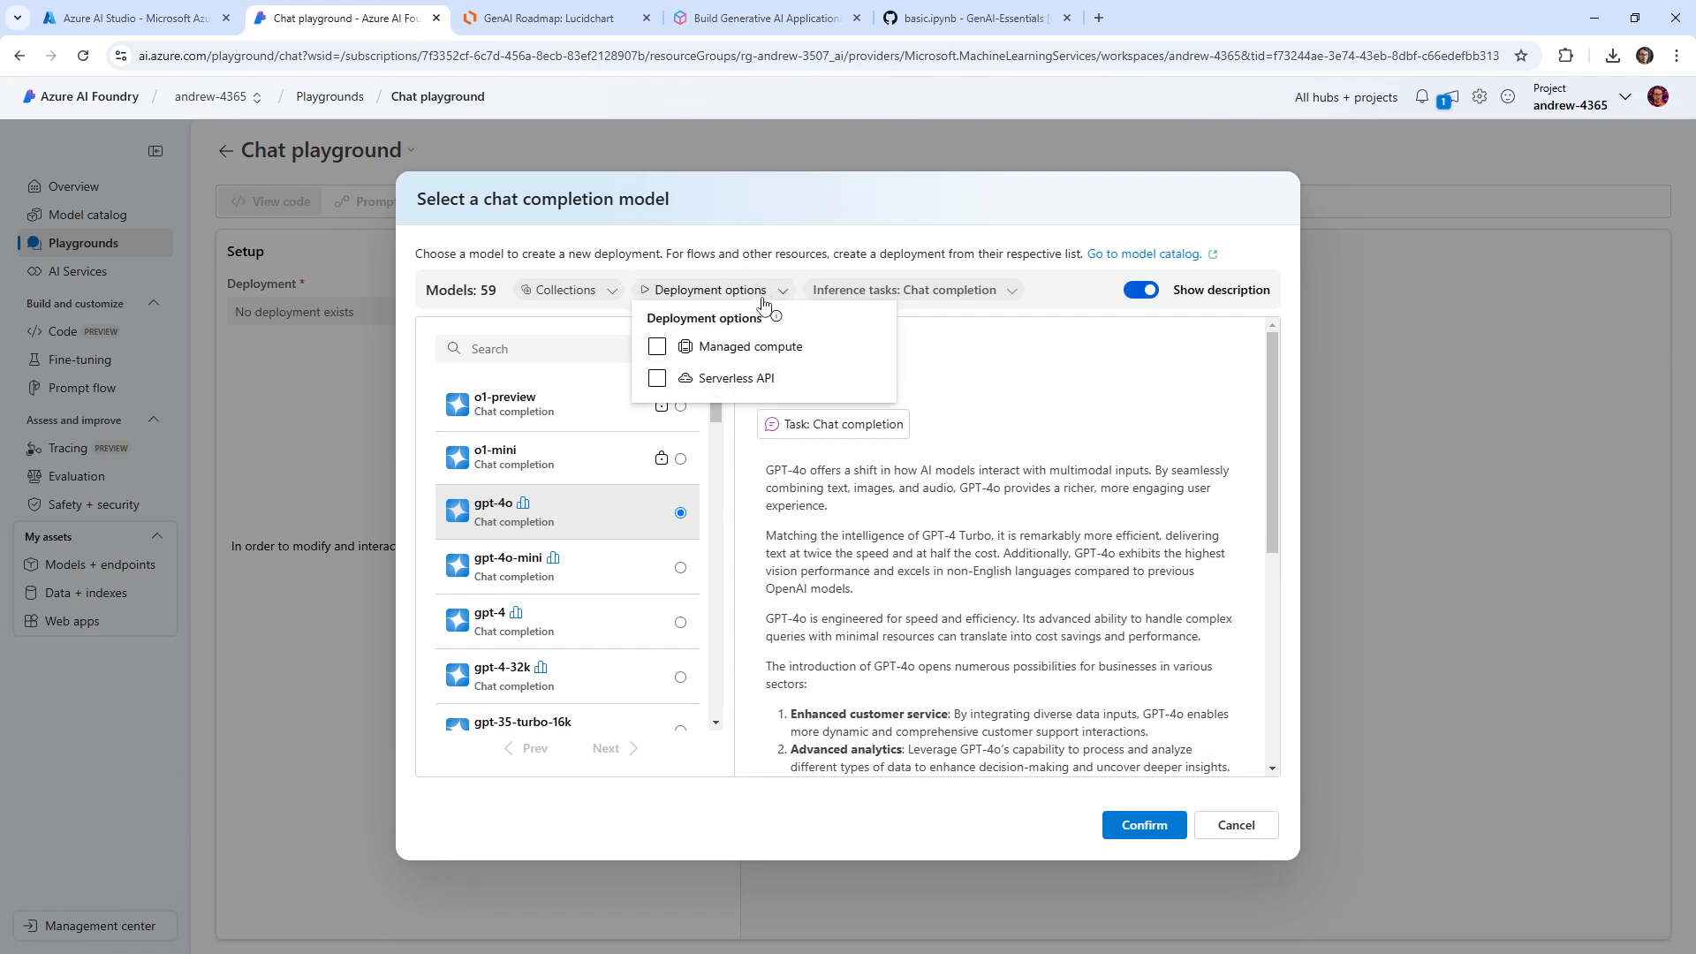
{"action": "left_click", "coordinate": [657, 346]}
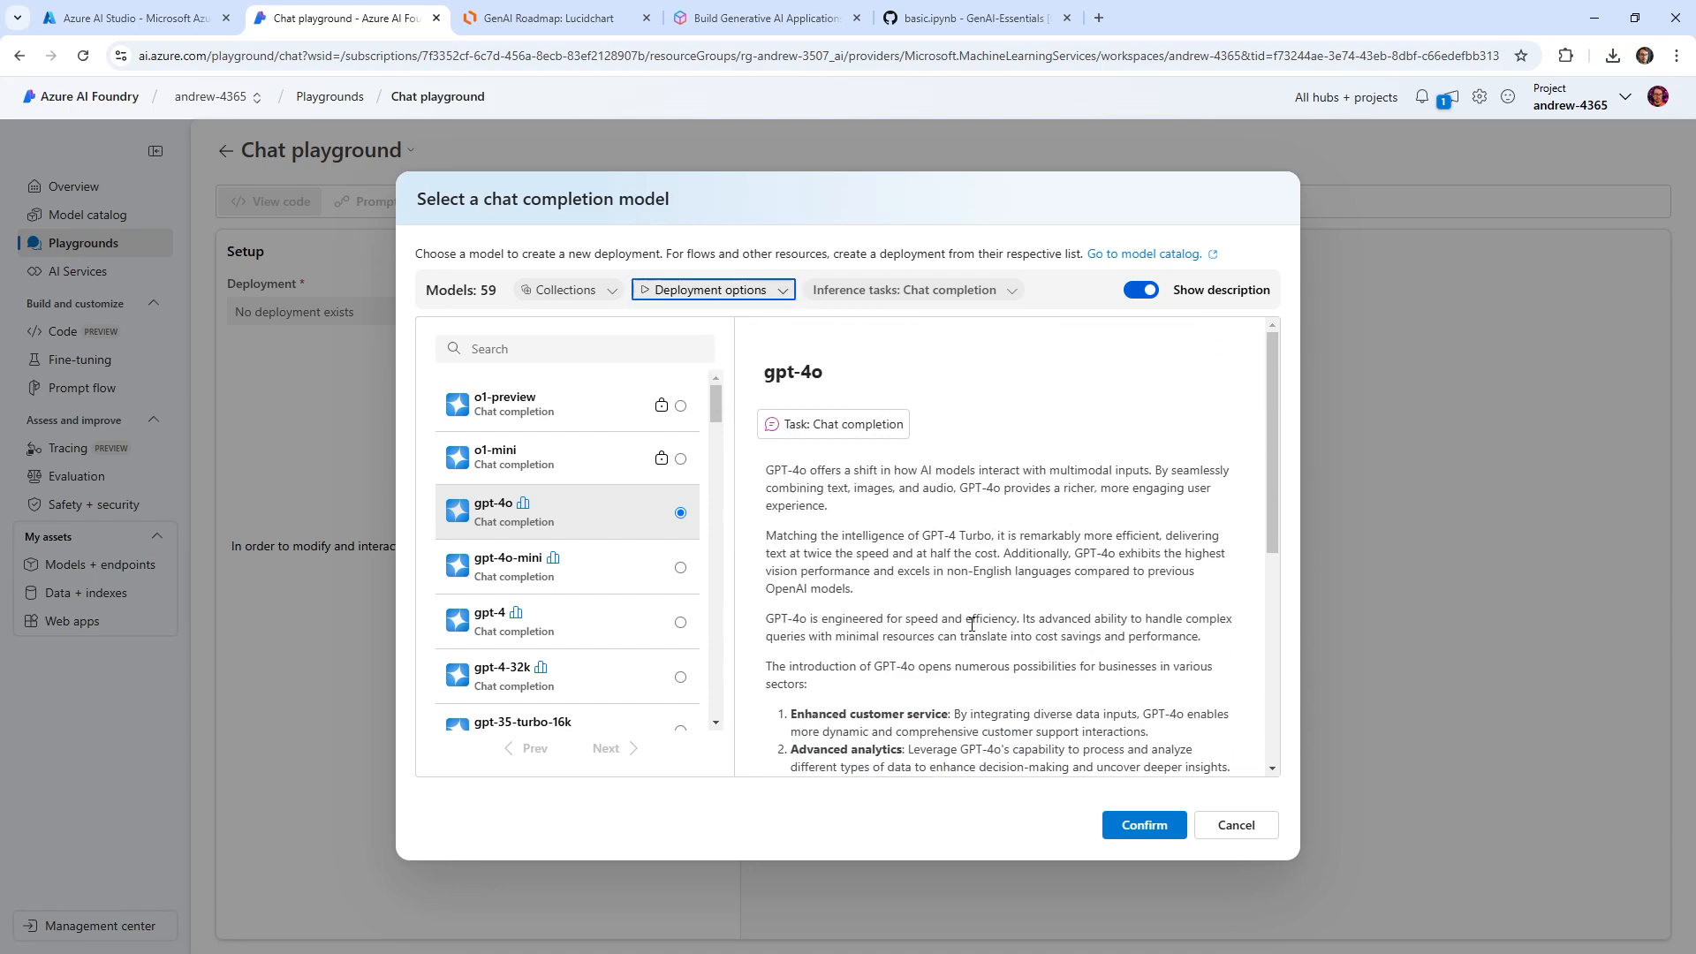
{"action": "scroll", "scroll_direction": "down", "scroll_amount": 3}
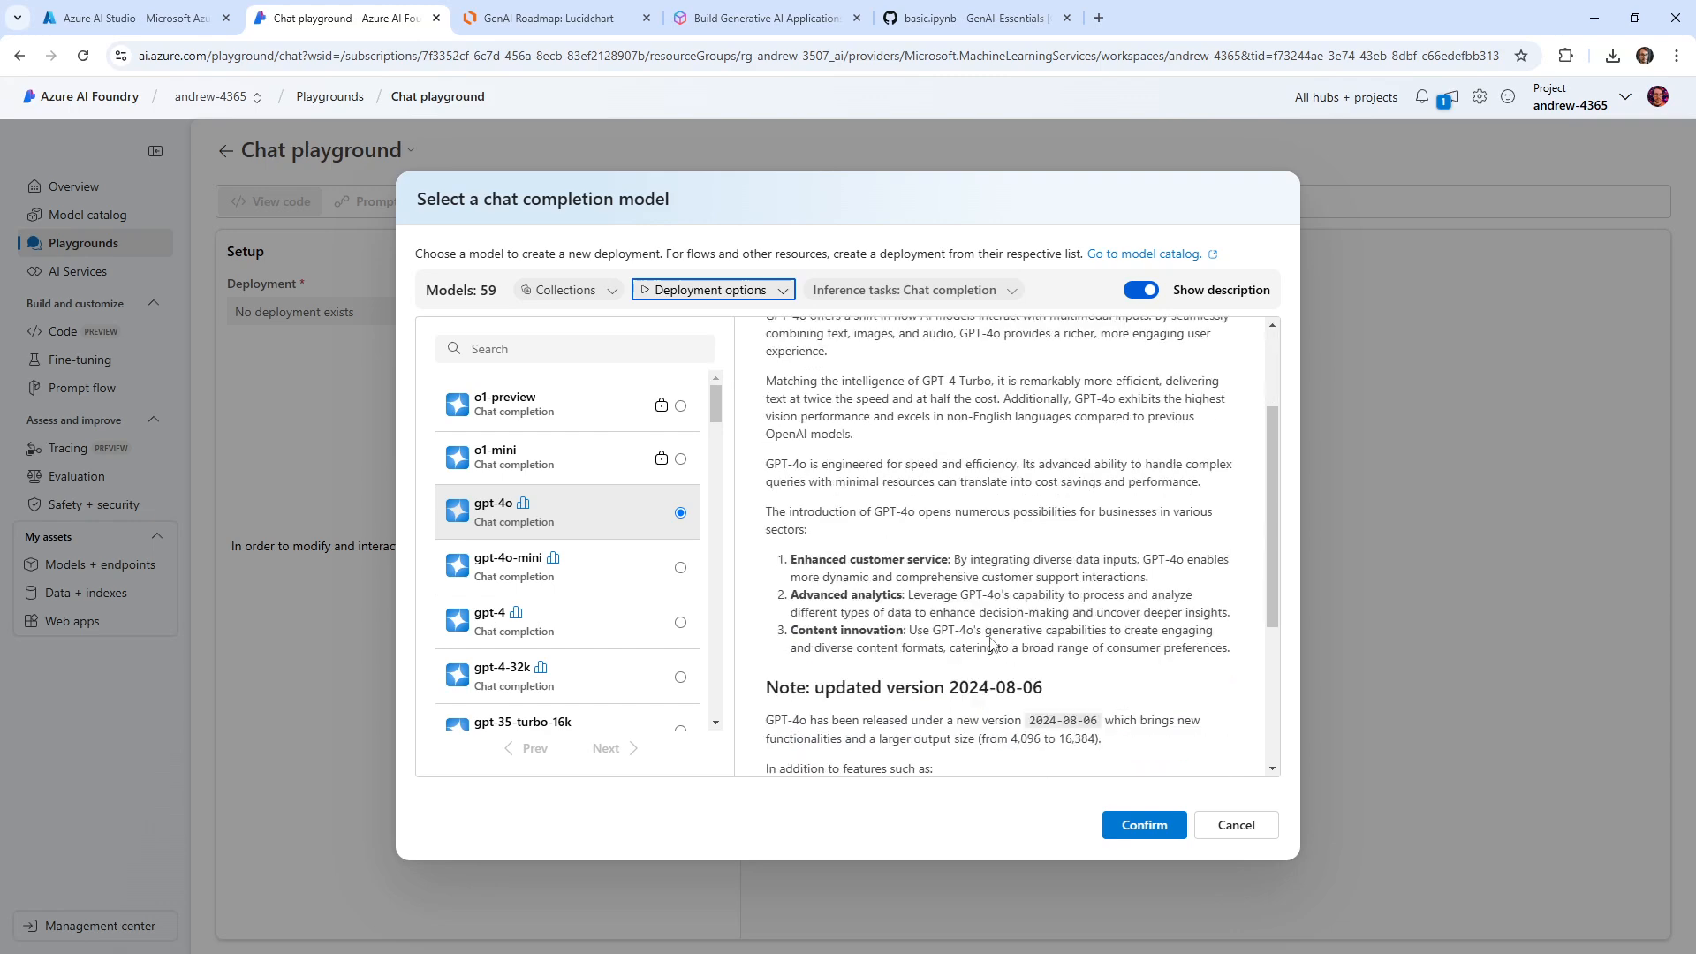
{"action": "left_click", "coordinate": [1235, 826]}
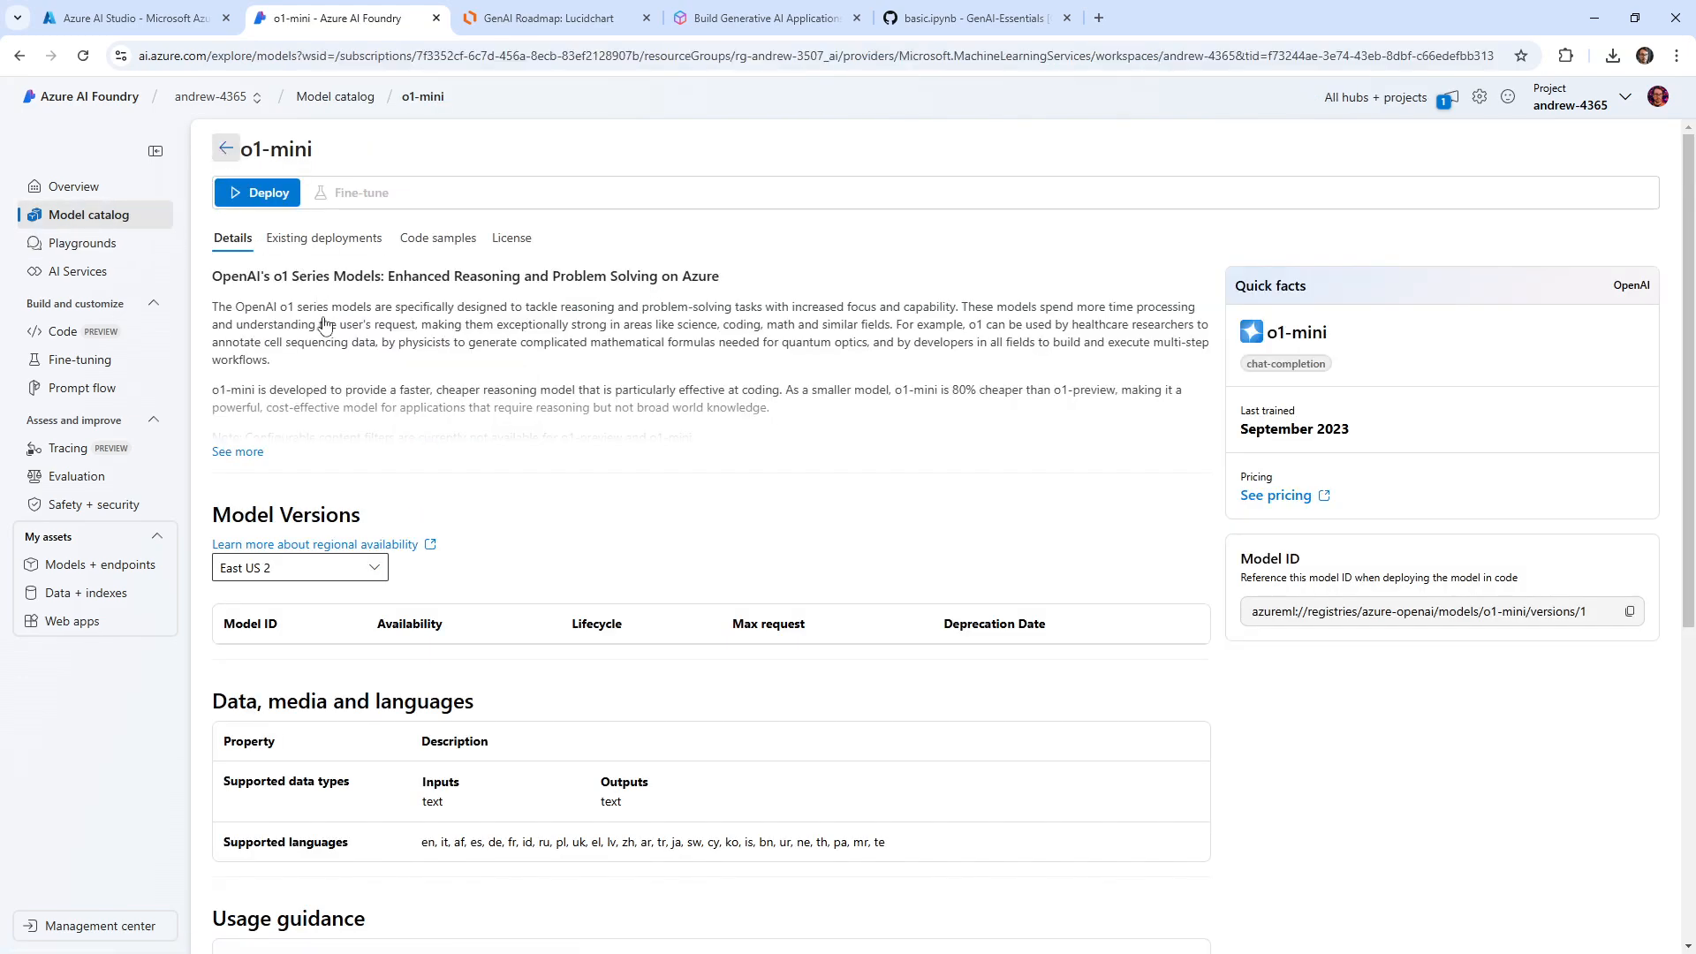
Step: Begin deploying gpt-4o from its catalog page, keeping the Global Standard deployment type
{"action": "left_click", "coordinate": [224, 147]}
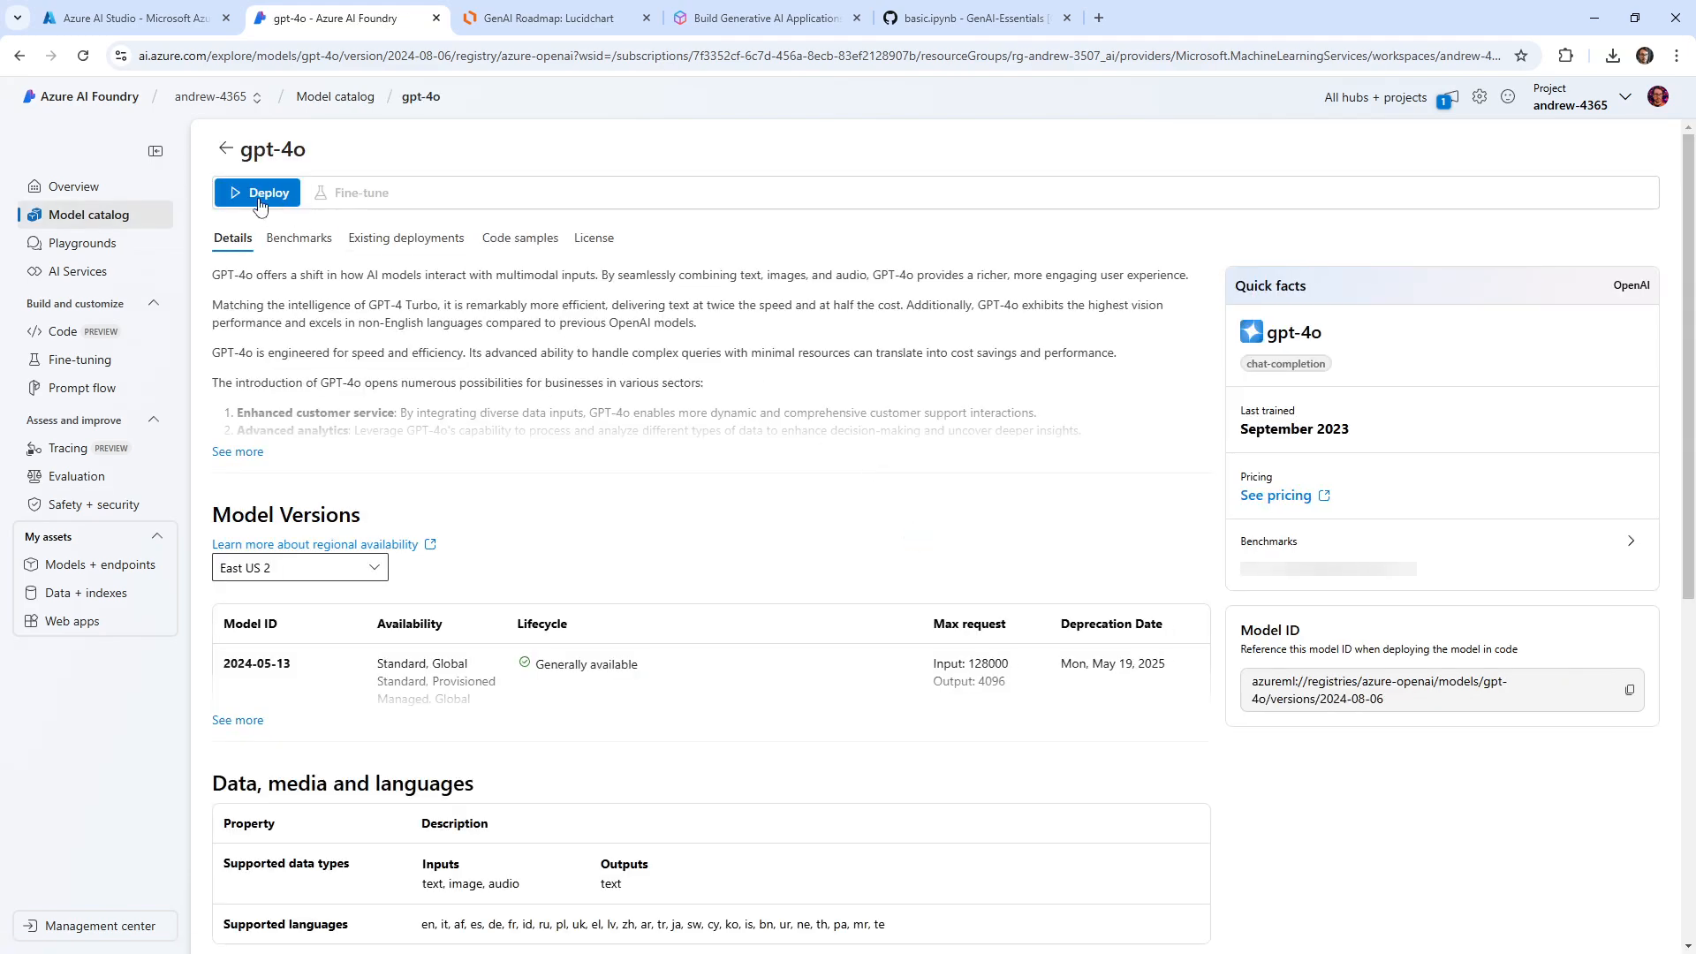
{"action": "left_click", "coordinate": [256, 192]}
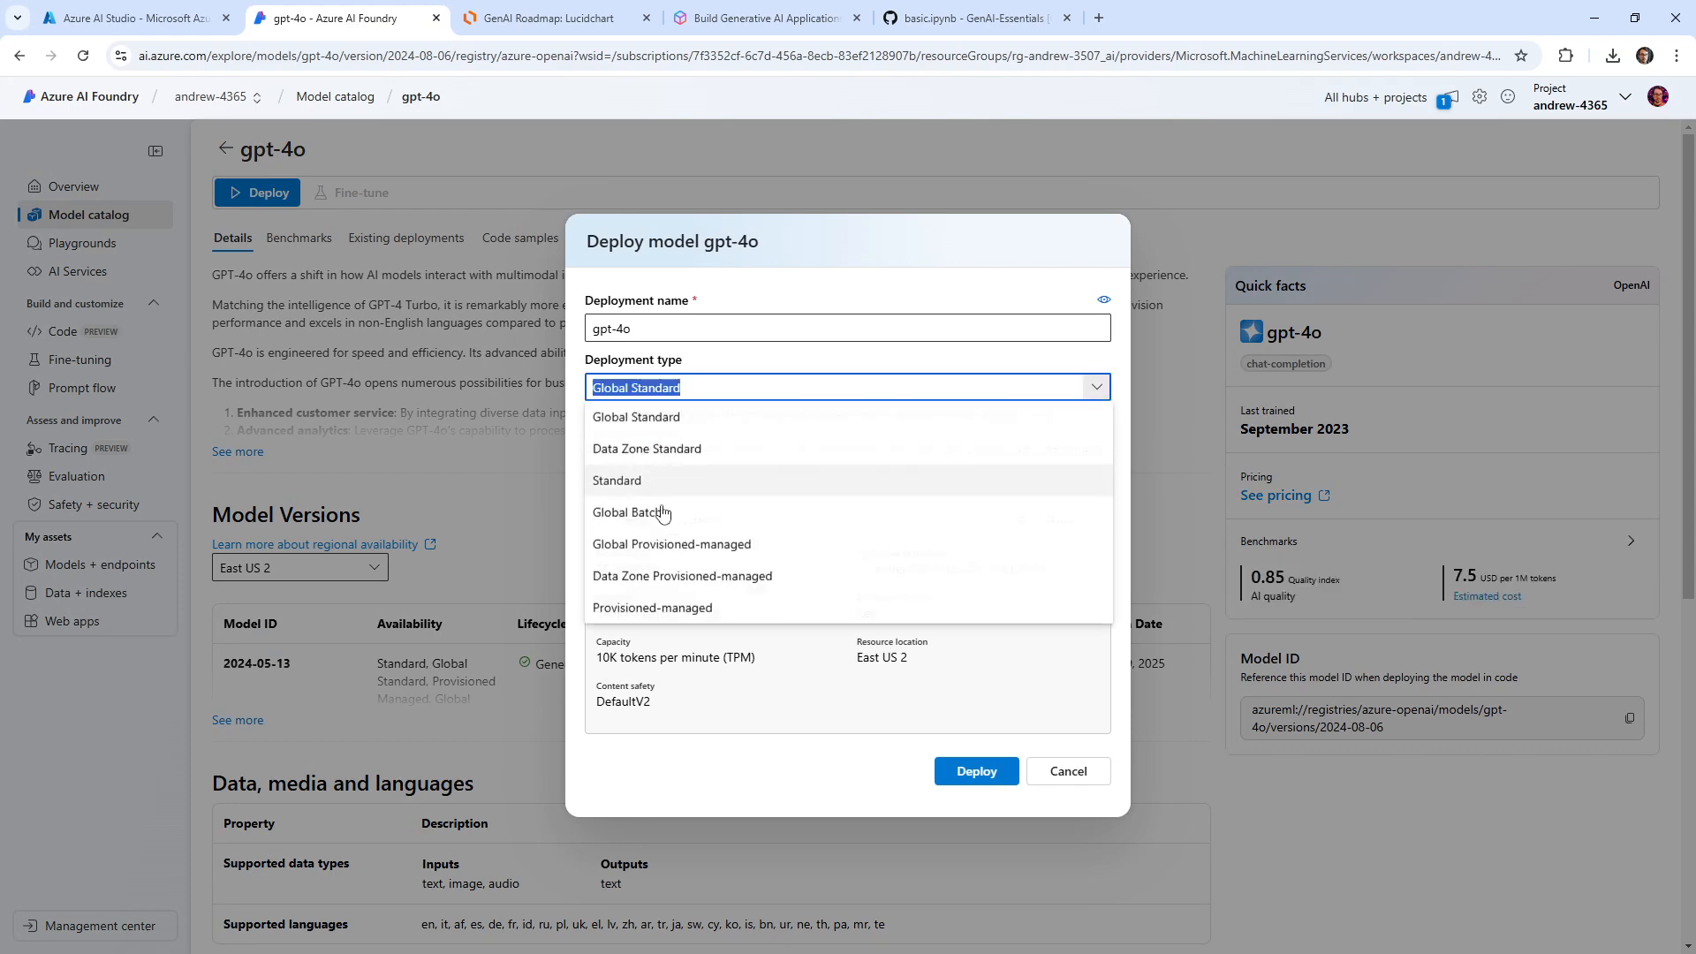
{"action": "mouse_move", "coordinate": [646, 447]}
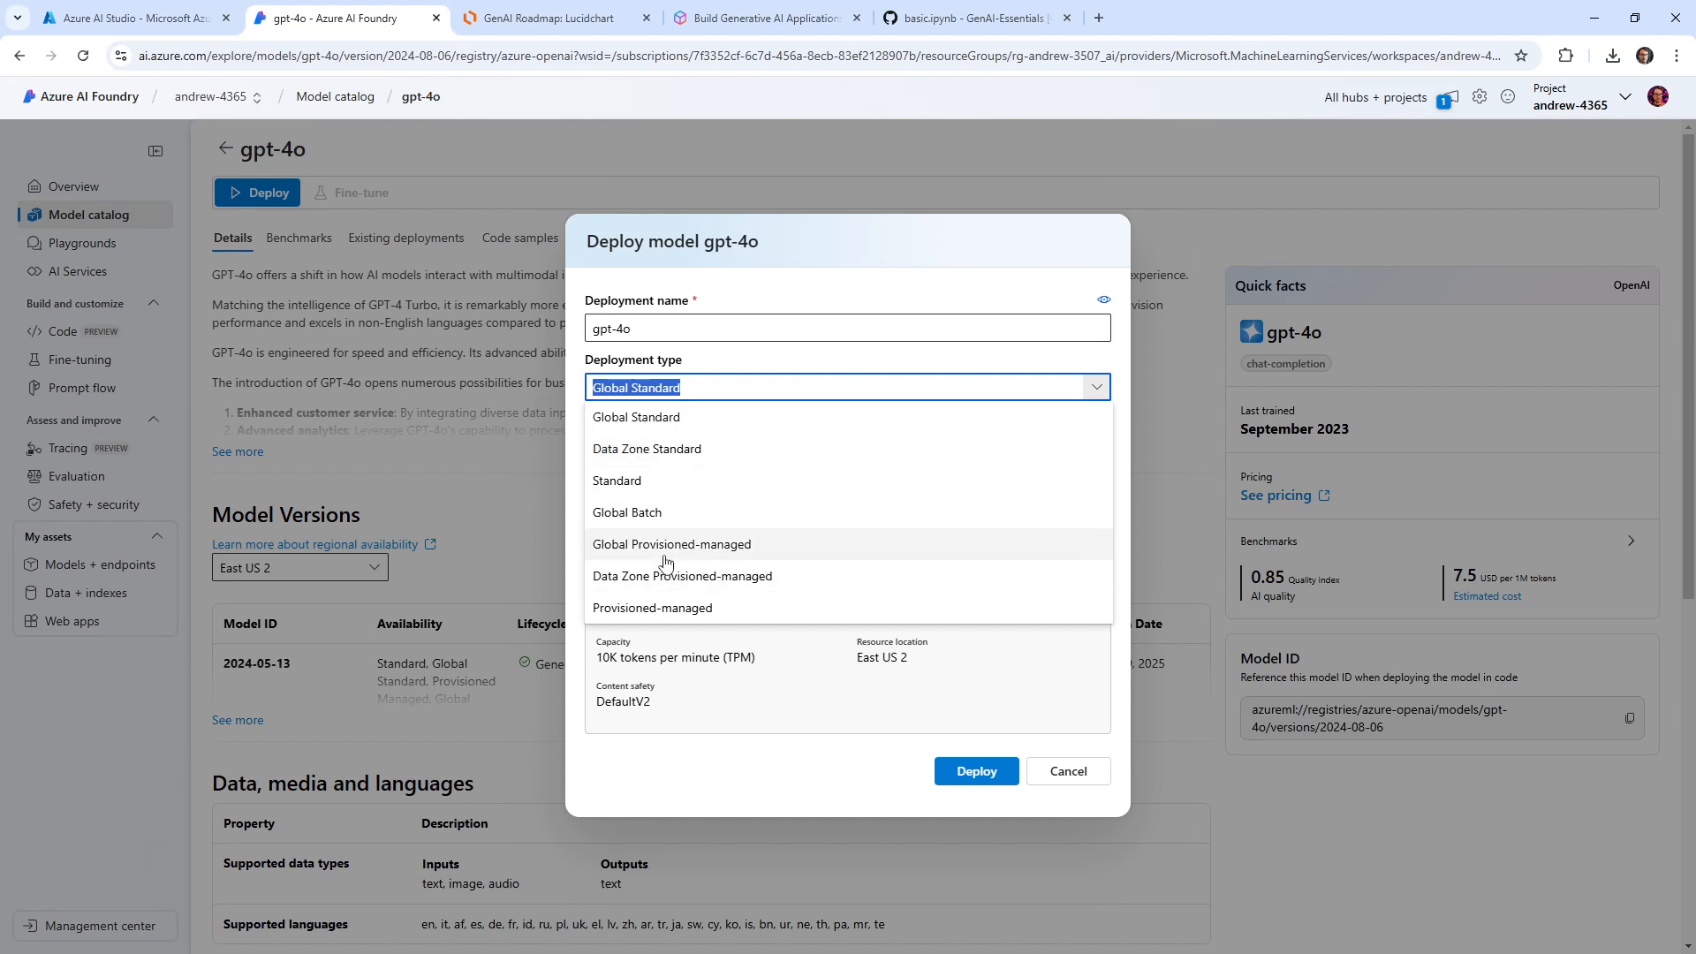
{"action": "left_click", "coordinate": [636, 417]}
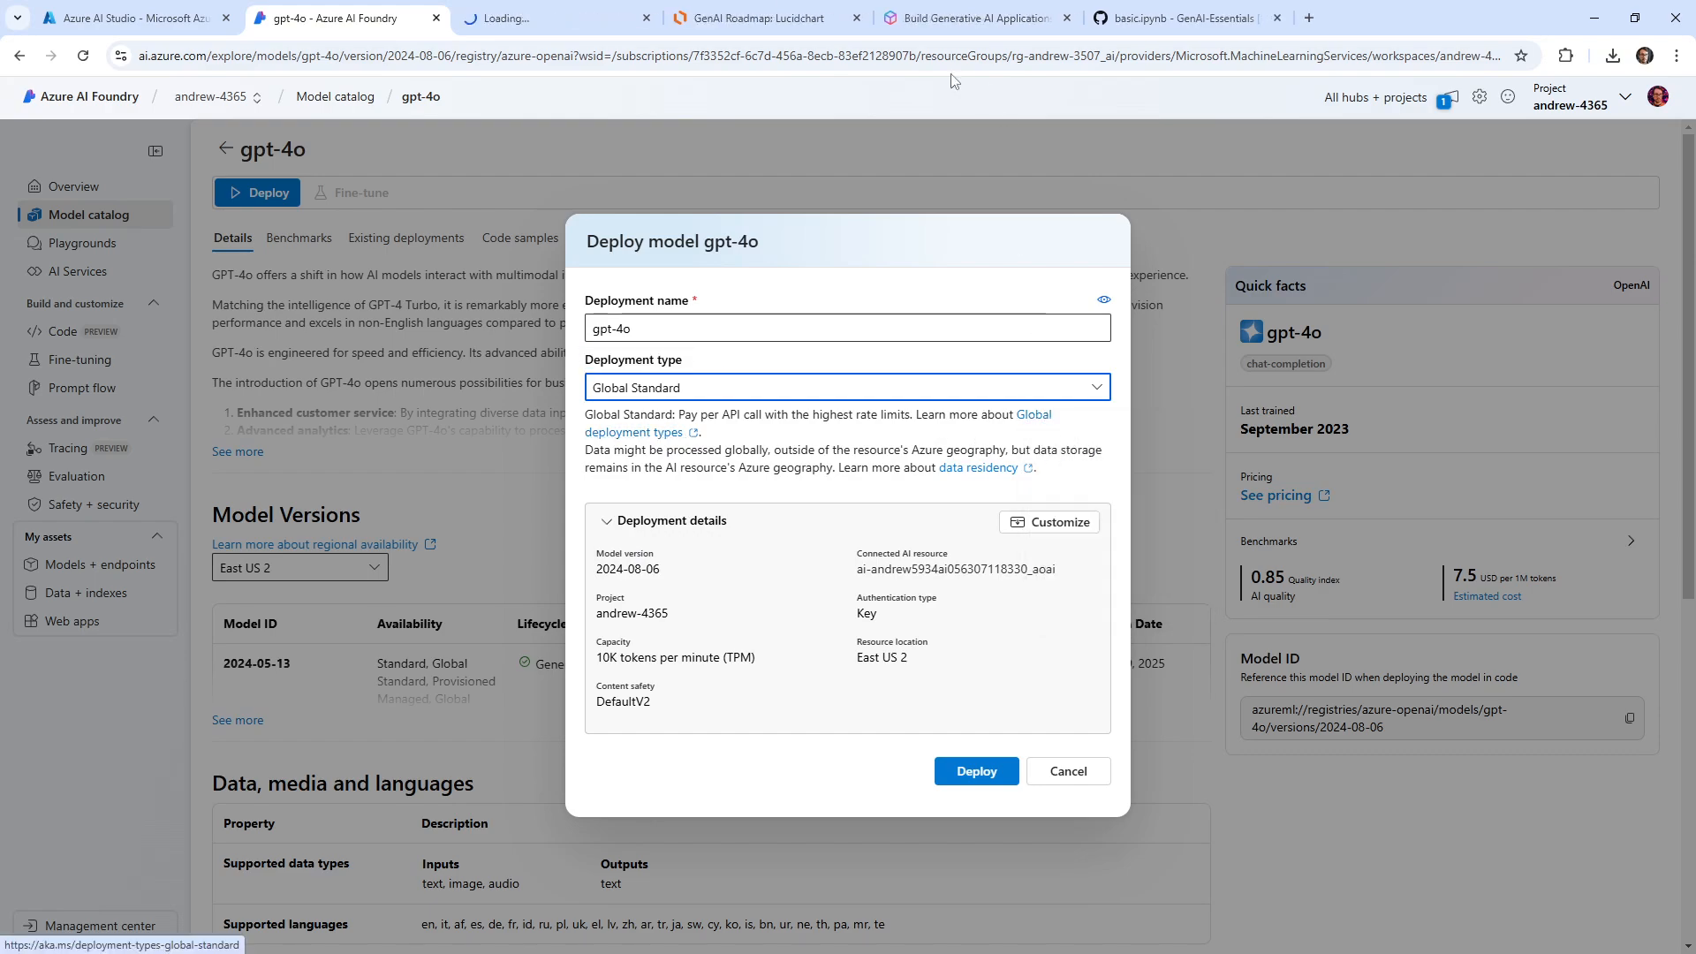
Step: Read the Learn deployment types table, noting Global-Standard, then return to the gpt-4o setup
{"action": "left_click", "coordinate": [1032, 415]}
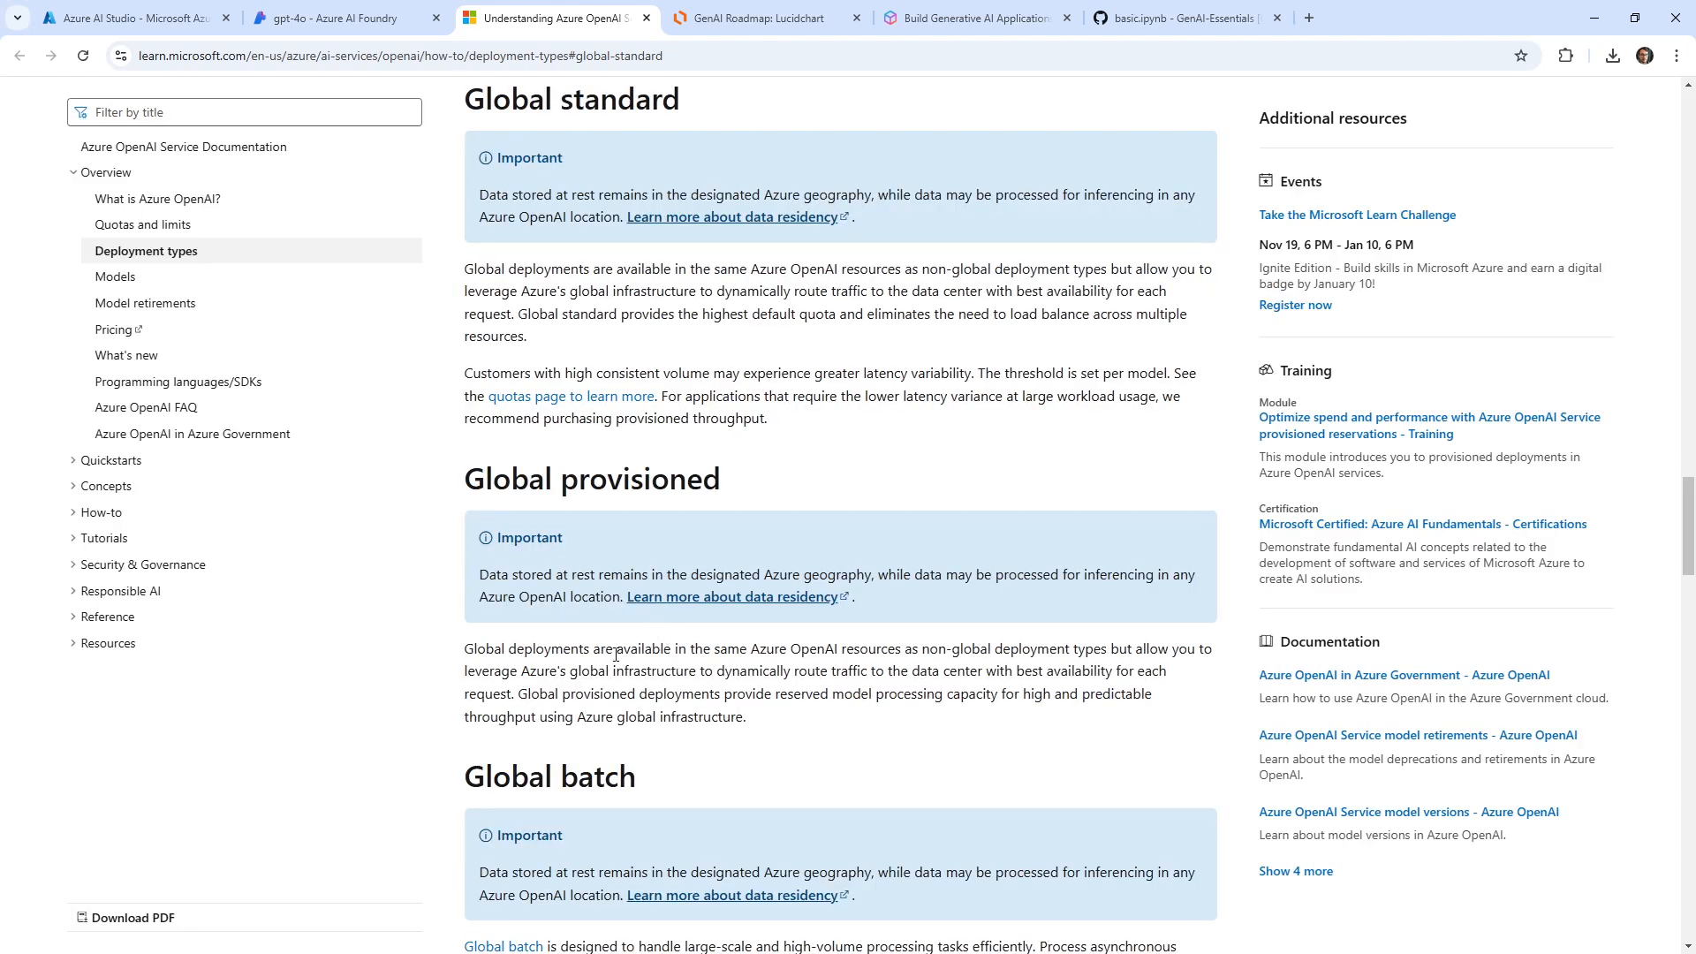
{"action": "scroll", "scroll_direction": "up", "scroll_amount": 3}
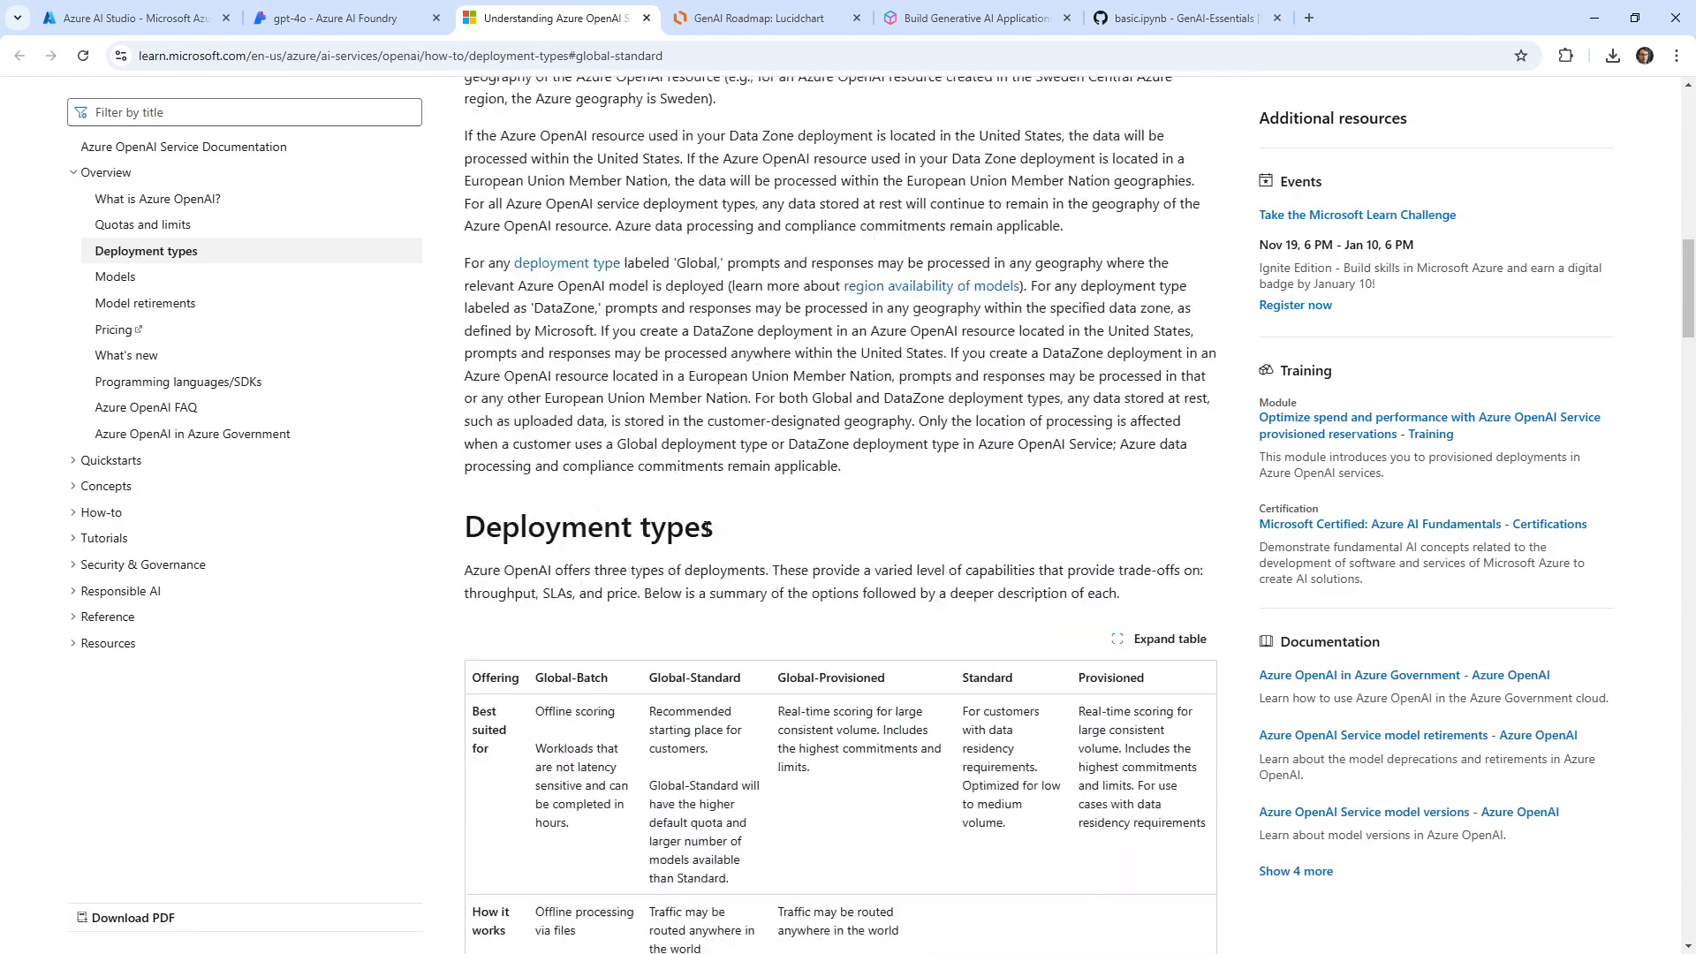
{"action": "scroll", "scroll_direction": "down", "scroll_amount": 3}
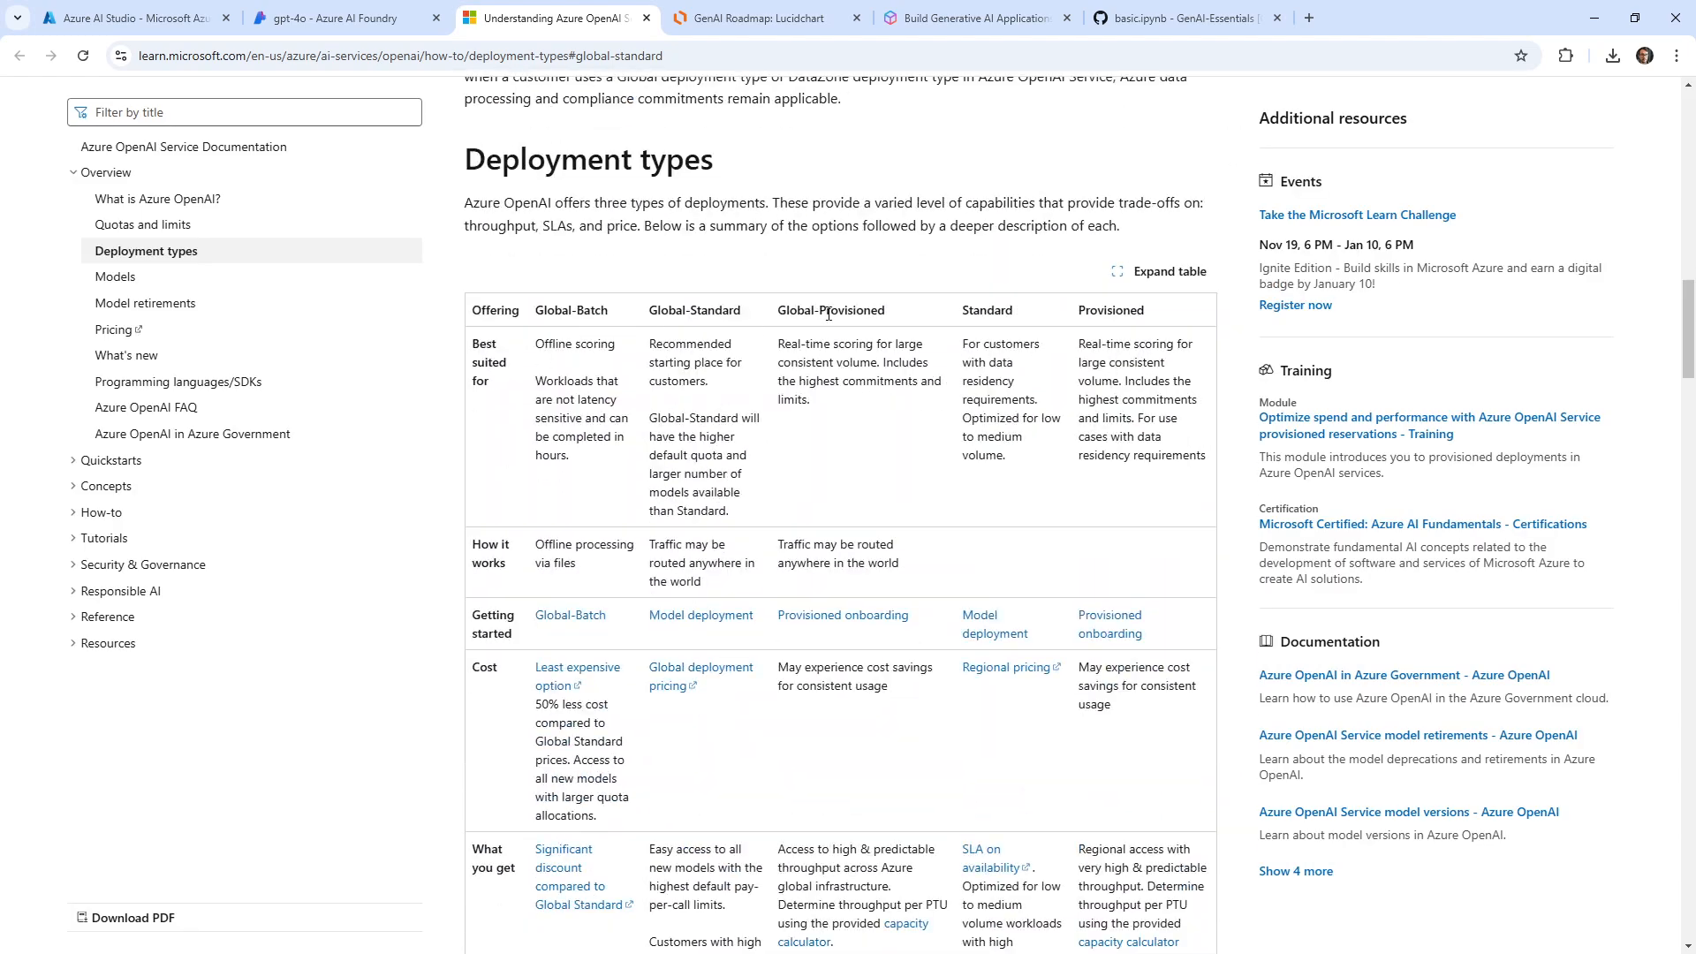
{"action": "mouse_move", "coordinate": [671, 313]}
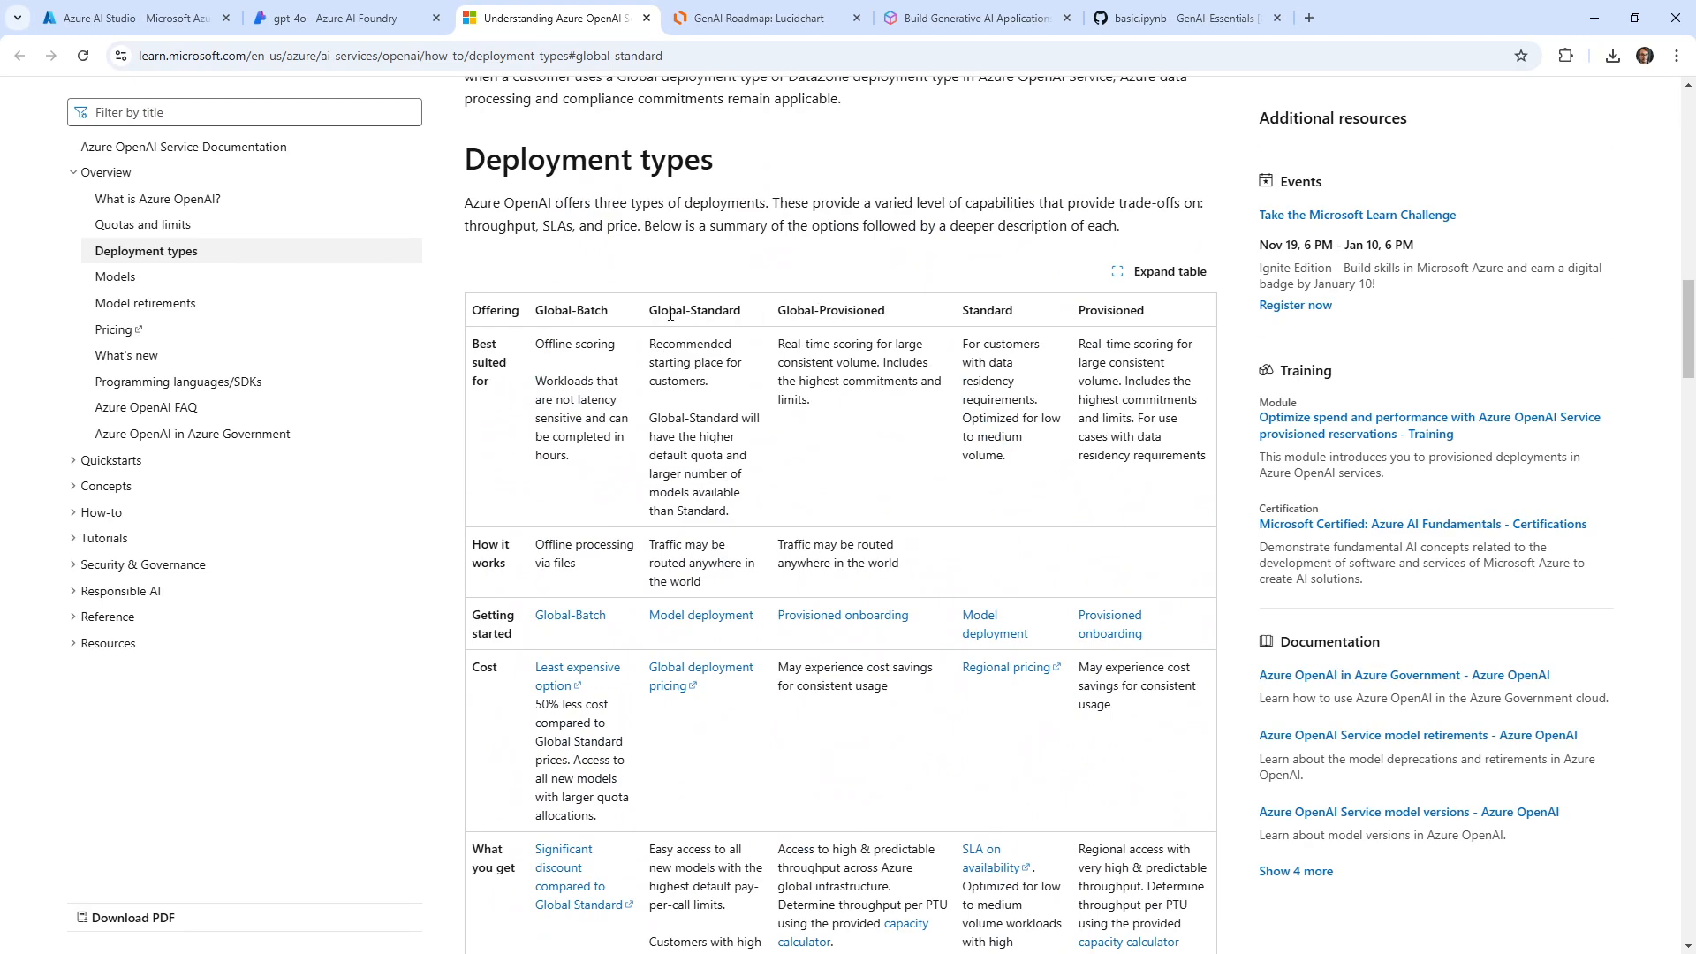
{"action": "double_click", "coordinate": [693, 309]}
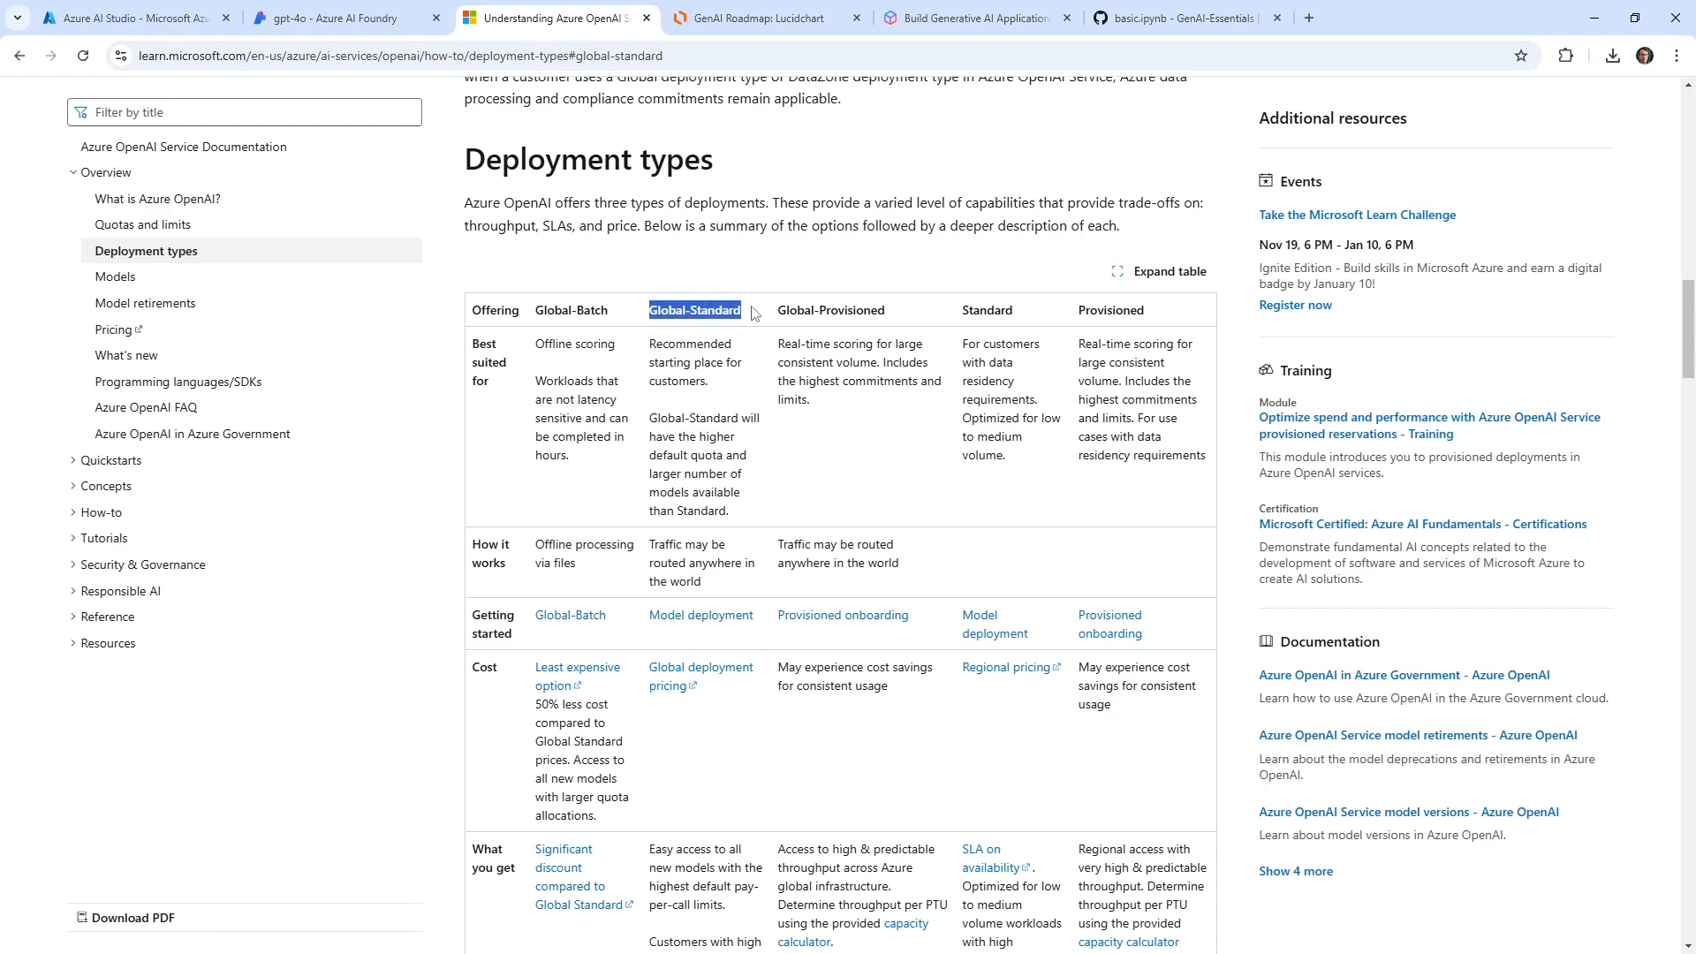
{"action": "scroll", "scroll_direction": "down", "scroll_amount": 3}
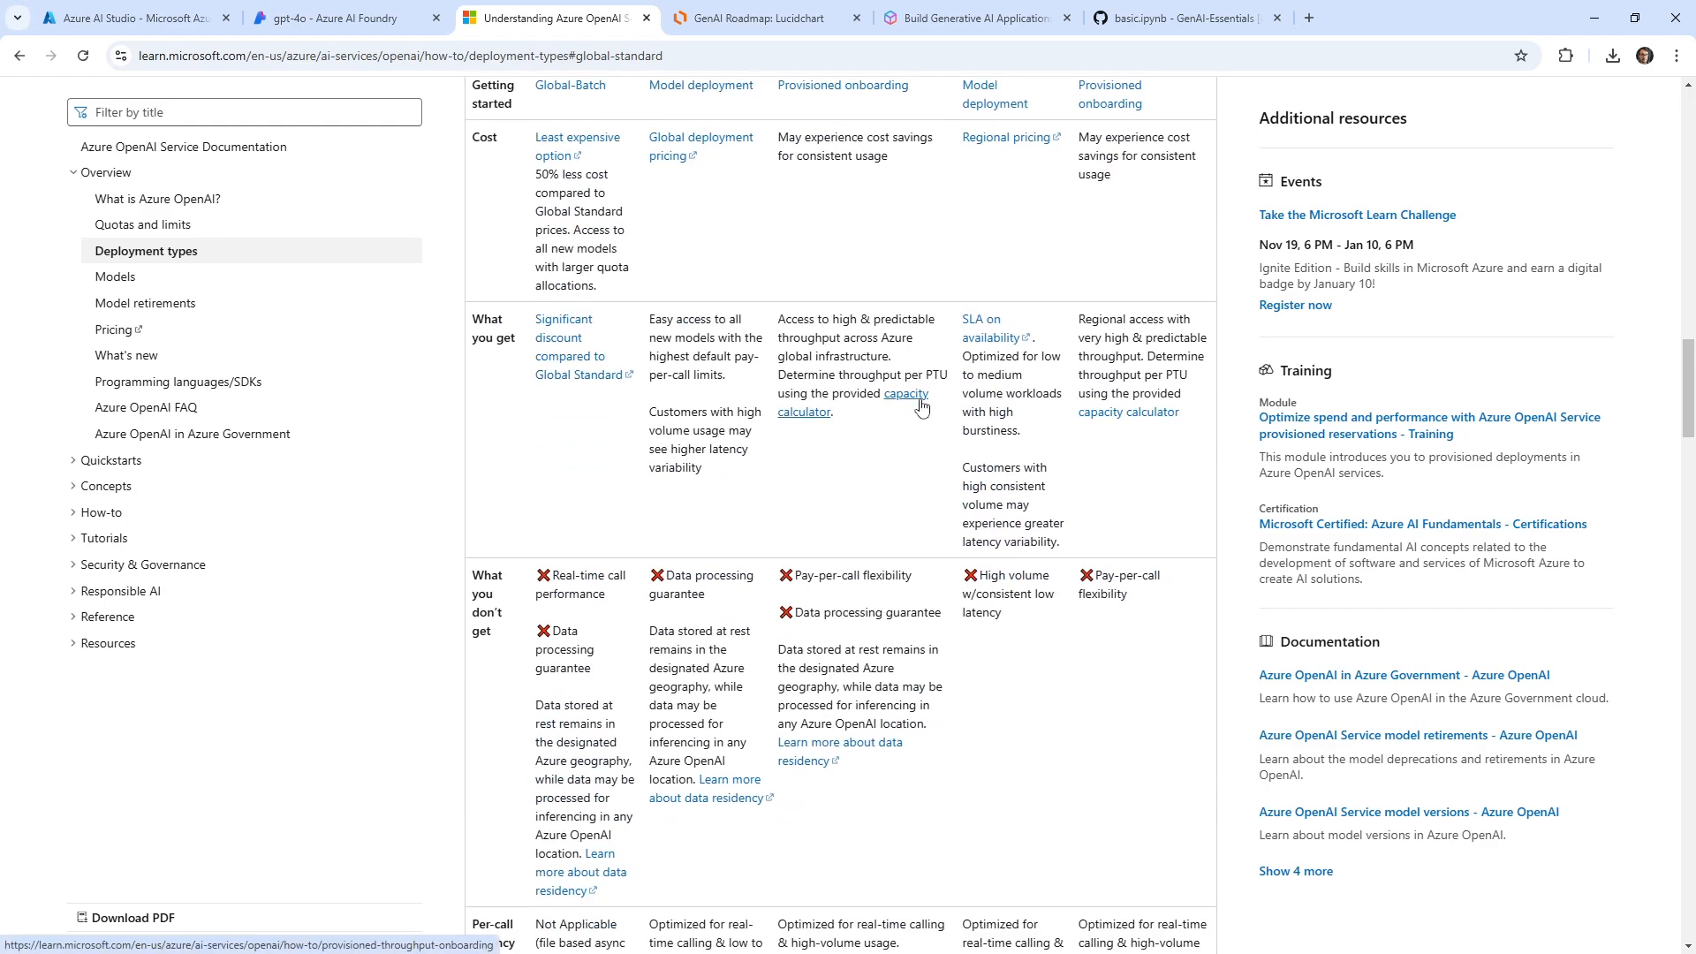
{"action": "scroll", "scroll_direction": "down", "scroll_amount": 3}
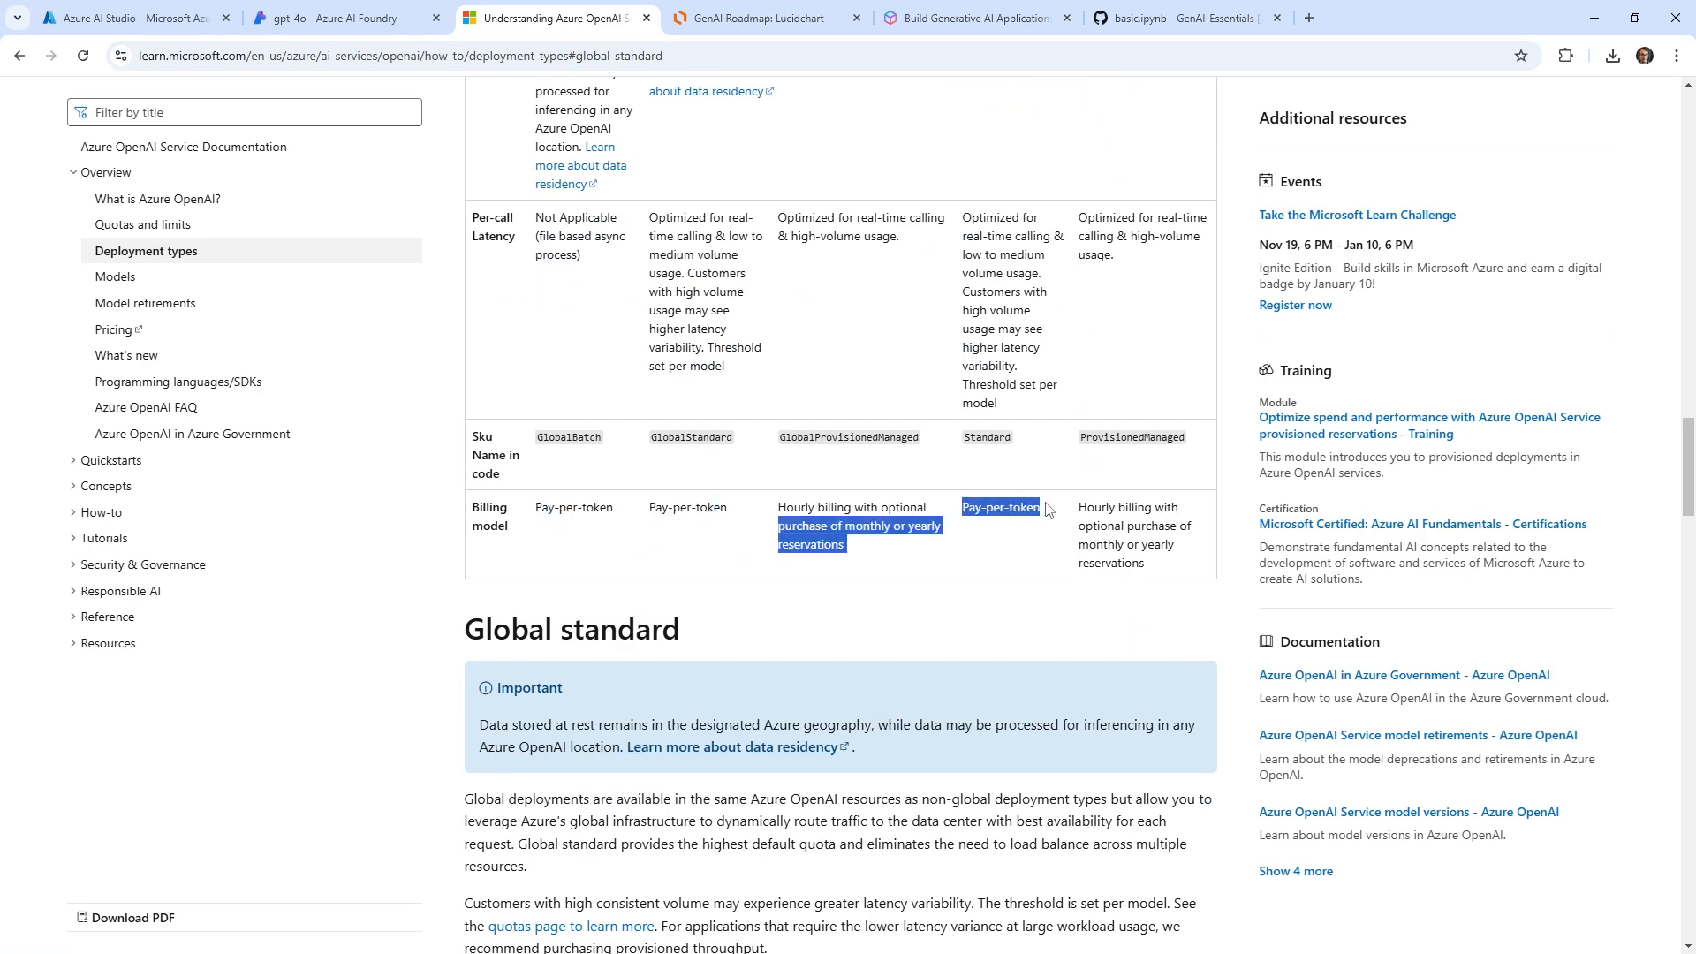
{"action": "scroll", "scroll_direction": "up", "scroll_amount": 3}
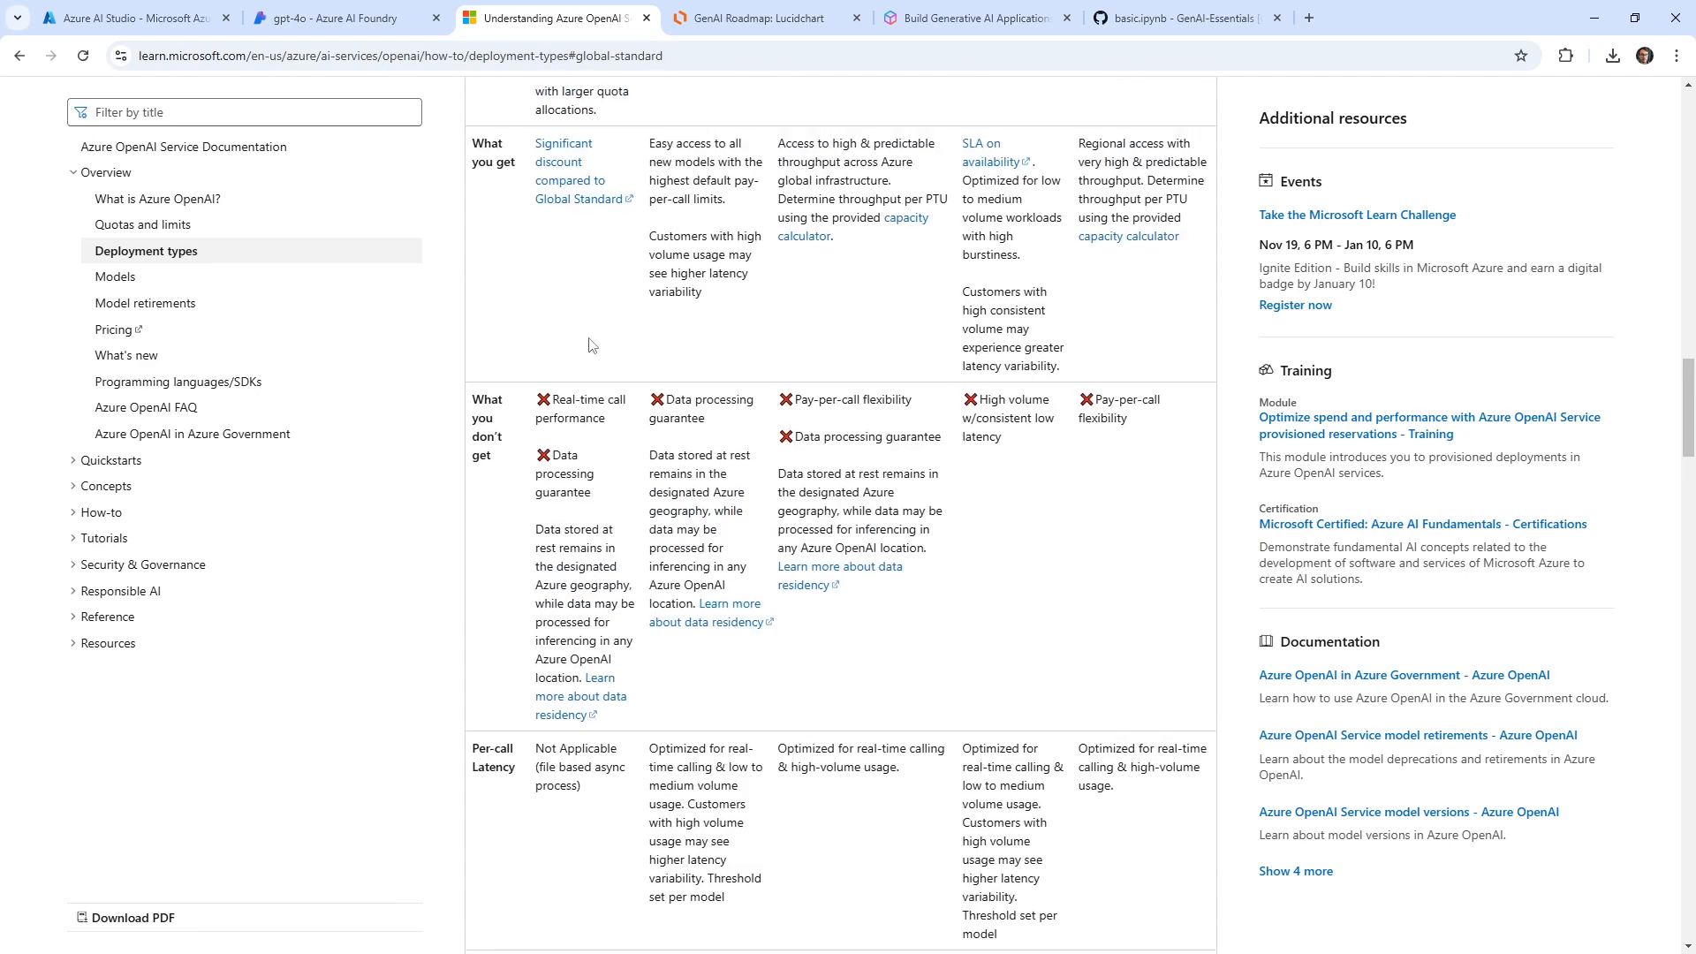
{"action": "scroll", "scroll_direction": "up", "scroll_amount": 3}
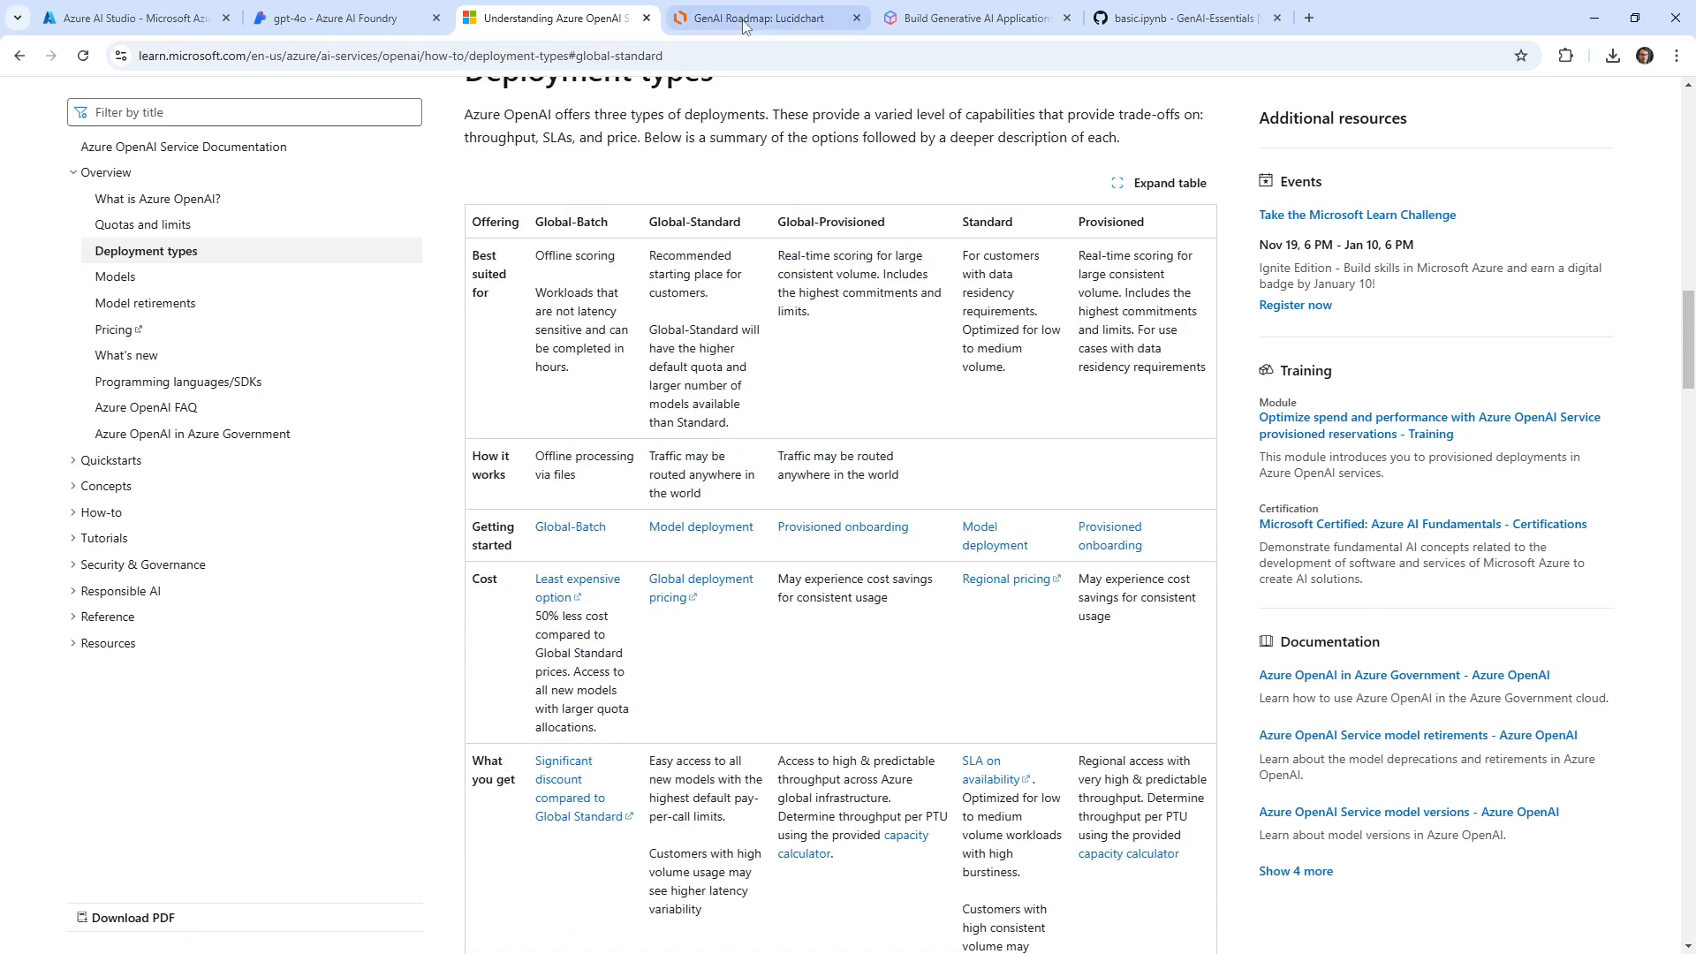
{"action": "left_click", "coordinate": [346, 18]}
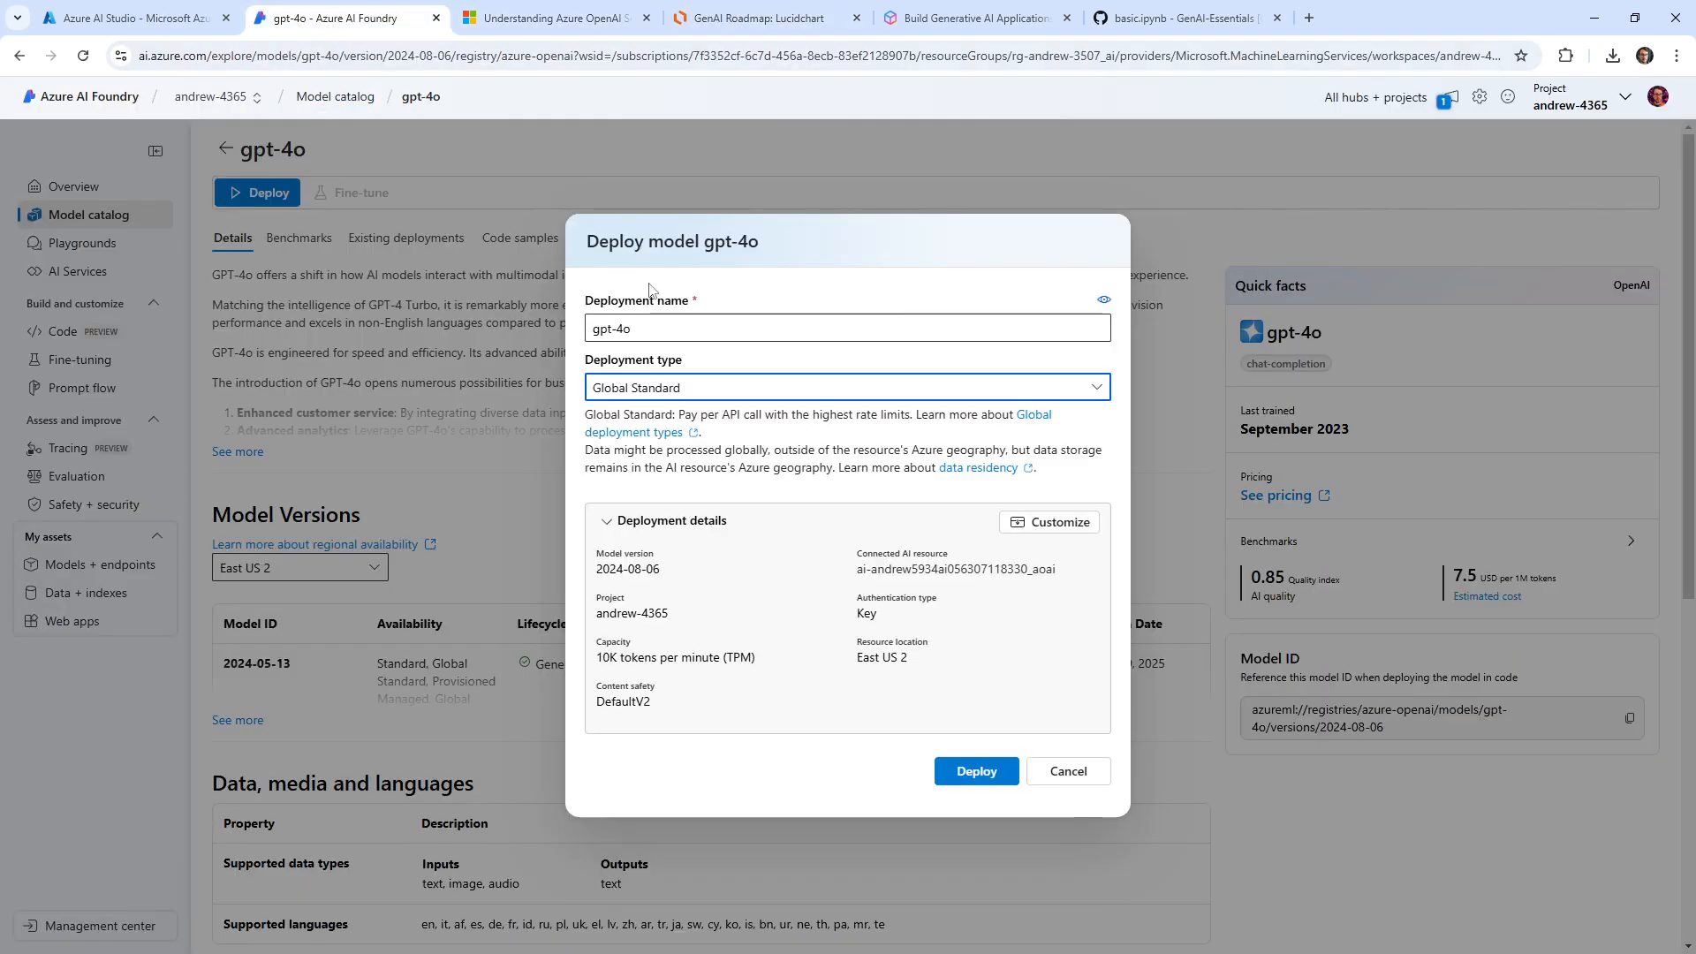
Step: Keep the Global Standard deployment type and create the gpt-4o deployment
{"action": "left_click", "coordinate": [846, 387]}
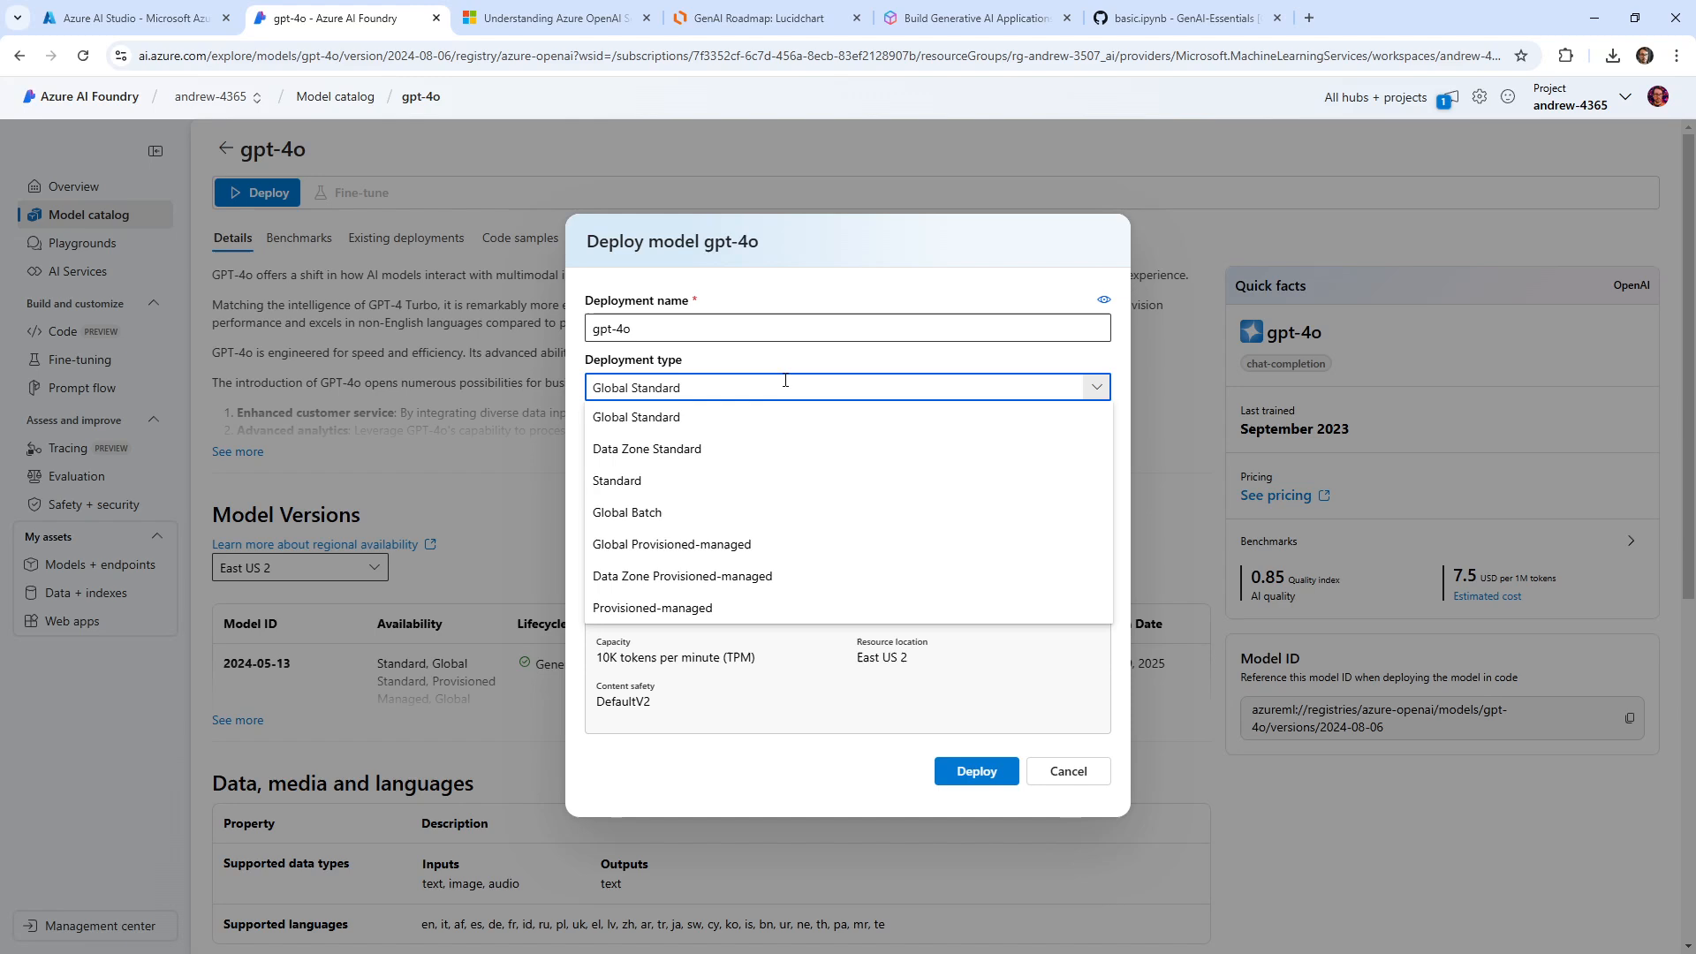
{"action": "left_click", "coordinate": [634, 417]}
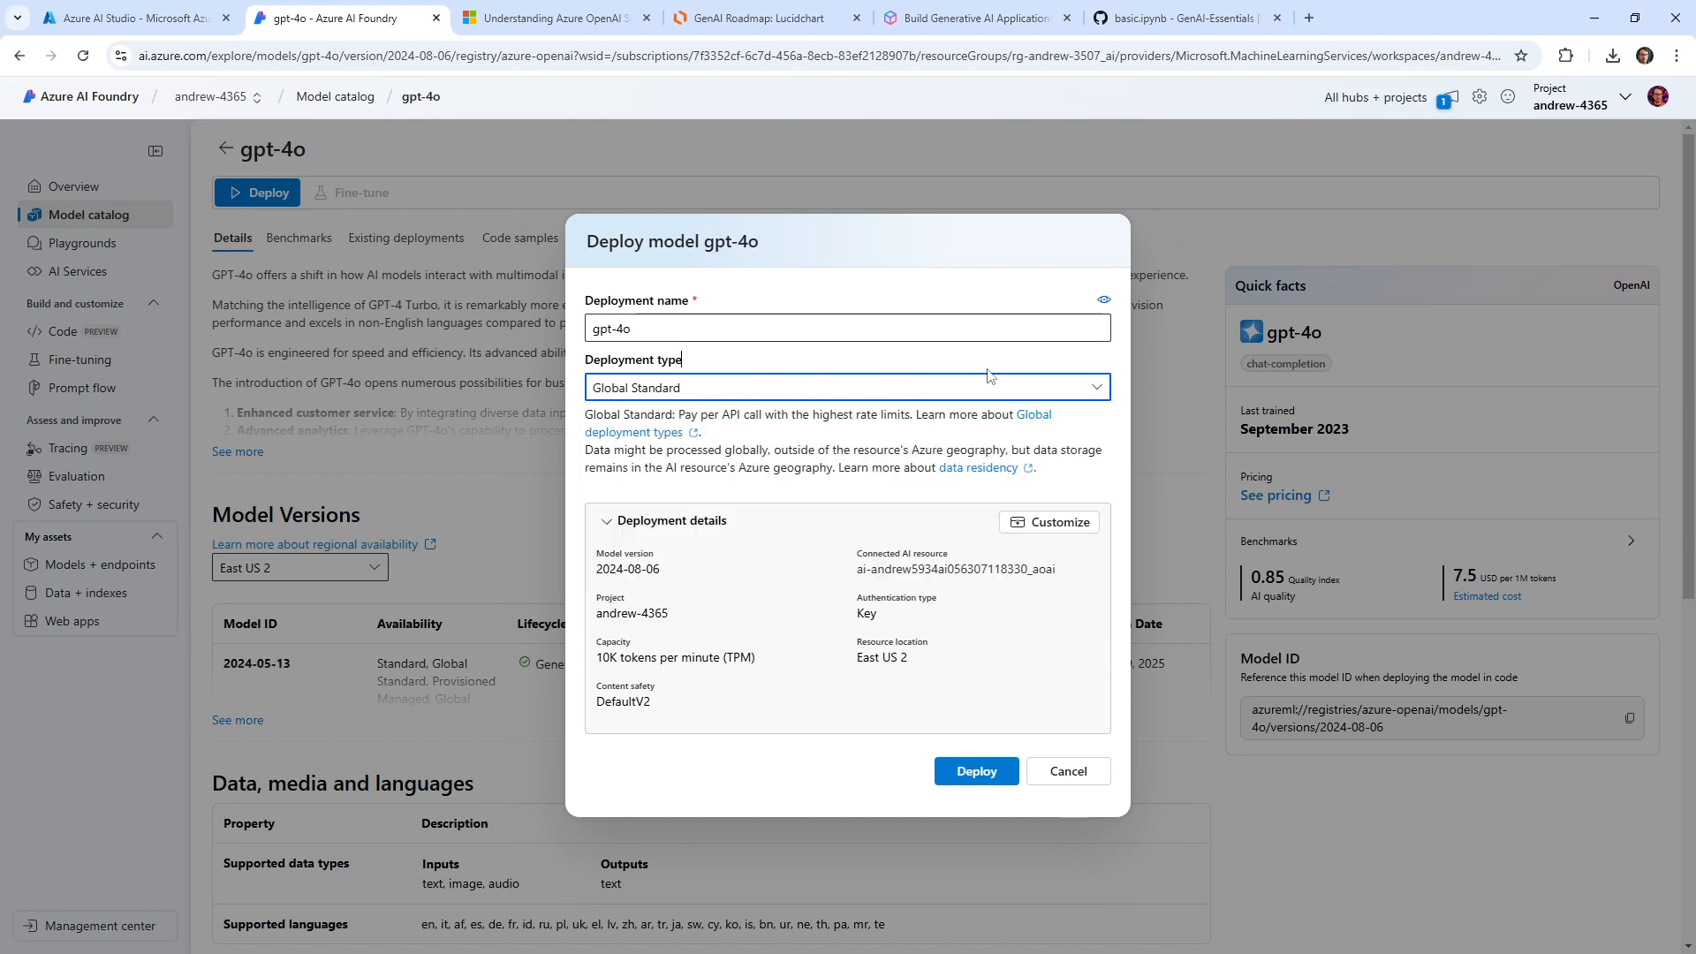
{"action": "left_click", "coordinate": [975, 772]}
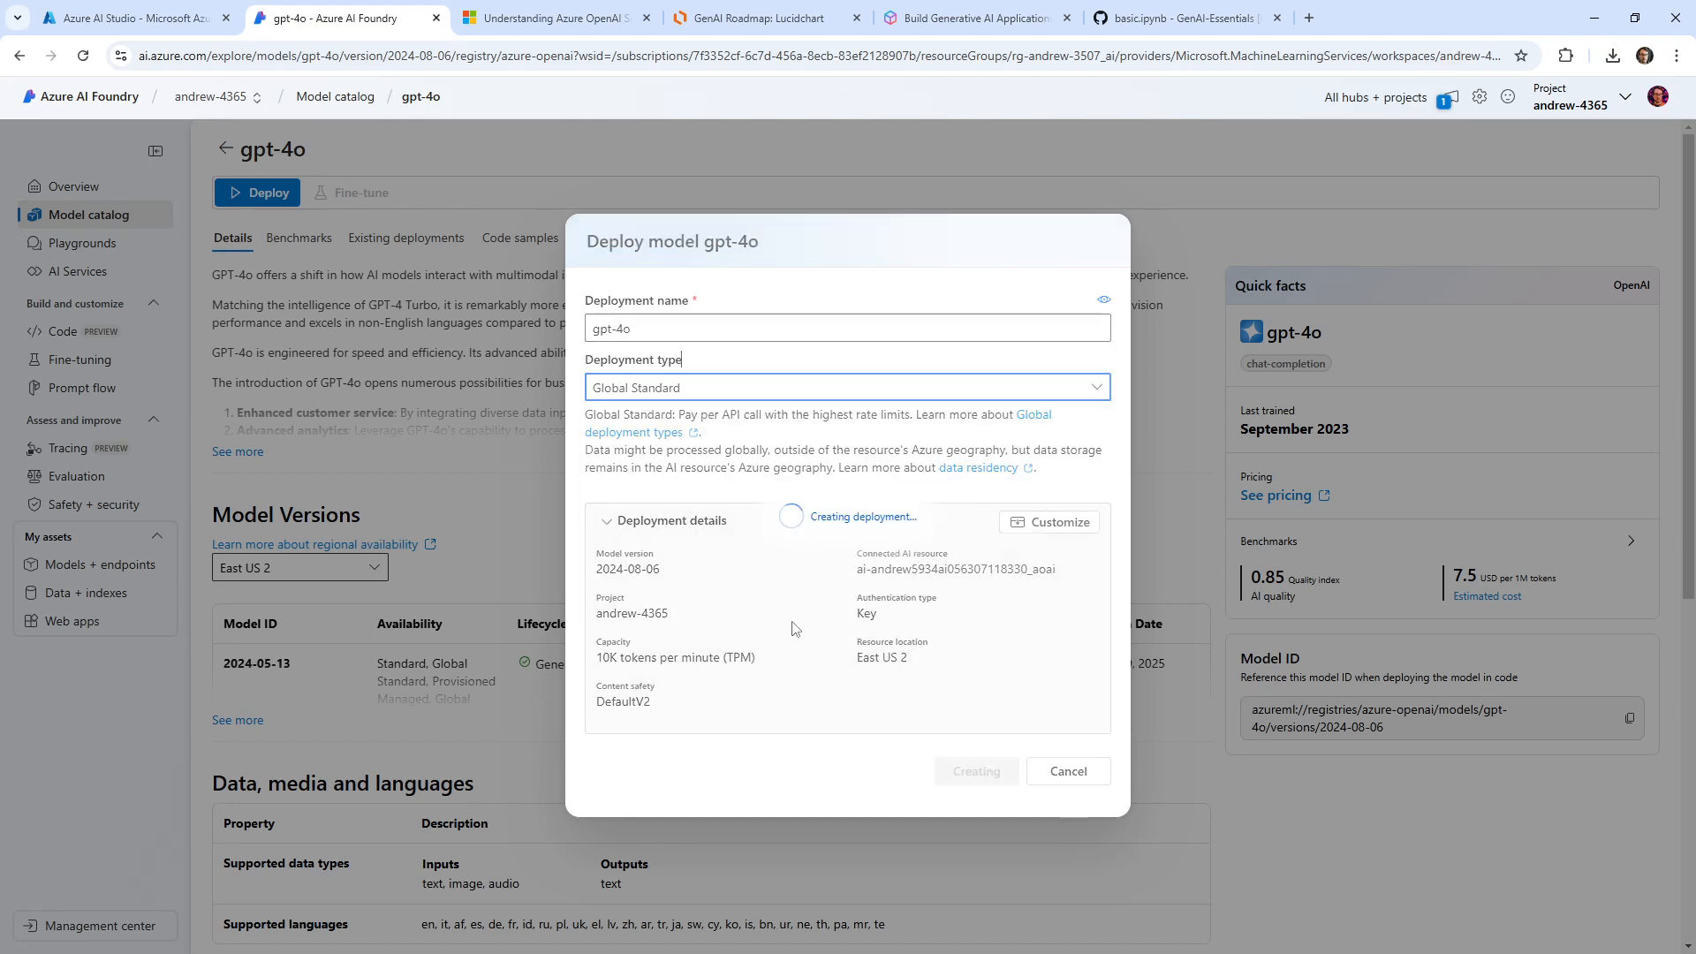
{"action": "left_click", "coordinate": [975, 770]}
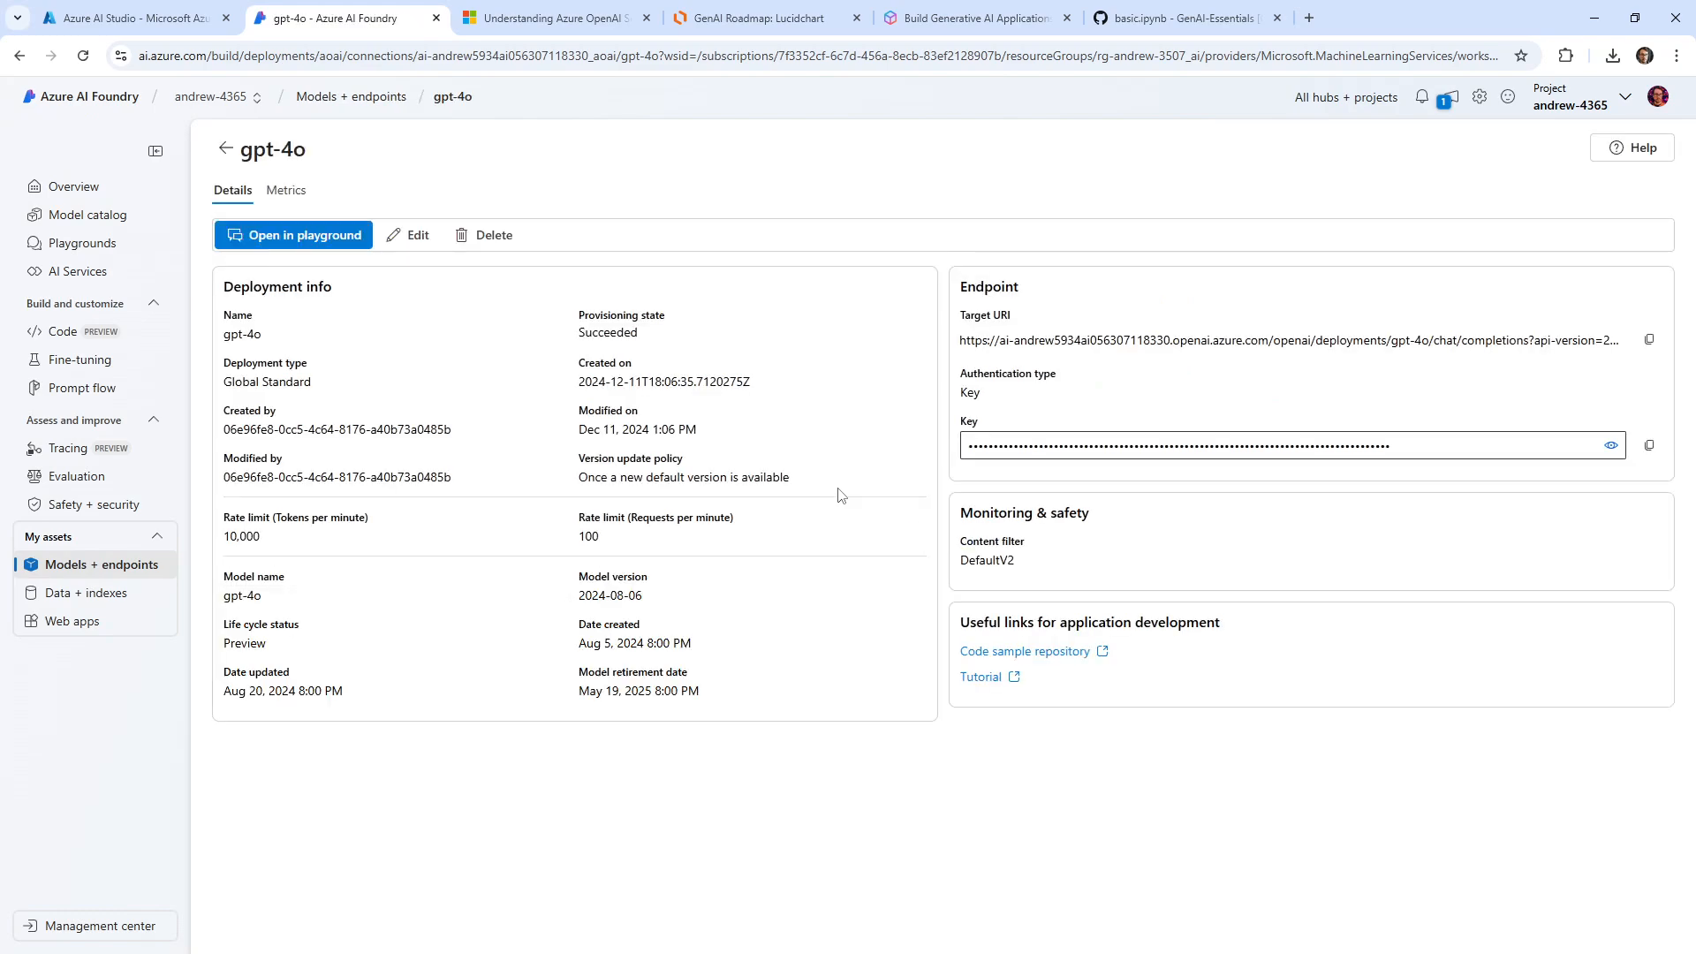
{"action": "mouse_move", "coordinate": [649, 500]}
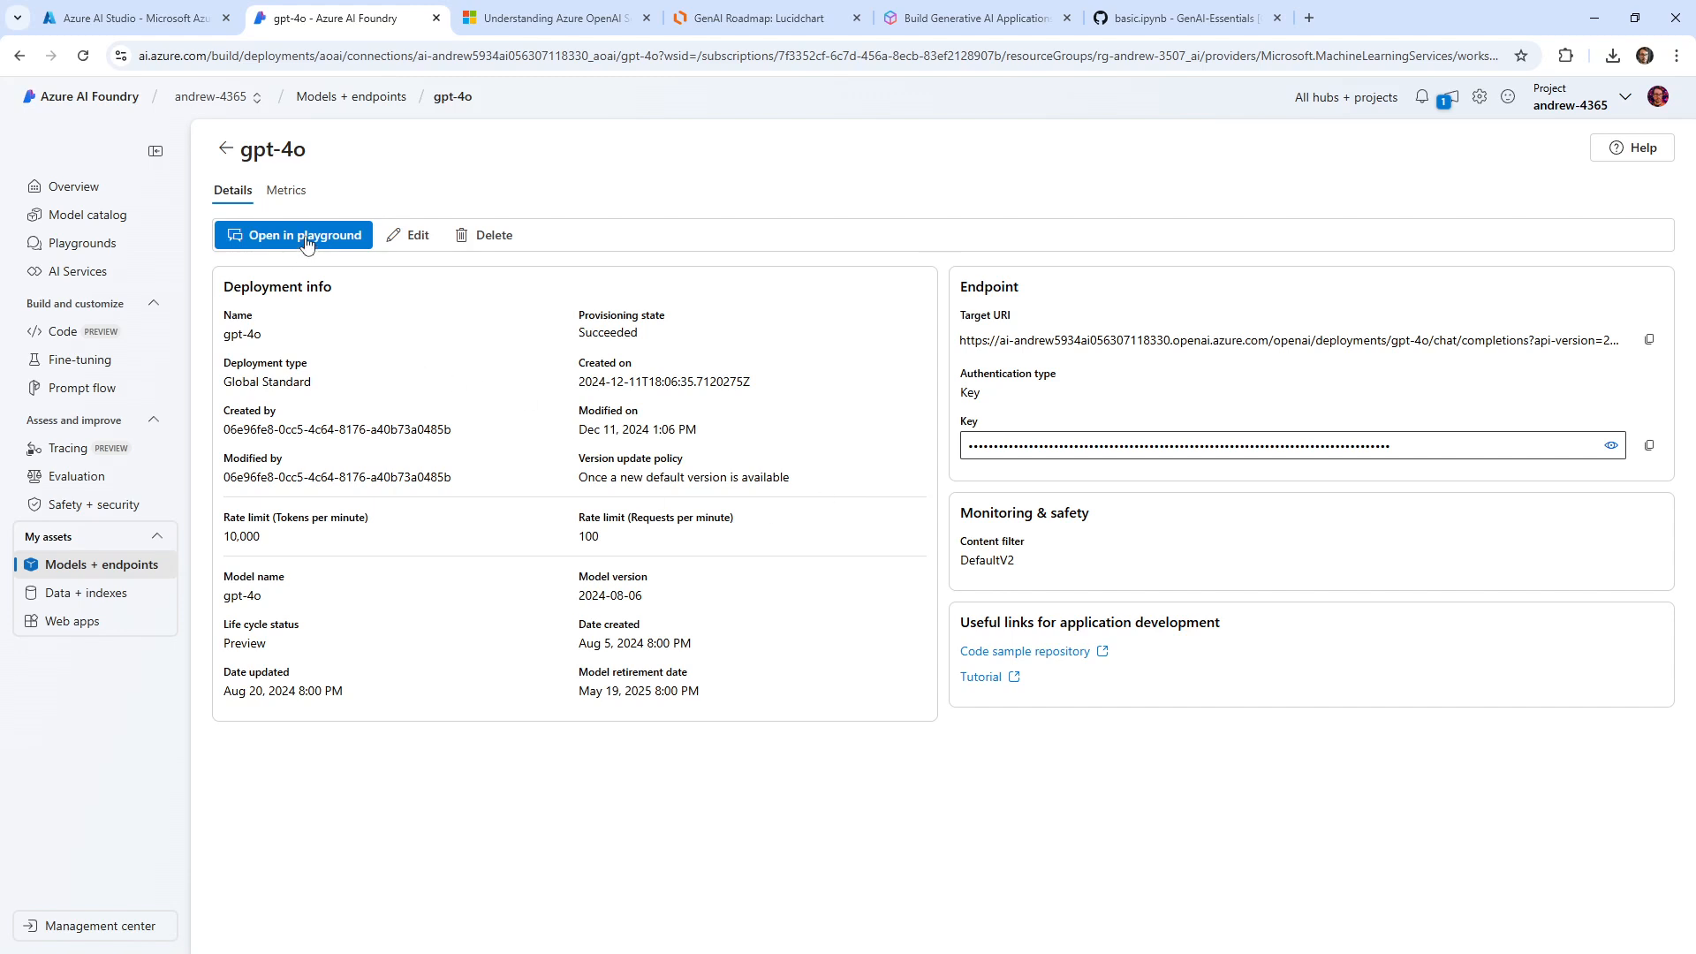
{"action": "mouse_move", "coordinate": [74, 271]}
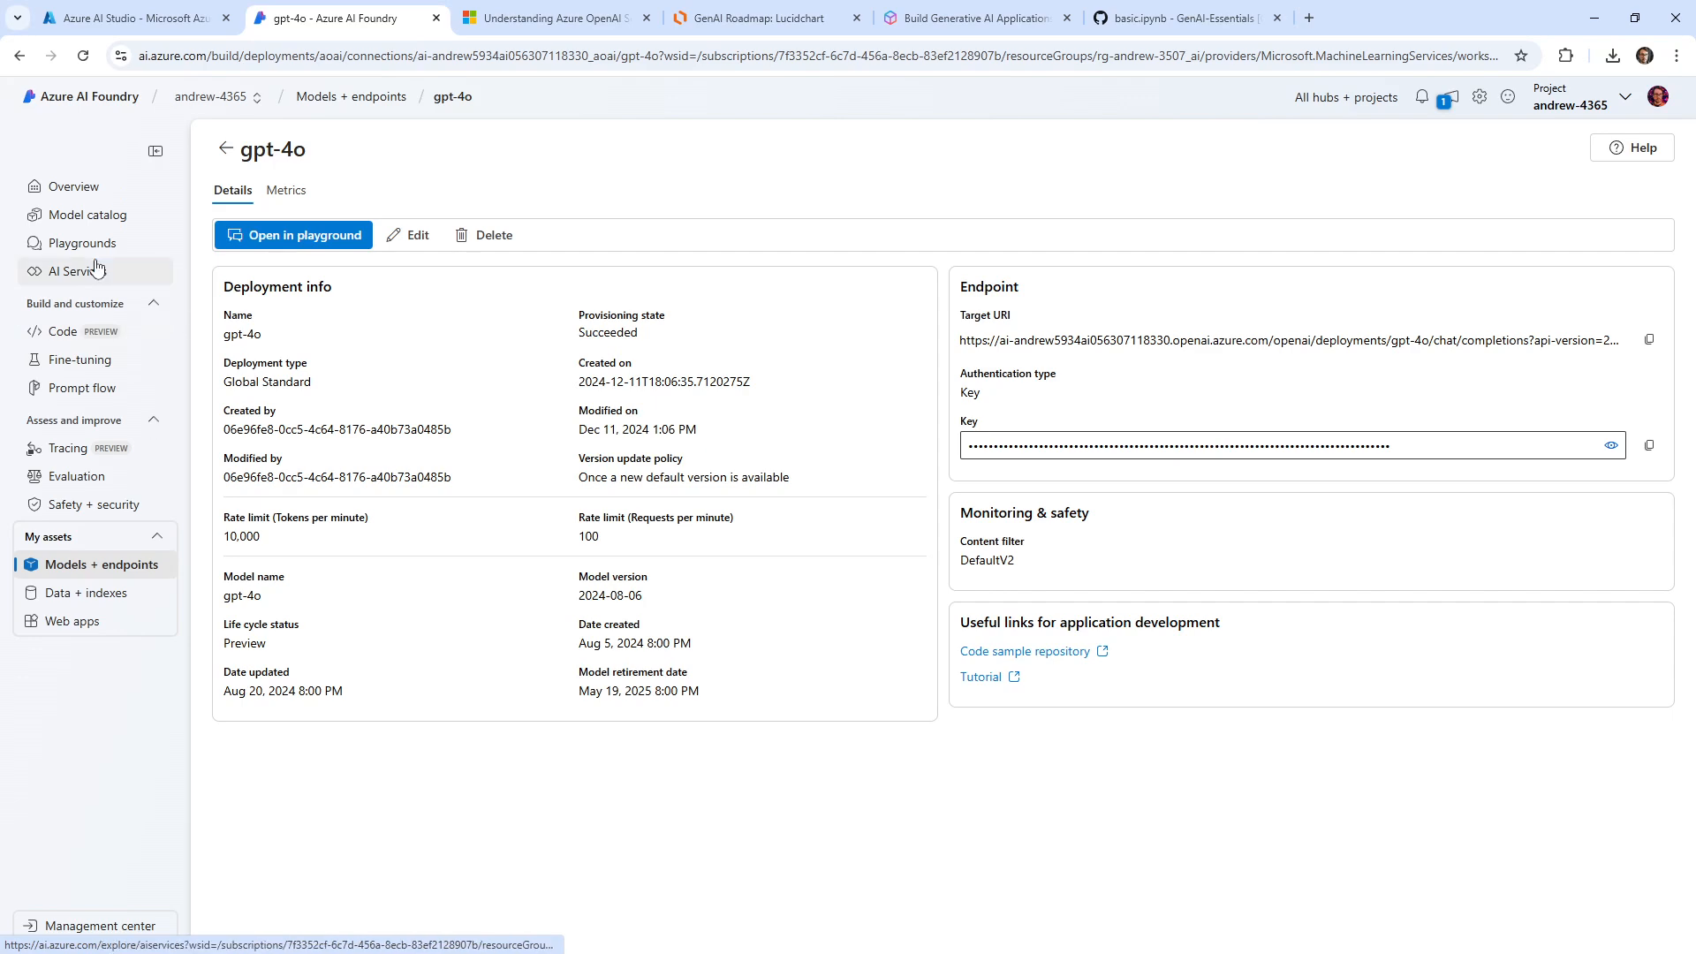
Step: Reach the Chat playground with the gpt-4o (2024-08-06) deployment selected, dismissing the Create a deployment dialog
{"action": "left_click", "coordinate": [293, 235]}
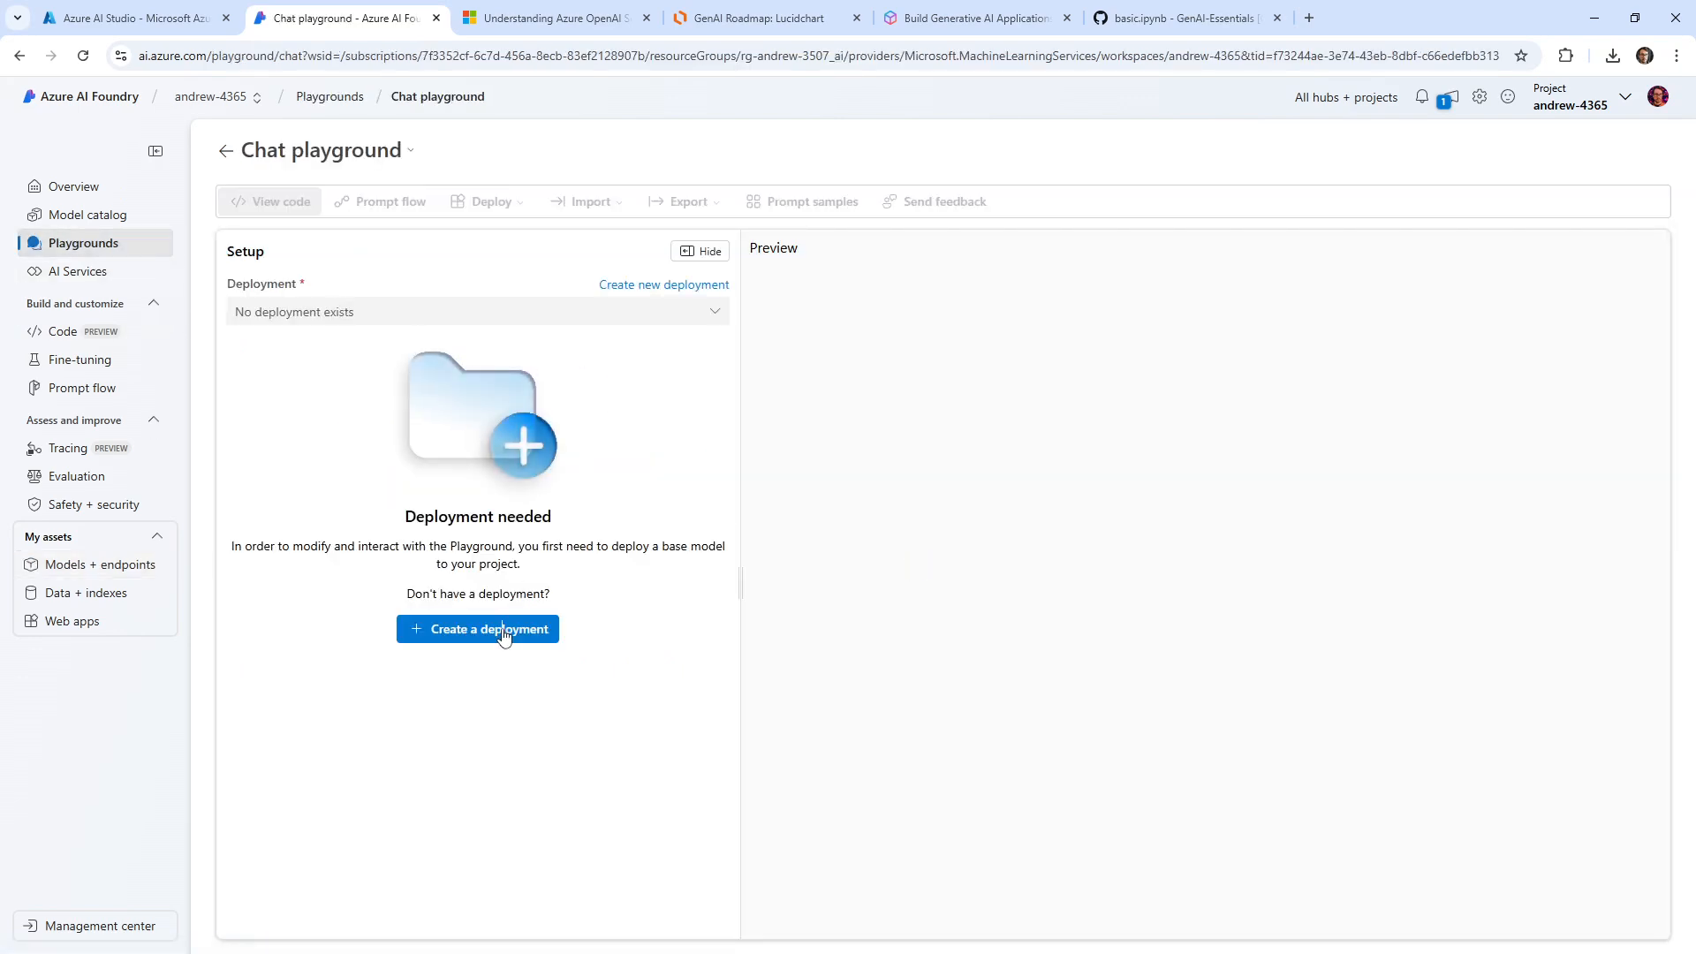
{"action": "left_click", "coordinate": [477, 629]}
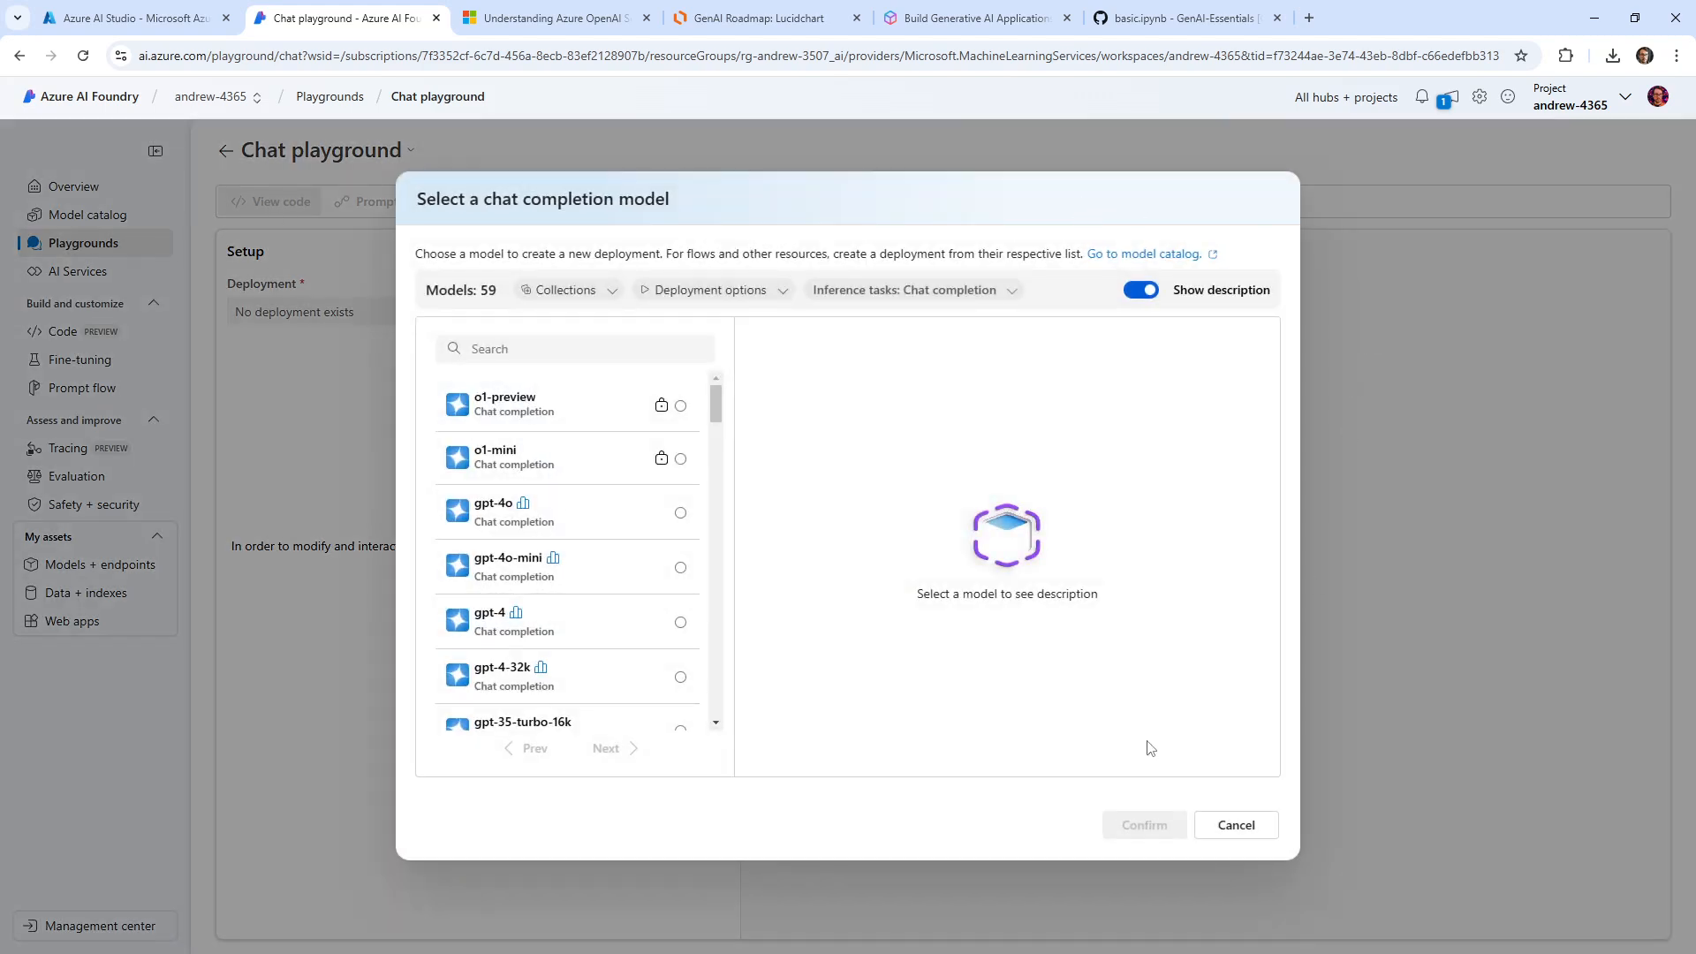
{"action": "left_click", "coordinate": [1235, 826]}
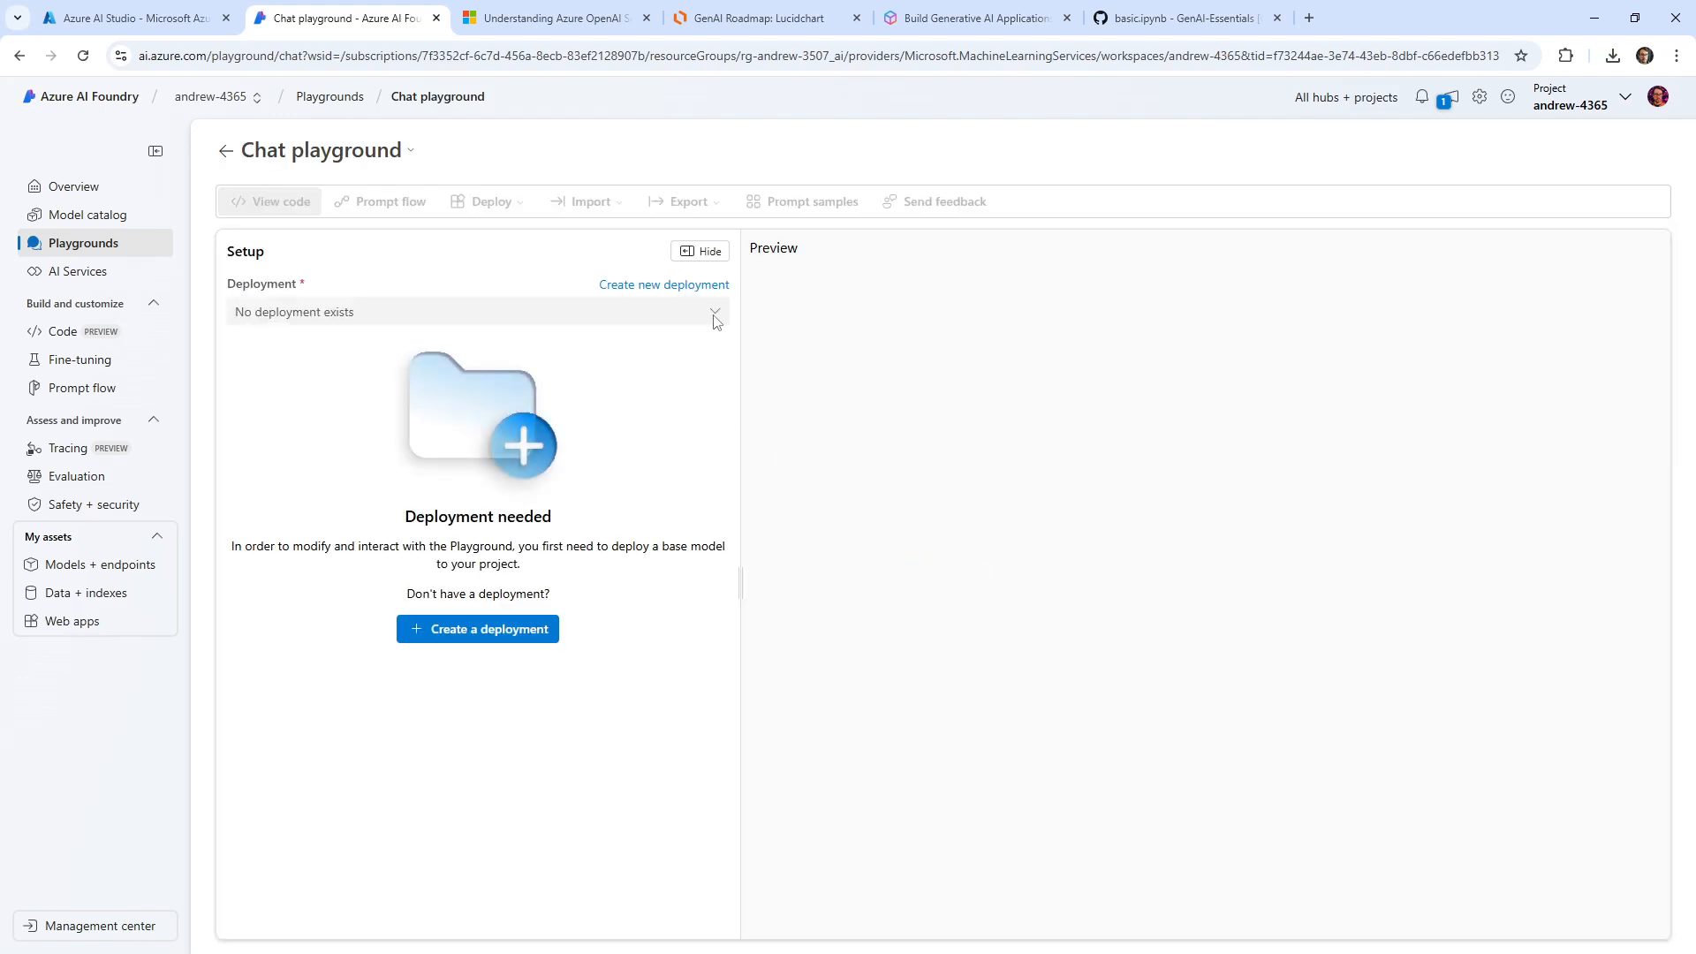
{"action": "mouse_move", "coordinate": [87, 214]}
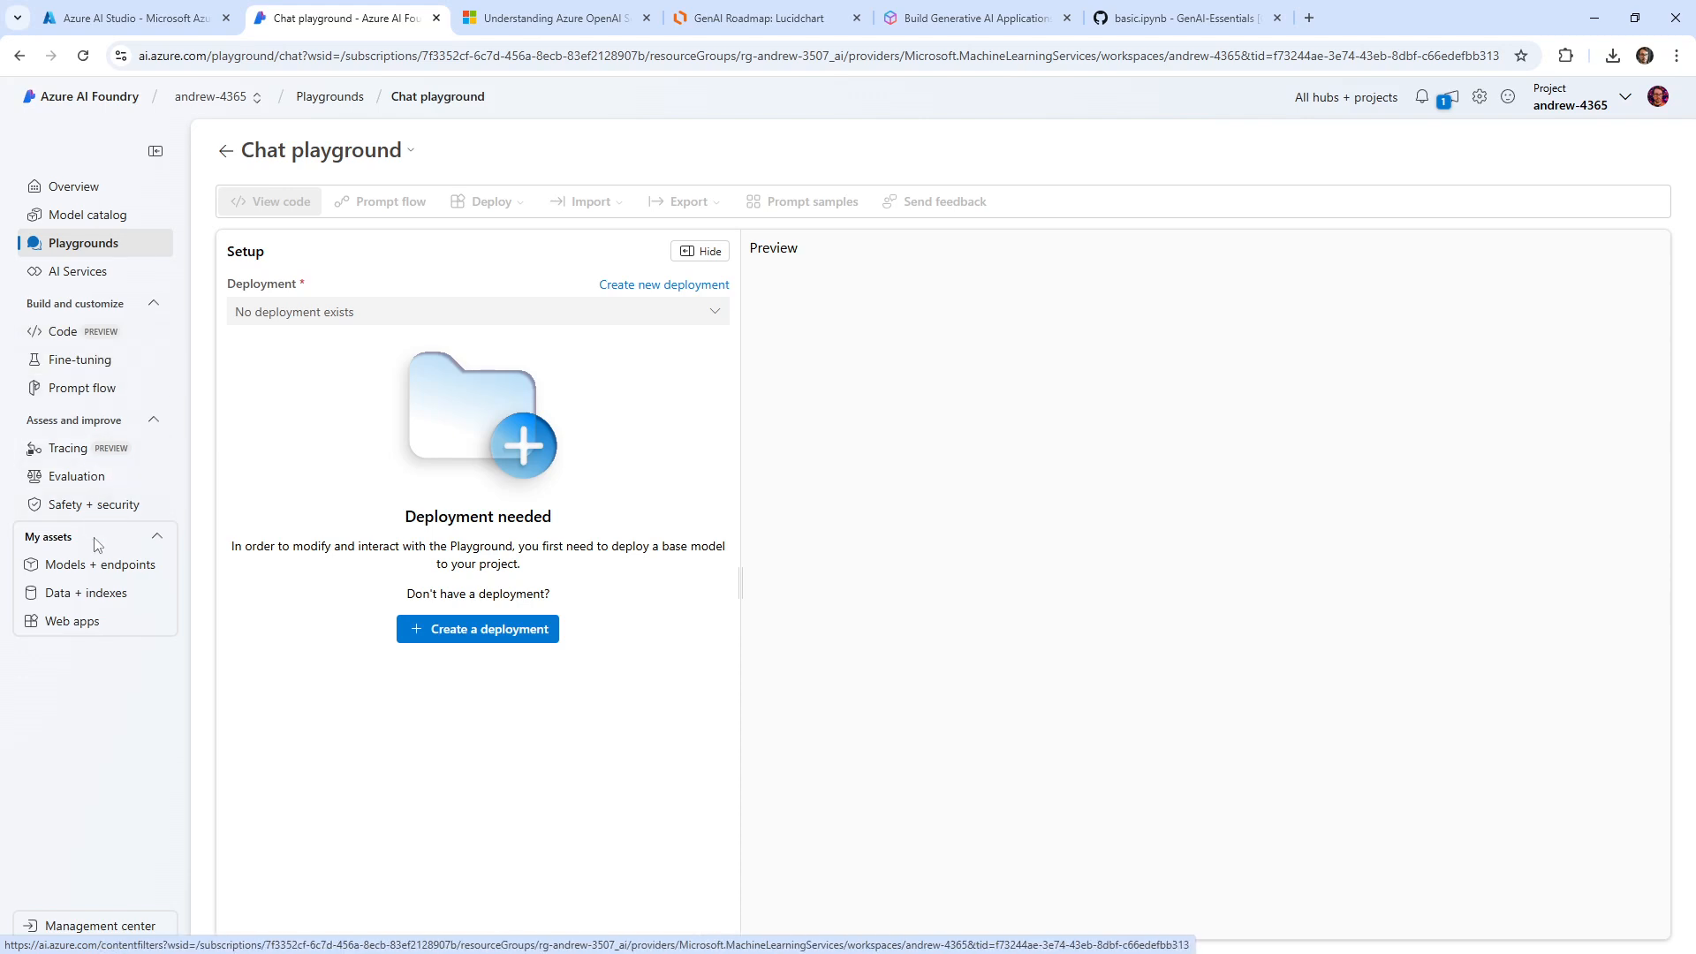
{"action": "mouse_move", "coordinate": [76, 272]}
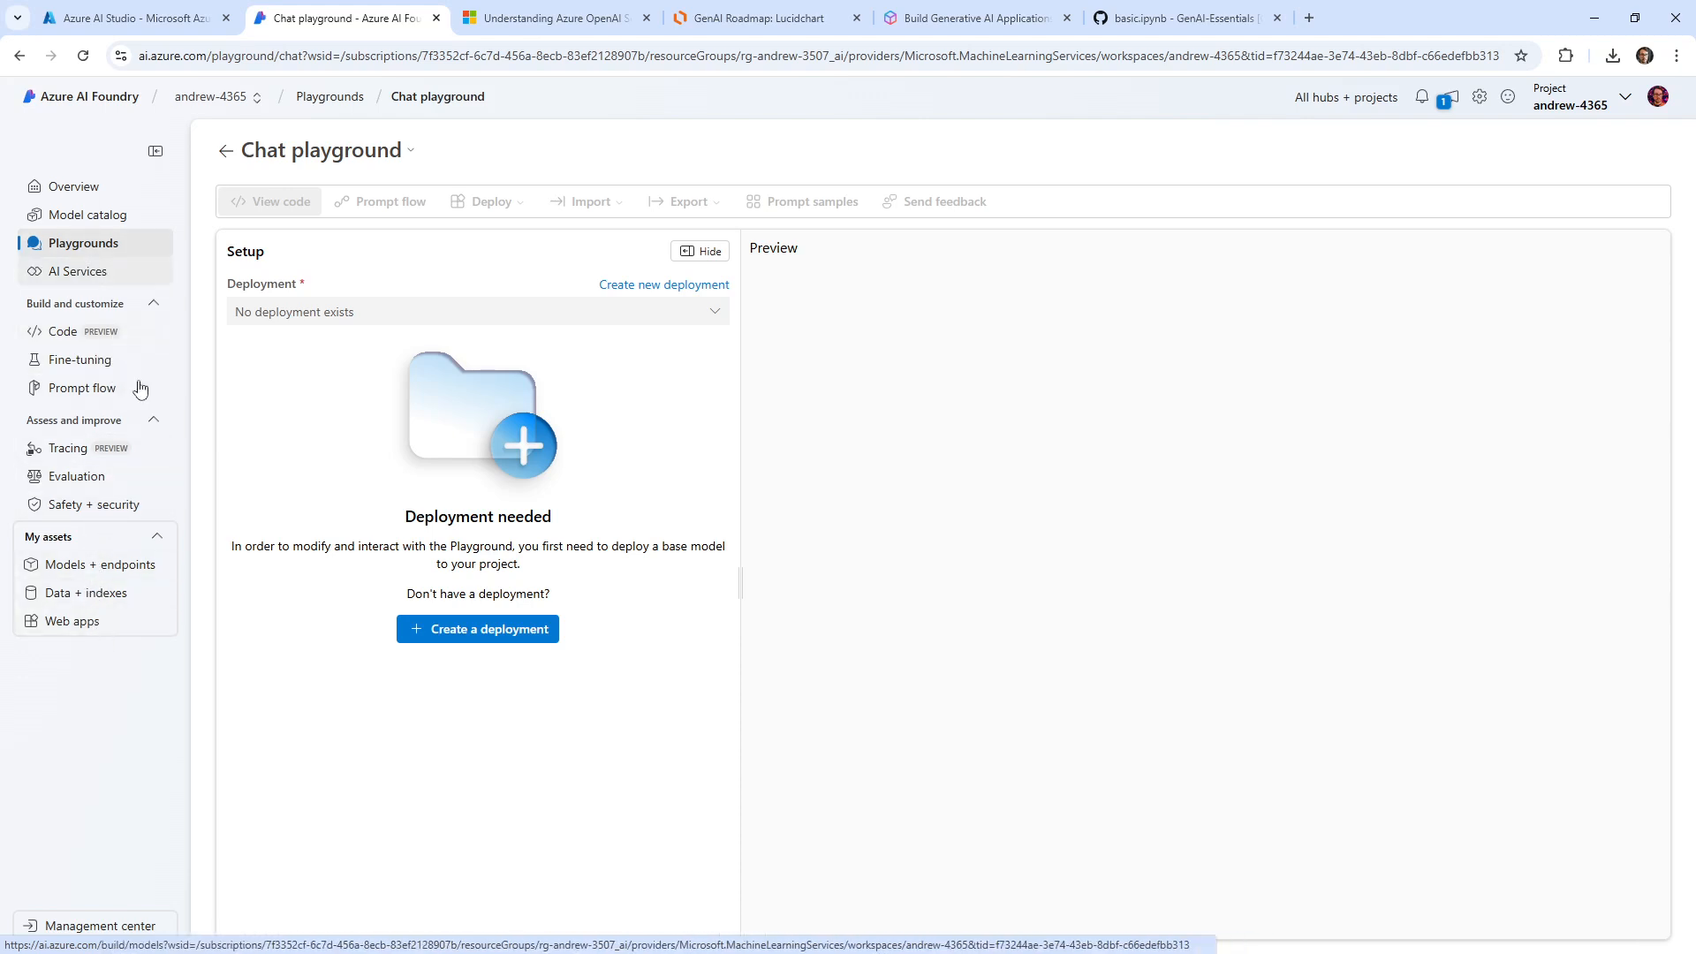
{"action": "mouse_move", "coordinate": [85, 214]}
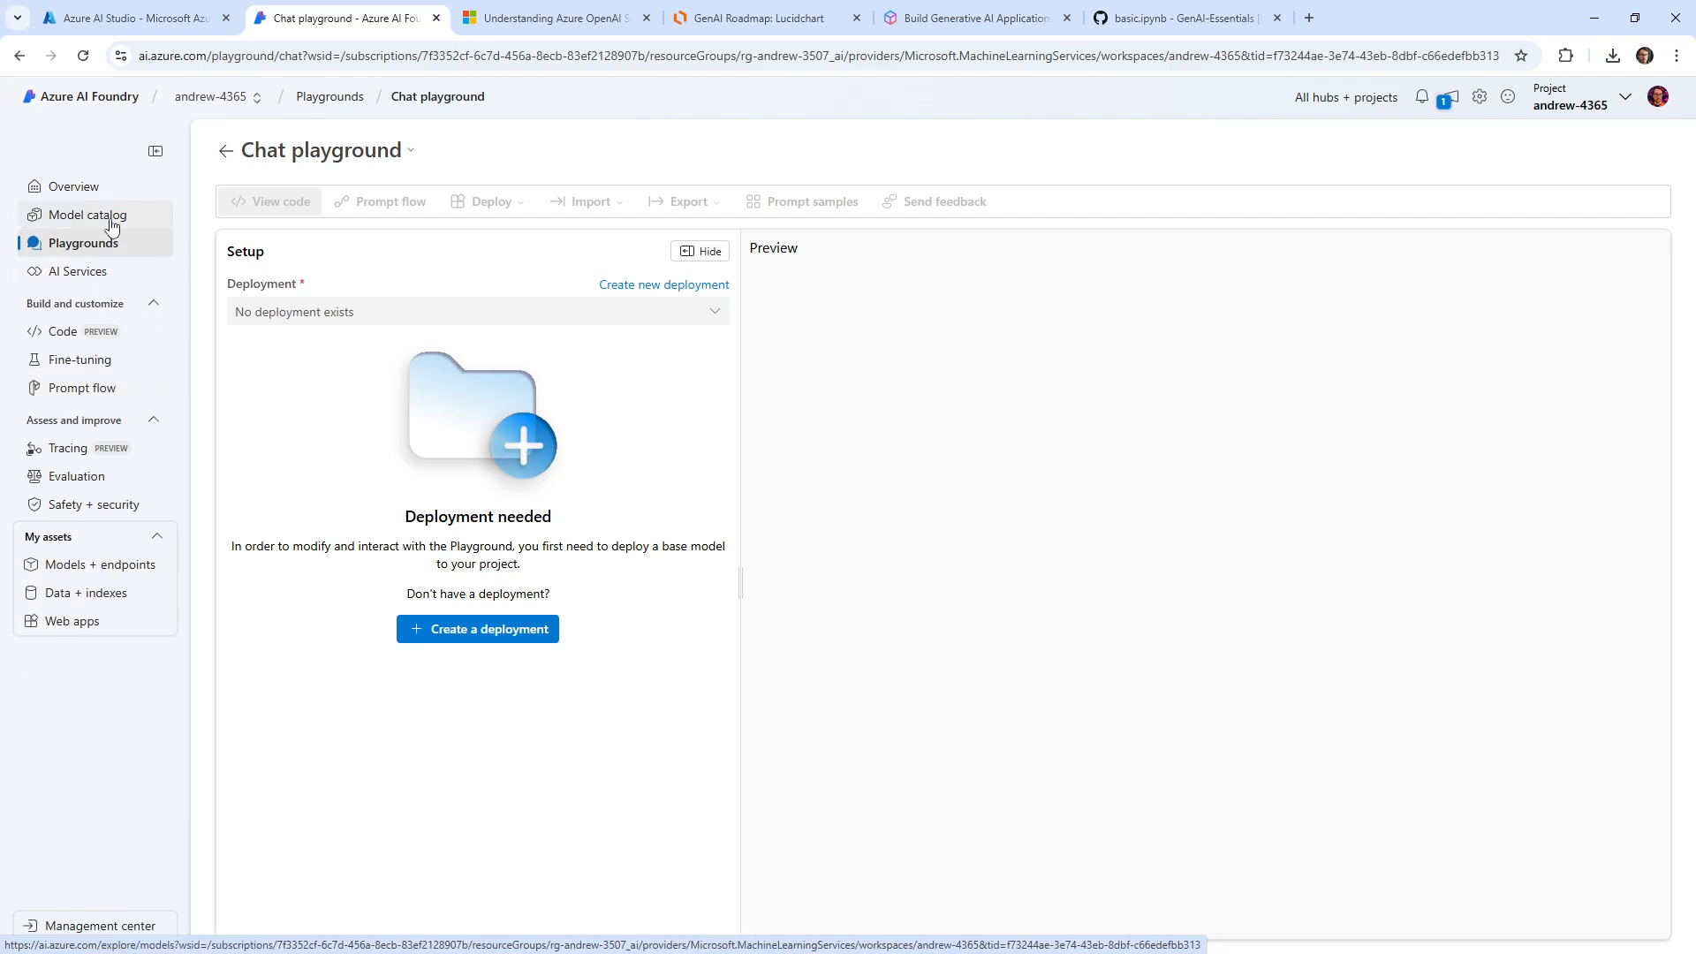
{"action": "left_click", "coordinate": [89, 213]}
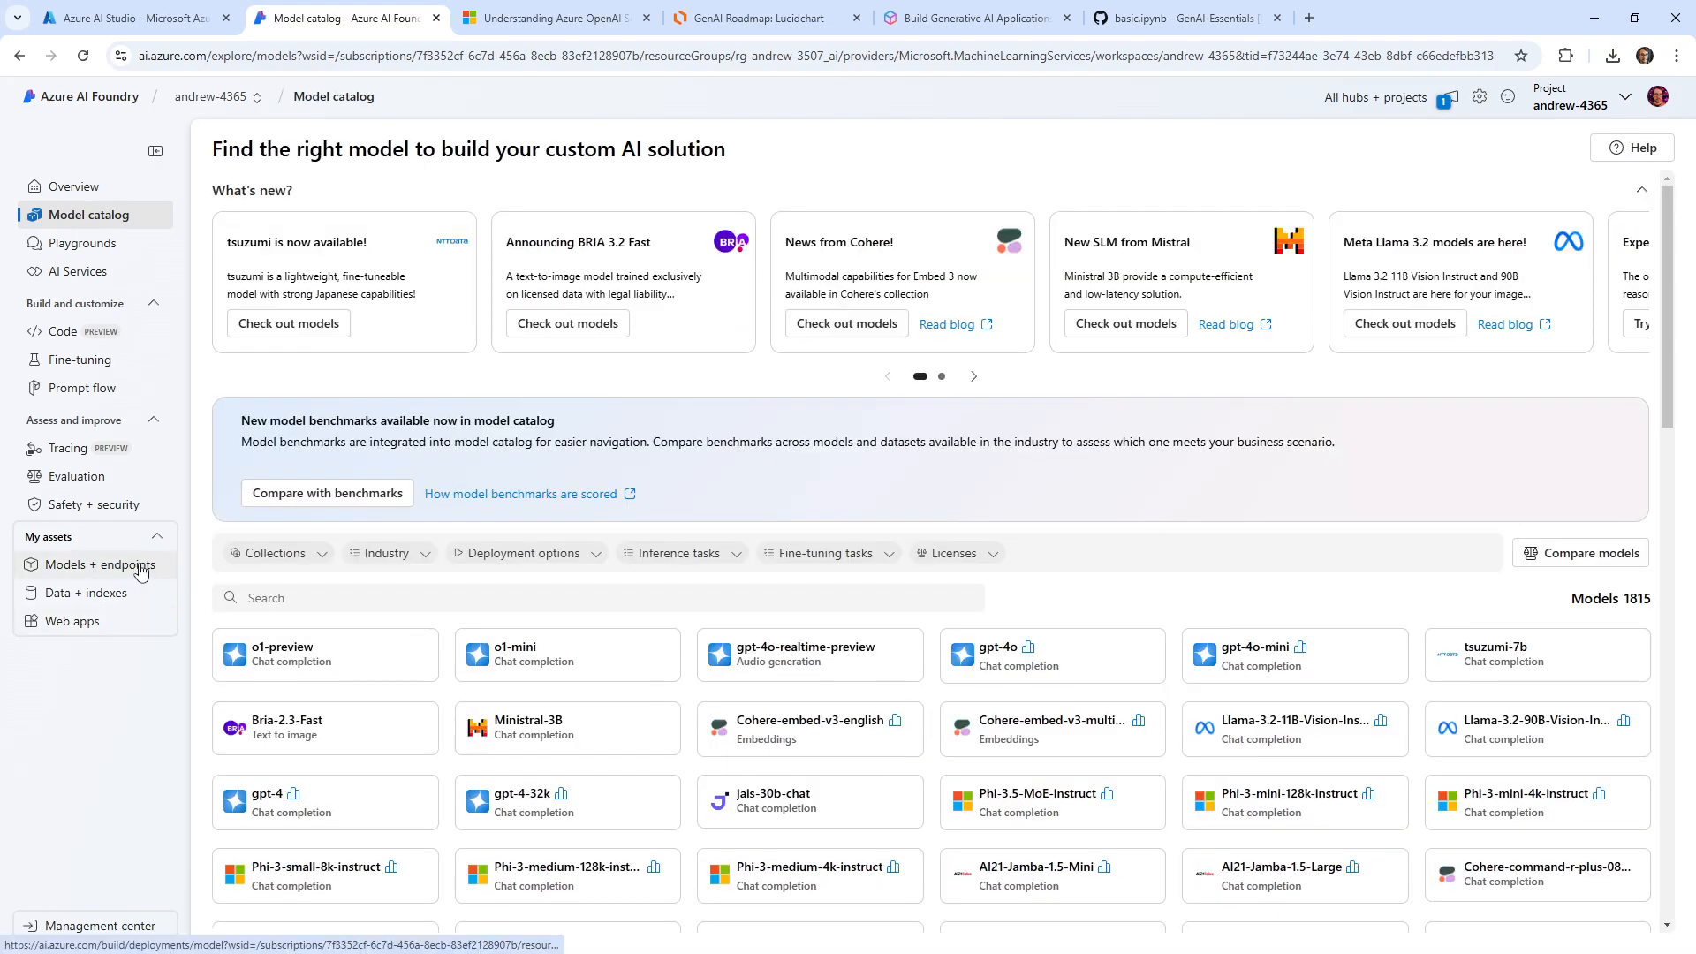
{"action": "left_click", "coordinate": [102, 564]}
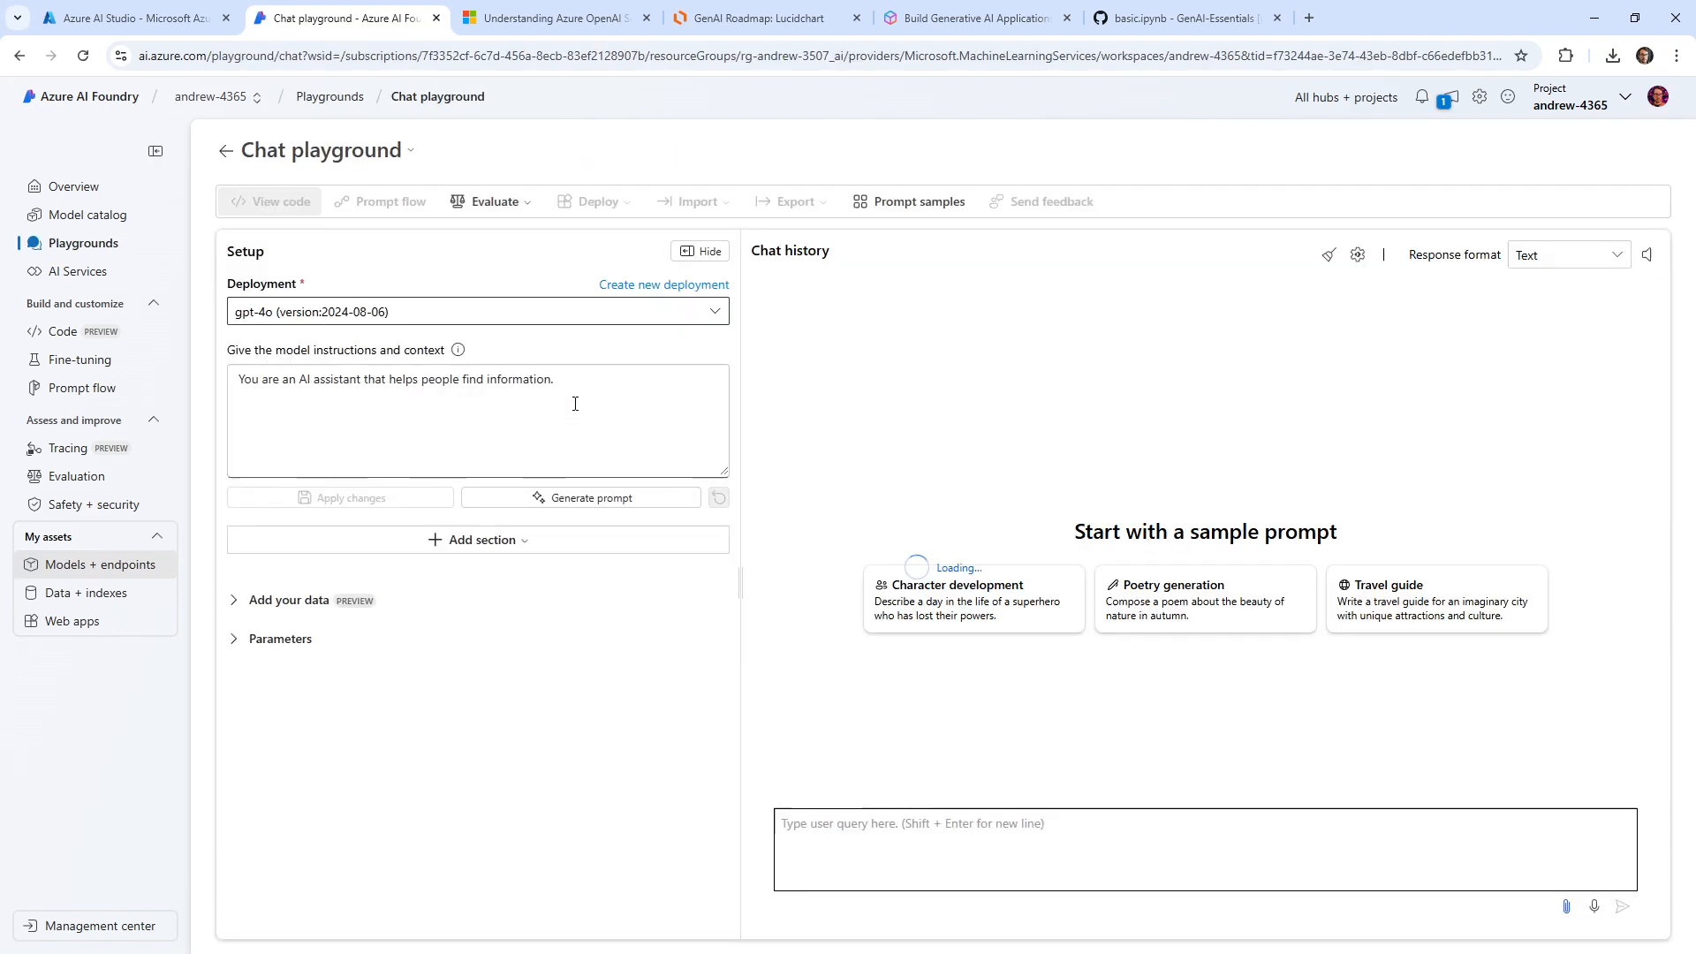
Step: Send 'Hello how are you doing!' to gpt-4o in the chat playground
{"action": "left_click", "coordinate": [279, 201]}
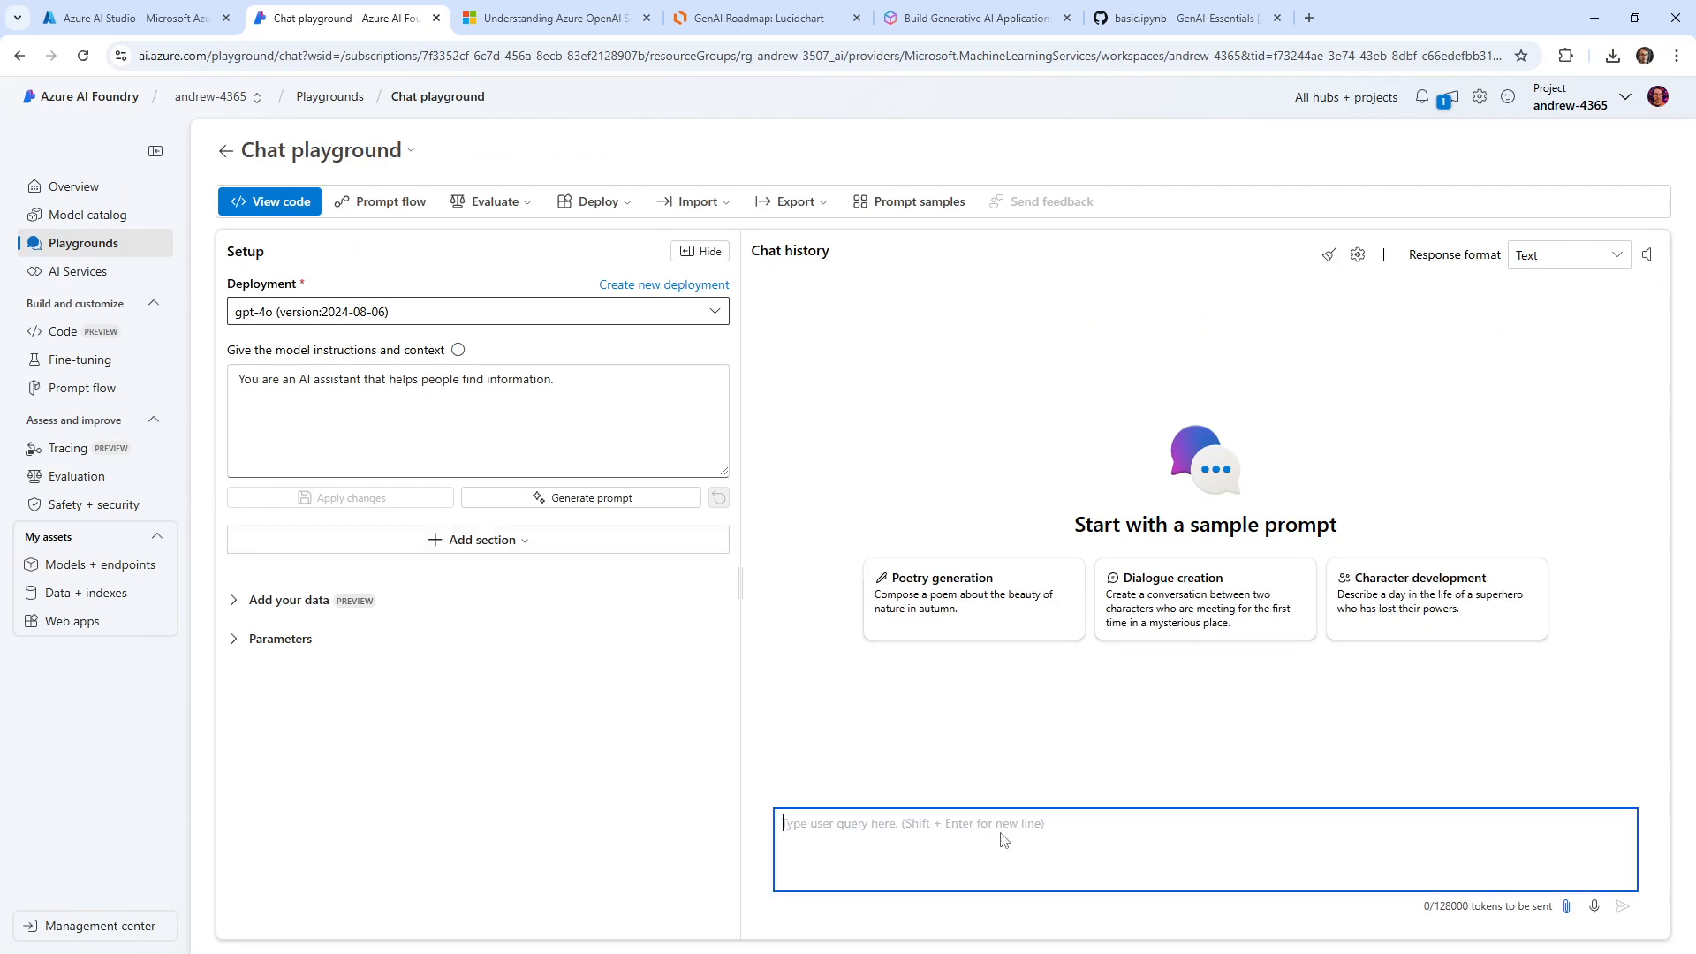
{"action": "type", "text": "Hello ho"}
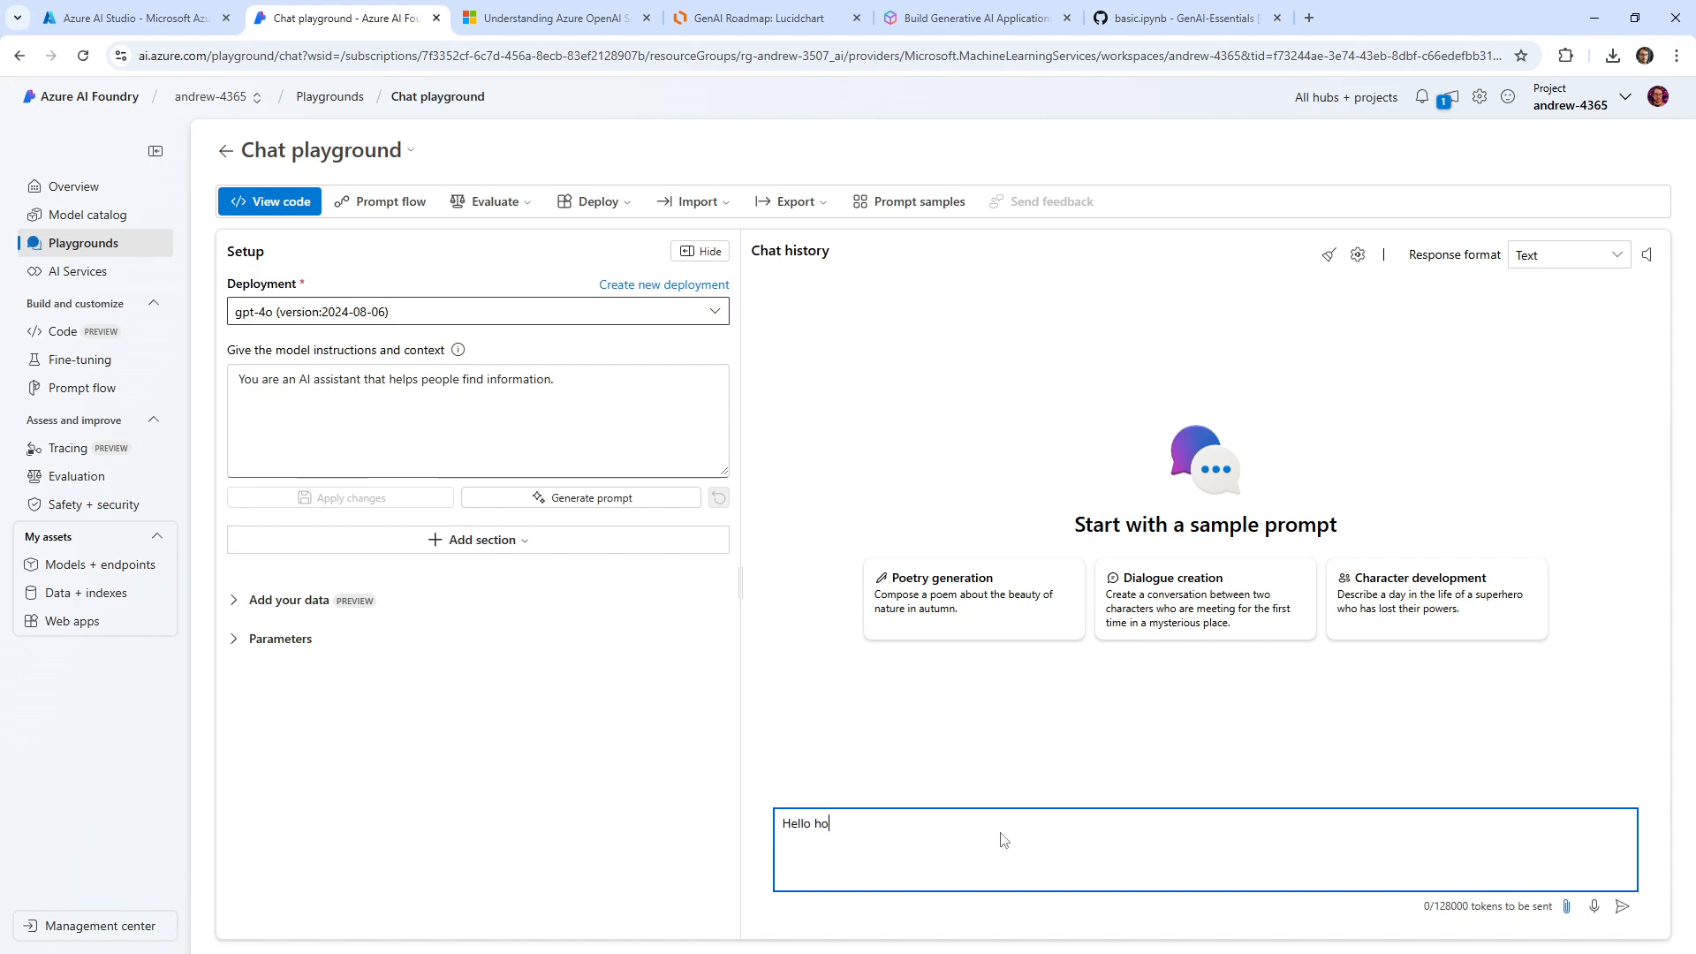
{"action": "type", "text": "w are you doing!"}
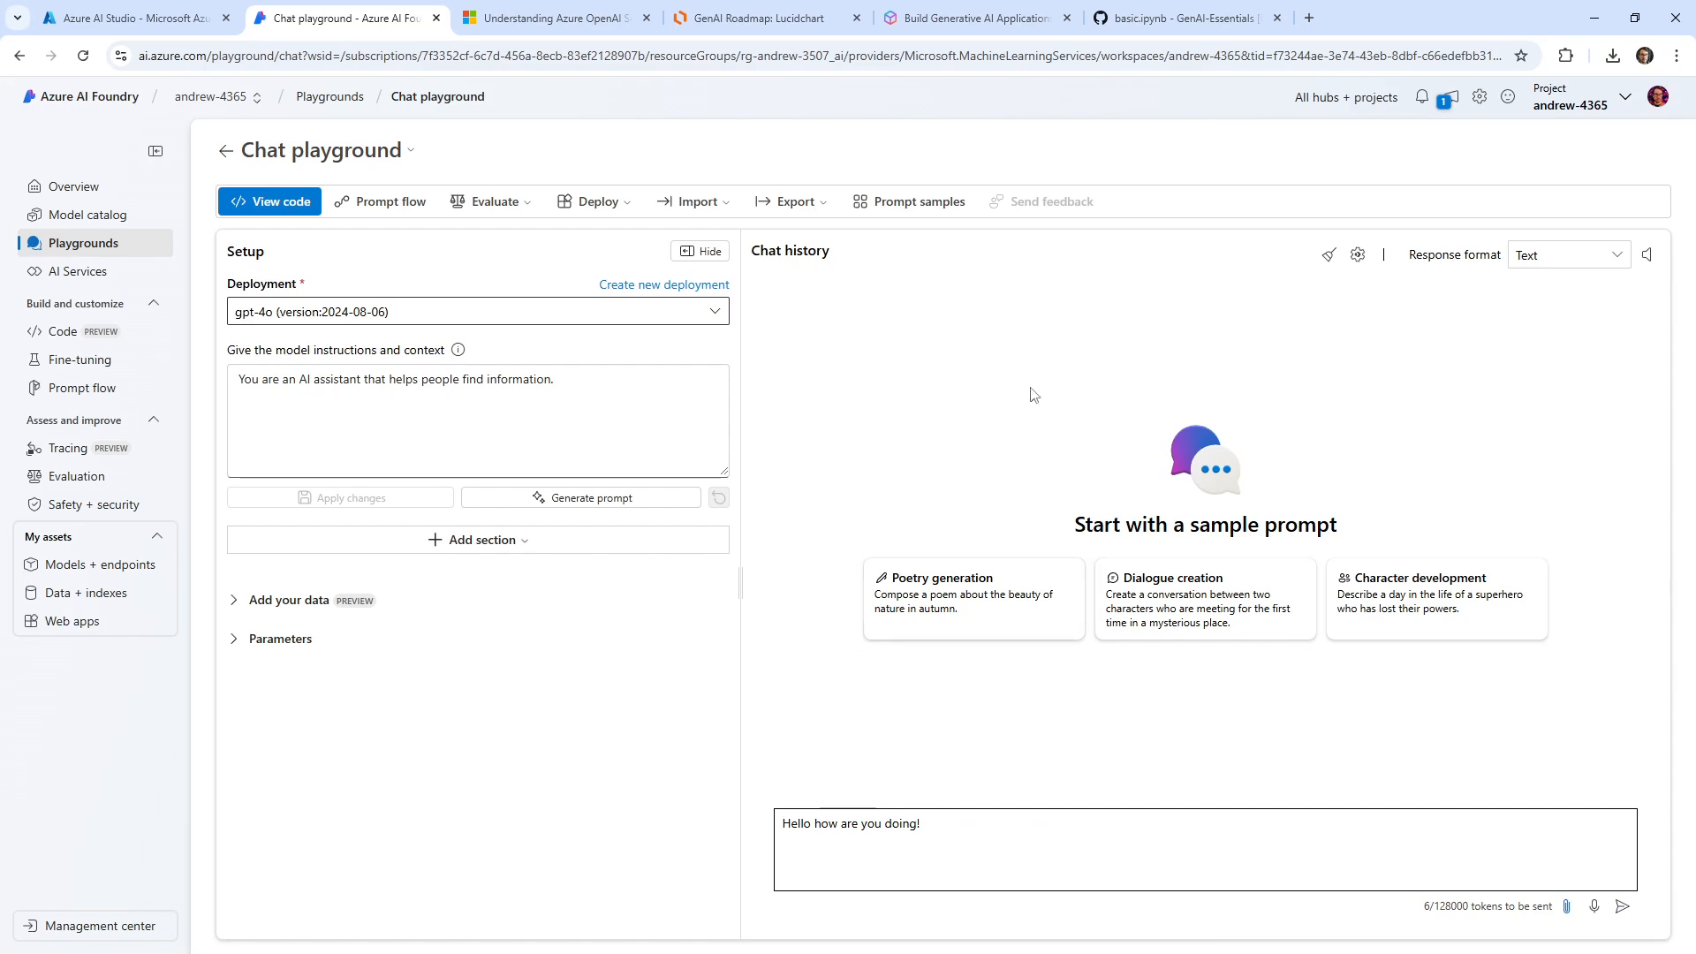
{"action": "mouse_move", "coordinate": [1041, 739]}
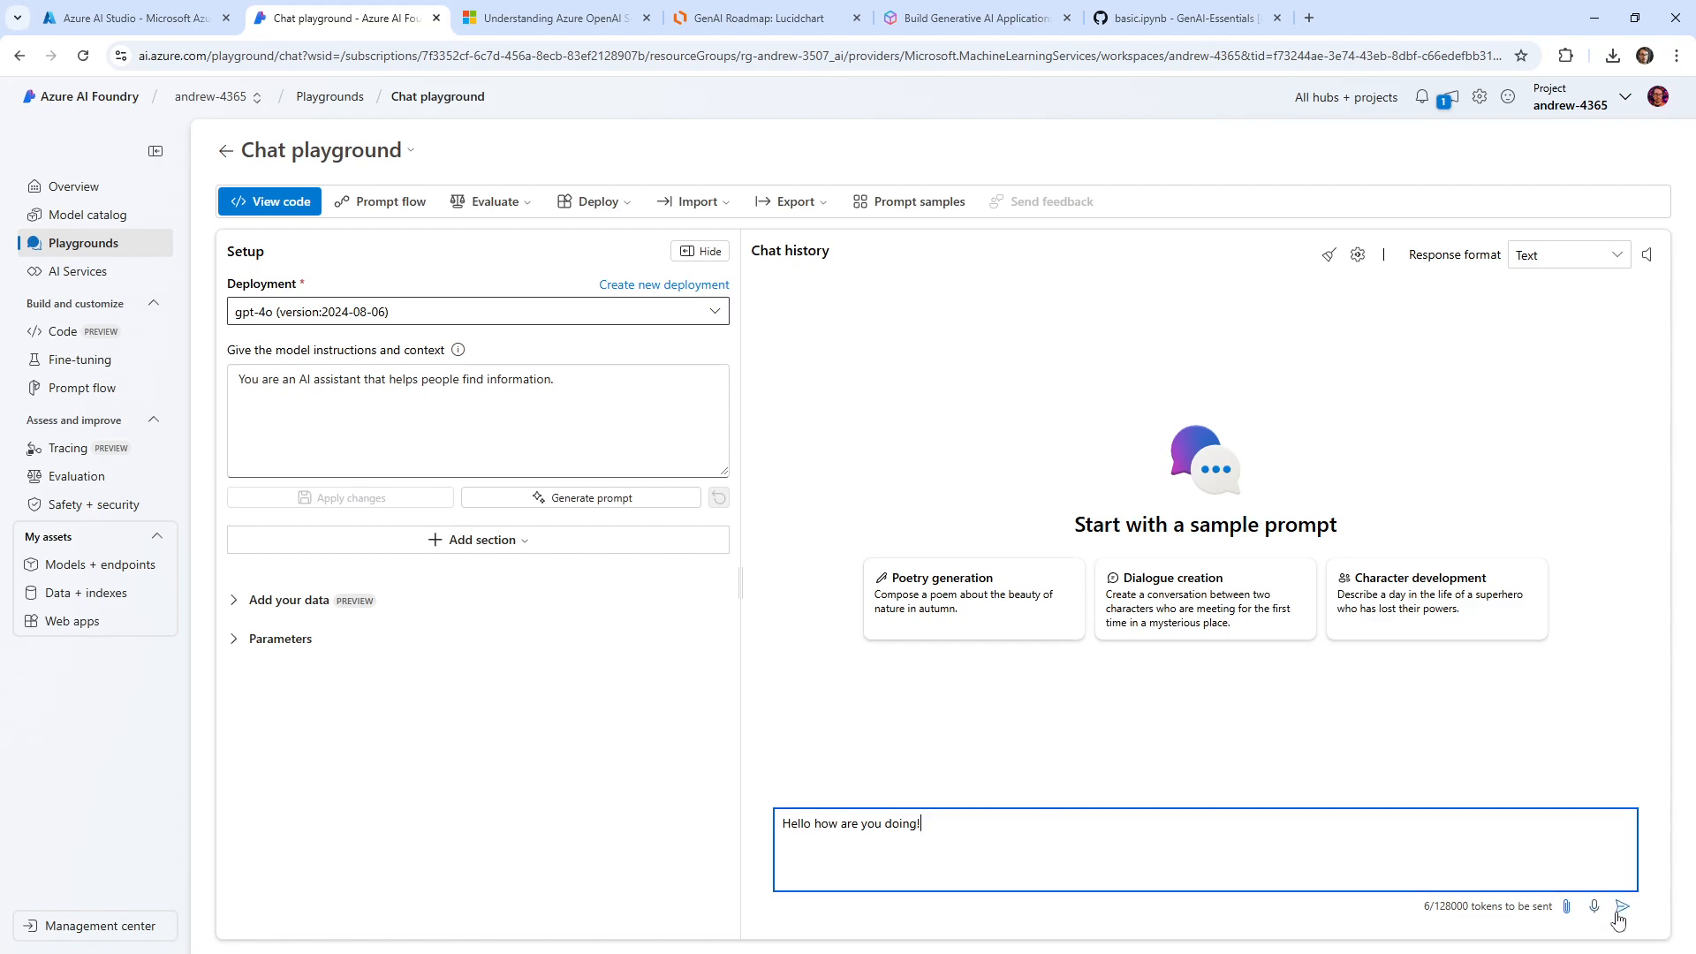
{"action": "mouse_move", "coordinate": [525, 302]}
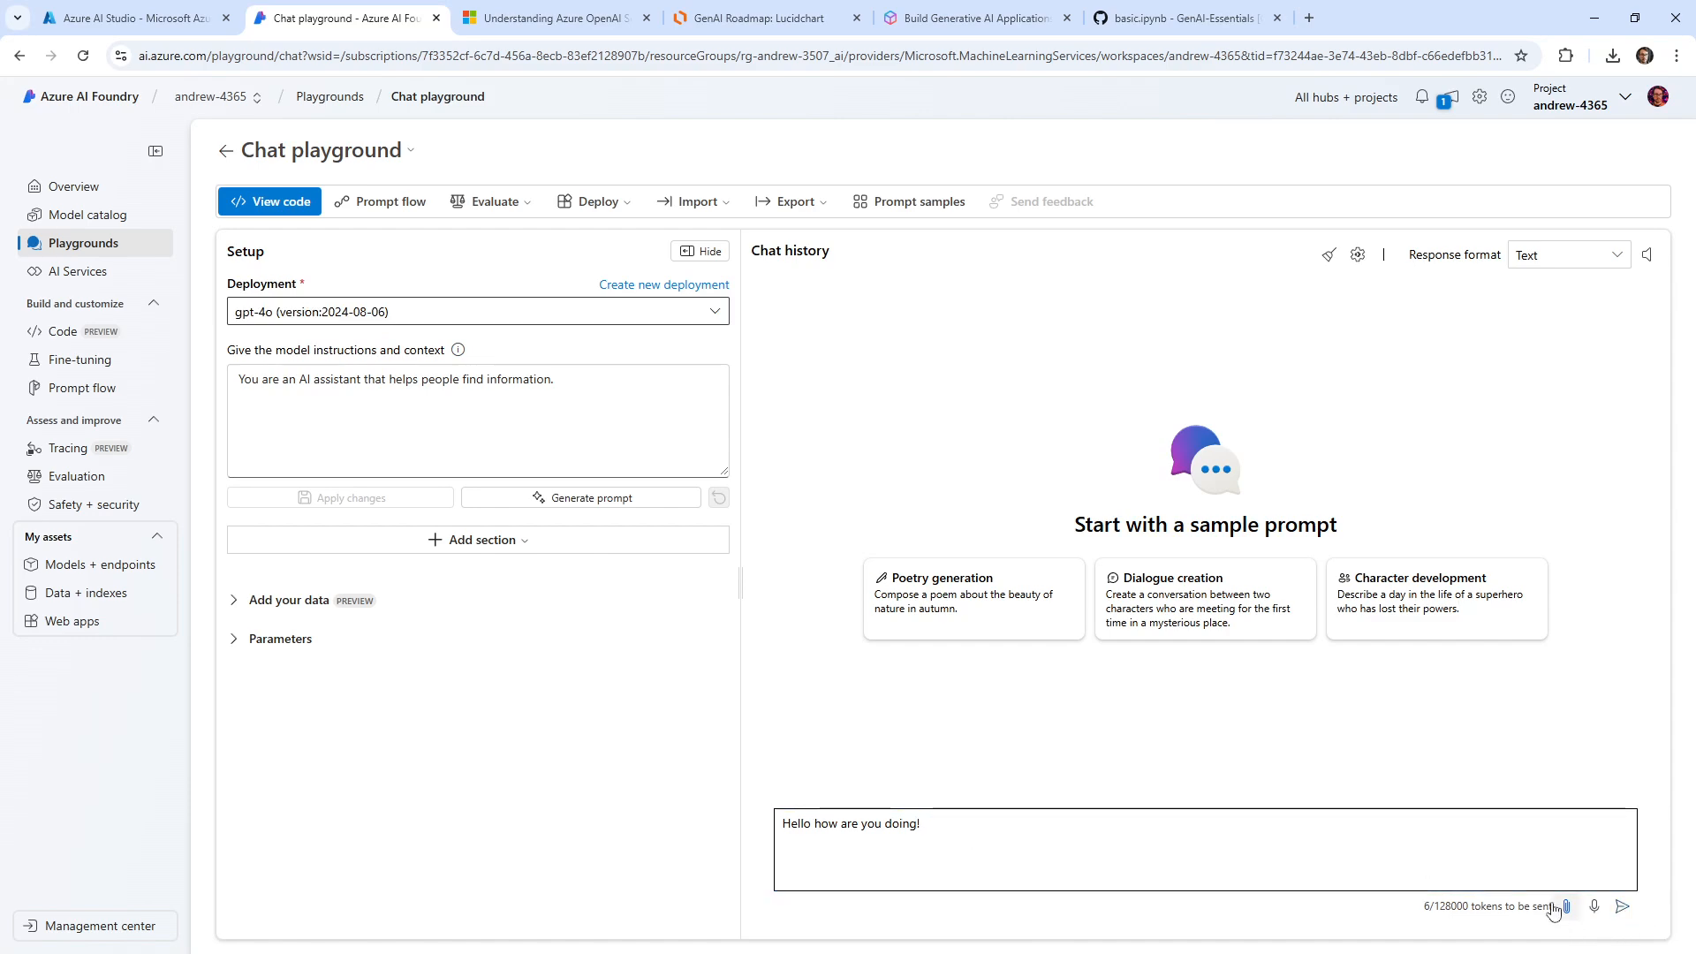
{"action": "mouse_move", "coordinate": [864, 376]}
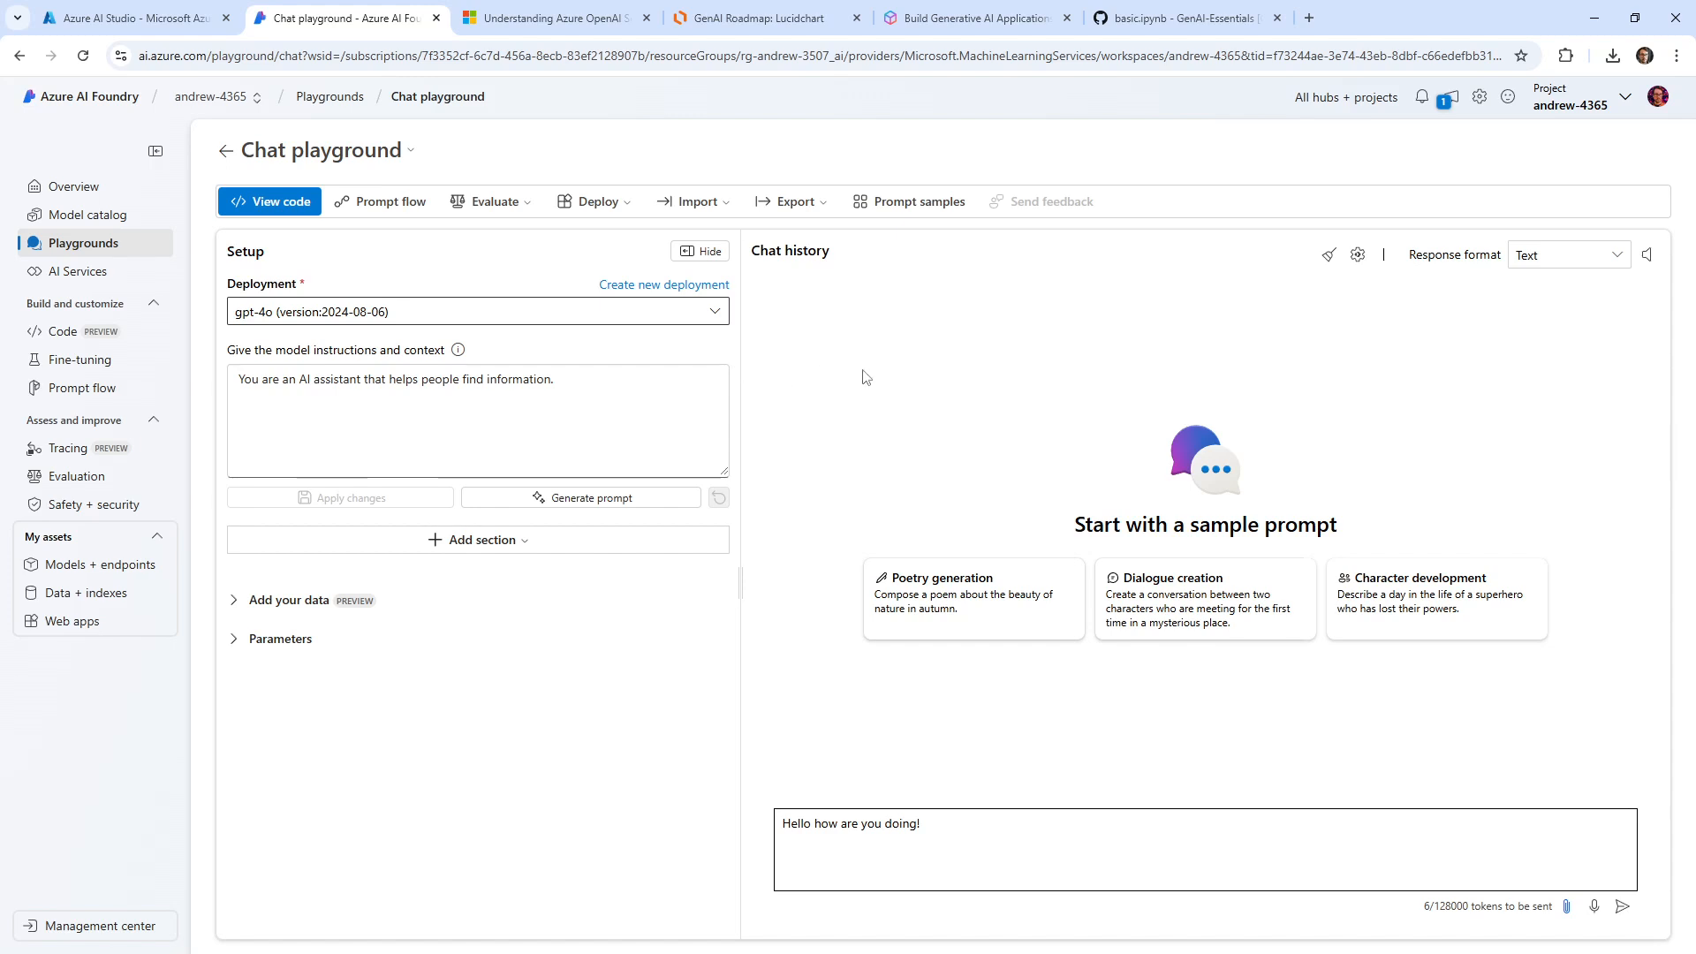
{"action": "mouse_move", "coordinate": [1143, 898]}
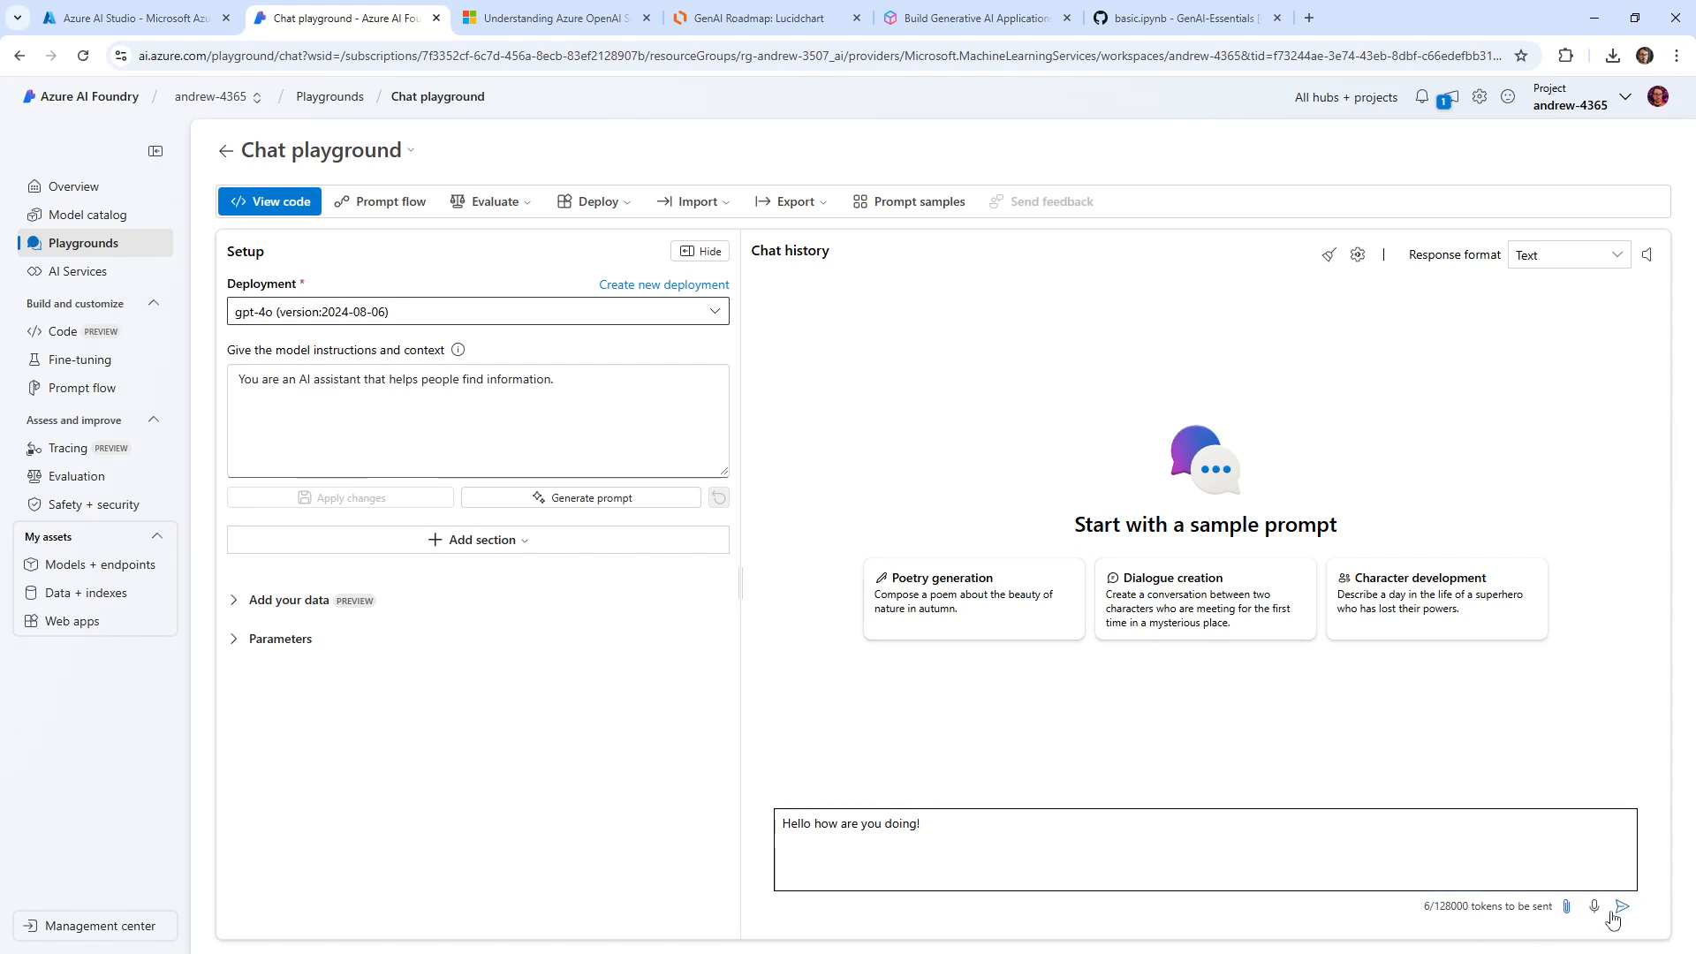
{"action": "left_click", "coordinate": [1622, 906]}
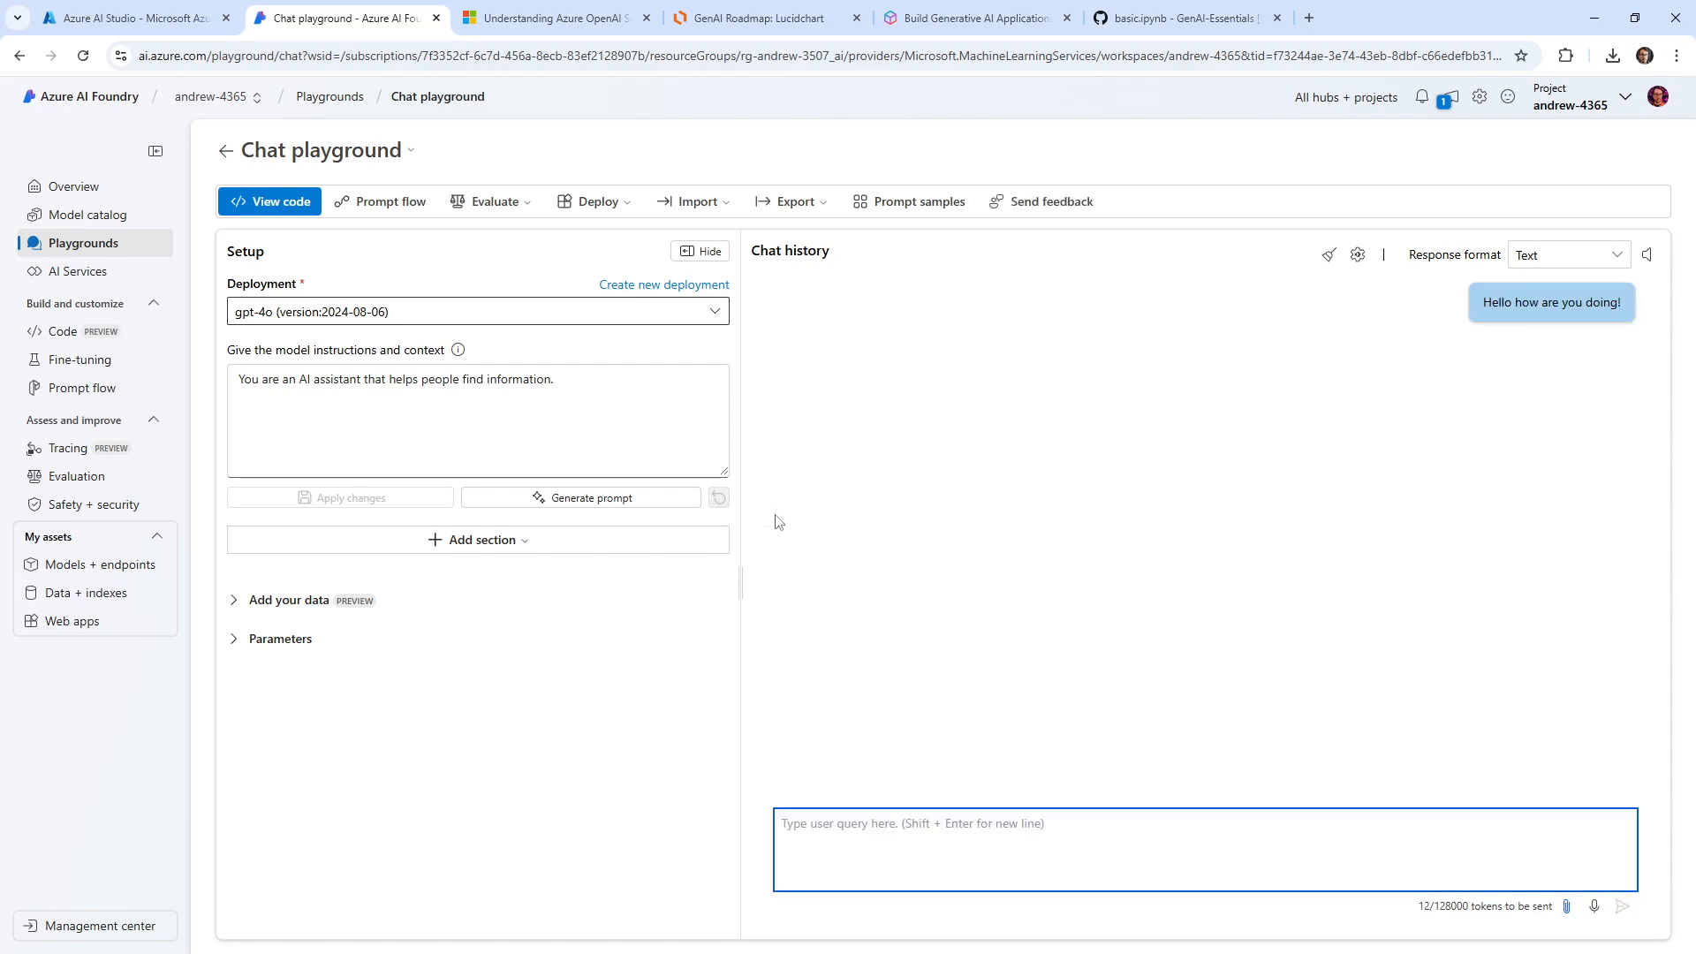
{"action": "mouse_move", "coordinate": [717, 399]}
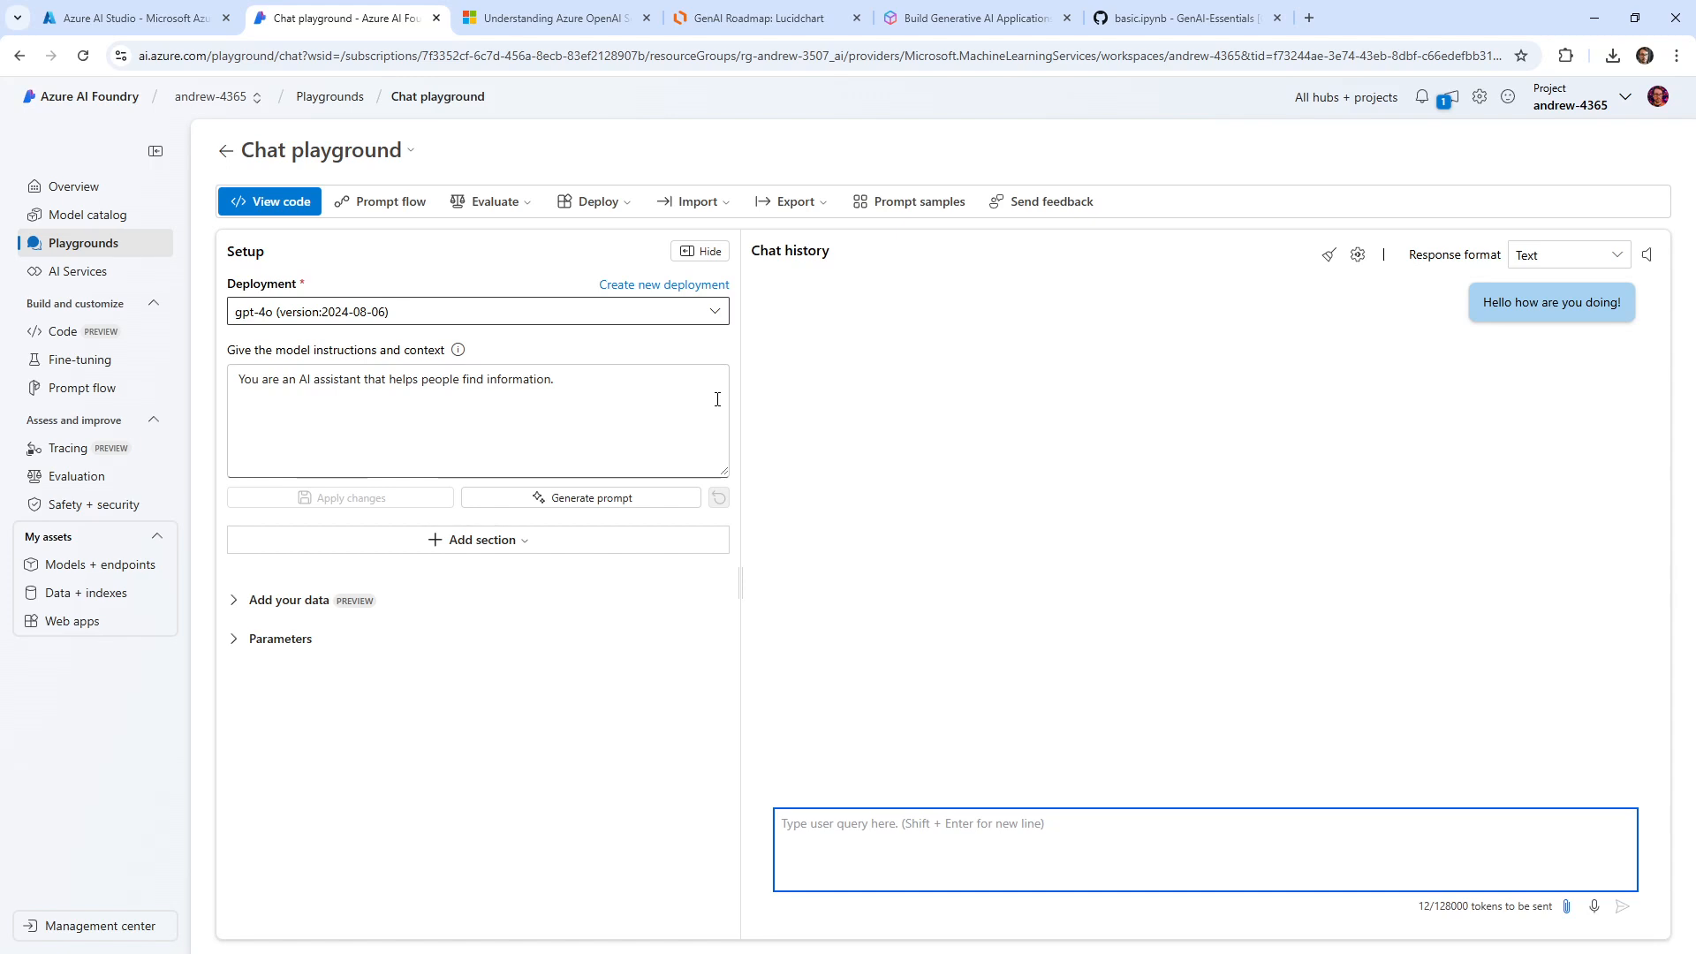
{"action": "mouse_move", "coordinate": [1096, 389]}
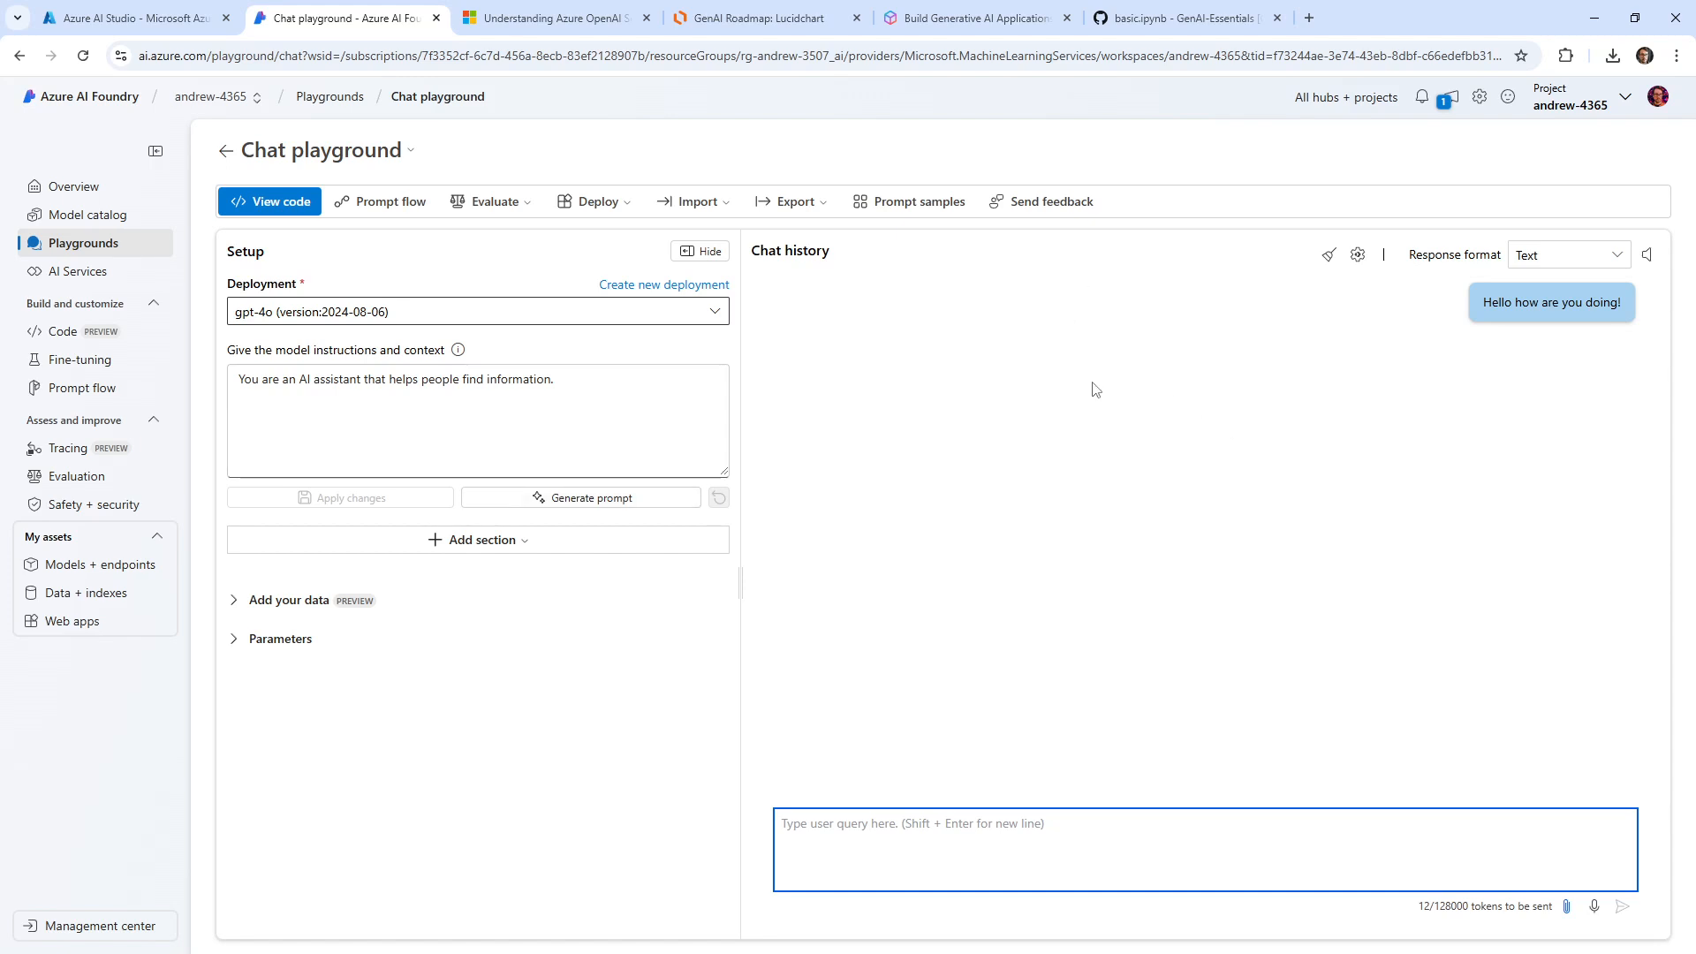
{"action": "mouse_move", "coordinate": [1152, 495]}
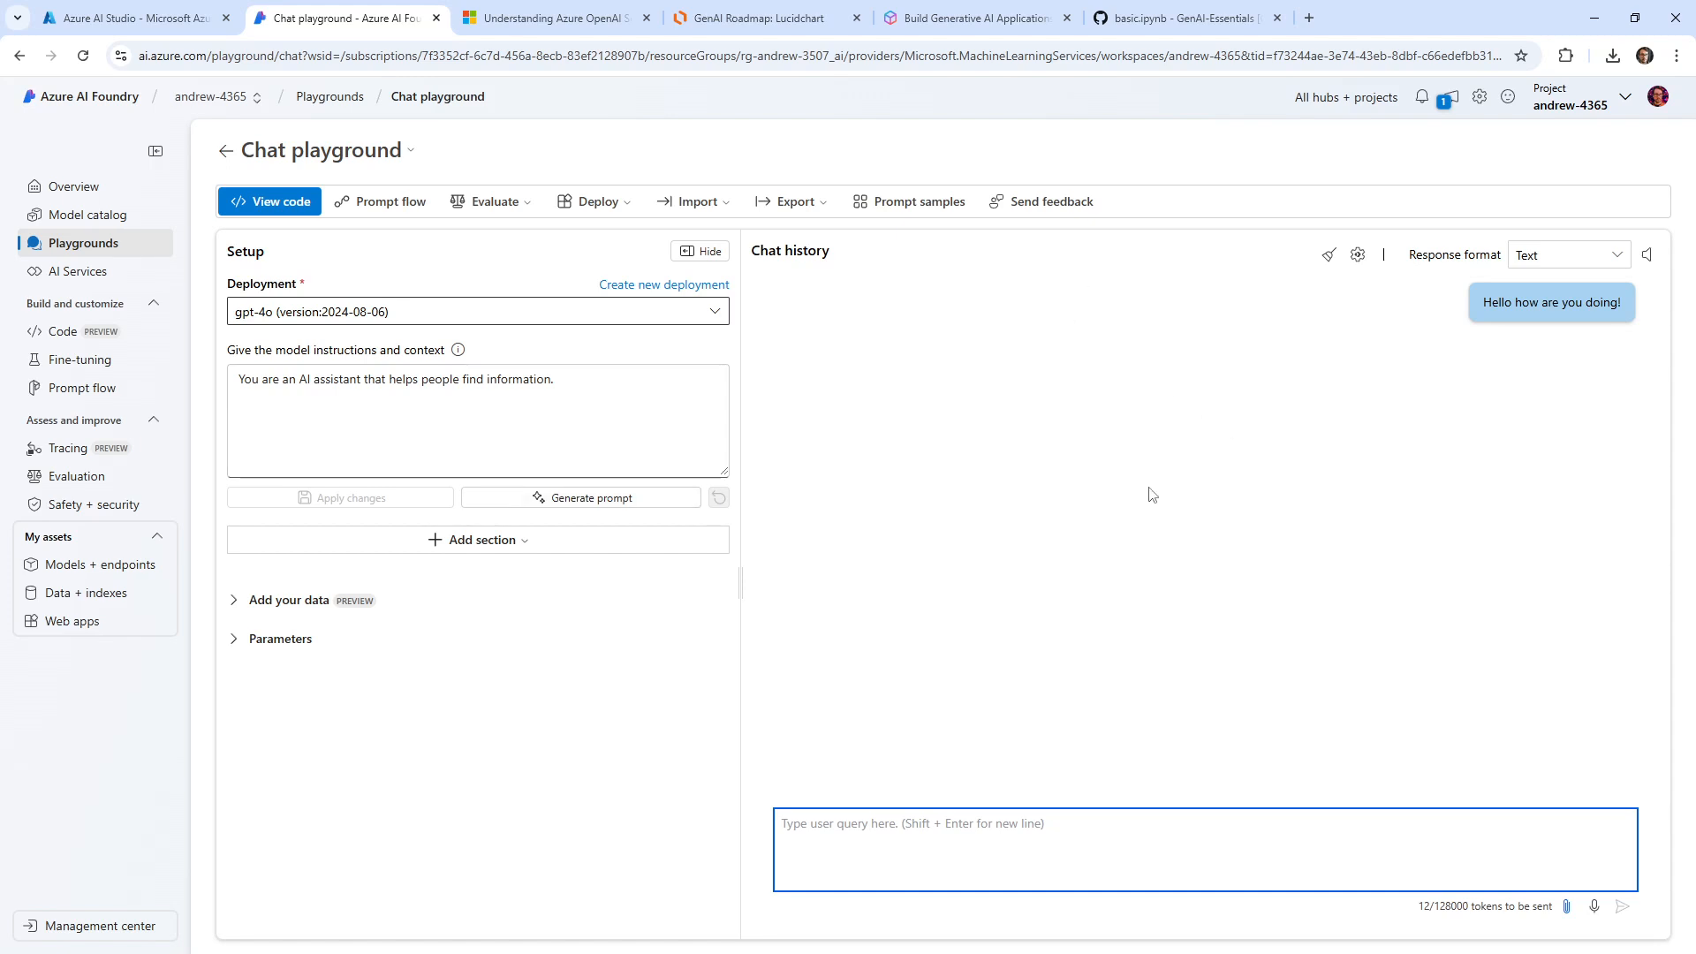
{"action": "mouse_move", "coordinate": [1443, 313]}
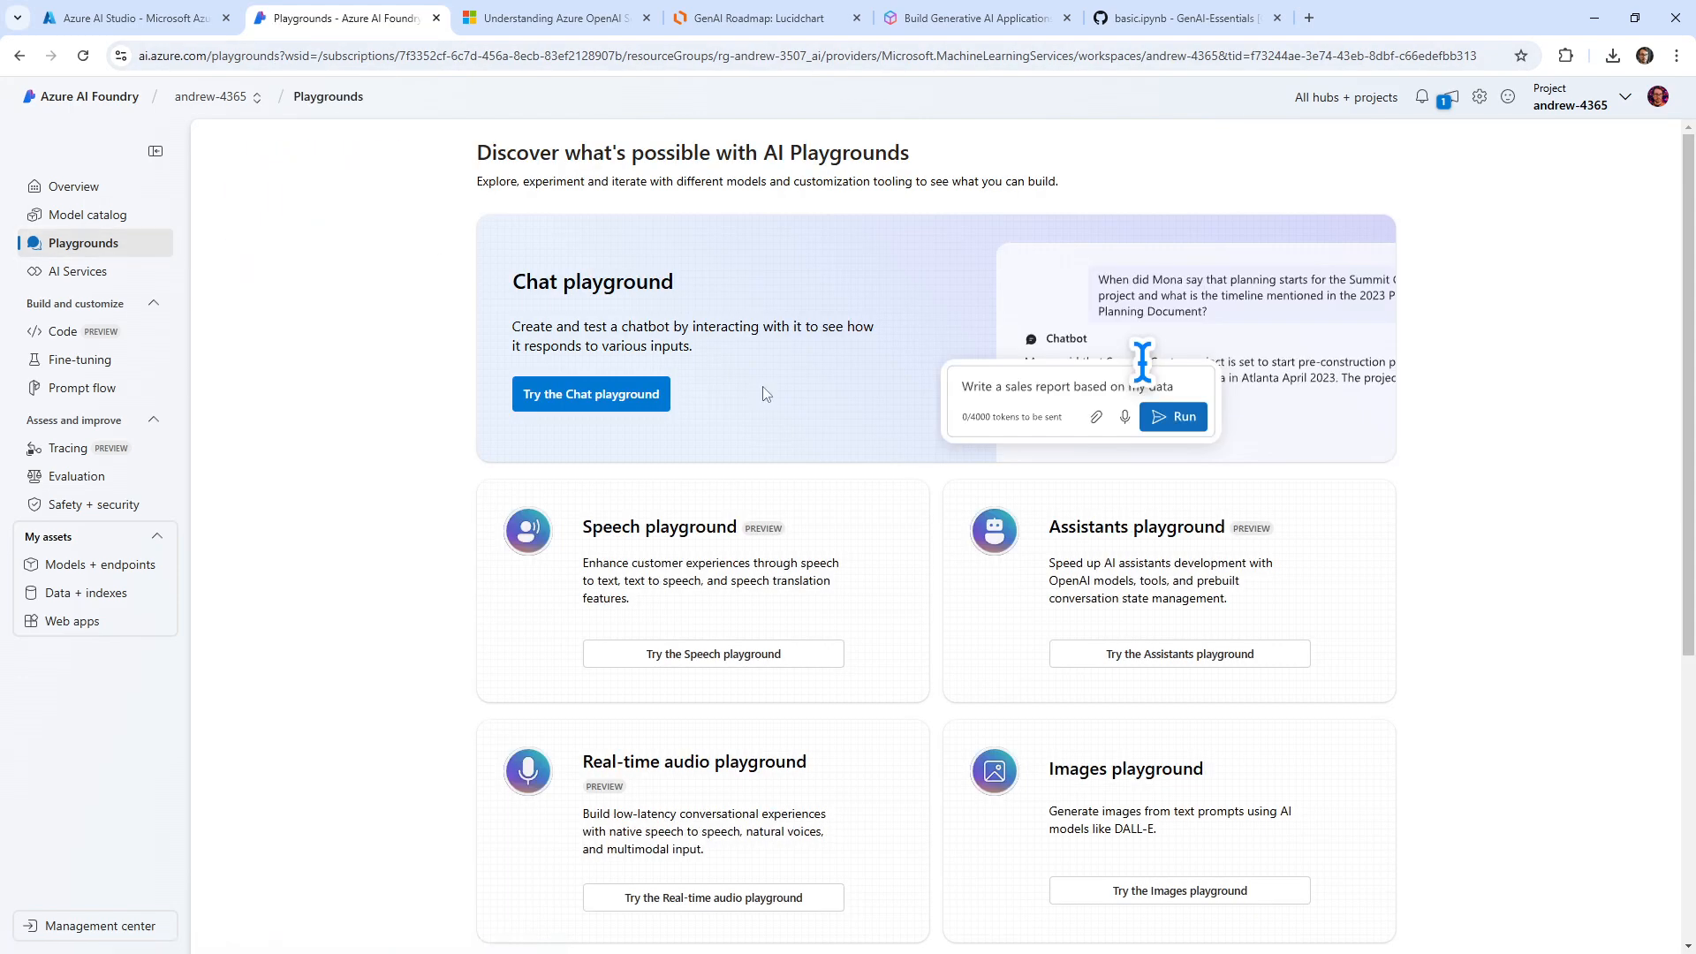
Step: Reopen the chat playground and resend 'Hello how are you doing!' until gpt-4o replies
{"action": "left_click", "coordinate": [590, 394]}
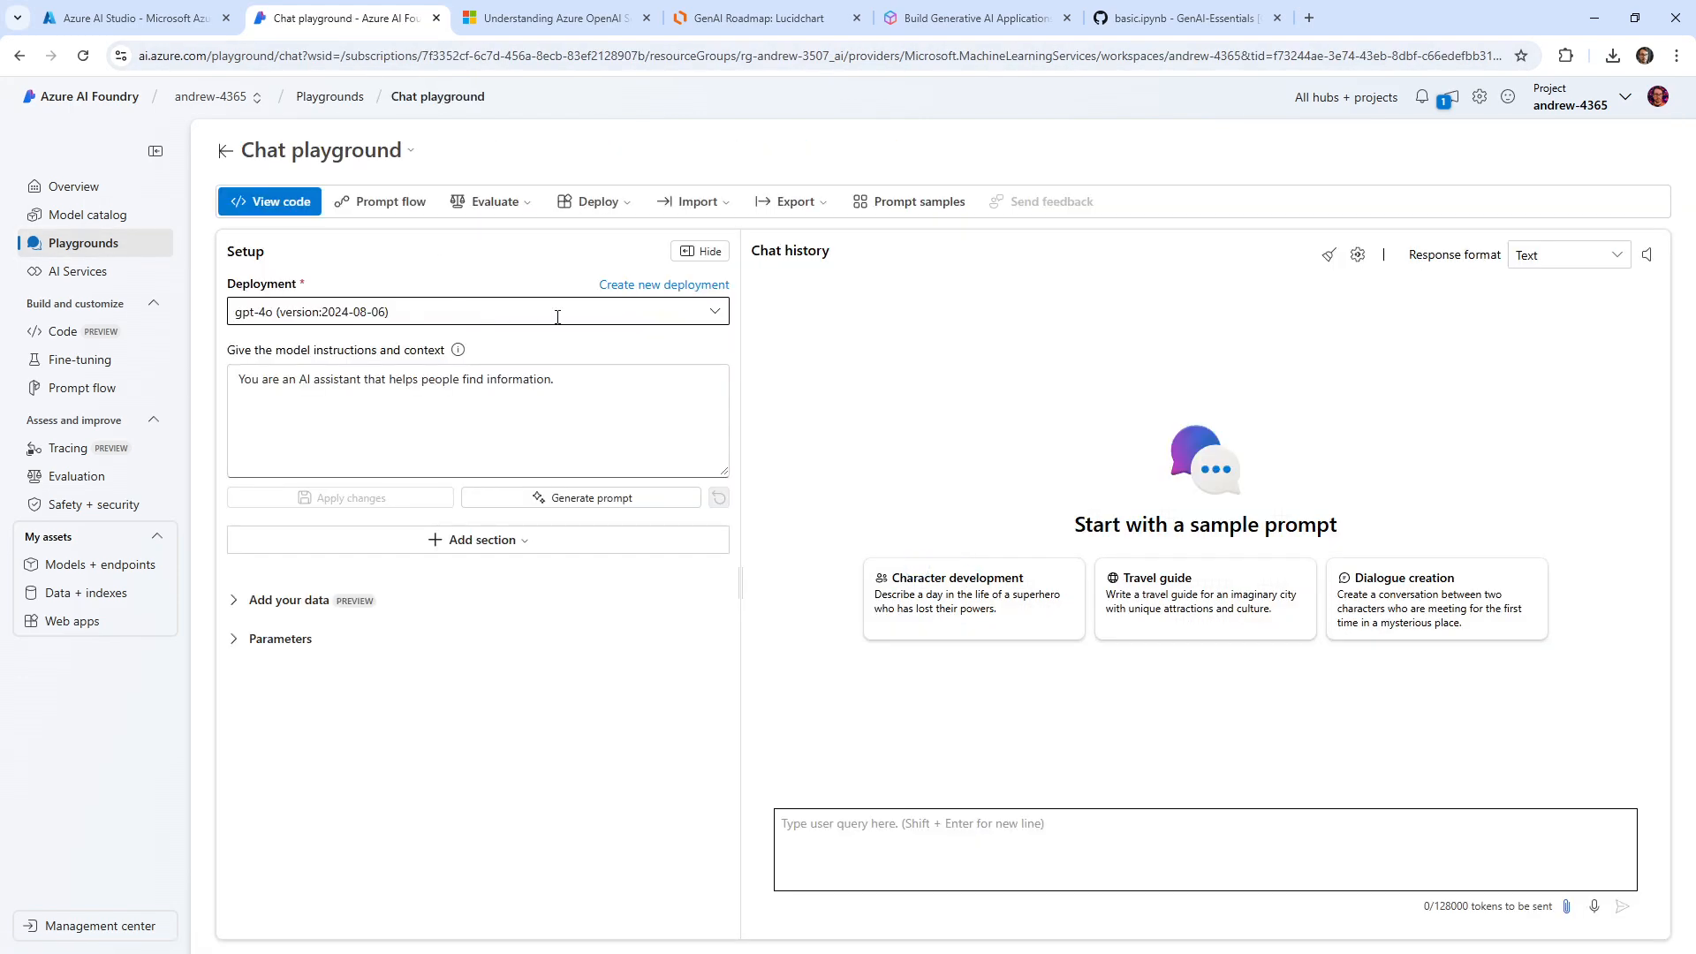
{"action": "type", "text": "Hello how are you doing!"}
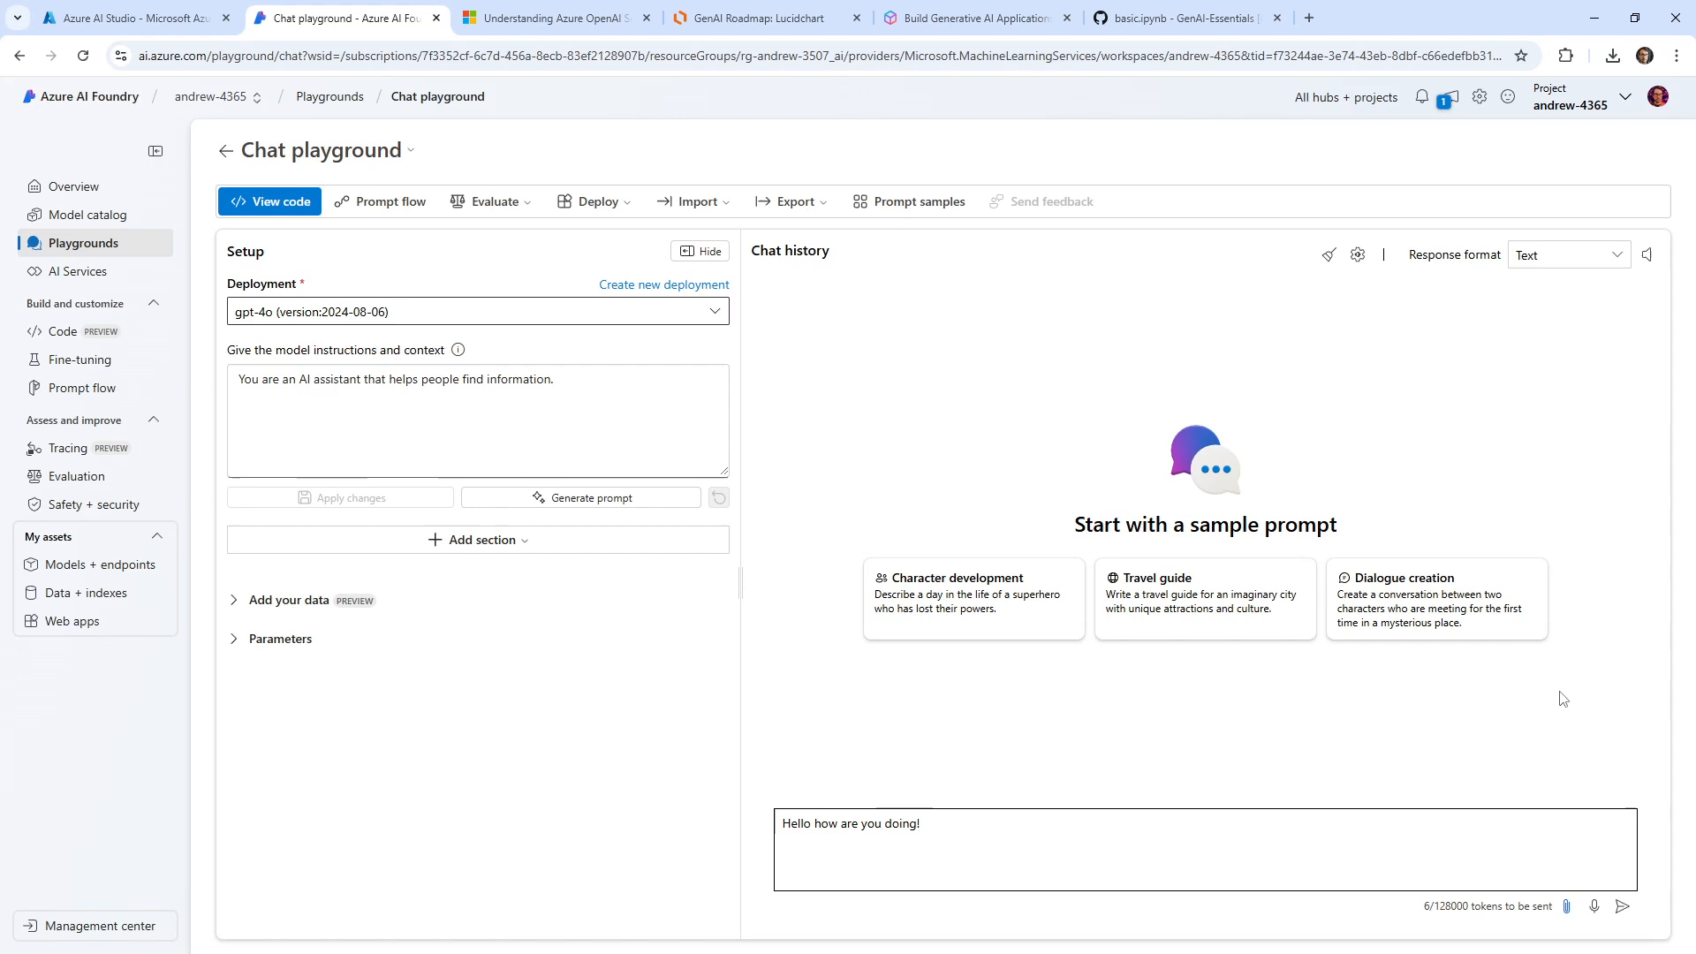
{"action": "left_click", "coordinate": [1622, 906]}
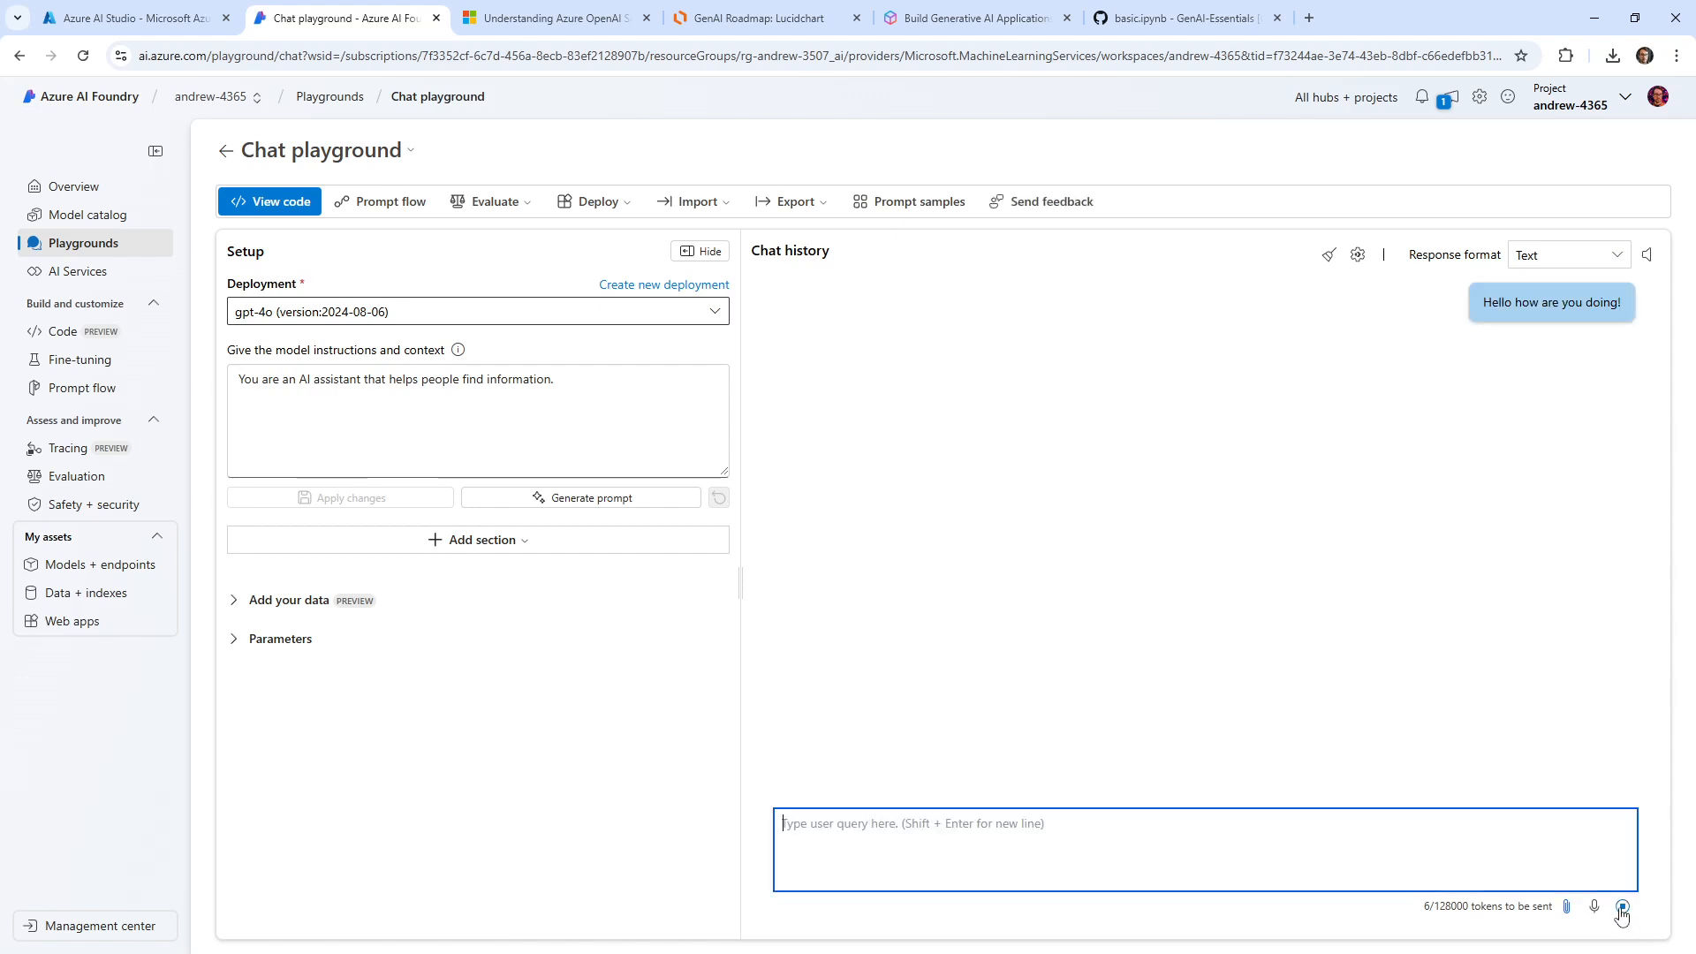
{"action": "left_click", "coordinate": [1622, 907]}
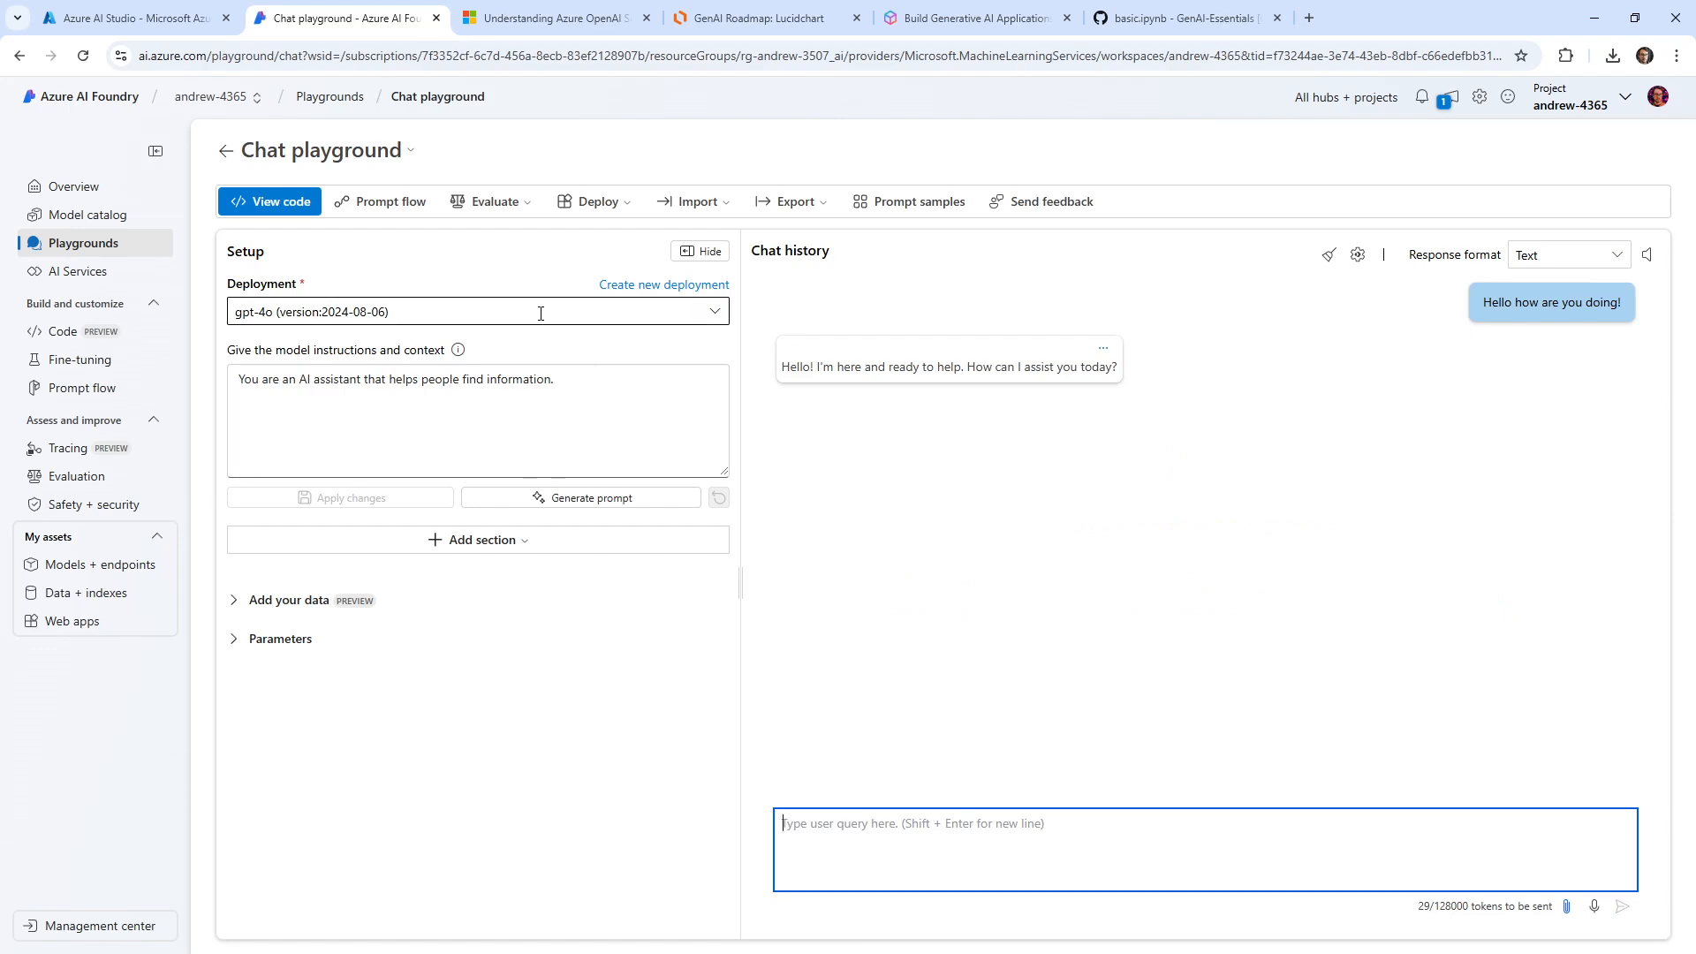
{"action": "mouse_move", "coordinate": [769, 306]}
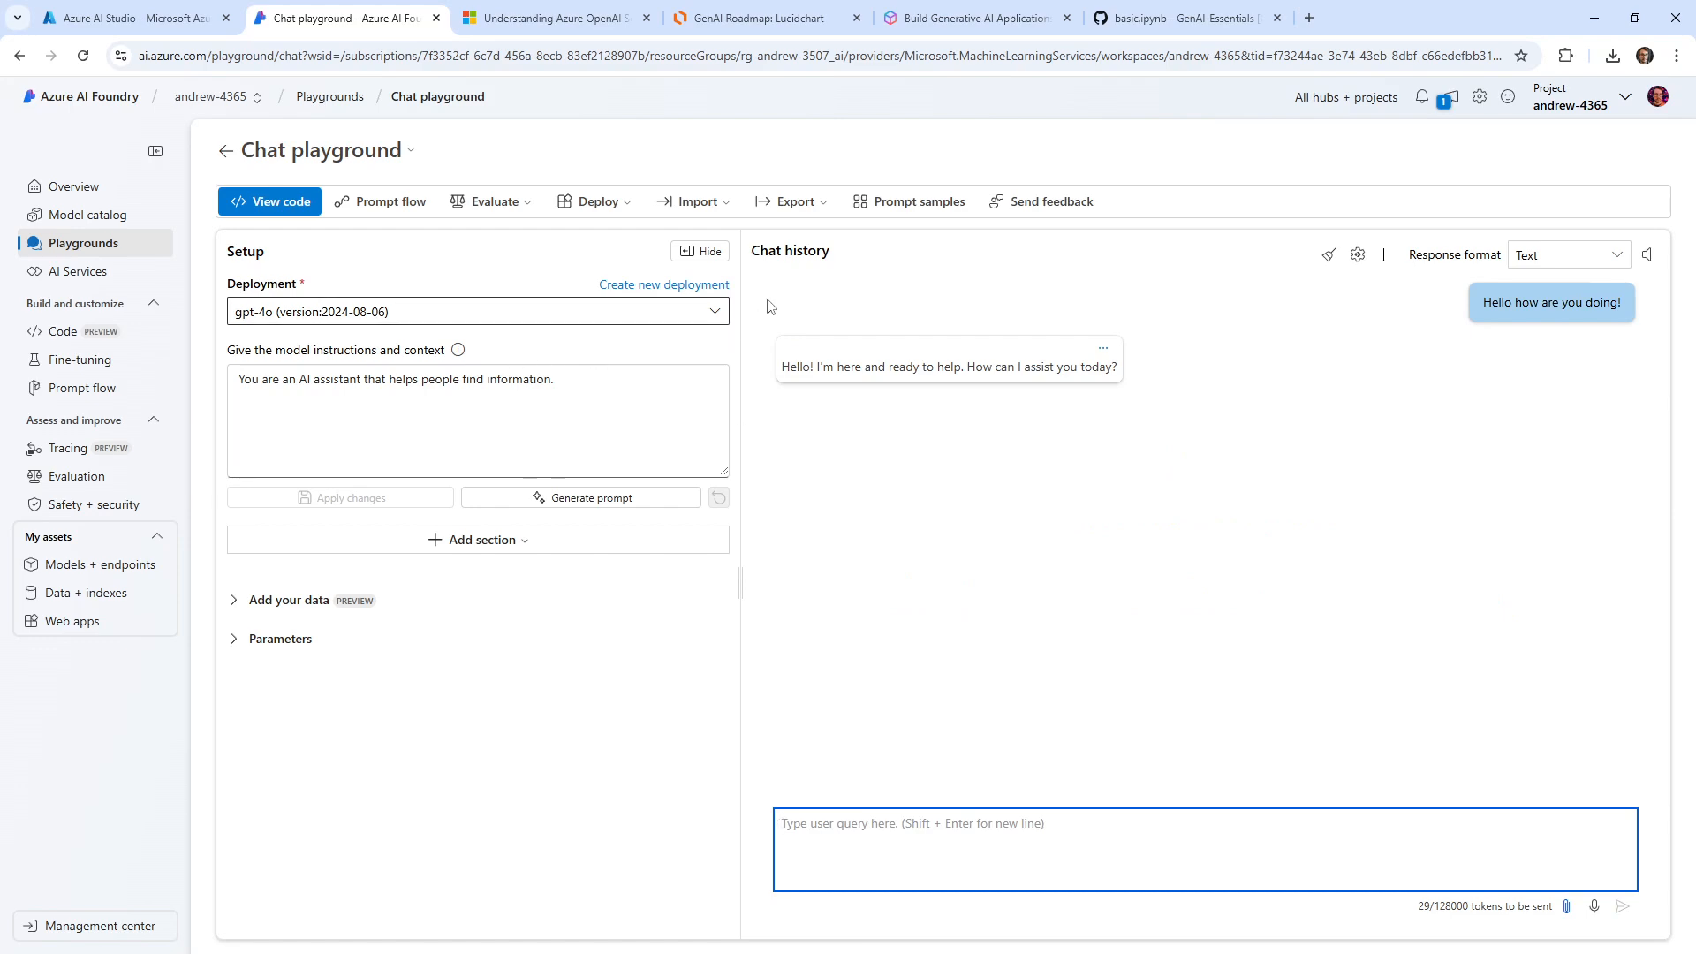
{"action": "left_click", "coordinate": [268, 201]}
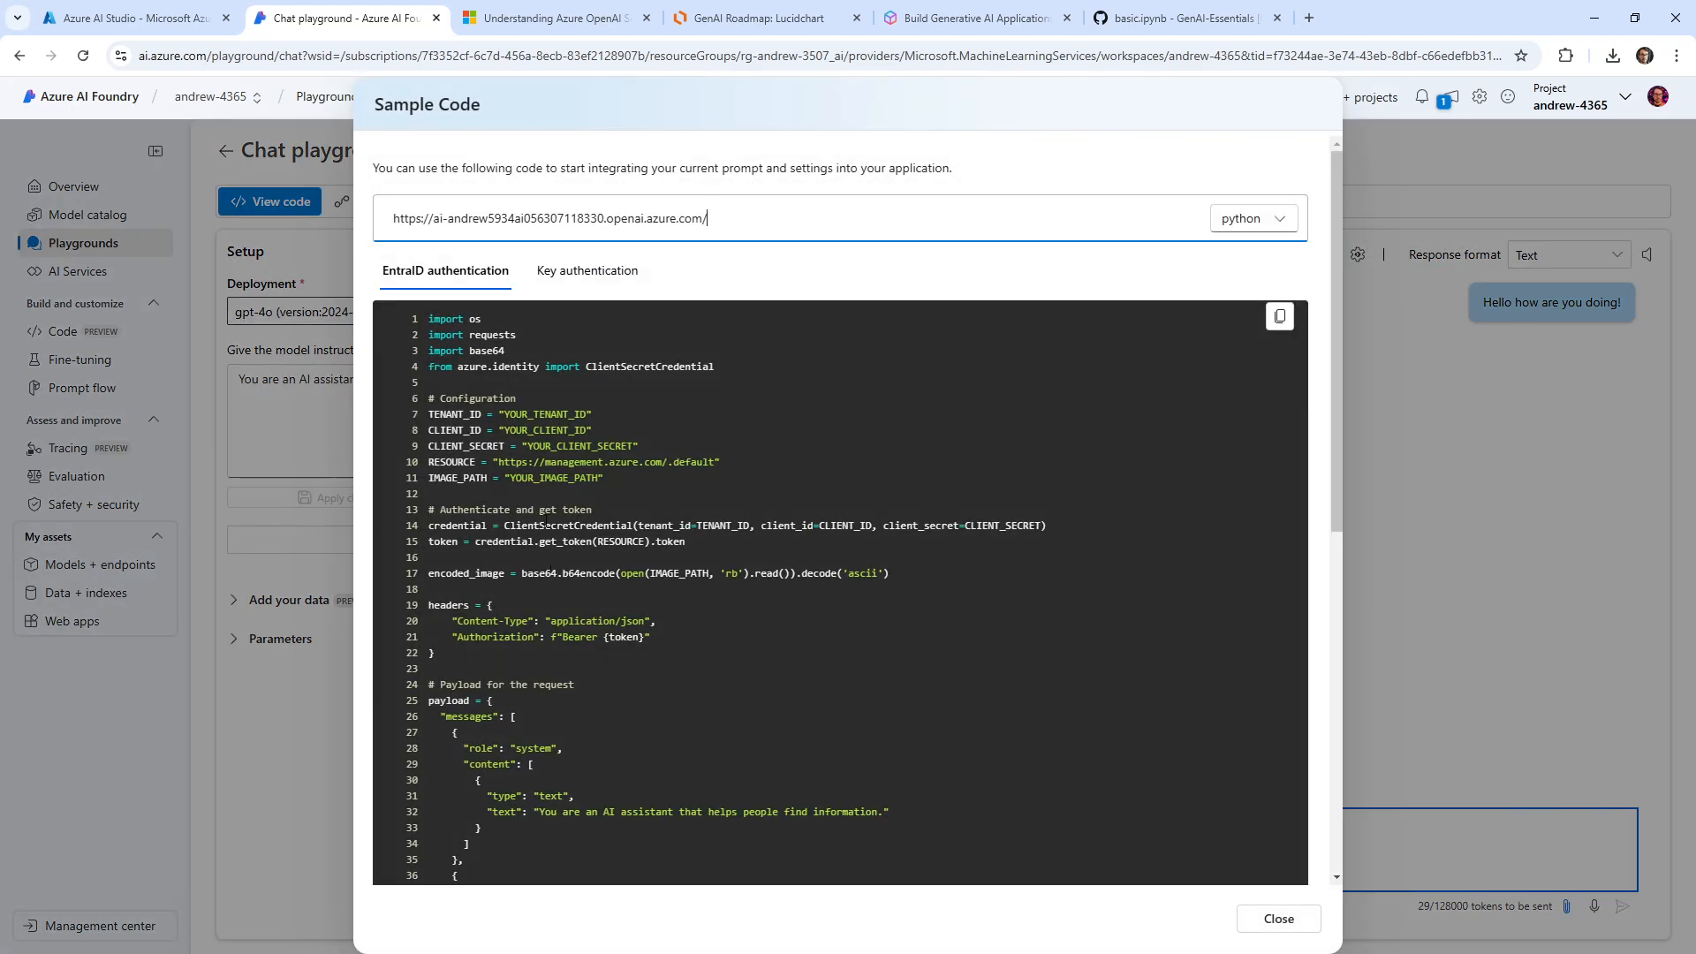
{"action": "scroll", "scroll_direction": "down", "scroll_amount": 3}
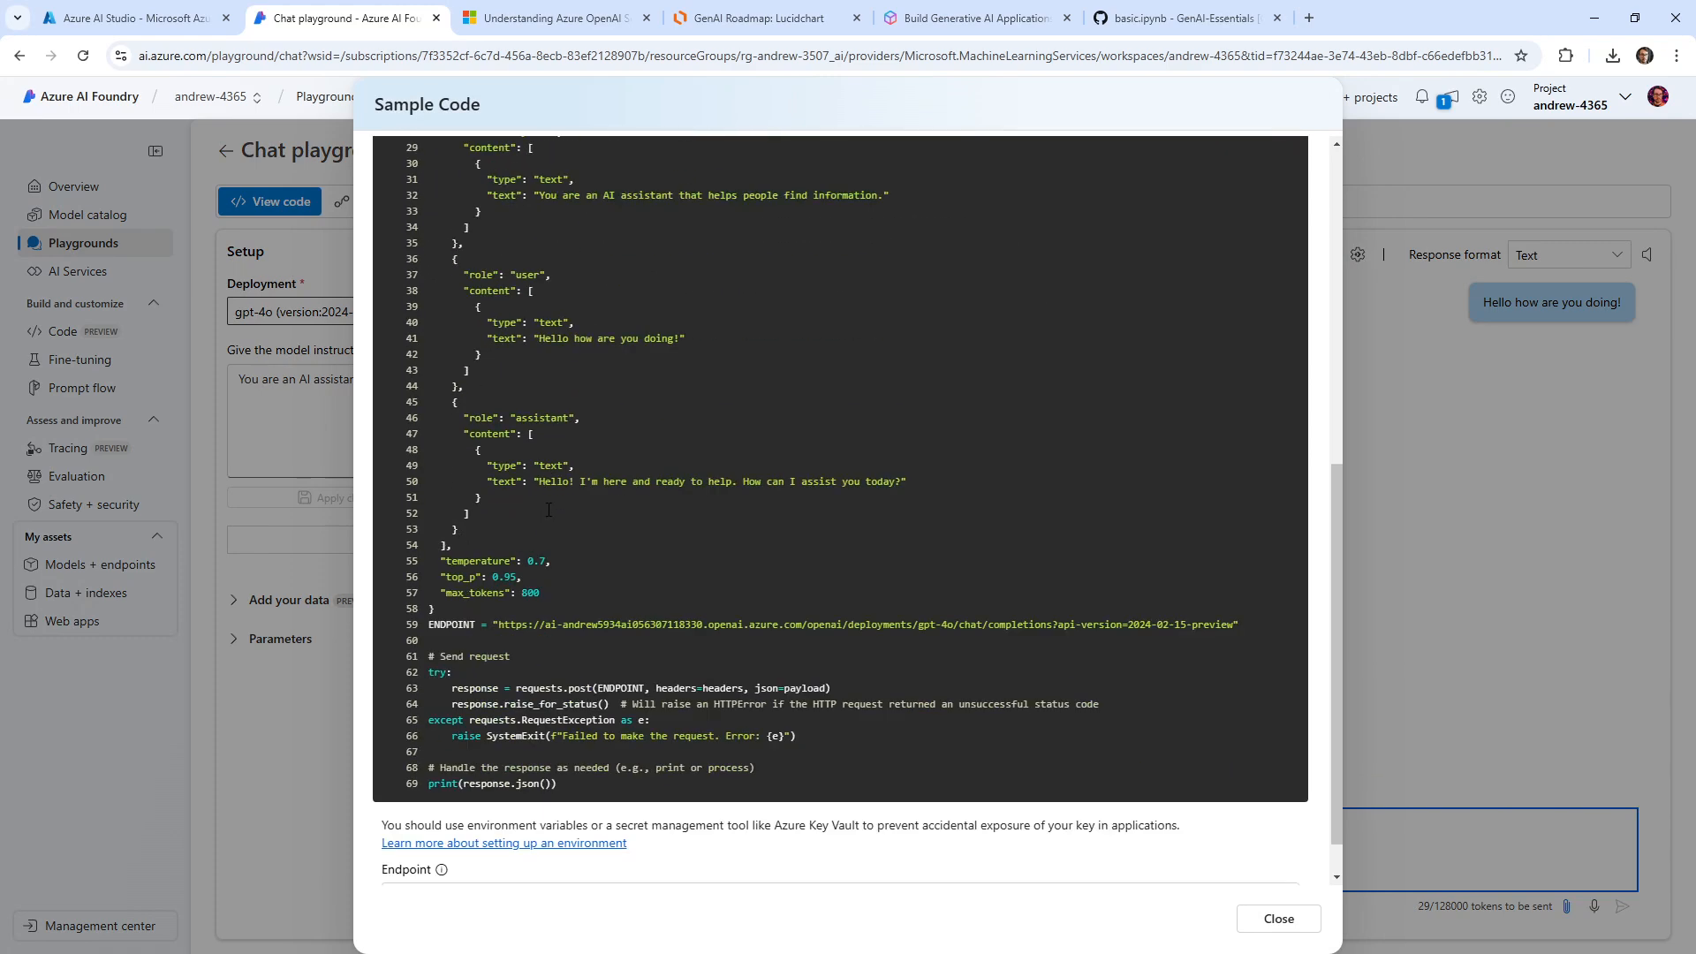
{"action": "scroll", "scroll_direction": "up", "scroll_amount": 3}
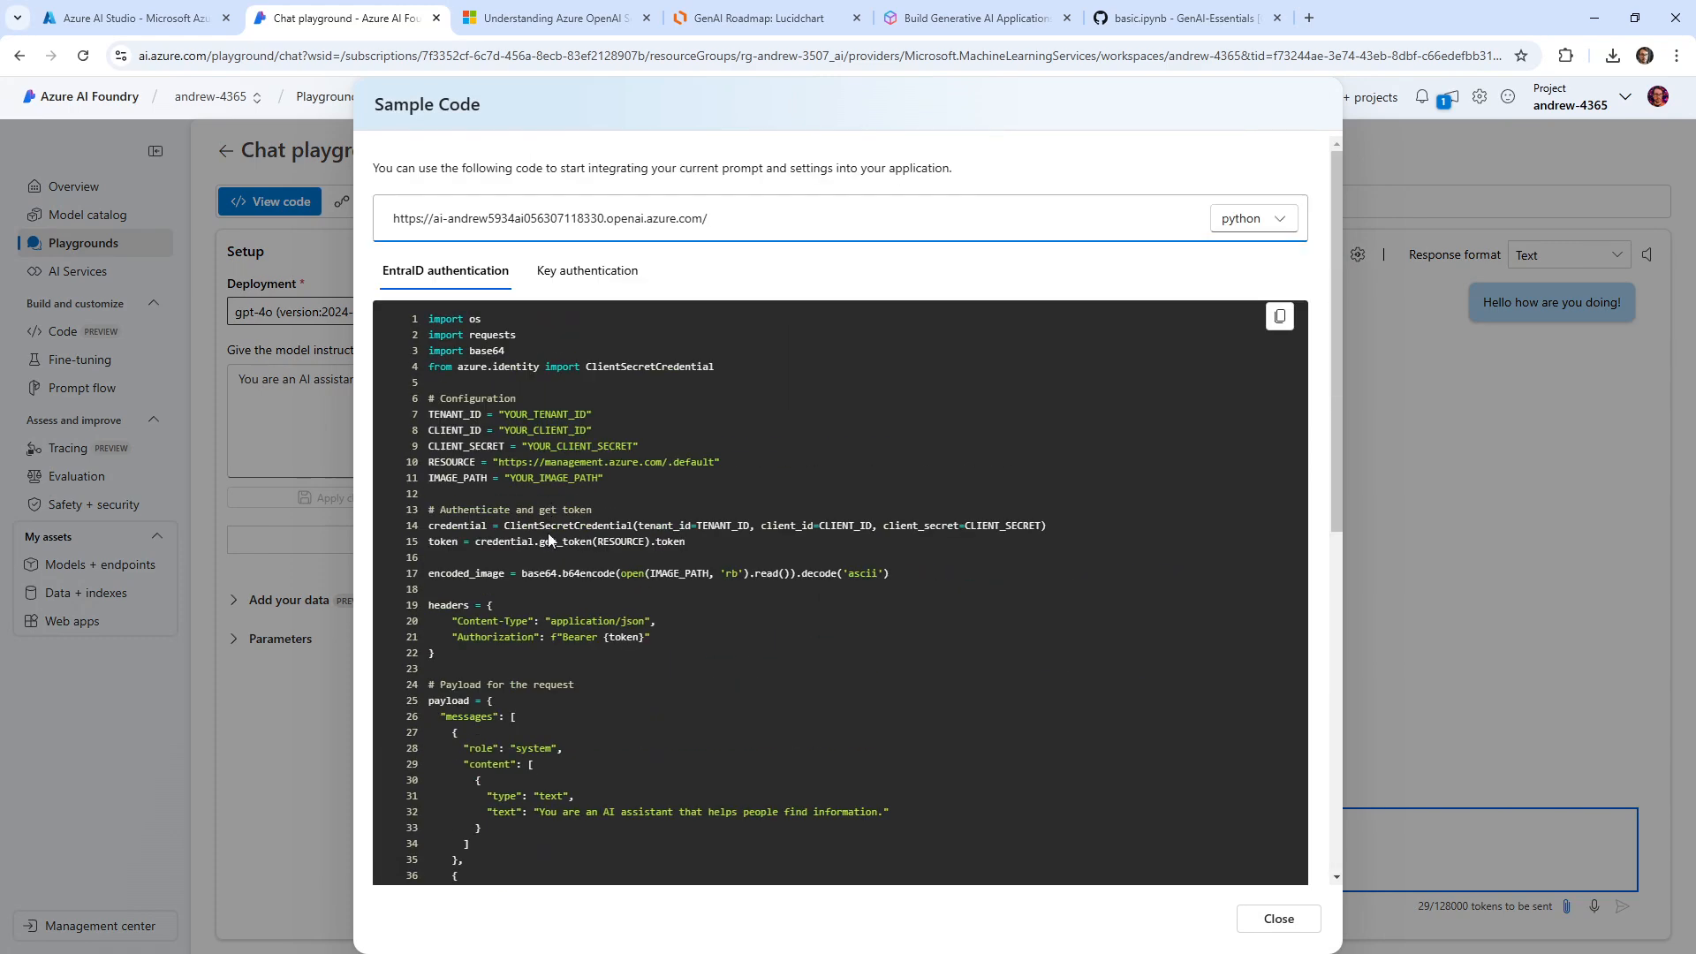
{"action": "scroll", "scroll_direction": "down", "scroll_amount": 3}
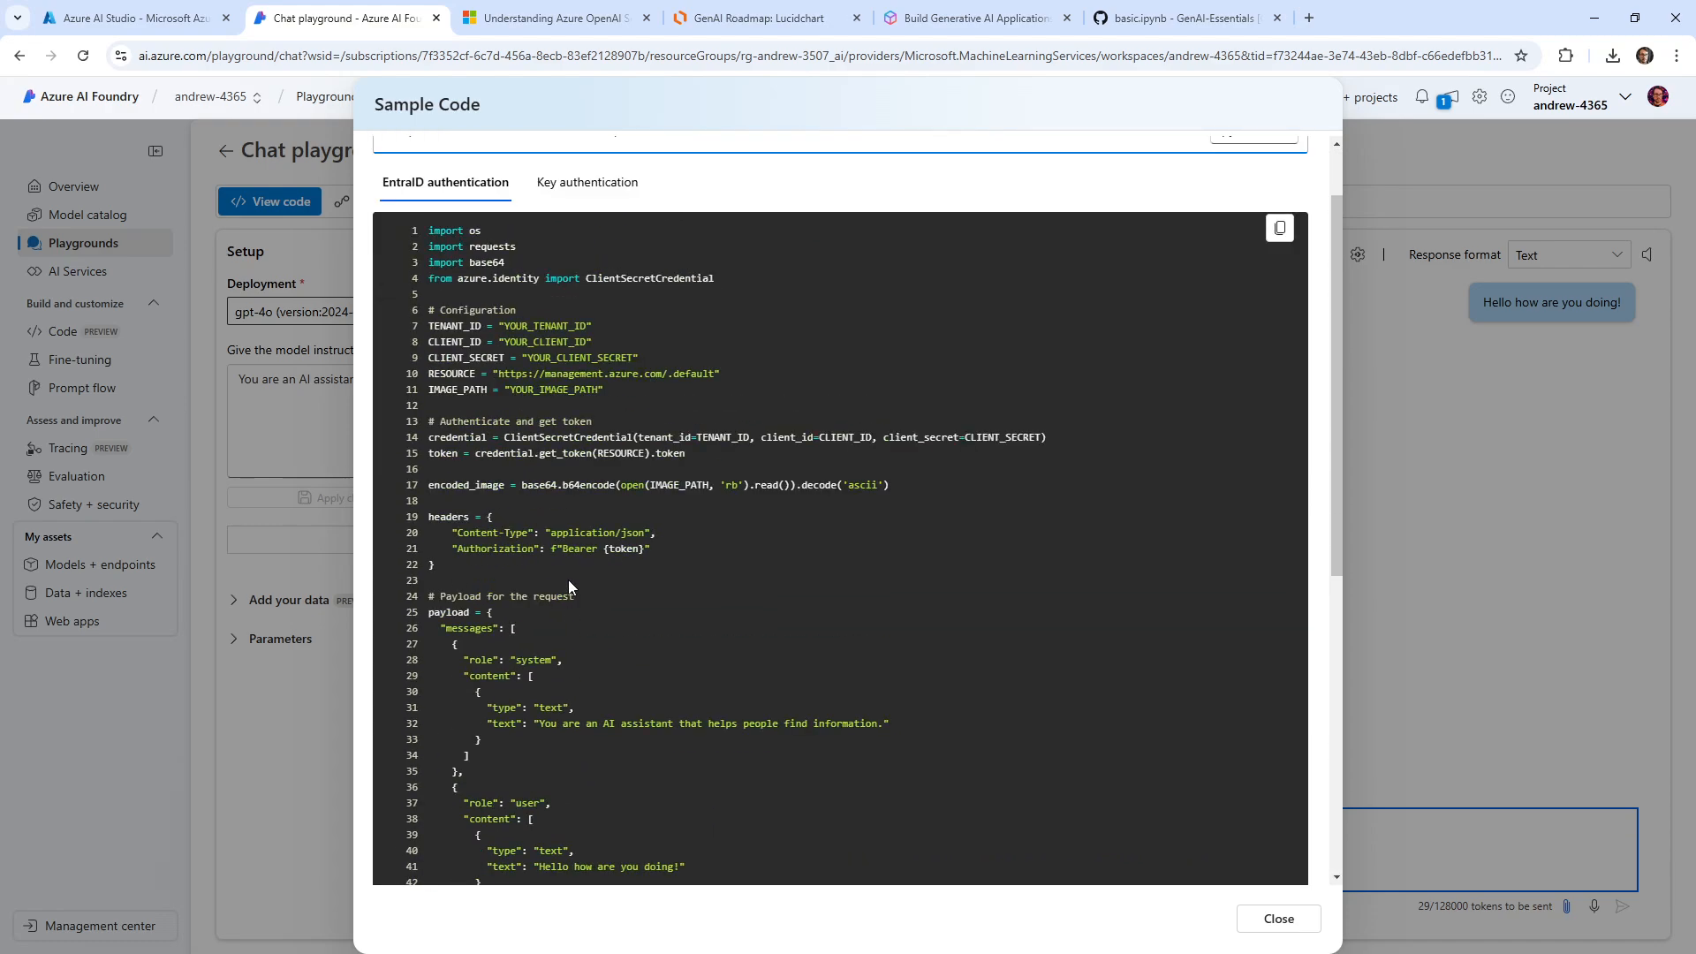
{"action": "scroll", "scroll_direction": "down", "scroll_amount": 3}
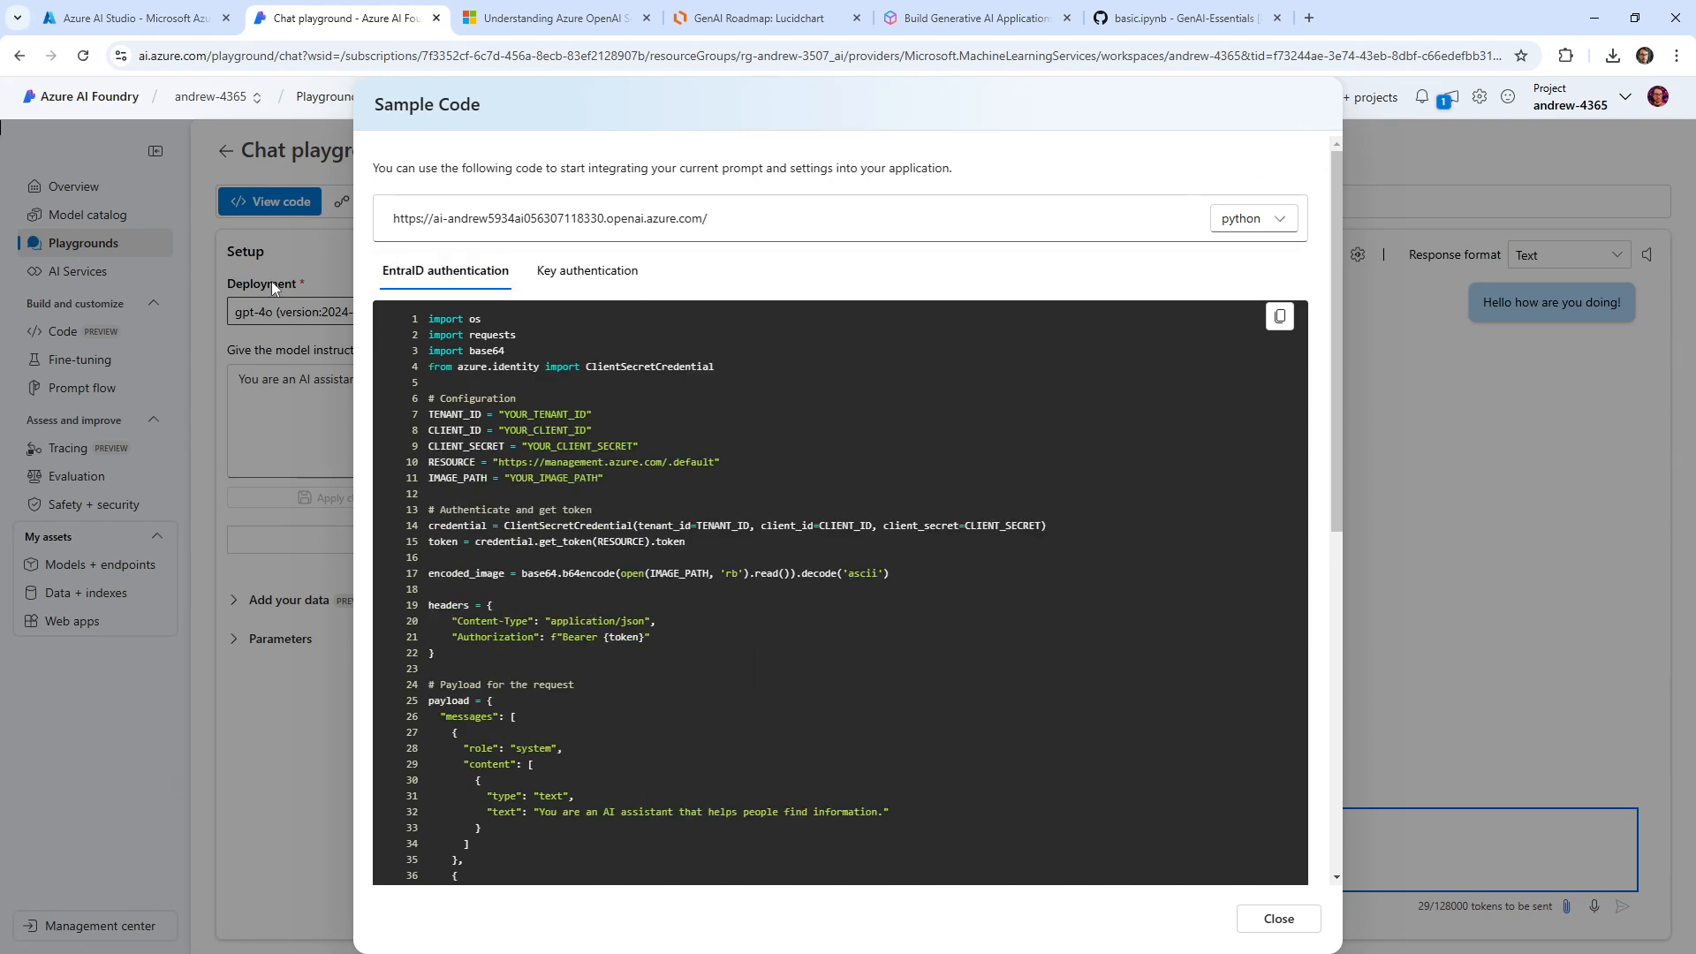
{"action": "mouse_move", "coordinate": [895, 474]}
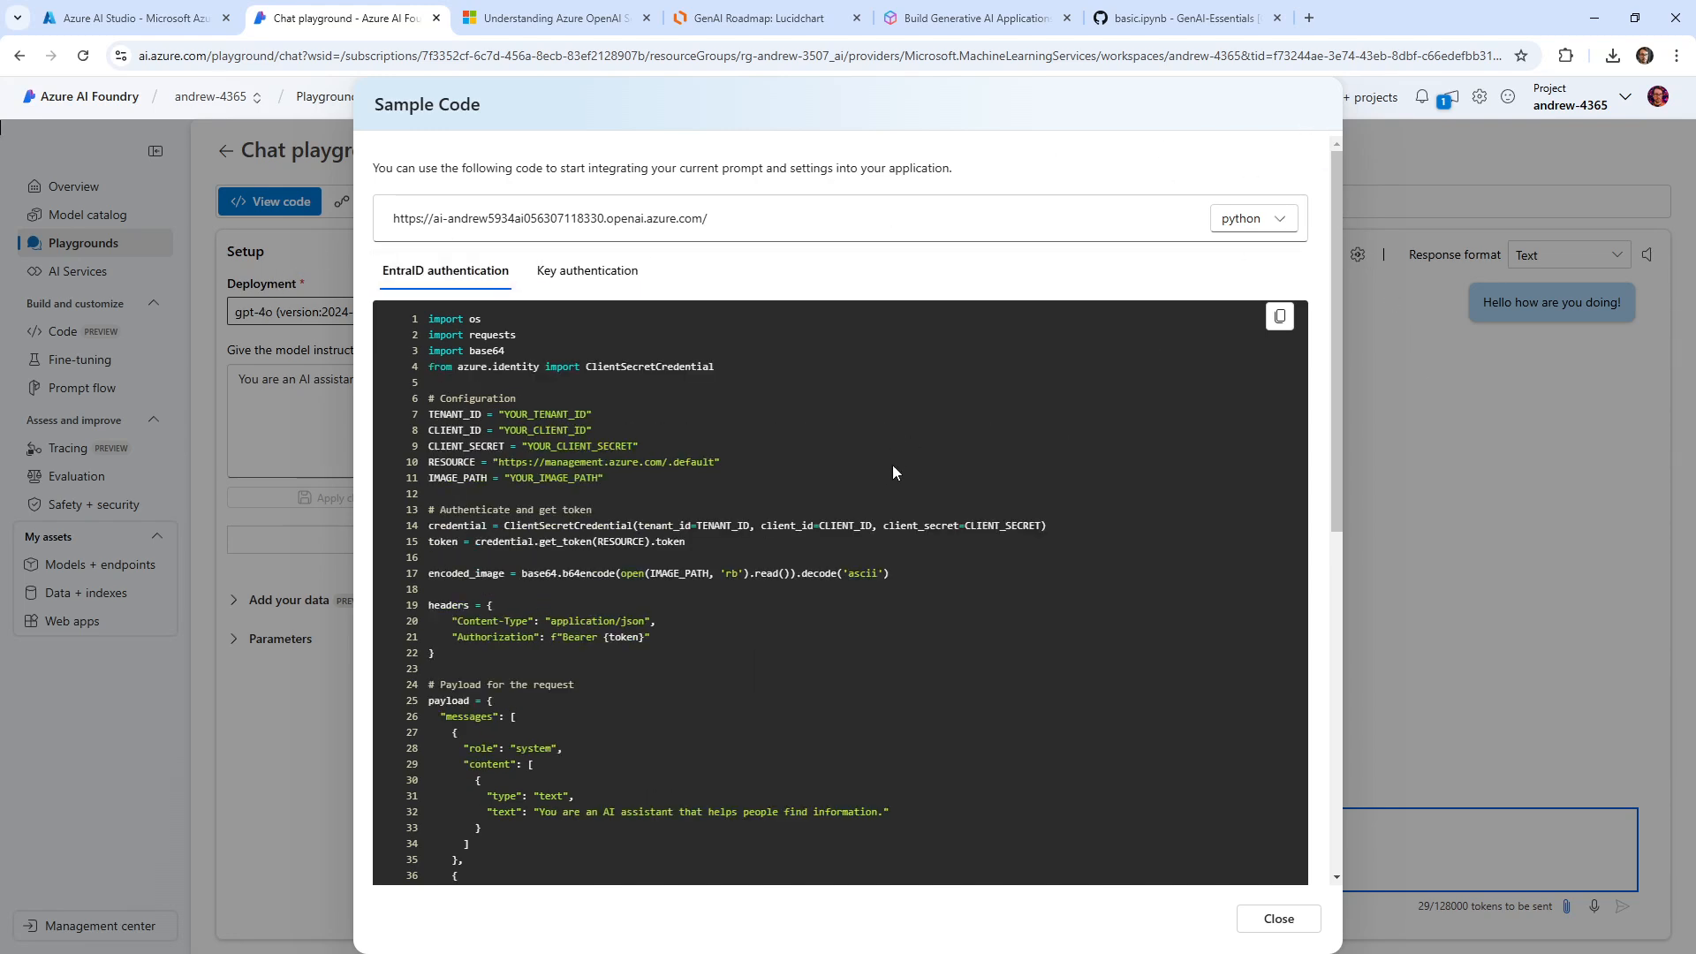
{"action": "scroll", "scroll_direction": "down", "scroll_amount": 3}
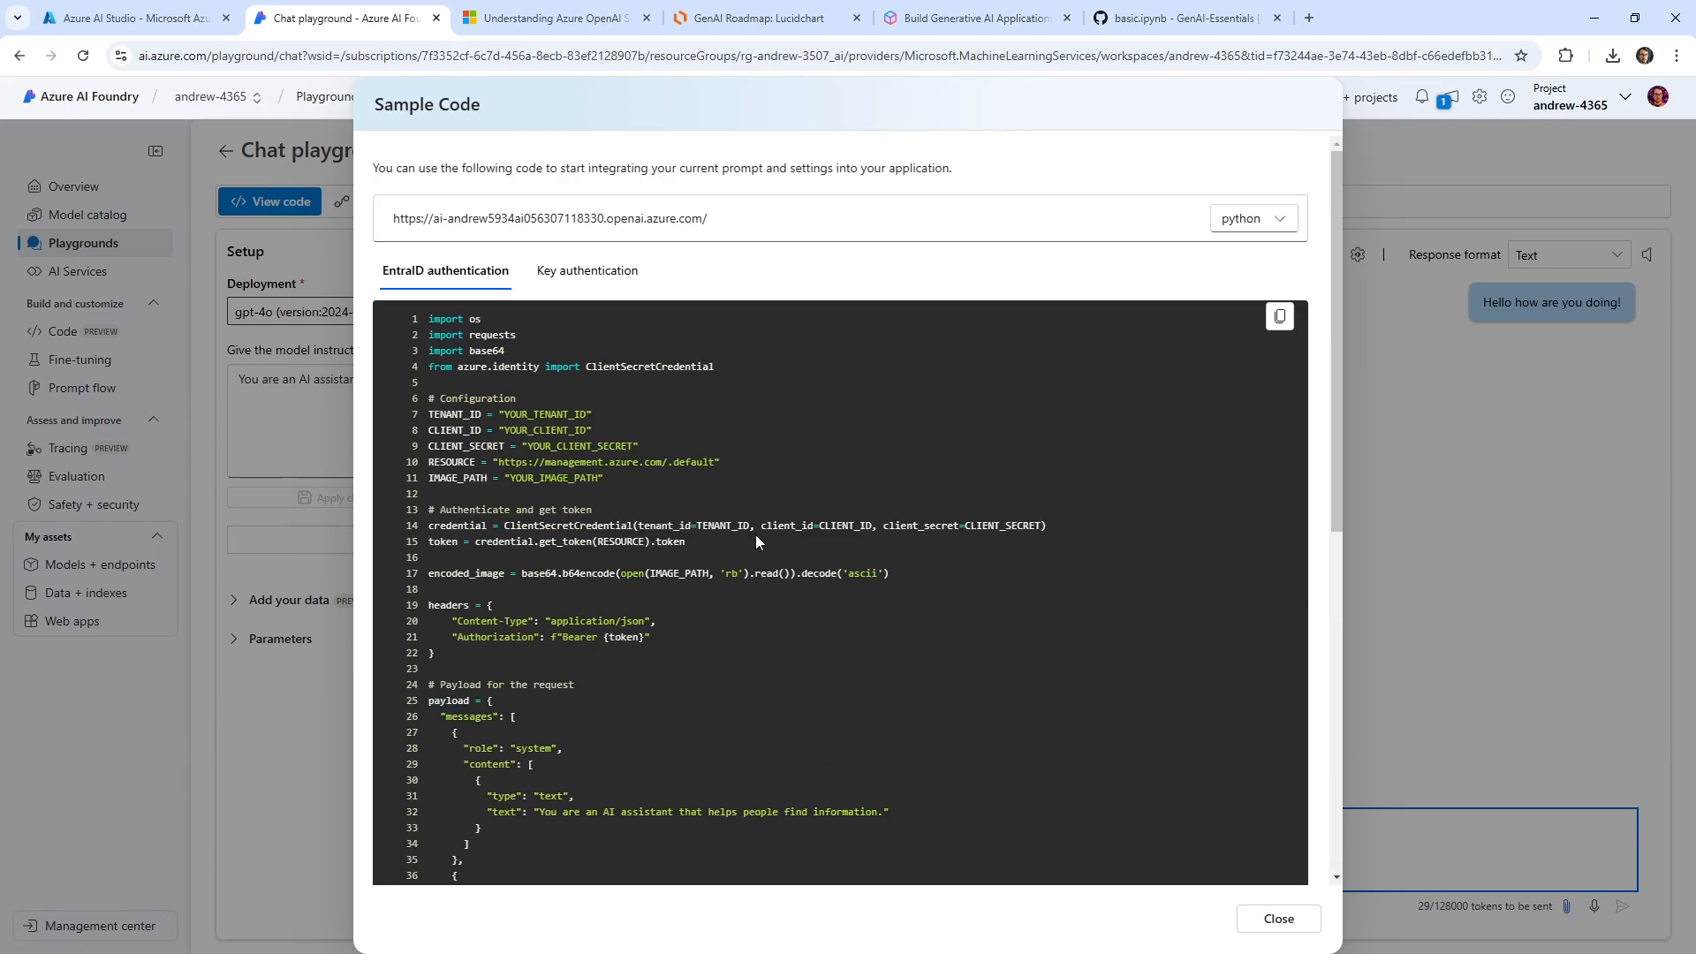
{"action": "mouse_move", "coordinate": [1265, 292]}
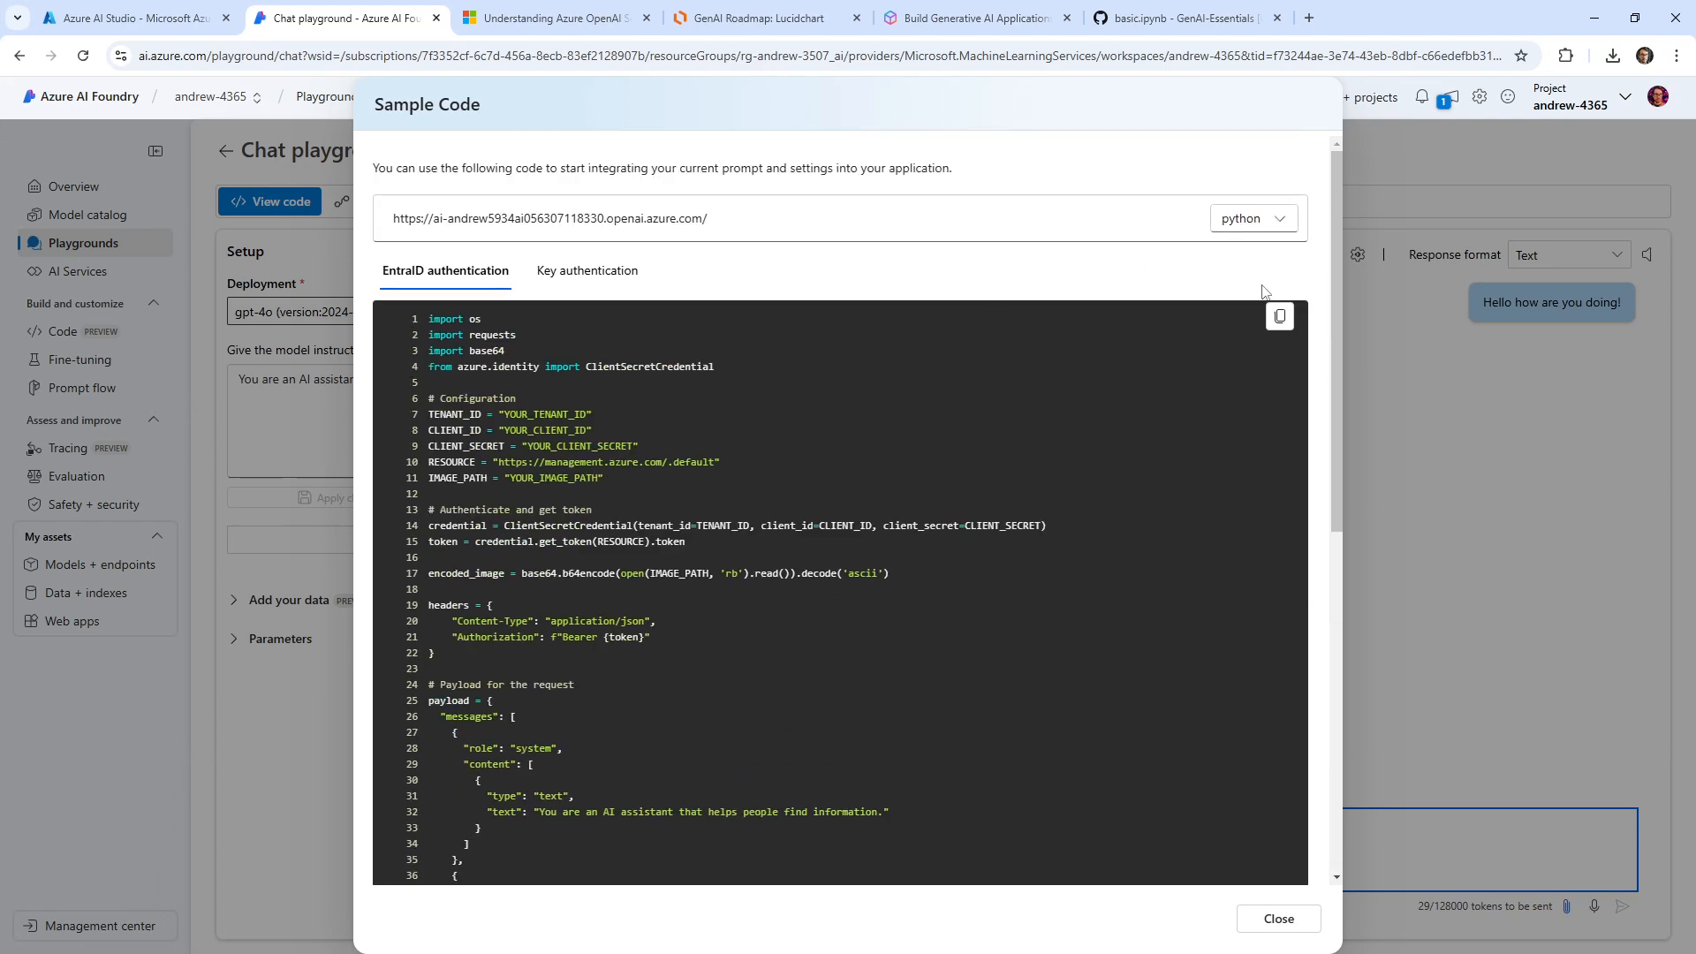
{"action": "mouse_move", "coordinate": [1244, 830]}
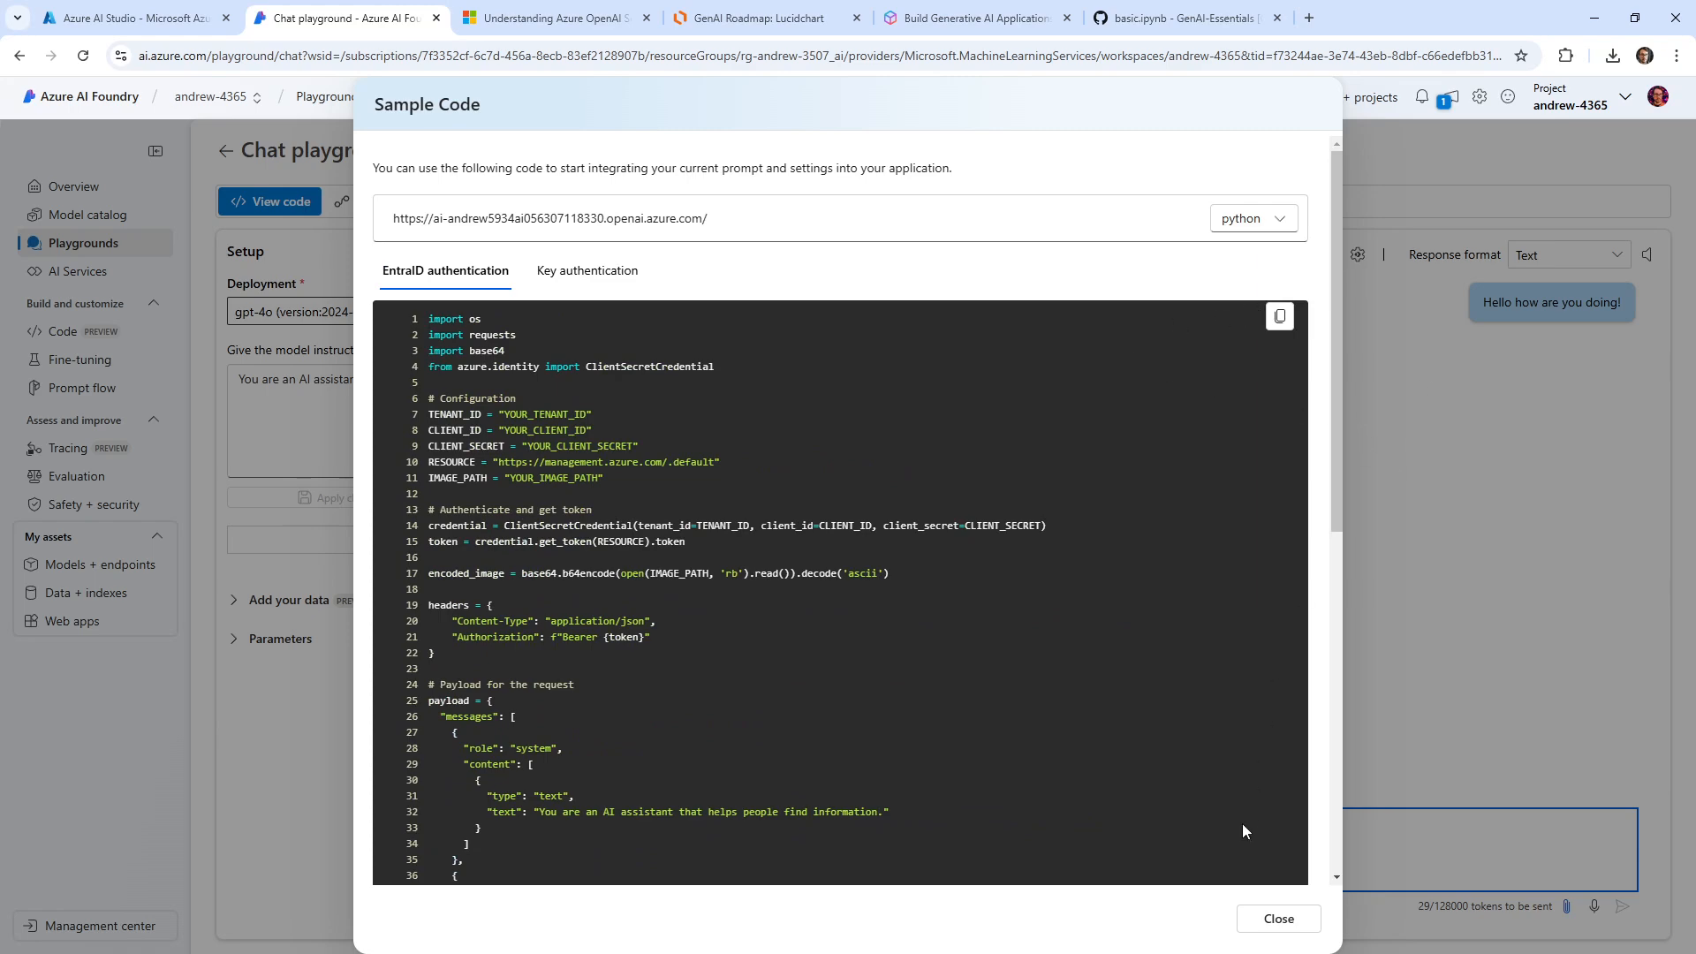
Step: Search the web in a new tab for 'azure ai studio claude sdk example'
{"action": "left_click", "coordinate": [1277, 919]}
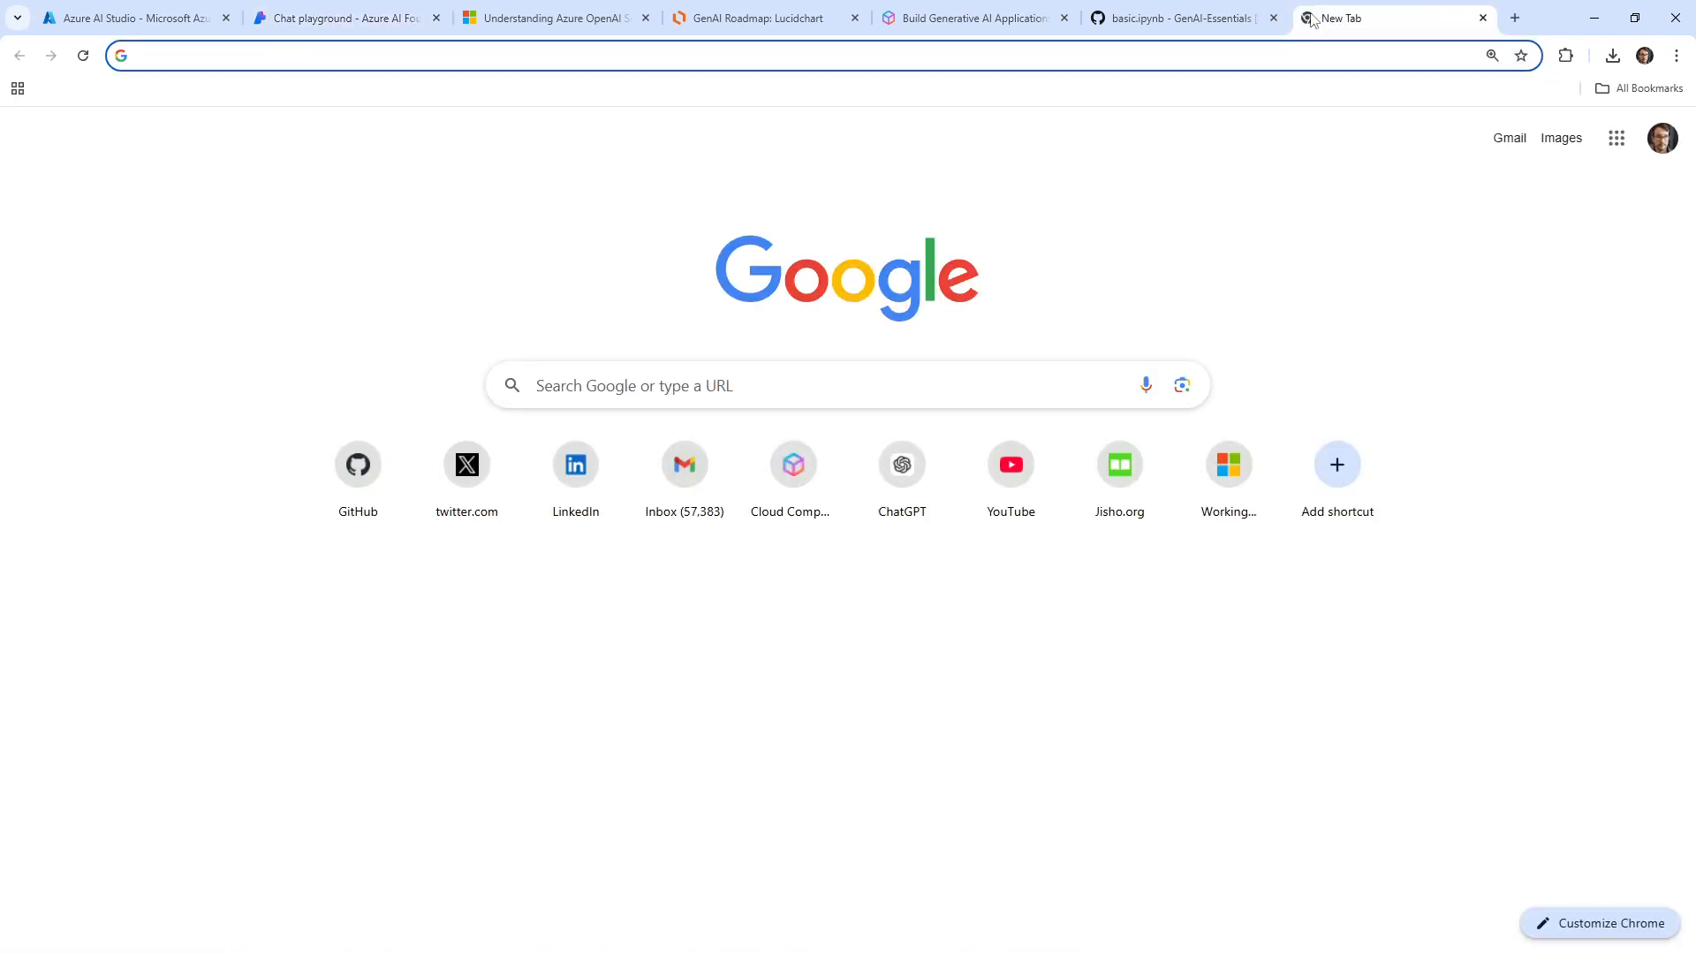
{"action": "type", "text": "azure ai foundry"}
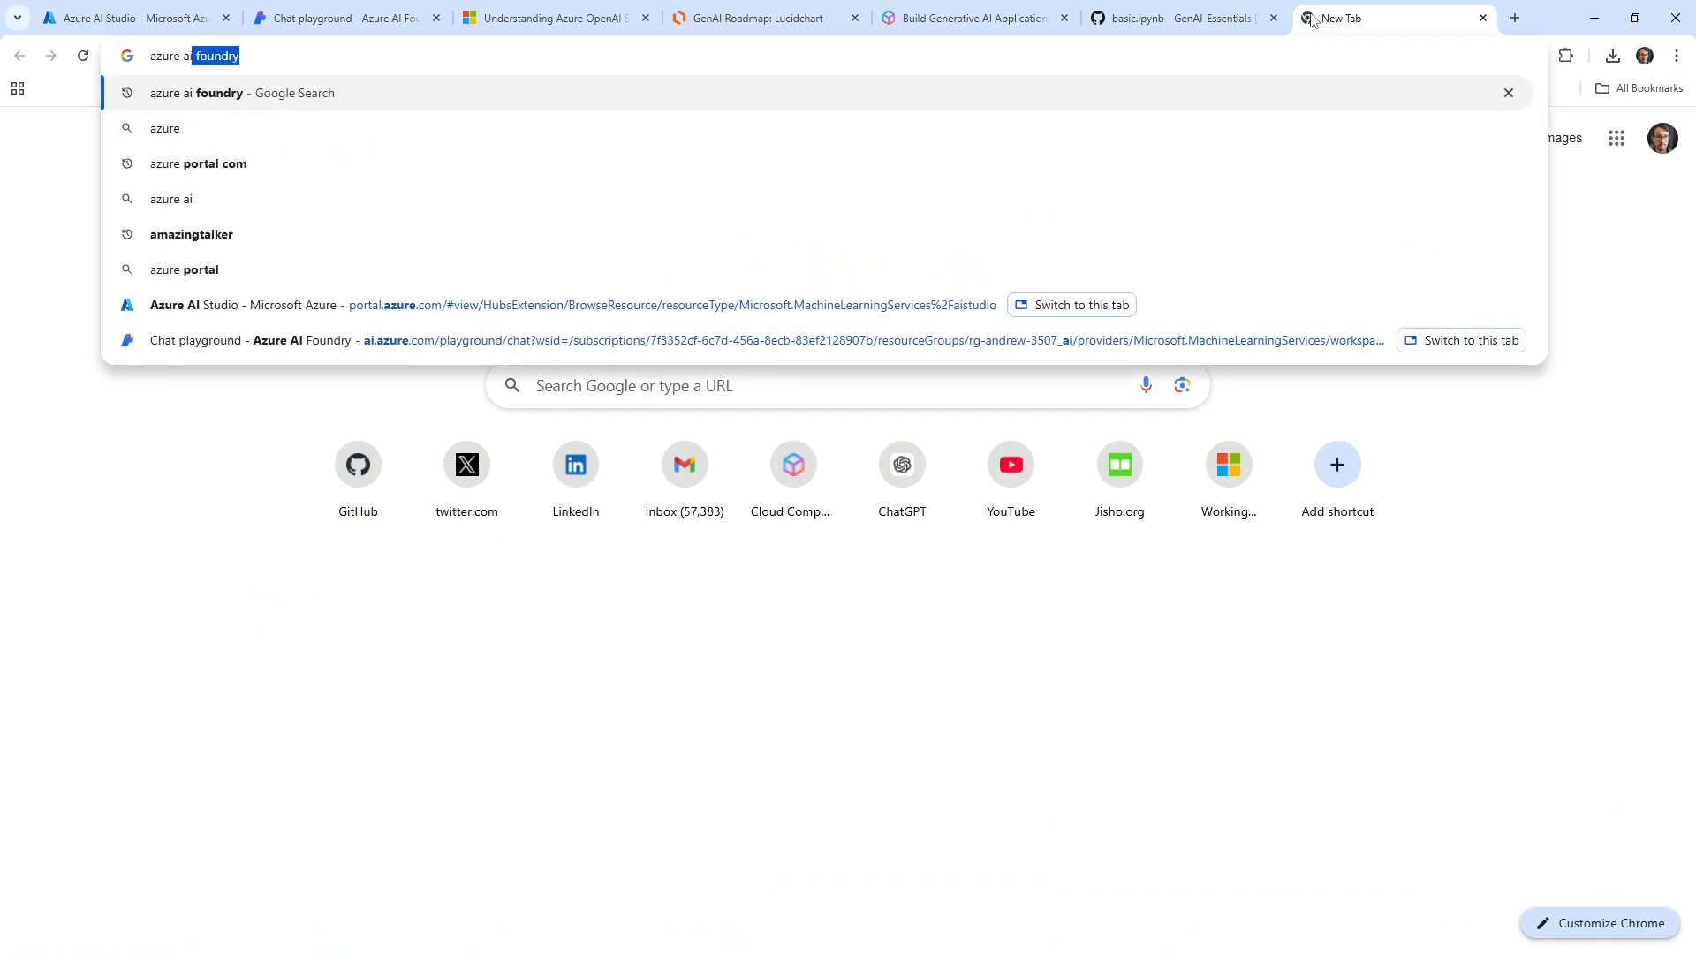
{"action": "type", "text": "studio"}
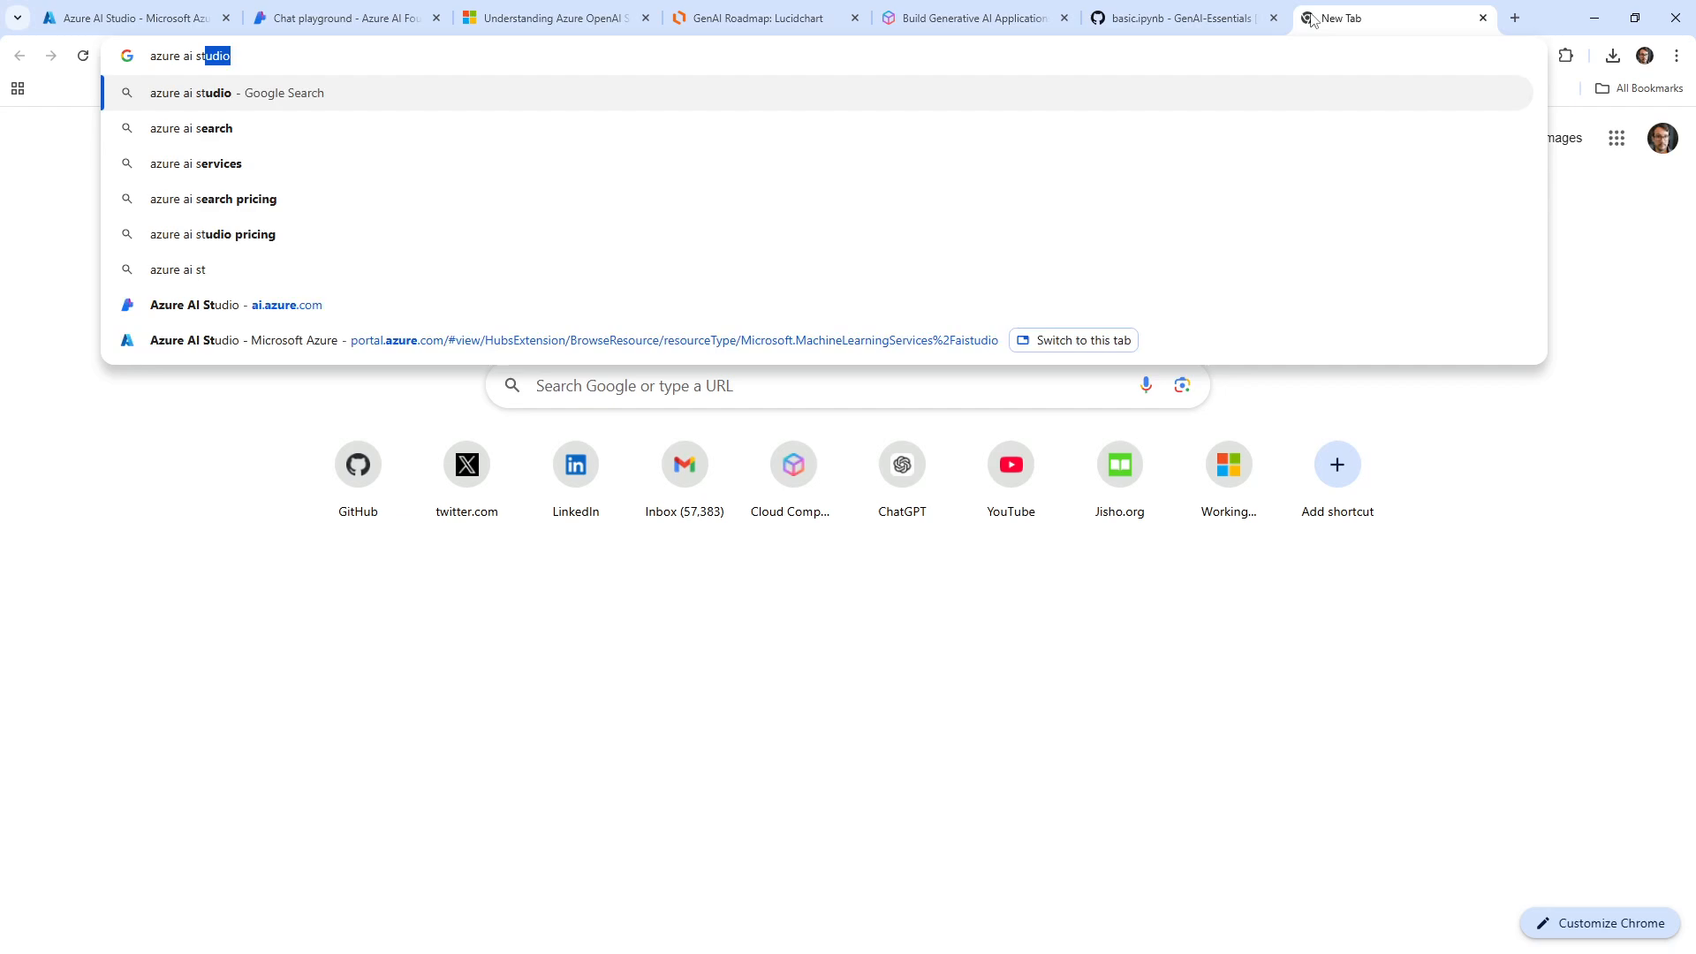
{"action": "type", "text": "c"}
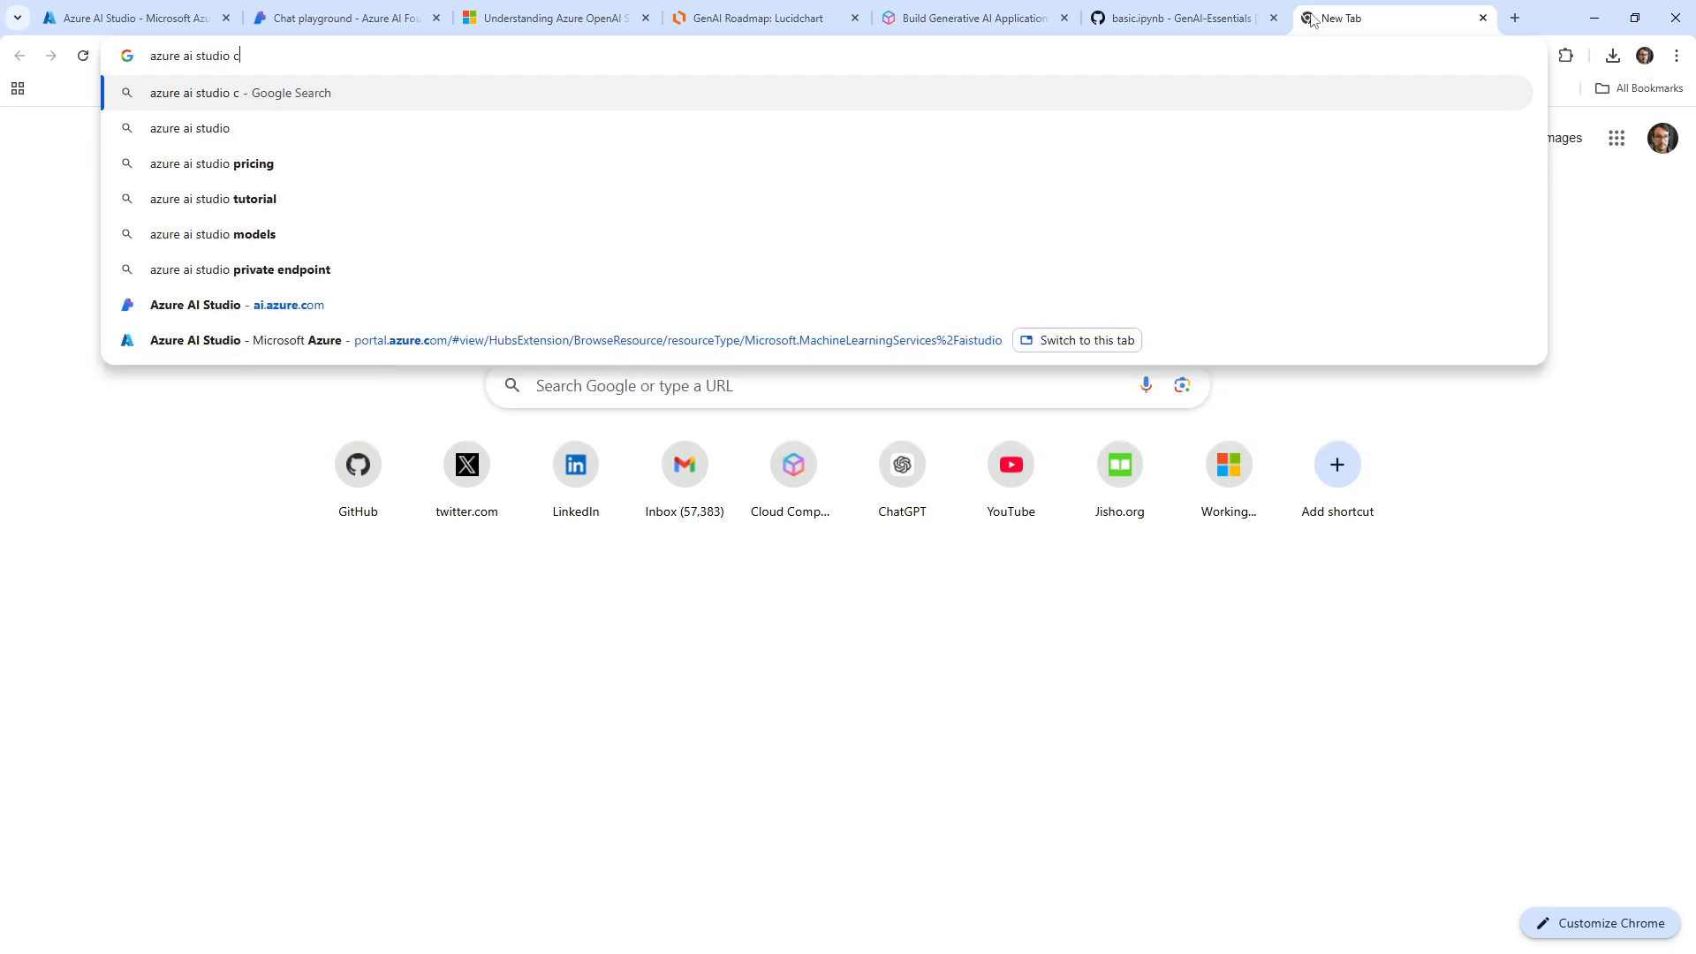
{"action": "key", "text": "Return"}
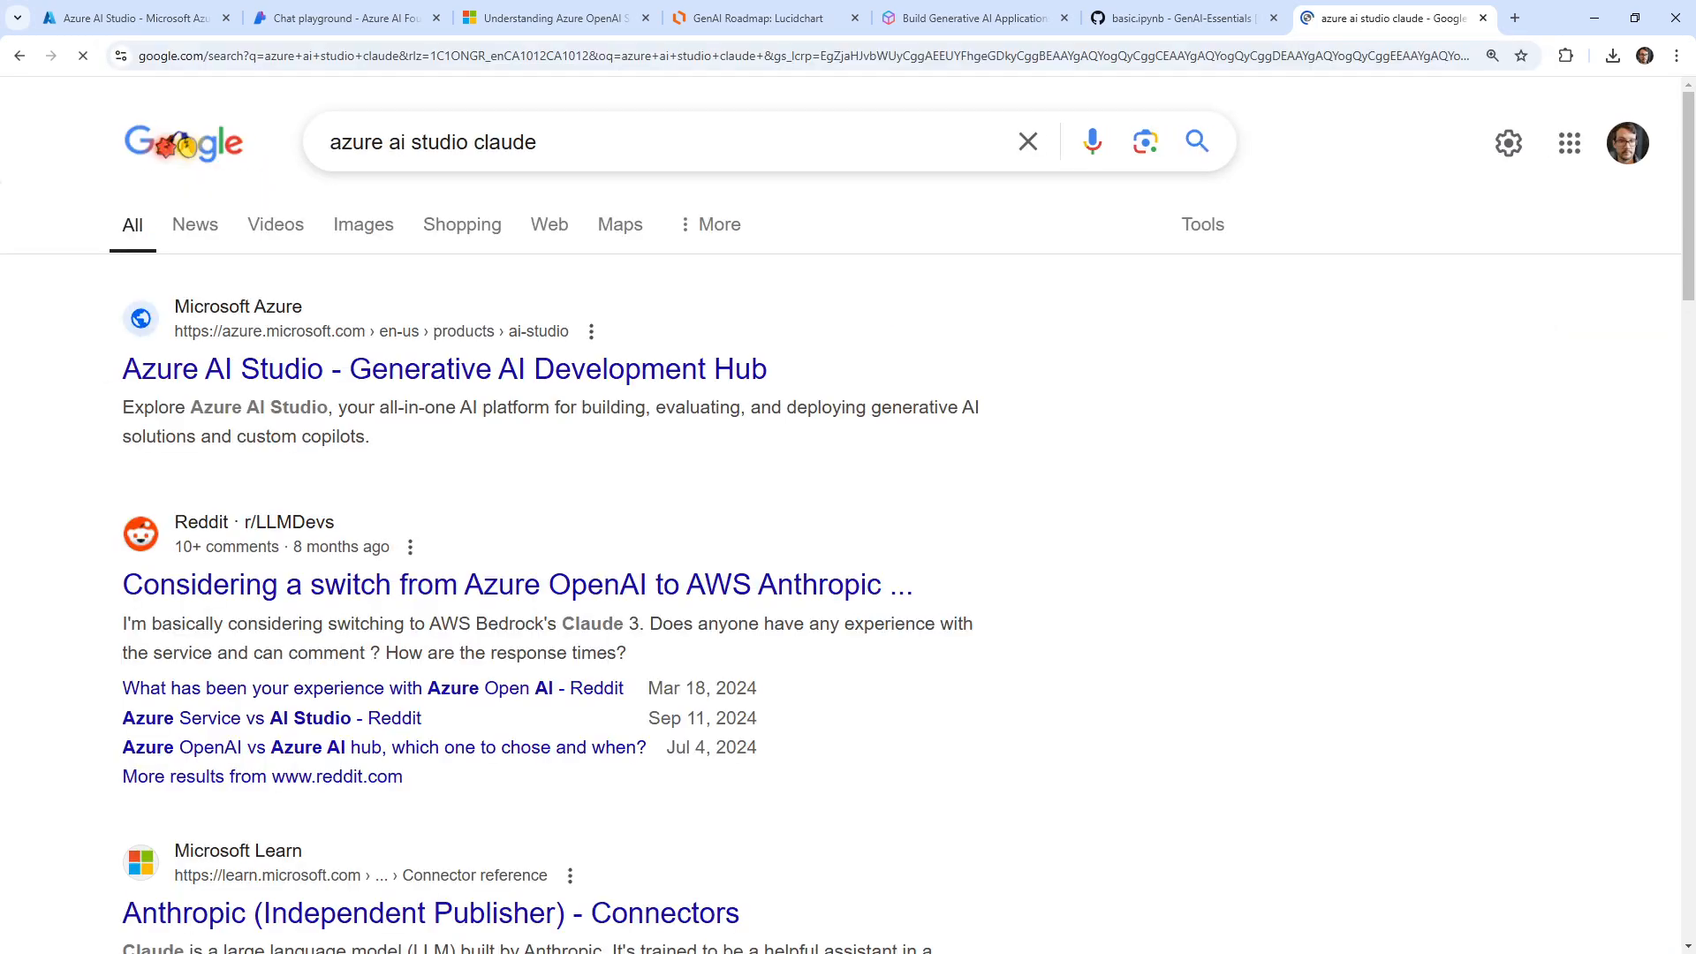
{"action": "mouse_move", "coordinate": [518, 585]}
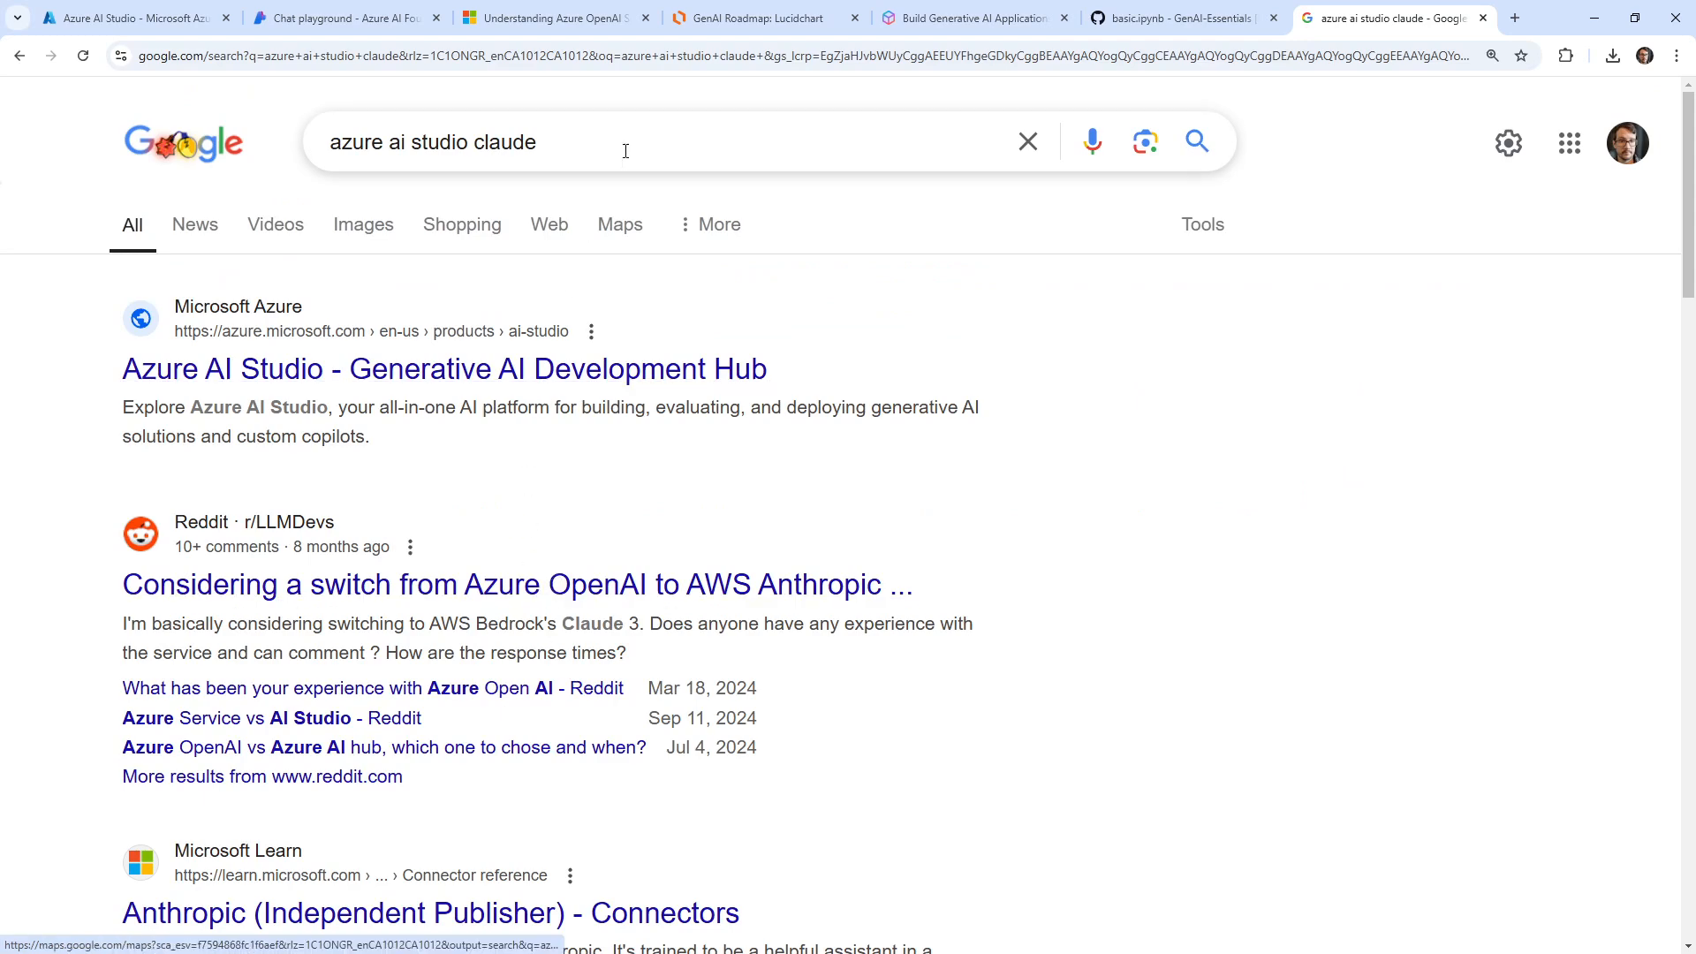
{"action": "type", "text": "sdk example"}
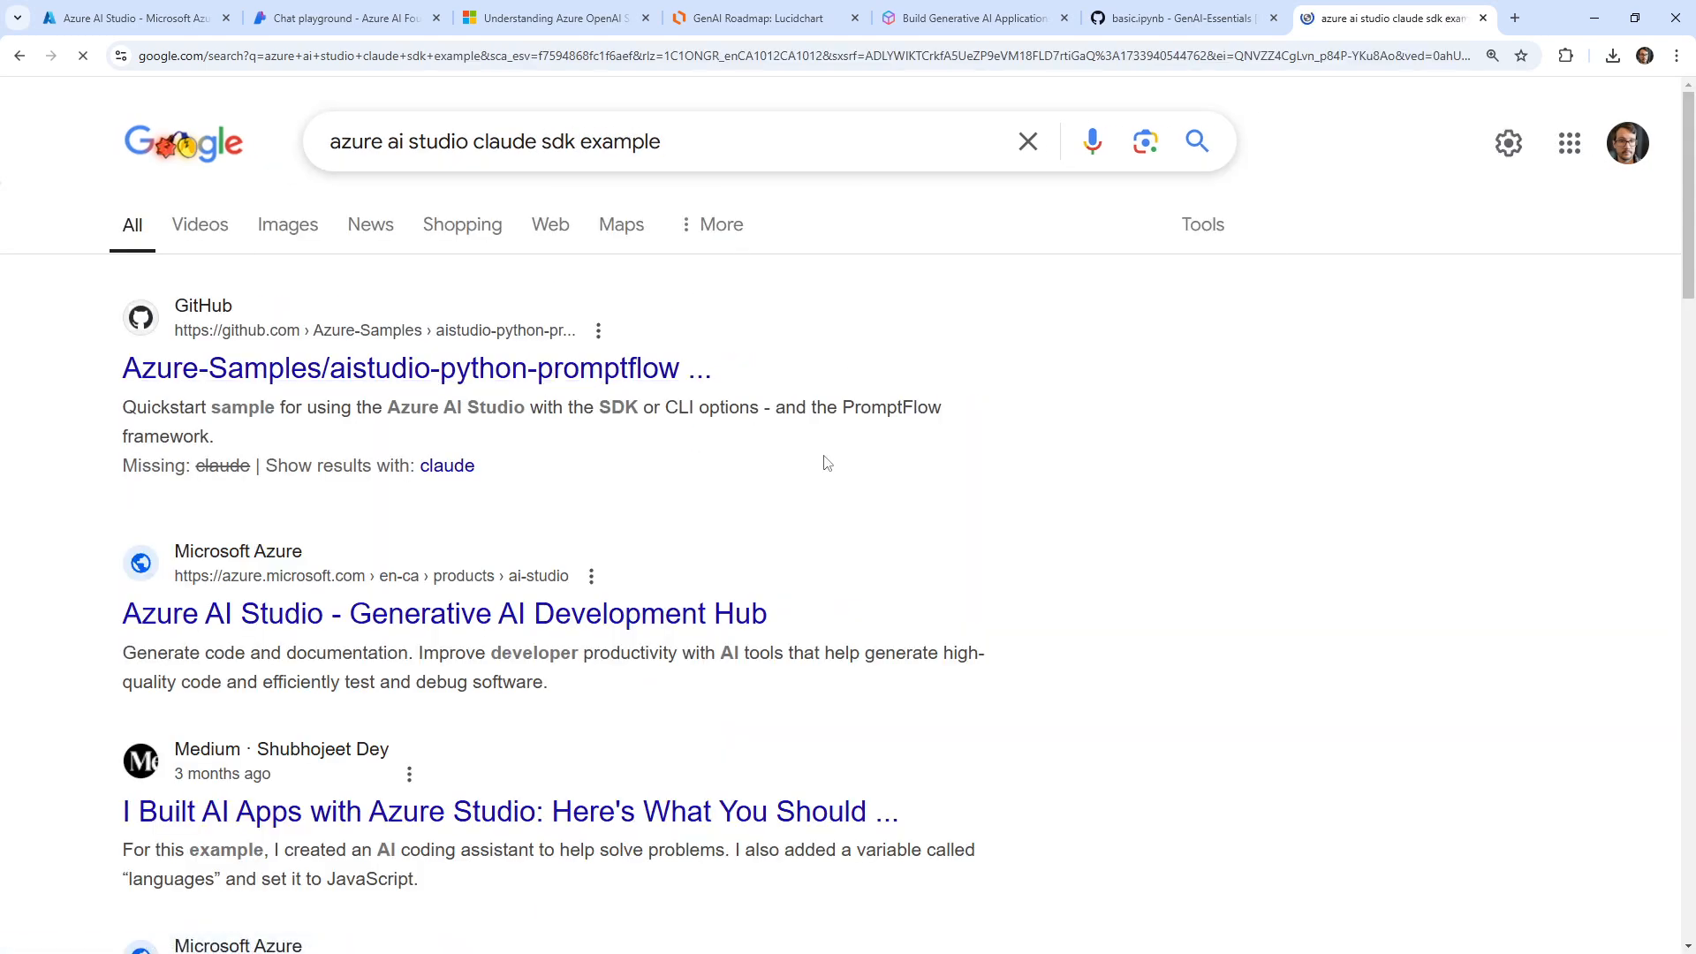
Step: From the Azure-Samples promptflow repository README, reach the Azure AI SDK Learn article
{"action": "left_click", "coordinate": [417, 367]}
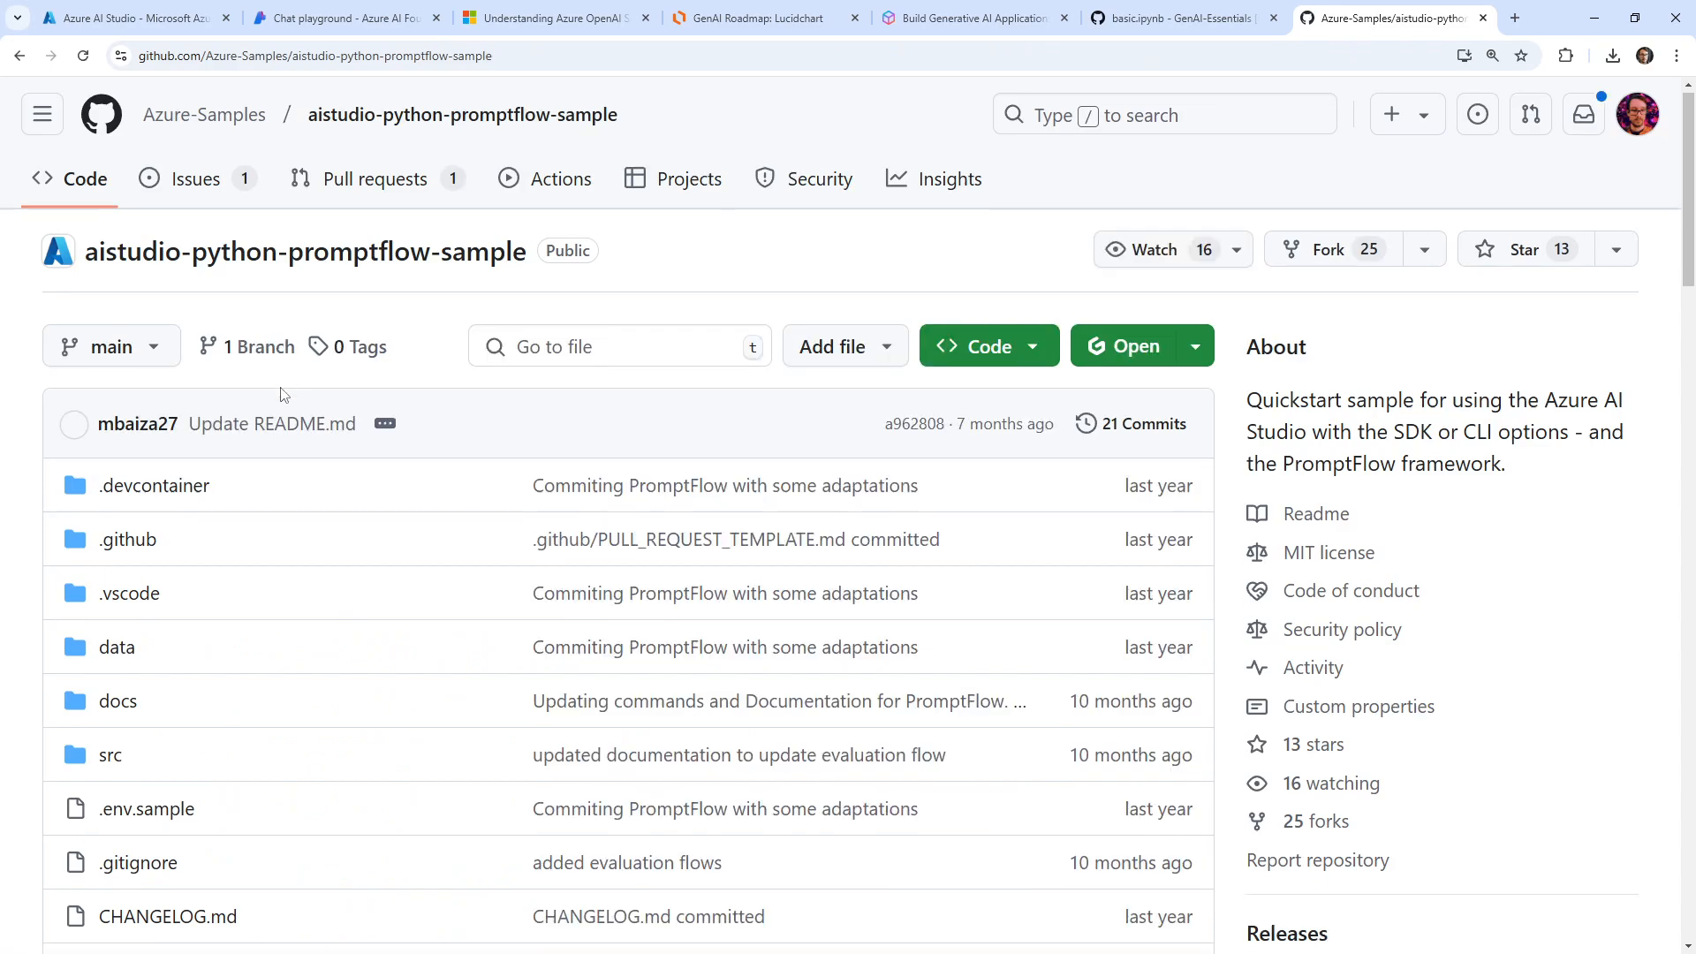
{"action": "scroll", "scroll_direction": "down", "scroll_amount": 3}
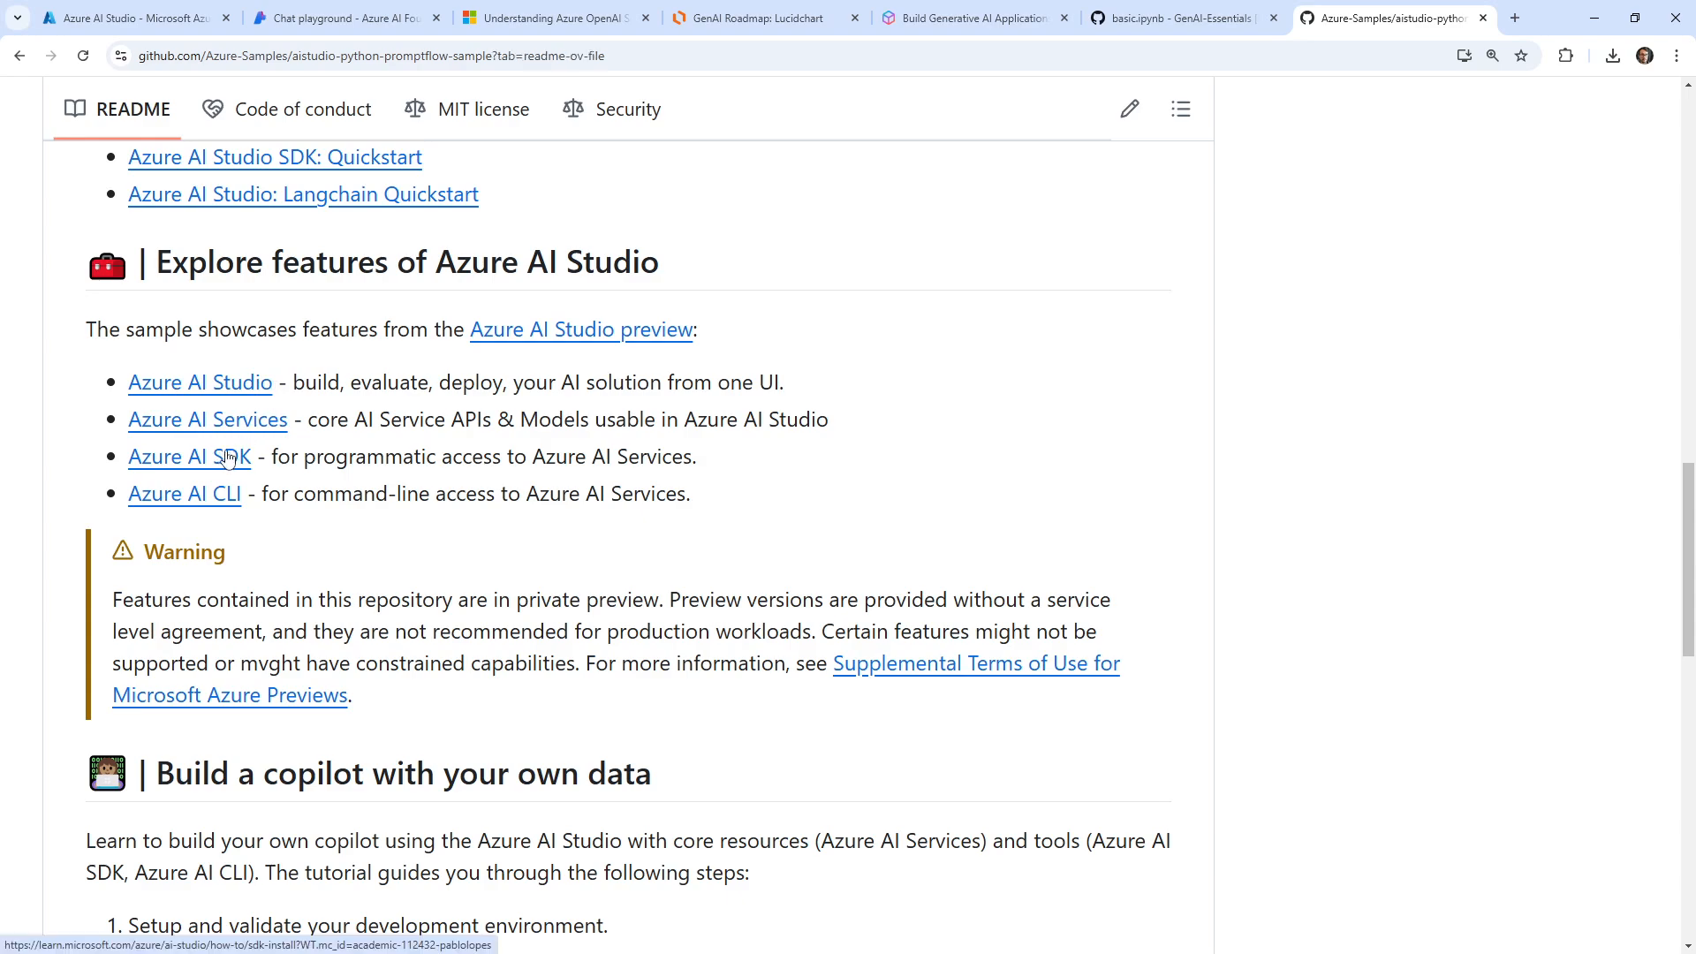
{"action": "left_click", "coordinate": [189, 455]}
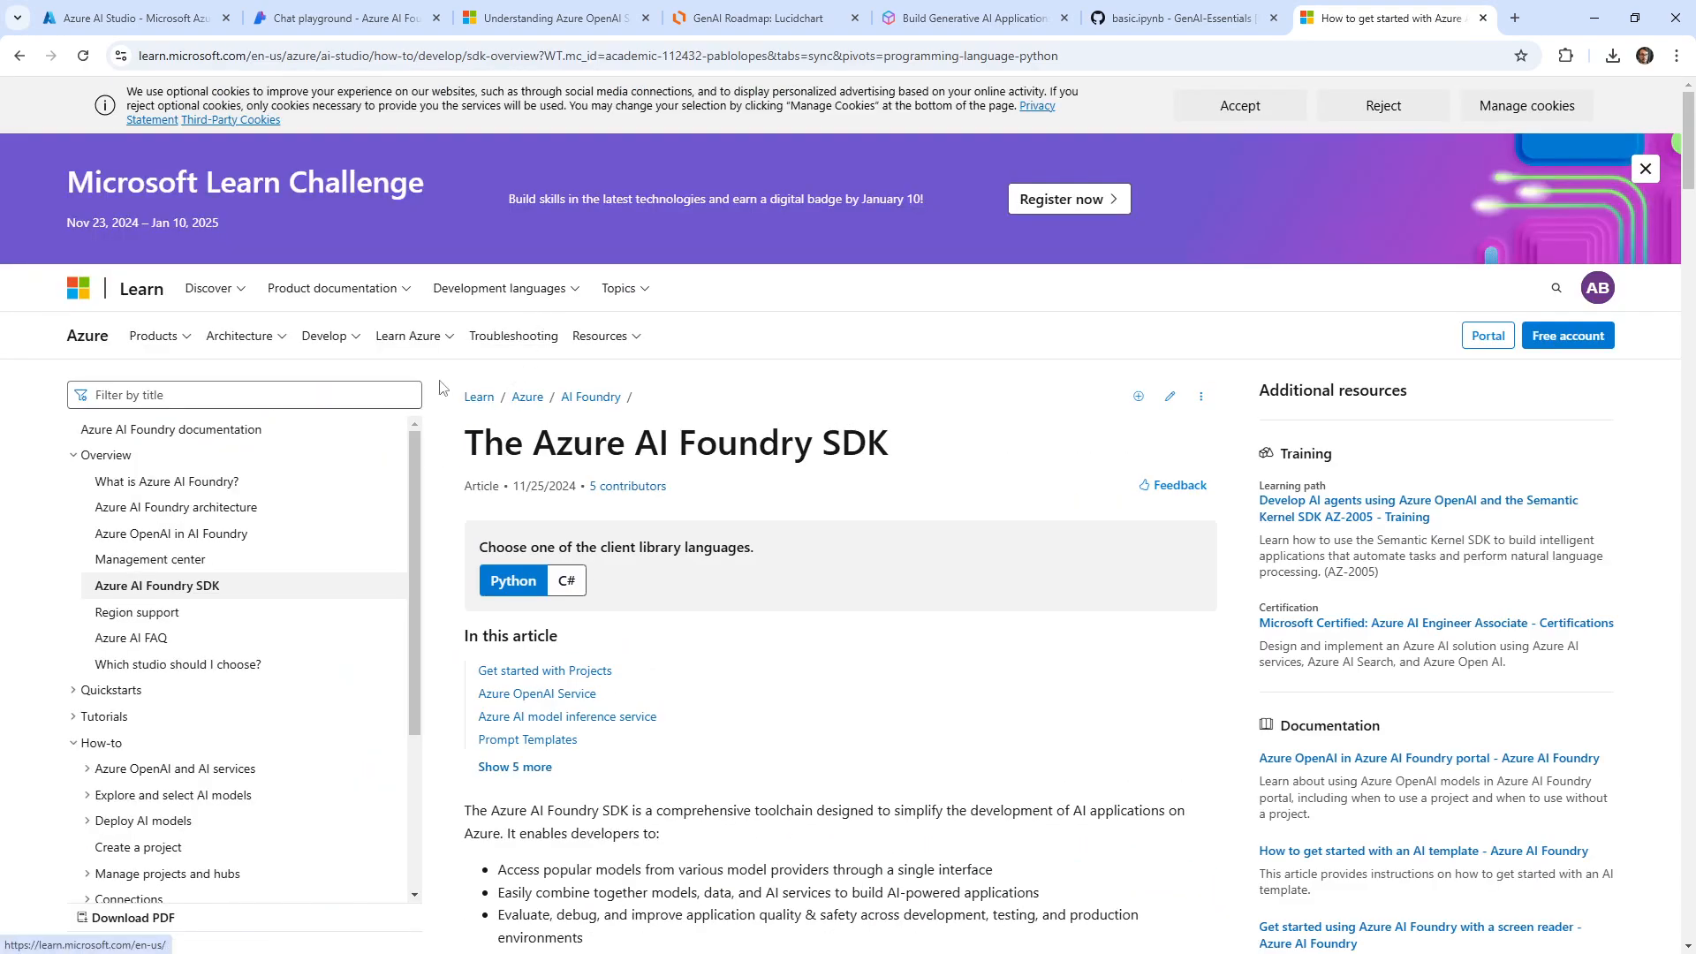
Step: Read the Azure OpenAI Service and model inference sections with their chat completion samples
{"action": "scroll", "scroll_direction": "down", "scroll_amount": 3}
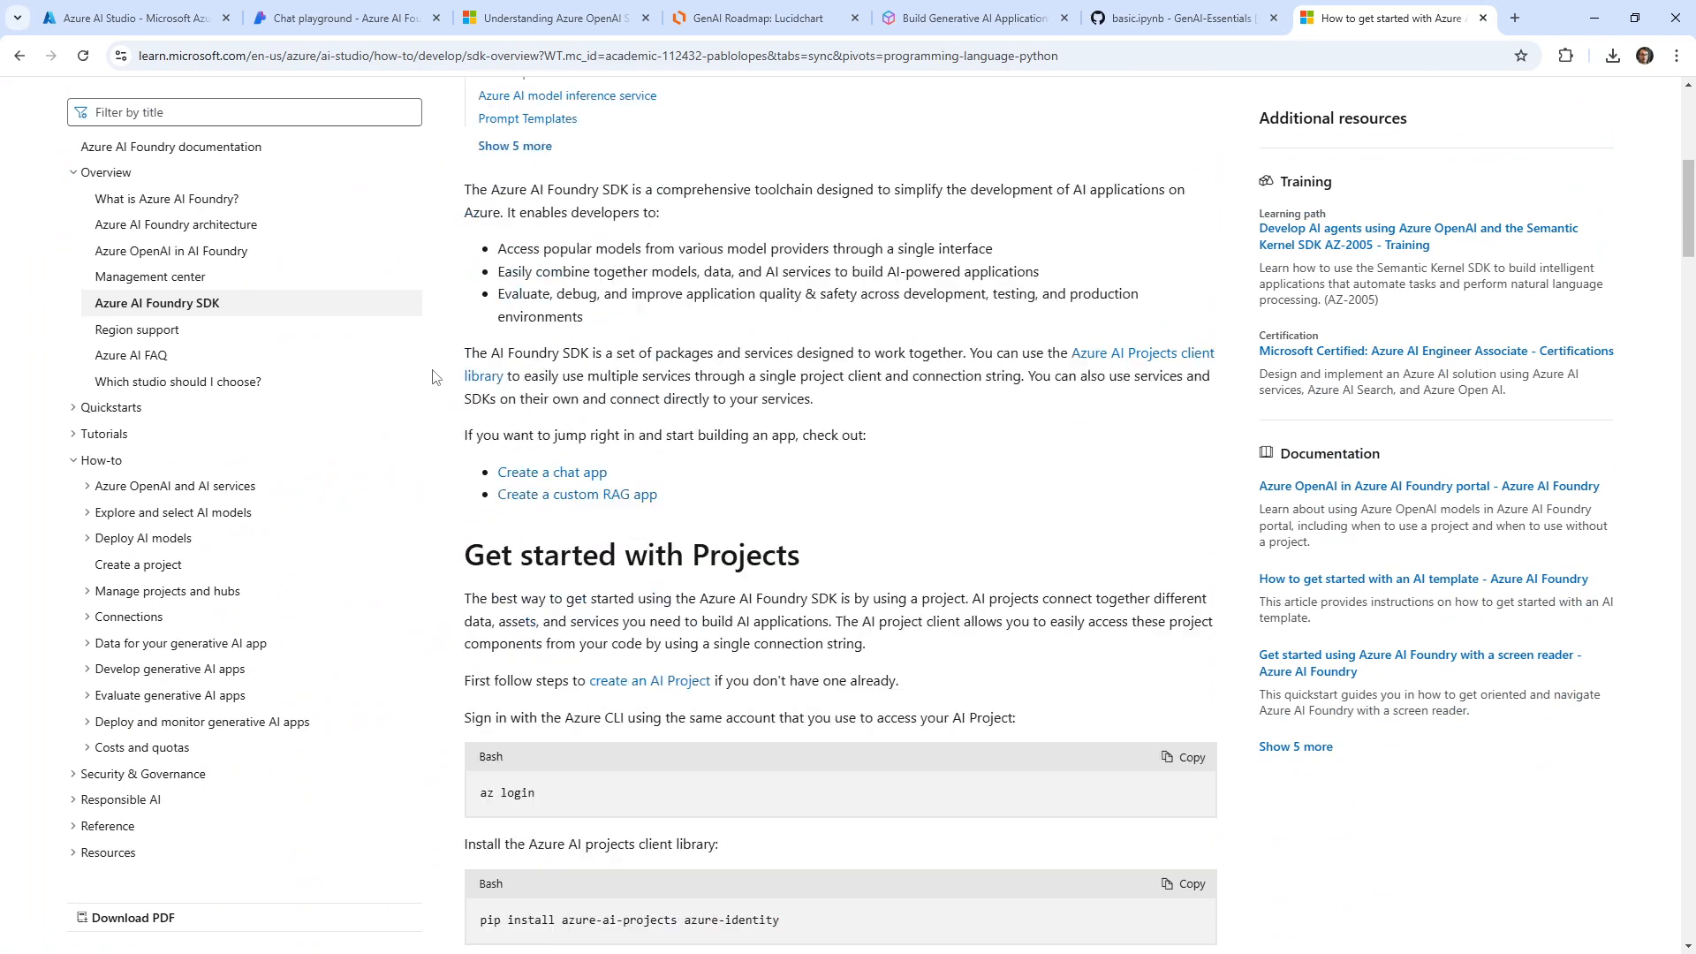
{"action": "scroll", "scroll_direction": "down", "scroll_amount": 3}
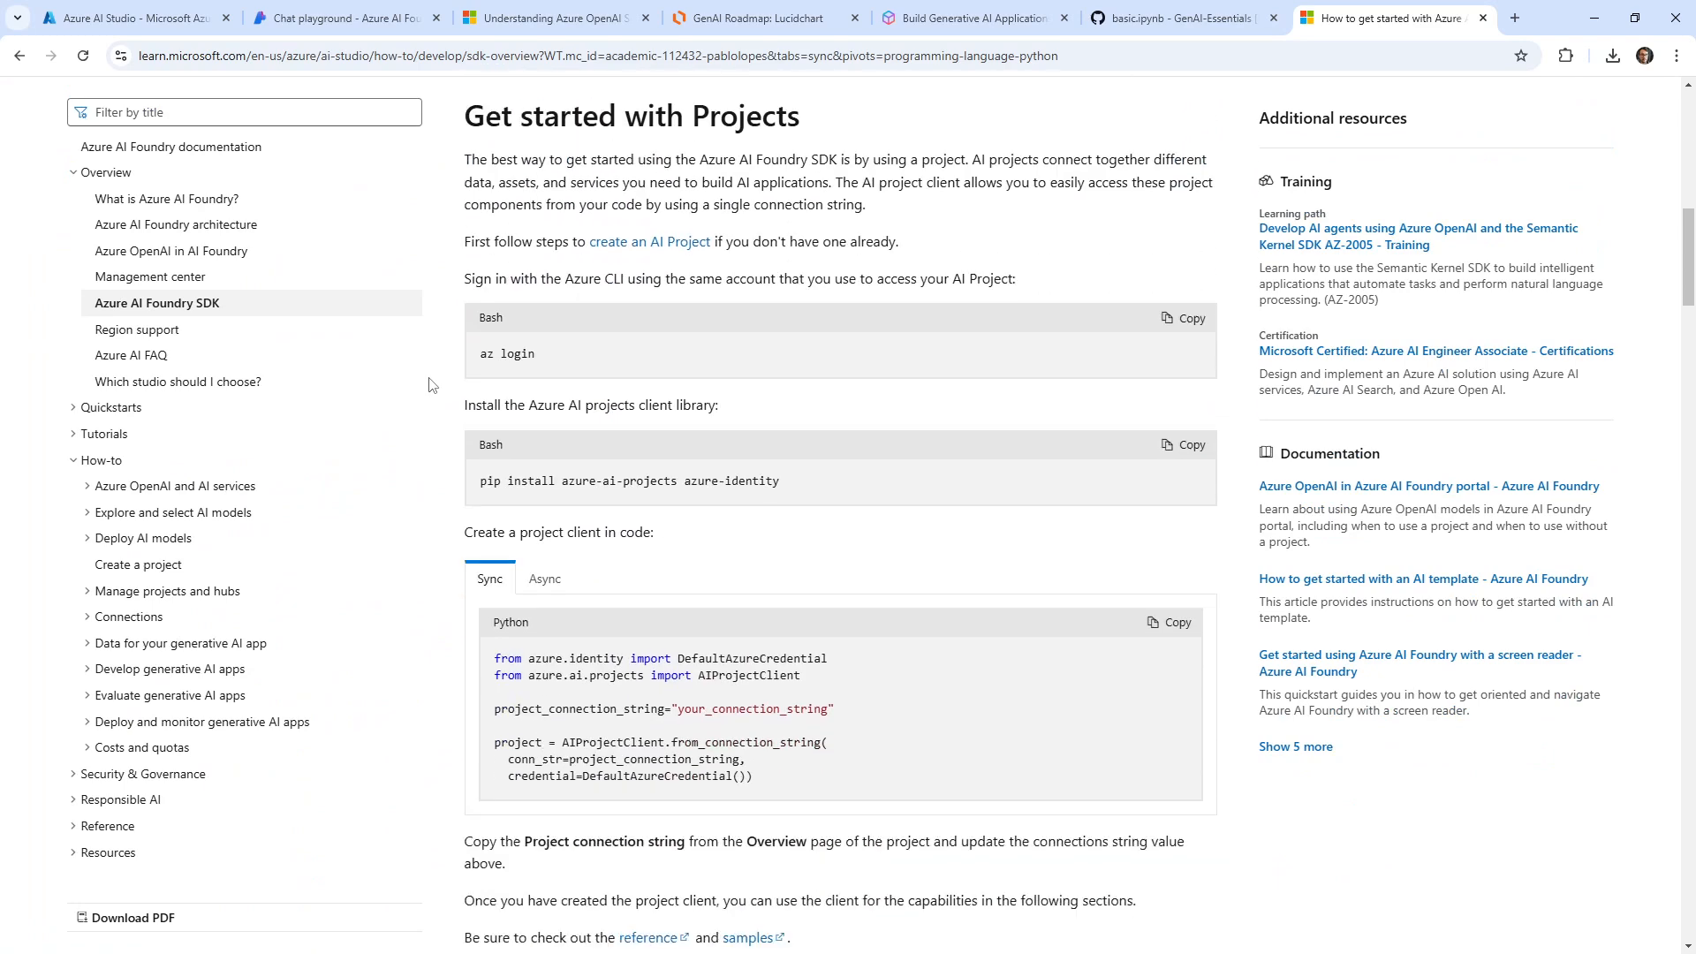
{"action": "scroll", "scroll_direction": "down", "scroll_amount": 3}
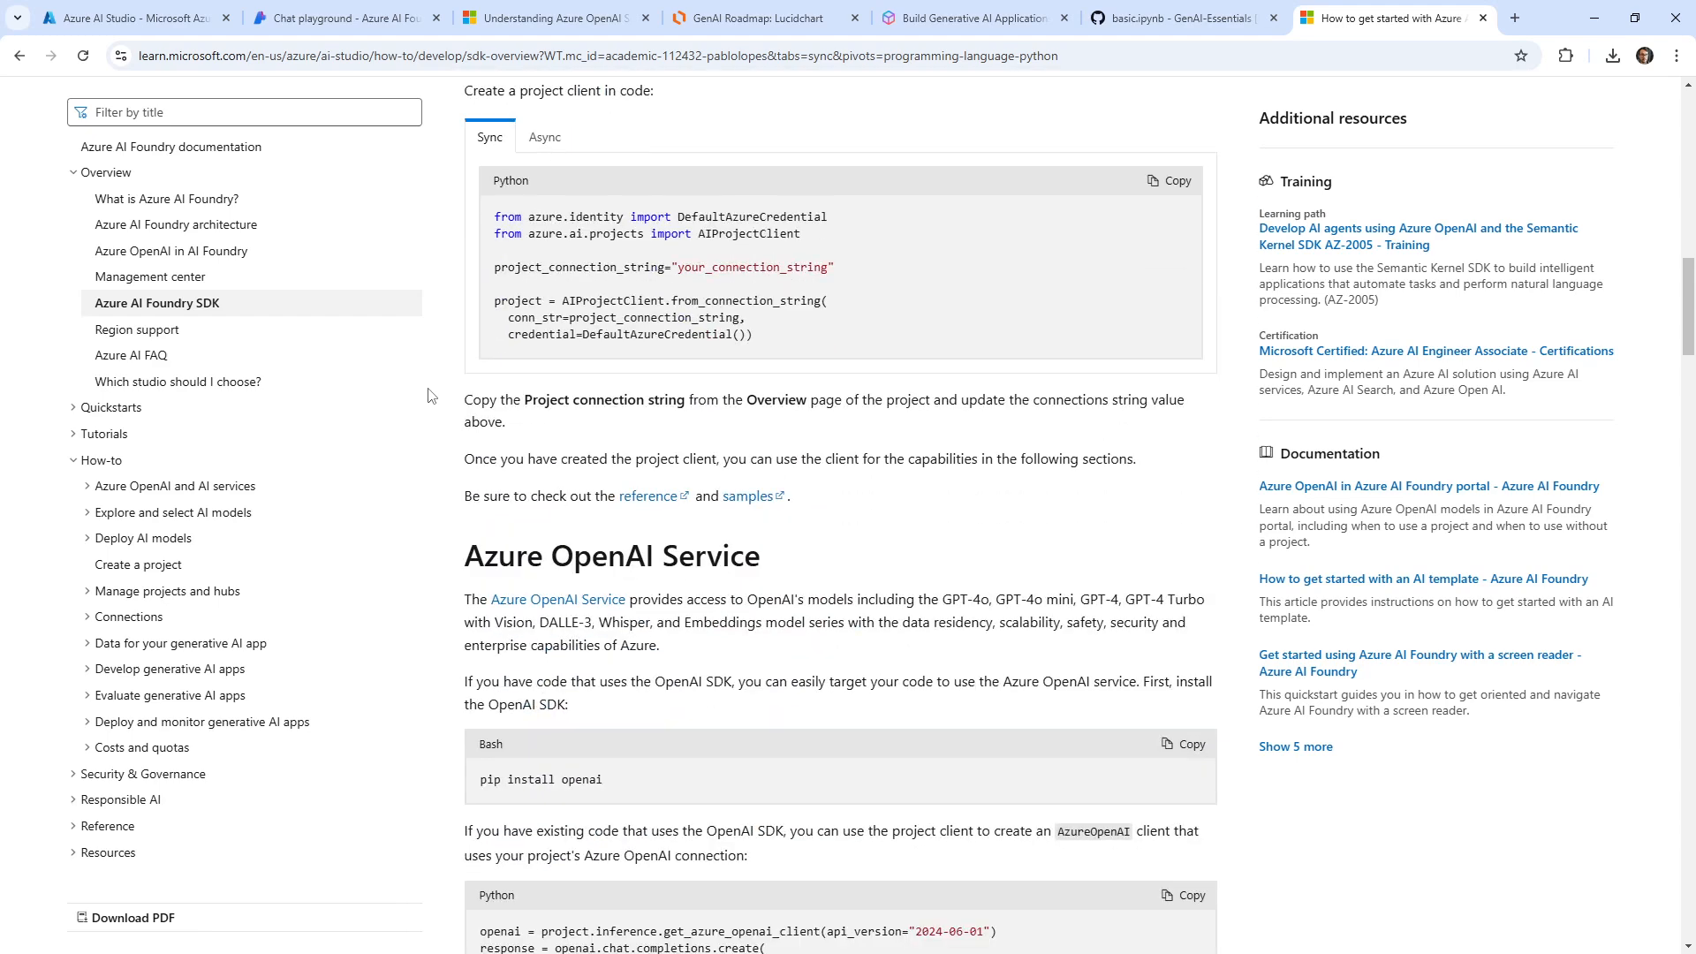
{"action": "scroll", "scroll_direction": "down", "scroll_amount": 3}
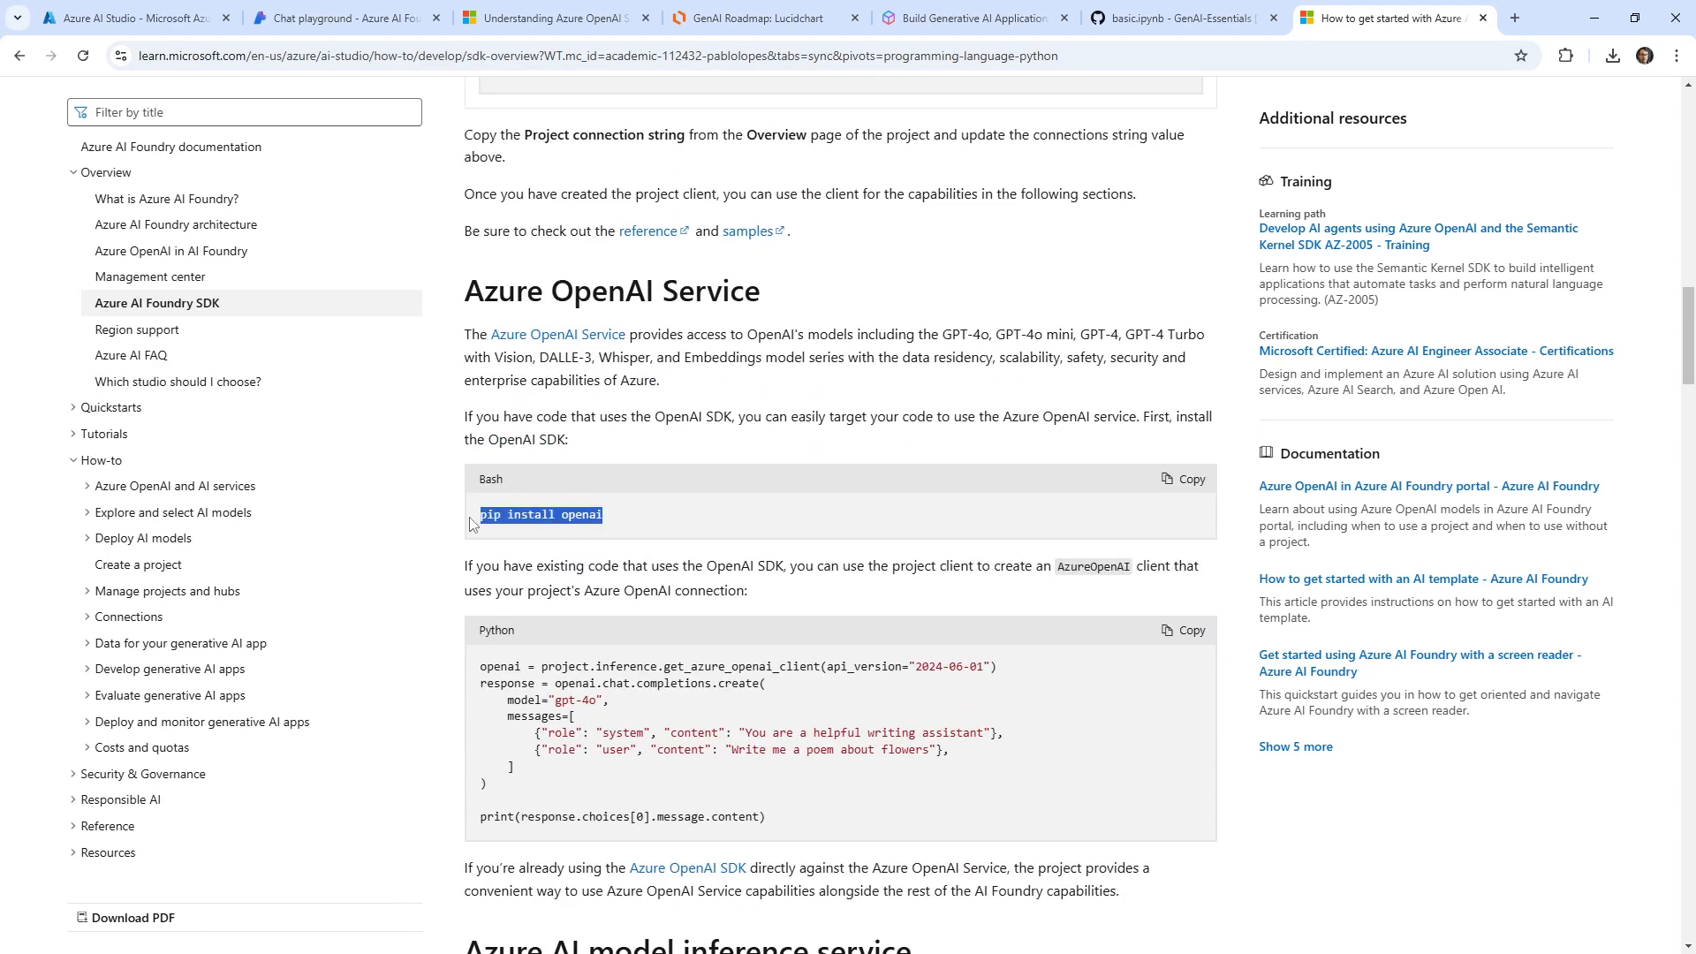
{"action": "scroll", "scroll_direction": "up", "scroll_amount": 3}
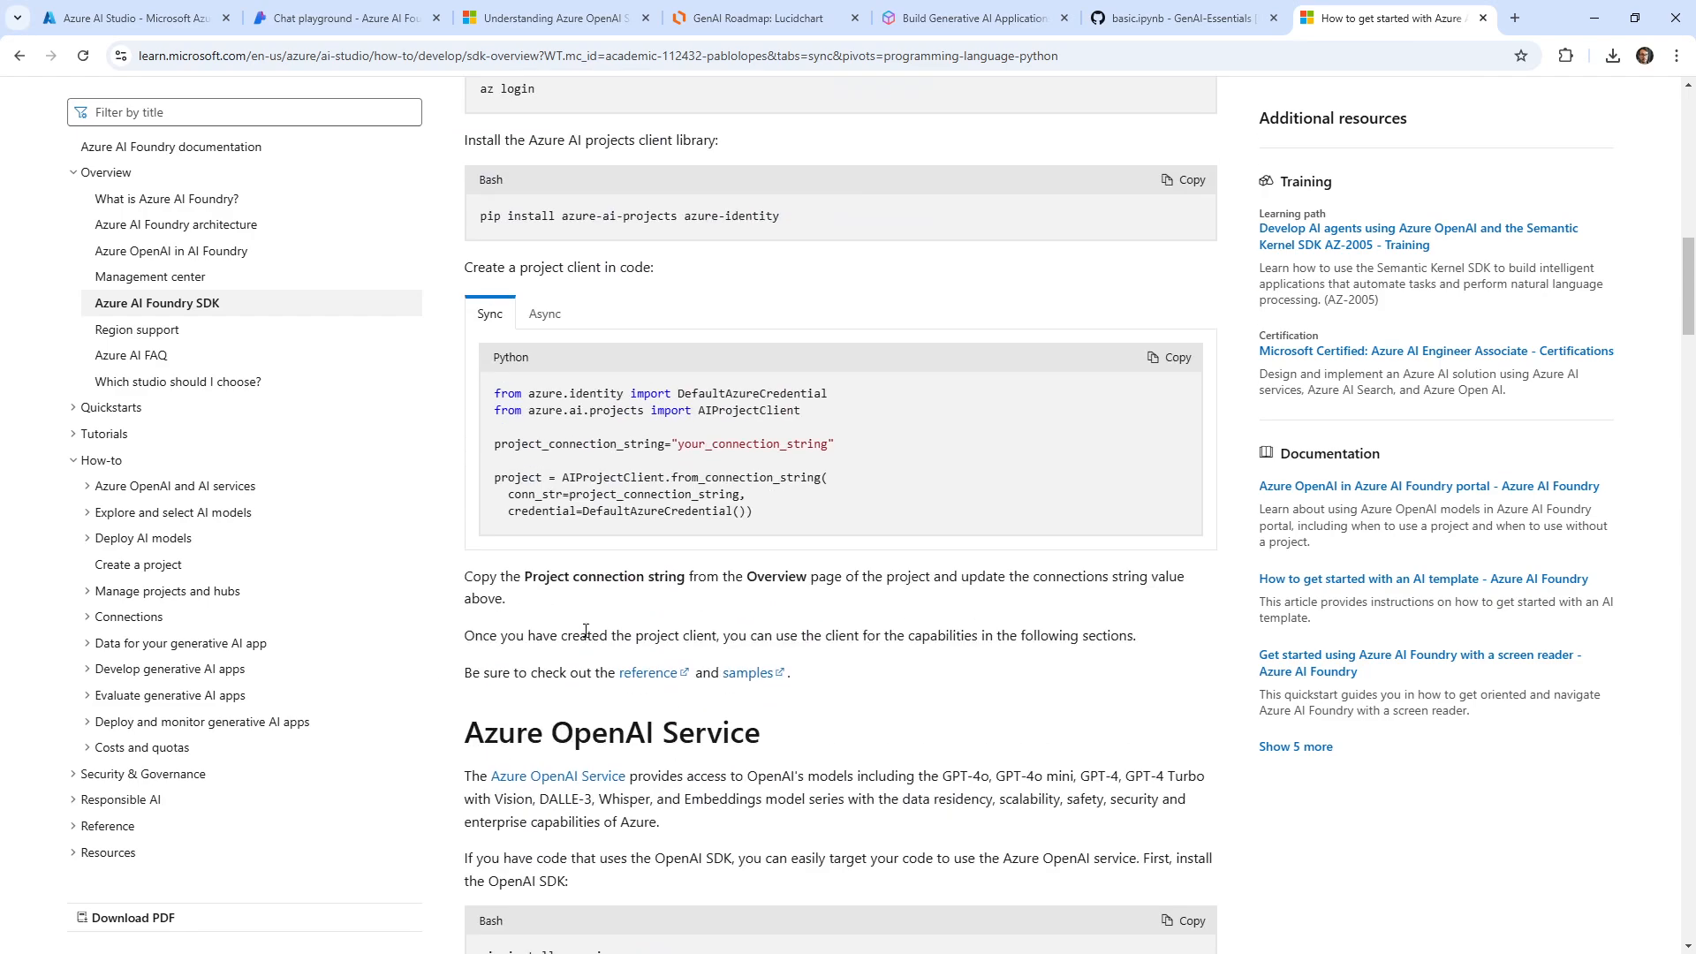
{"action": "scroll", "scroll_direction": "up", "scroll_amount": 3}
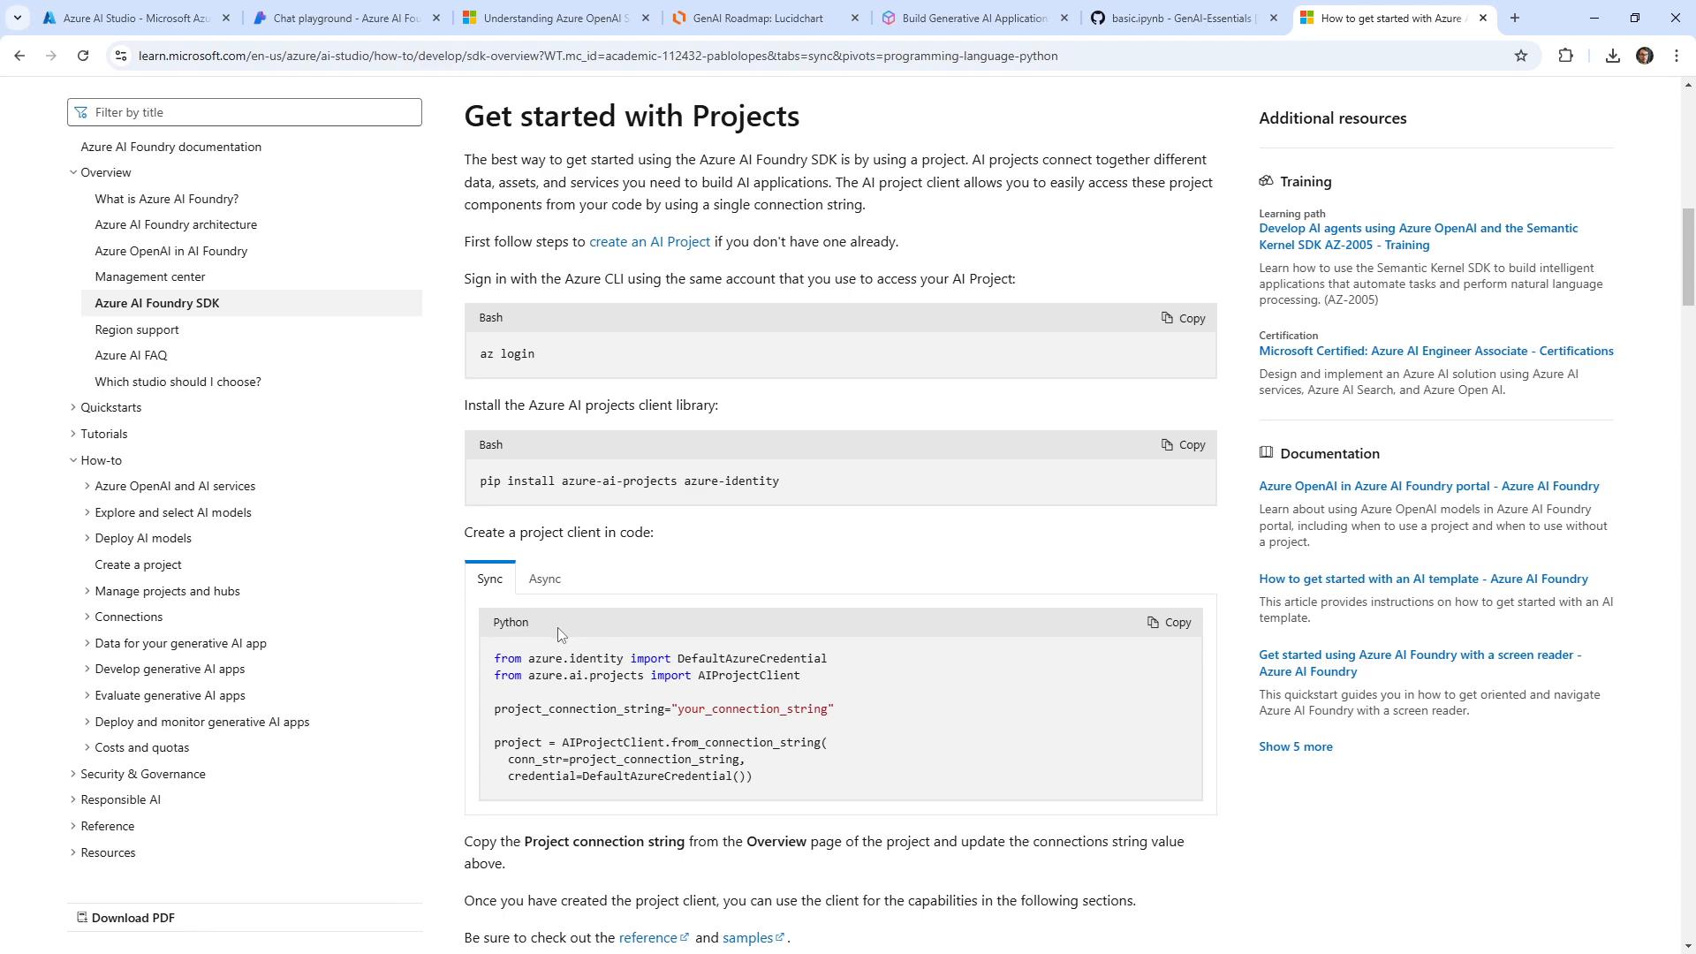
{"action": "scroll", "scroll_direction": "down", "scroll_amount": 3}
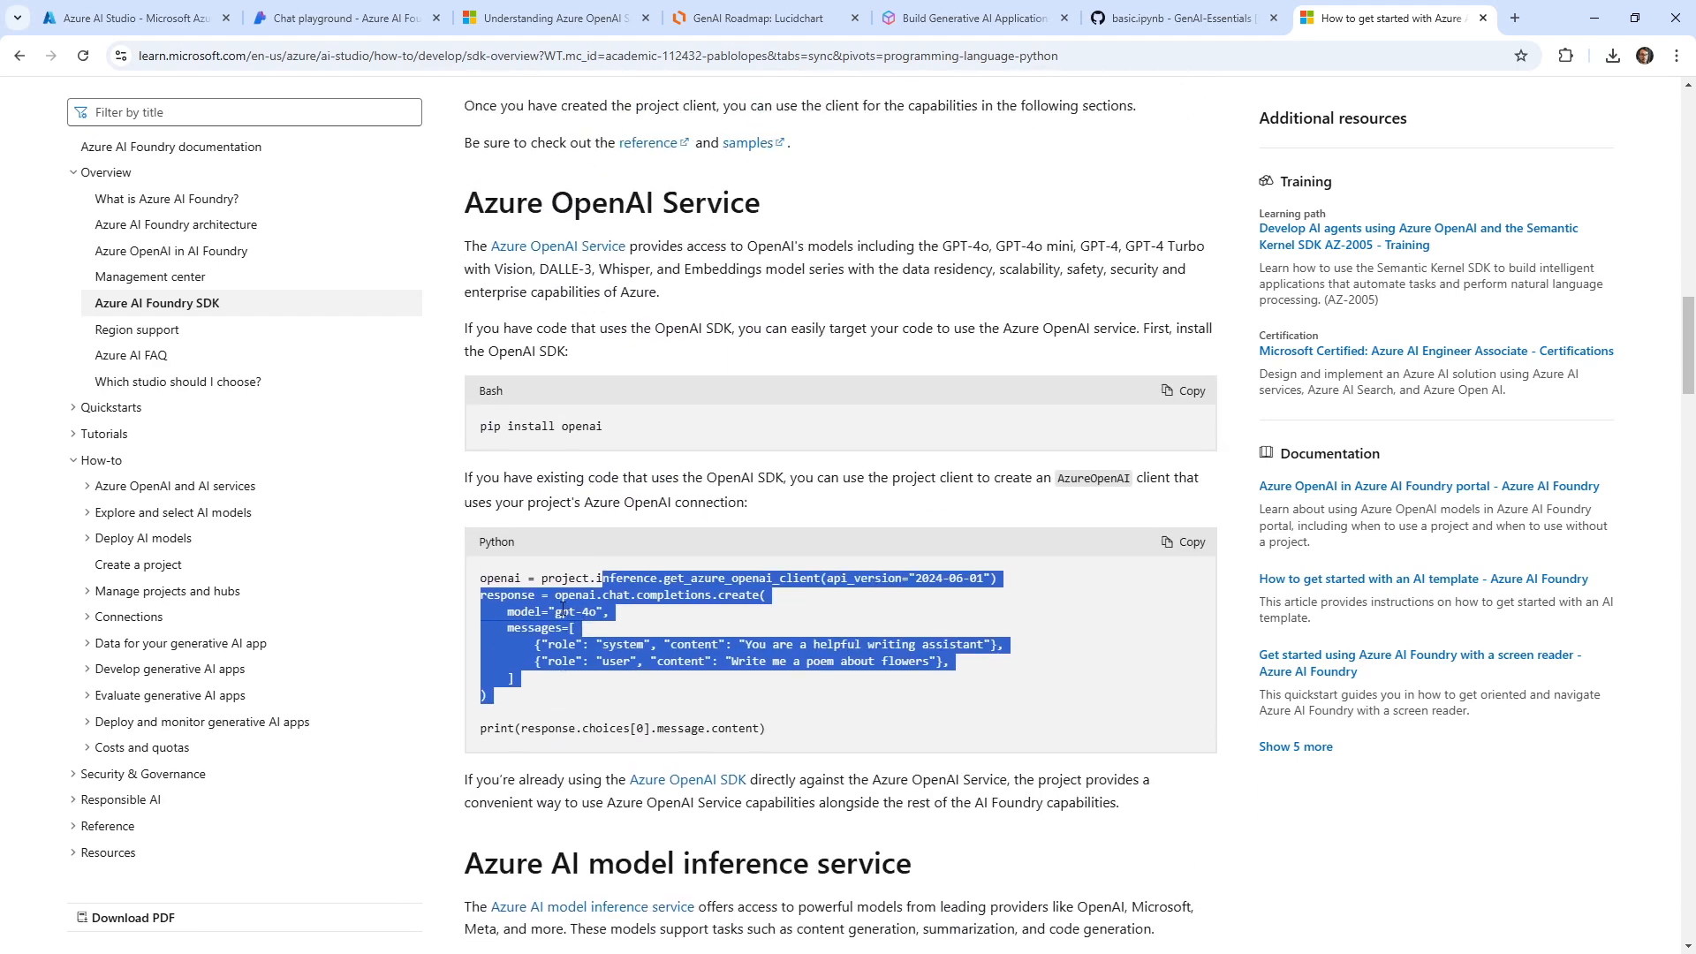
{"action": "scroll", "scroll_direction": "down", "scroll_amount": 3}
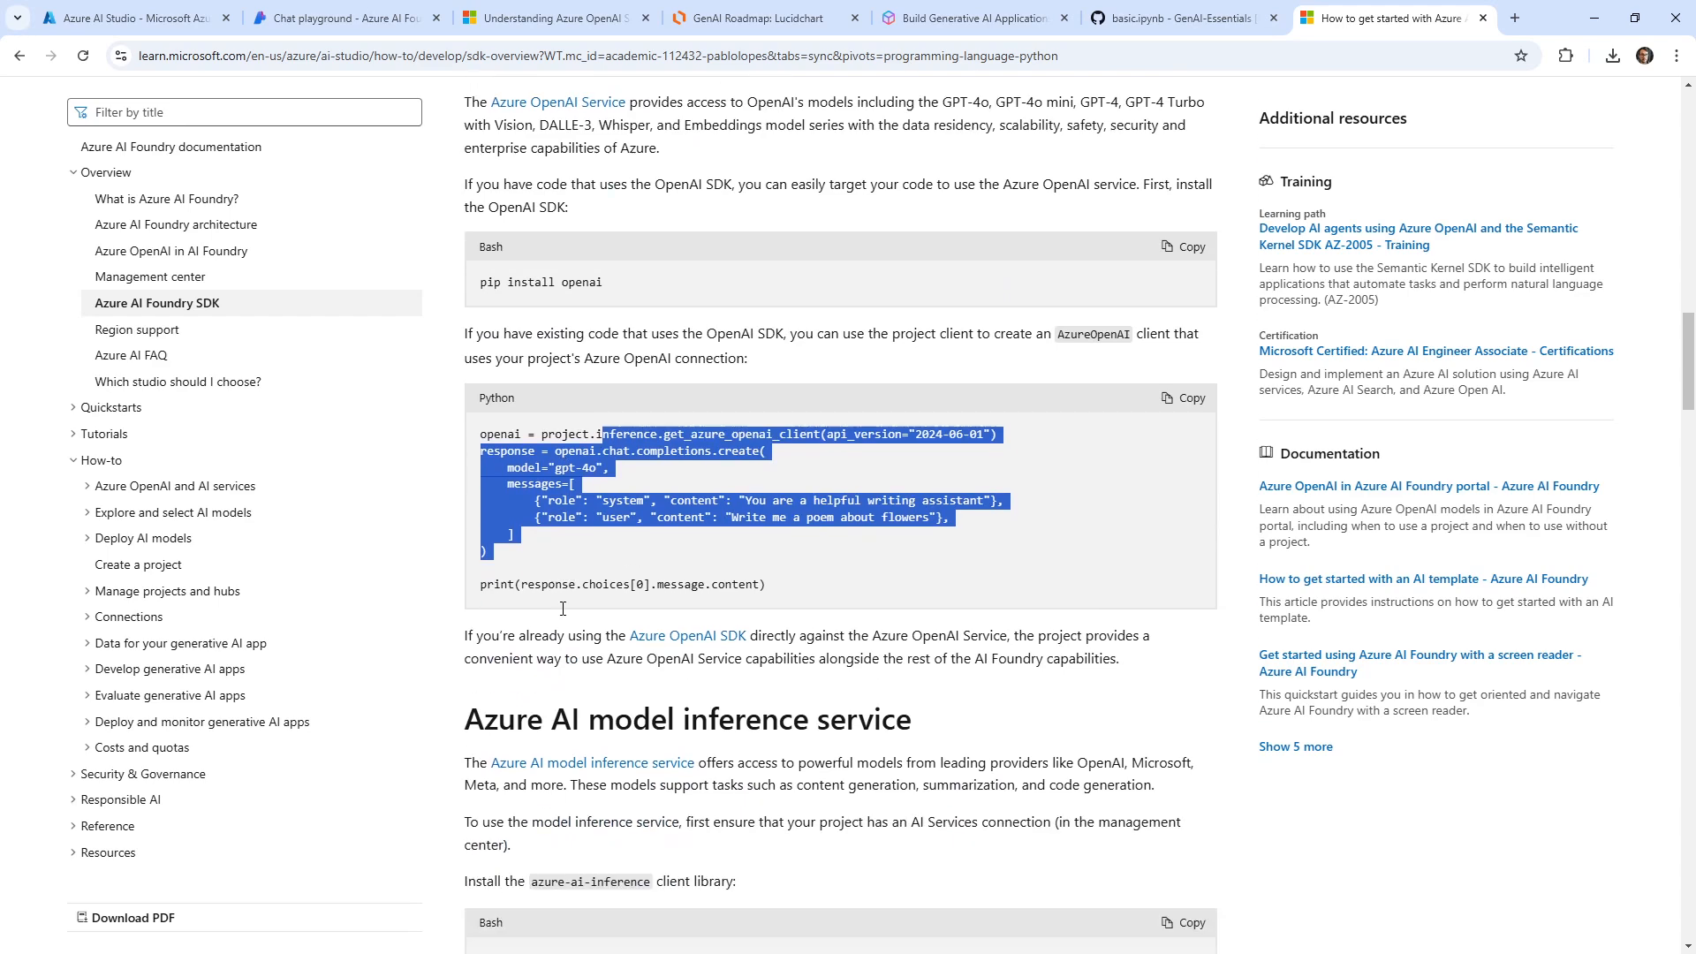
{"action": "scroll", "scroll_direction": "down", "scroll_amount": 3}
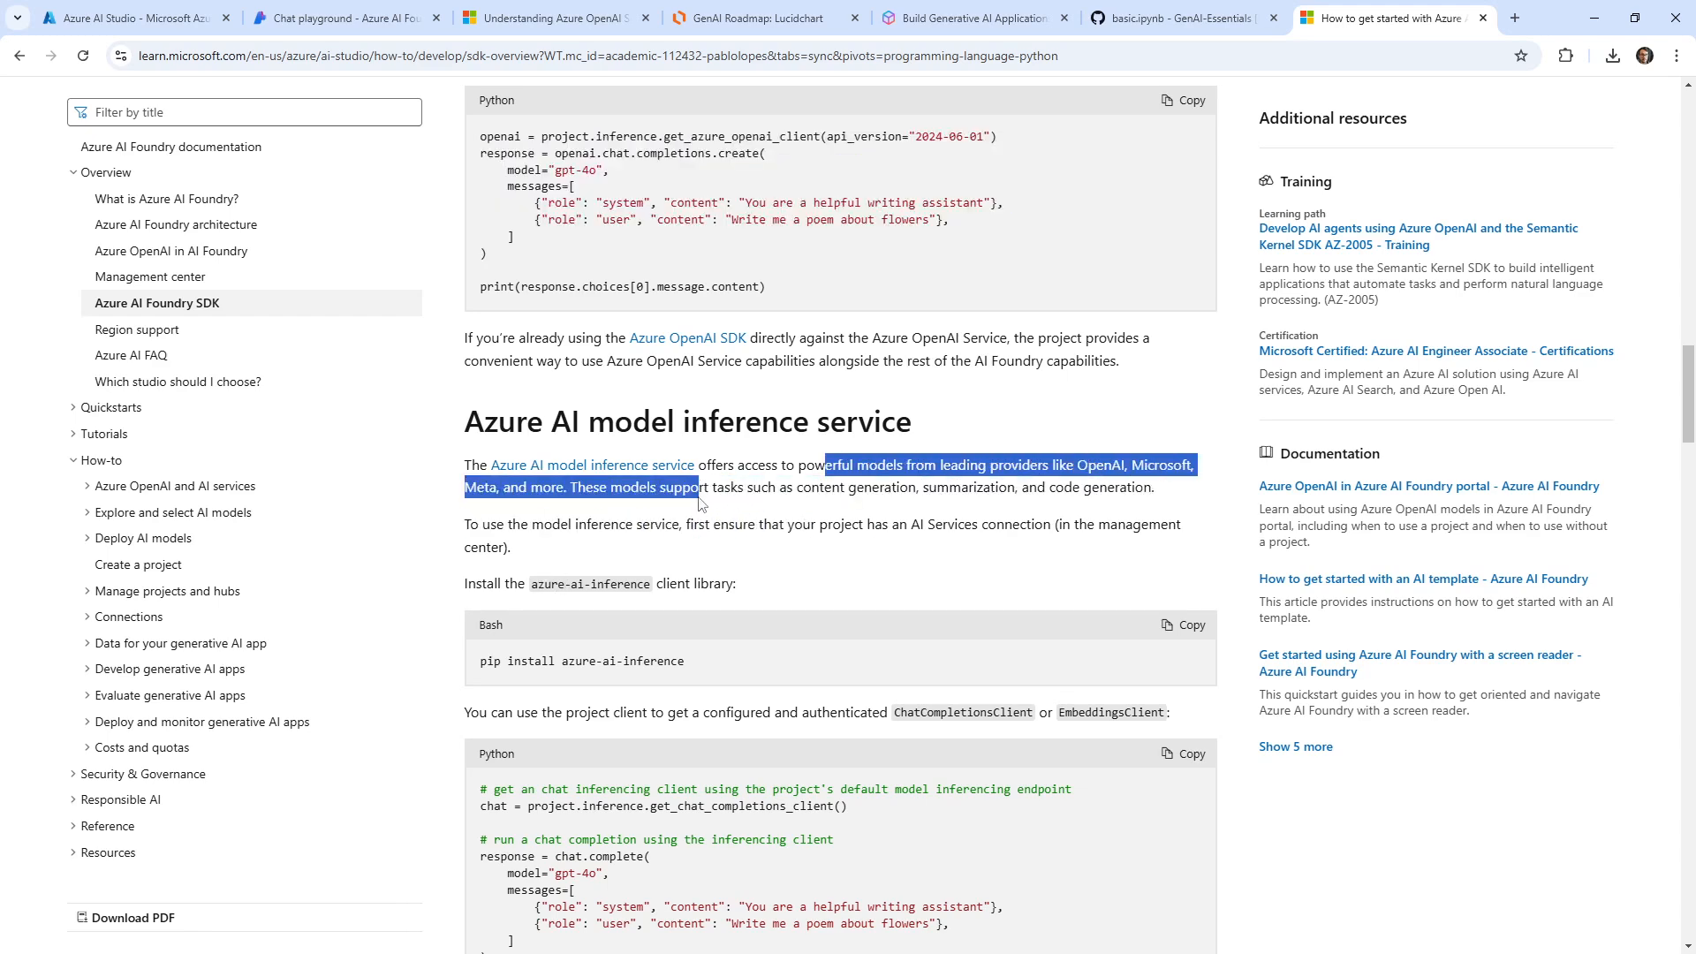
{"action": "scroll", "scroll_direction": "down", "scroll_amount": 3}
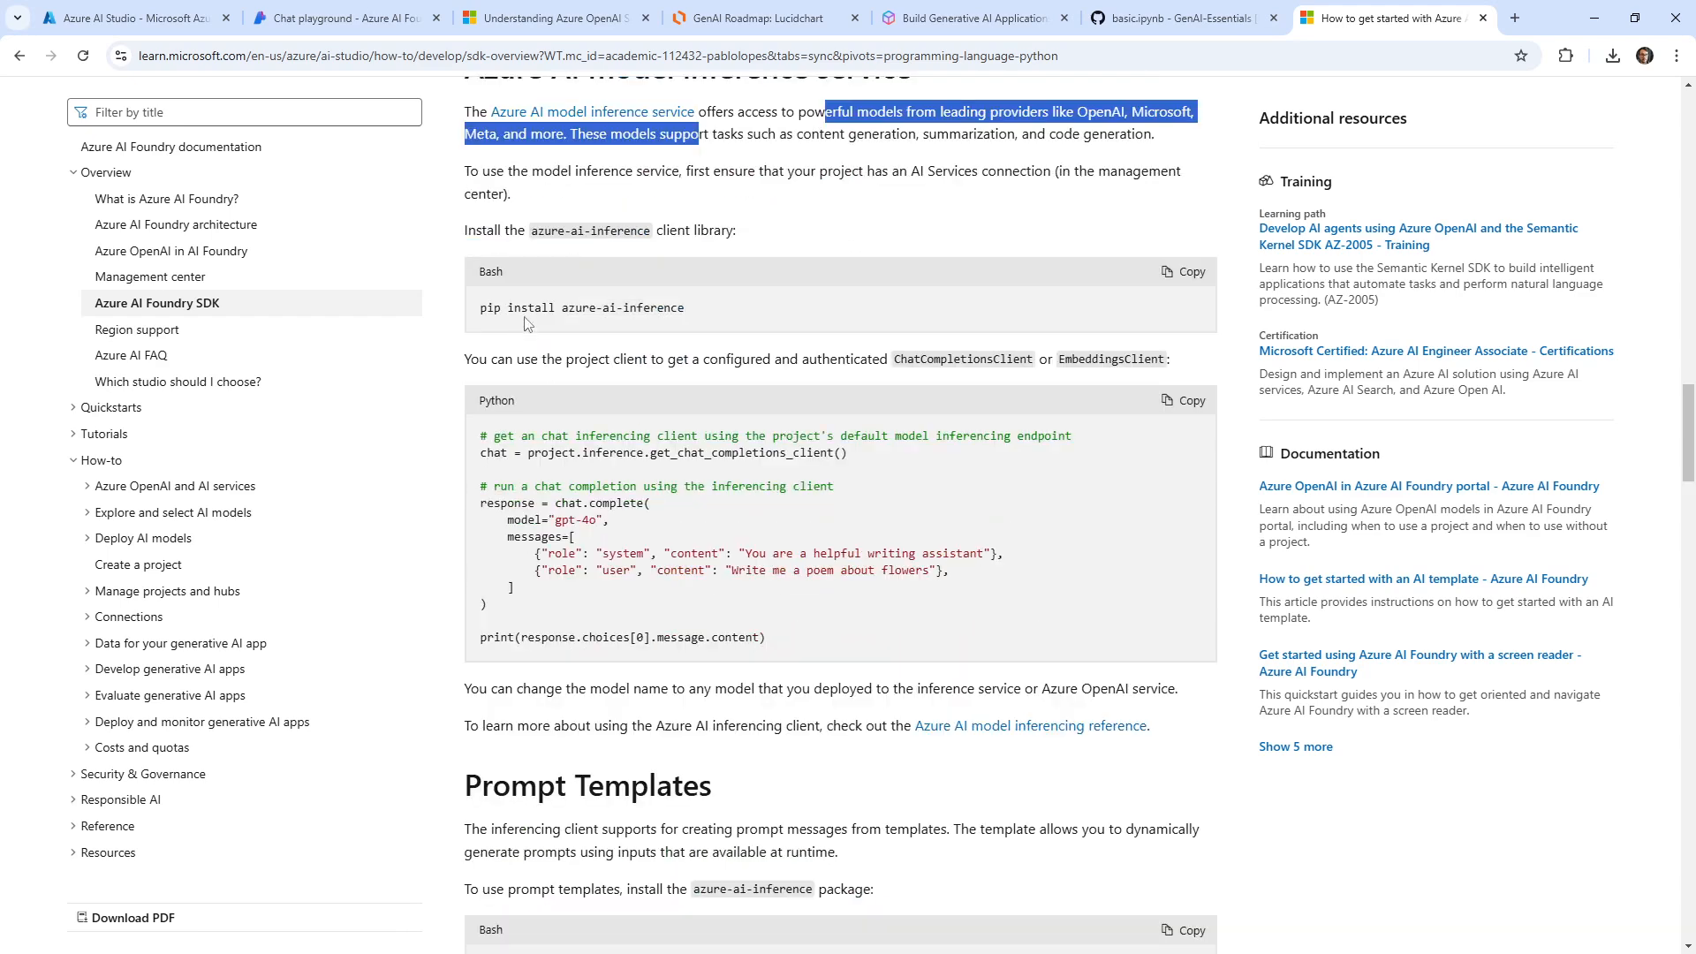
{"action": "mouse_move", "coordinate": [520, 316]}
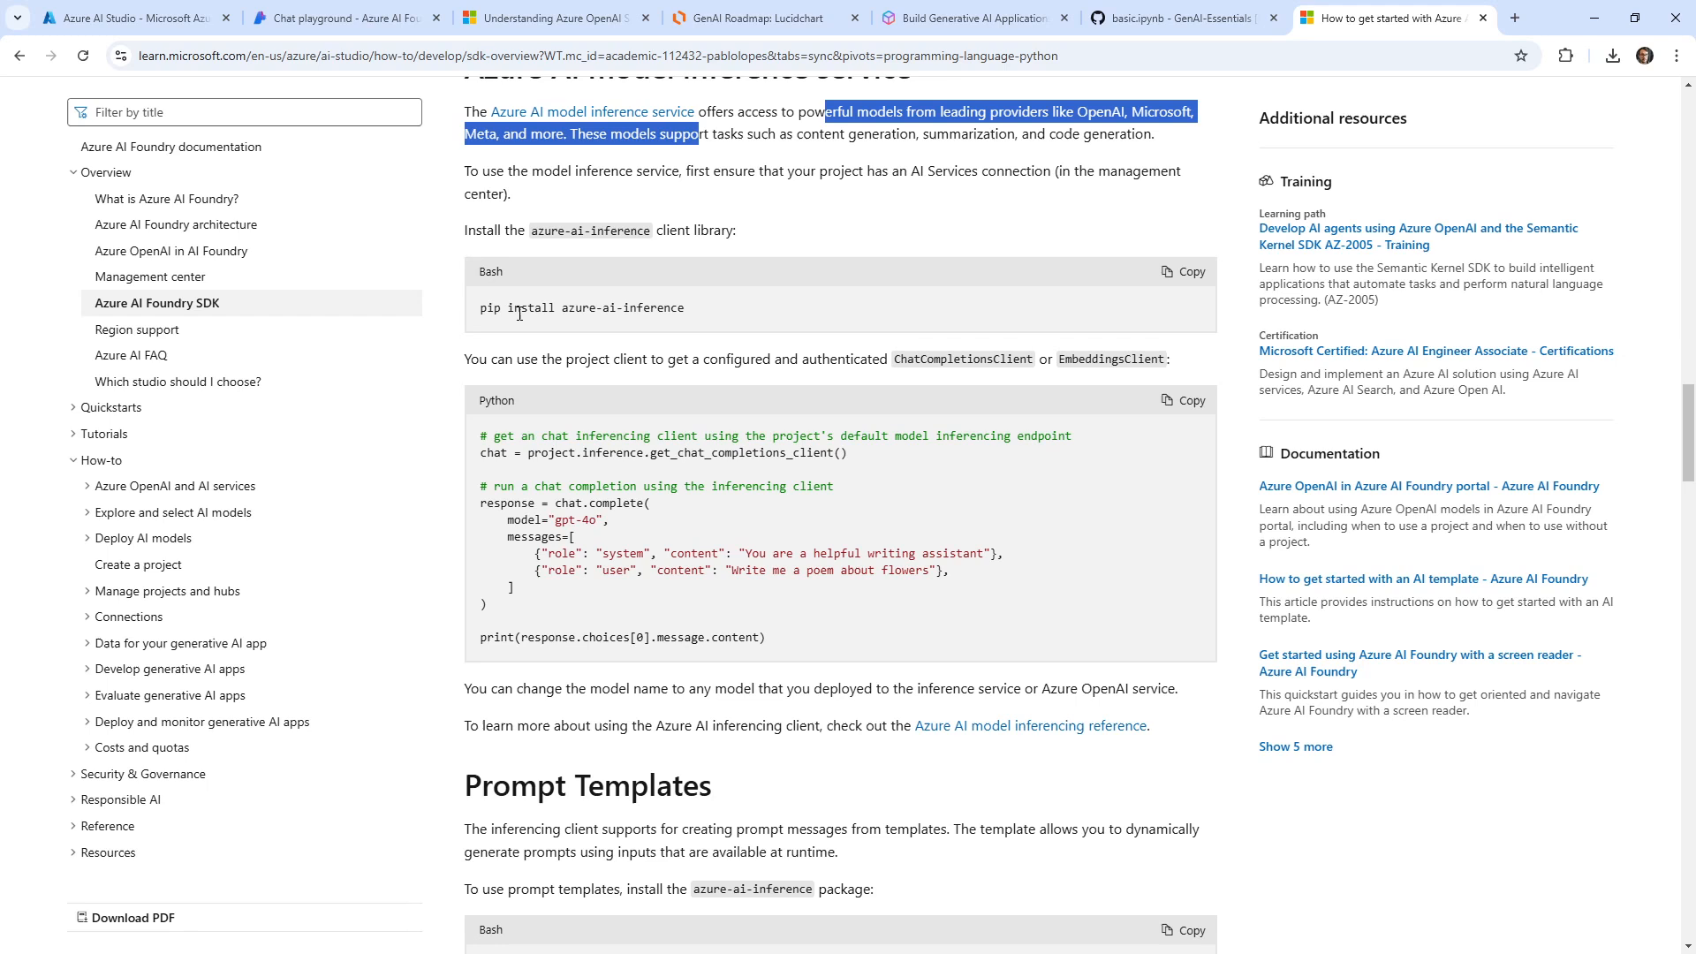
{"action": "mouse_move", "coordinate": [662, 302]}
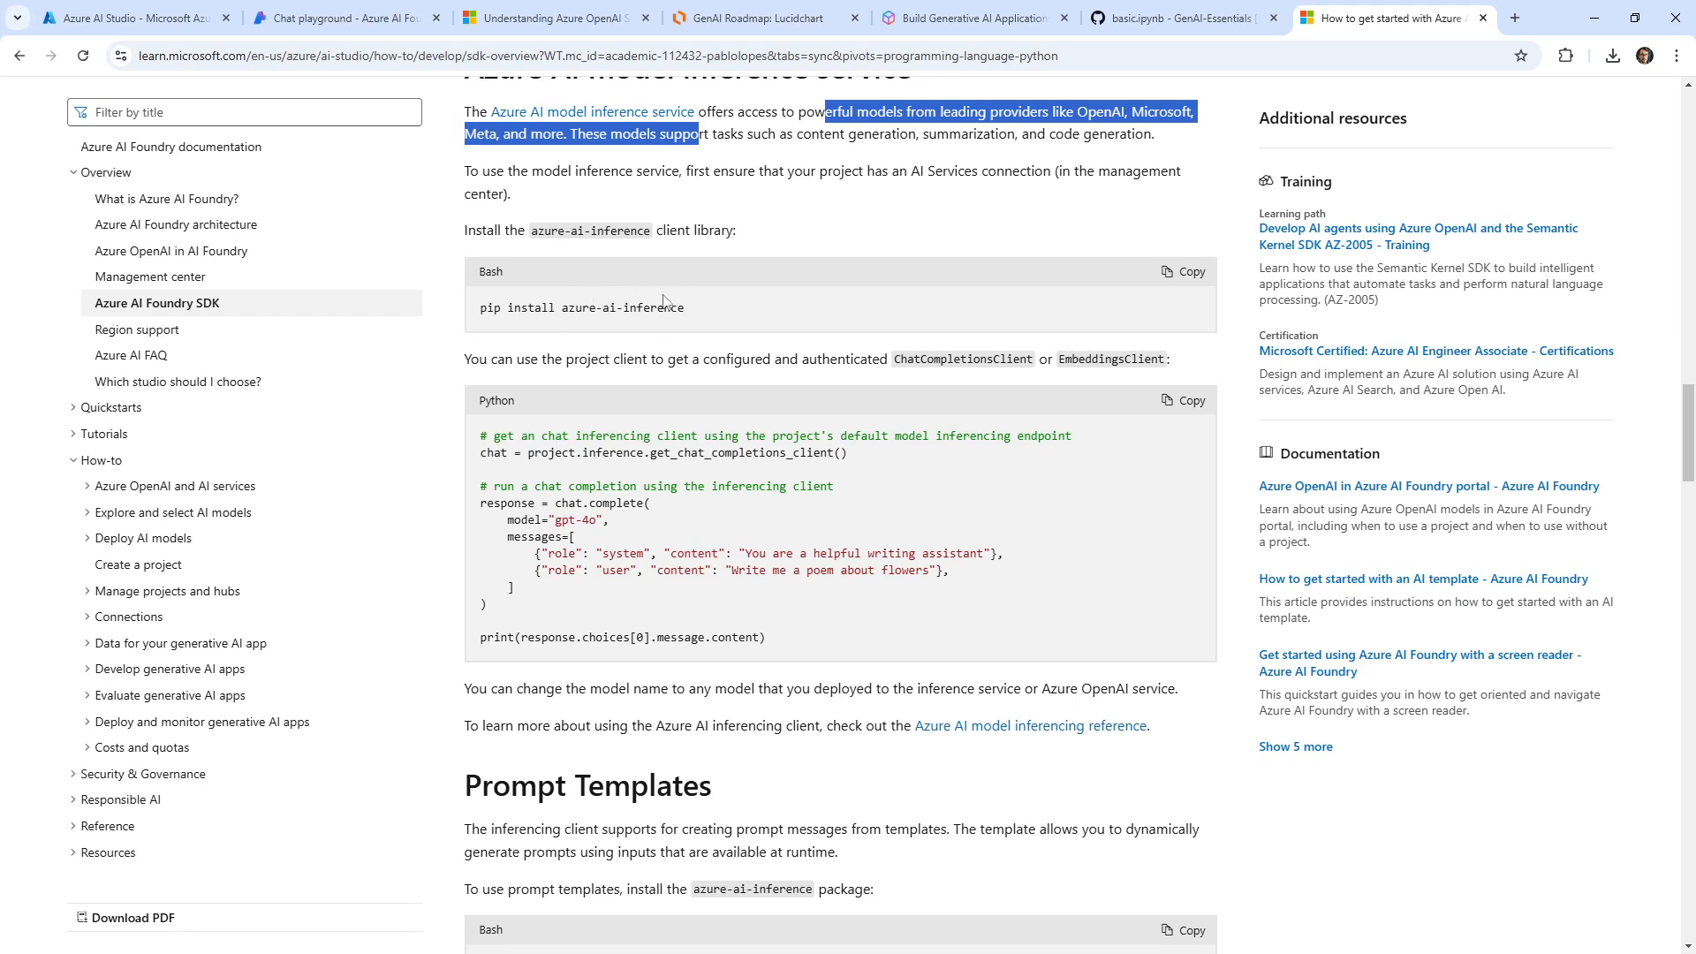
{"action": "mouse_move", "coordinate": [599, 458]}
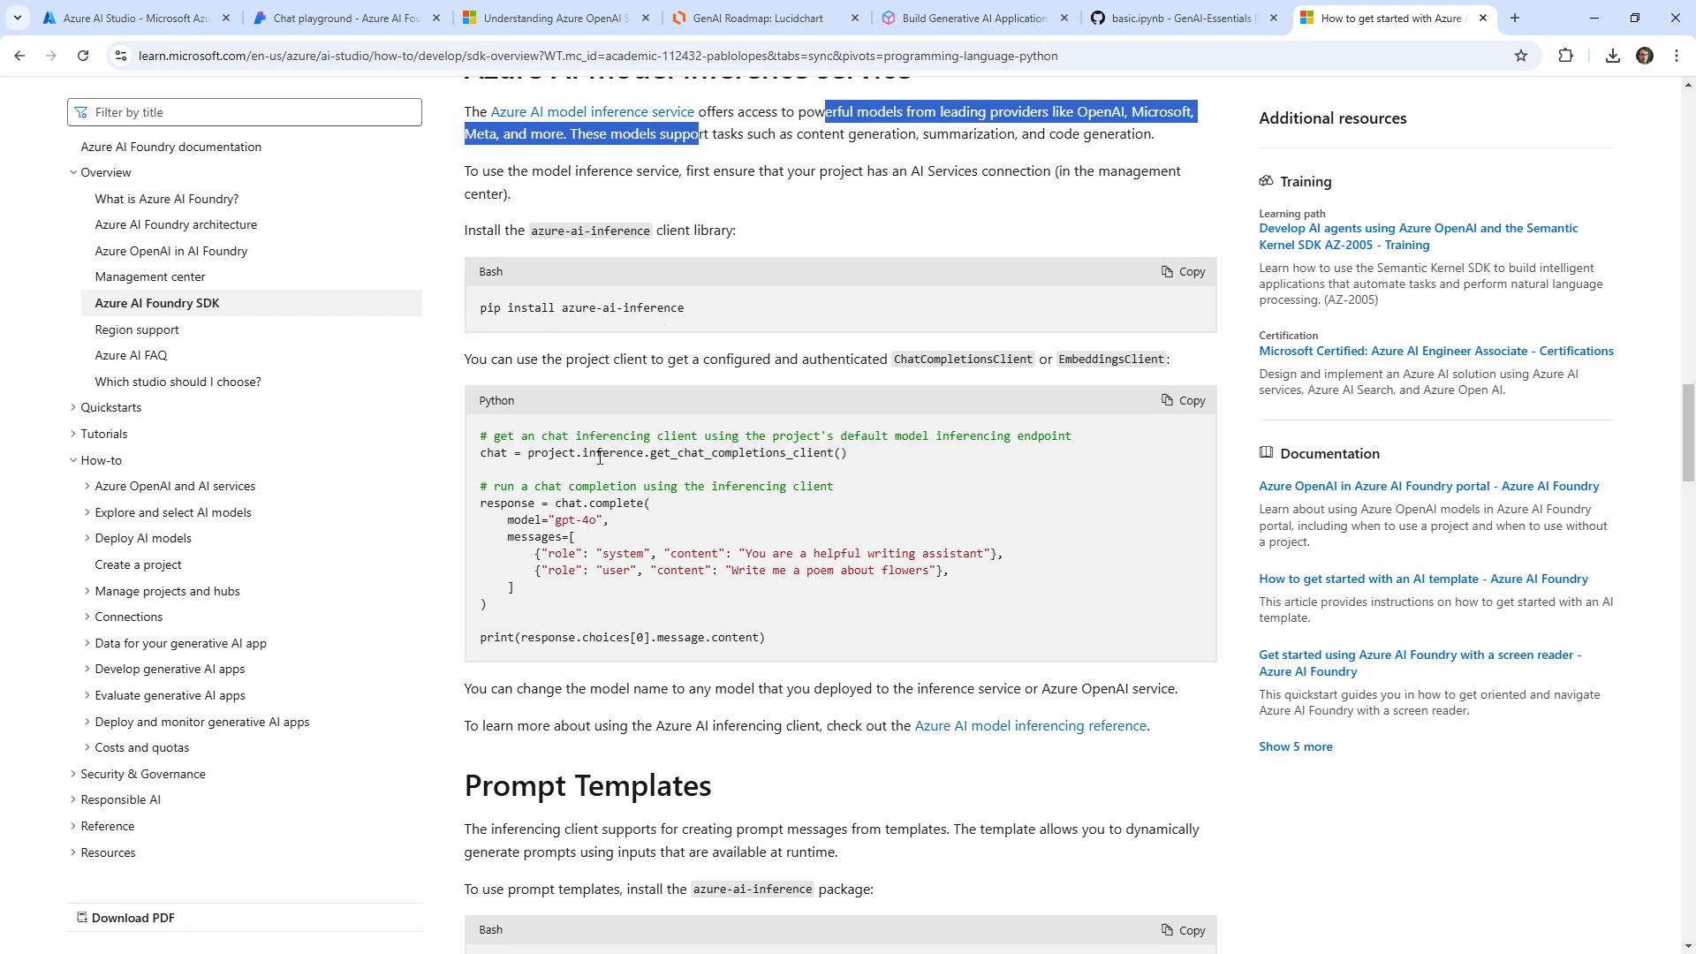
Step: Note the gpt-4o model name in the sample and bring up link options for the model inference service article
{"action": "double_click", "coordinate": [582, 520]}
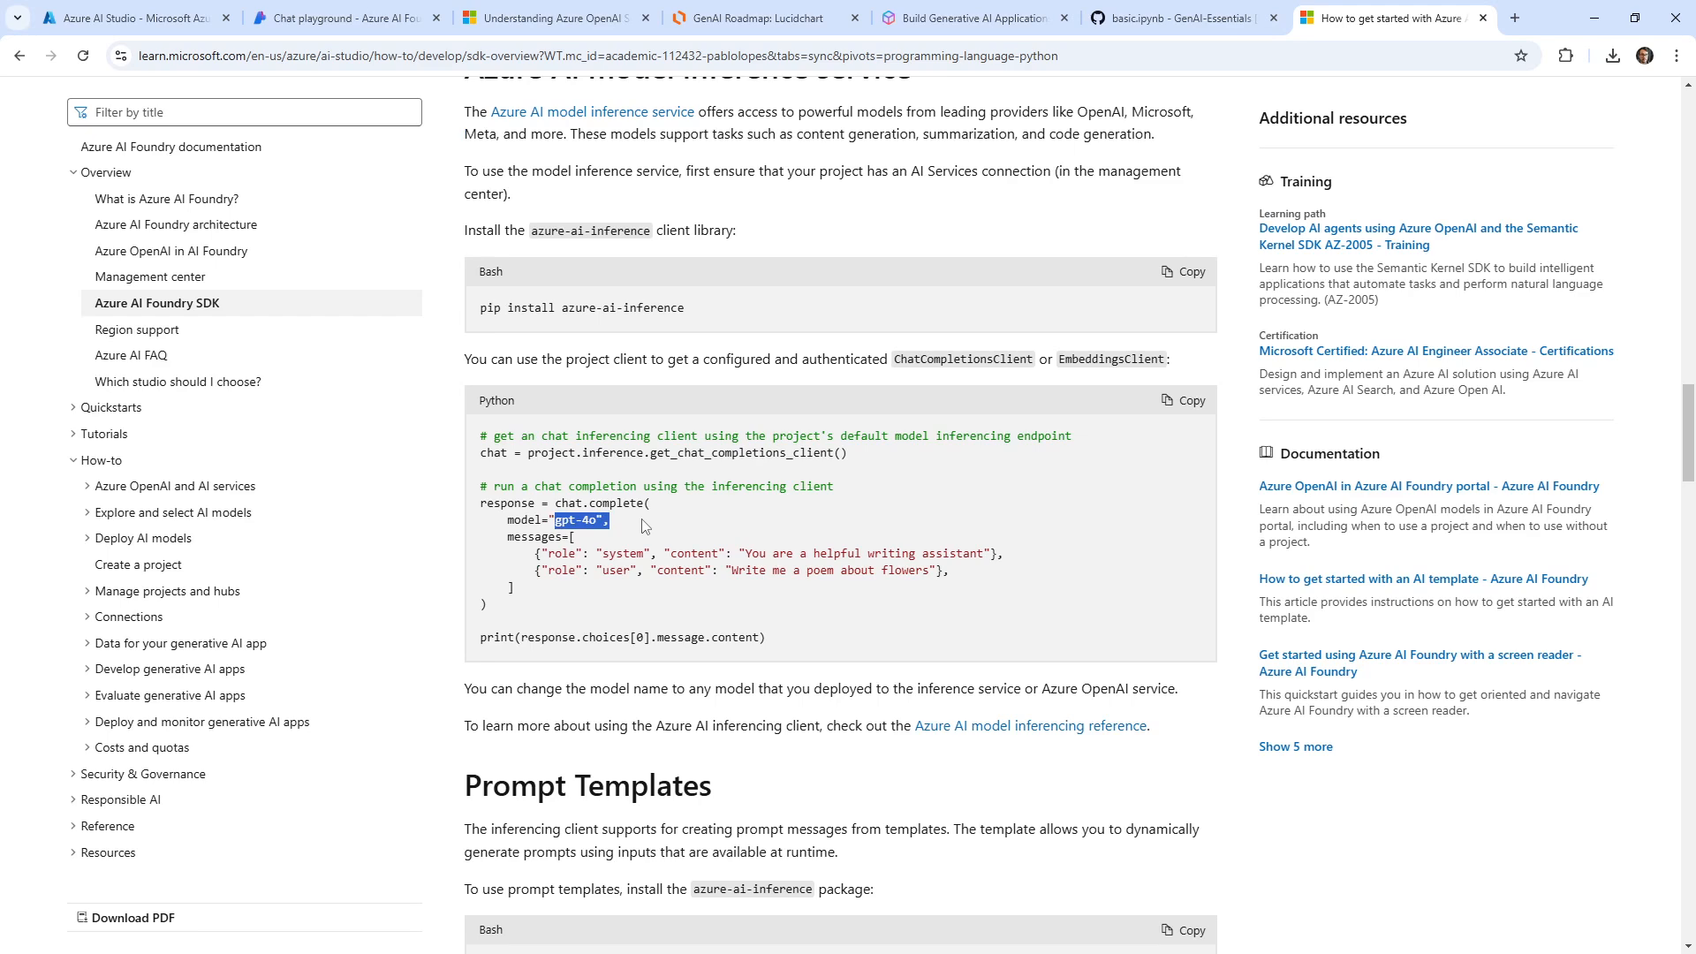
{"action": "scroll", "scroll_direction": "down", "scroll_amount": 3}
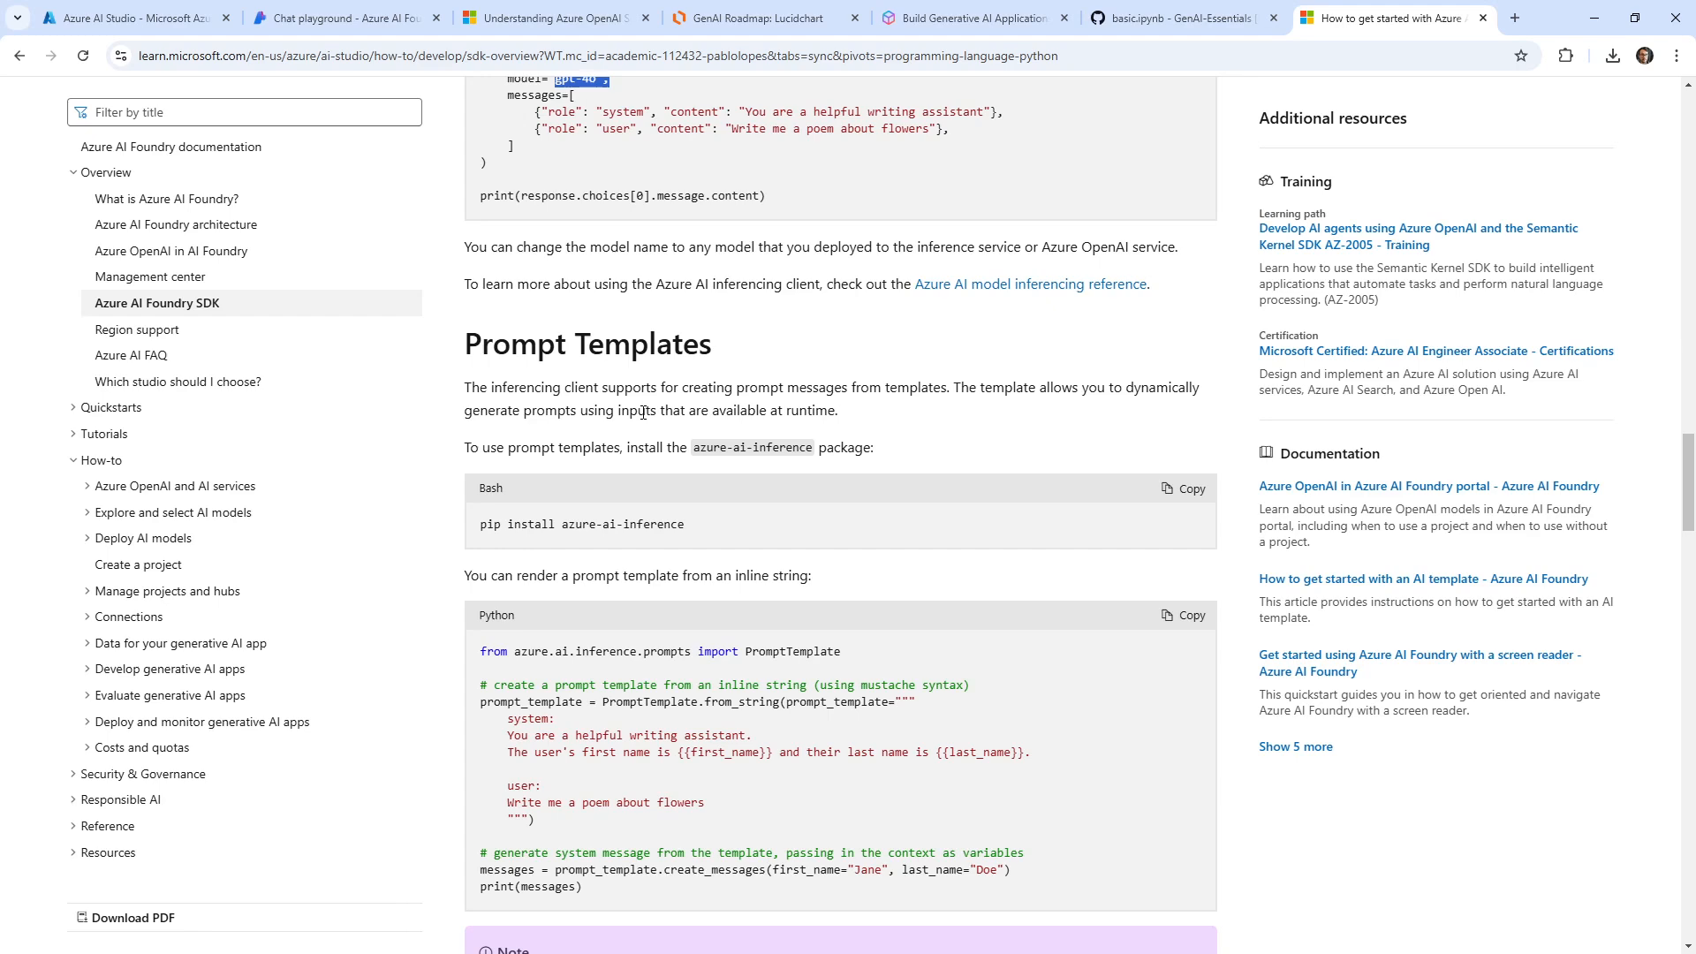
{"action": "right_click", "coordinate": [585, 200]}
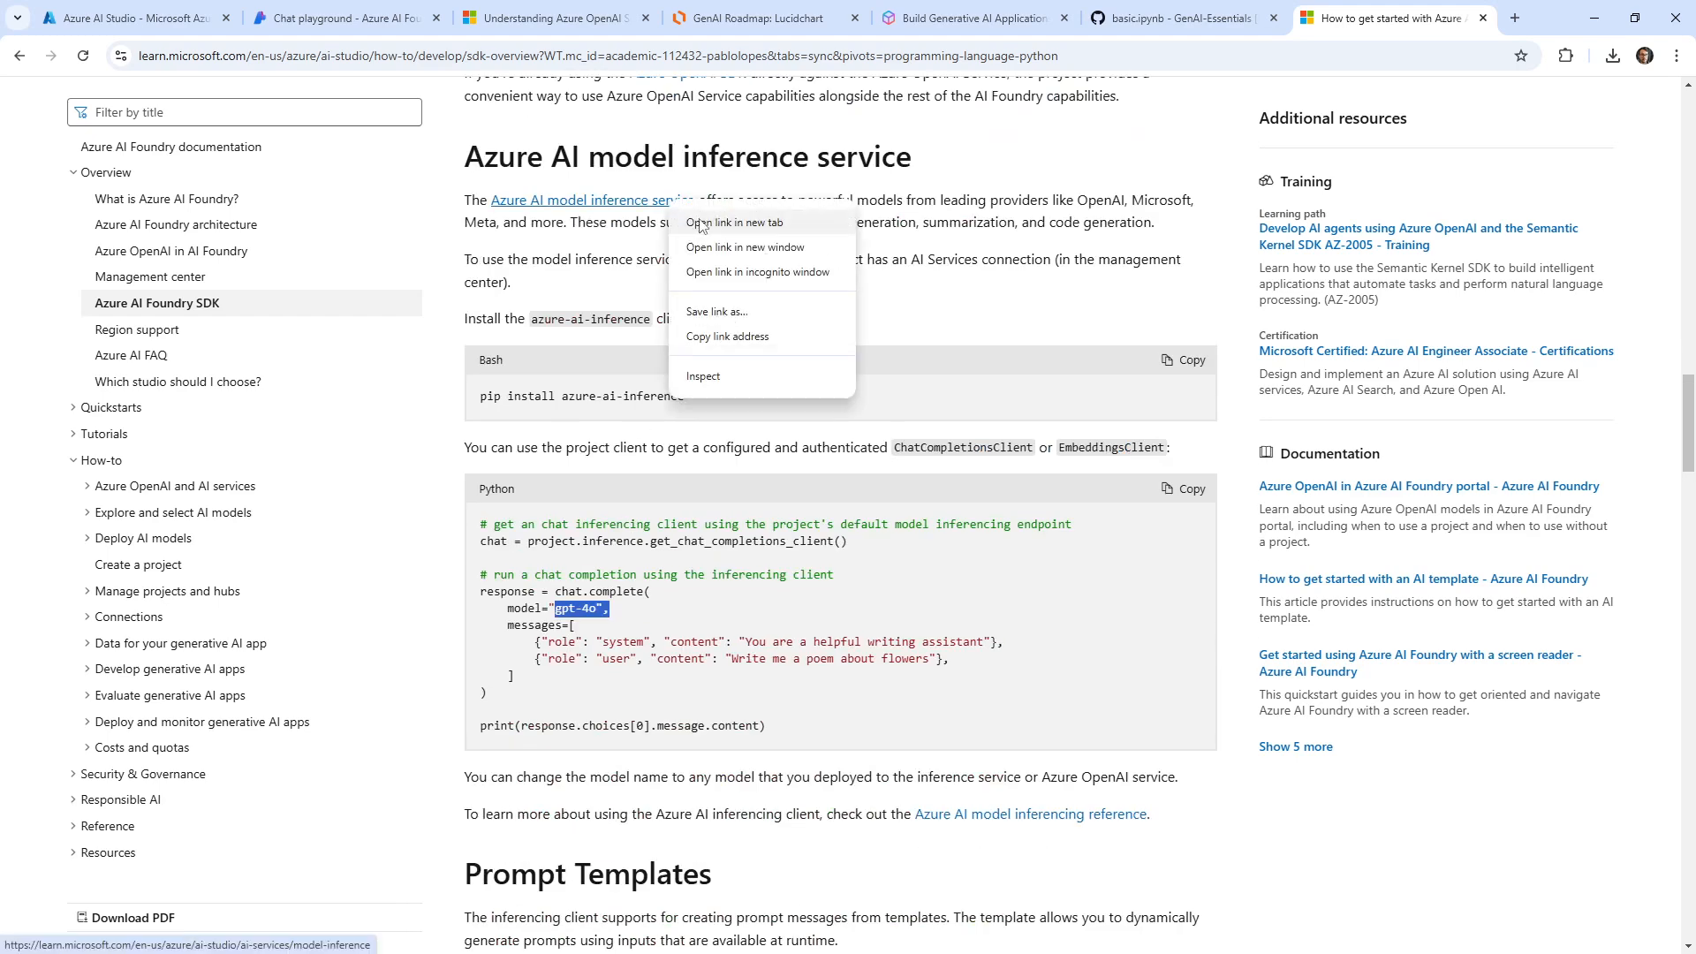
Step: View the model inference service article's models table, then switch via the playground tab to the Azure portal
{"action": "left_click", "coordinate": [735, 223]}
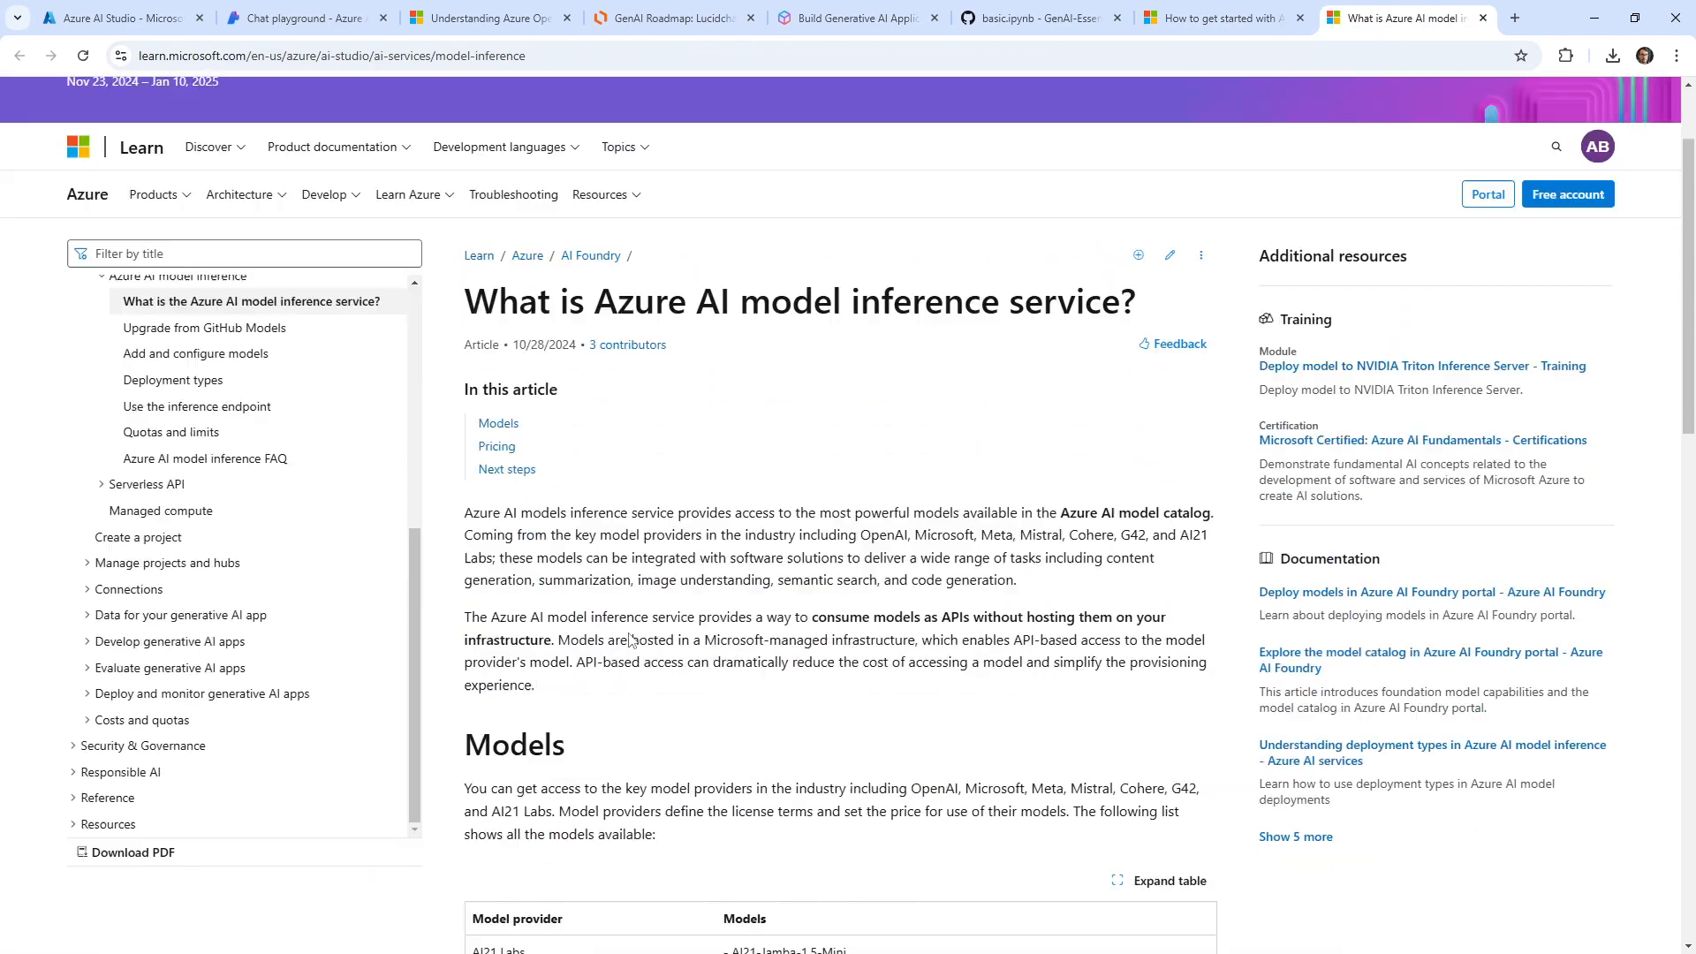
{"action": "scroll", "scroll_direction": "down", "scroll_amount": 3}
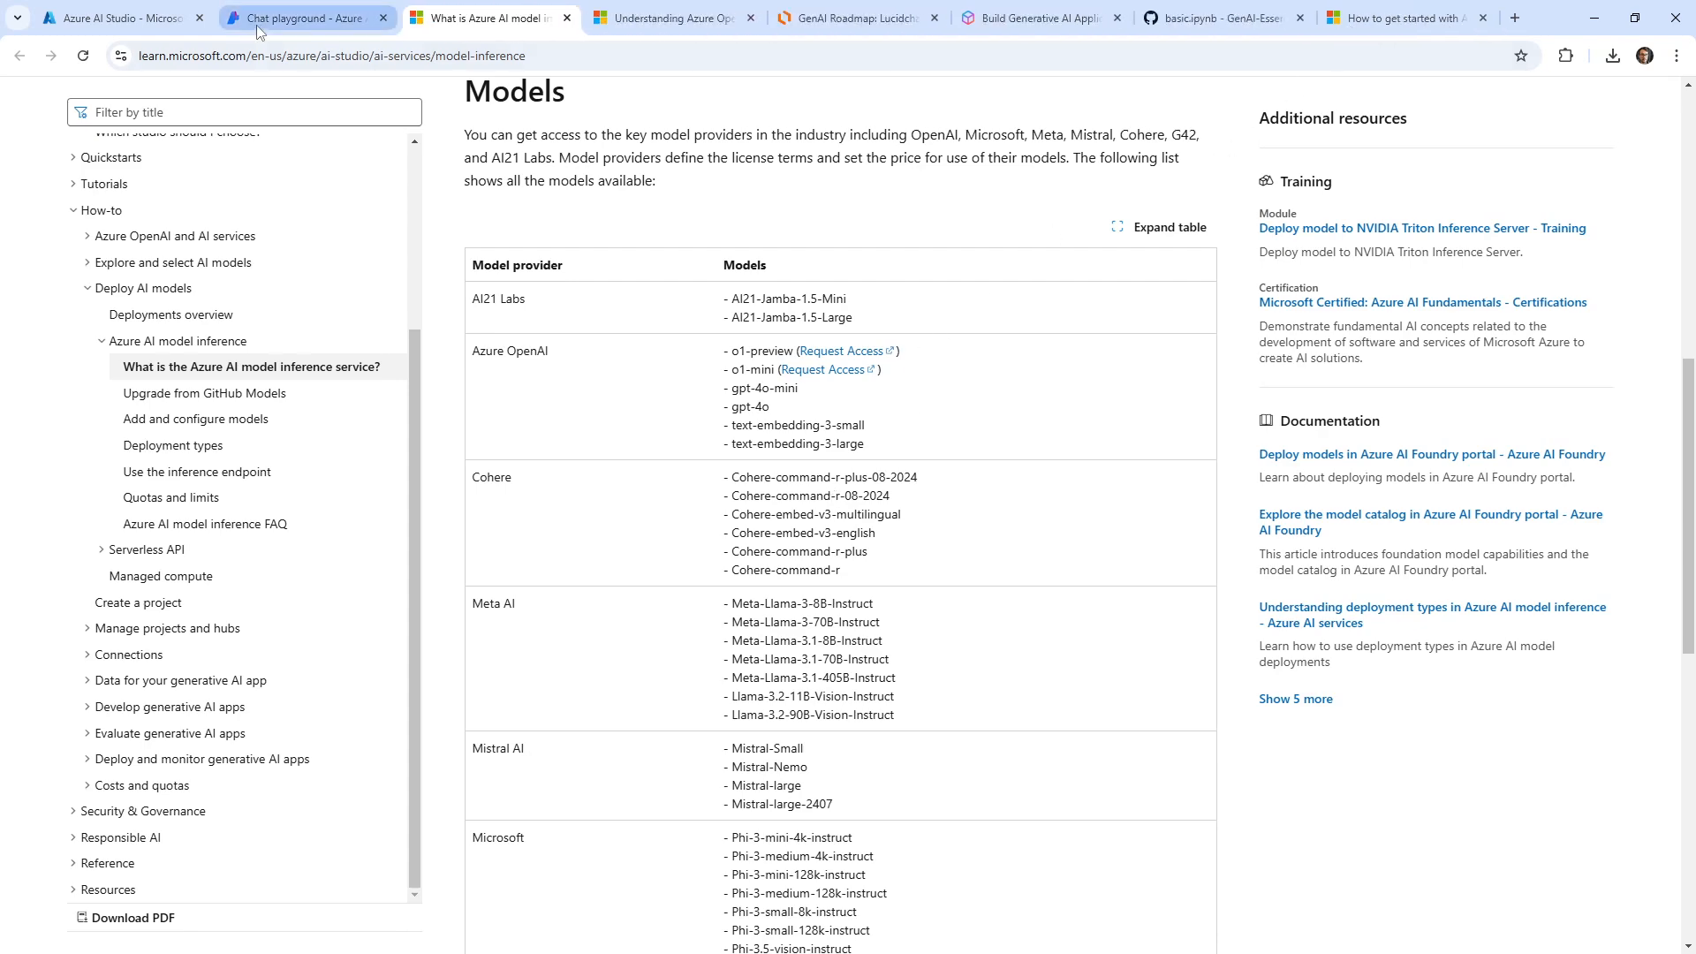
{"action": "left_click", "coordinate": [302, 18]}
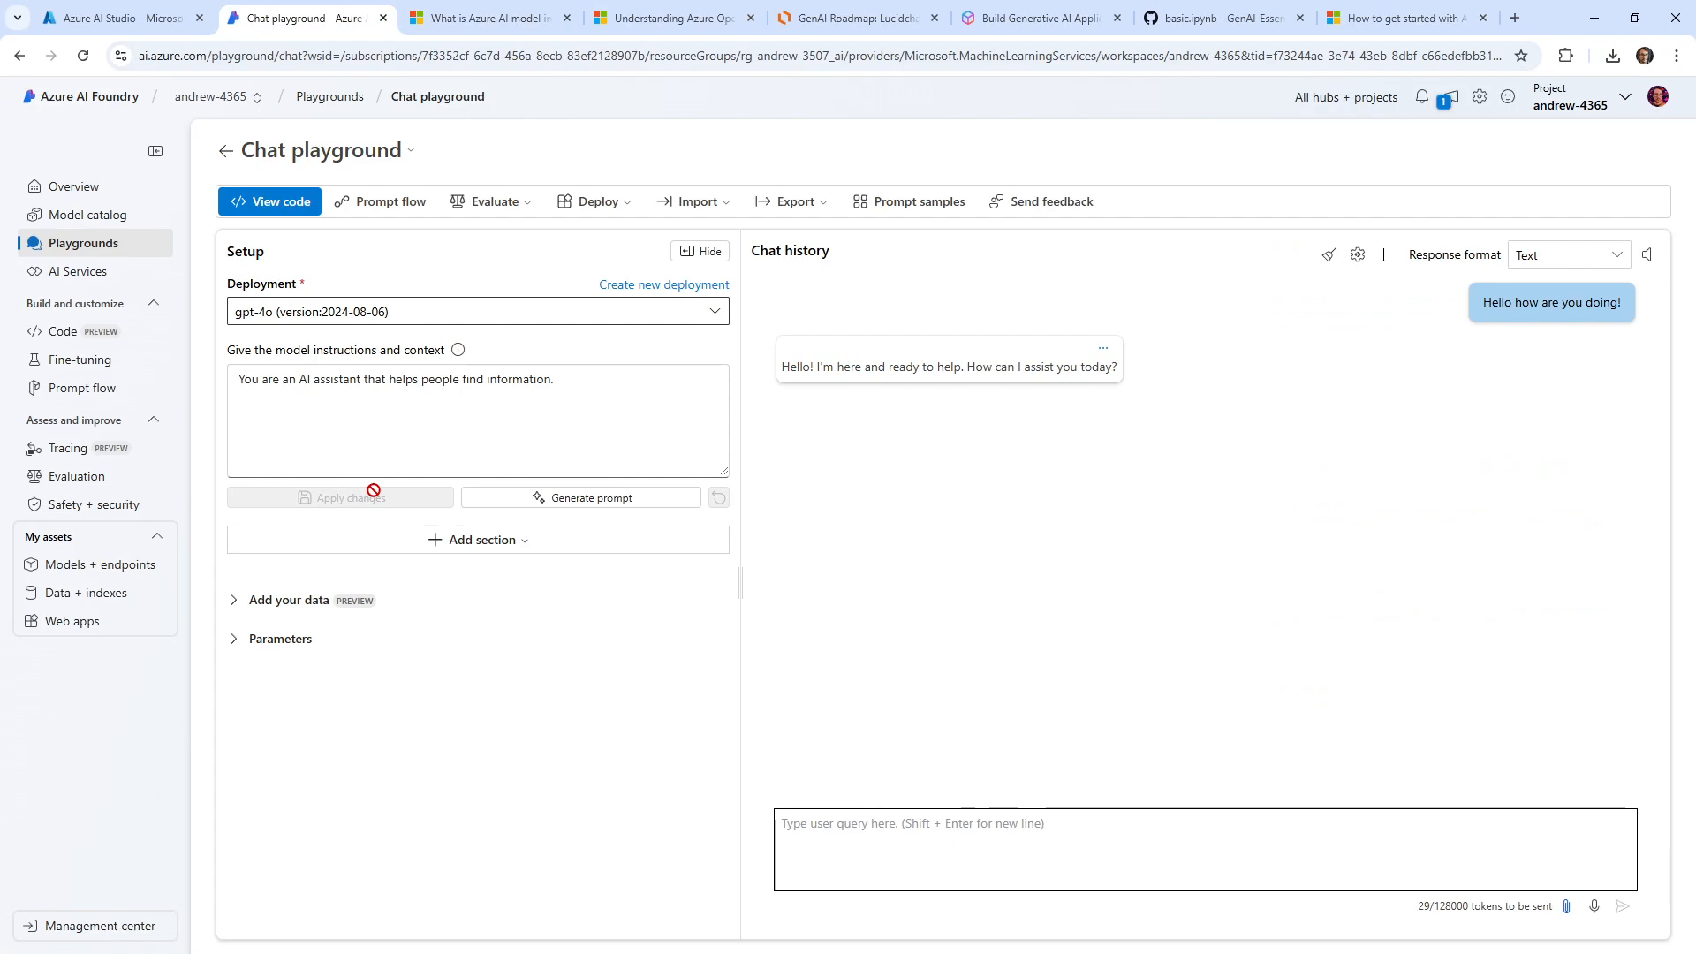
{"action": "mouse_move", "coordinate": [74, 96]}
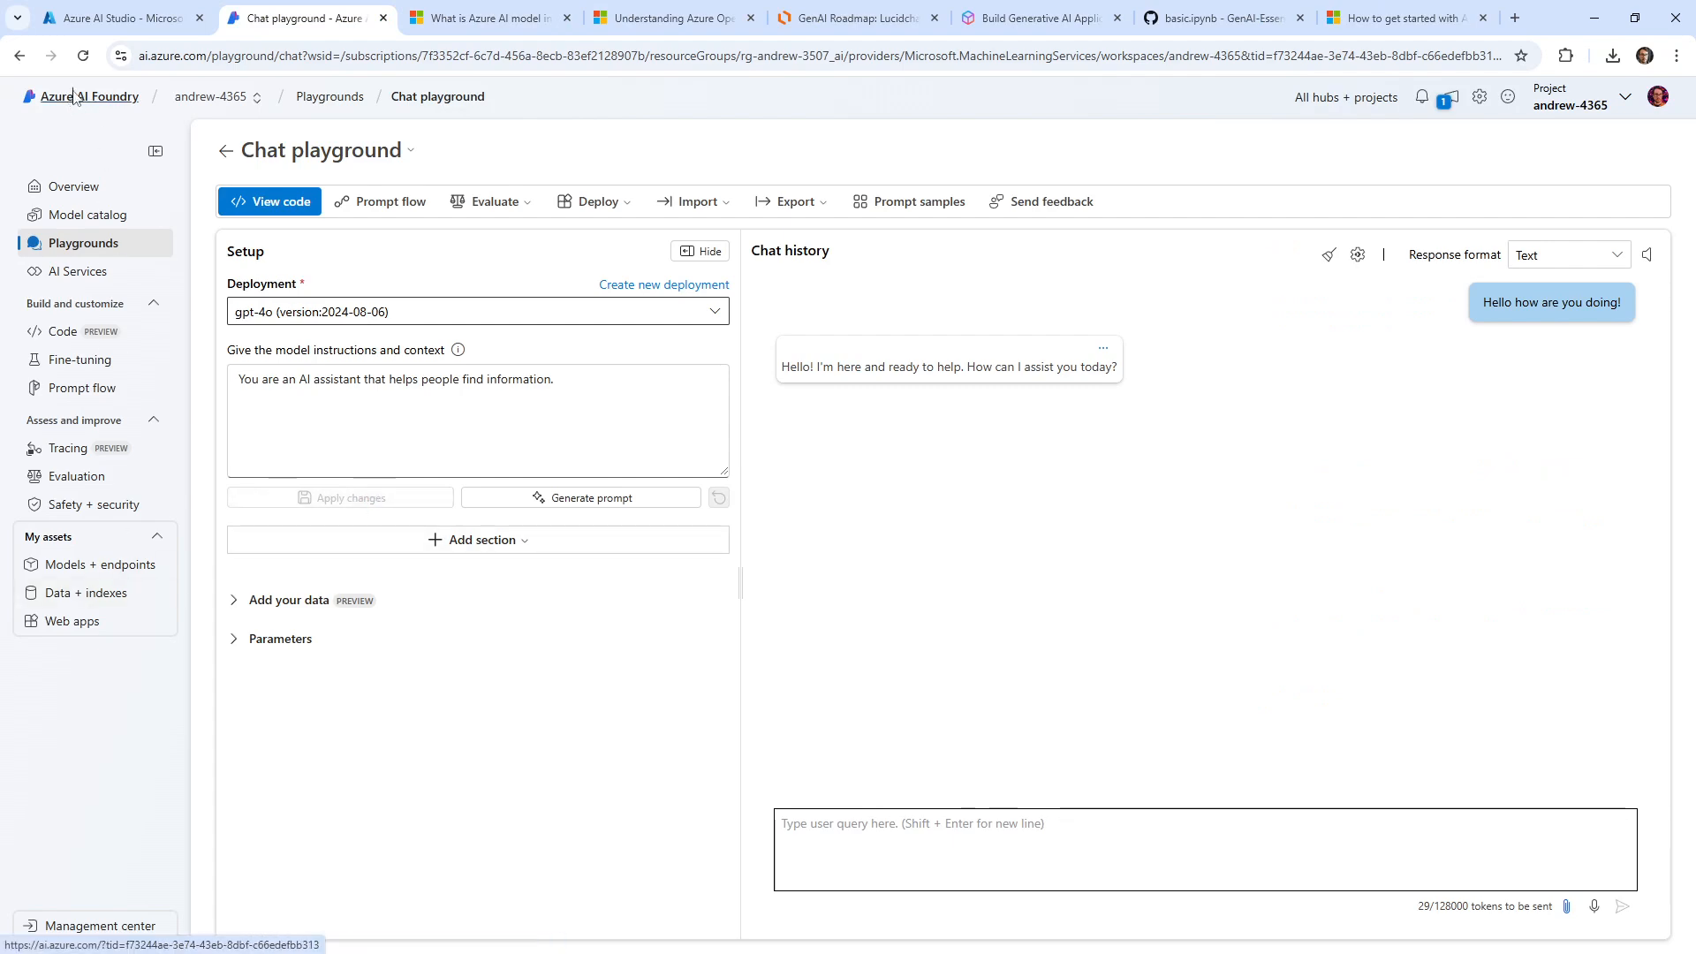
{"action": "left_click", "coordinate": [118, 18]}
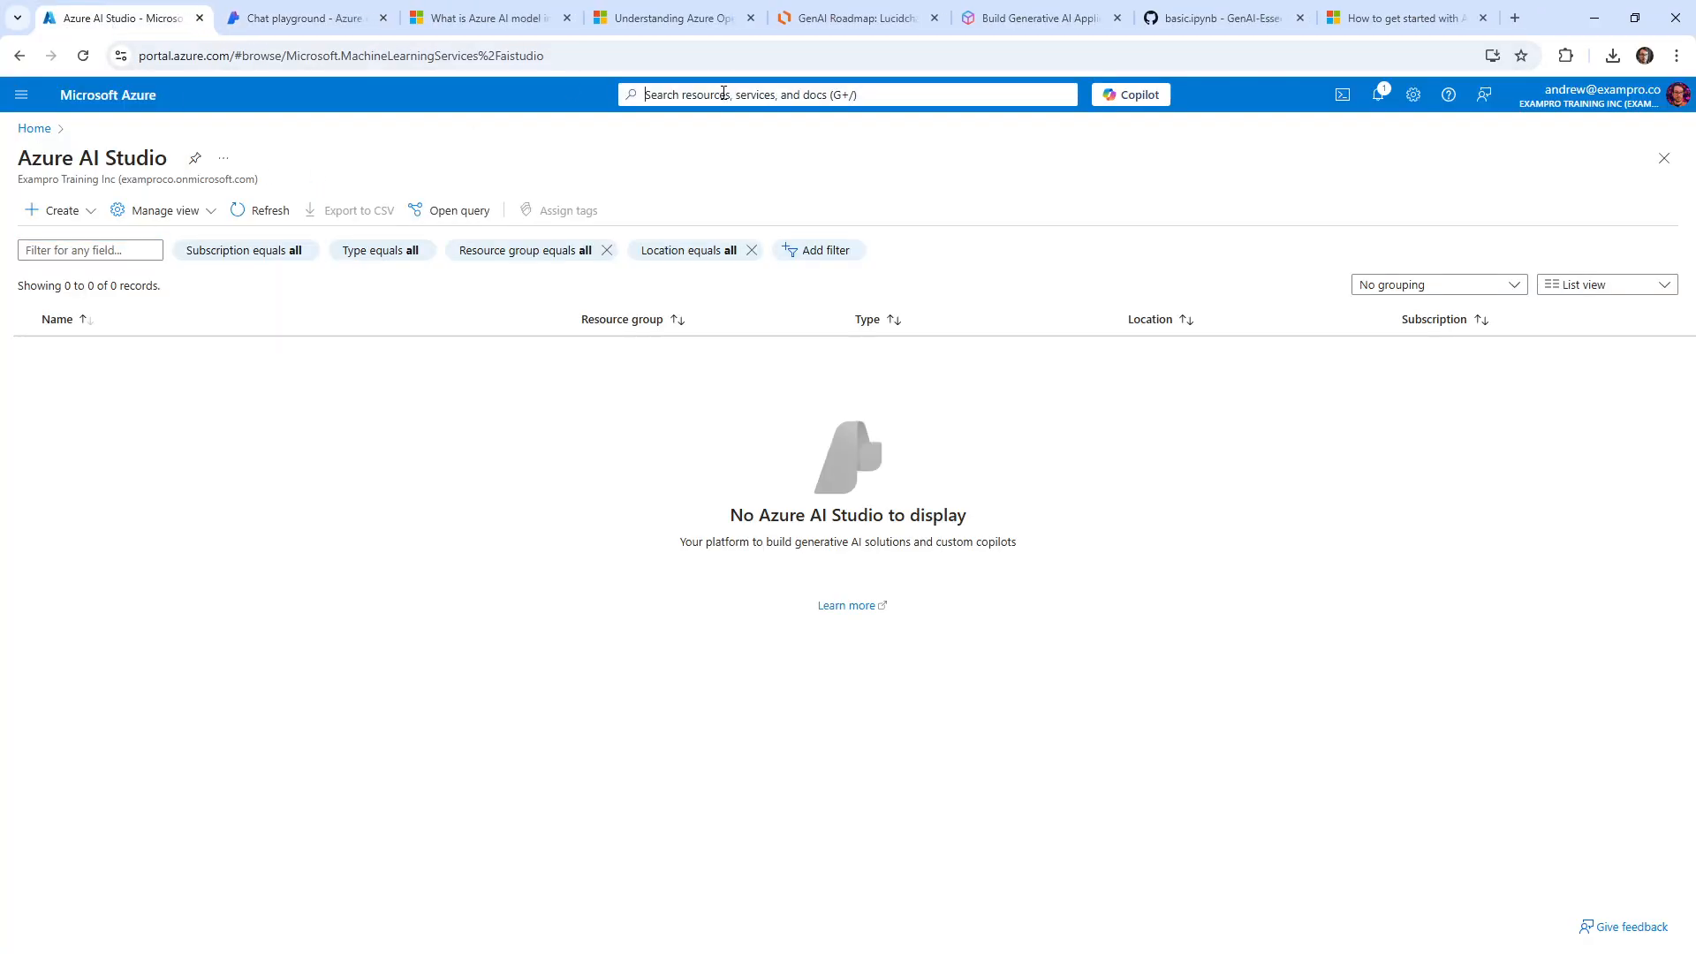
Step: Find Azure Machine Learning in the portal and start a new workspace
{"action": "type", "text": "azure m"}
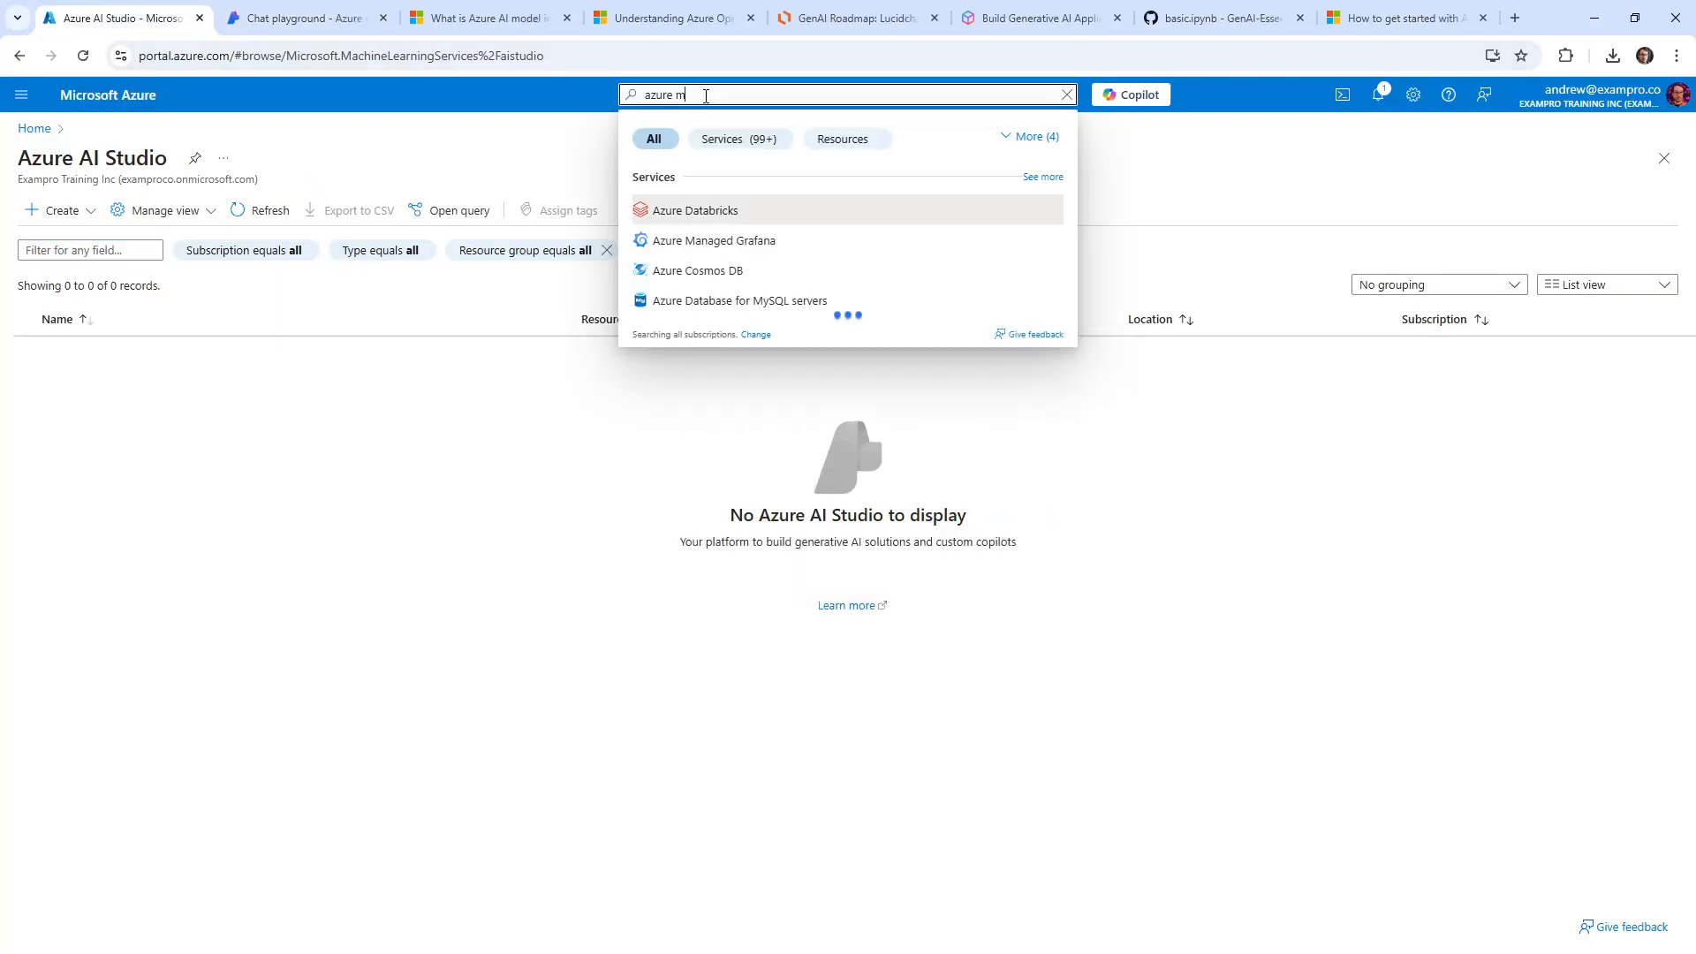
{"action": "type", "text": "achine lear"}
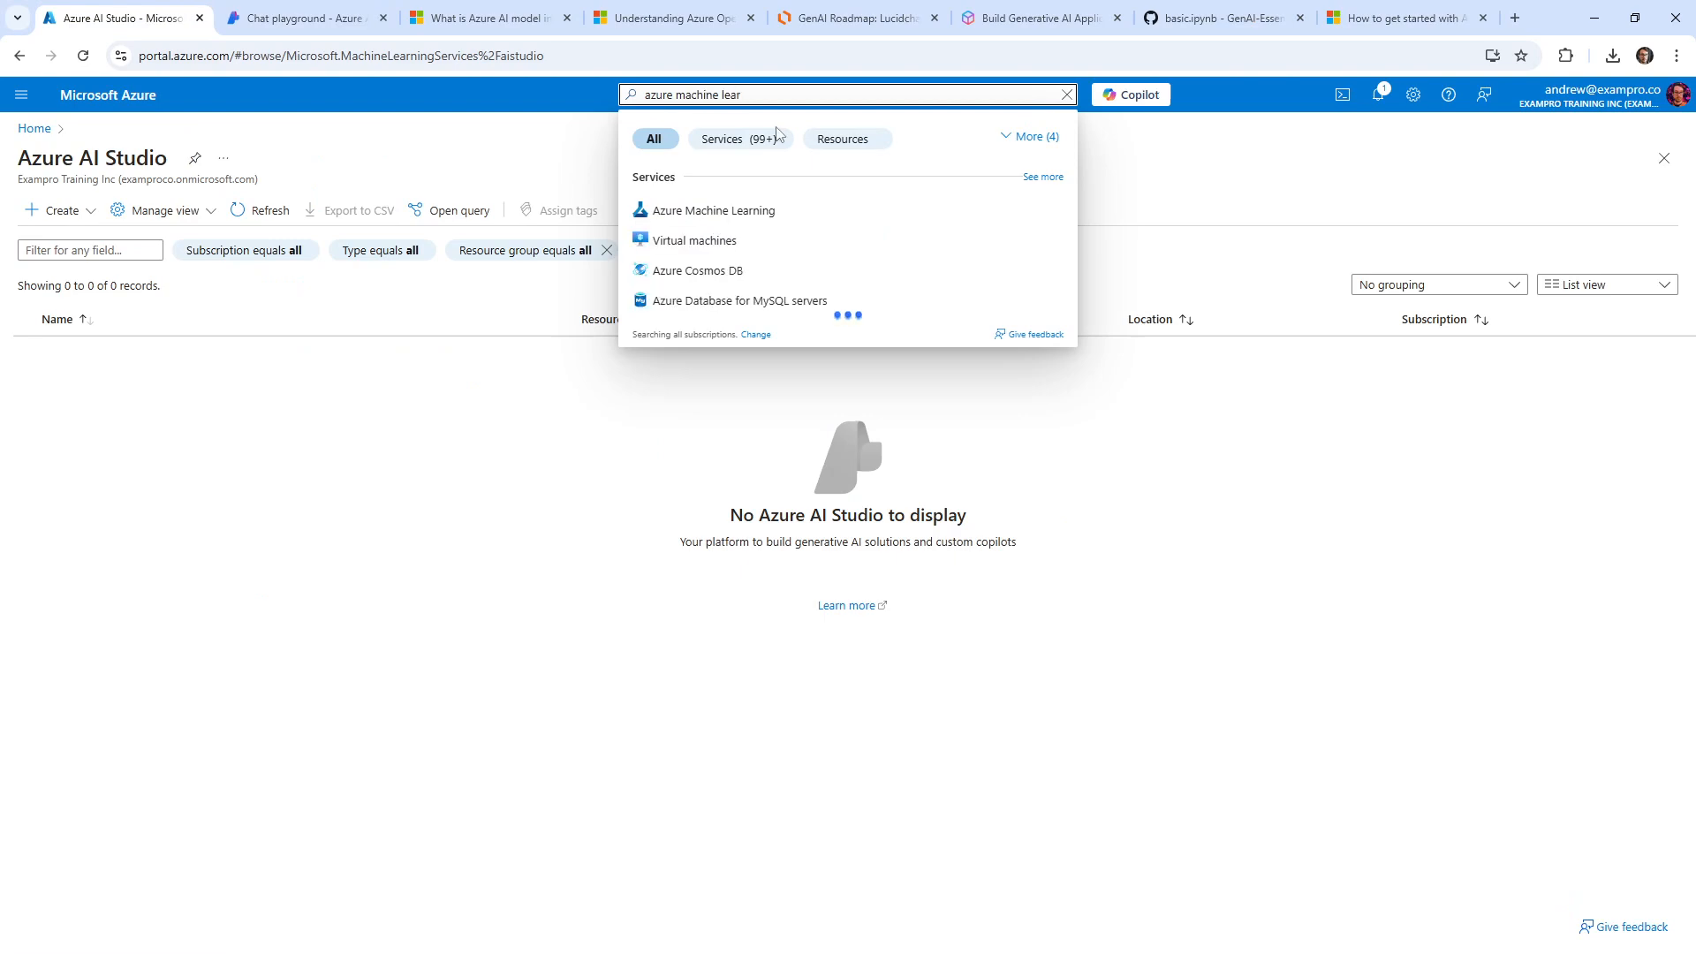
{"action": "left_click", "coordinate": [714, 210]}
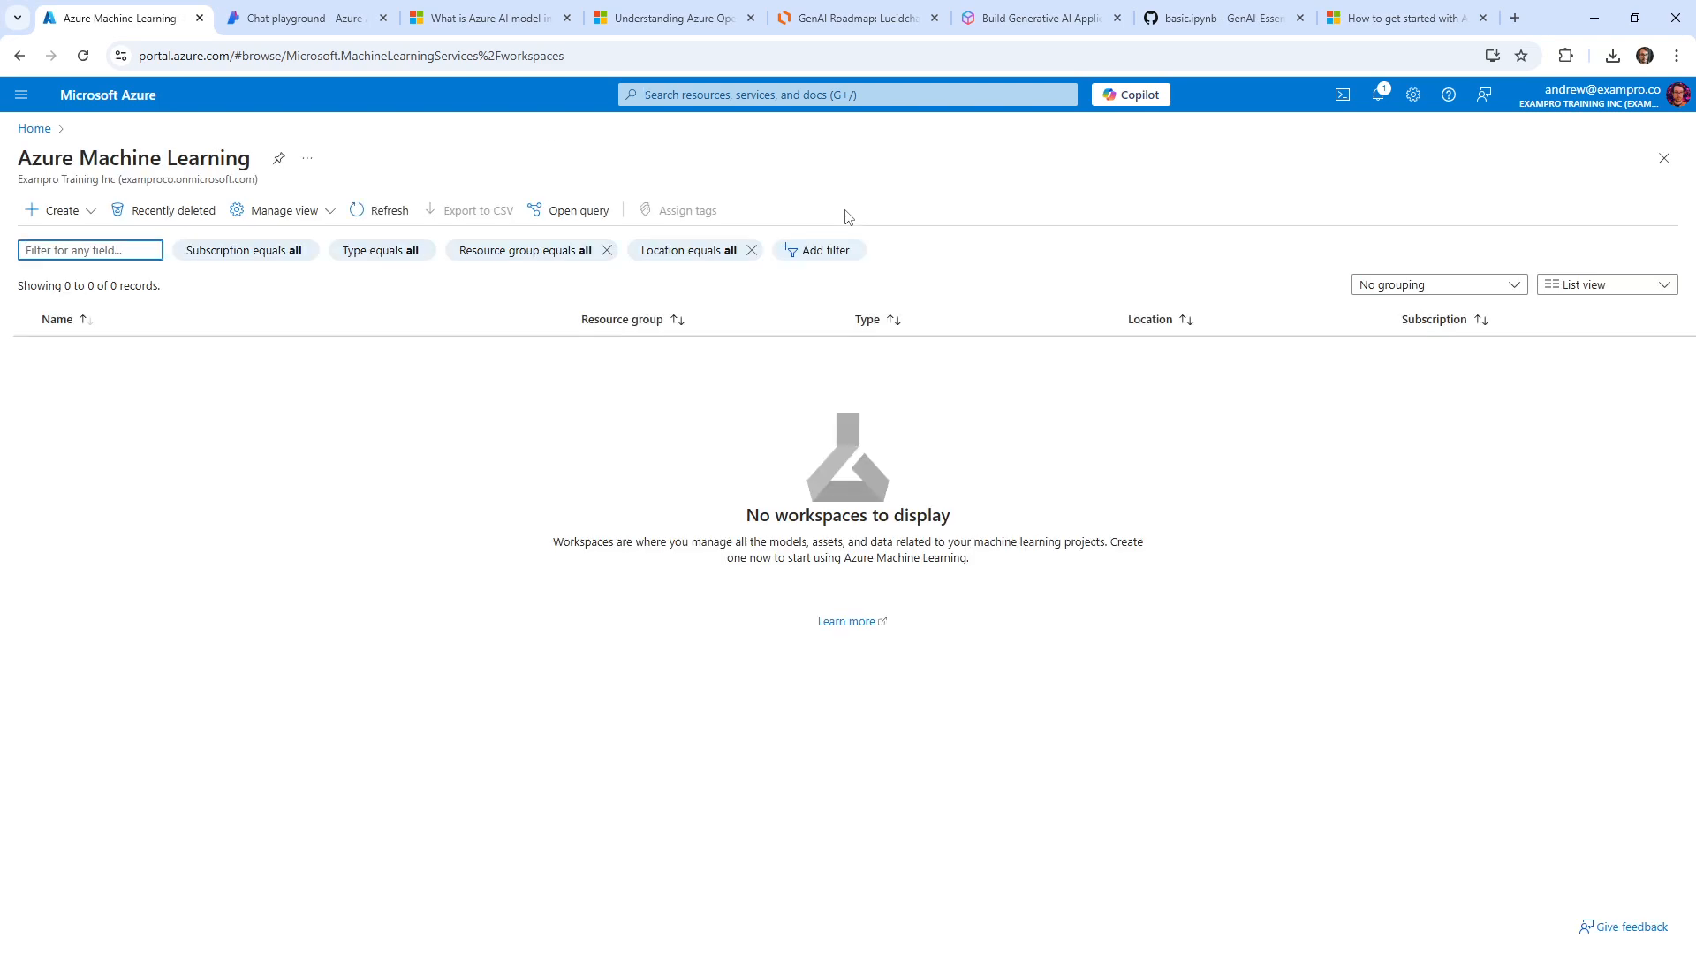
{"action": "mouse_move", "coordinate": [693, 263]}
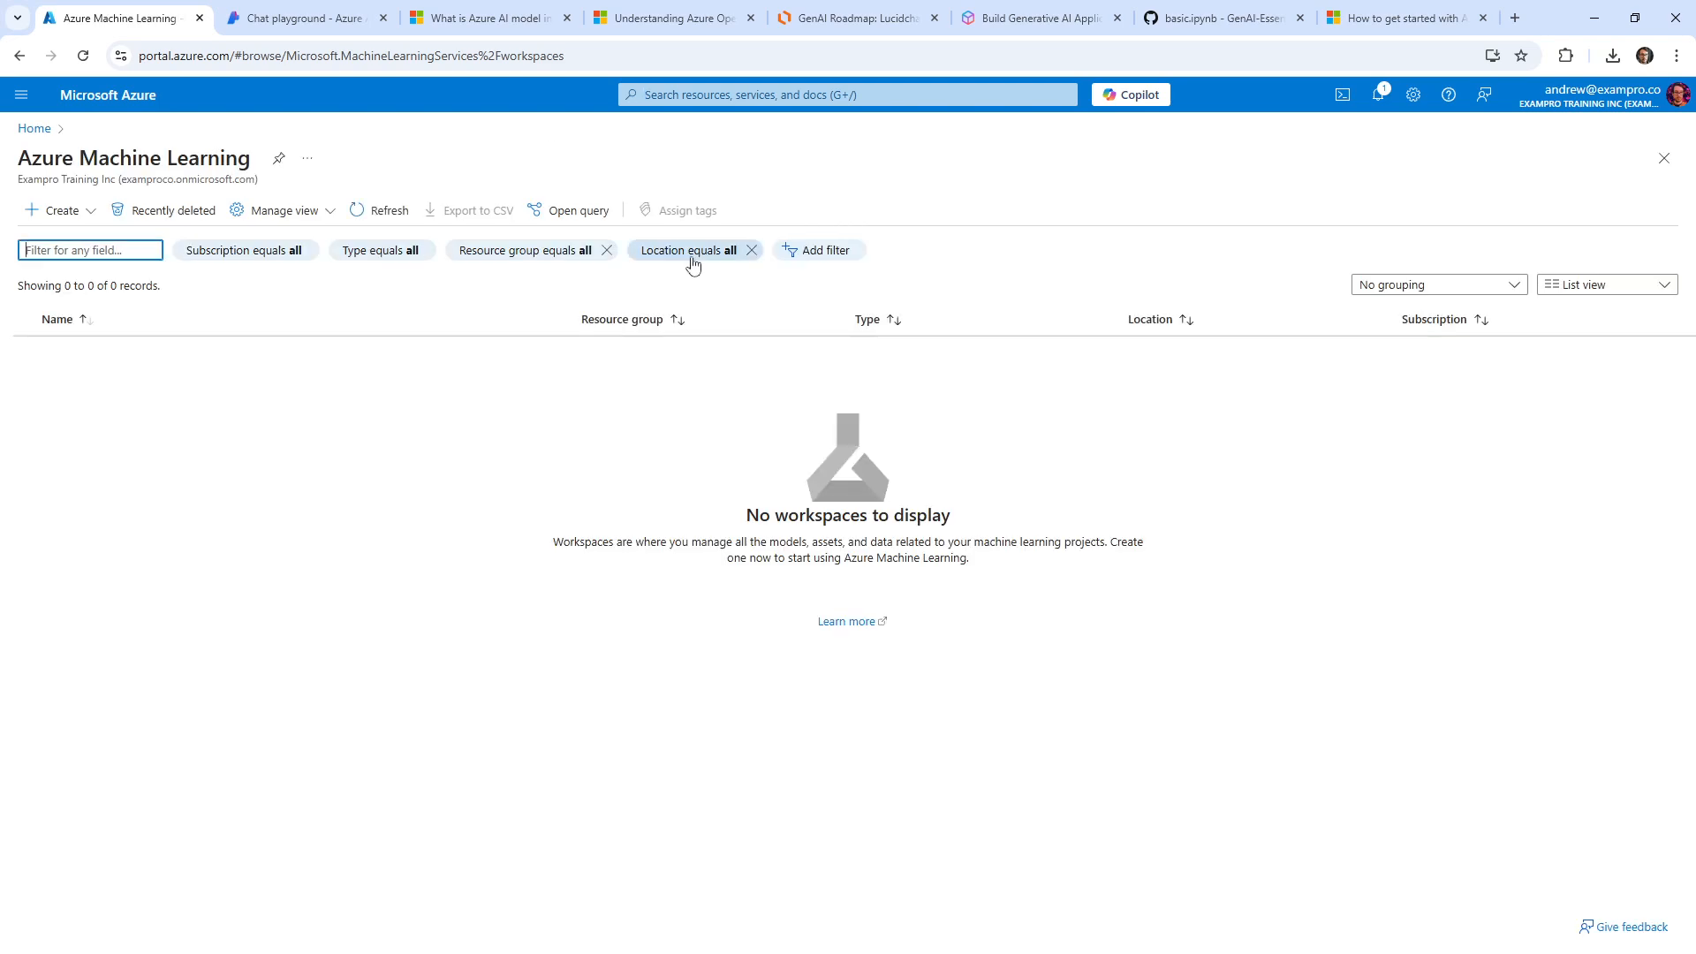
{"action": "mouse_move", "coordinate": [168, 210]}
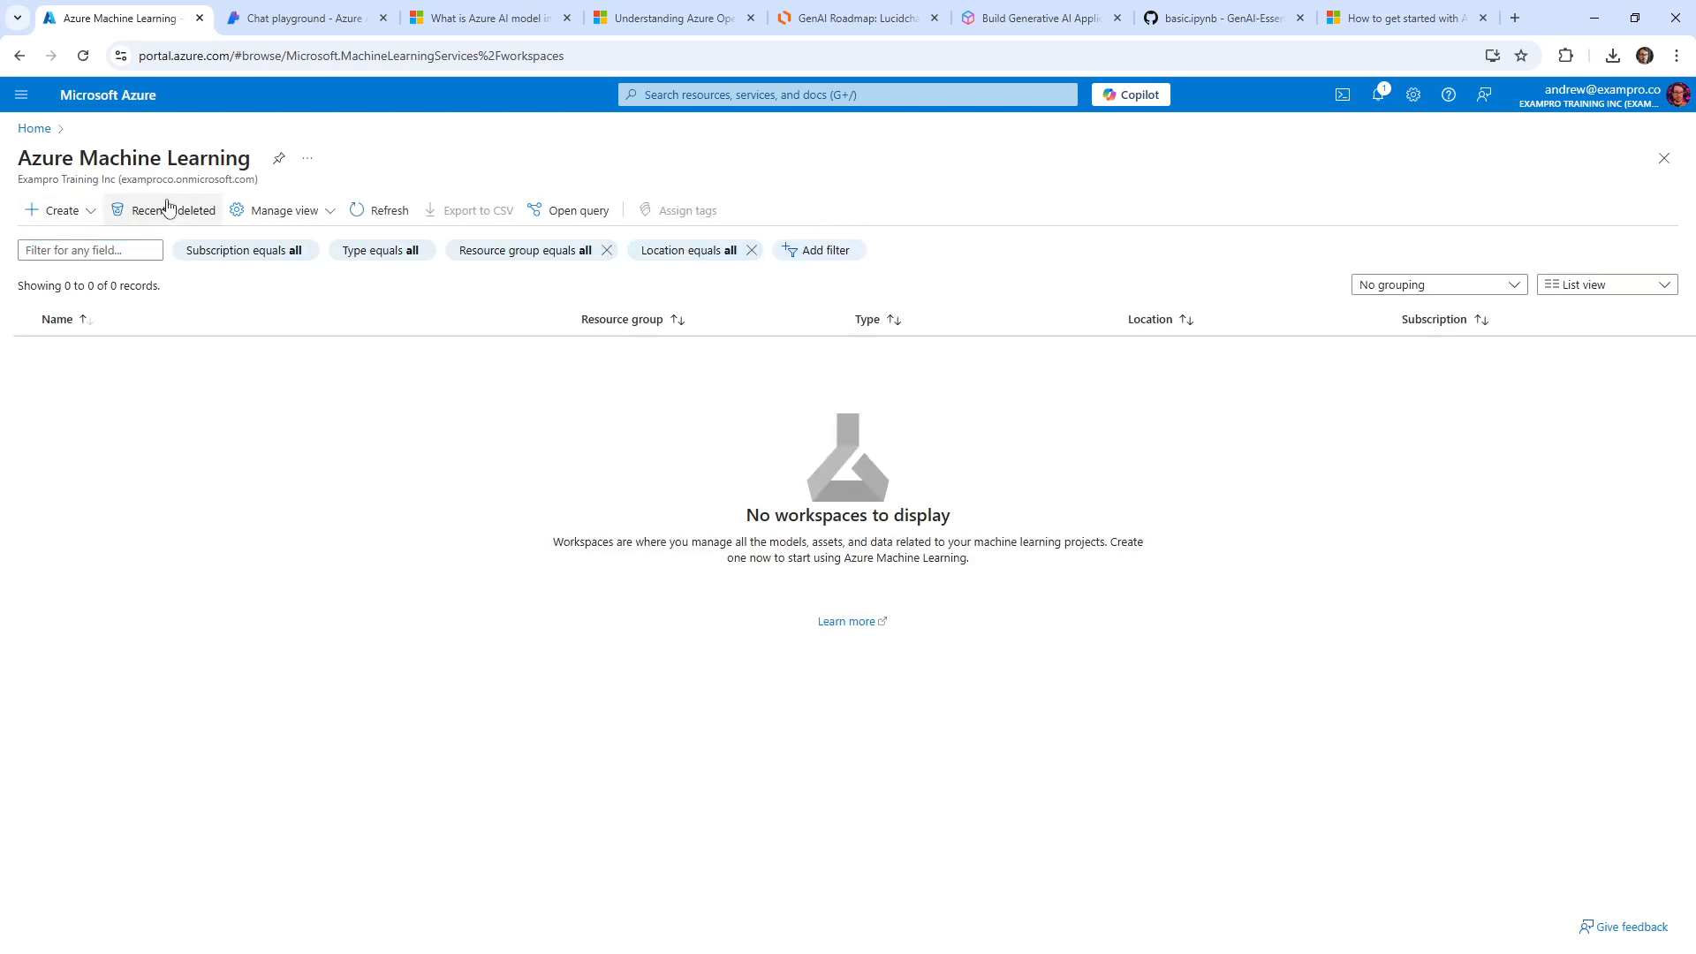
{"action": "left_click", "coordinate": [55, 210]}
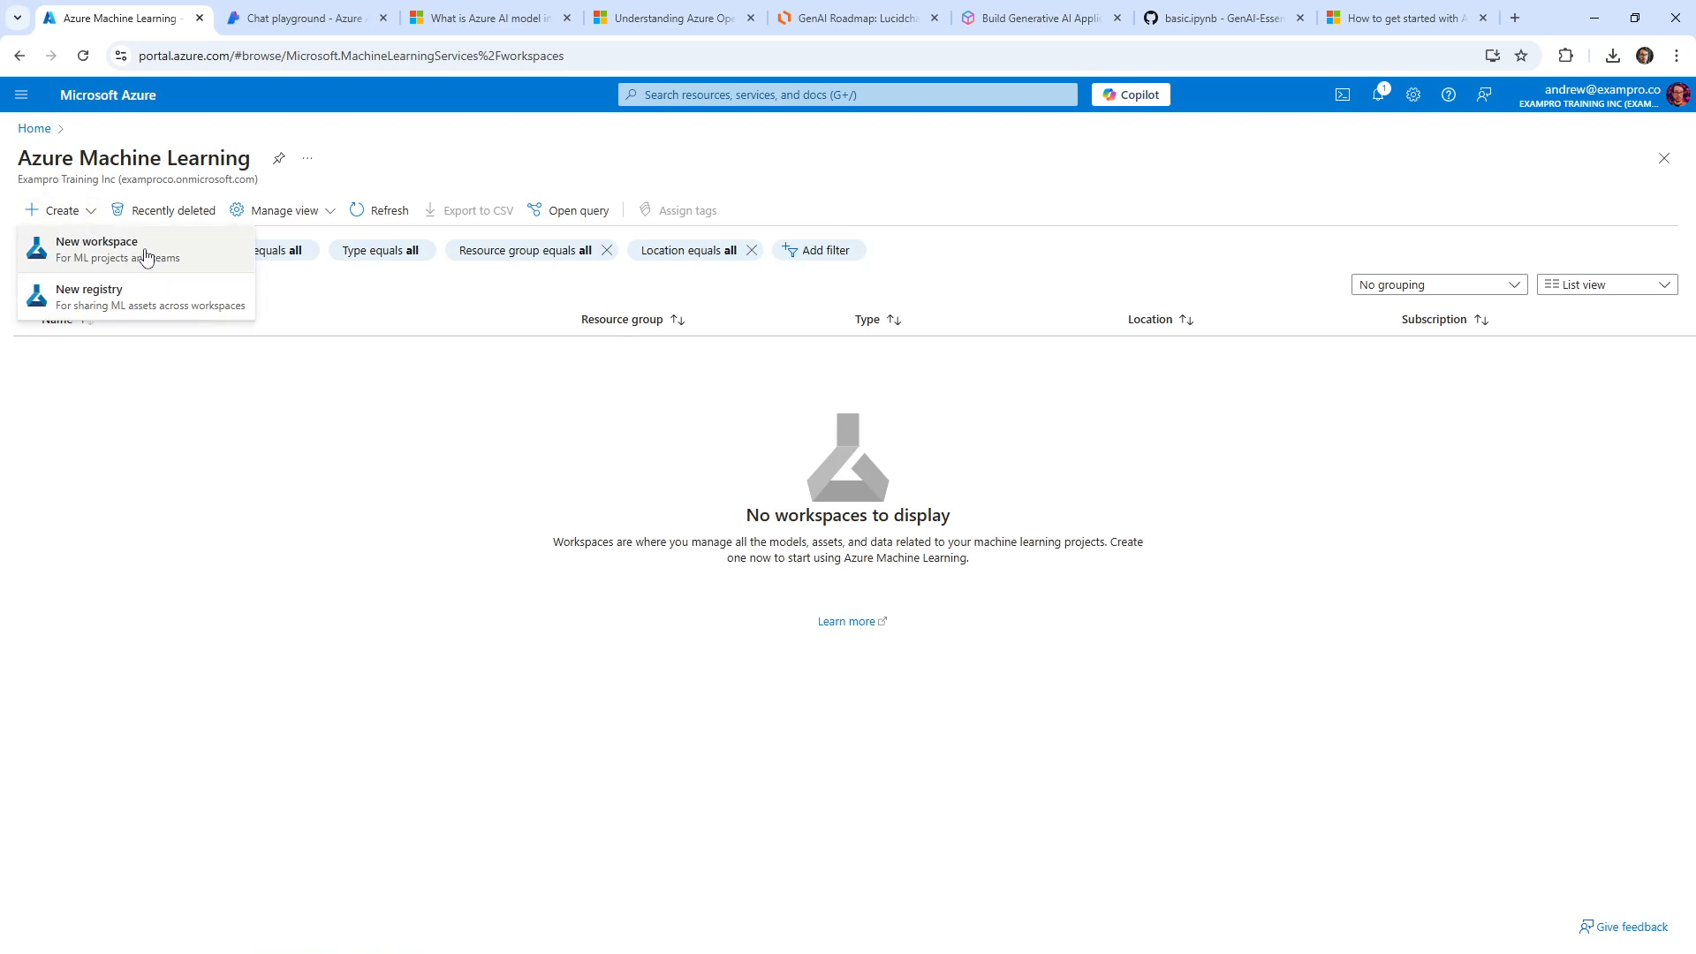
{"action": "left_click", "coordinate": [95, 242]}
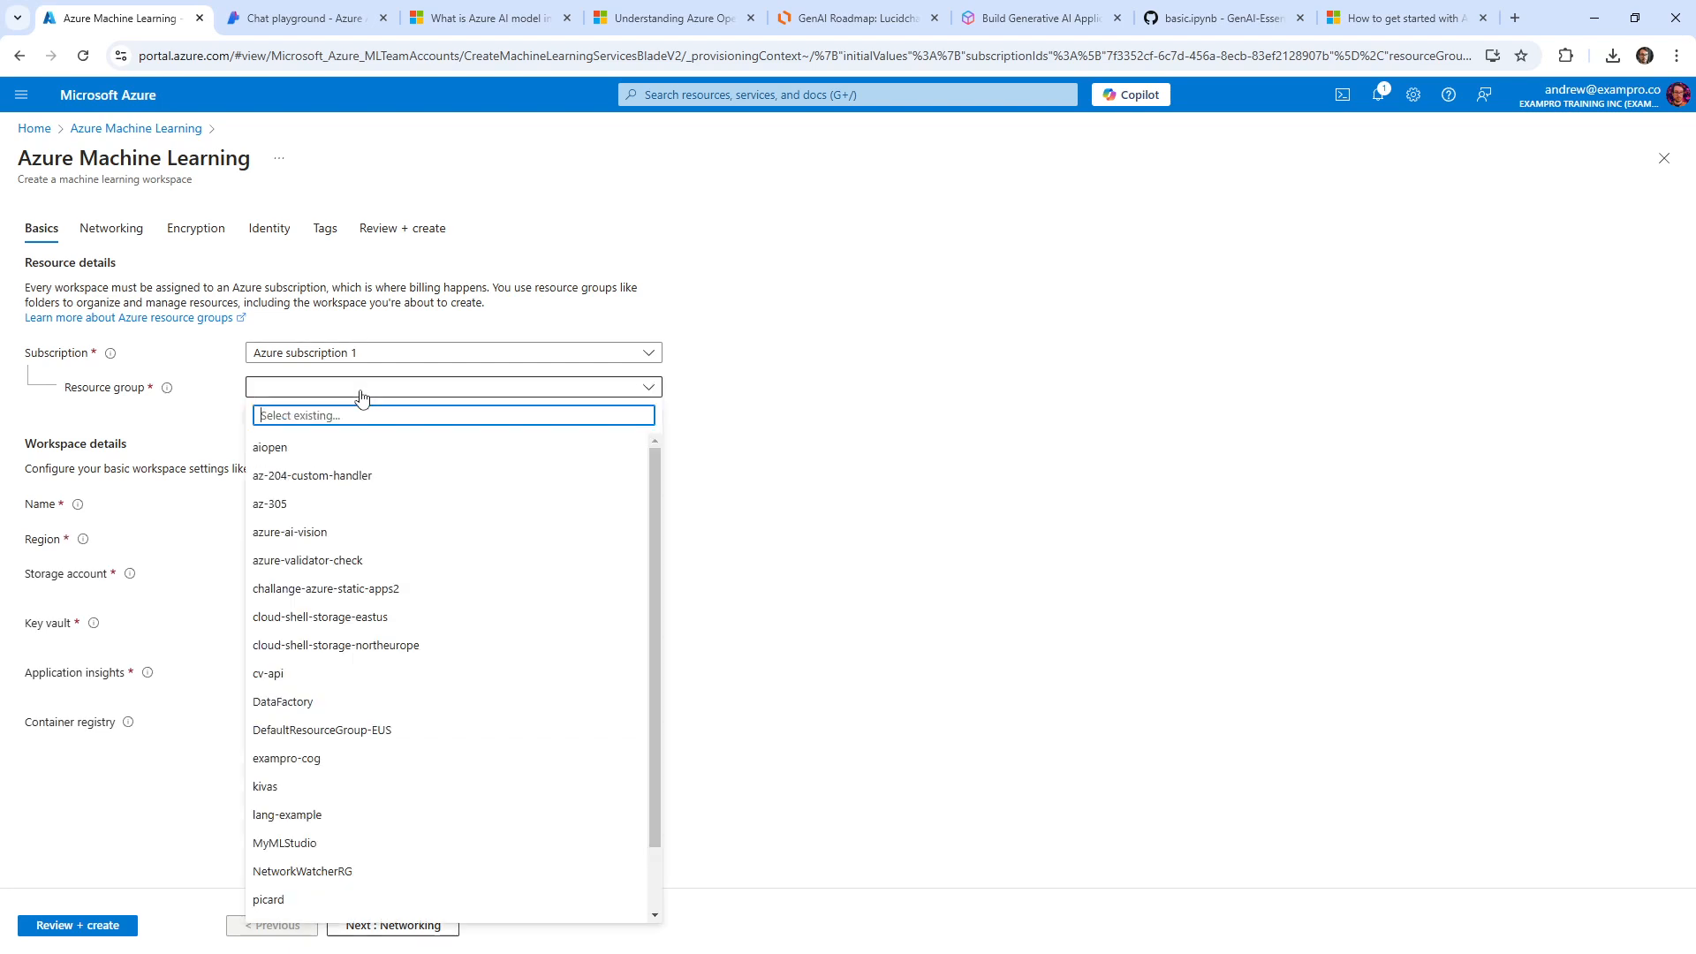
{"action": "mouse_move", "coordinate": [325, 447]}
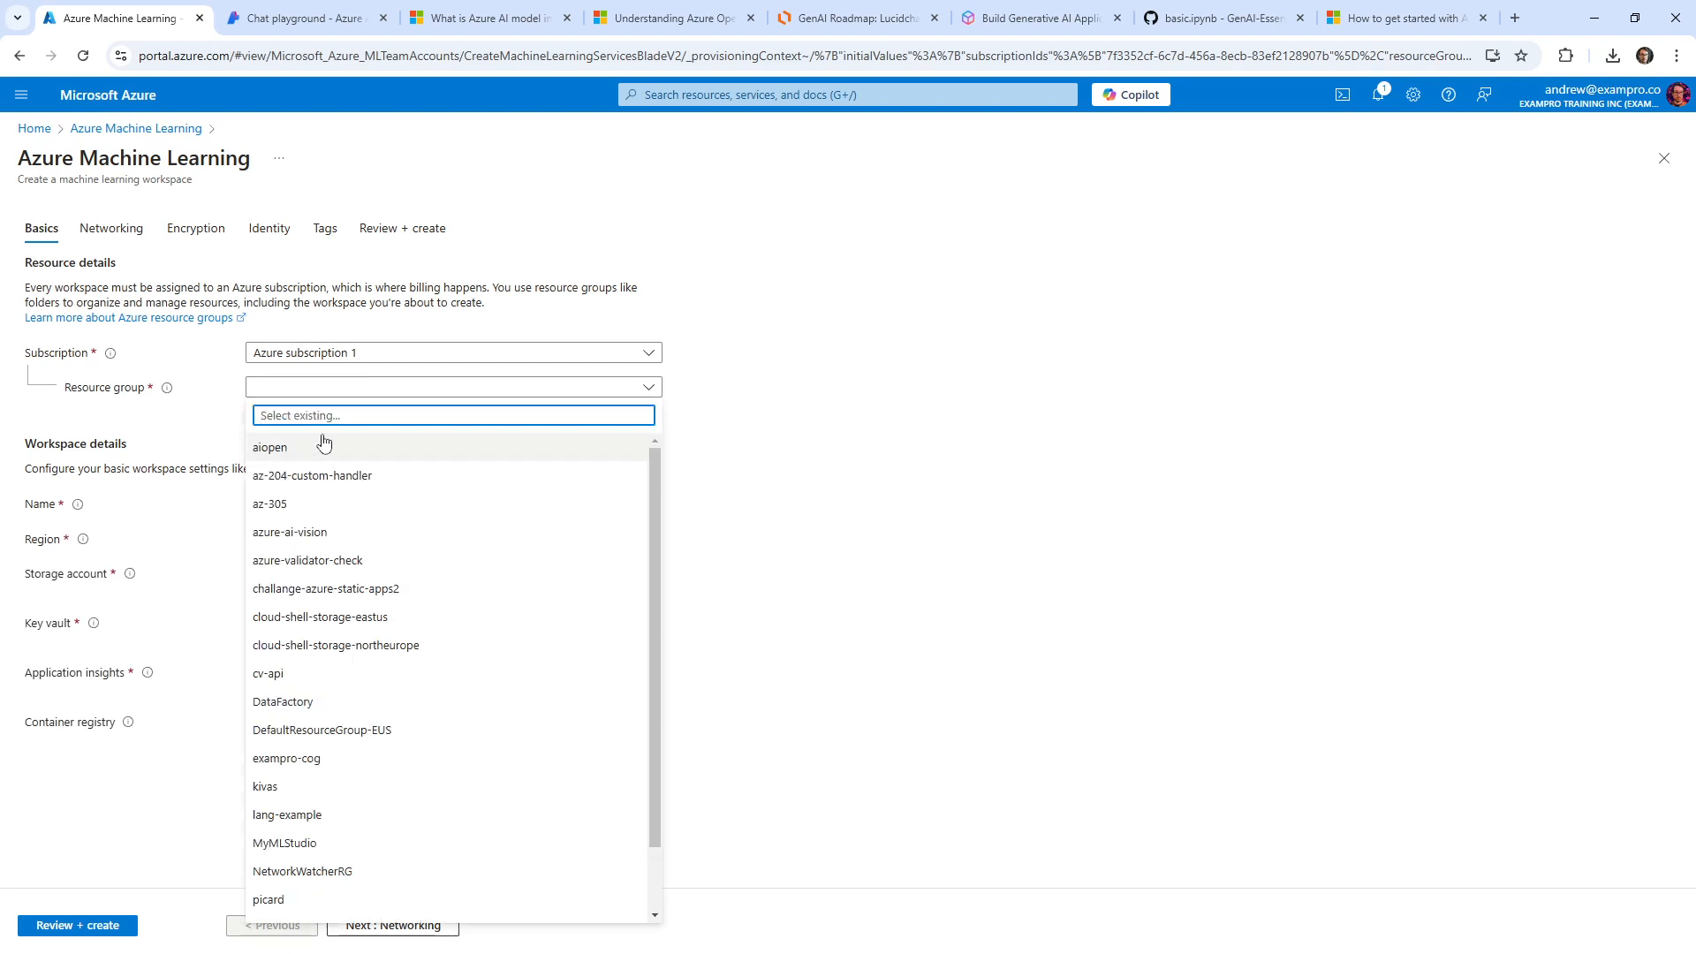
{"action": "mouse_move", "coordinate": [746, 403]}
{"action": "type", "text": "a"}
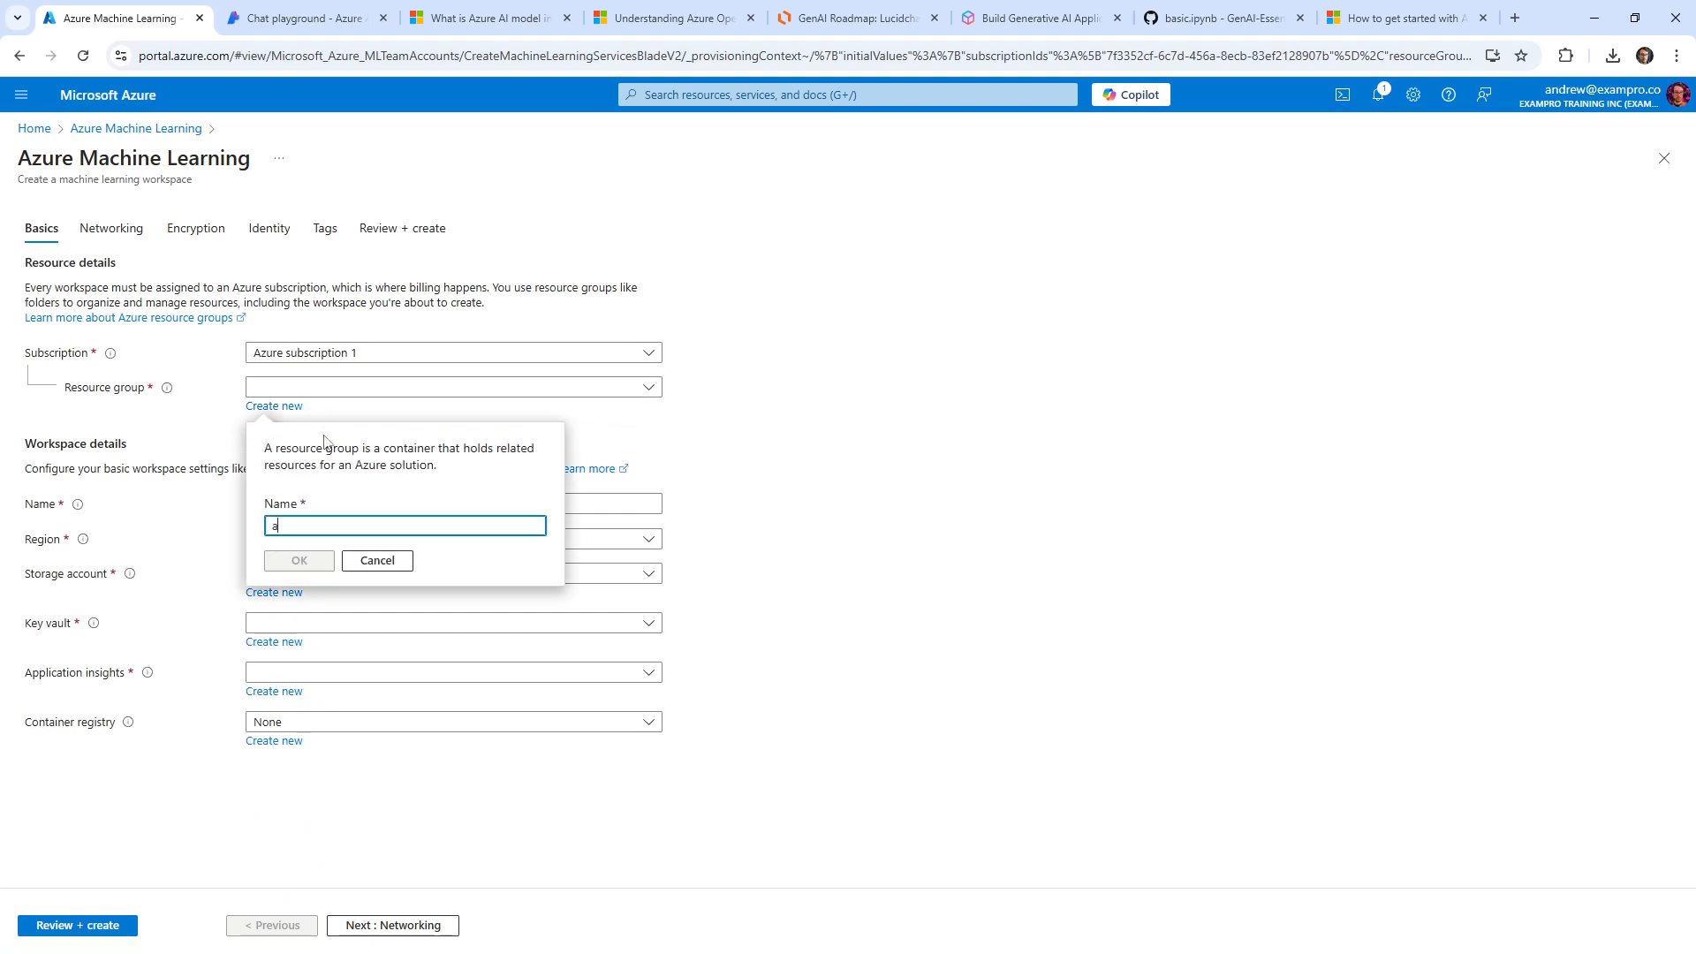
Step: Name the workspace az-ml in a new az-ml resource group and pass Review + create validation
{"action": "type", "text": "z-"}
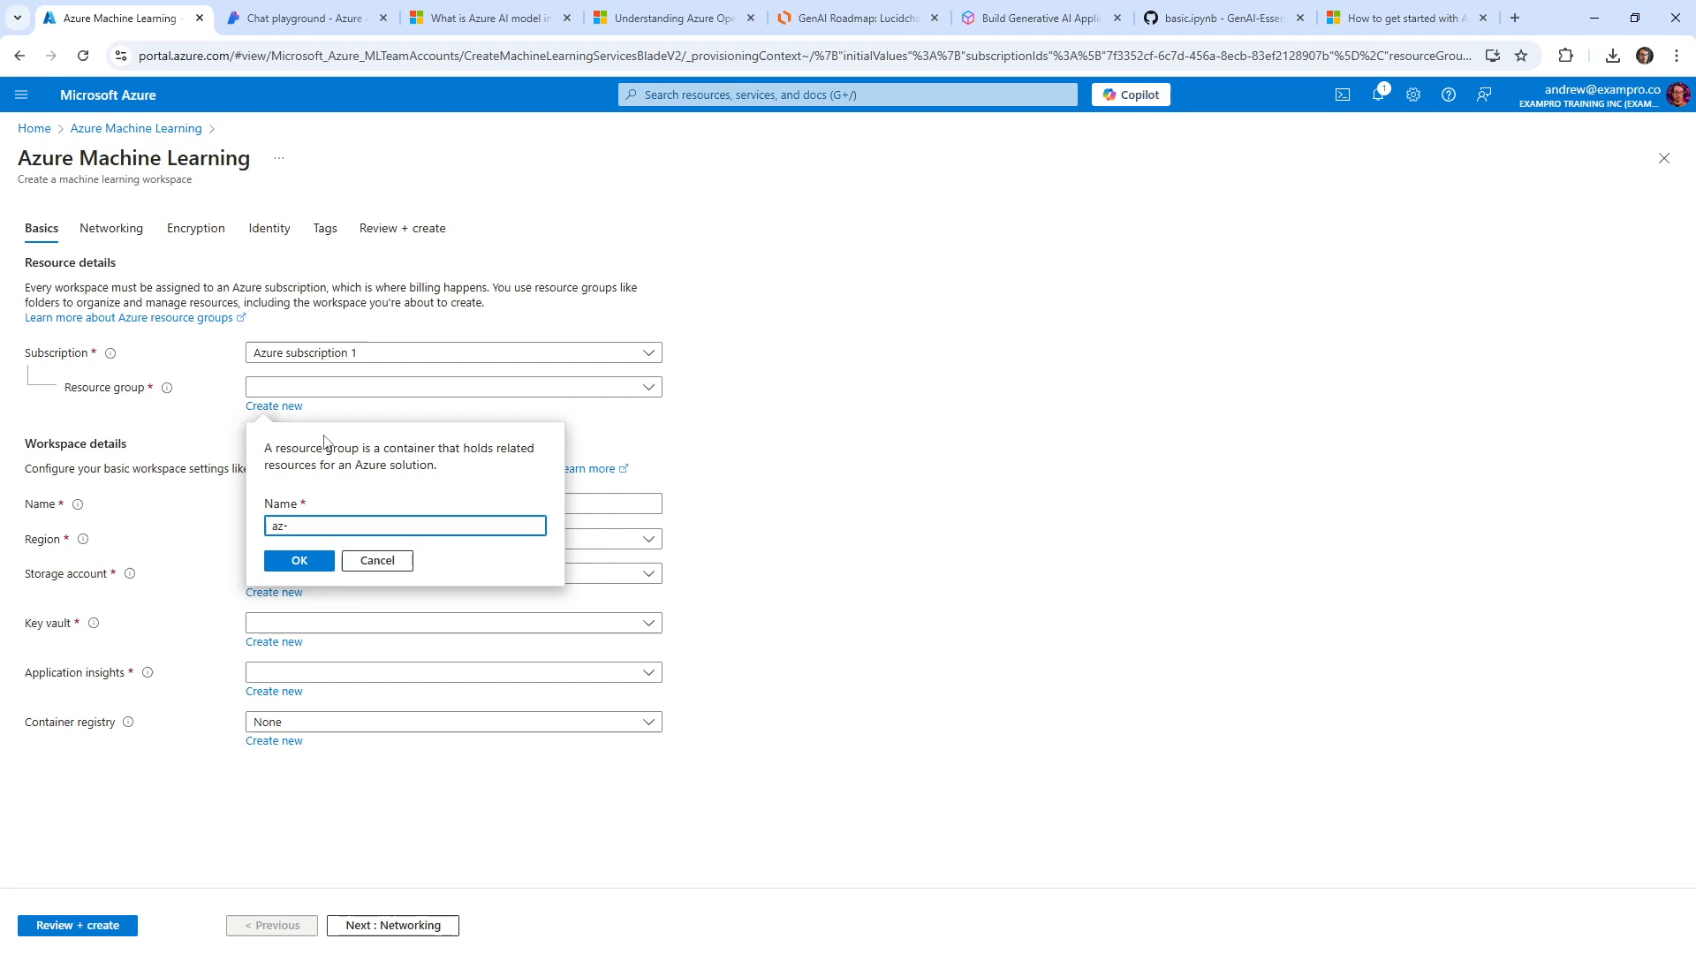
{"action": "left_click", "coordinate": [297, 560]}
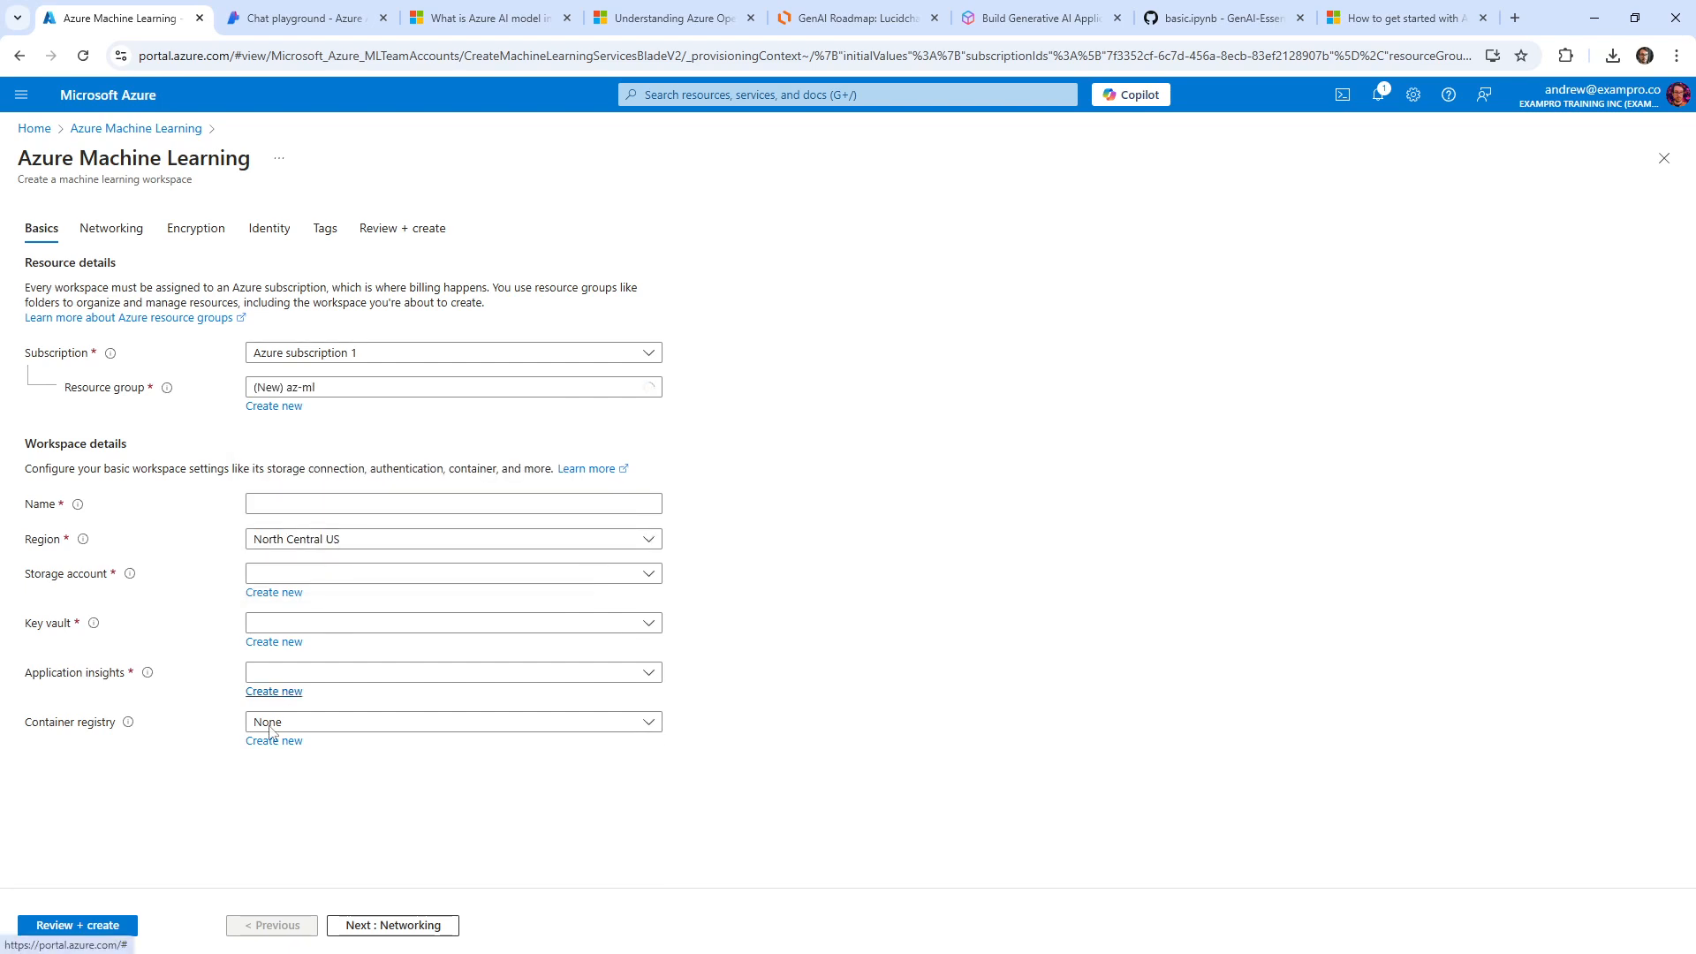
{"action": "left_click", "coordinate": [76, 925]}
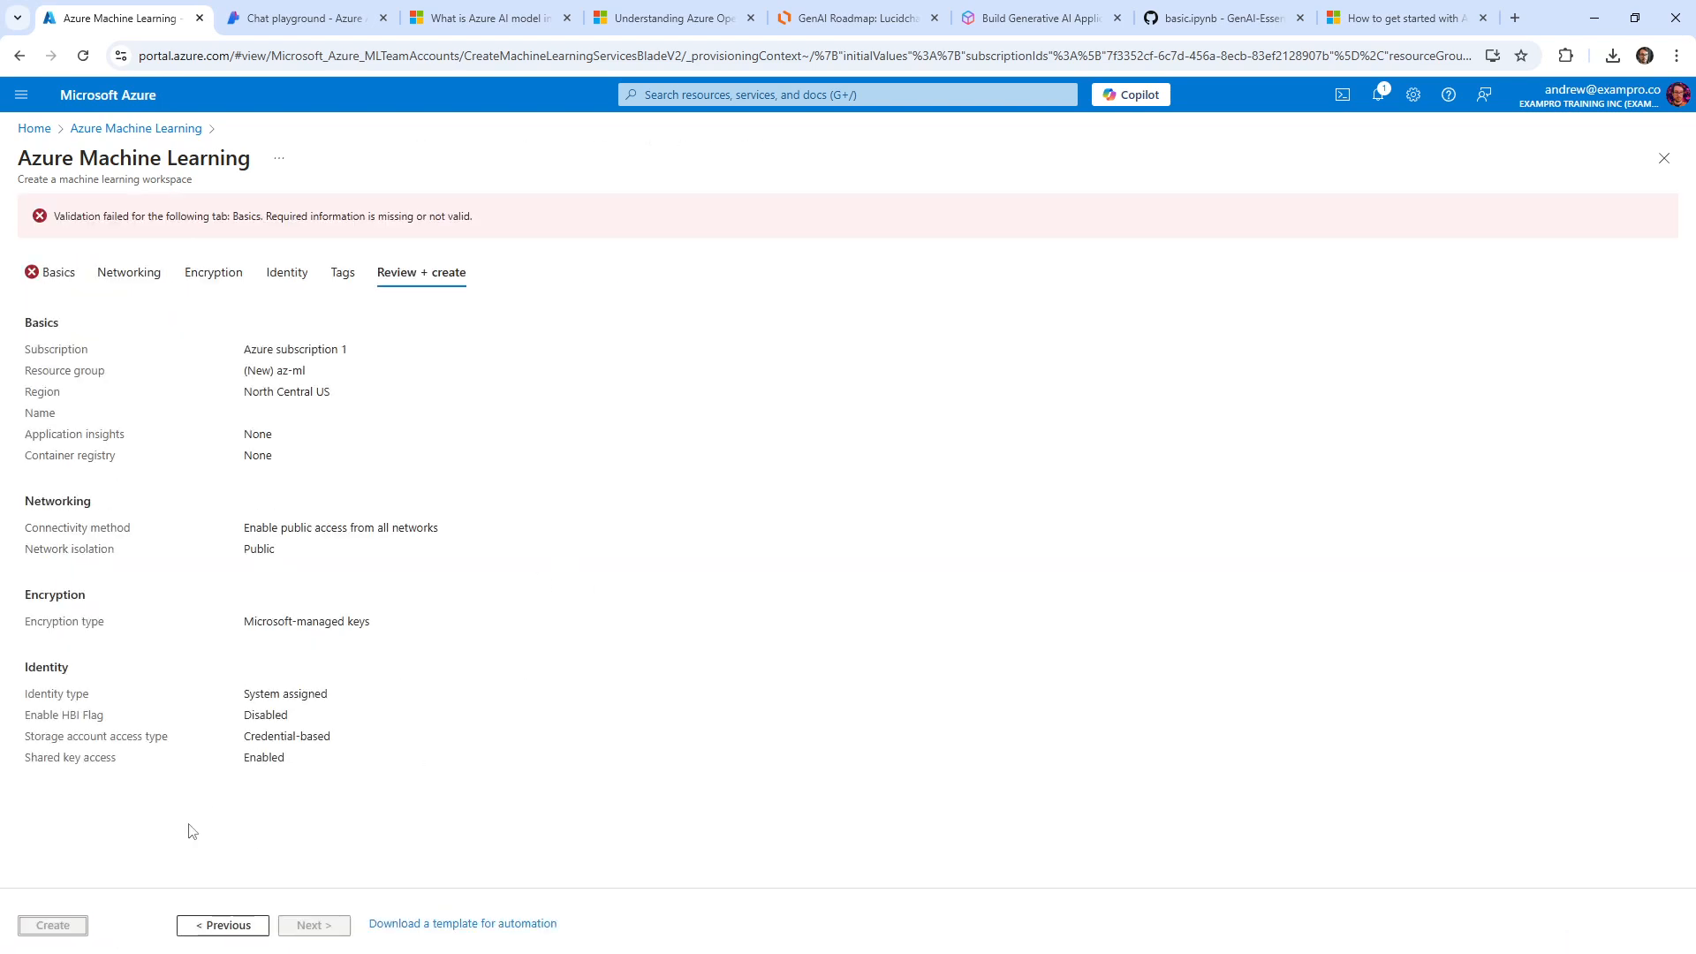
{"action": "left_click", "coordinate": [56, 273]}
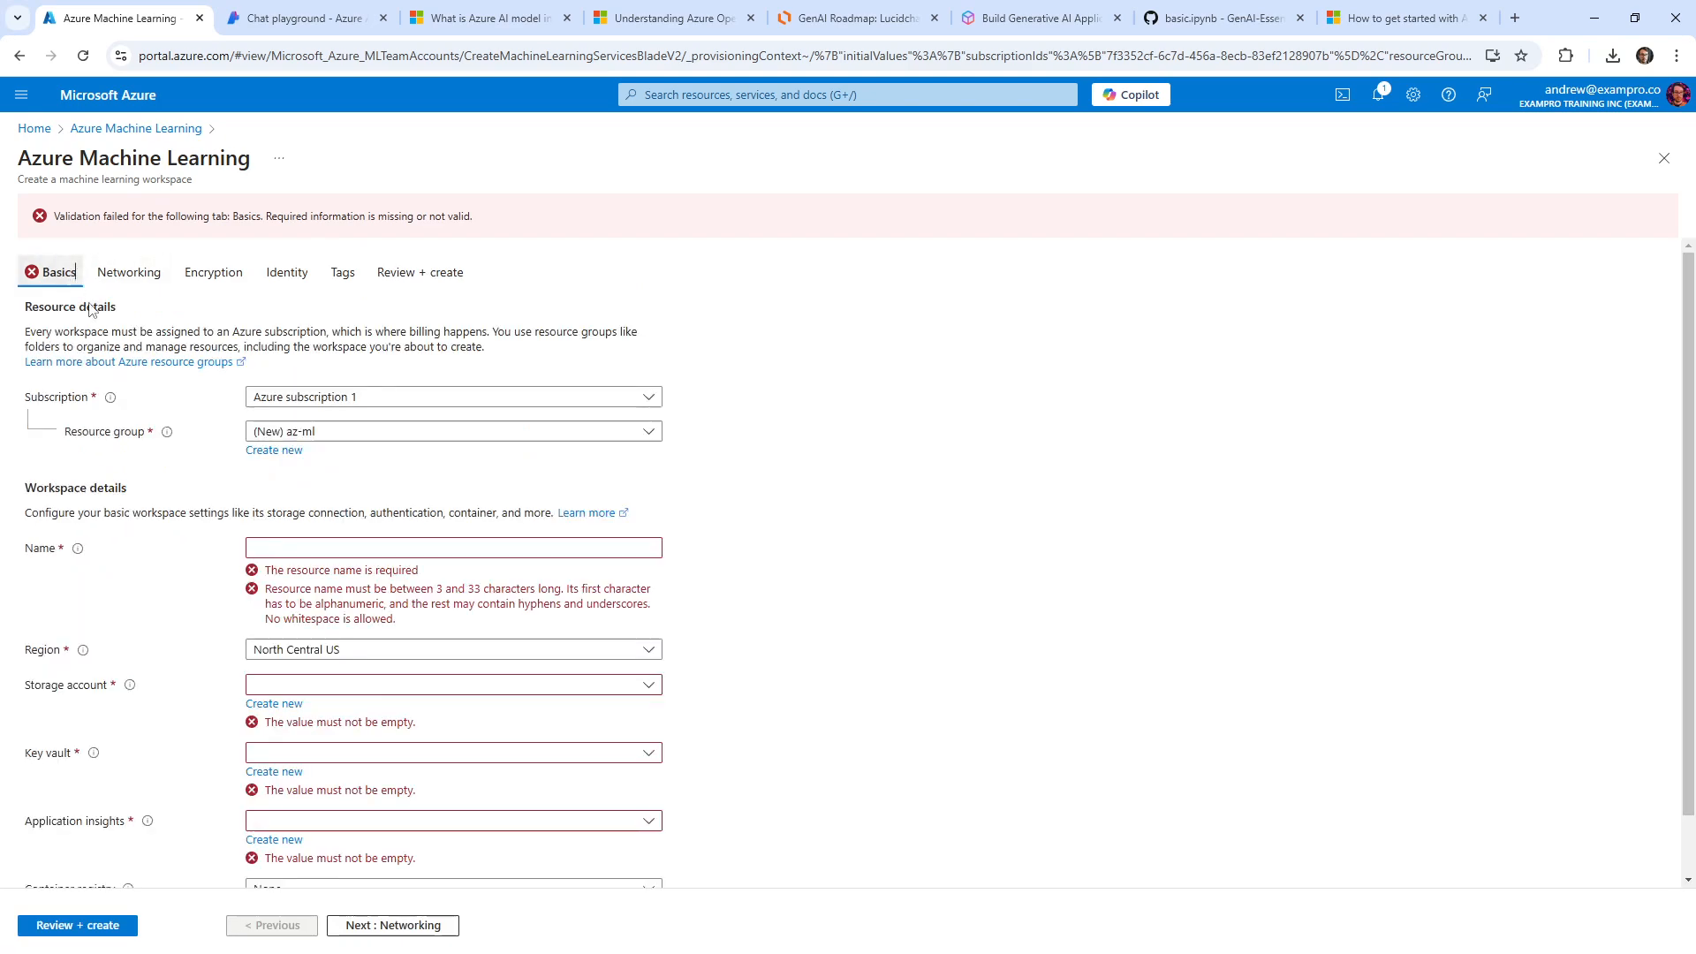
{"action": "left_click", "coordinate": [452, 546]}
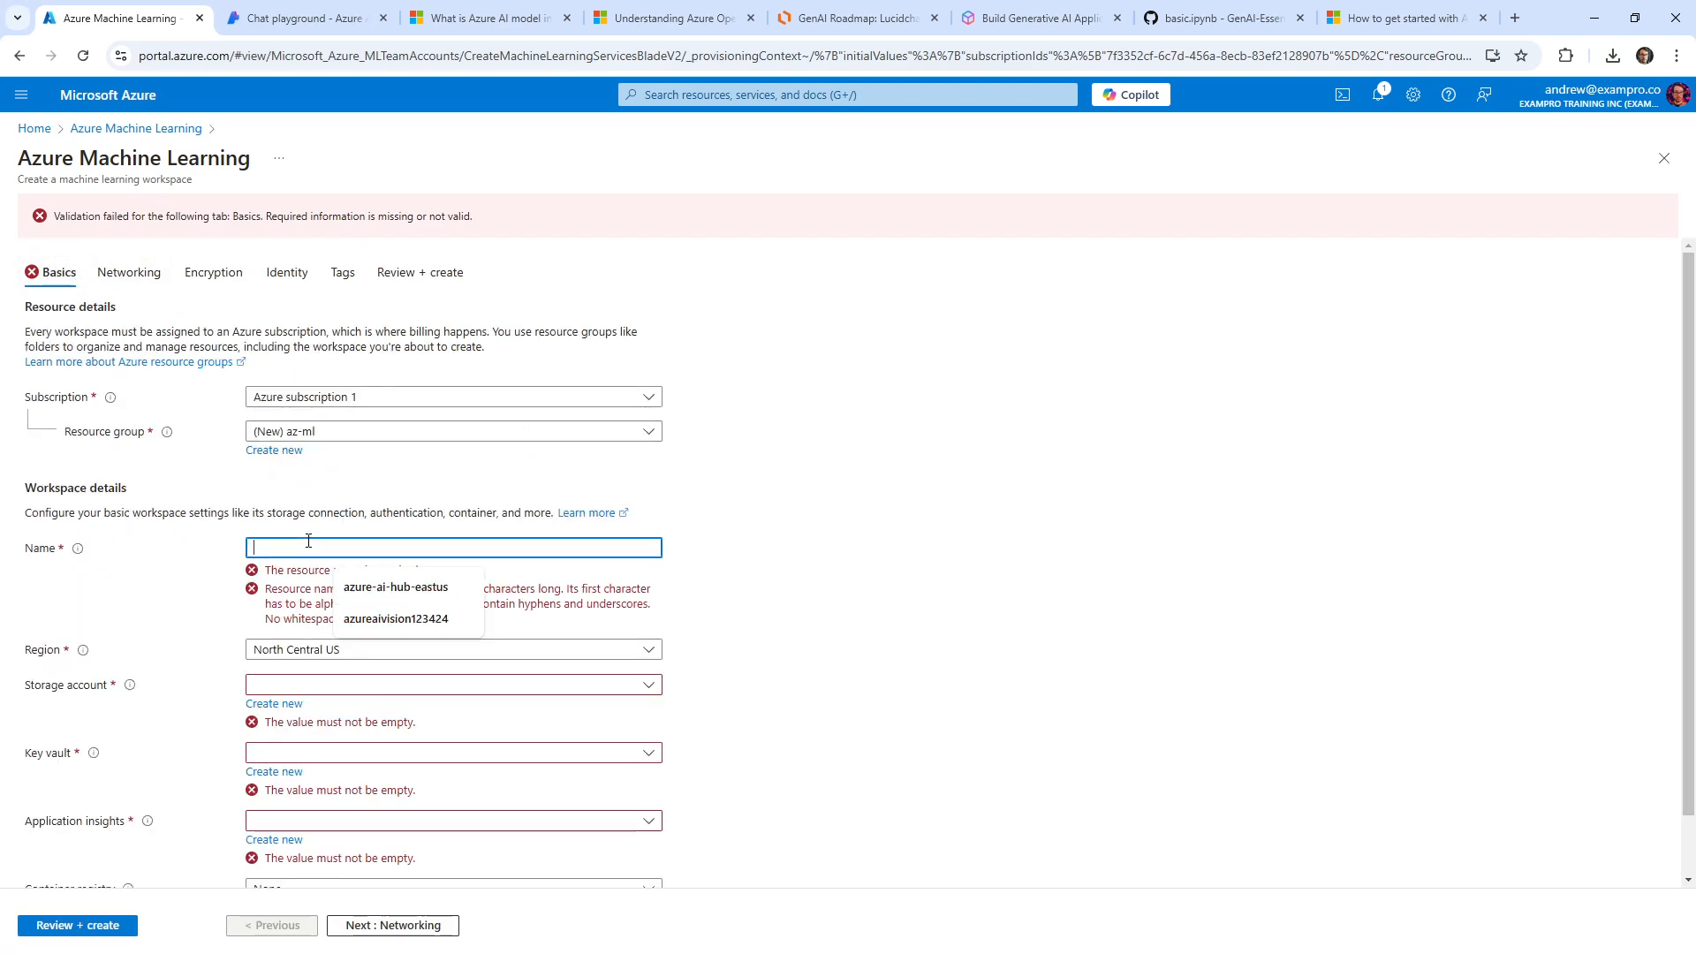
{"action": "type", "text": "az-ml"}
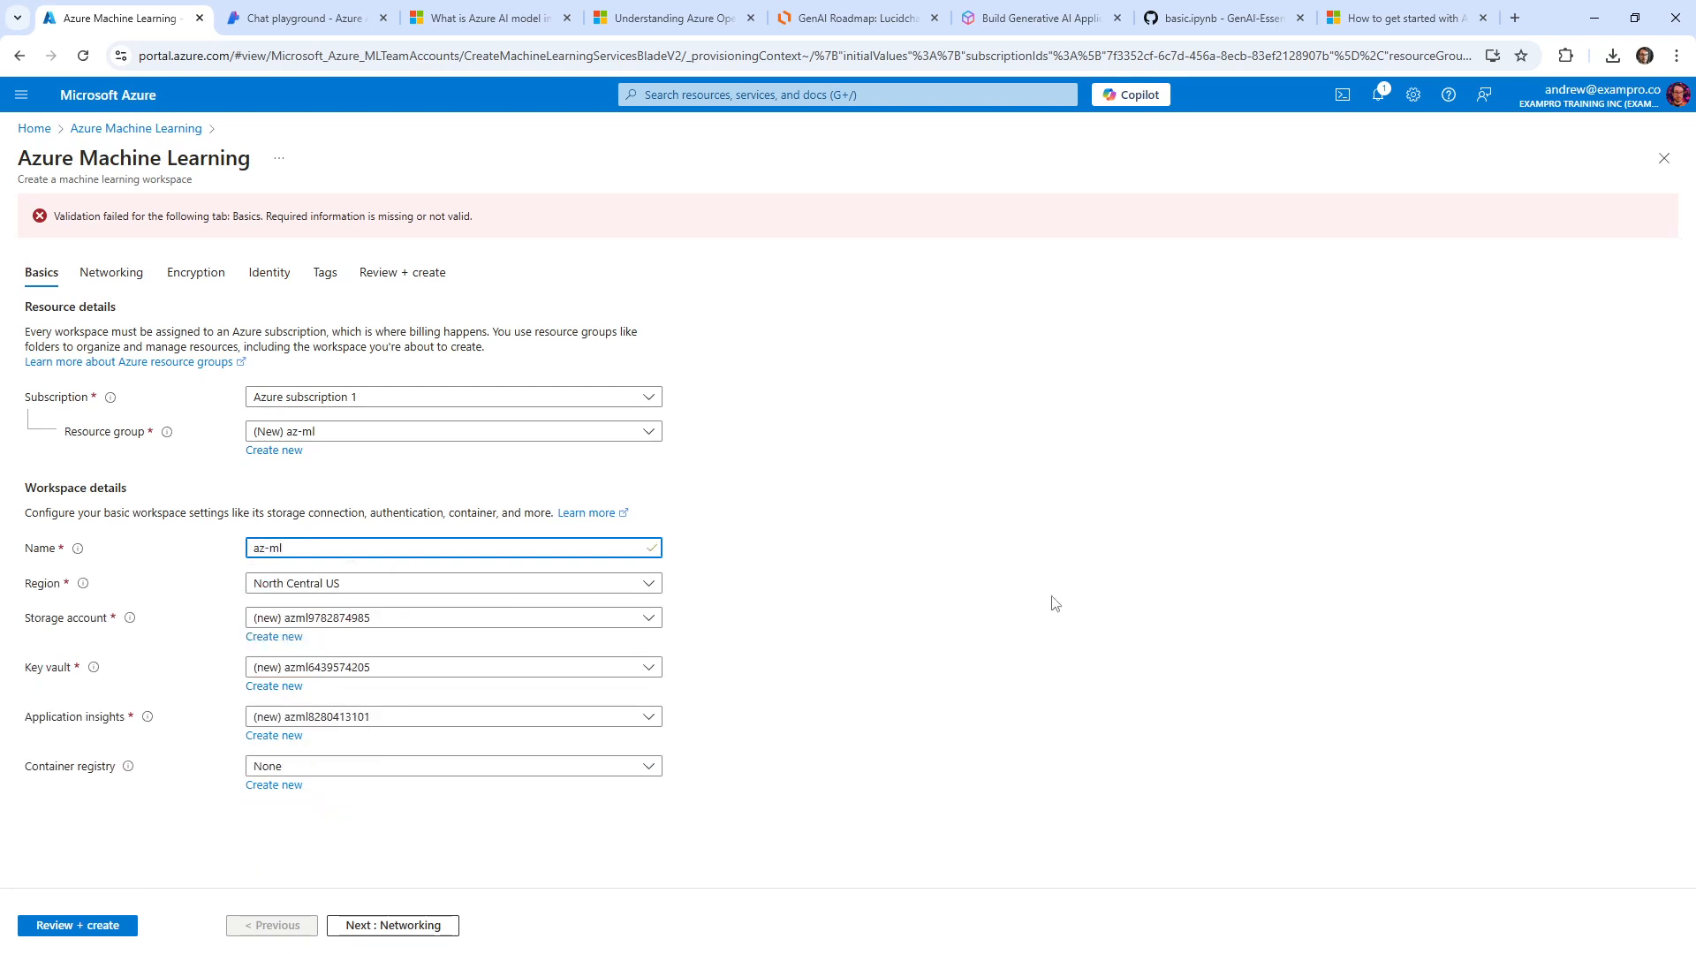
{"action": "left_click", "coordinate": [76, 924]}
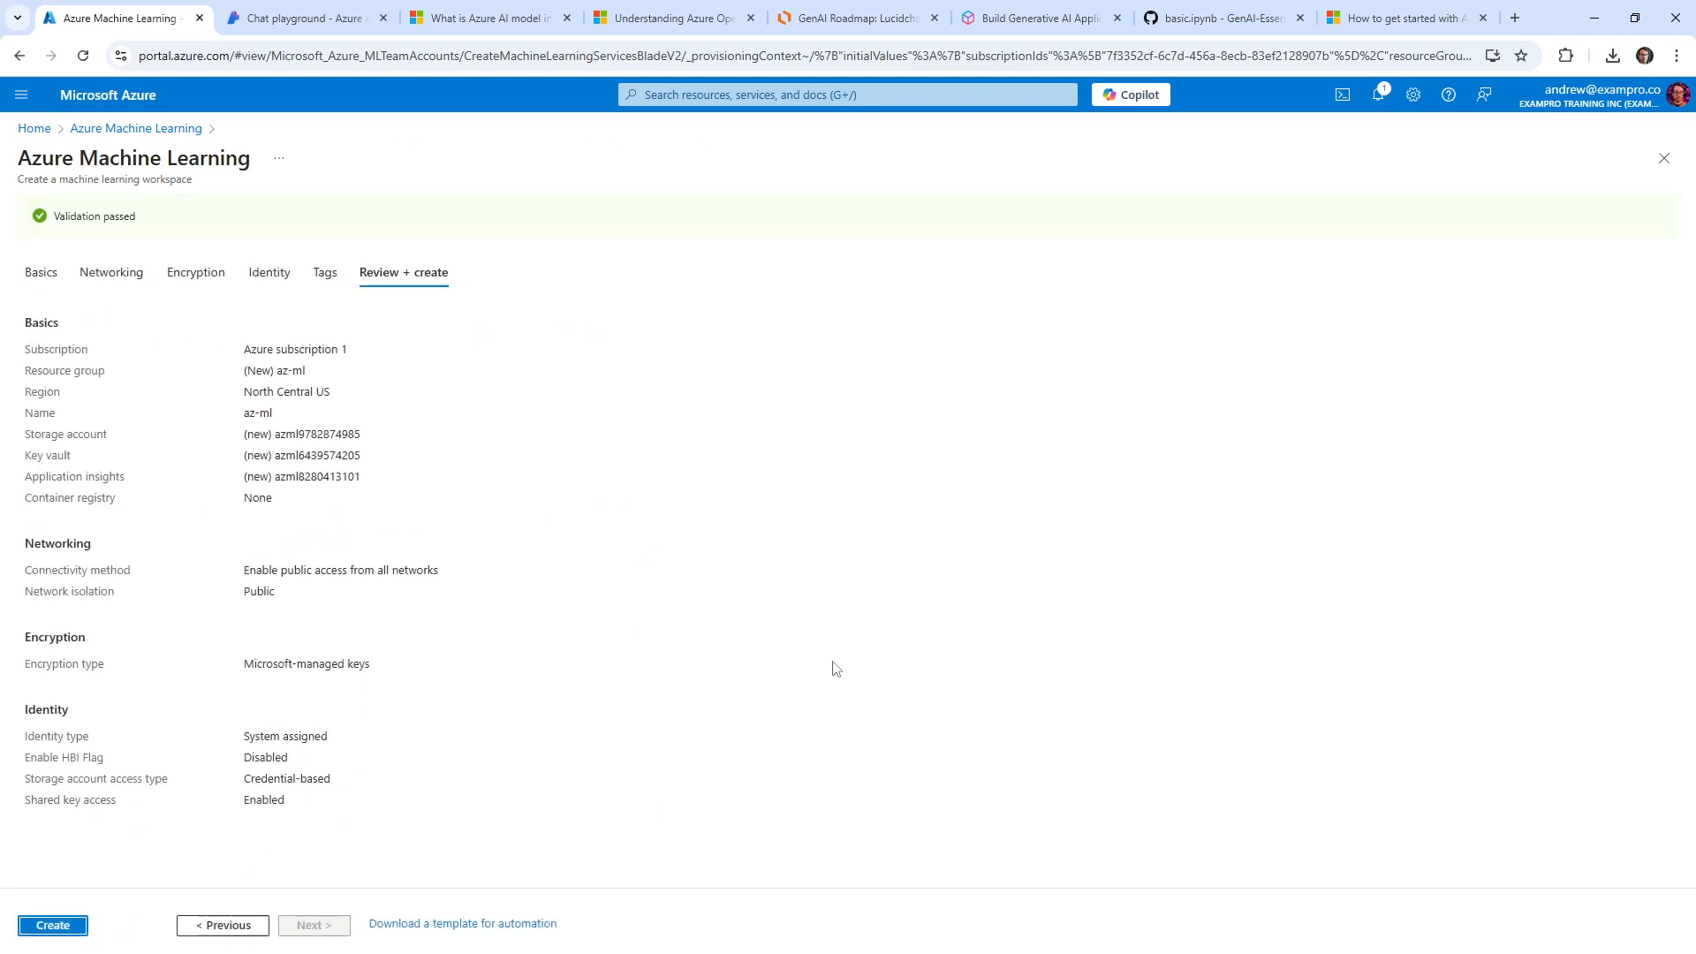
Step: Create the az-ml workspace, go to the deployed resource and launch Machine Learning Studio
{"action": "left_click", "coordinate": [51, 924]}
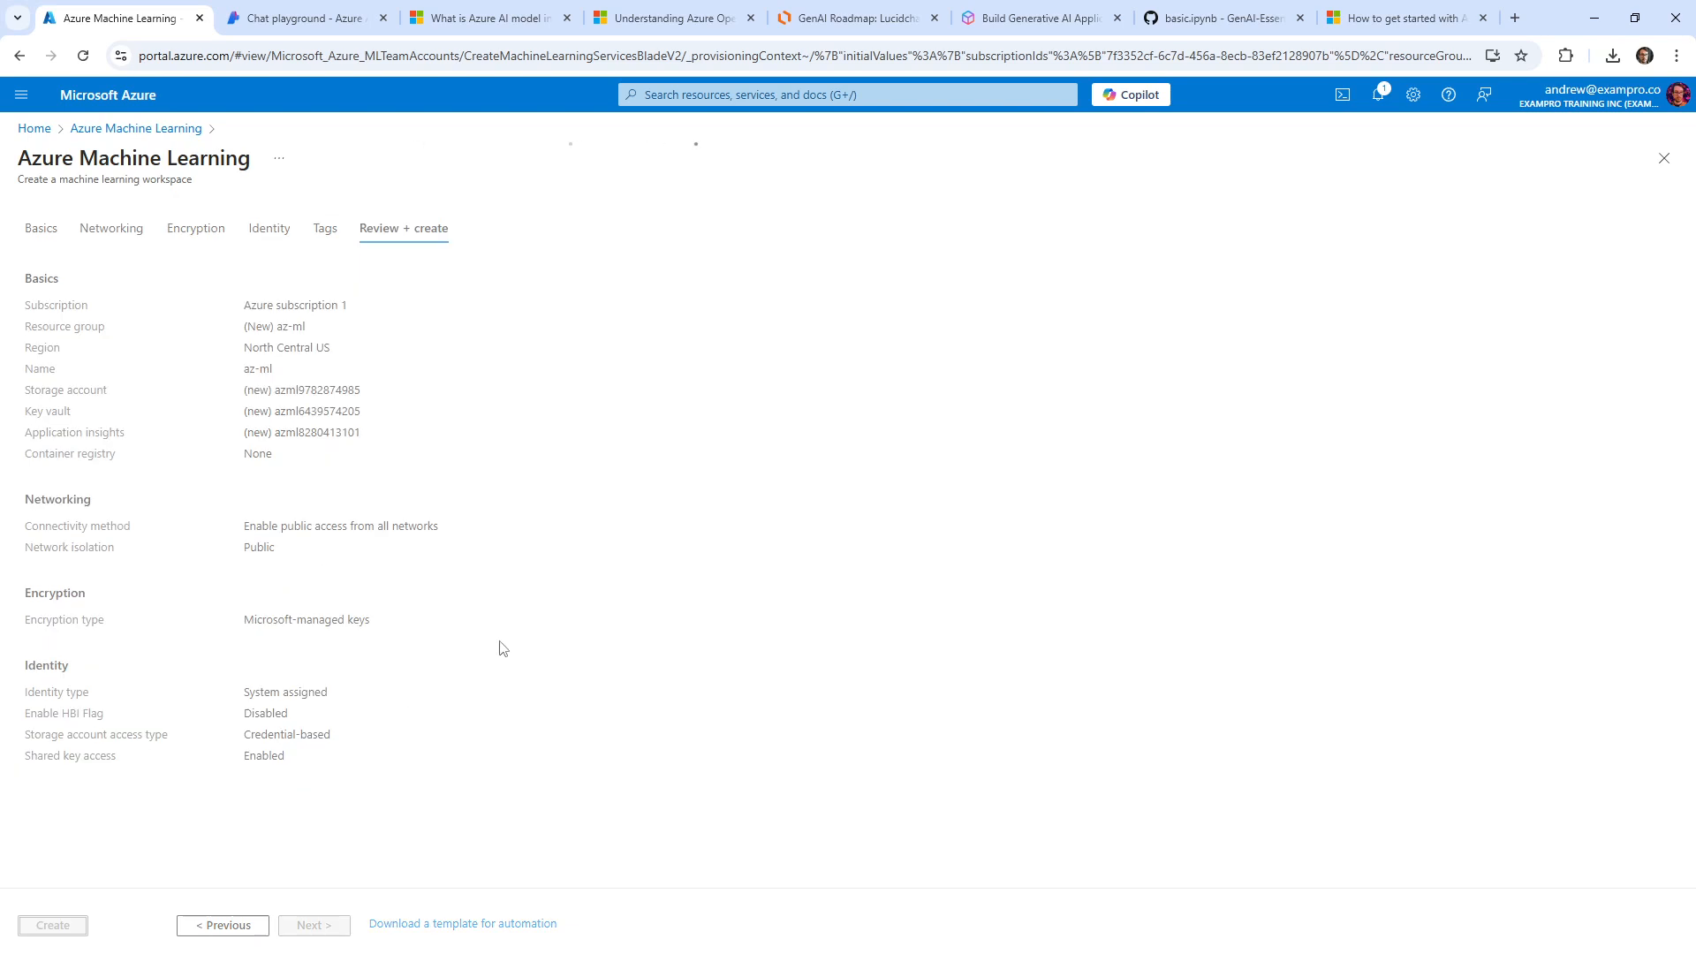
{"action": "left_click", "coordinate": [51, 924]}
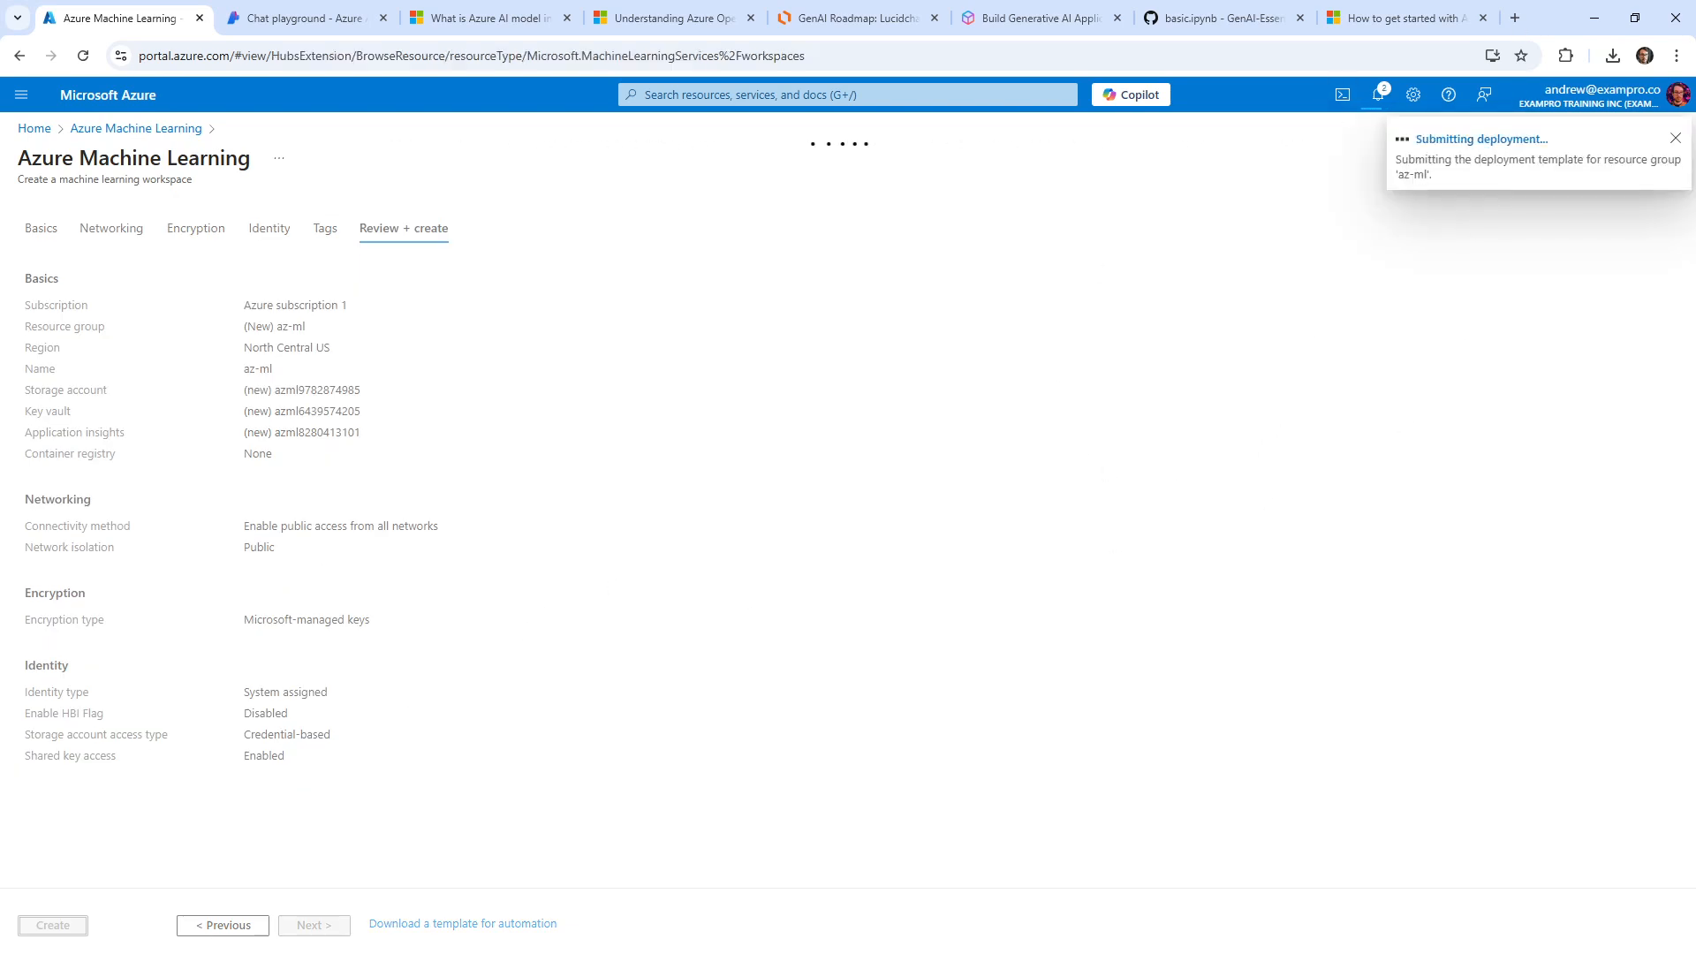
{"action": "left_click", "coordinate": [51, 924]}
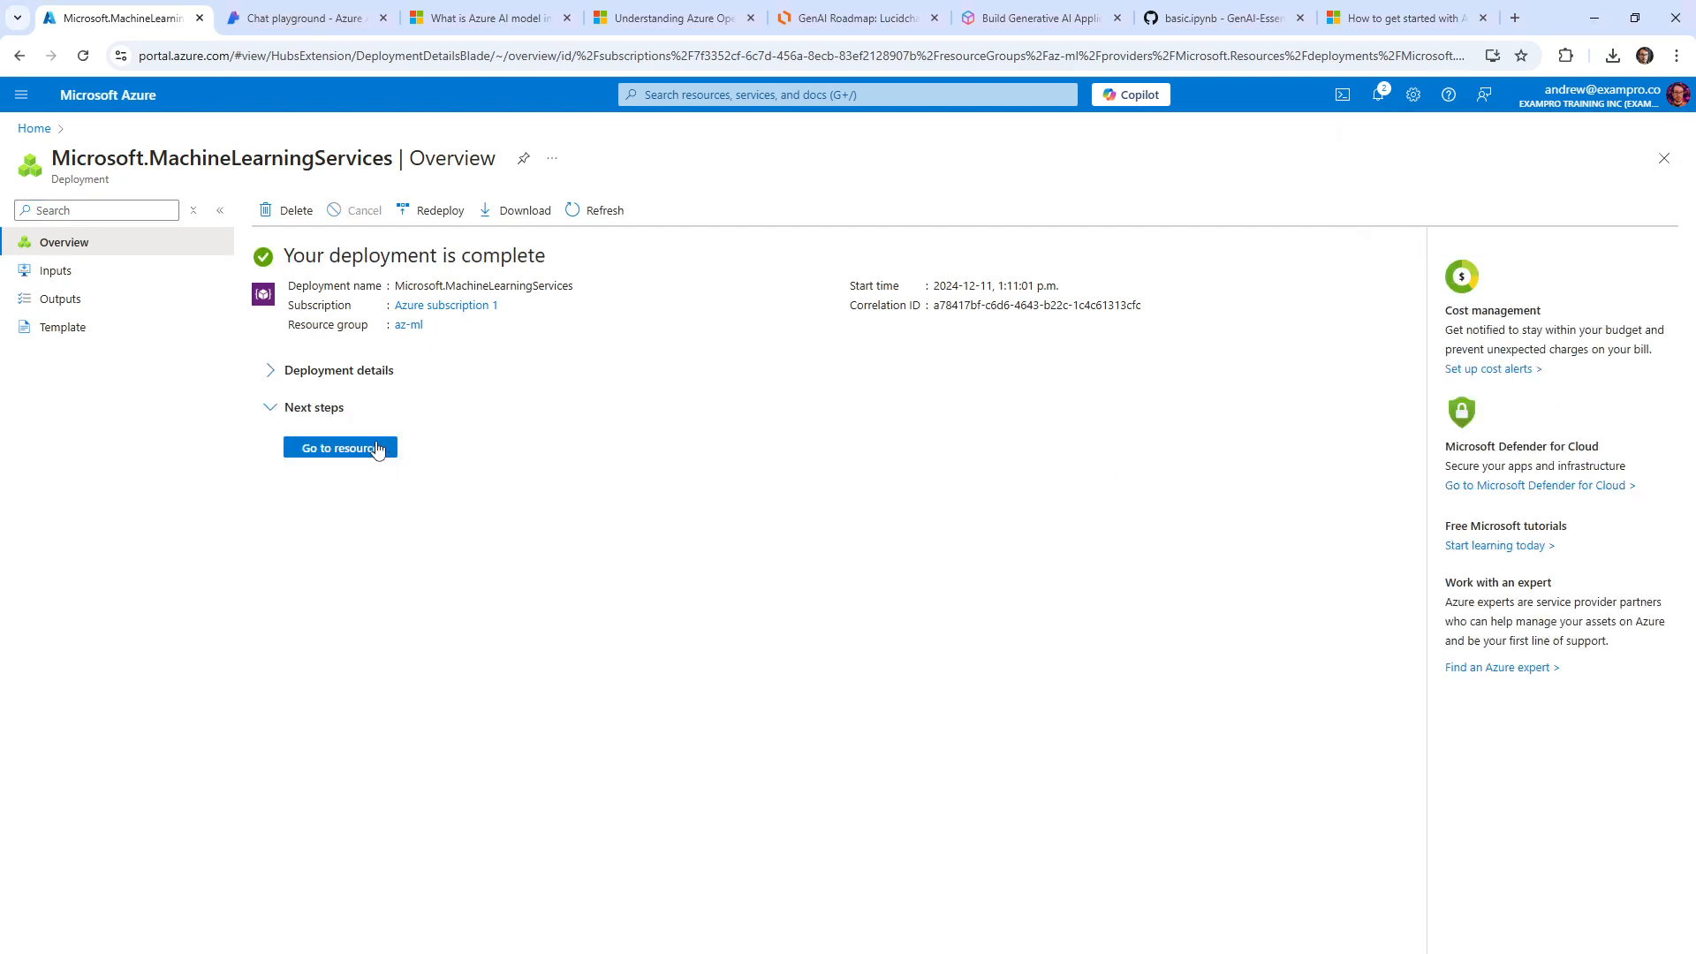
{"action": "left_click", "coordinate": [339, 447]}
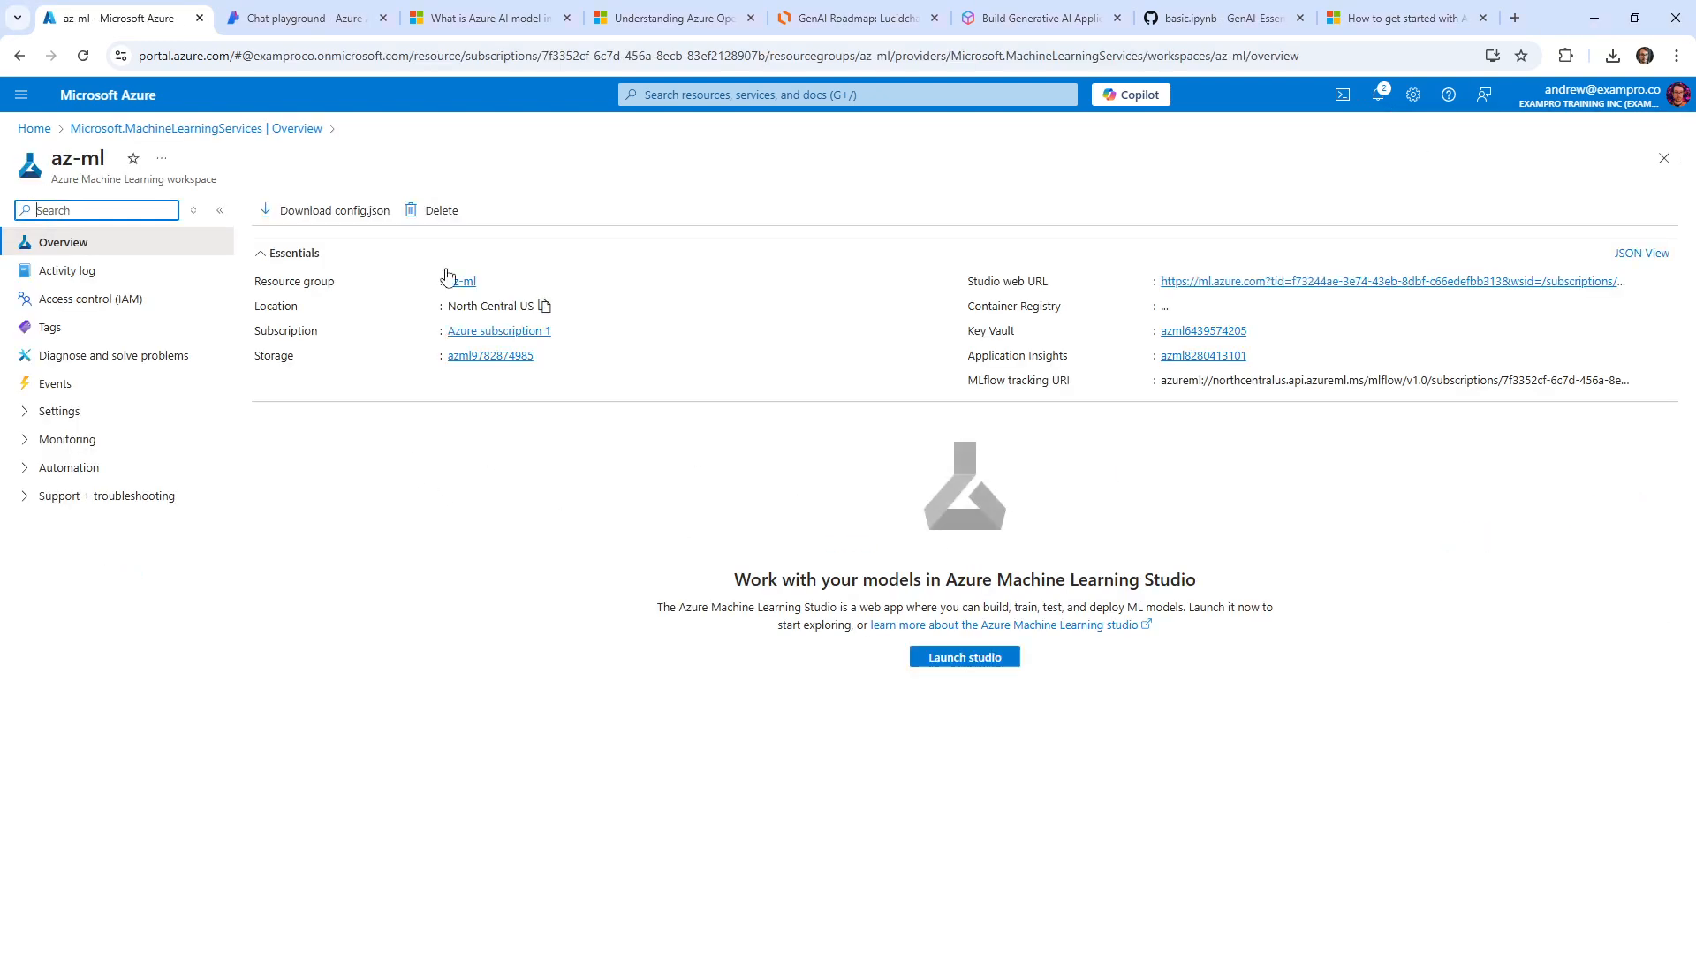
{"action": "left_click", "coordinate": [963, 657]}
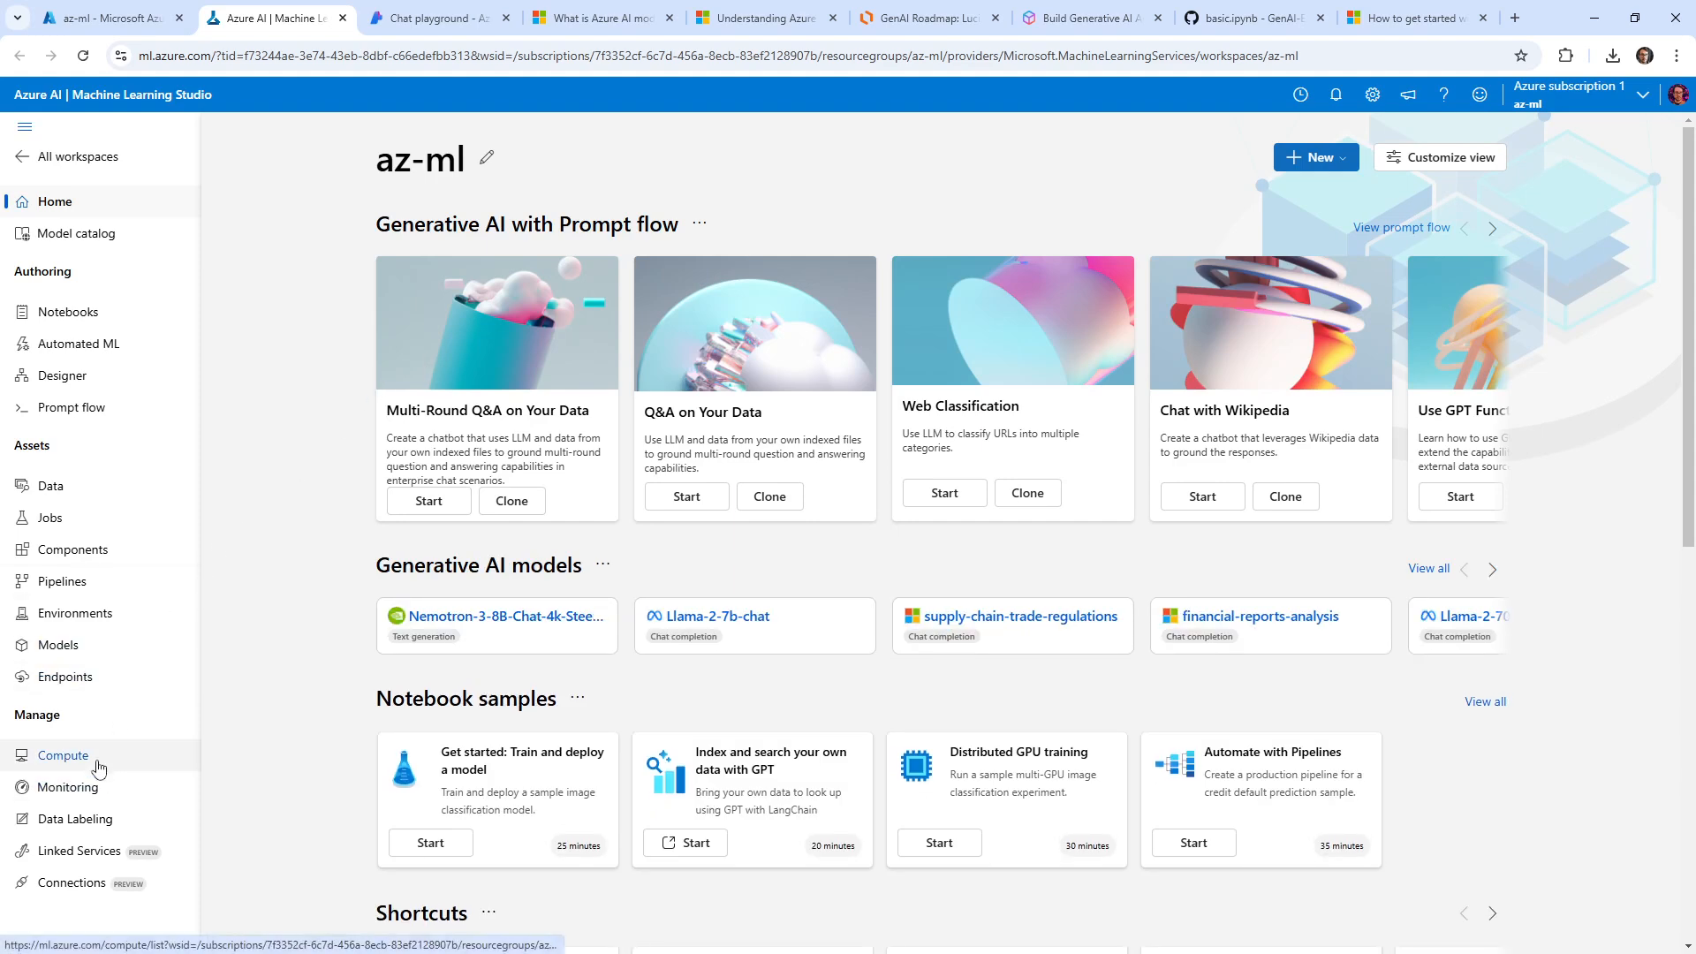
{"action": "mouse_move", "coordinate": [230, 614]}
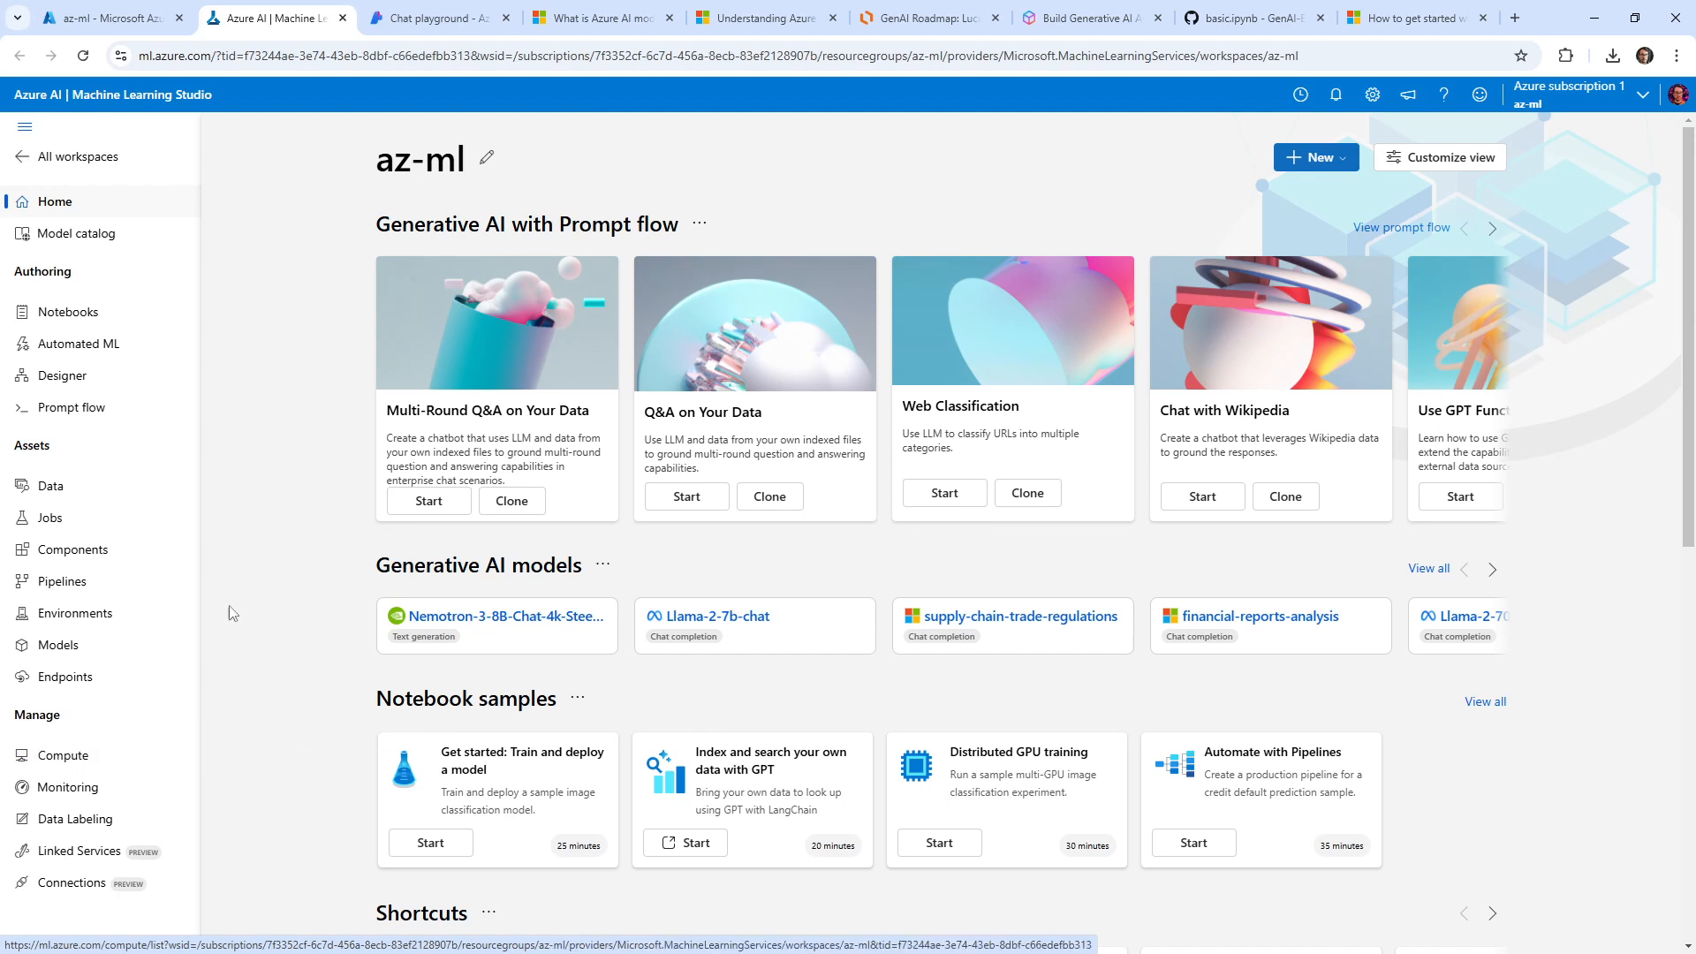
{"action": "mouse_move", "coordinate": [68, 311]}
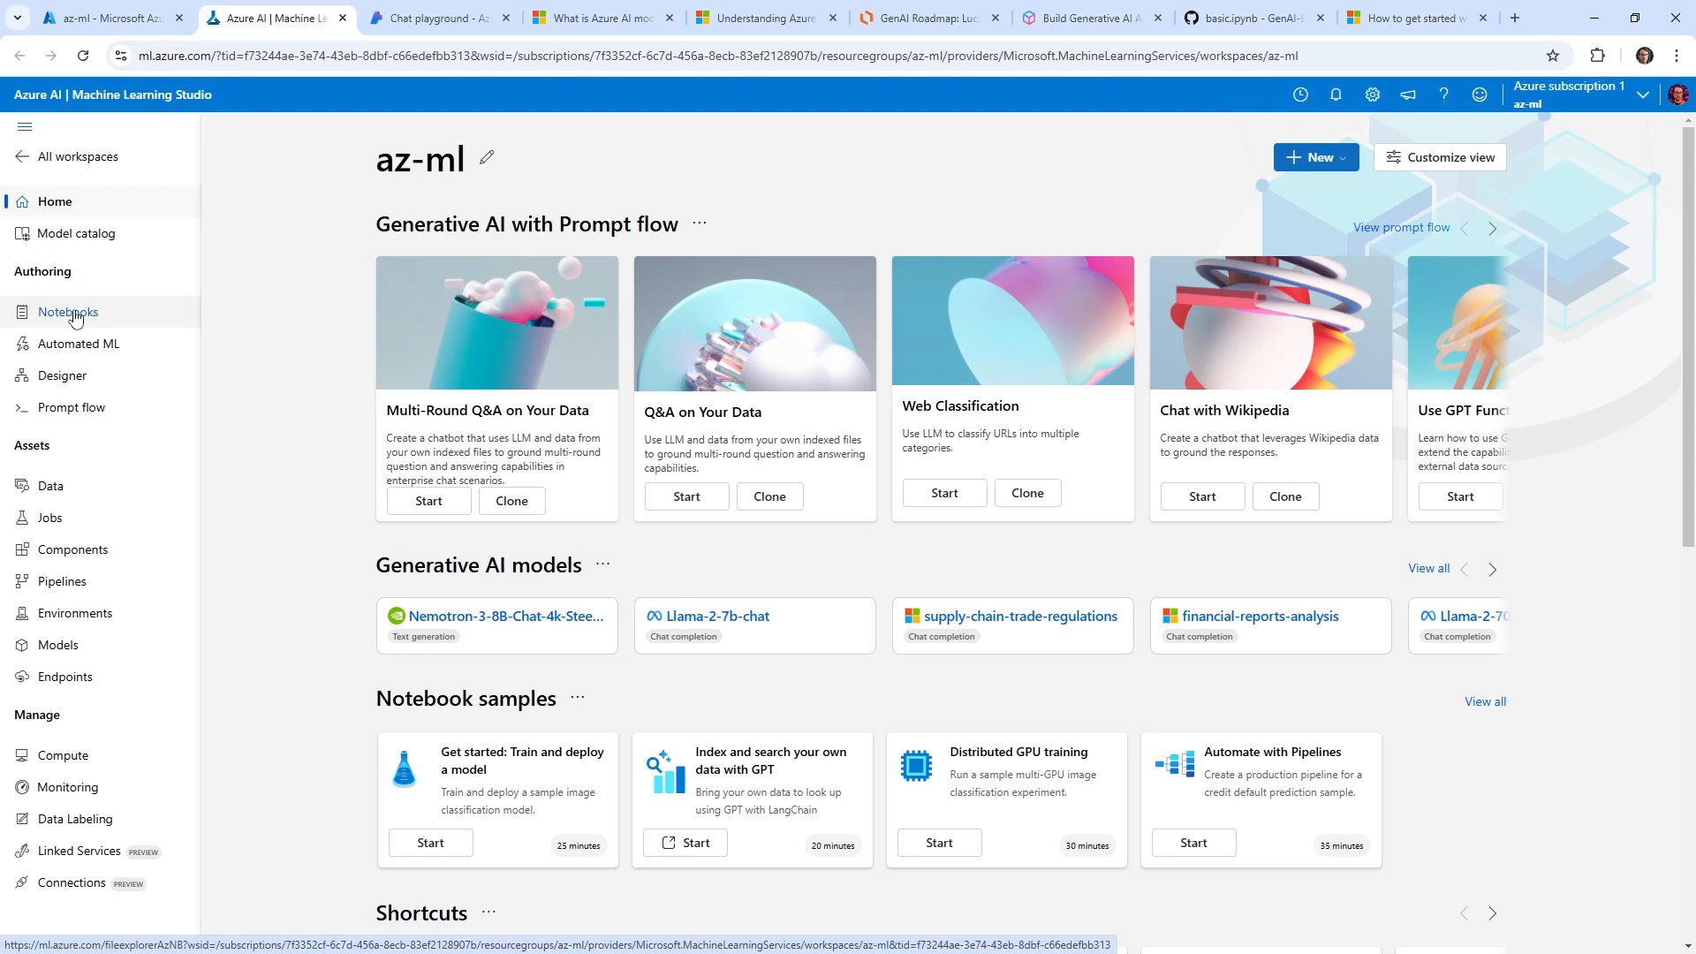
Step: From Notebooks start a CPU compute instance and pick the cheapest size, Standard_DS1_v2
{"action": "left_click", "coordinate": [69, 311]}
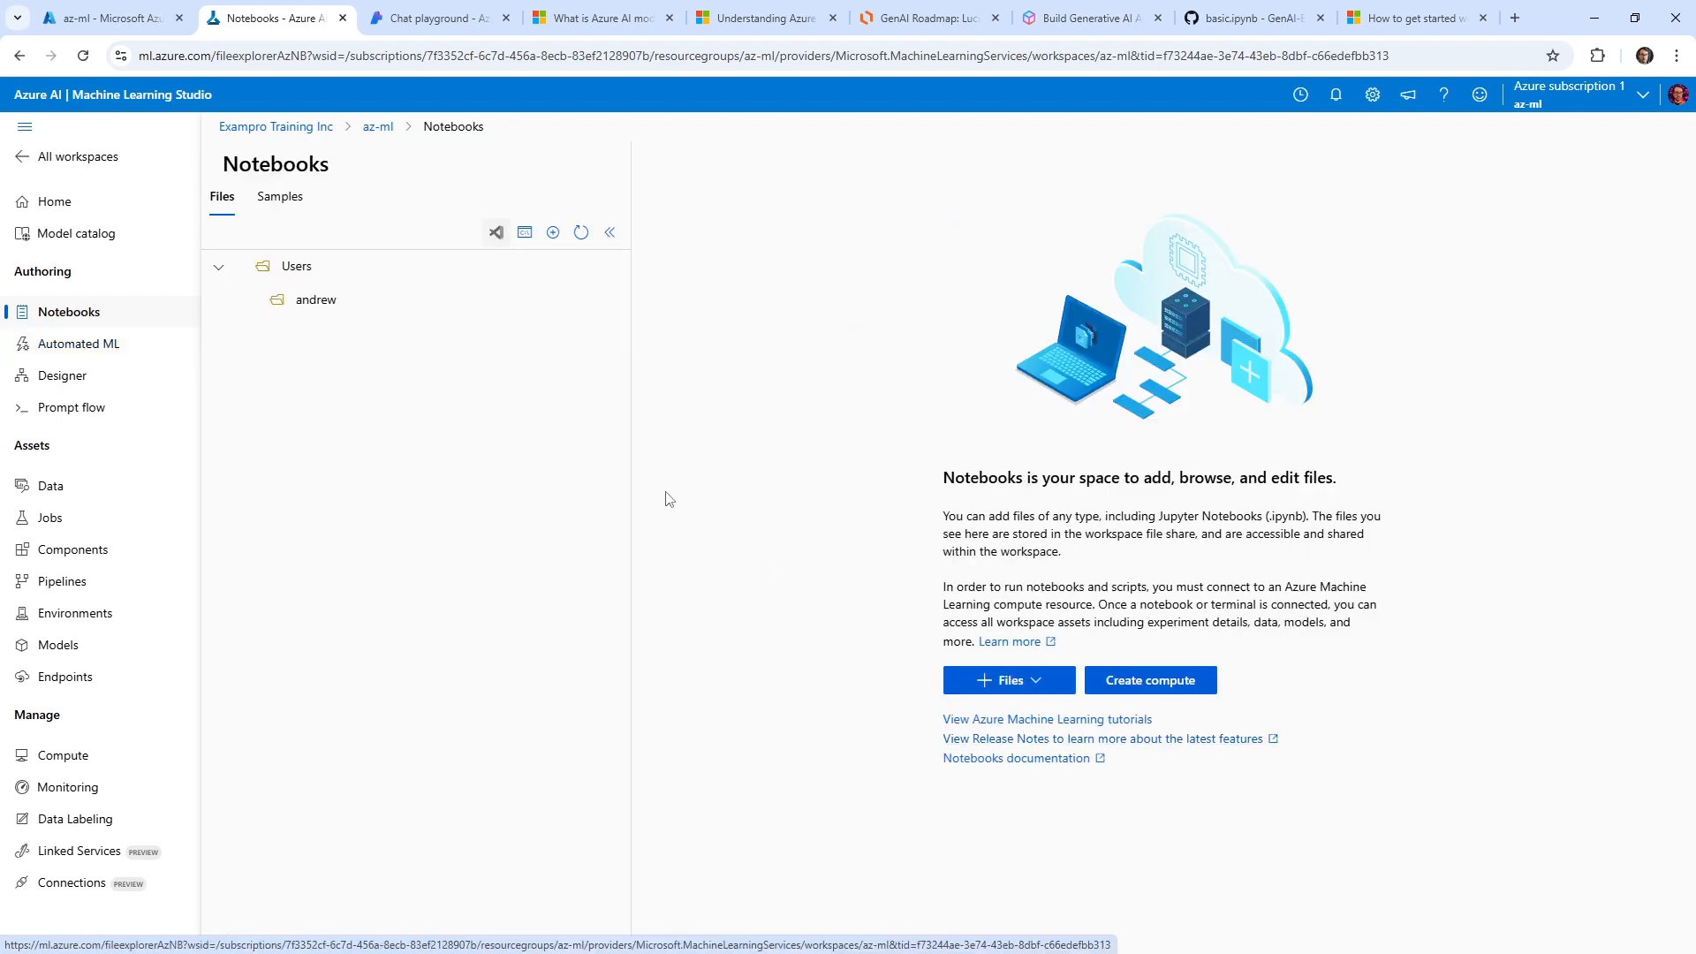
{"action": "left_click", "coordinate": [1150, 678]}
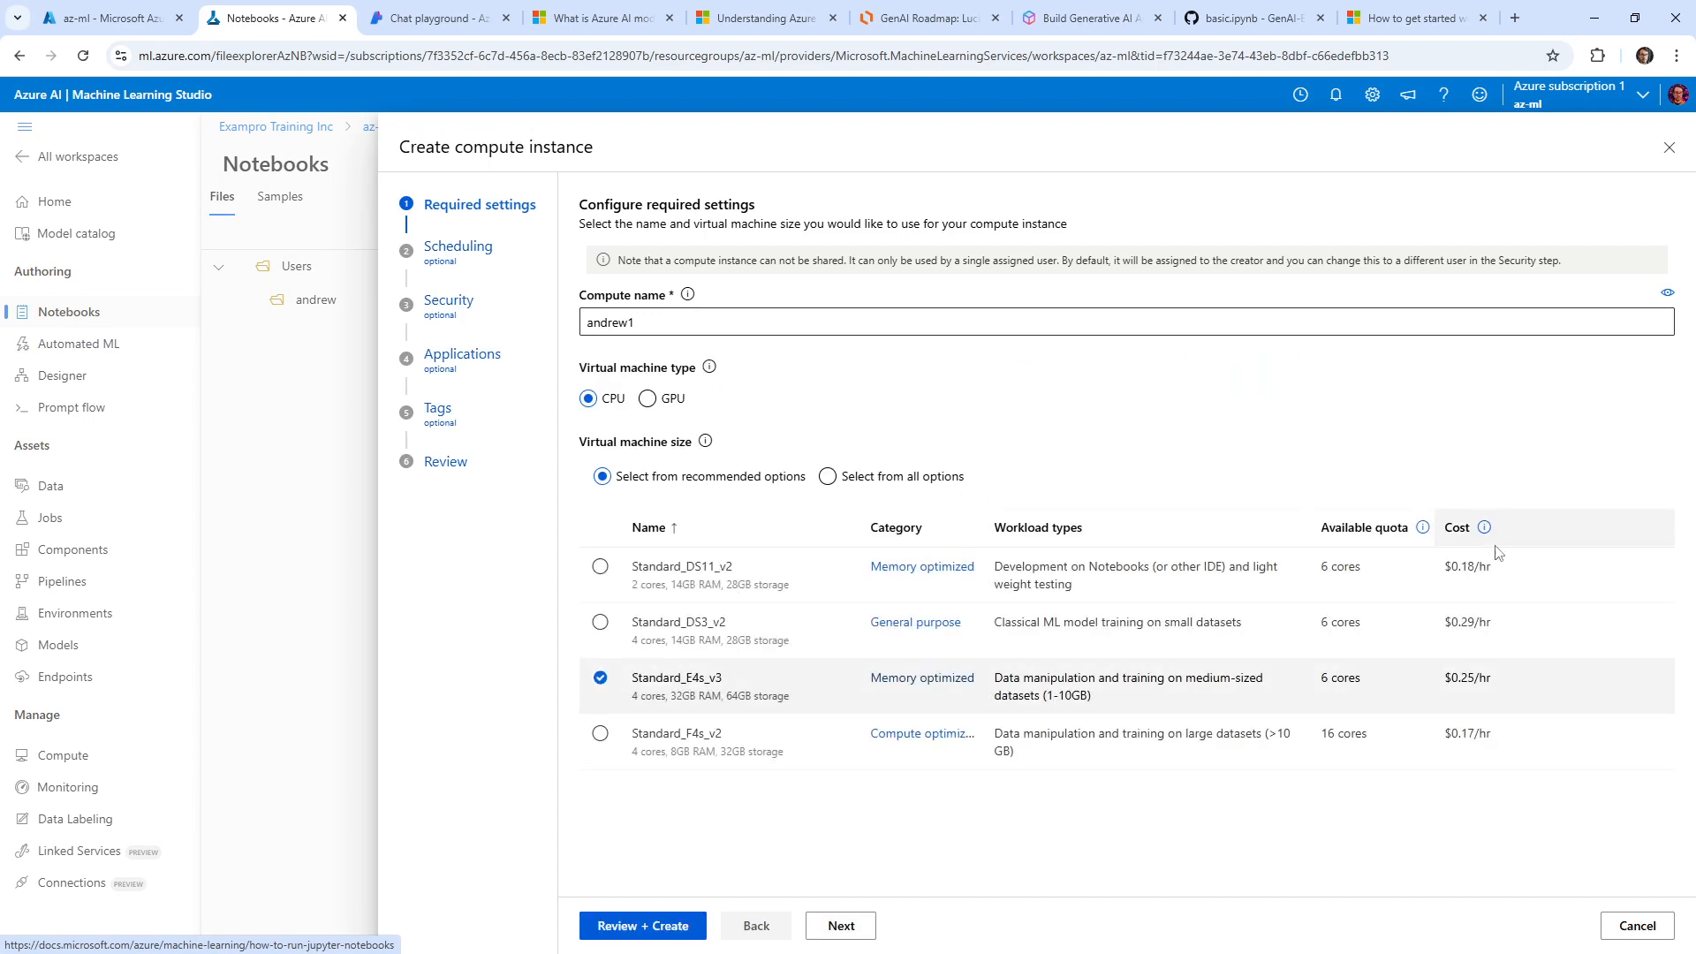
{"action": "left_click", "coordinate": [1456, 529]}
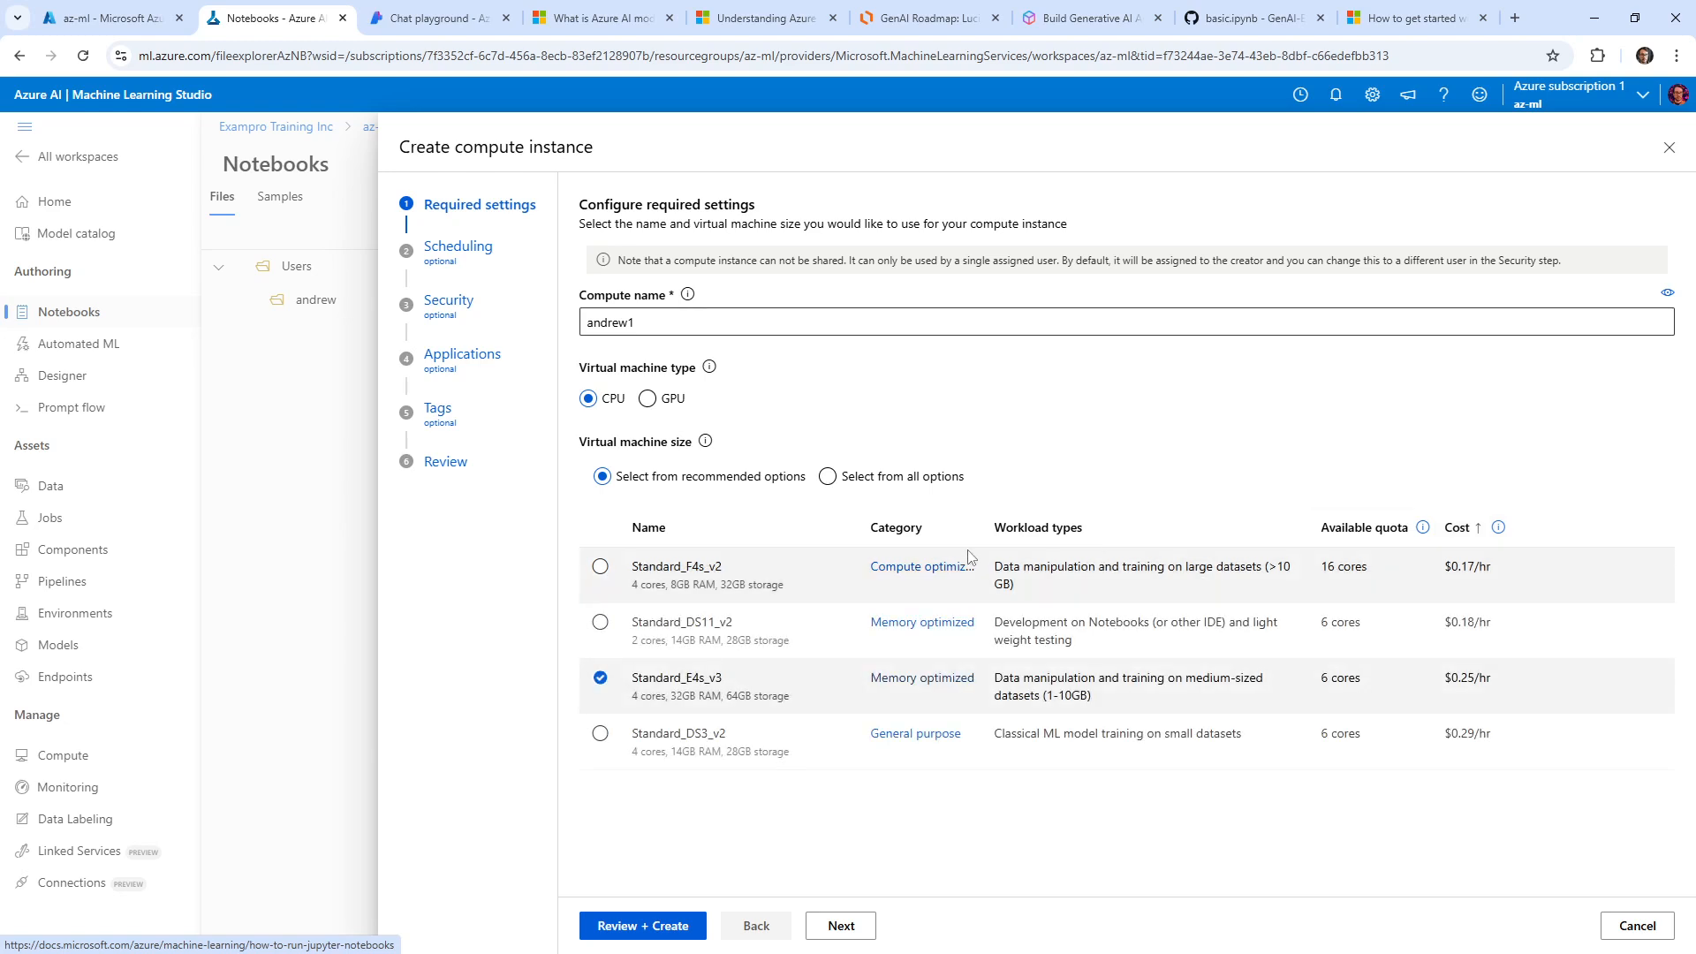
{"action": "left_click", "coordinate": [827, 475]}
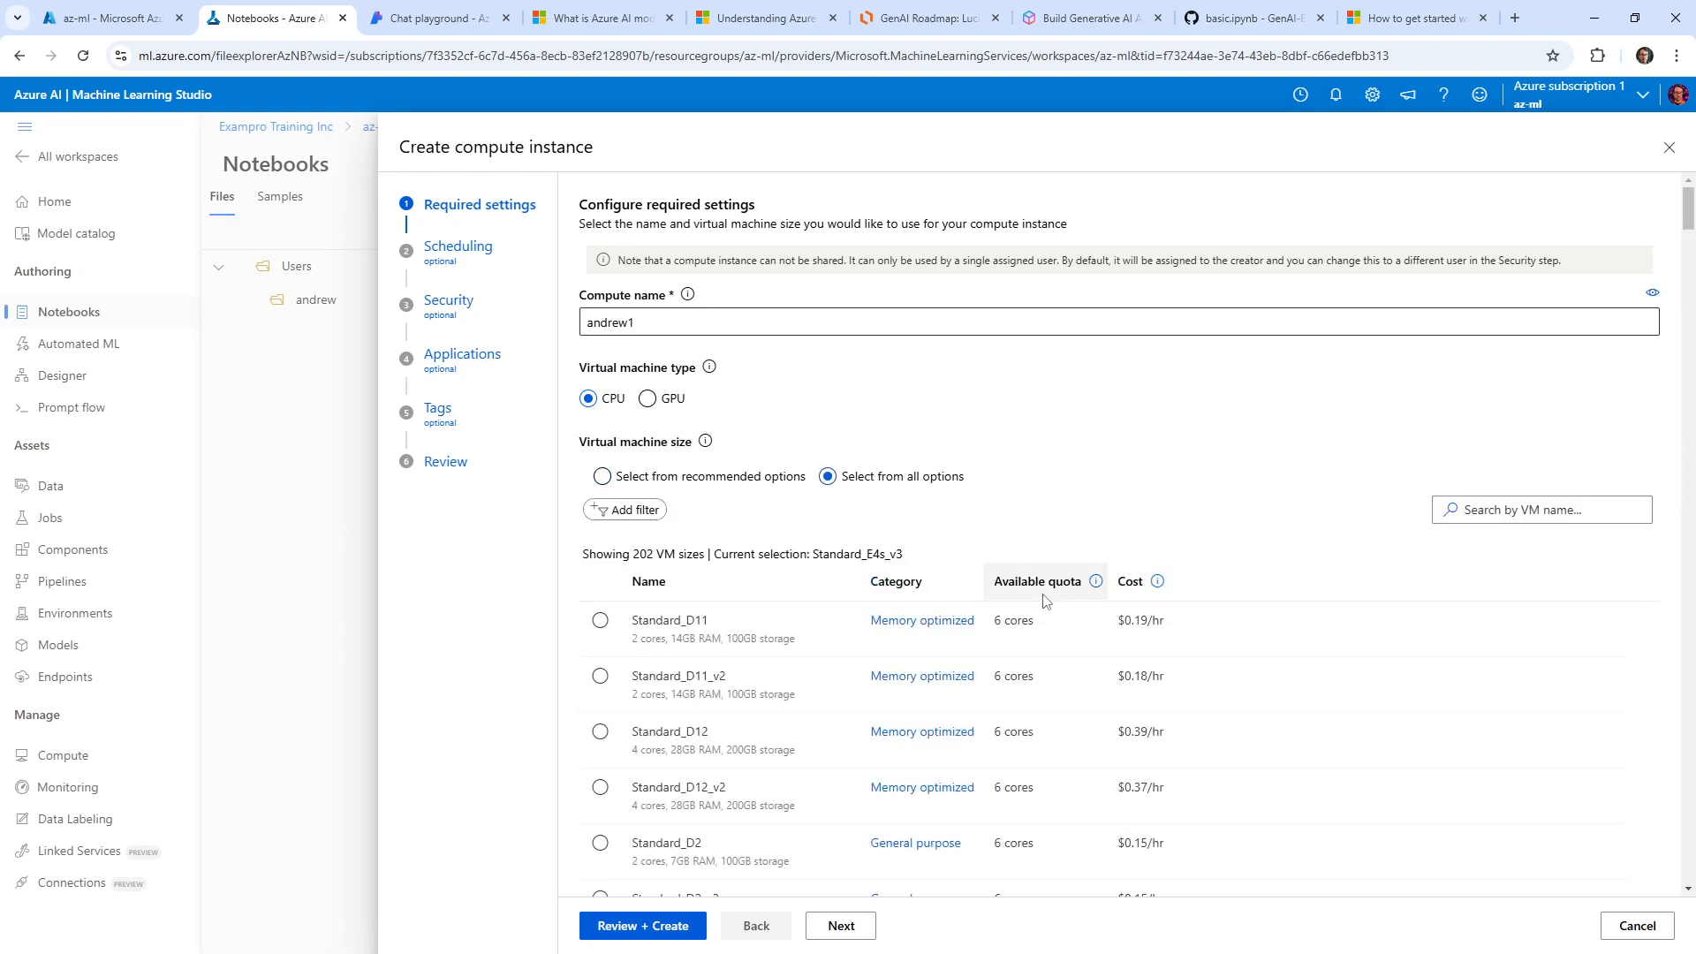
{"action": "left_click", "coordinate": [1130, 581]}
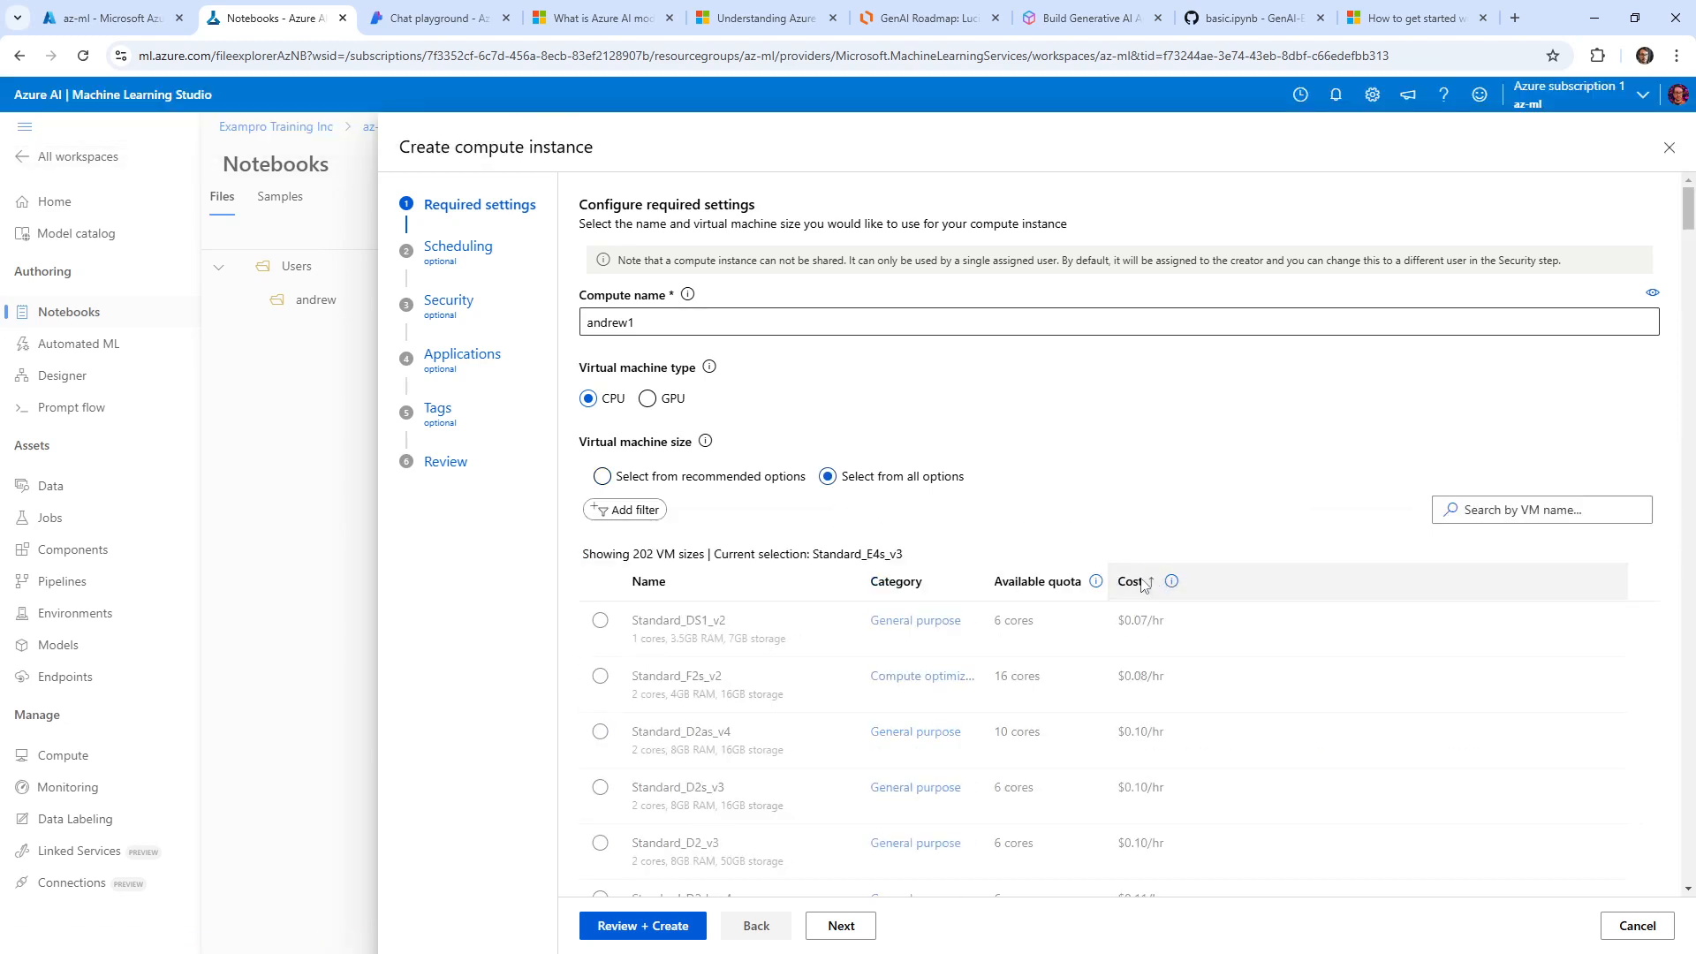
{"action": "left_click", "coordinate": [601, 621]}
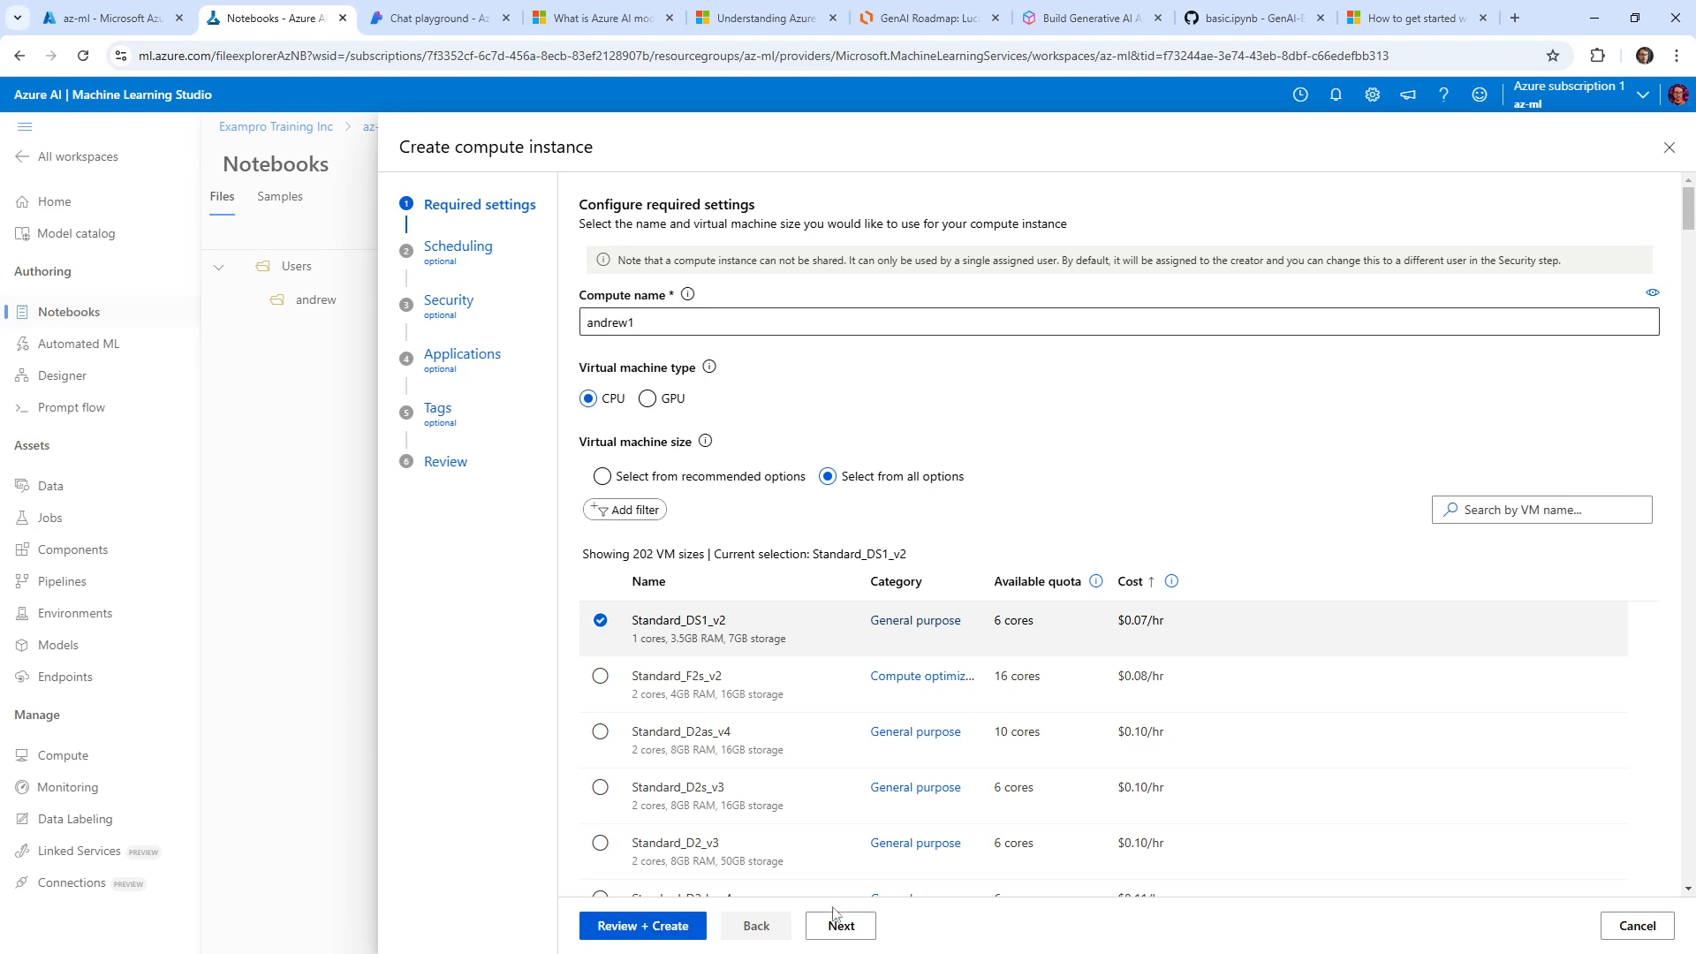
Step: Keep the 60-minute idle shutdown and submit the andrew1 compute instance for creation
{"action": "left_click", "coordinate": [841, 925]}
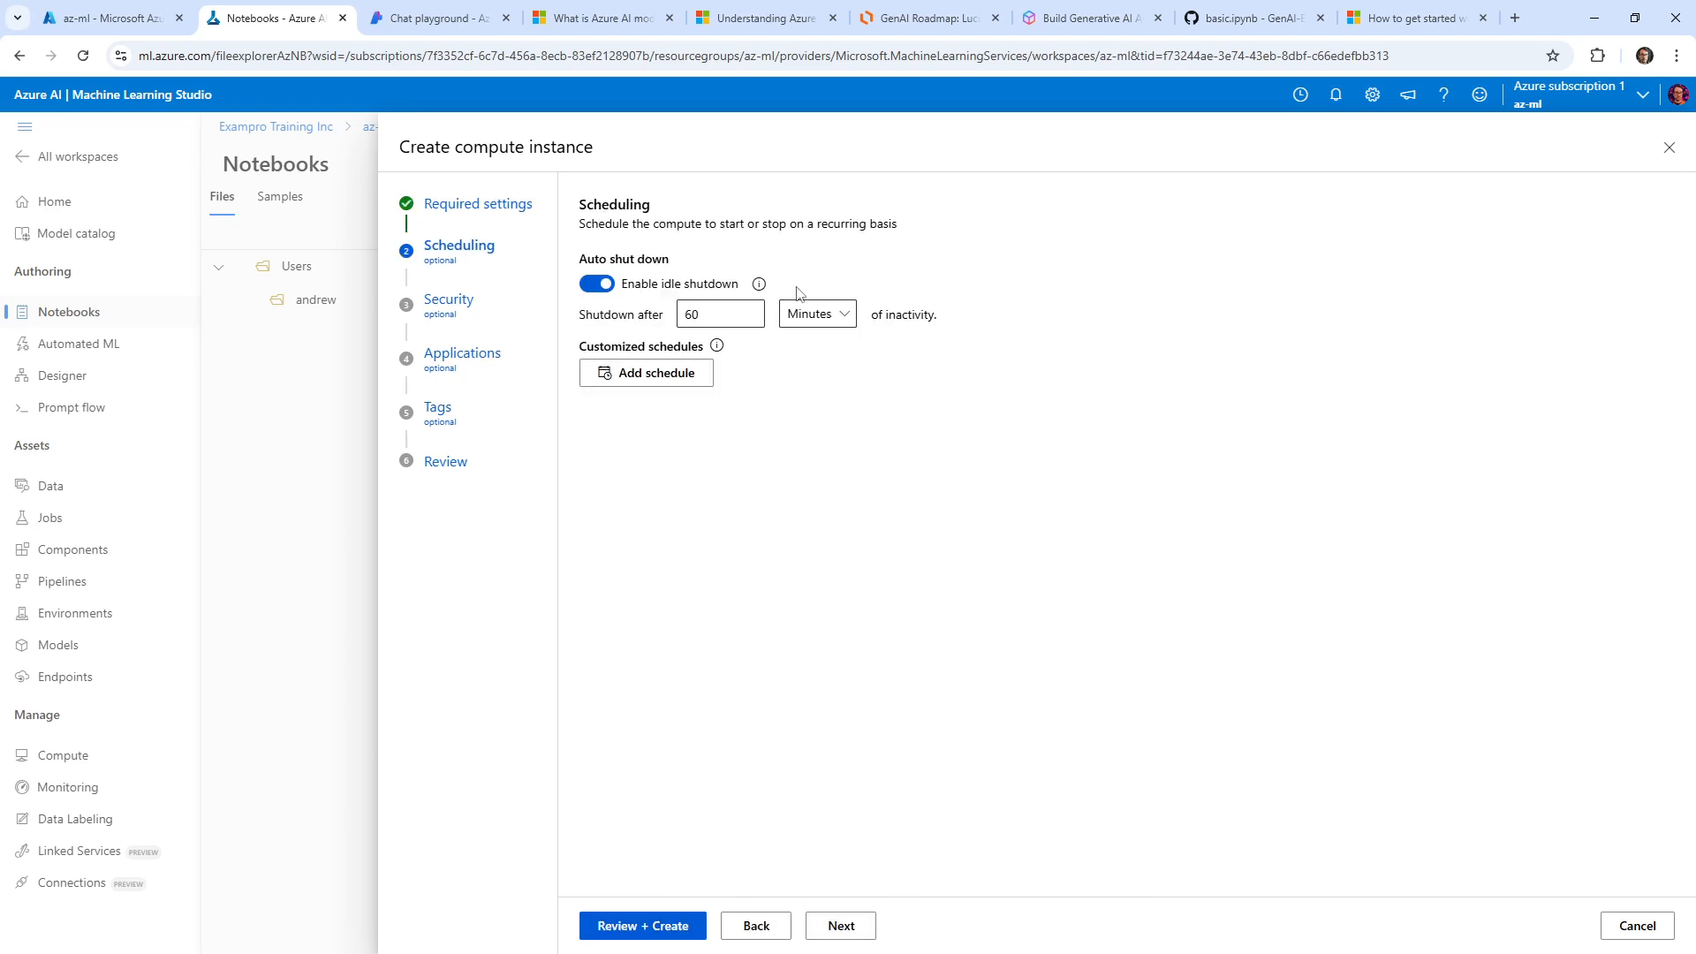
{"action": "mouse_move", "coordinate": [644, 924]}
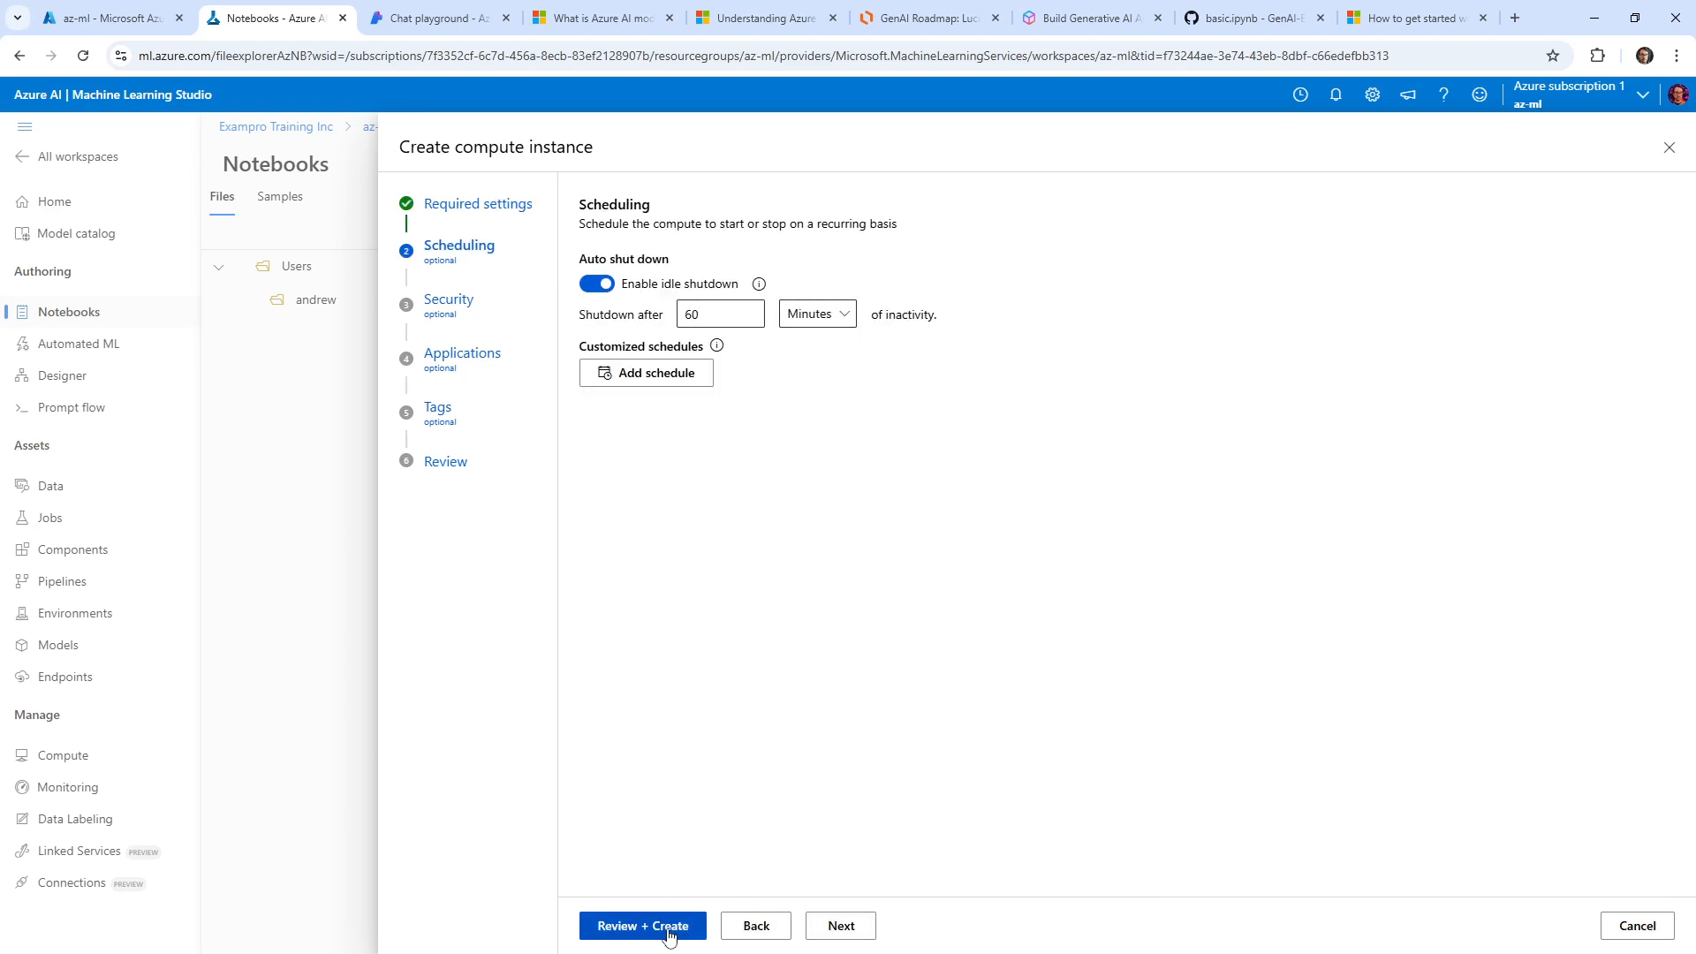
{"action": "left_click", "coordinate": [641, 924]}
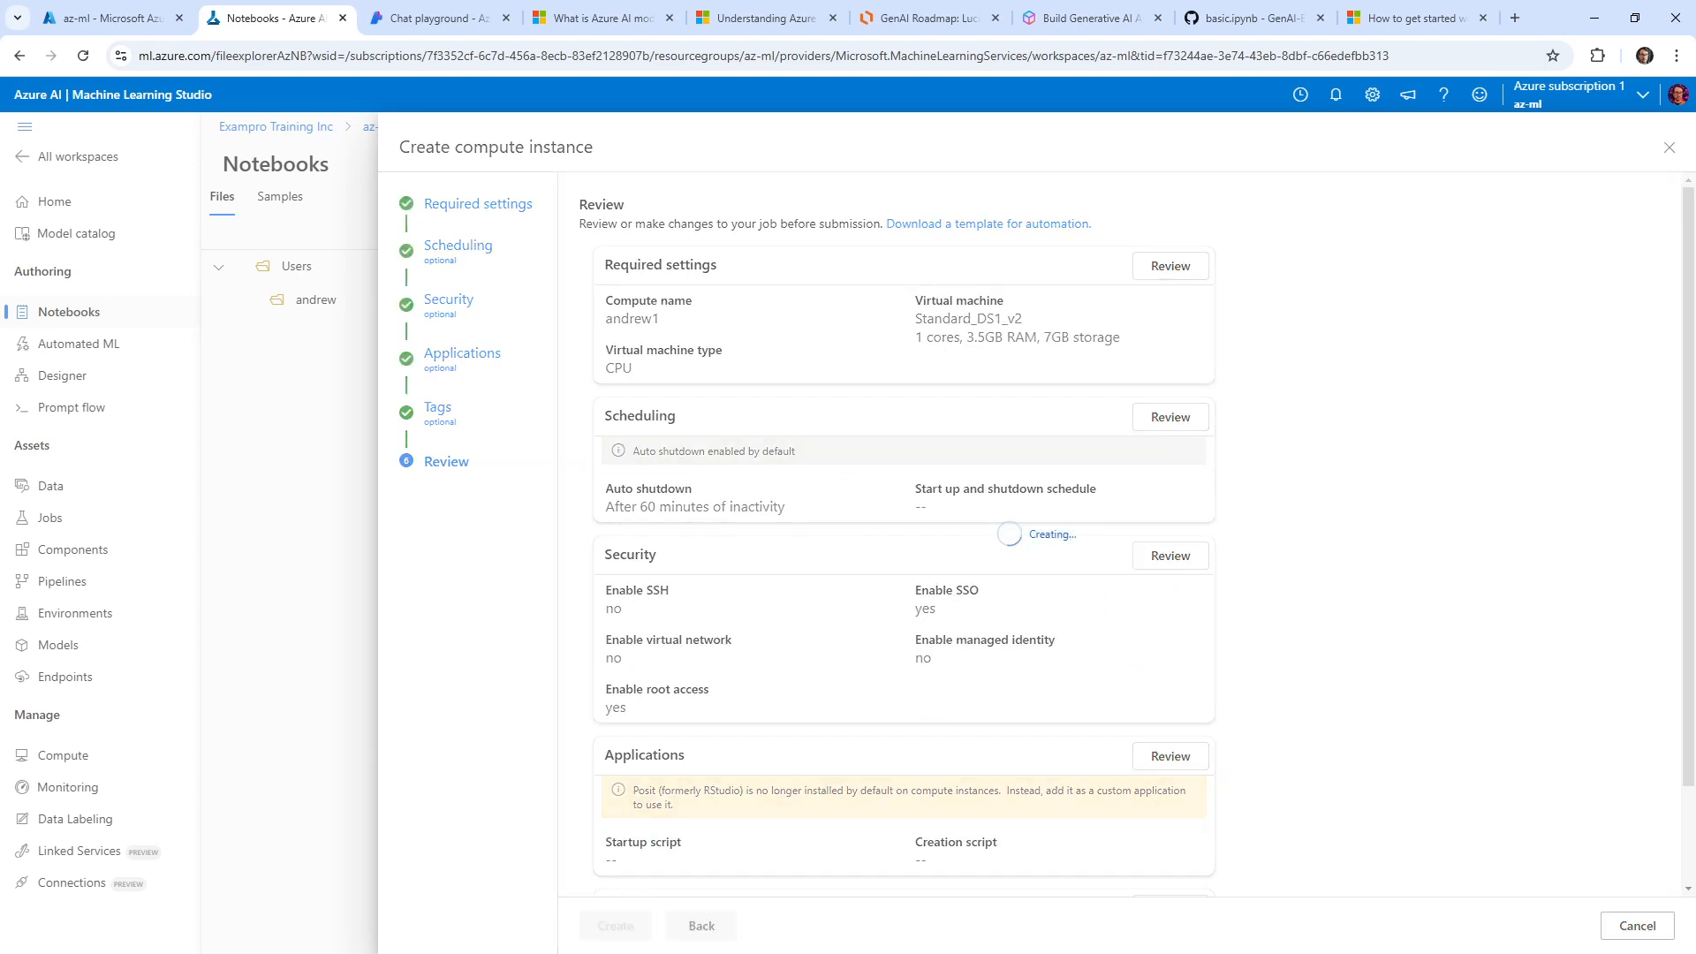
{"action": "left_click", "coordinate": [615, 924]}
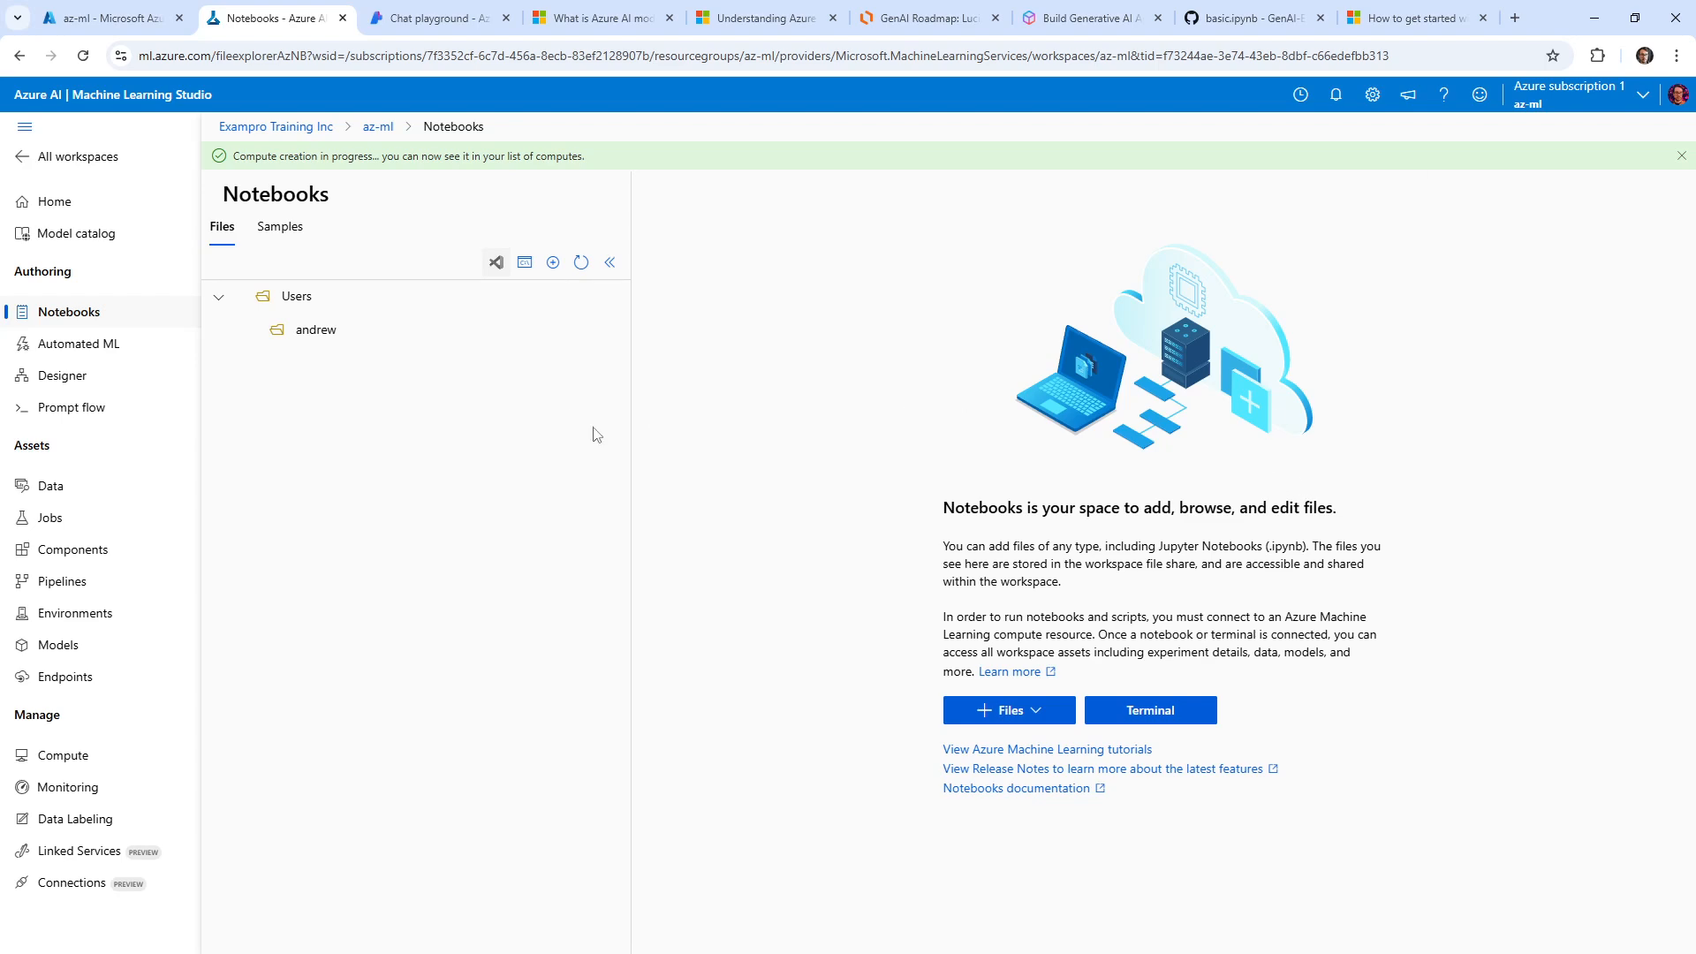
Step: Launch JupyterLab on the running andrew1 compute instance and start an empty Python 3 notebook
{"action": "left_click", "coordinate": [64, 754]}
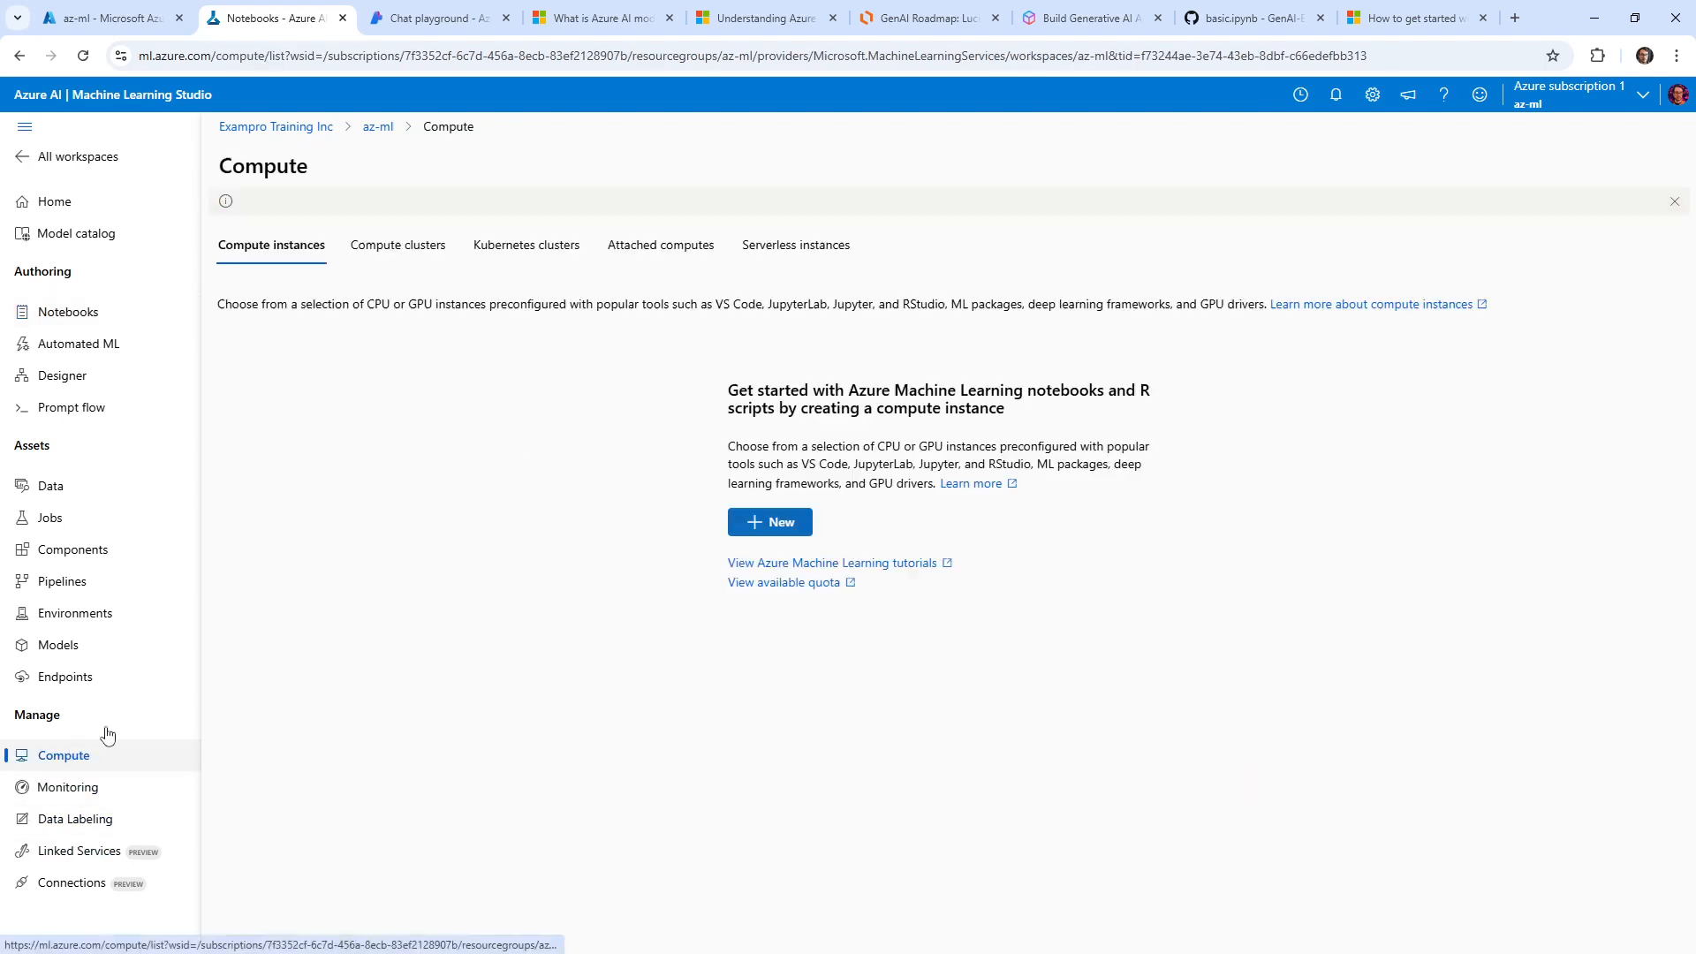
{"action": "left_click", "coordinate": [769, 521]}
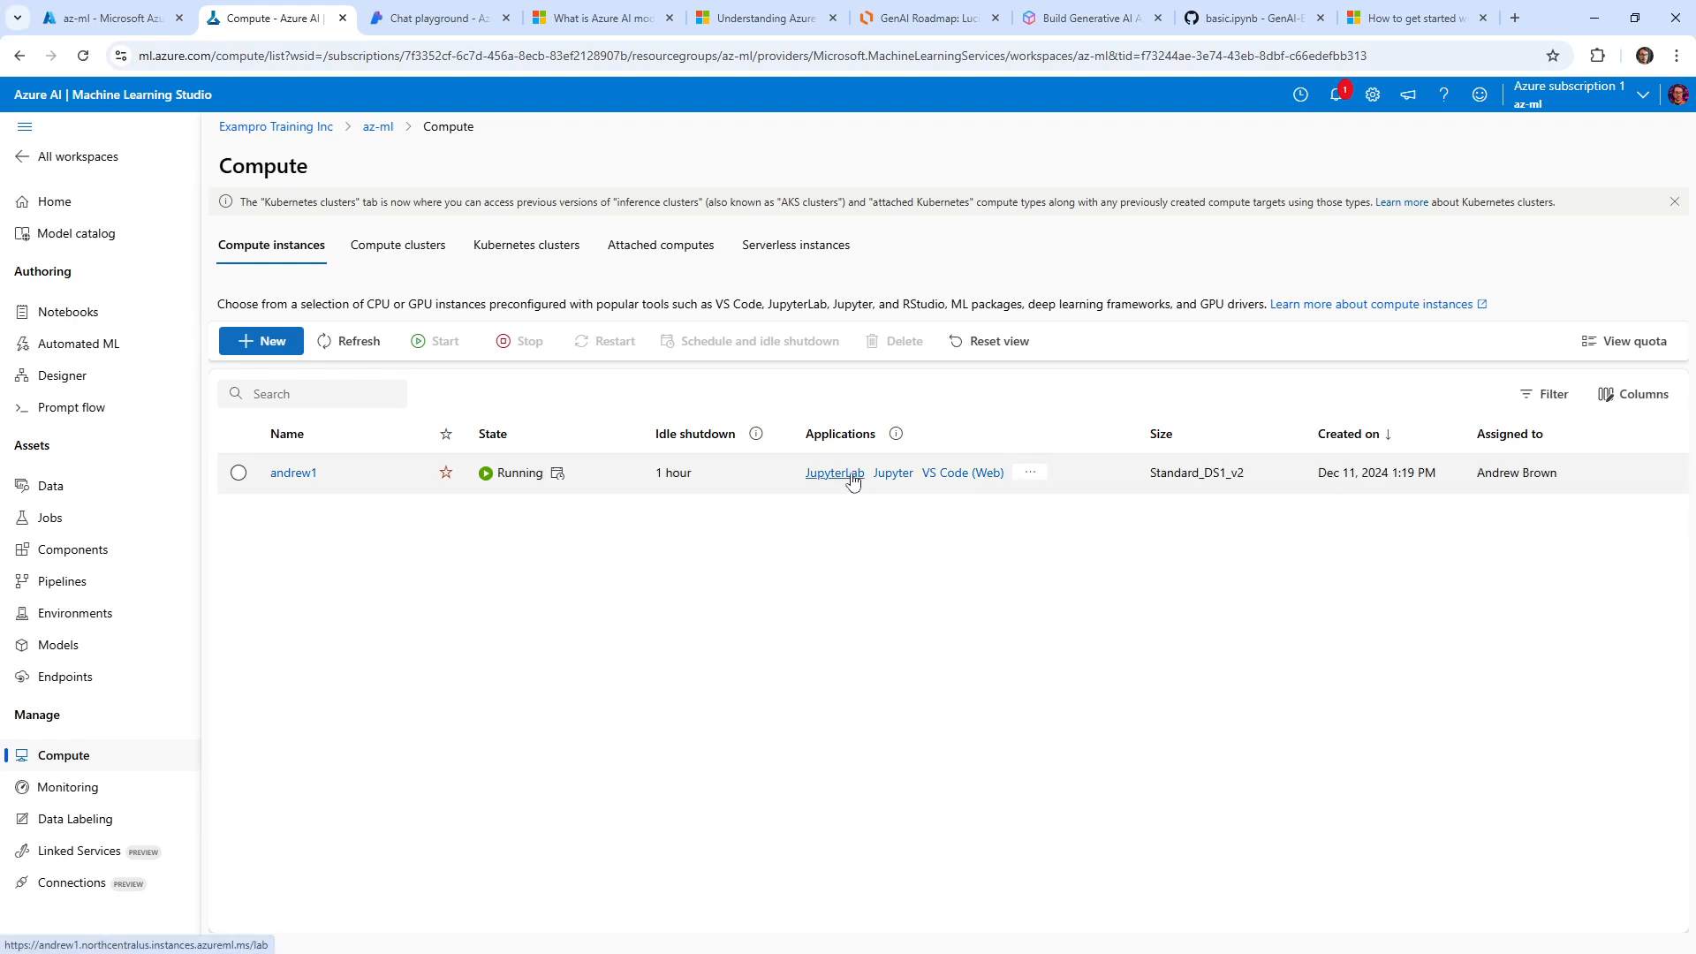
{"action": "left_click", "coordinate": [834, 473]}
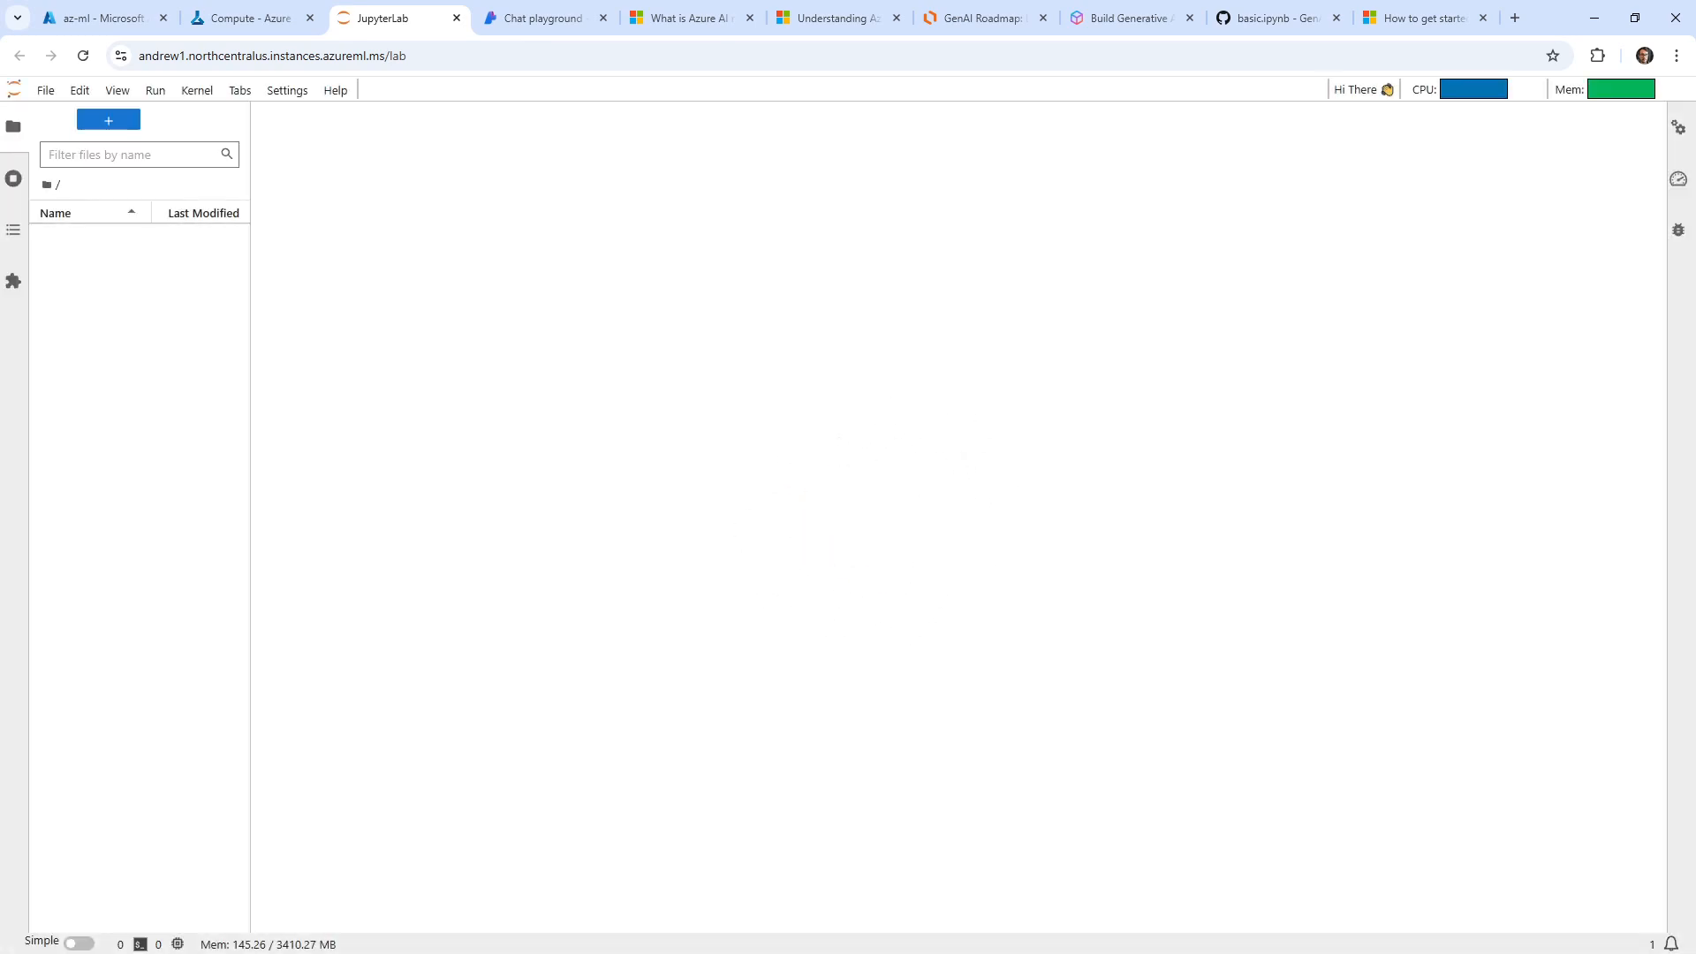
{"action": "left_click", "coordinate": [108, 119]}
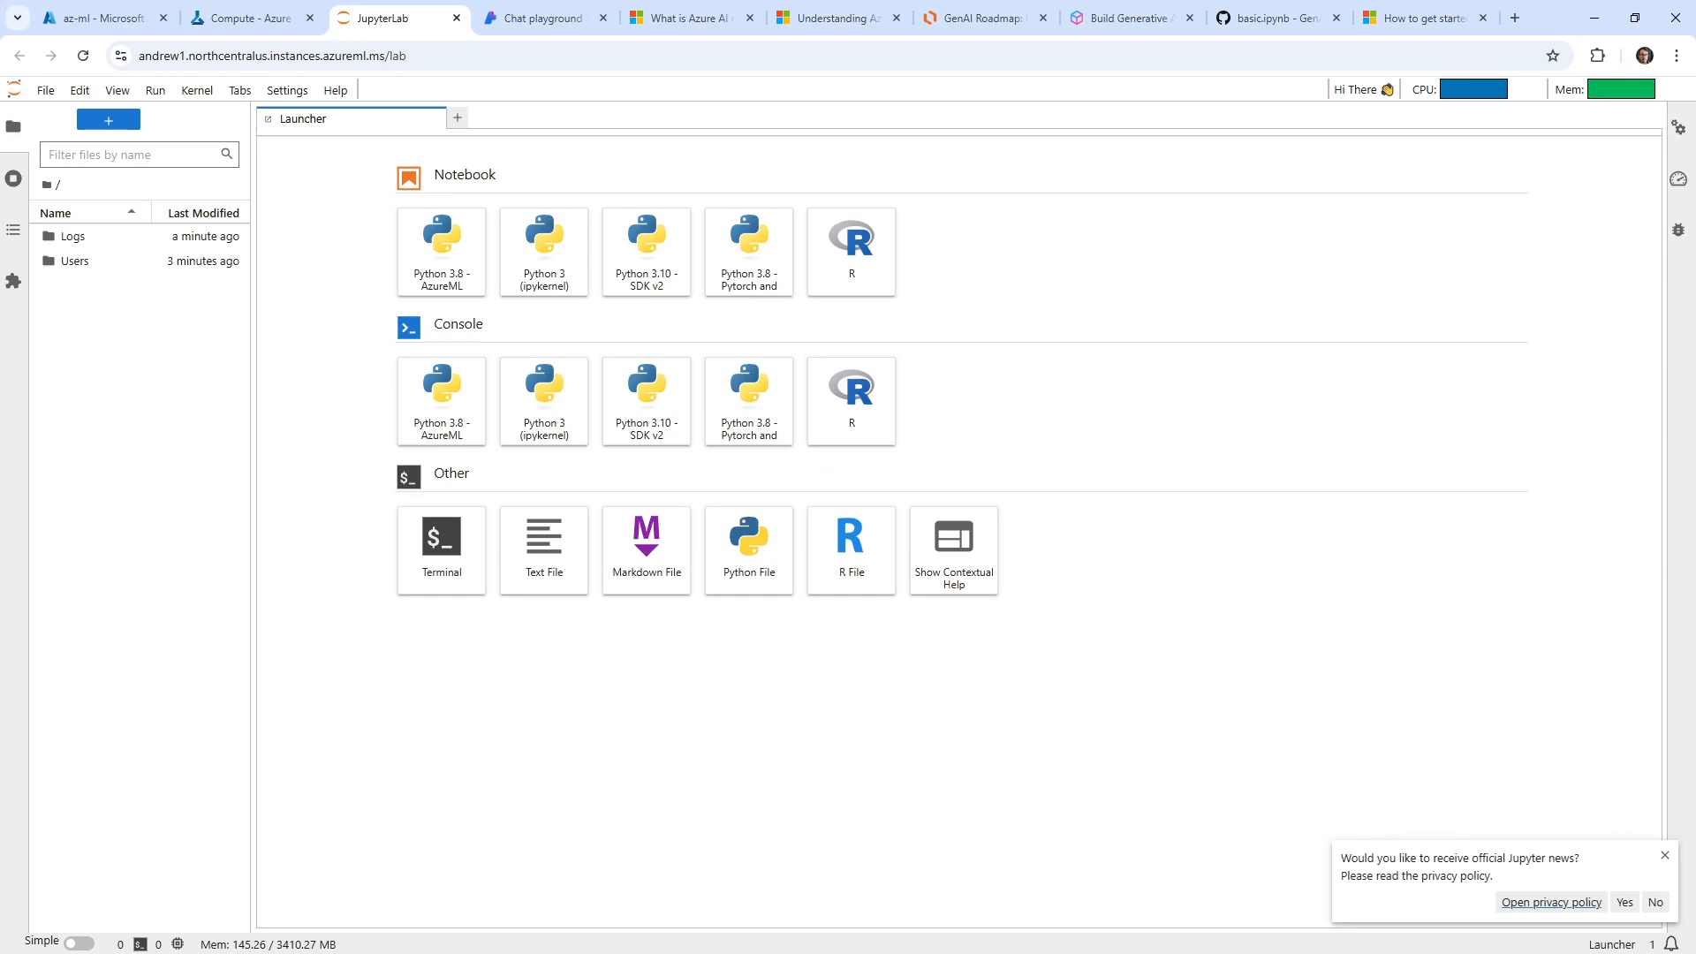
{"action": "mouse_move", "coordinate": [647, 401]}
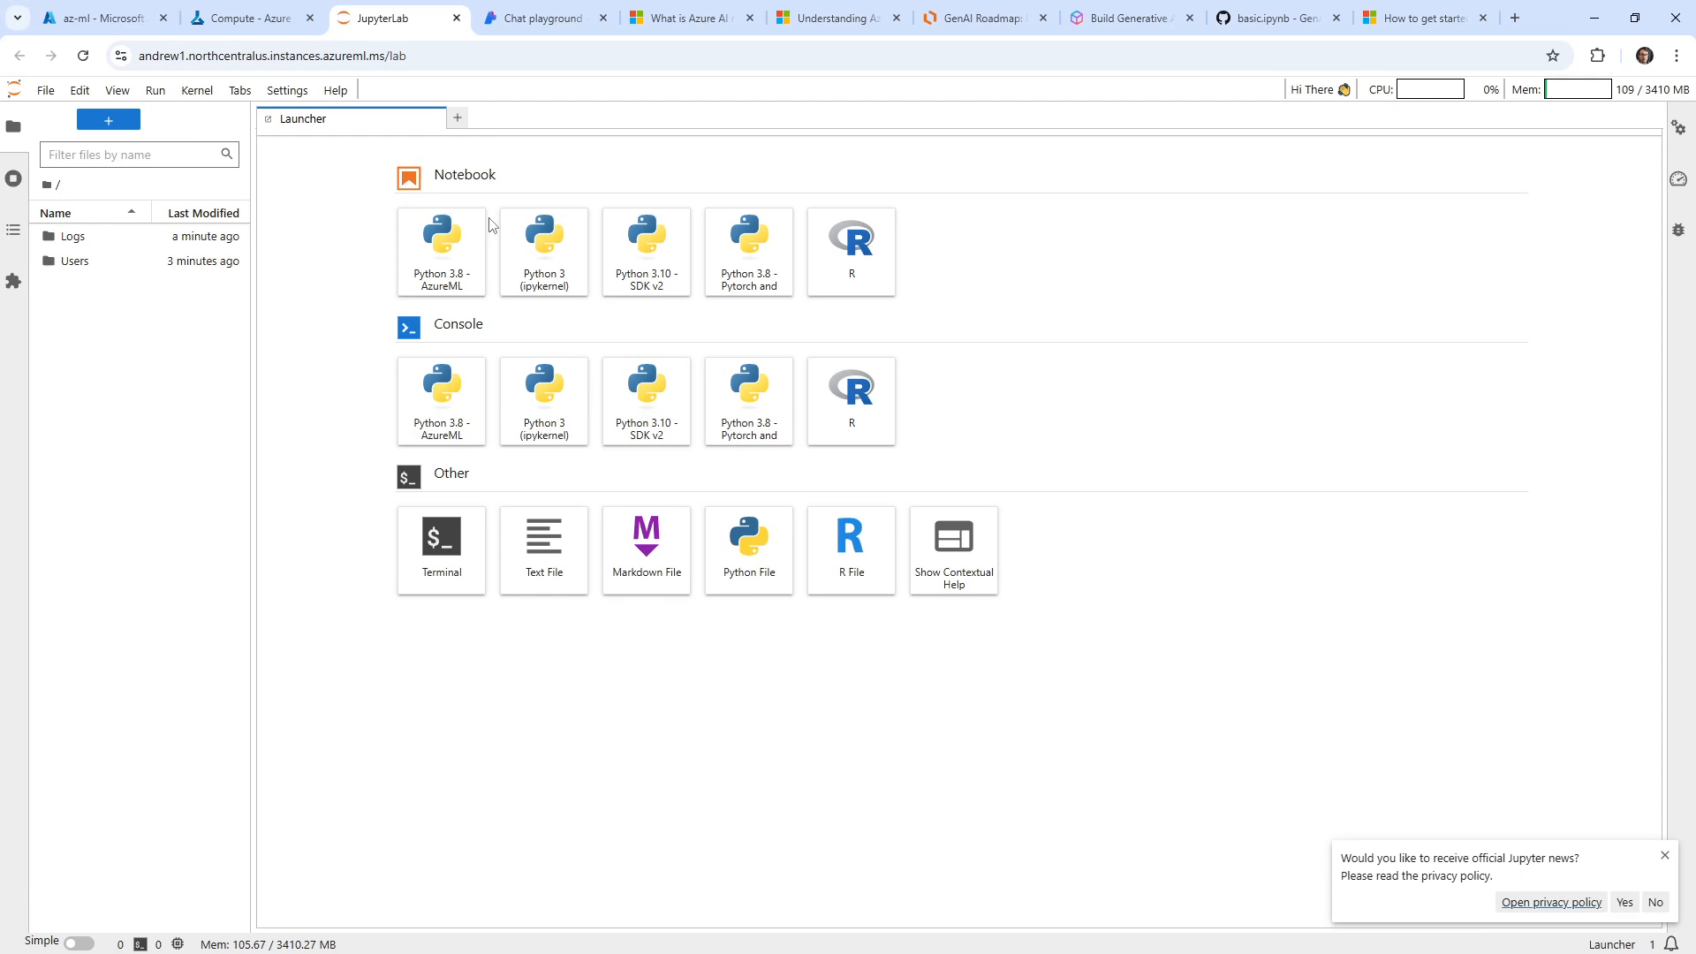
{"action": "mouse_move", "coordinate": [646, 244]}
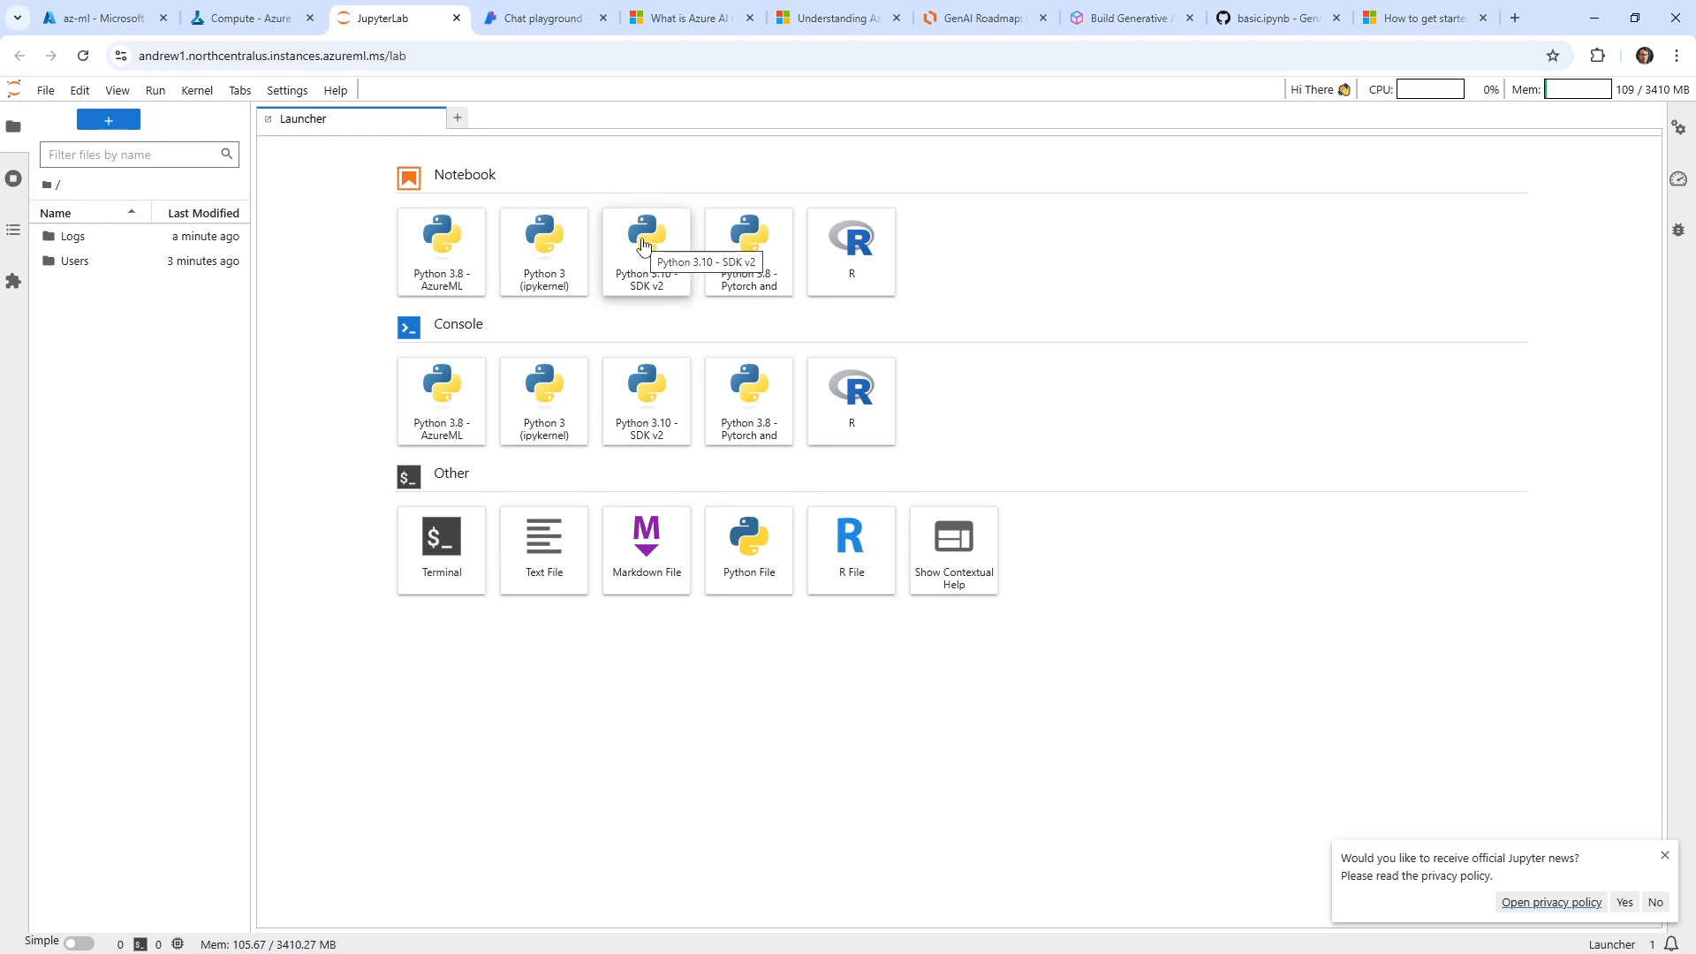
{"action": "mouse_move", "coordinate": [667, 195]}
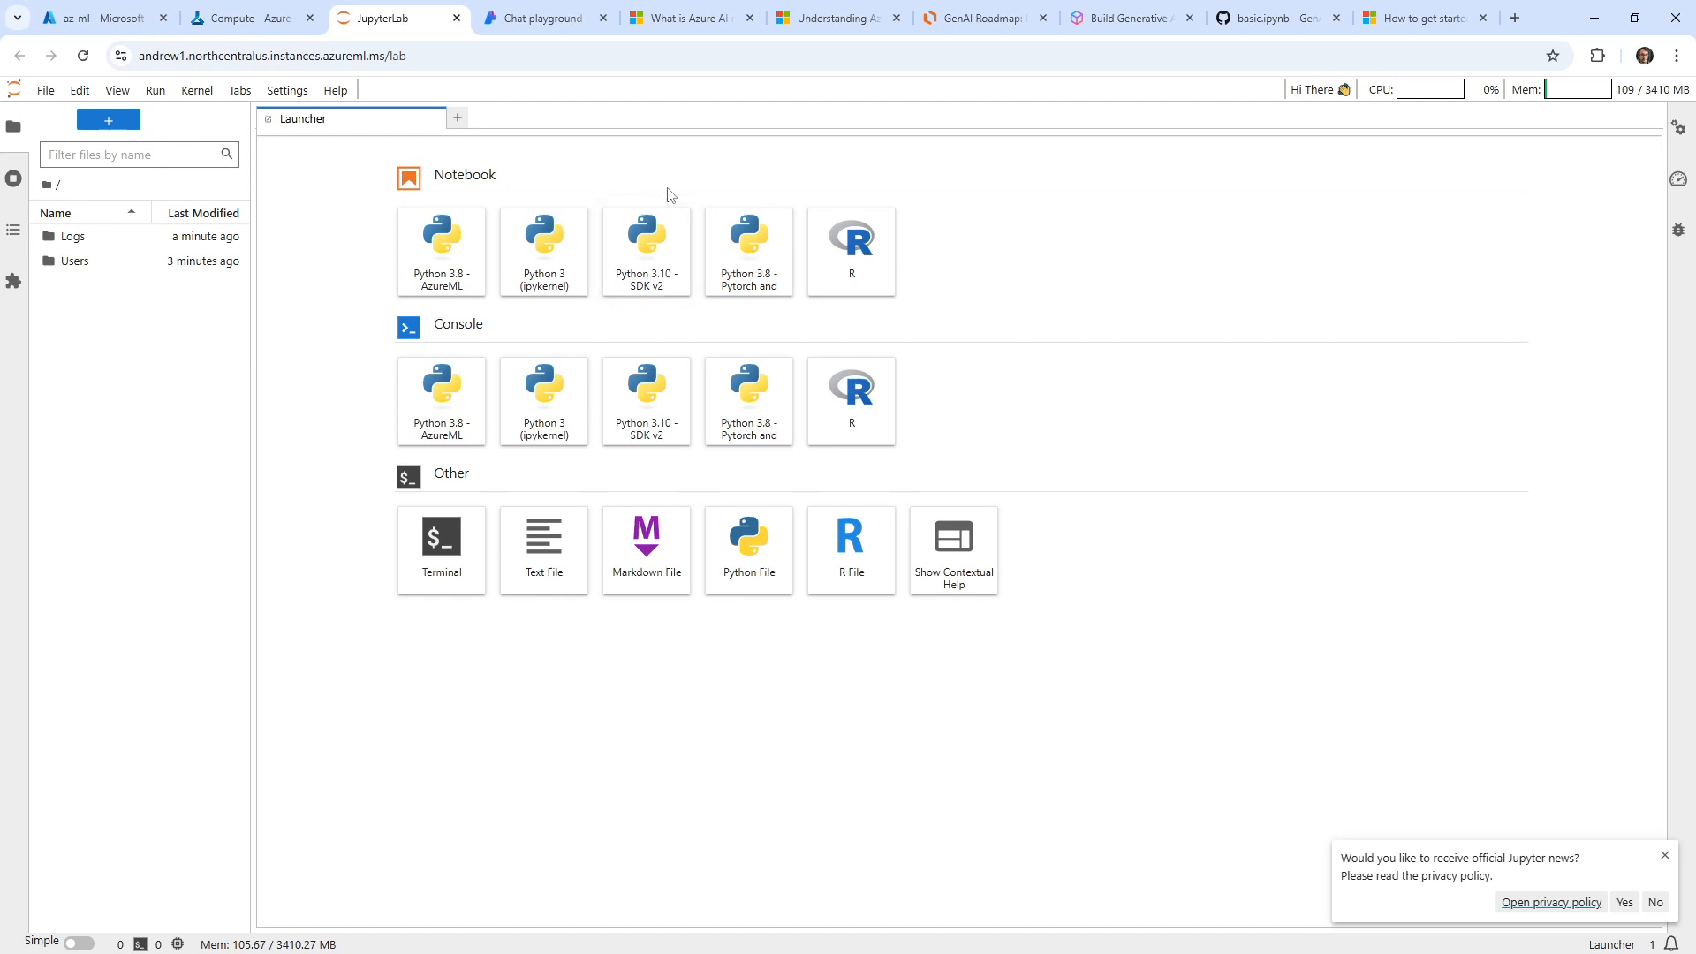
{"action": "left_click", "coordinate": [543, 246]}
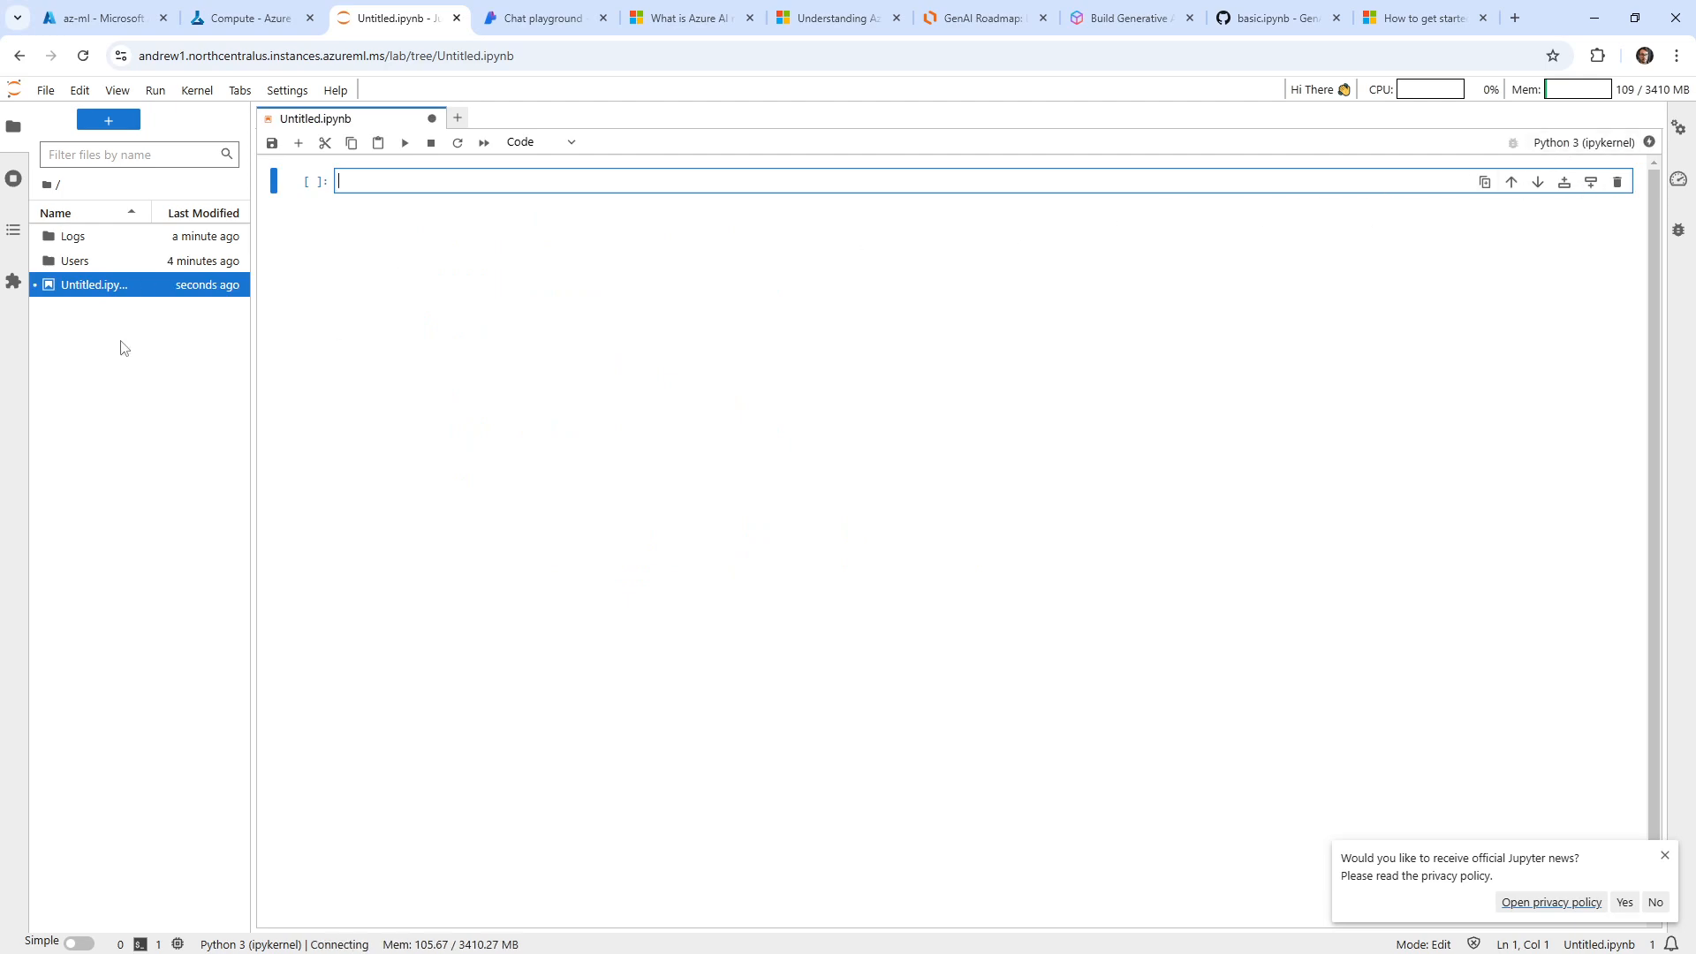
Step: Paste the Learn SDK-overview URL into the first cell and add a cell below it
{"action": "left_click", "coordinate": [544, 18]}
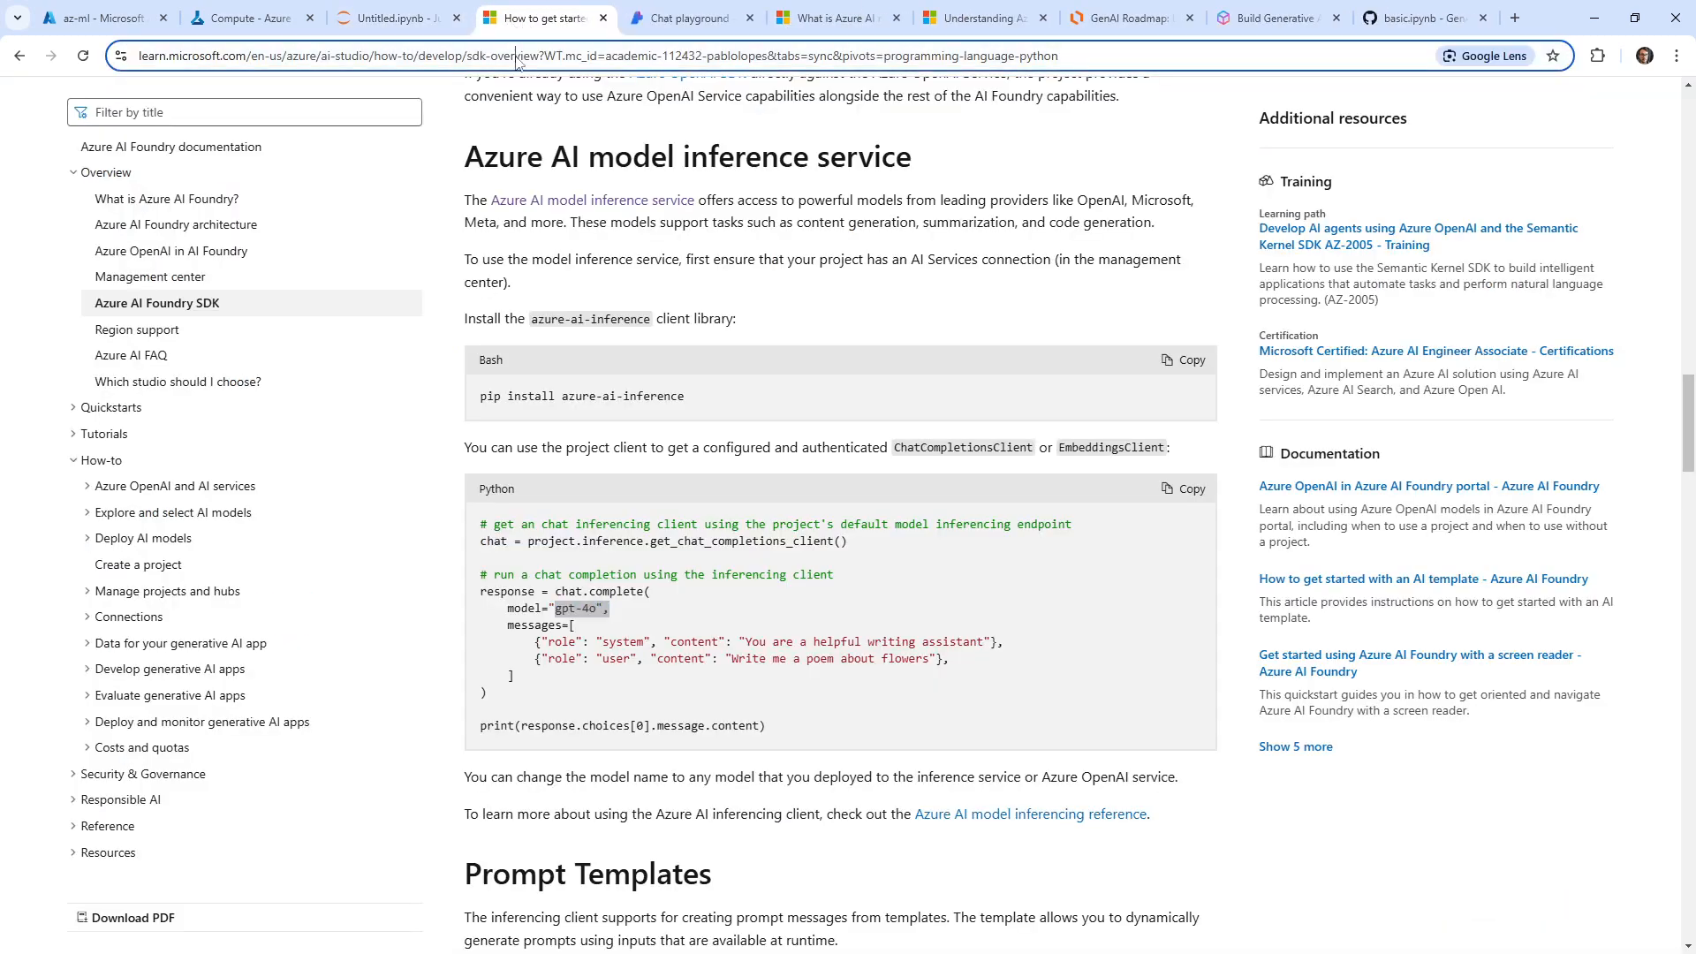
{"action": "left_click", "coordinate": [389, 18]}
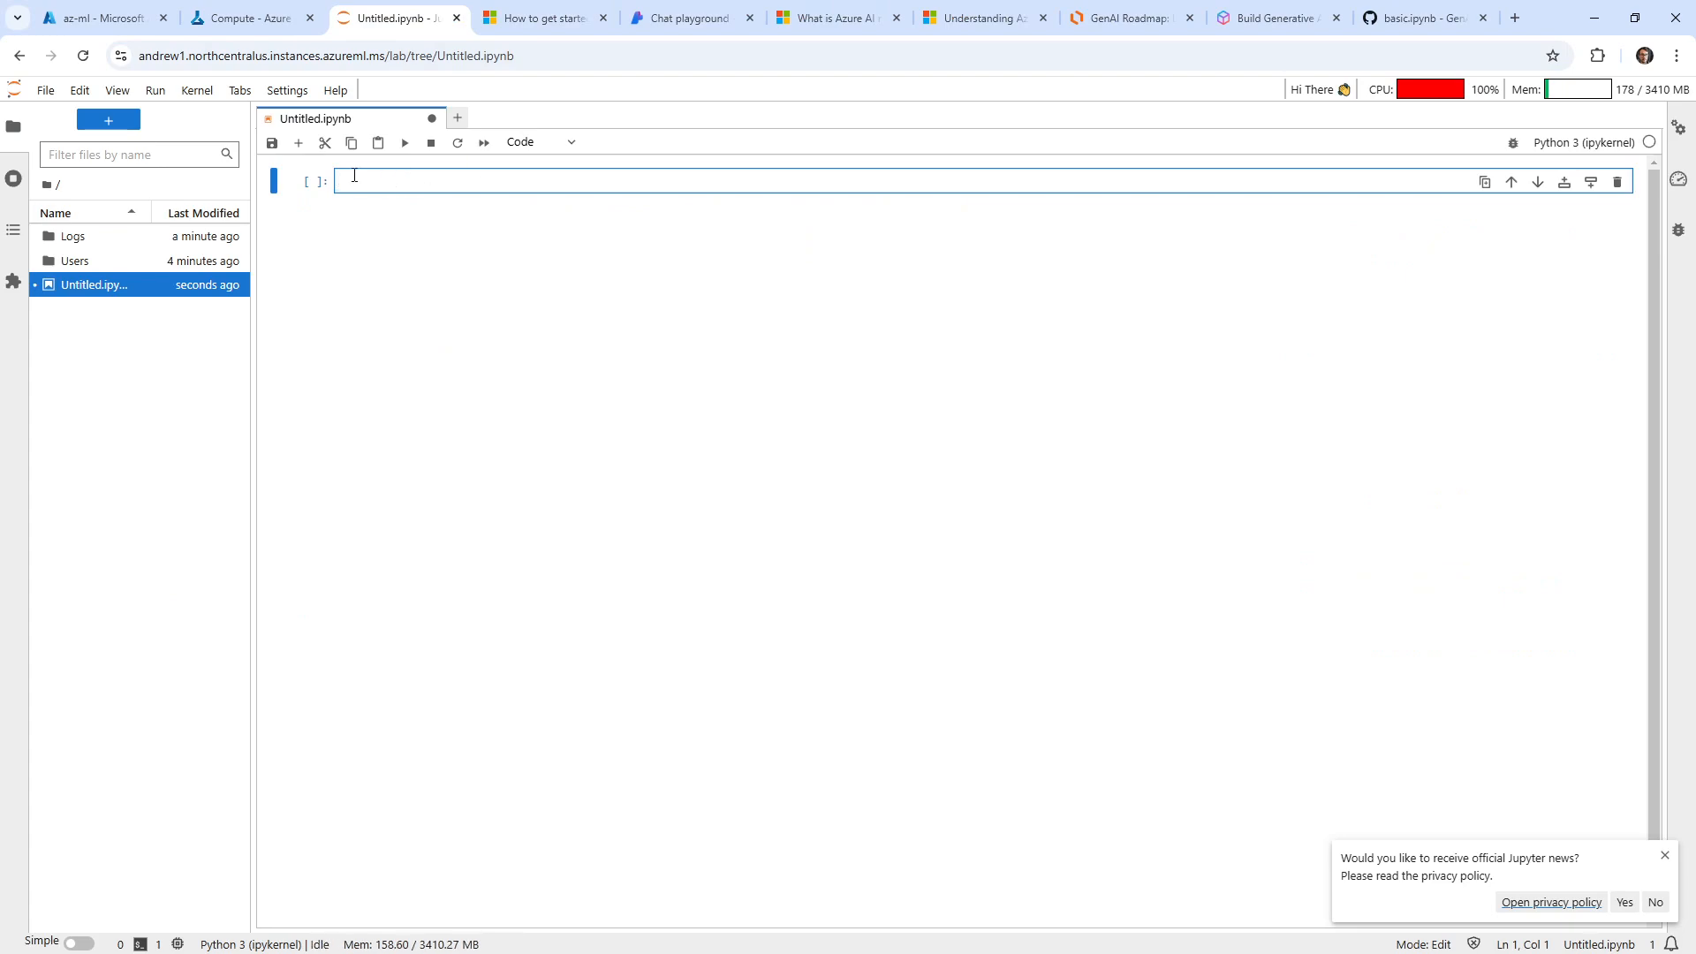
{"action": "type", "text": "https://learn.microsoft.com/en-us/azure/ai-studio/how-to/develop/sdk-overview?WT.mc_id=academic-112432-pablolopes&tabs=sync&pivots=programming-language-python"}
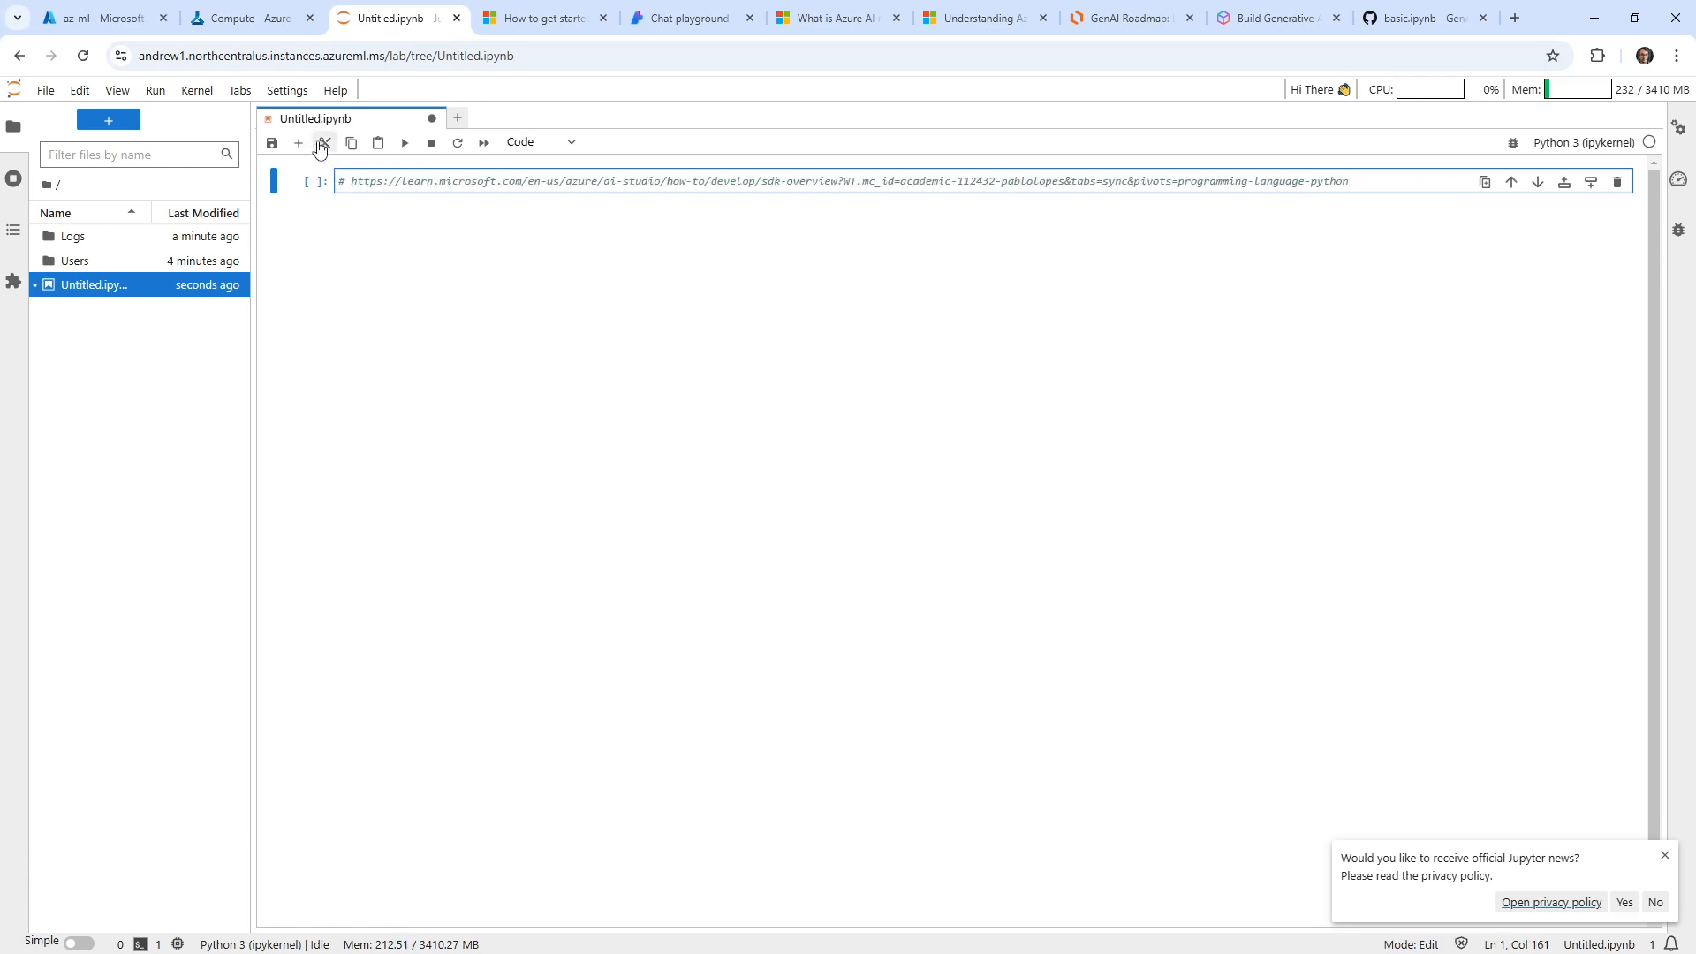
{"action": "left_click", "coordinate": [299, 142]}
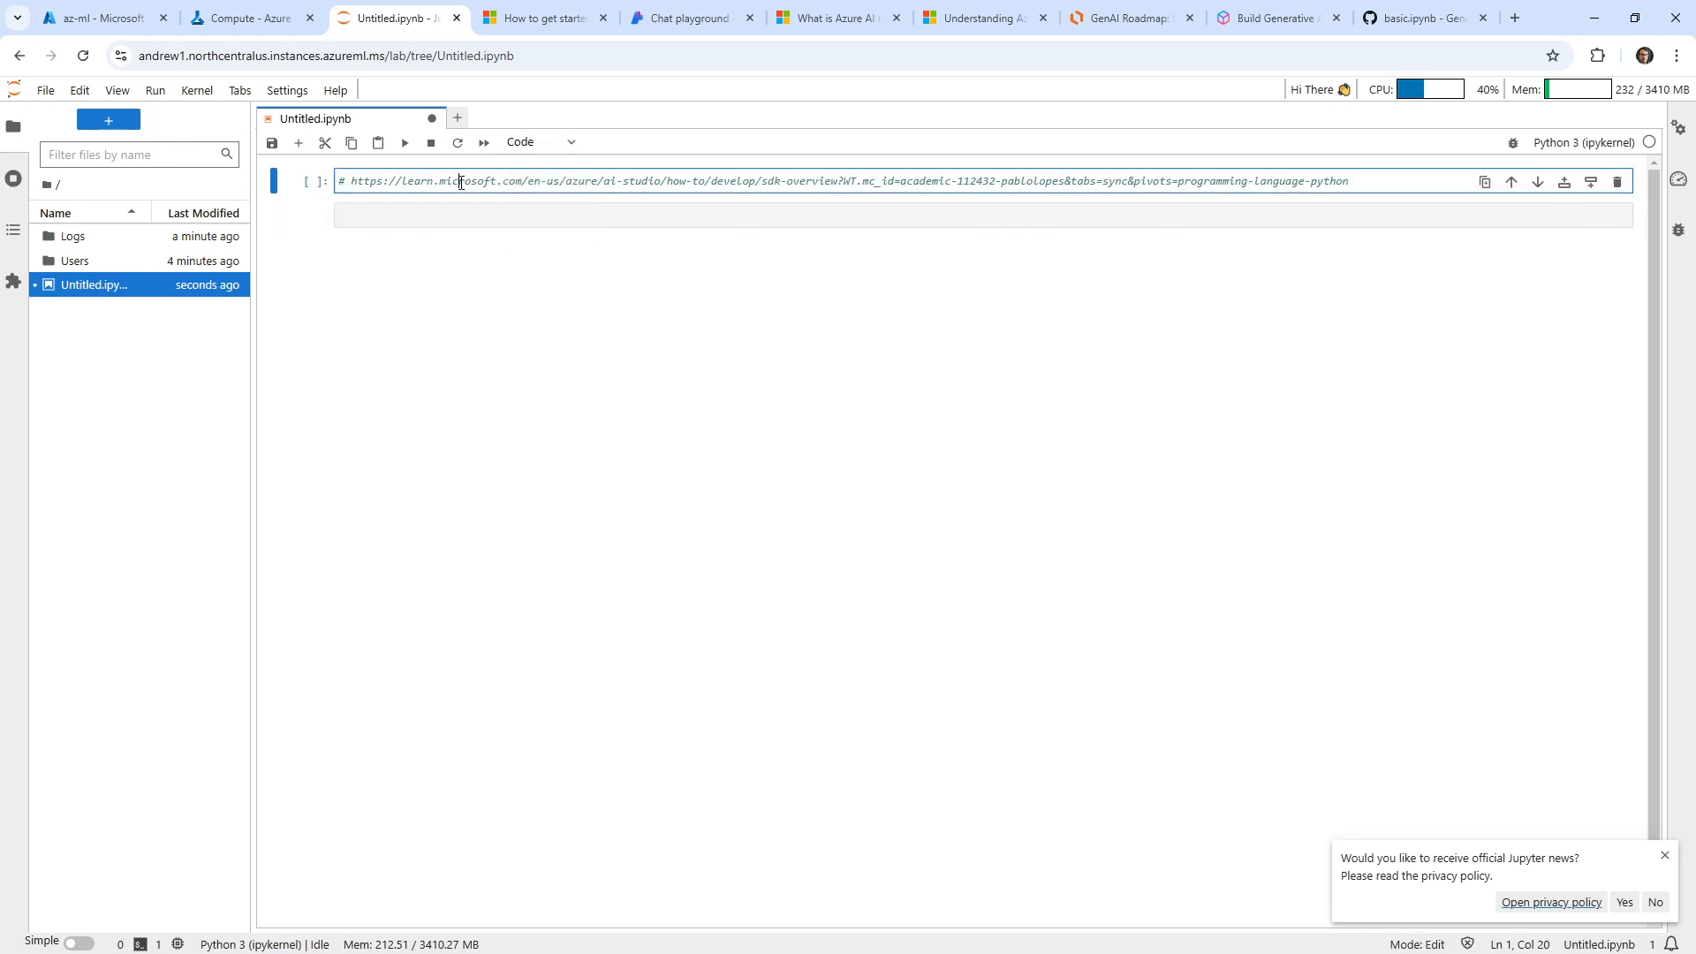
{"action": "left_click", "coordinate": [540, 141]}
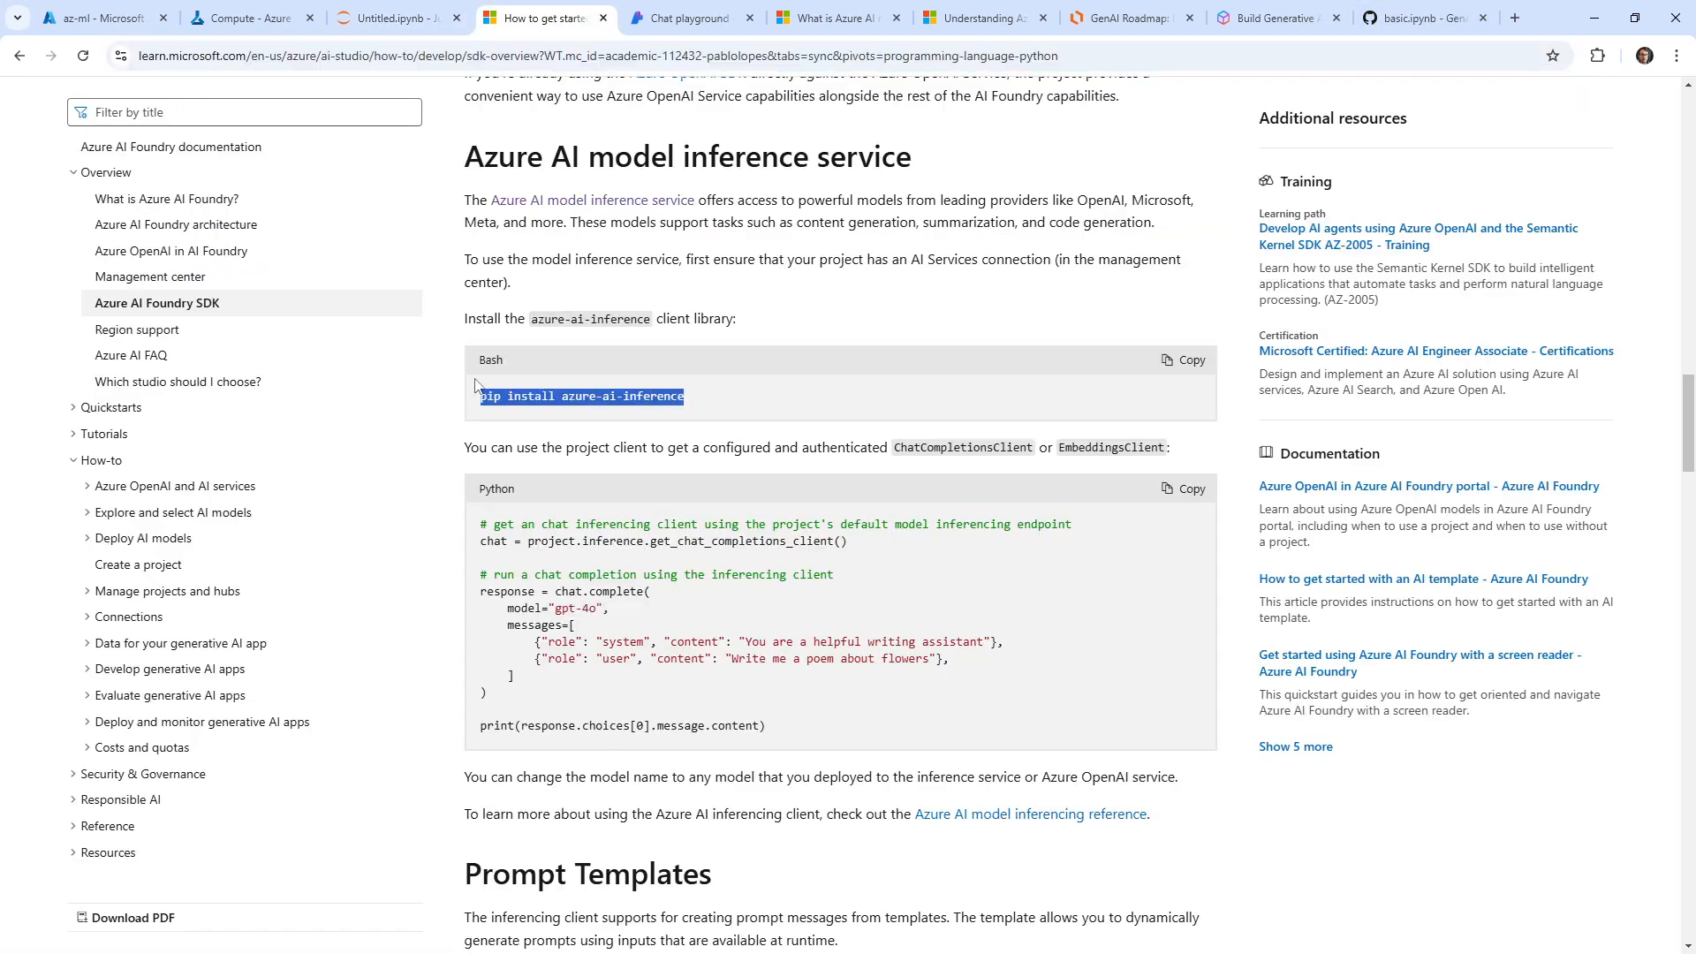
Step: Run %pip install azure-ai-inference and bring the get_chat_completions_client line over from the docs
{"action": "left_click", "coordinate": [389, 18]}
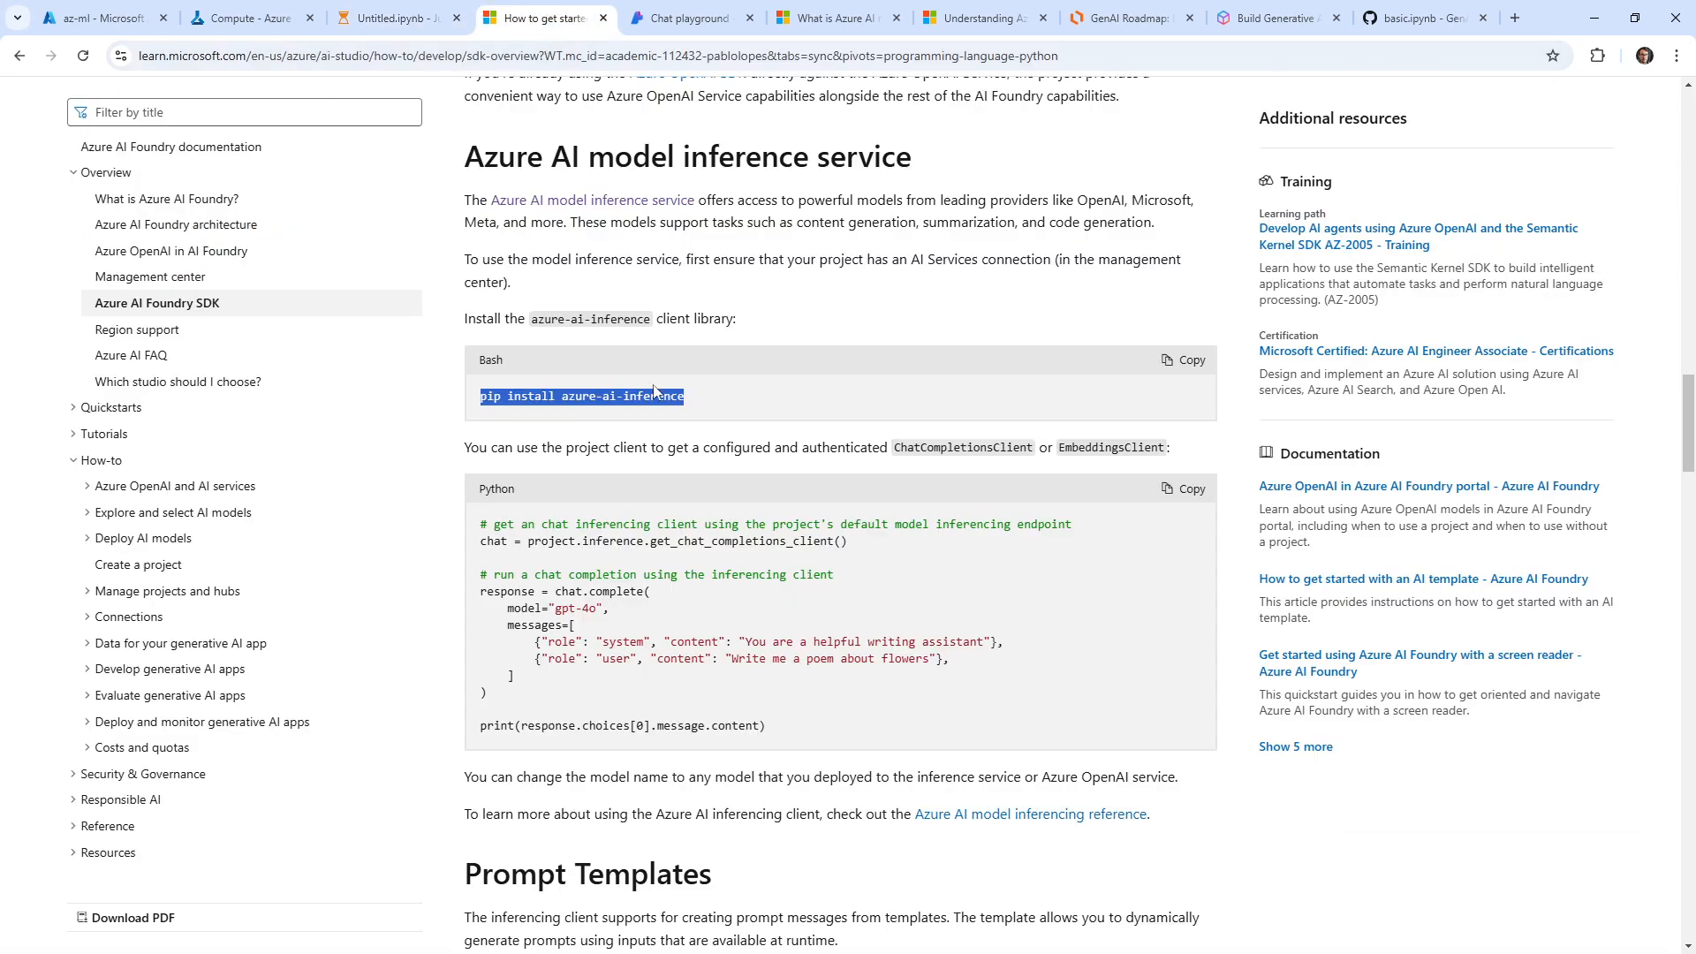
{"action": "mouse_move", "coordinate": [557, 447]}
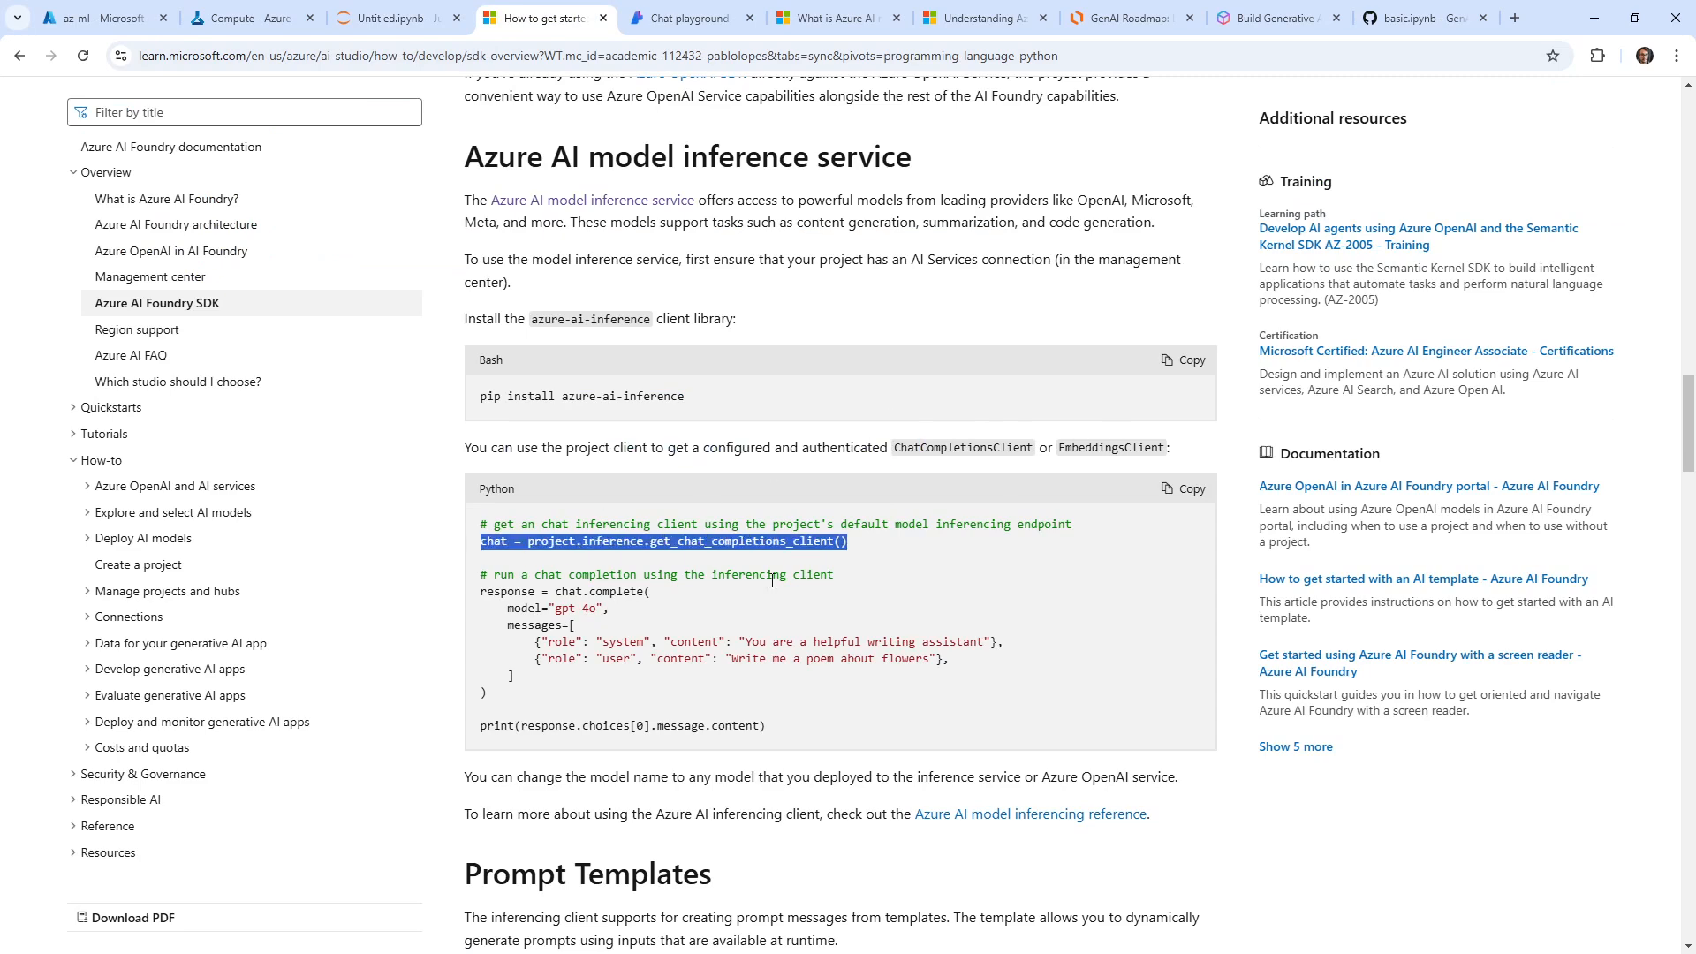
{"action": "mouse_move", "coordinate": [470, 553]}
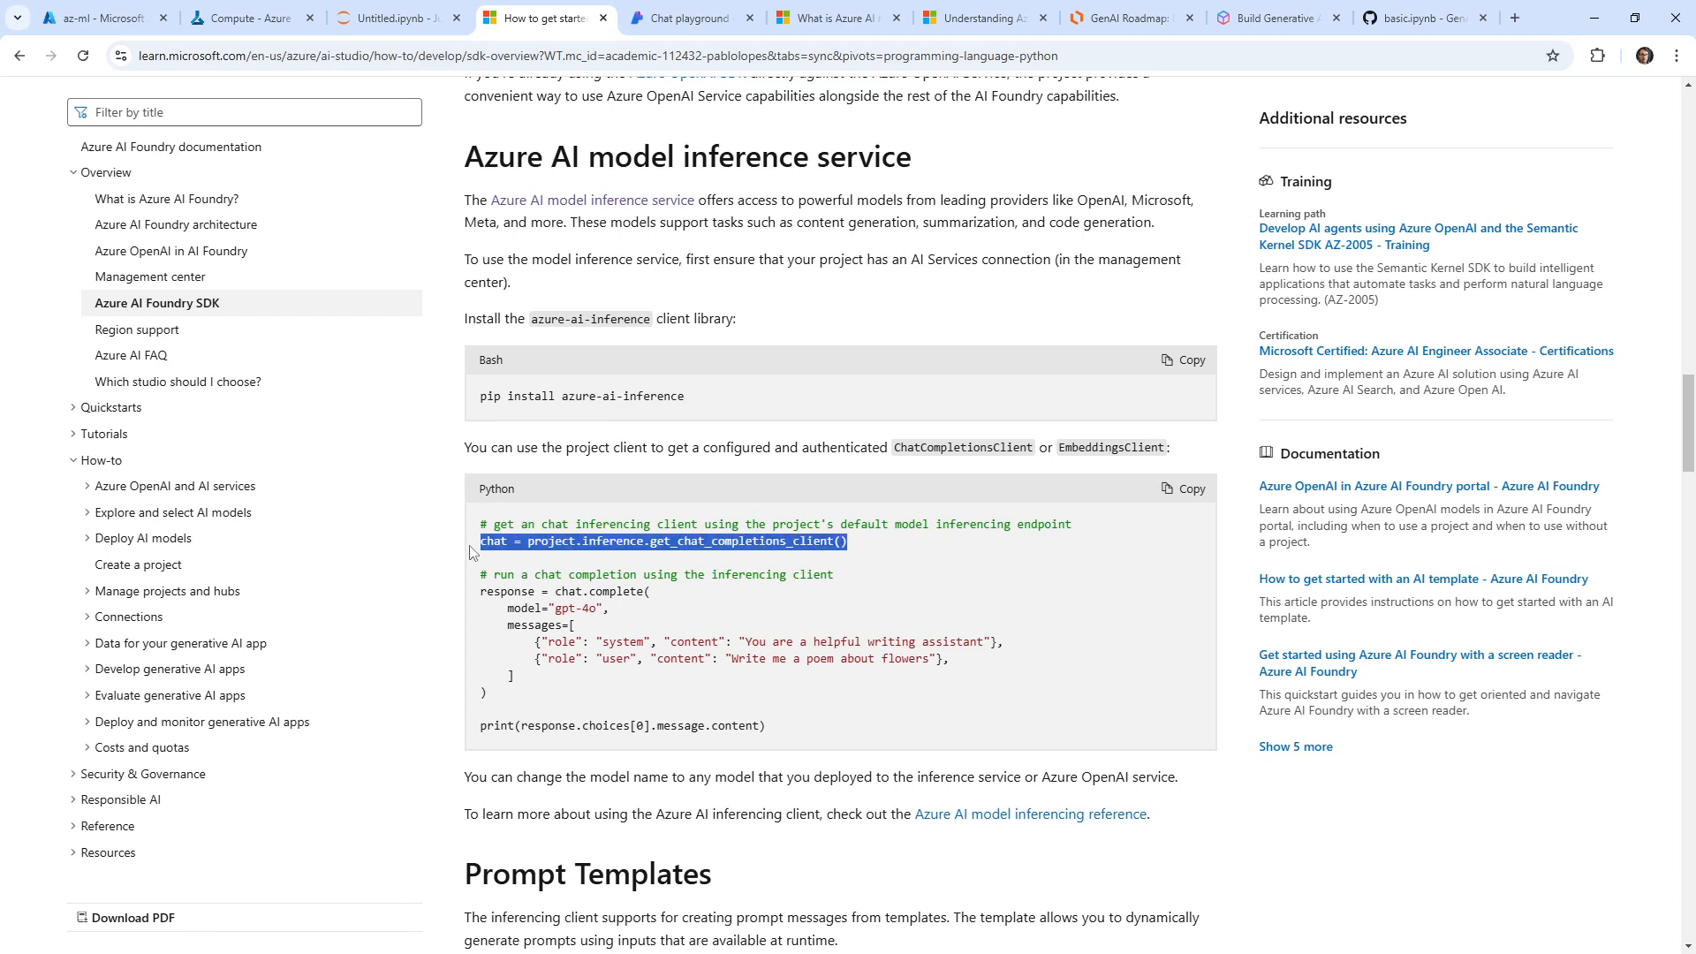
{"action": "left_click", "coordinate": [388, 17]}
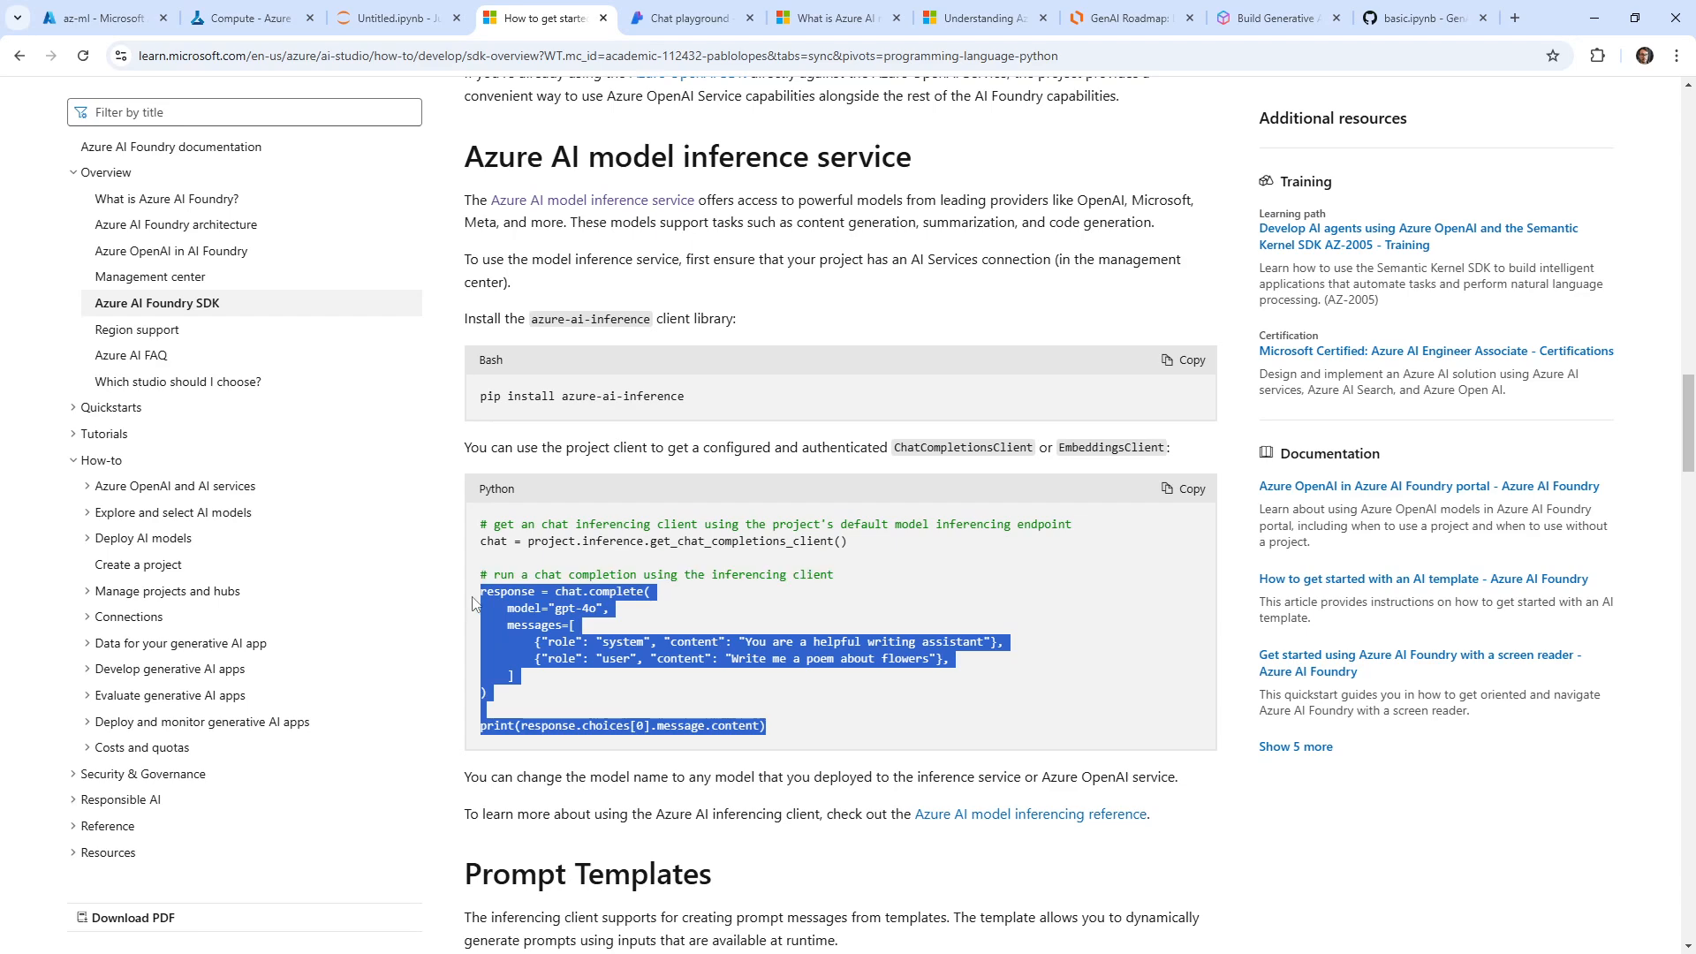
{"action": "left_click", "coordinate": [398, 18]}
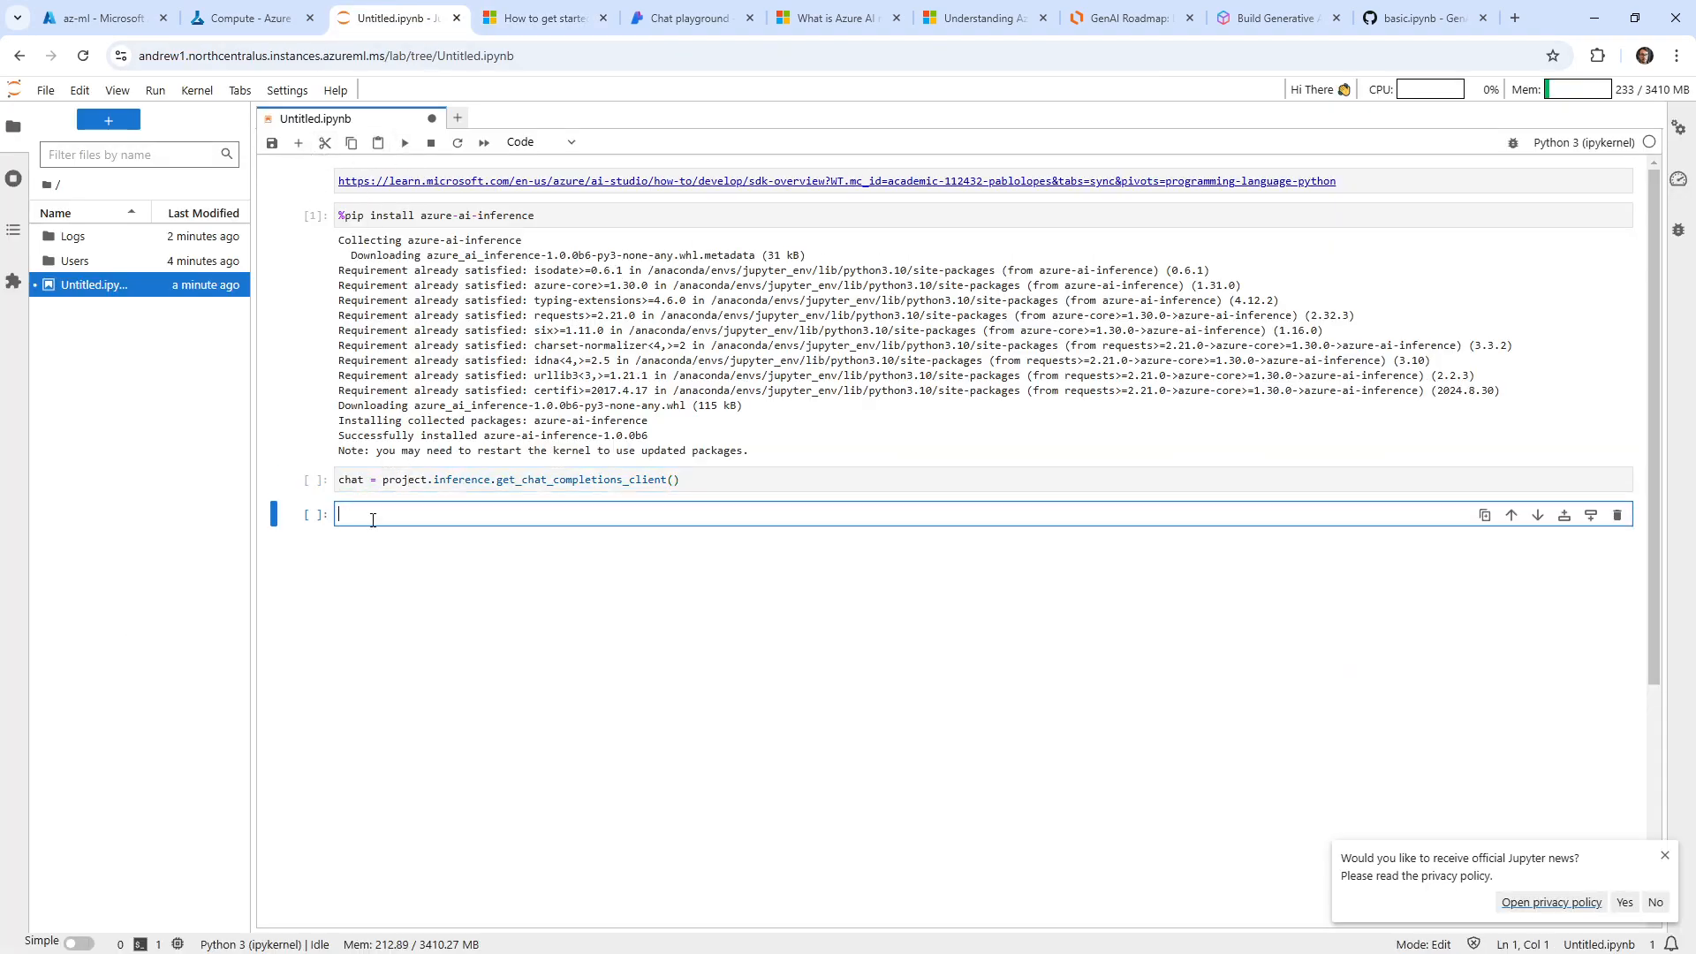
Step: Add response = chat.complete(), run the chat client cell, and find the AIProjectClient snippet in the docs
{"action": "type", "text": "response = chat.complete("}
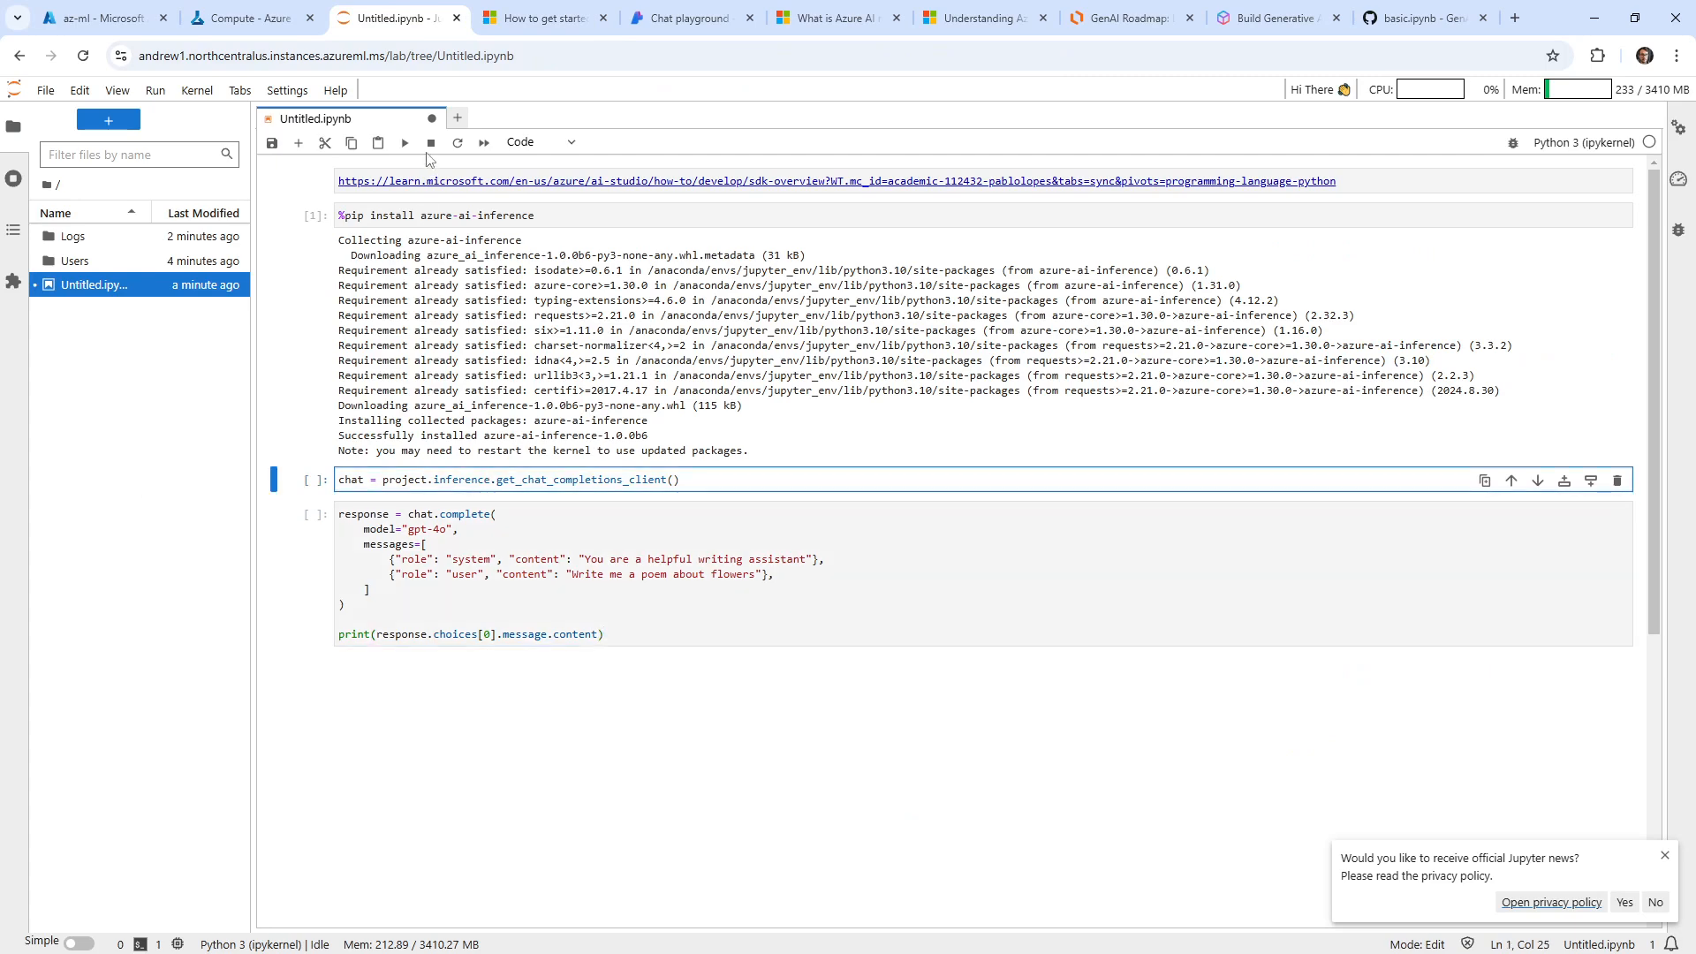
{"action": "left_click", "coordinate": [405, 141]}
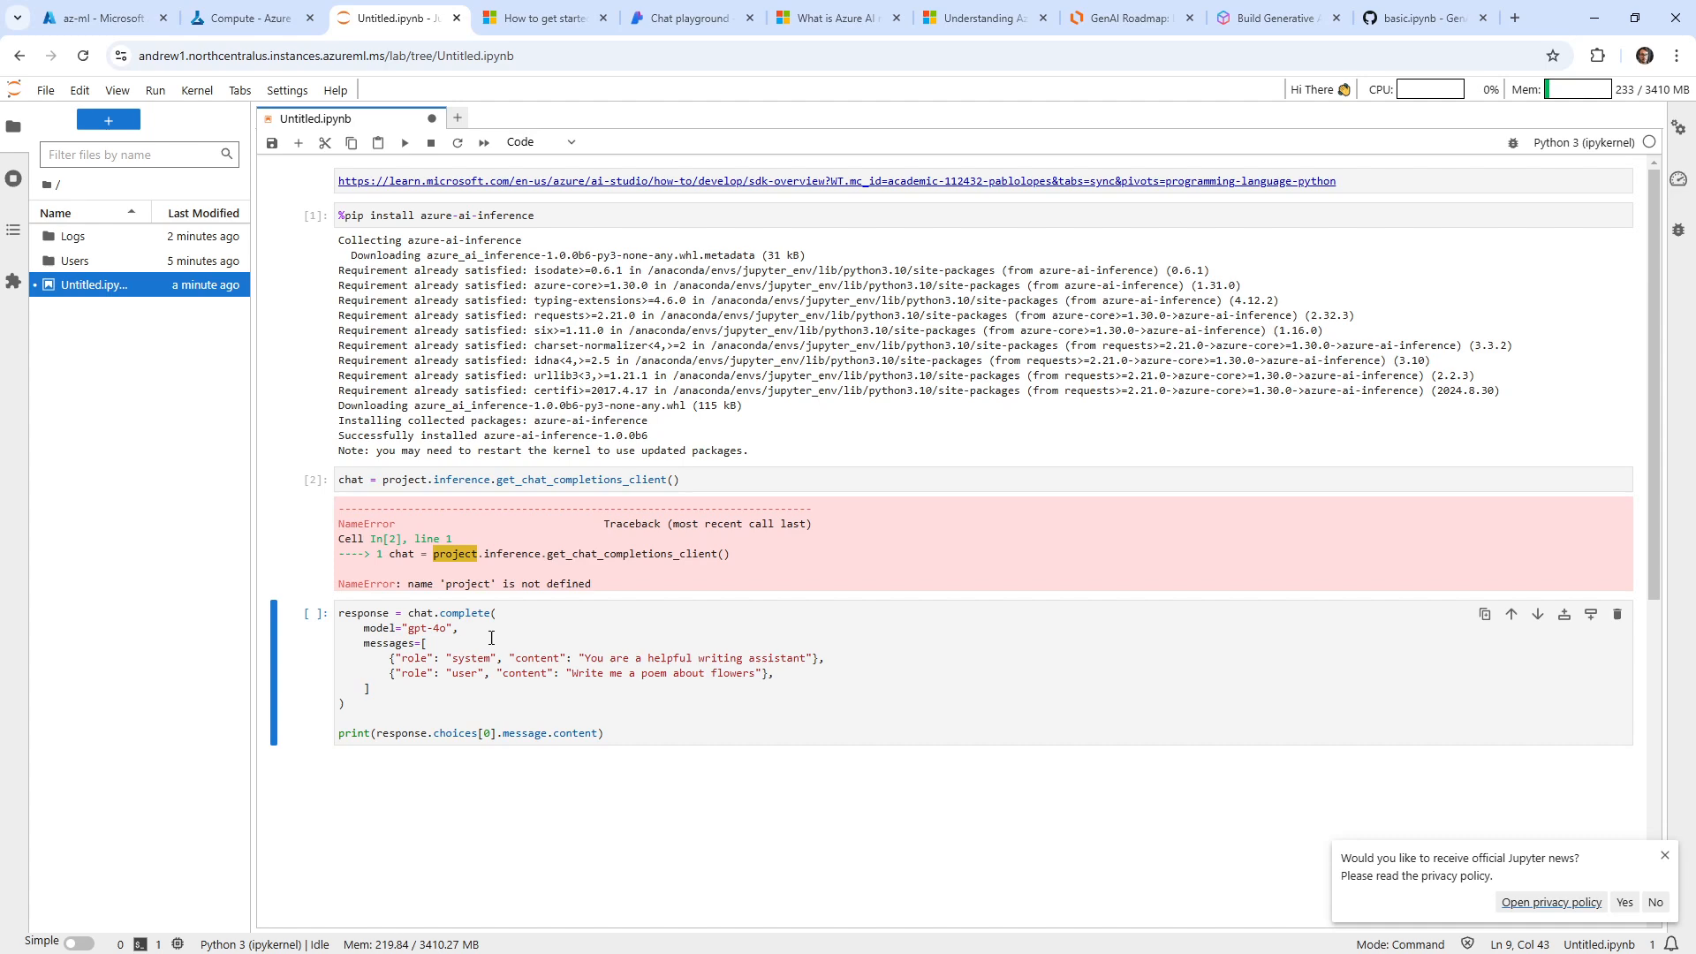
{"action": "left_click", "coordinate": [541, 479]}
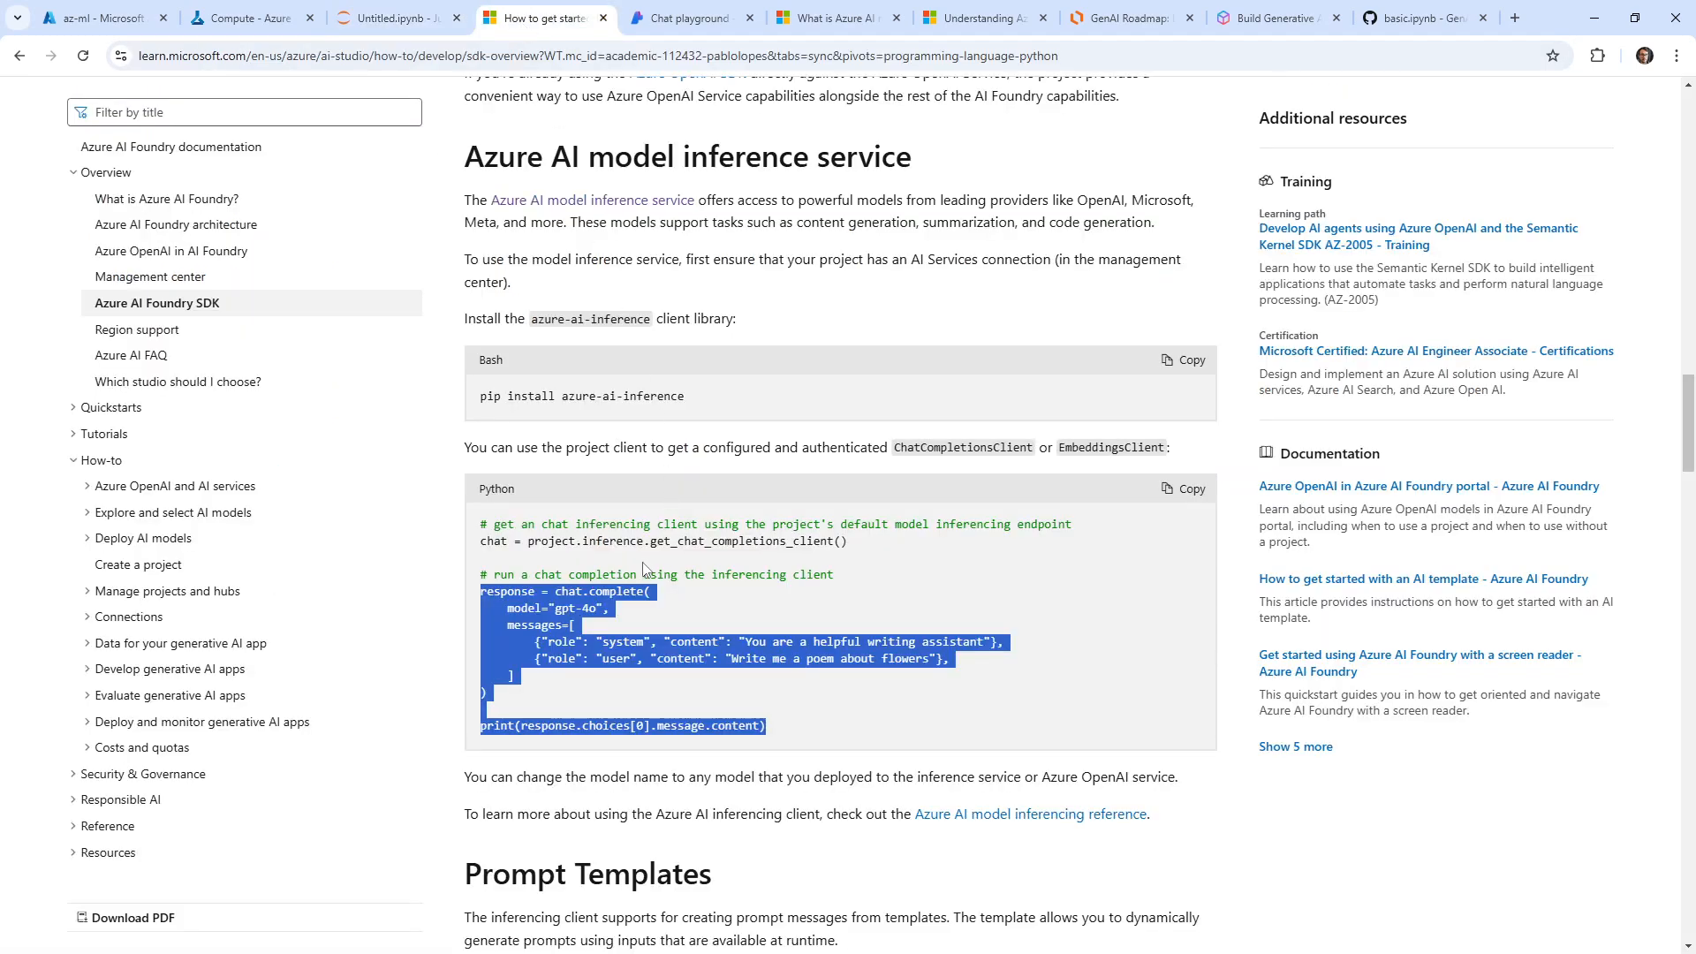
{"action": "scroll", "scroll_direction": "up", "scroll_amount": 3}
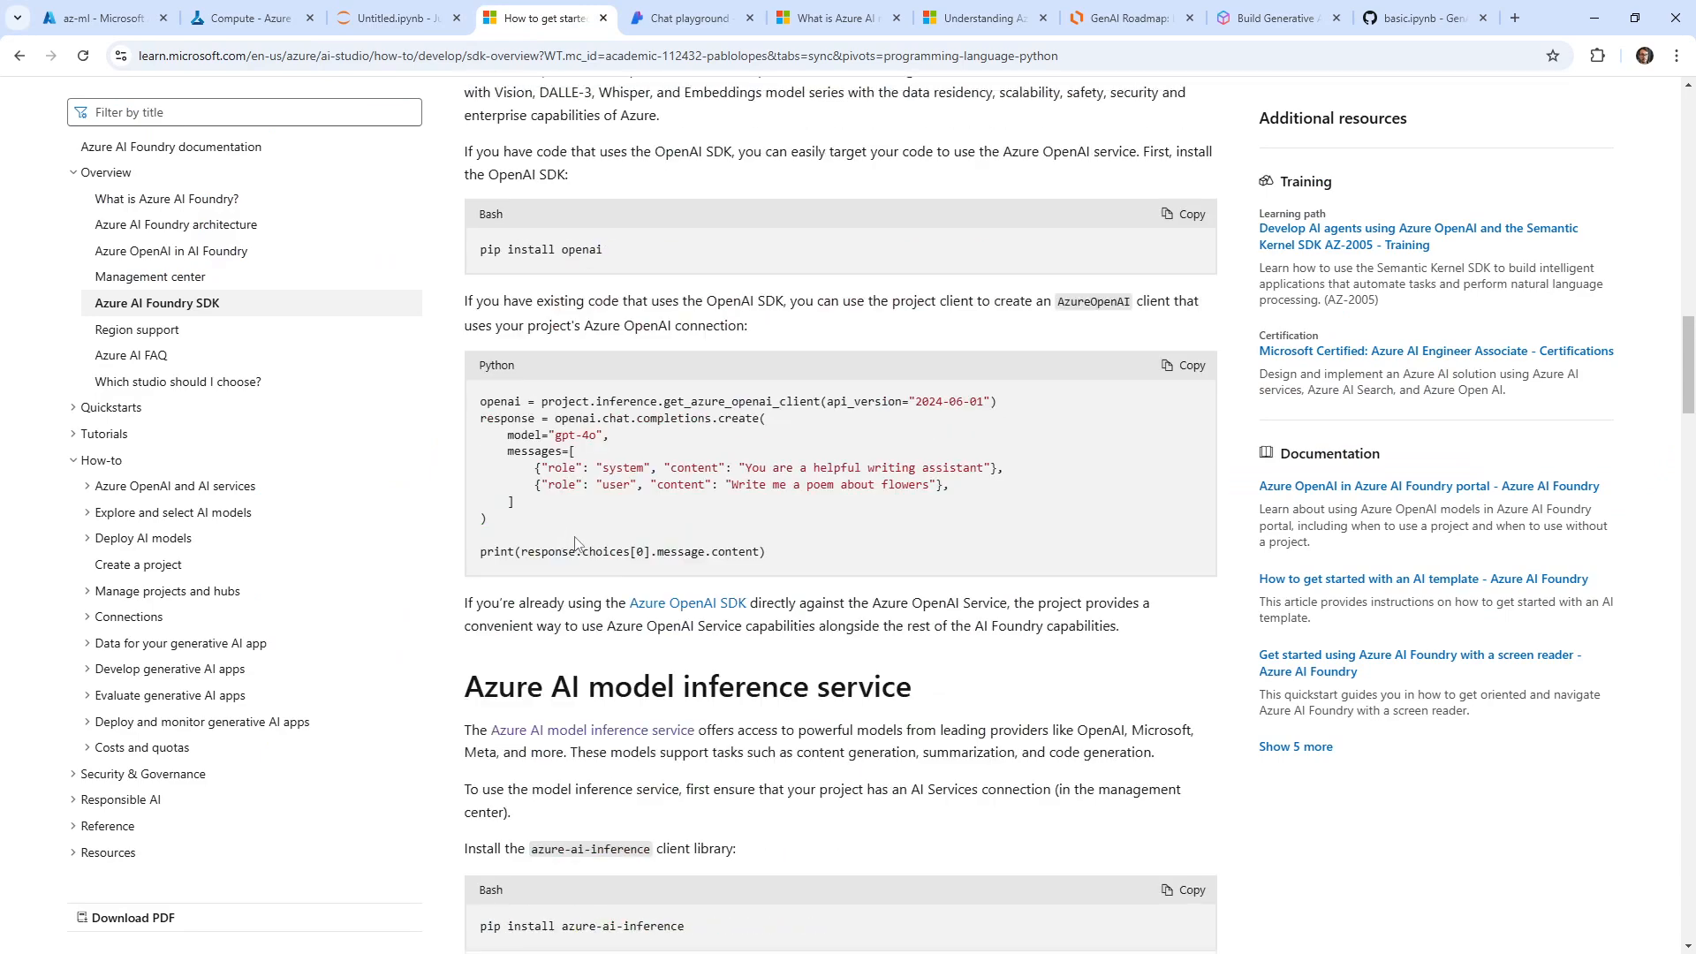
{"action": "scroll", "scroll_direction": "up", "scroll_amount": 3}
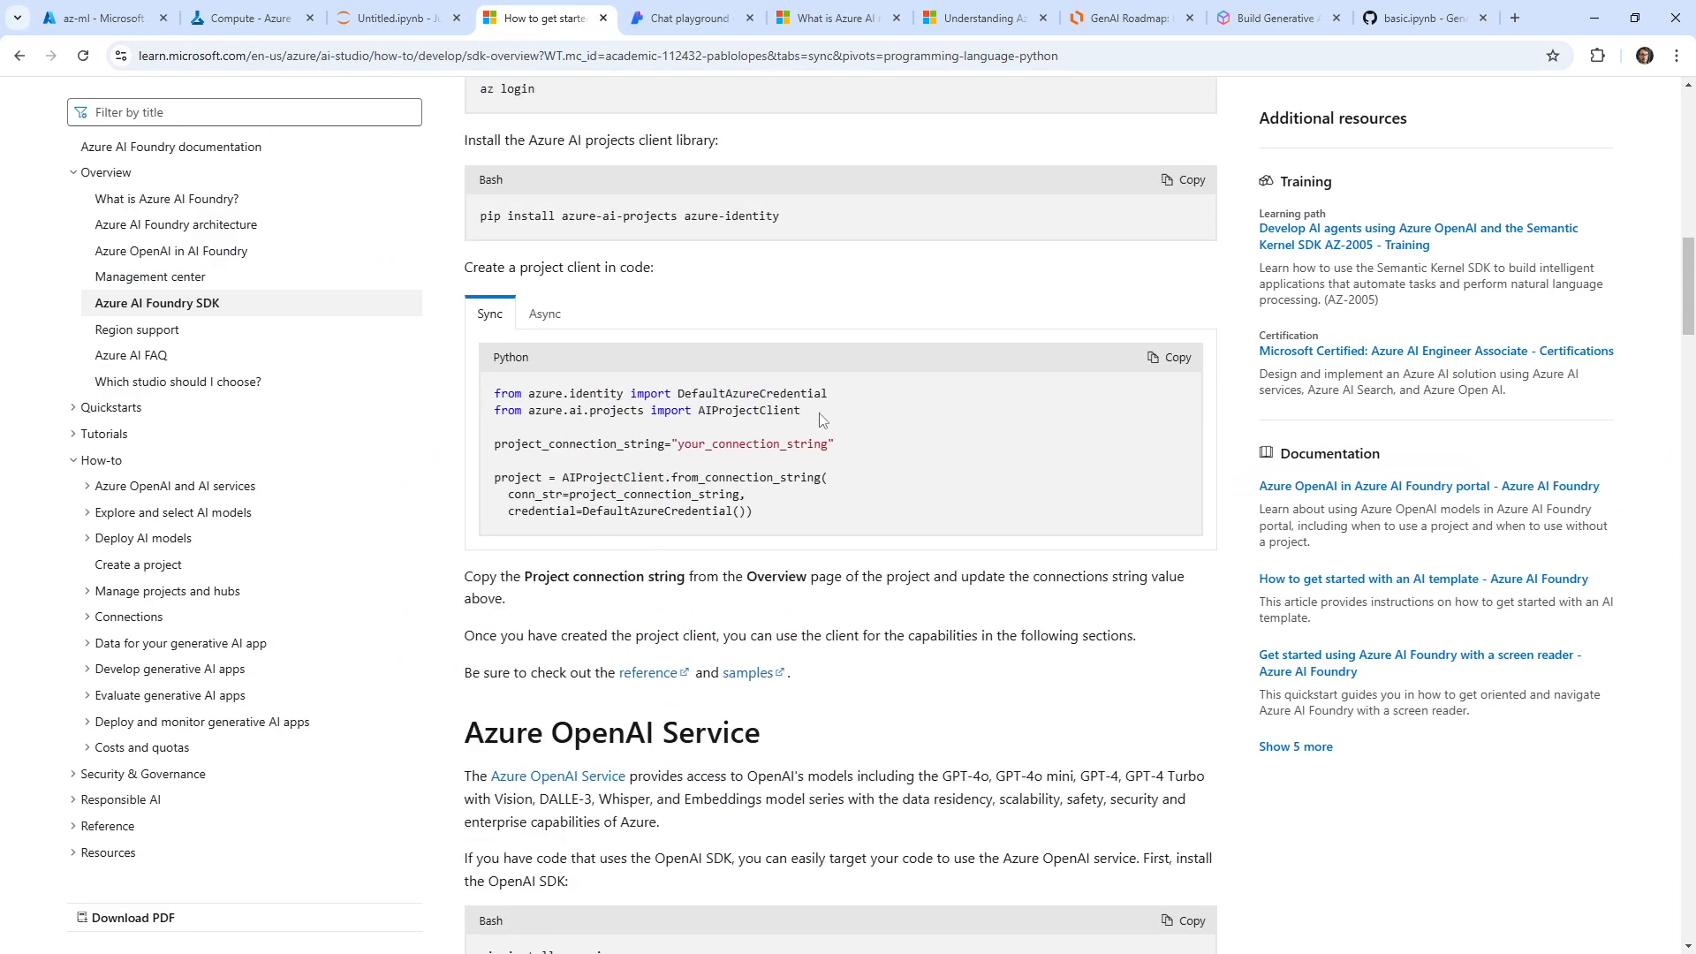
{"action": "scroll", "scroll_direction": "up", "scroll_amount": 3}
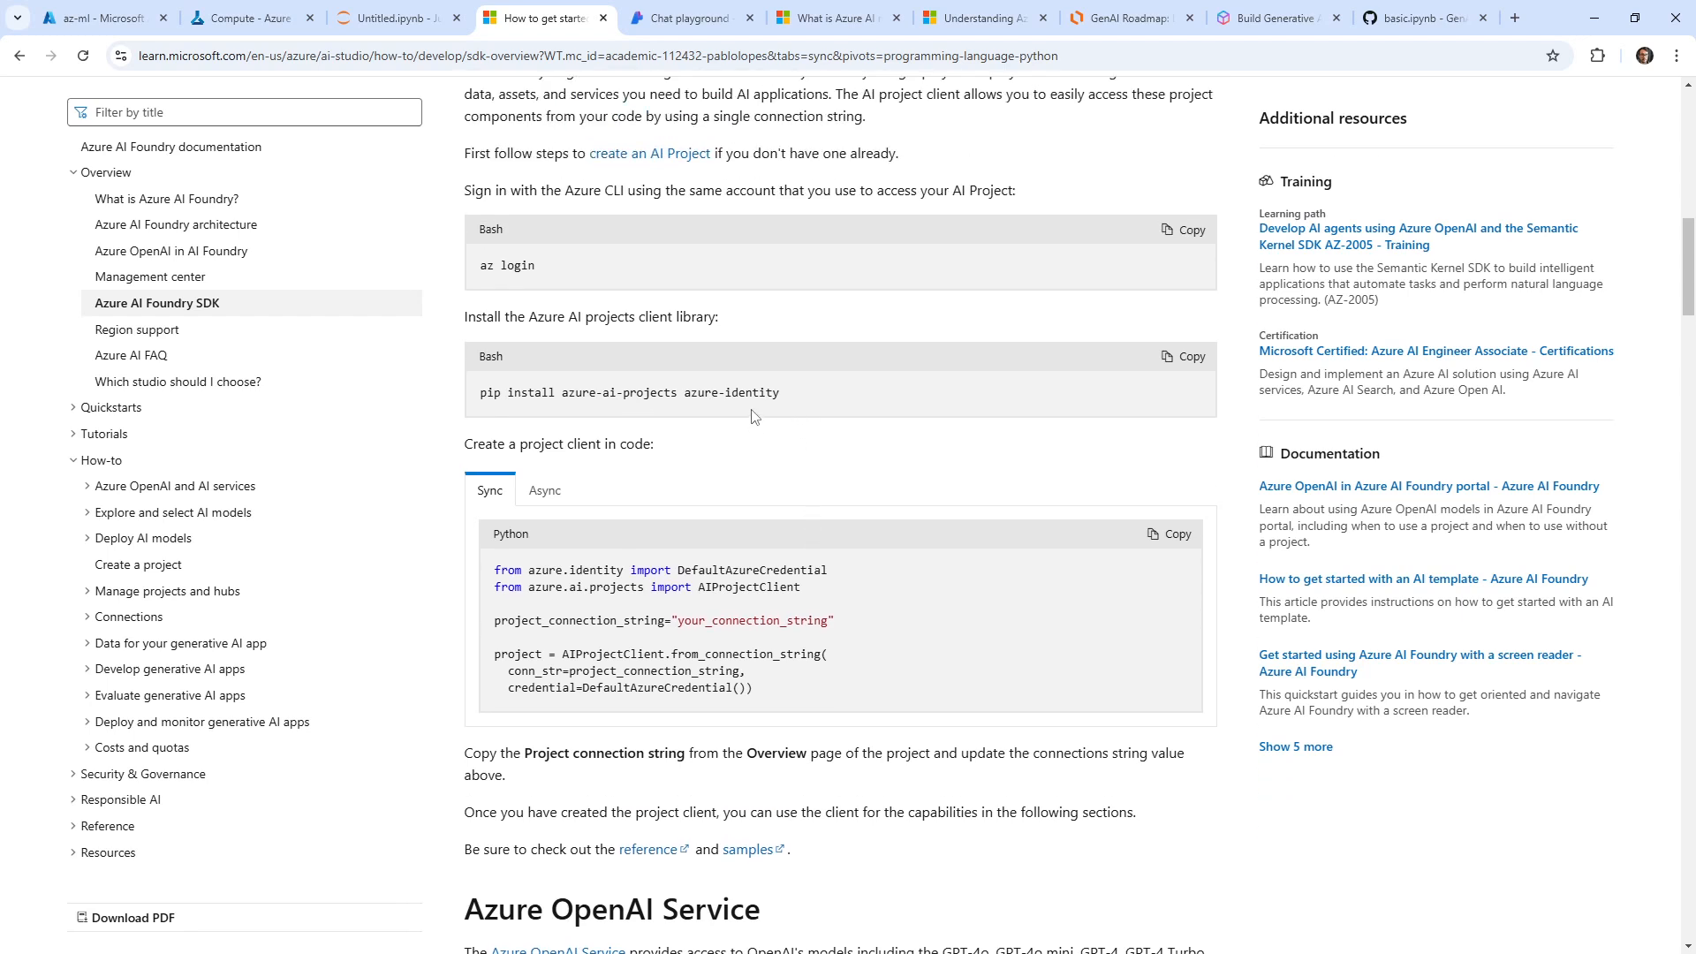
{"action": "mouse_move", "coordinate": [811, 594]}
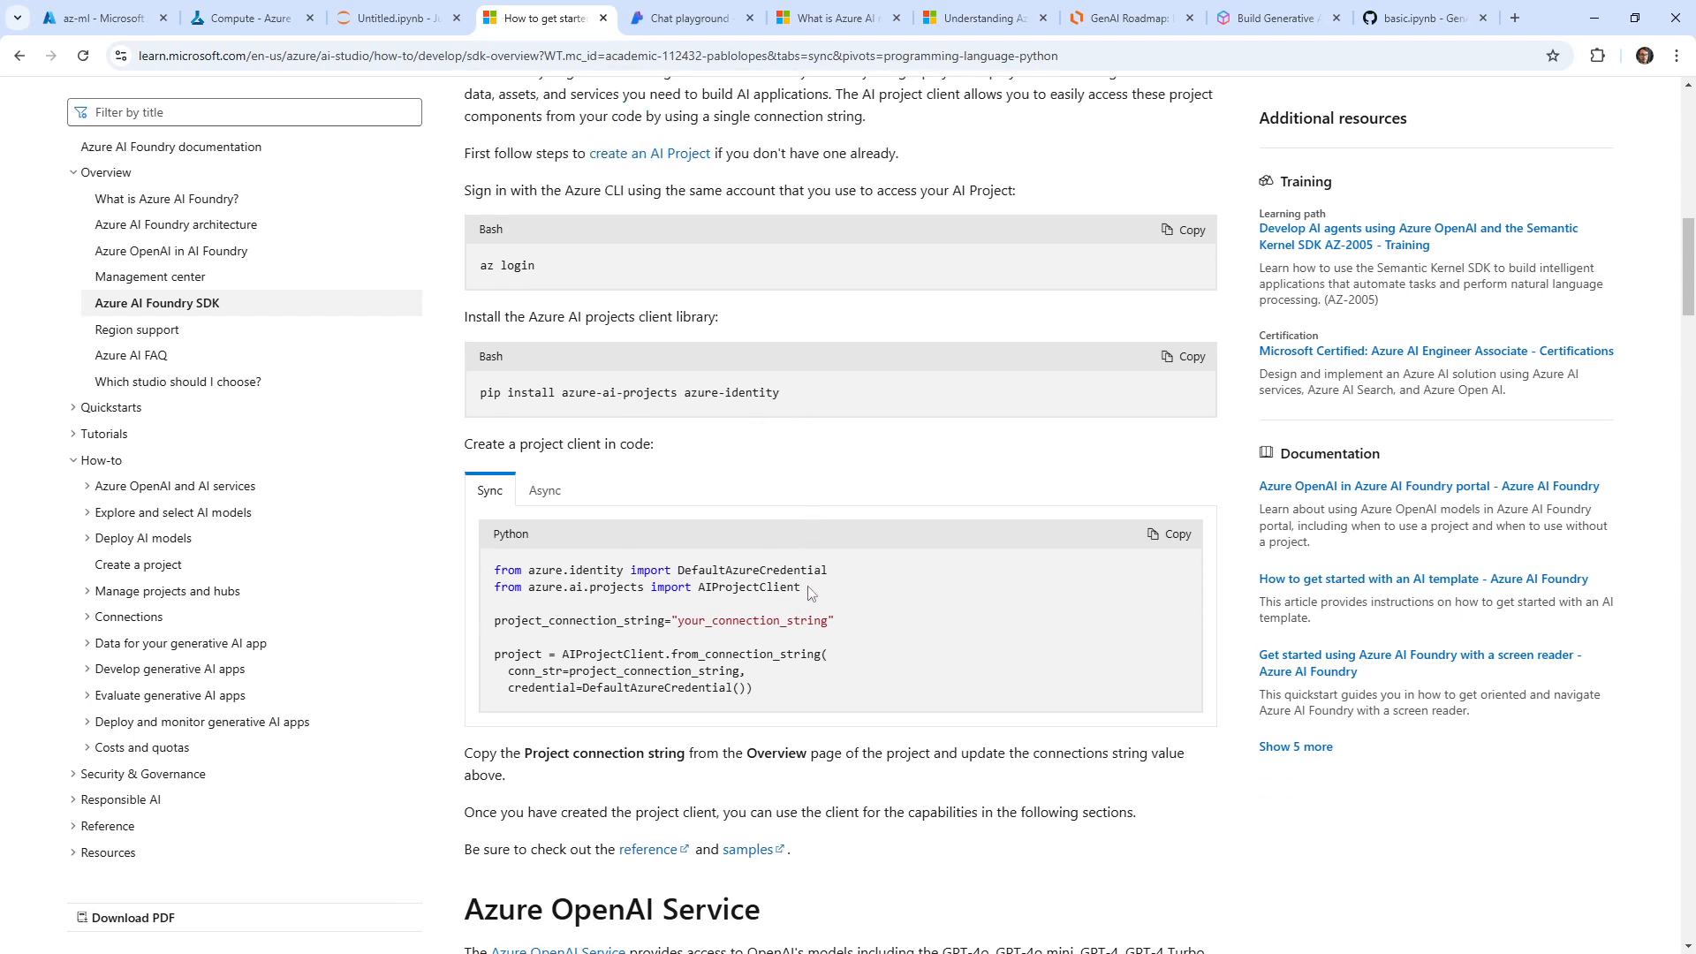
{"action": "triple_click", "coordinate": [646, 587]}
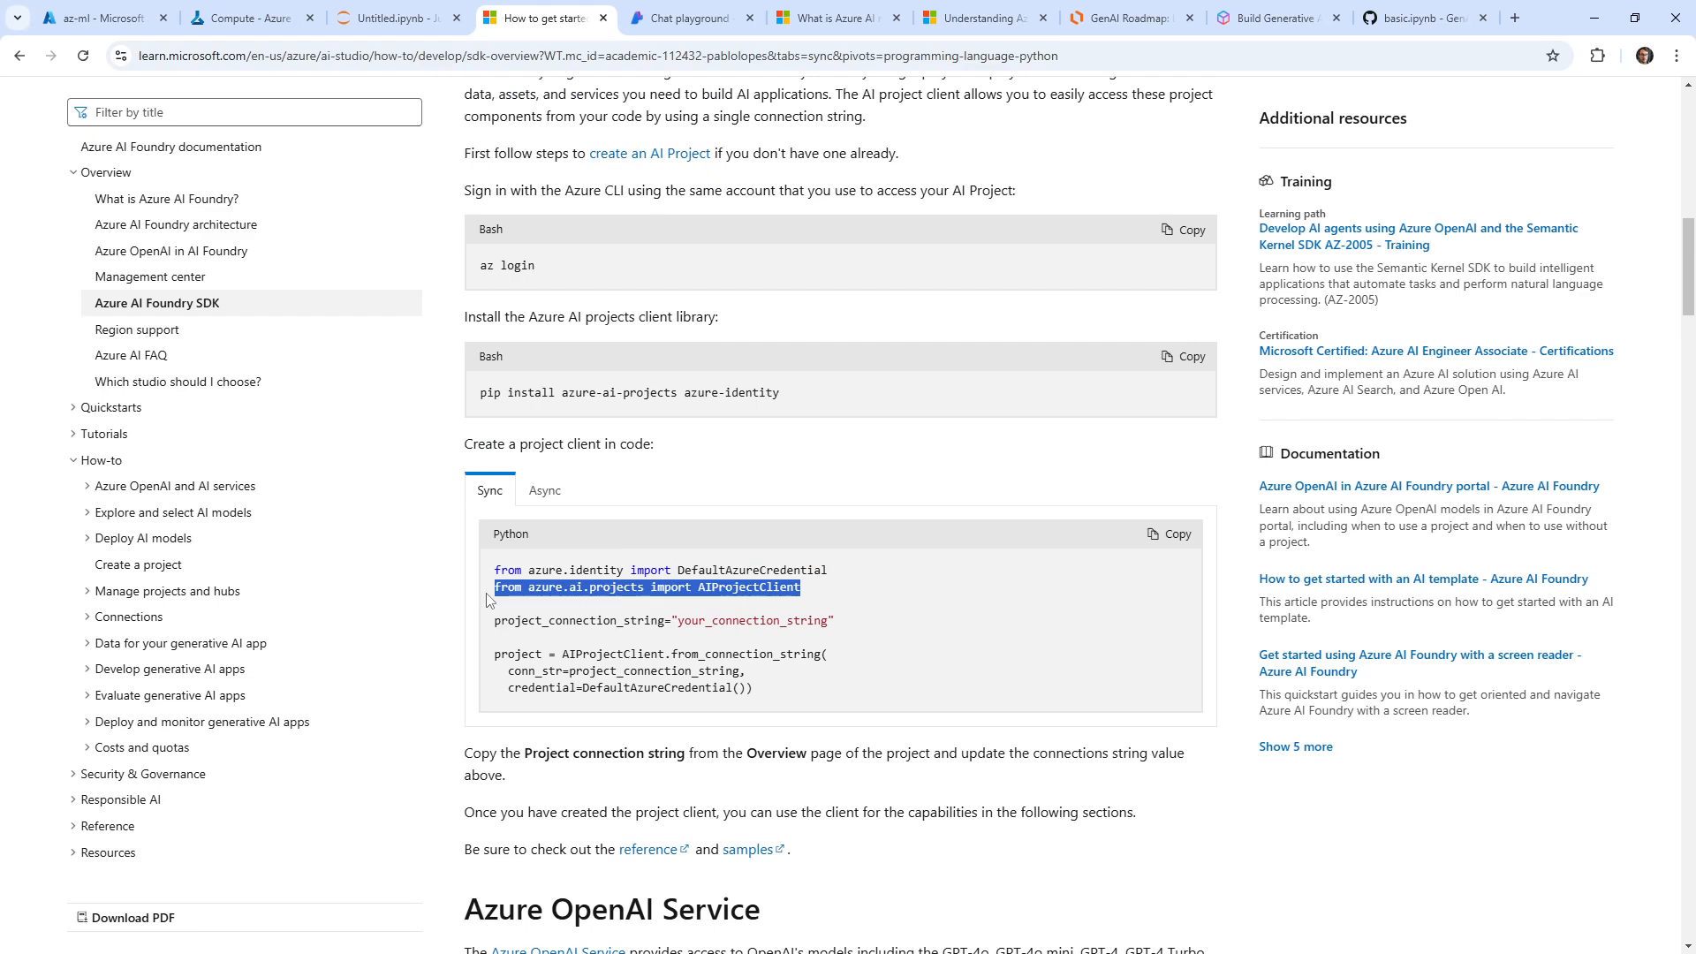
{"action": "mouse_move", "coordinate": [691, 525]}
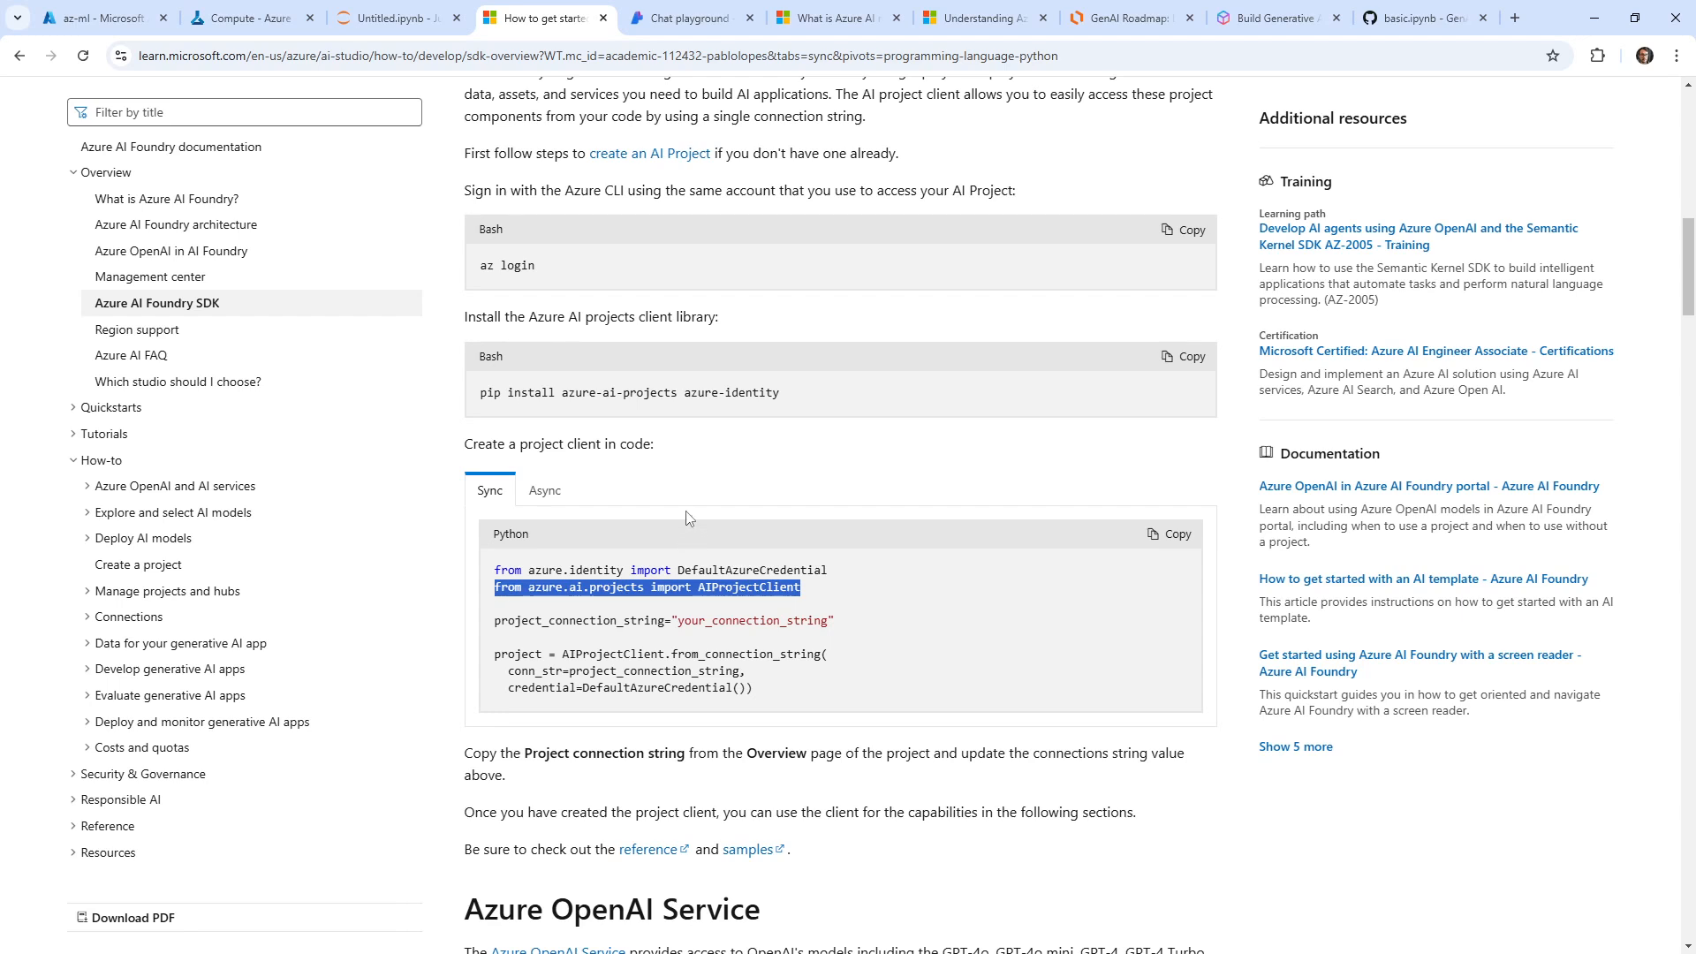
{"action": "left_click", "coordinate": [546, 489]}
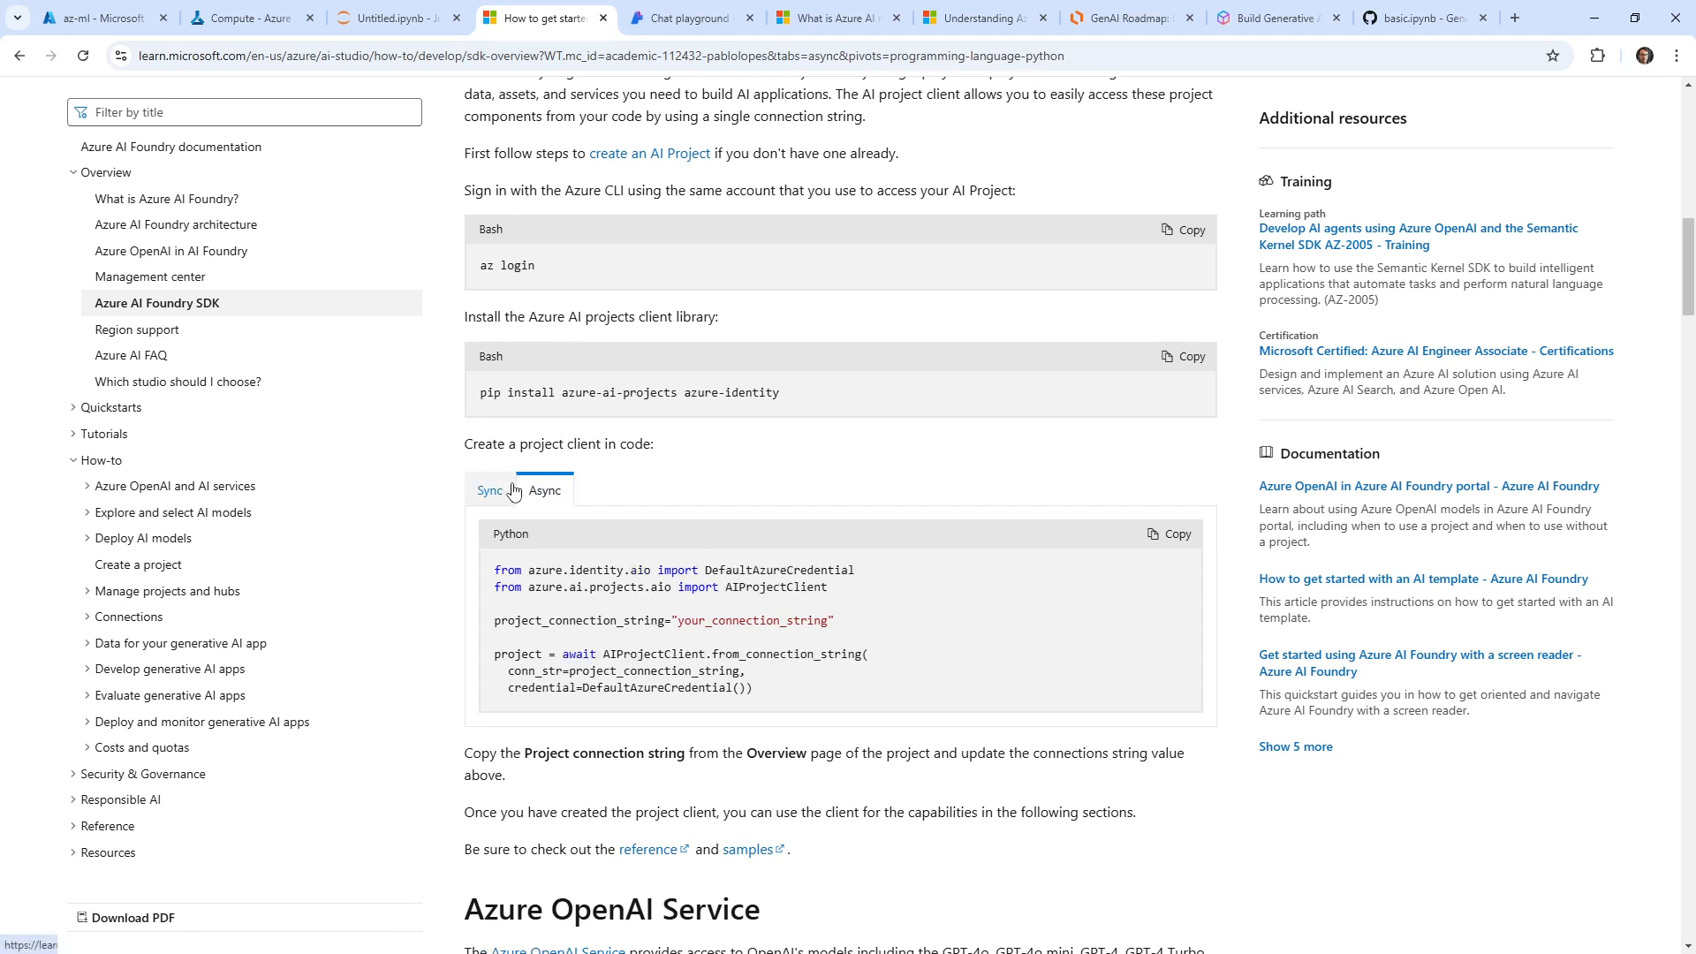
{"action": "left_click", "coordinate": [489, 489]}
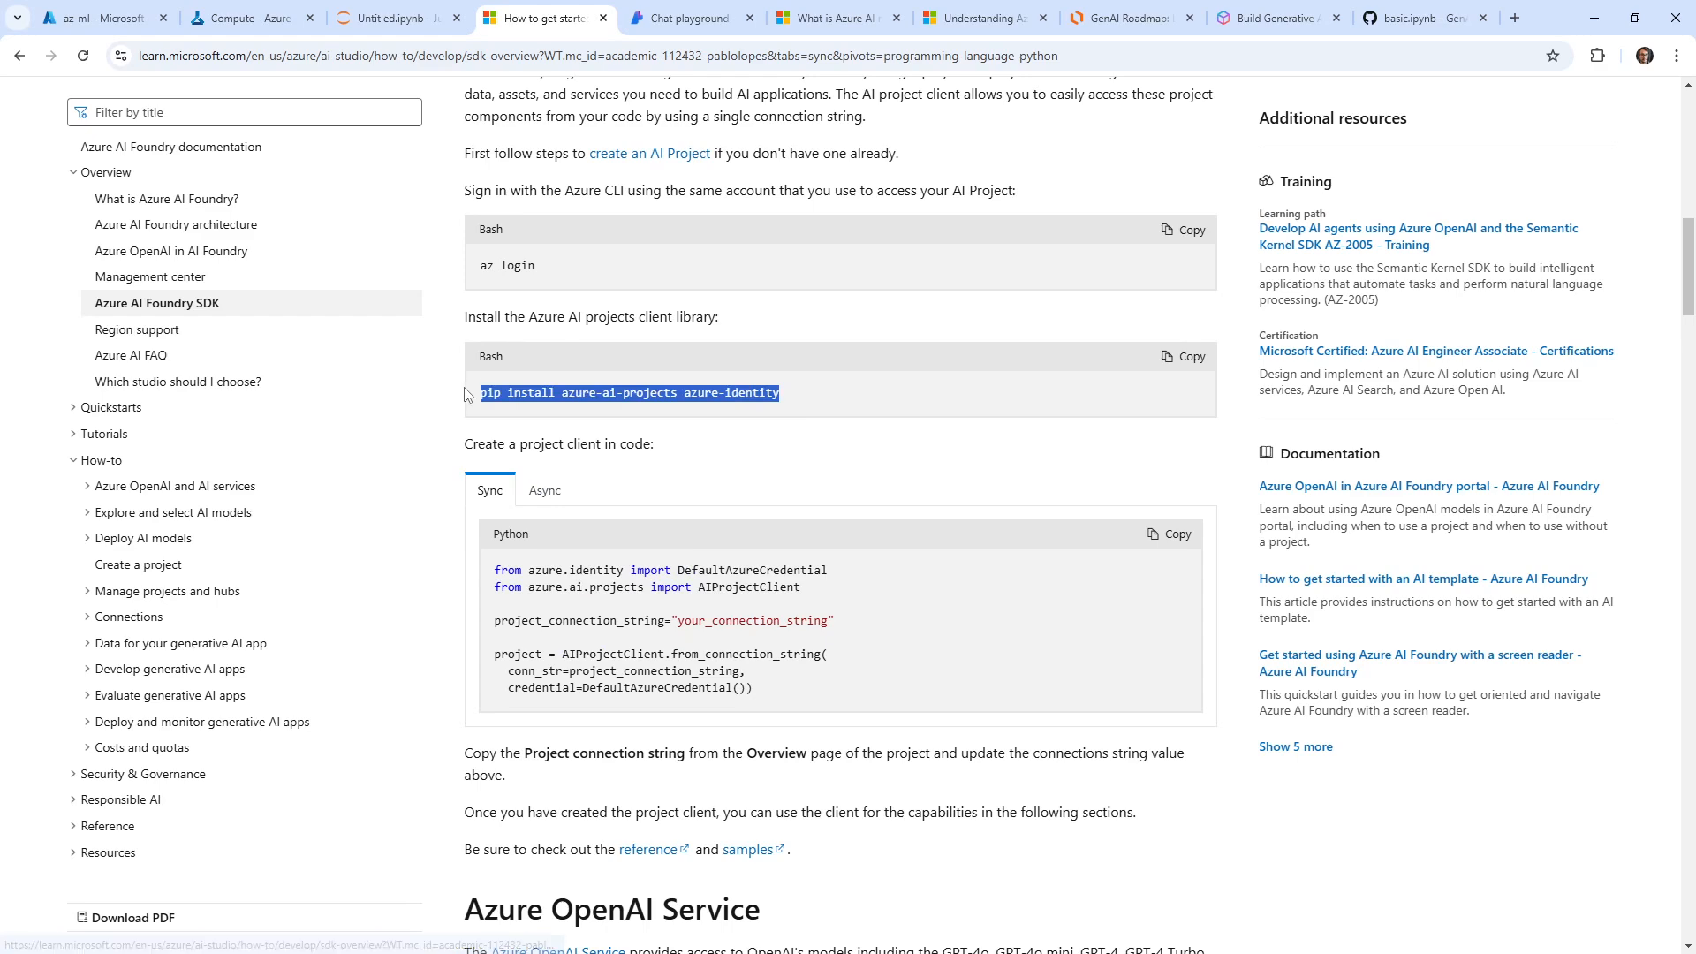
Step: Append pip install azure-ai-projects azure-identity to the install cell and copy the from_connection_string snippet
{"action": "left_click", "coordinate": [399, 17]}
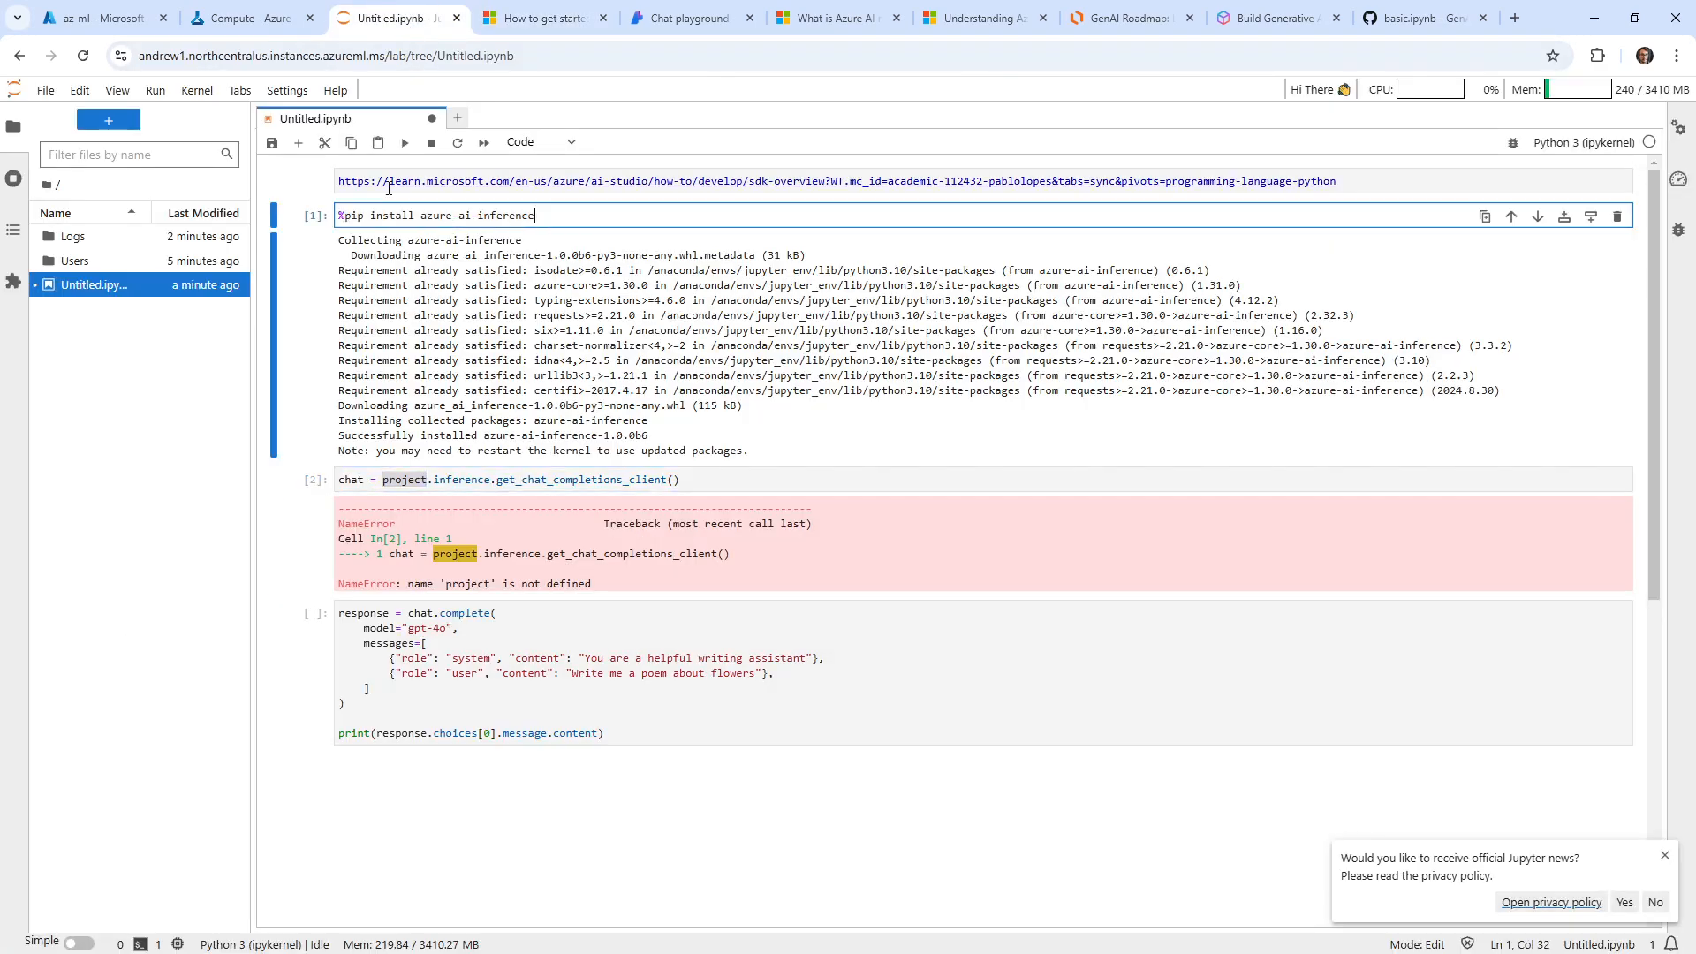
{"action": "key", "text": "Return"}
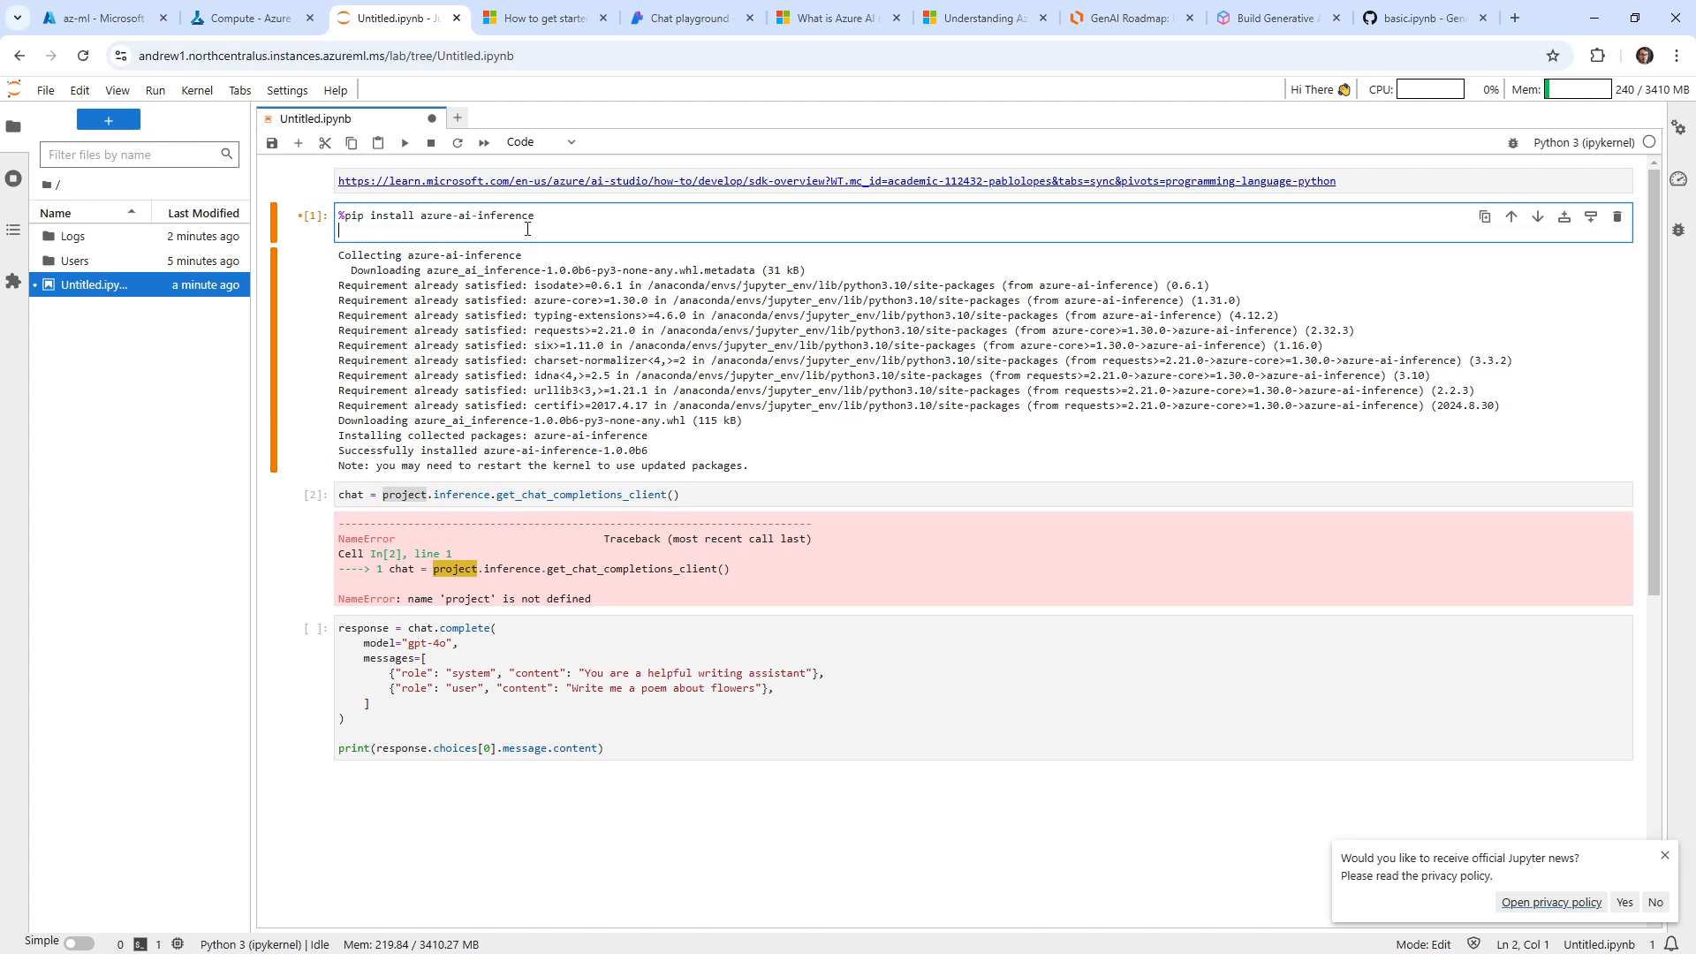
{"action": "type", "text": "pip install azure-ai-projects azure-identity"}
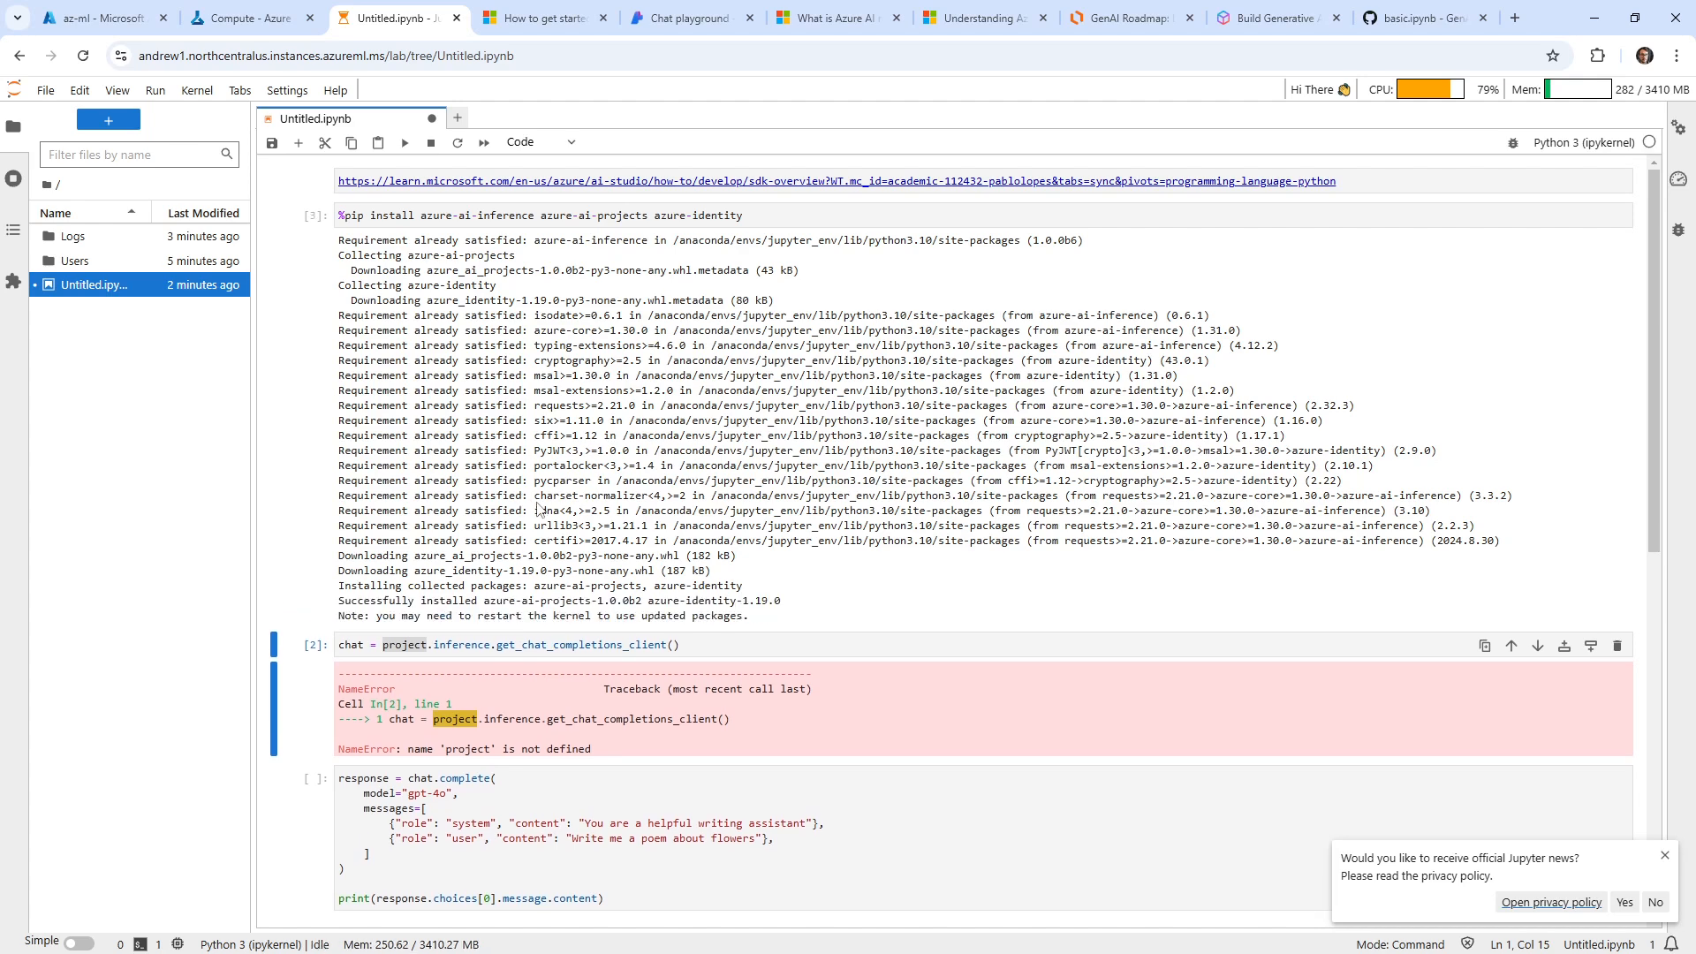
{"action": "left_click", "coordinate": [407, 213]}
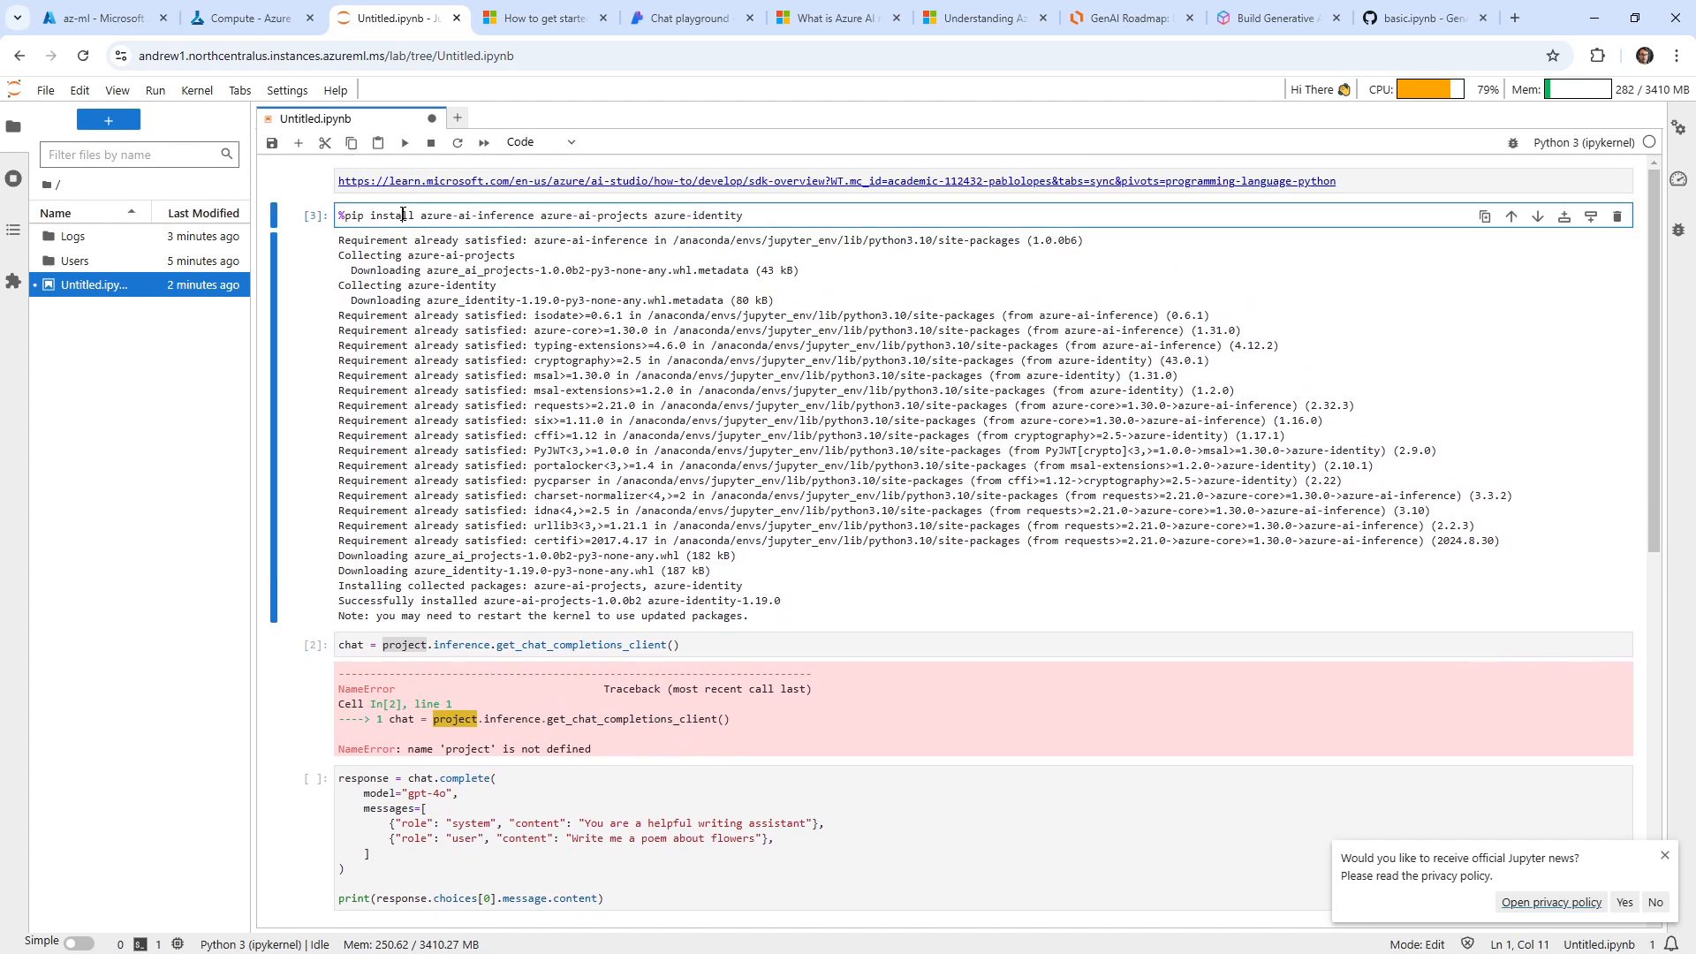
{"action": "left_click", "coordinate": [541, 17]}
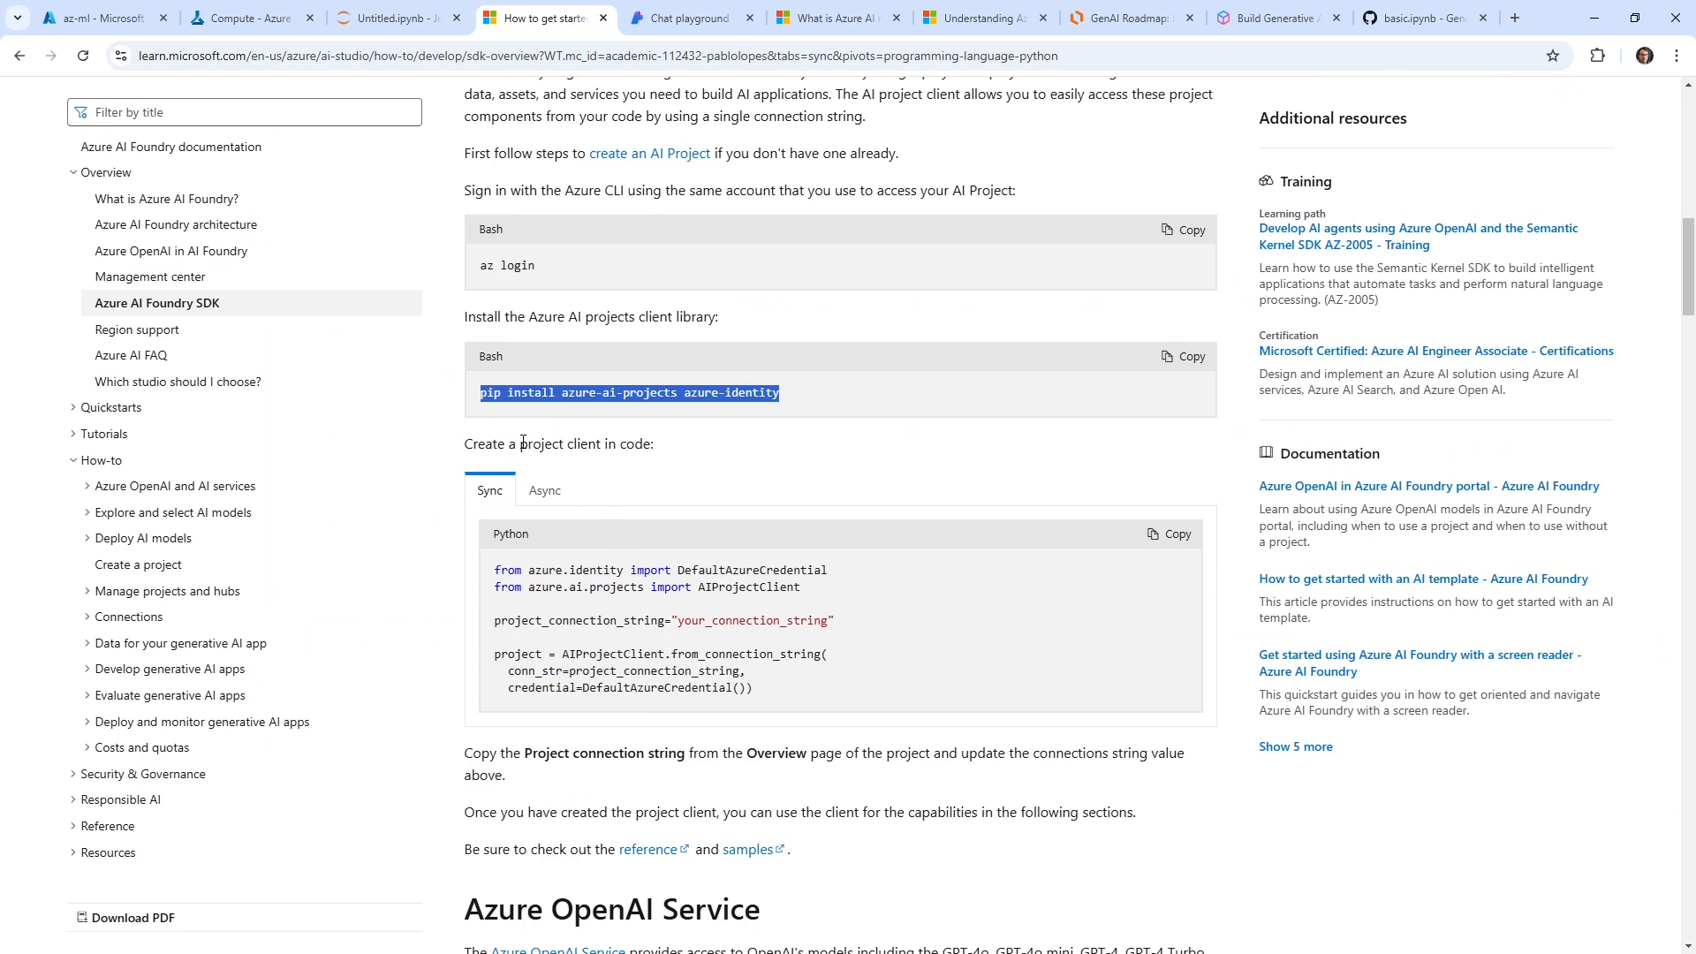
{"action": "mouse_move", "coordinate": [652, 467]}
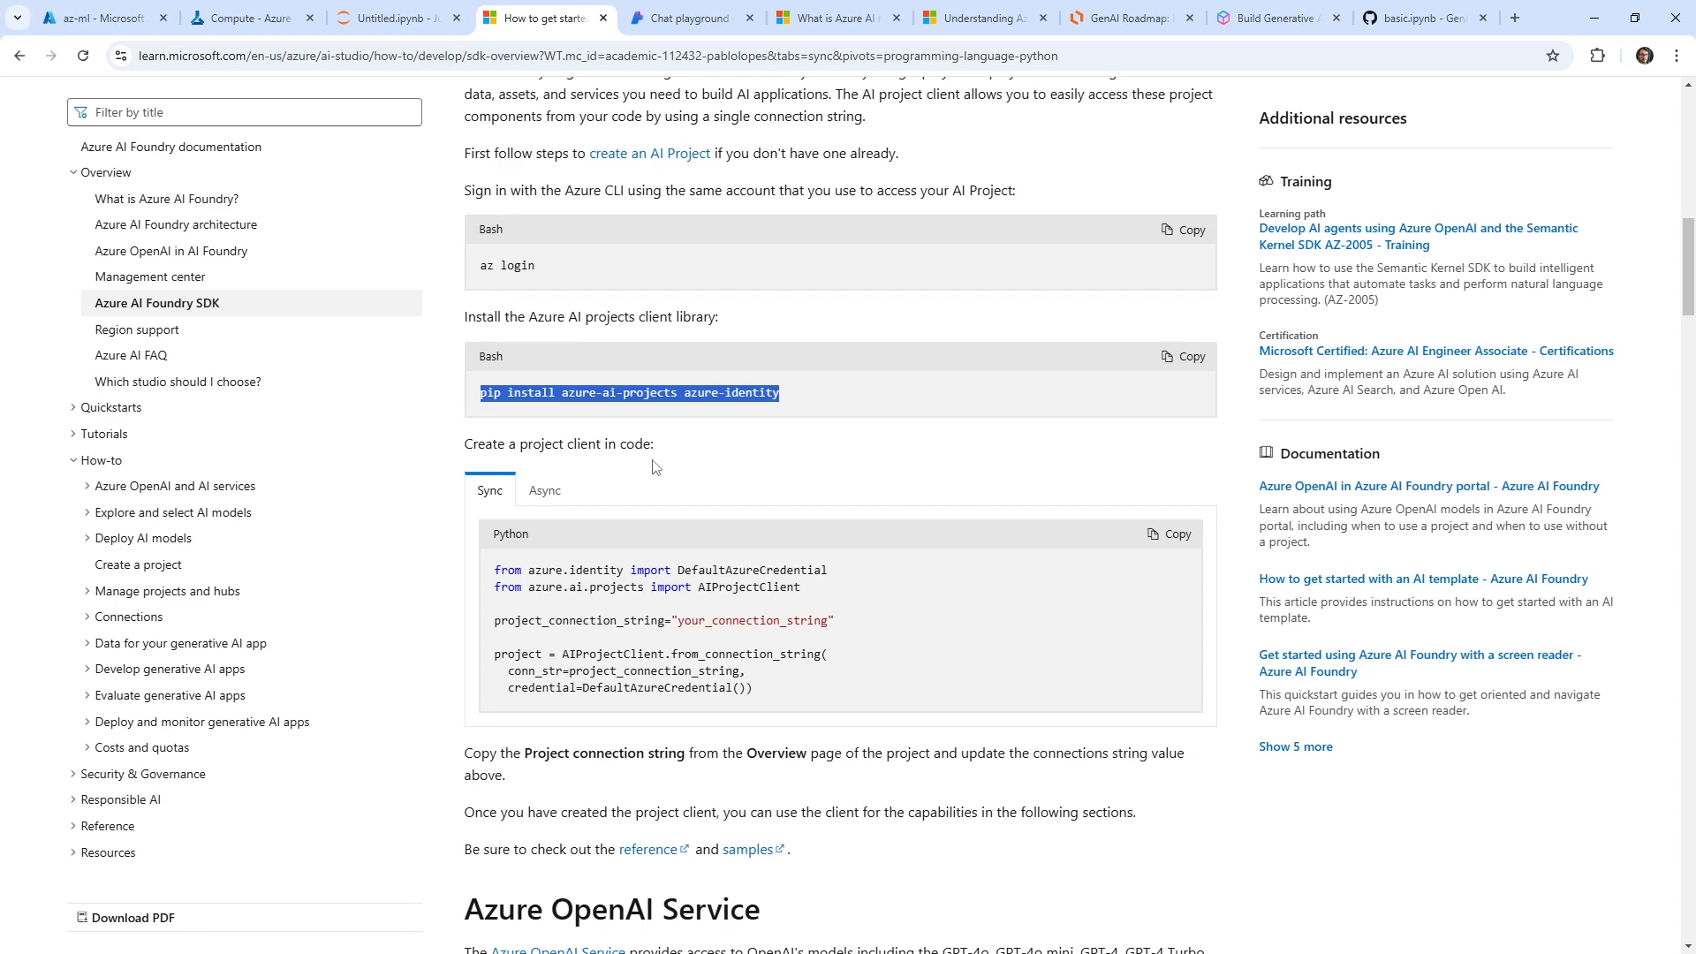
{"action": "scroll", "scroll_direction": "down", "scroll_amount": 3}
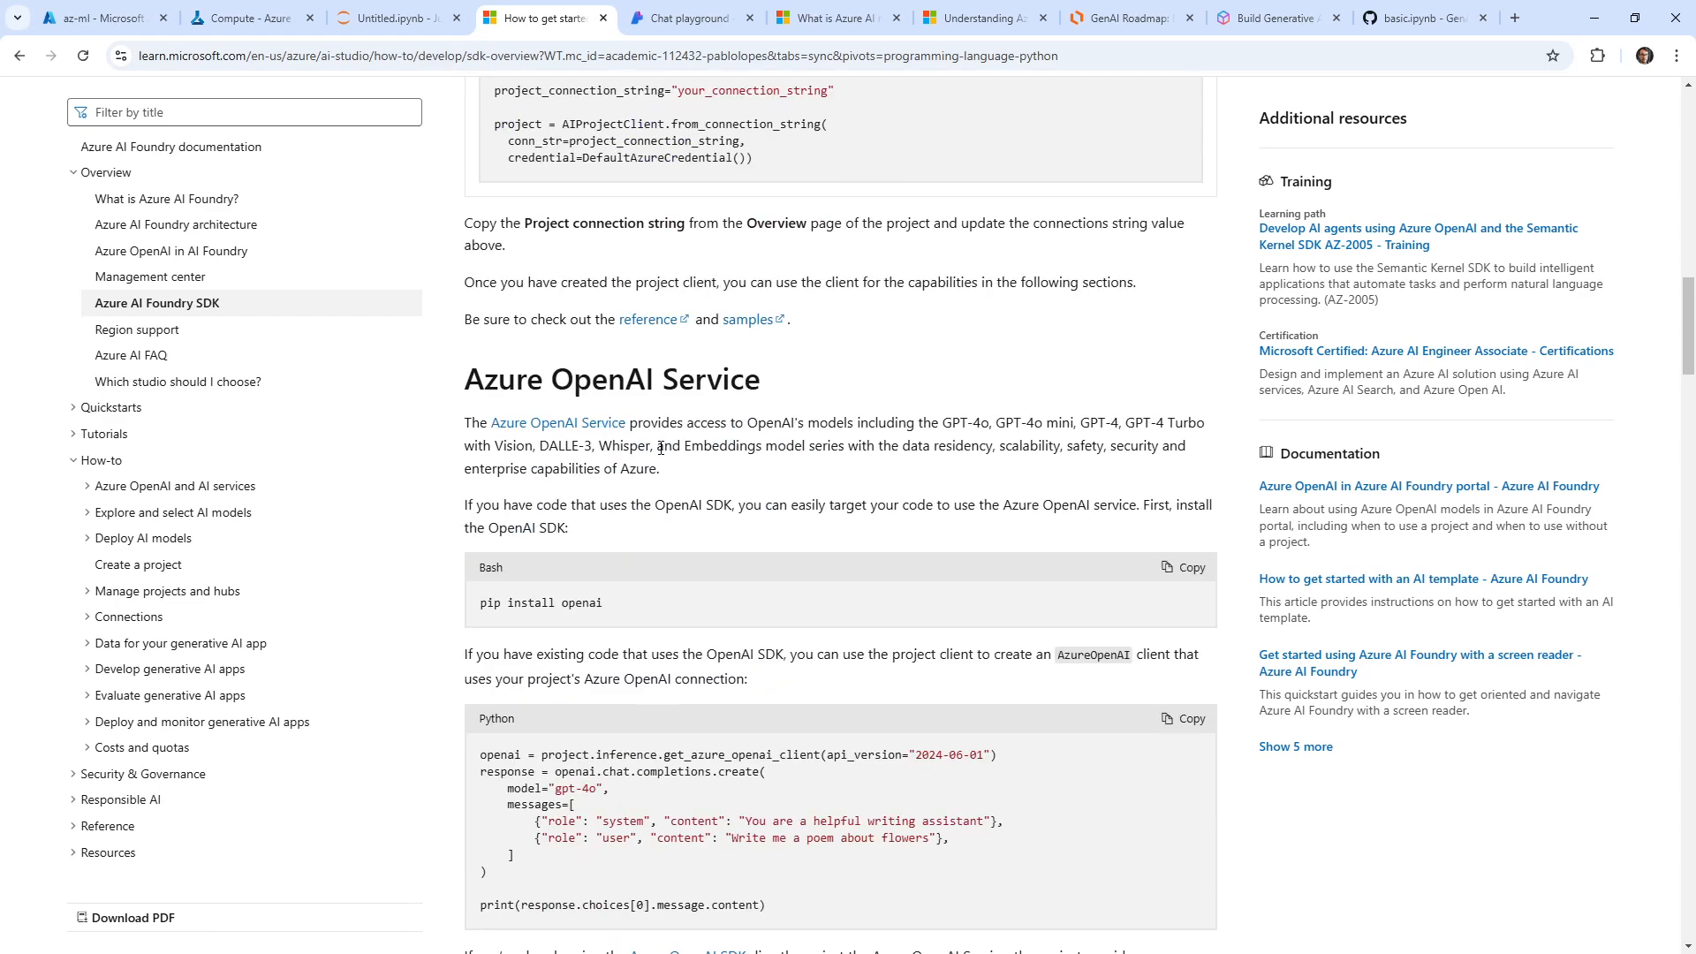
{"action": "mouse_move", "coordinate": [696, 684]}
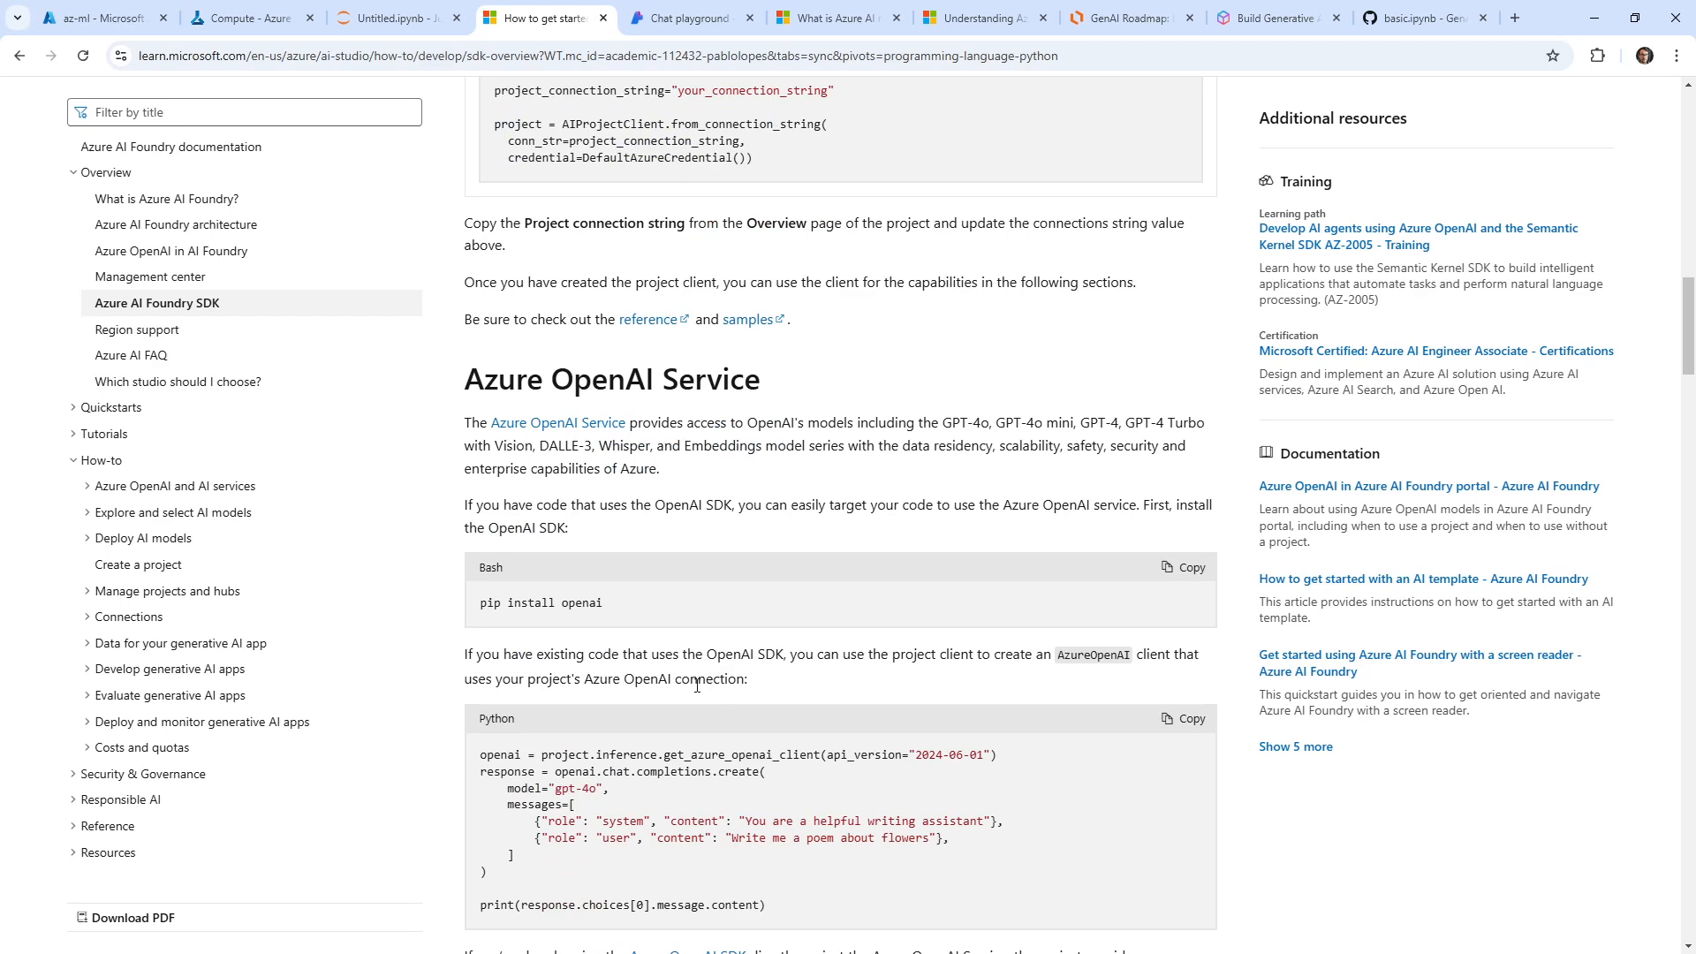
{"action": "scroll", "scroll_direction": "up", "scroll_amount": 3}
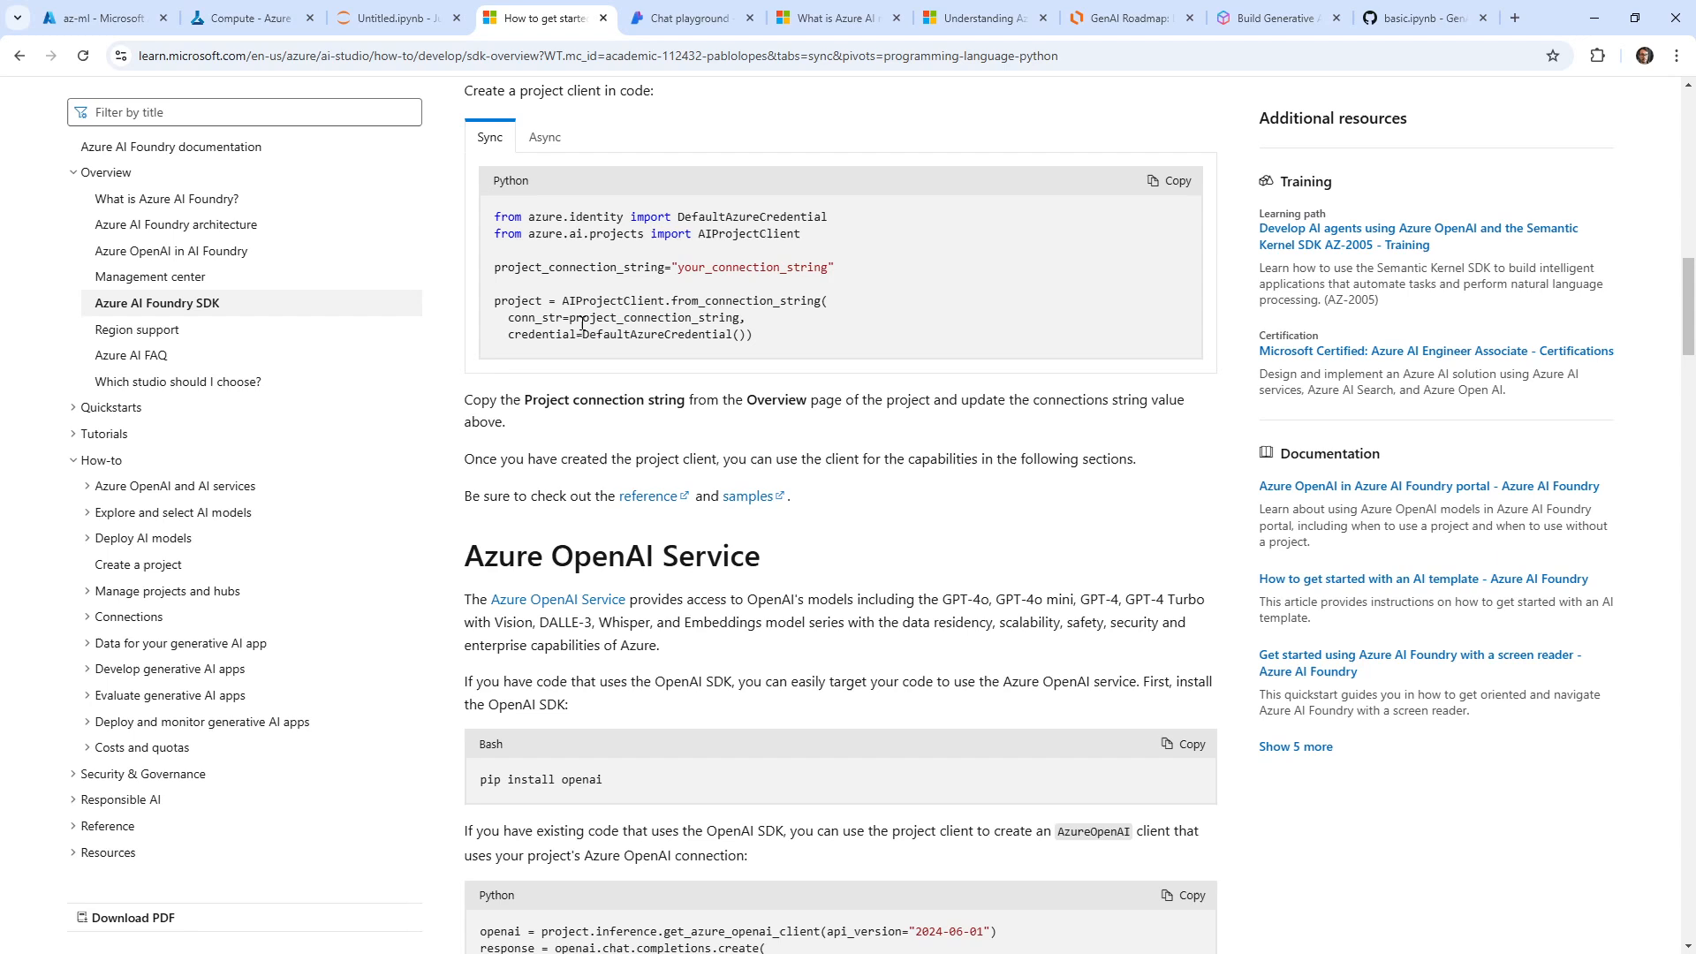
{"action": "mouse_move", "coordinate": [760, 348]}
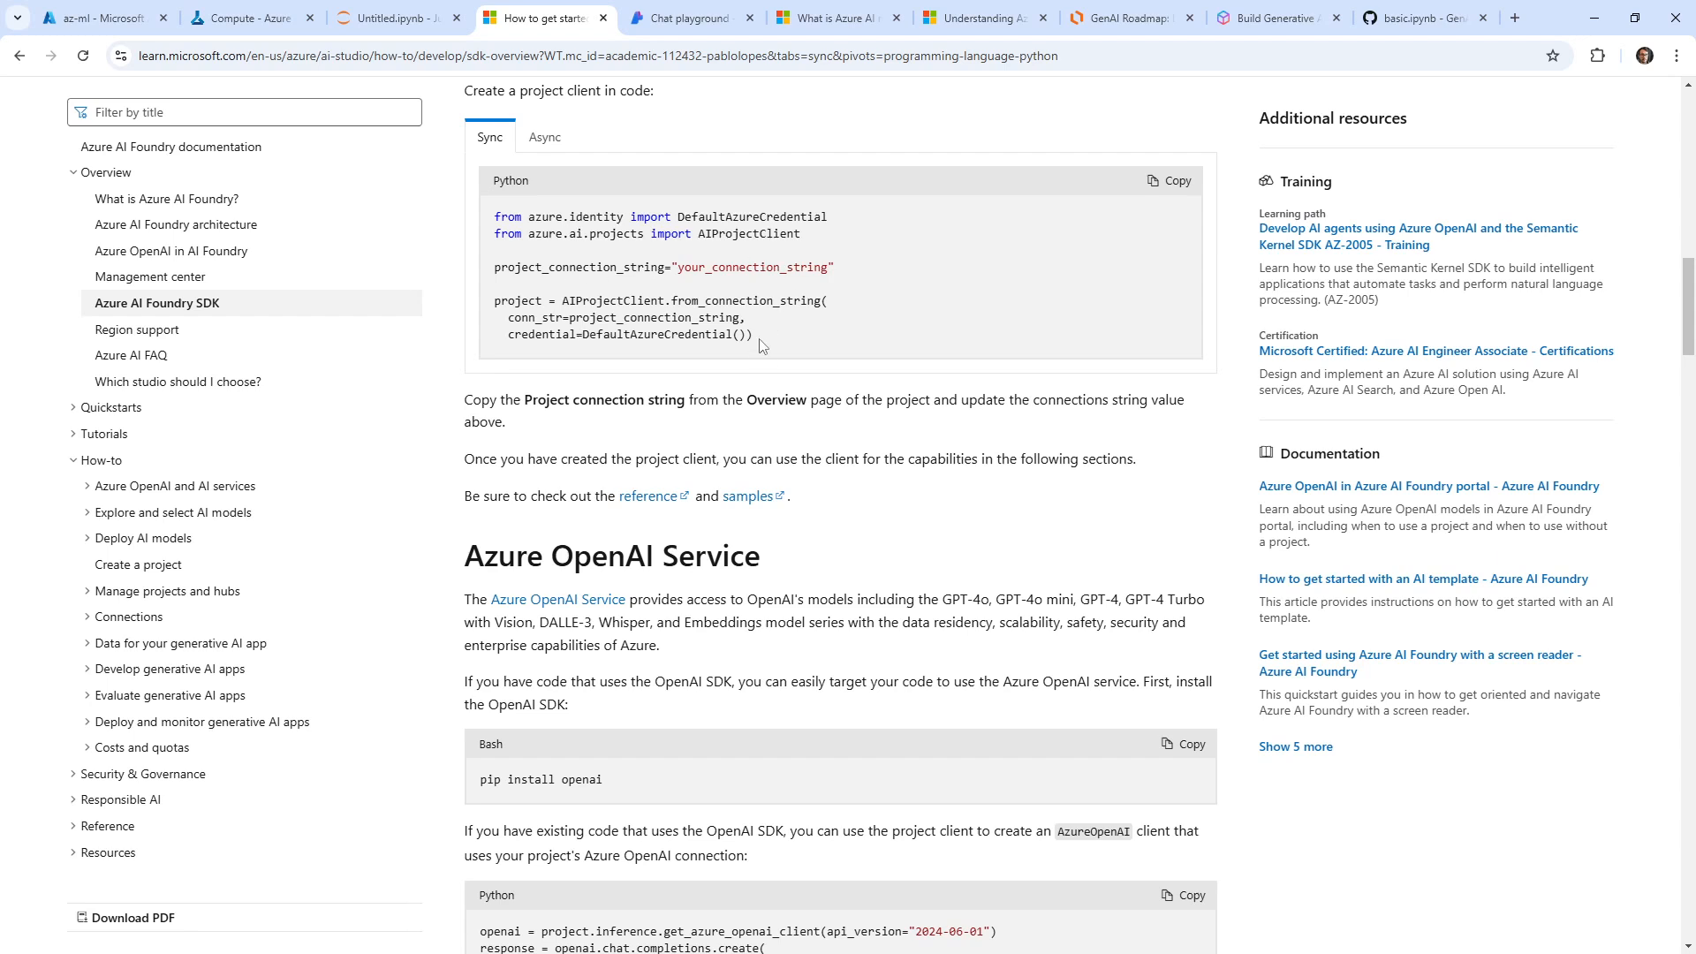
{"action": "scroll", "scroll_direction": "up", "scroll_amount": 3}
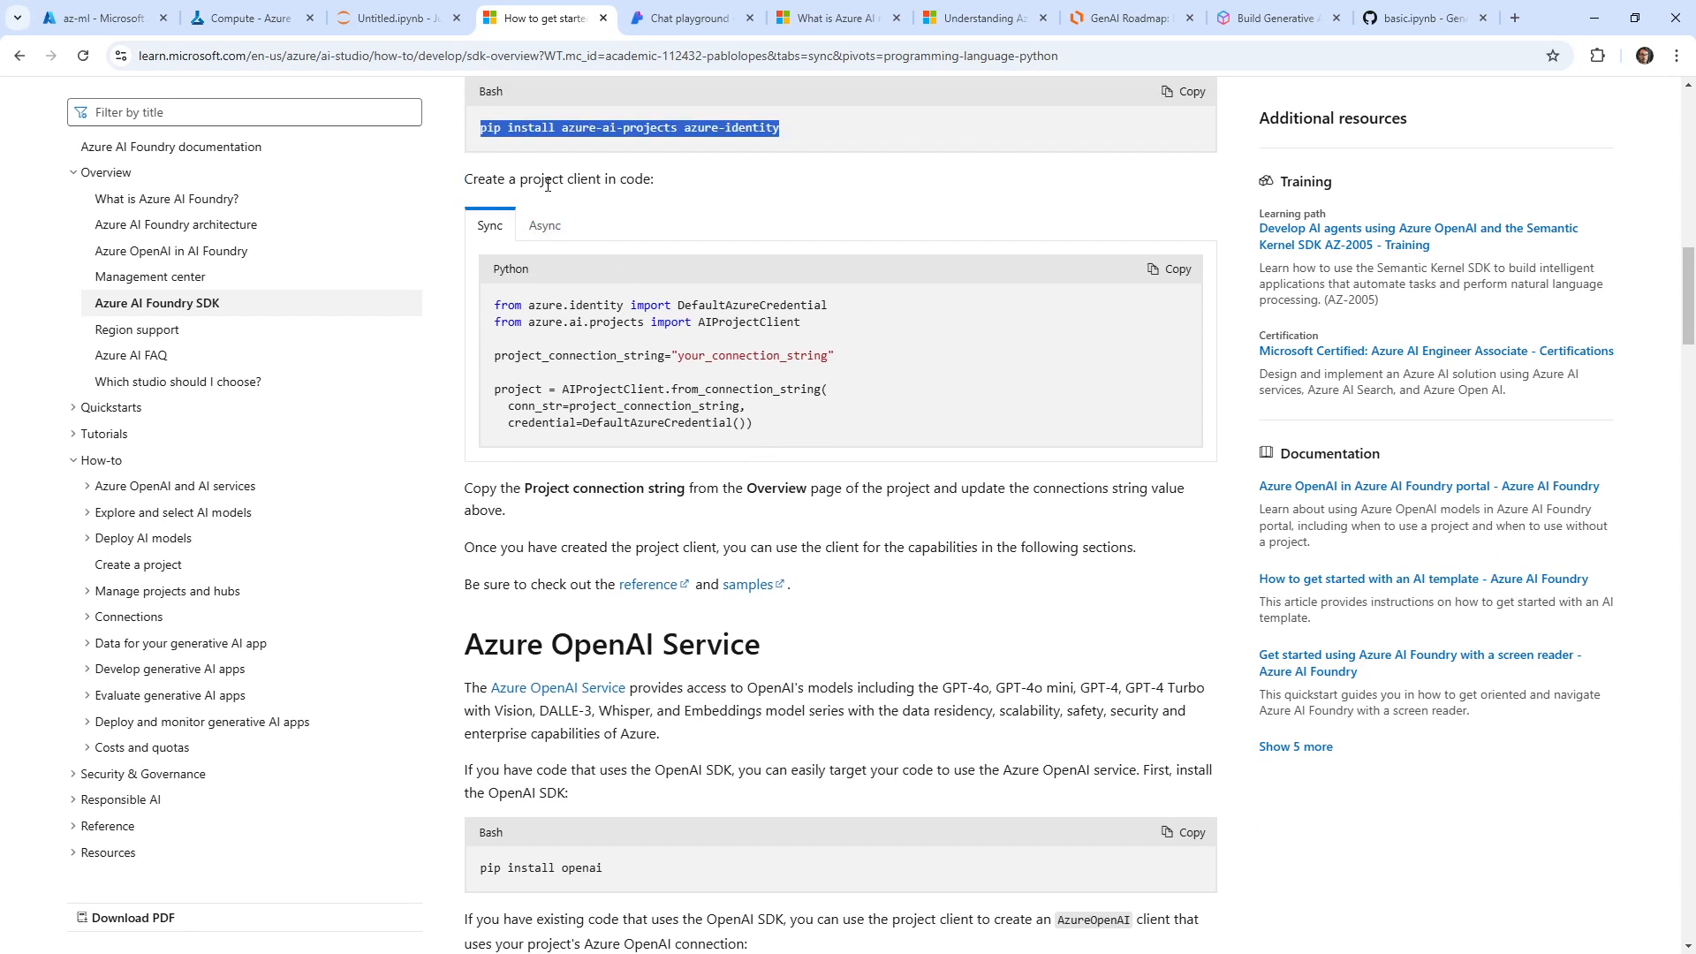
{"action": "mouse_move", "coordinate": [638, 411]}
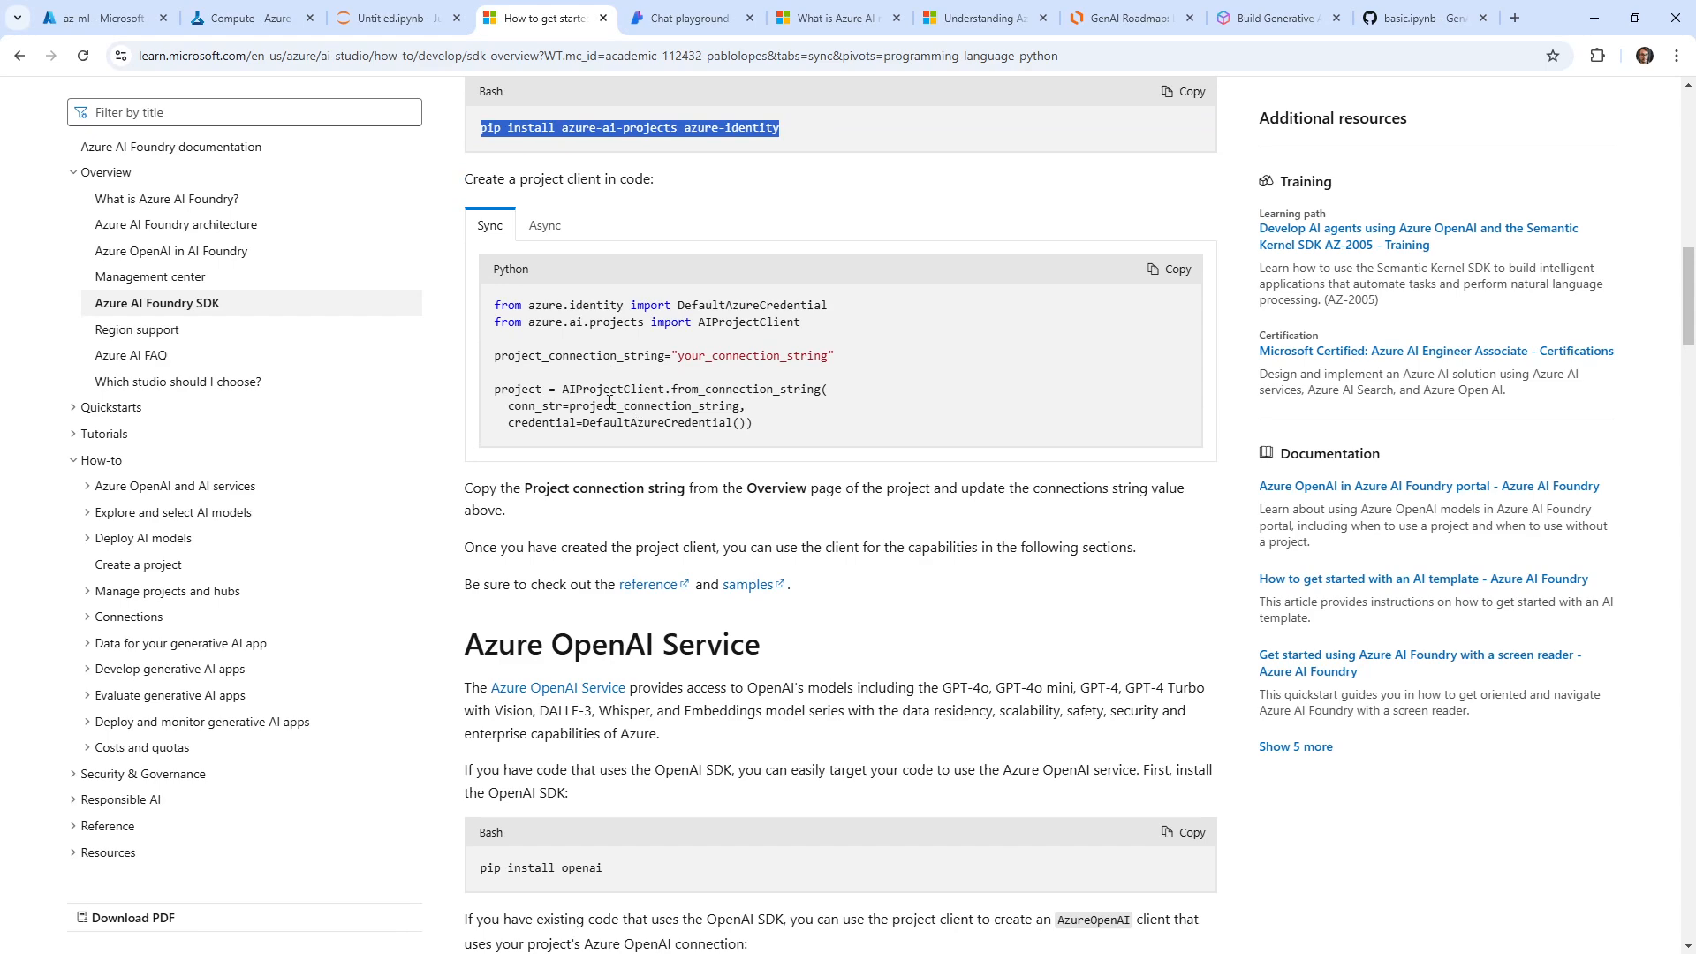
{"action": "mouse_move", "coordinate": [564, 450]}
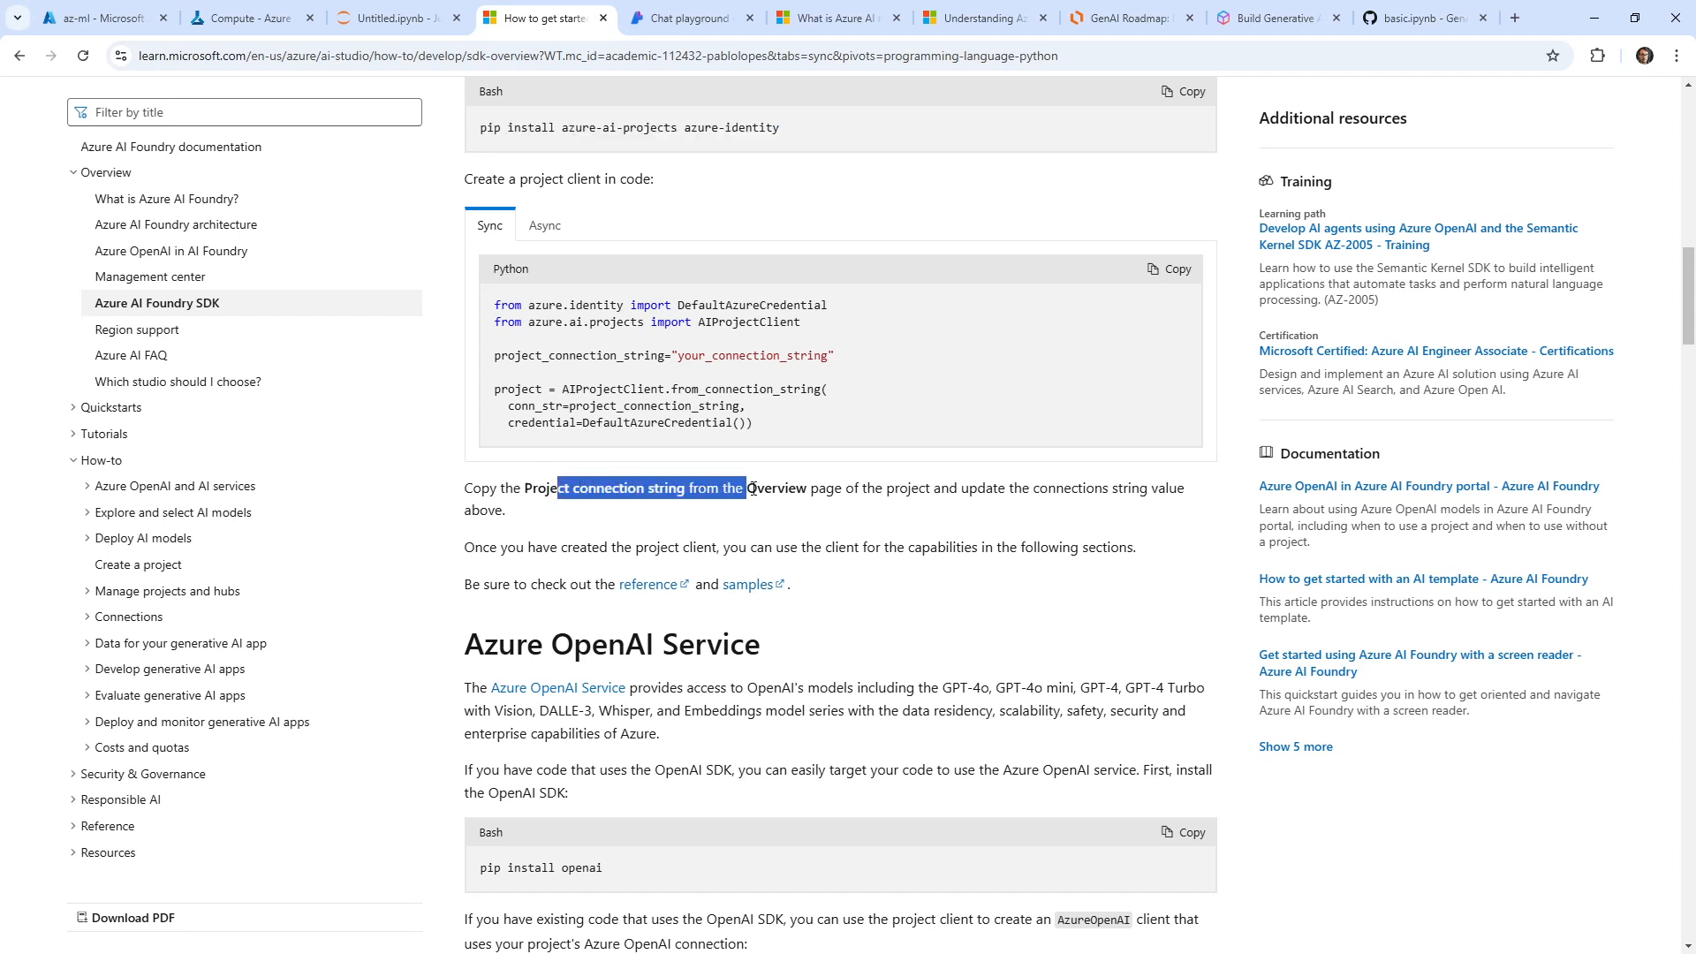
{"action": "scroll", "scroll_direction": "up", "scroll_amount": 3}
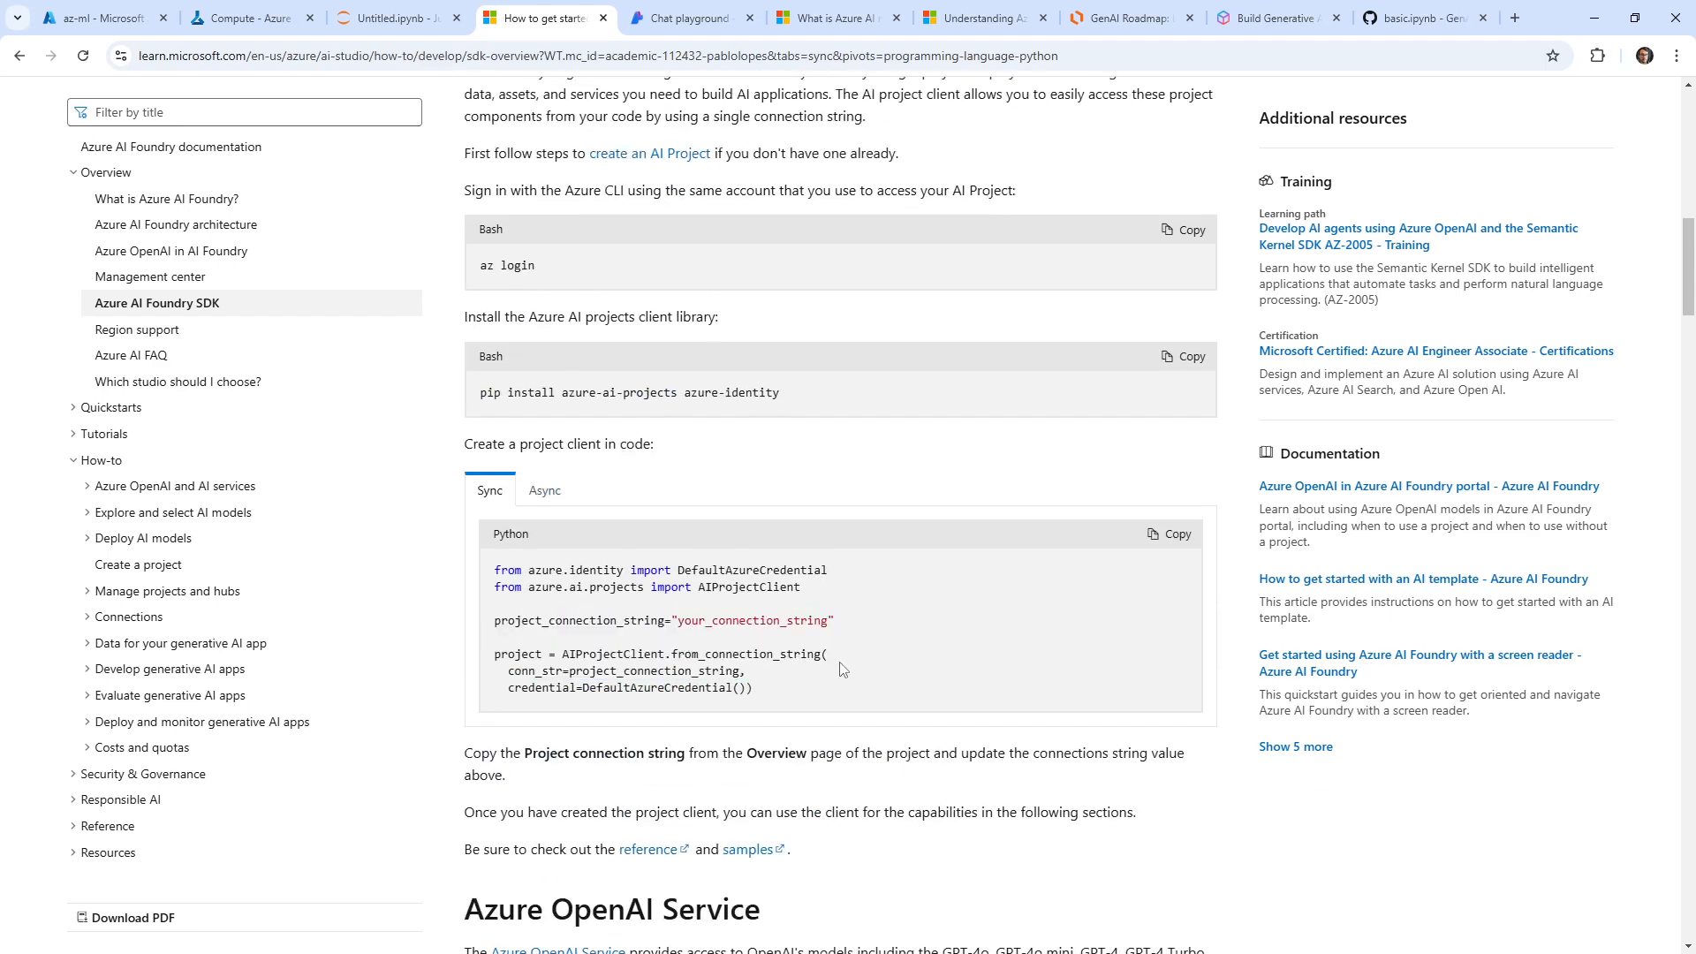
{"action": "left_click", "coordinate": [389, 18]}
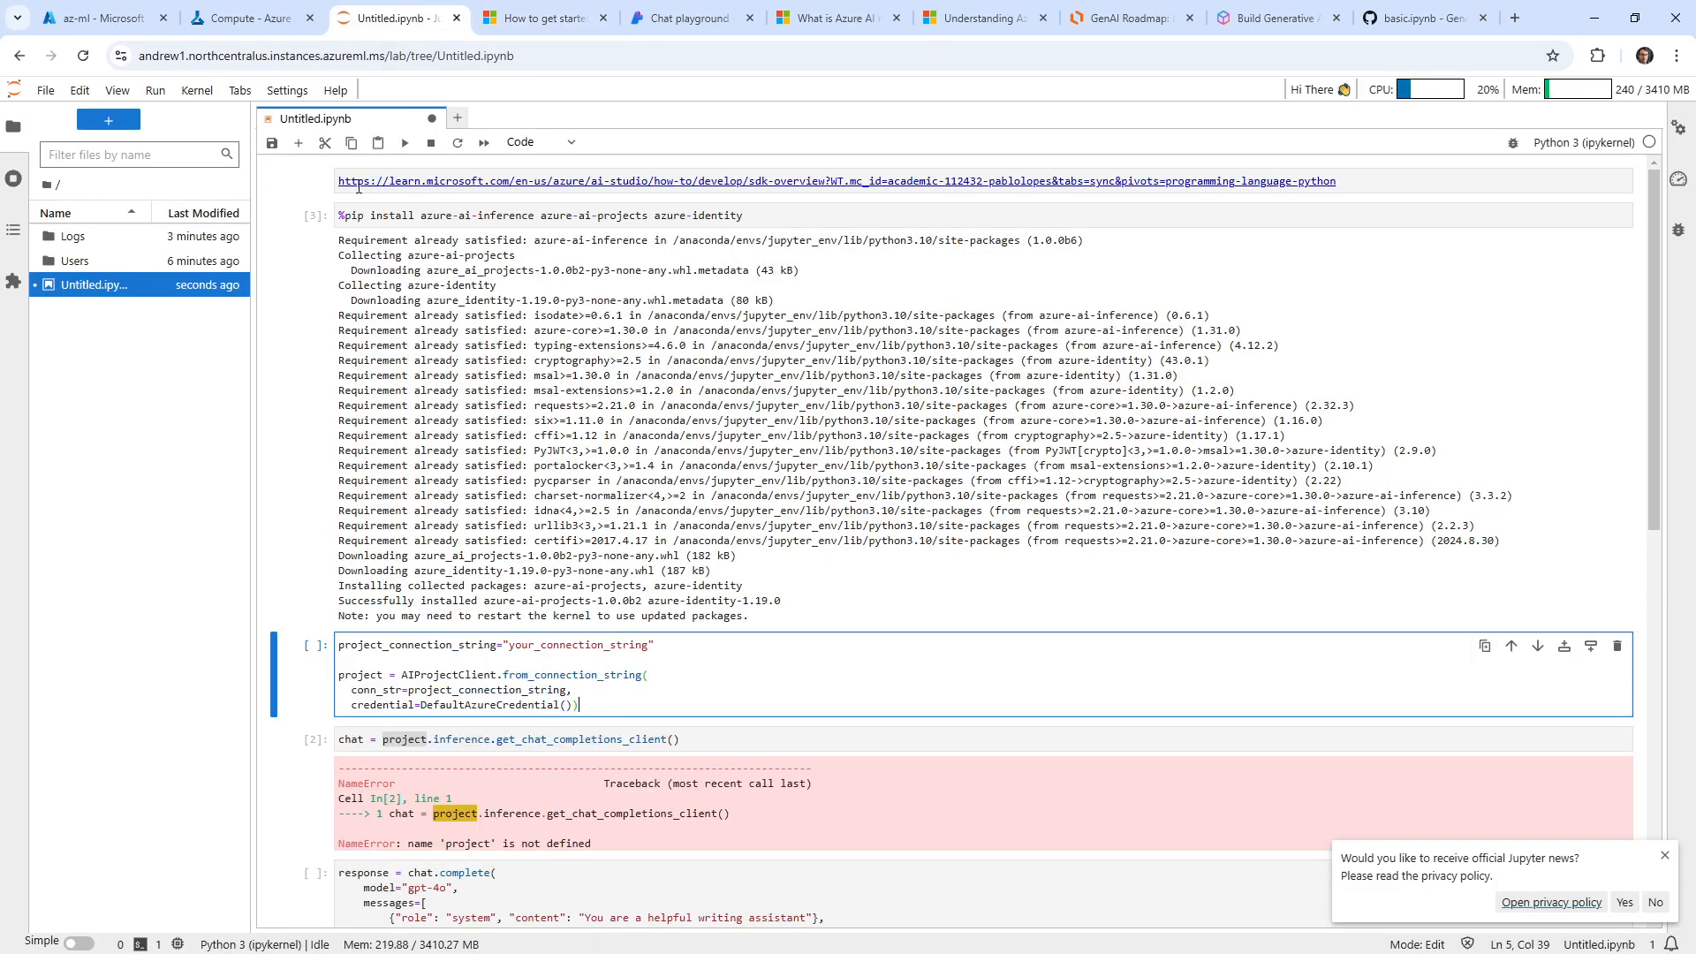
Step: Show the andrew-4365 project Overview with its project connection string
{"action": "left_click", "coordinate": [97, 17]}
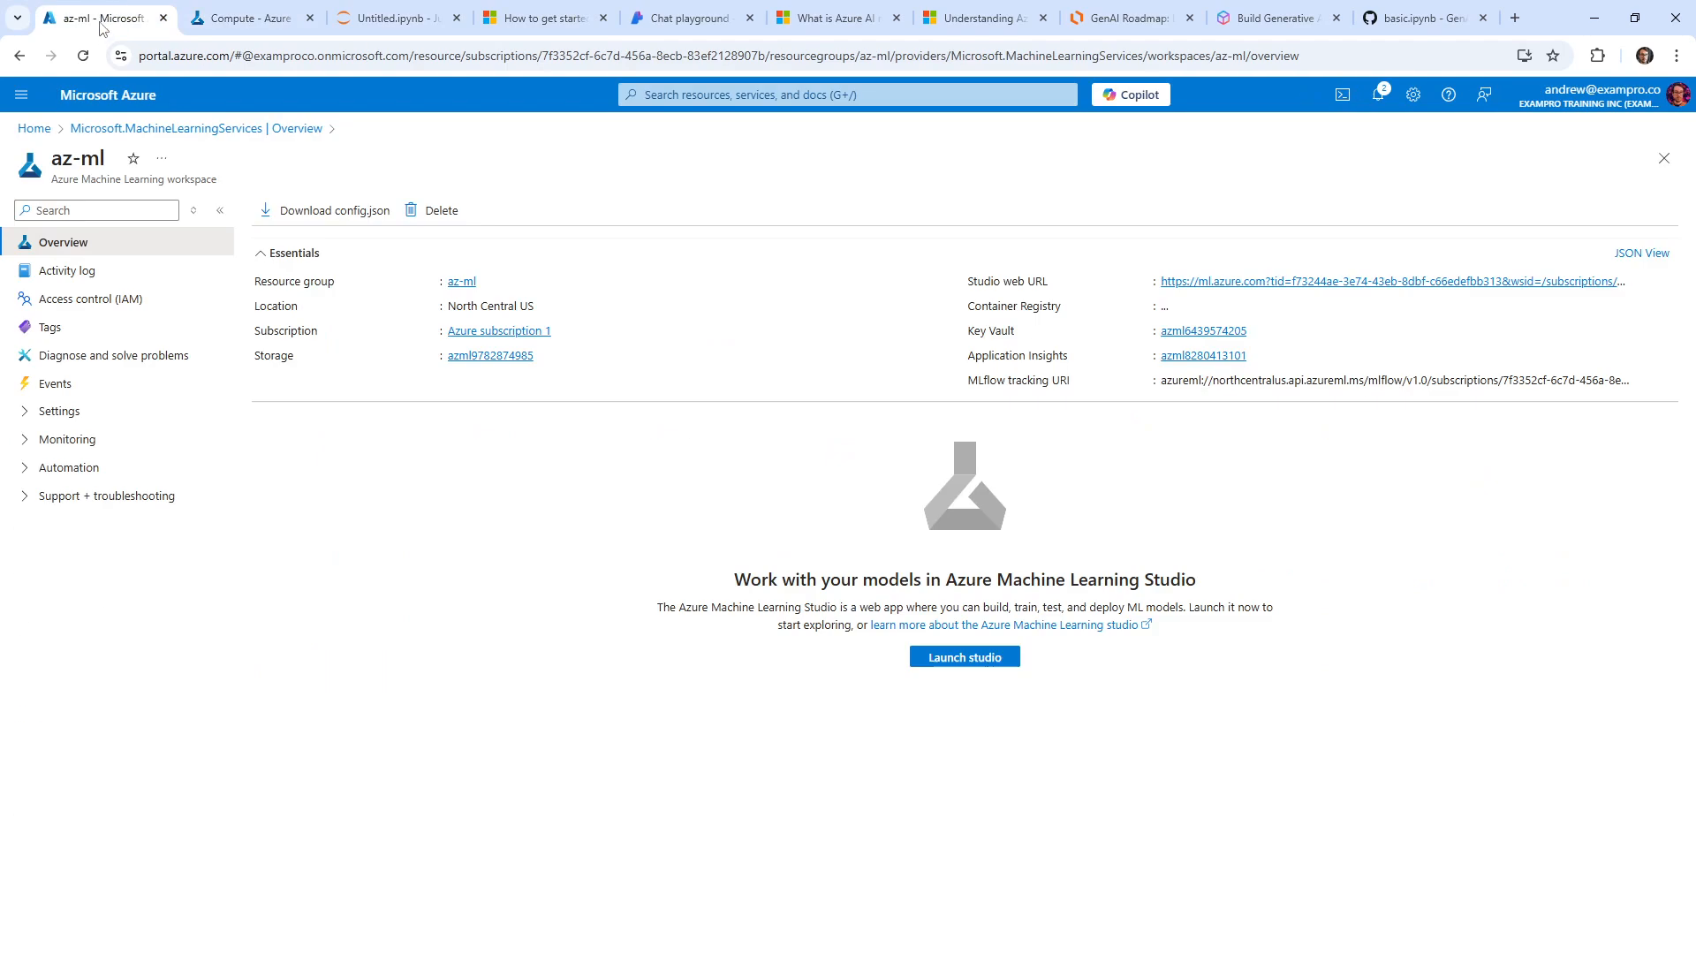
{"action": "left_click", "coordinate": [398, 17]}
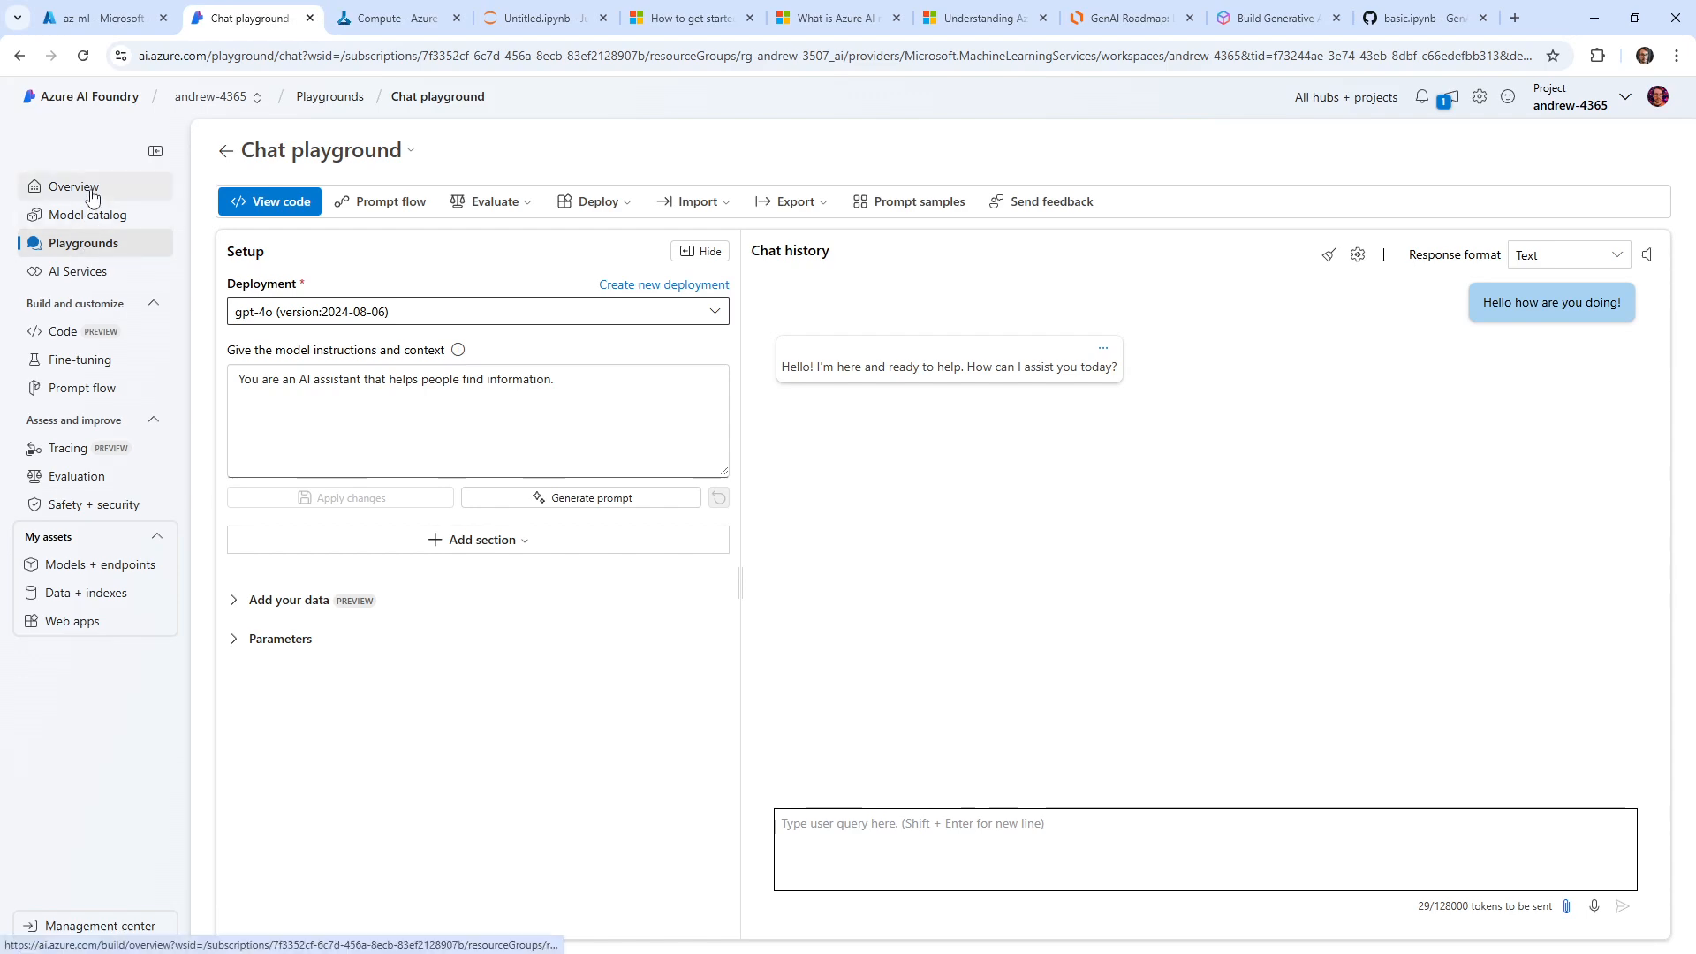
{"action": "left_click", "coordinate": [74, 185]}
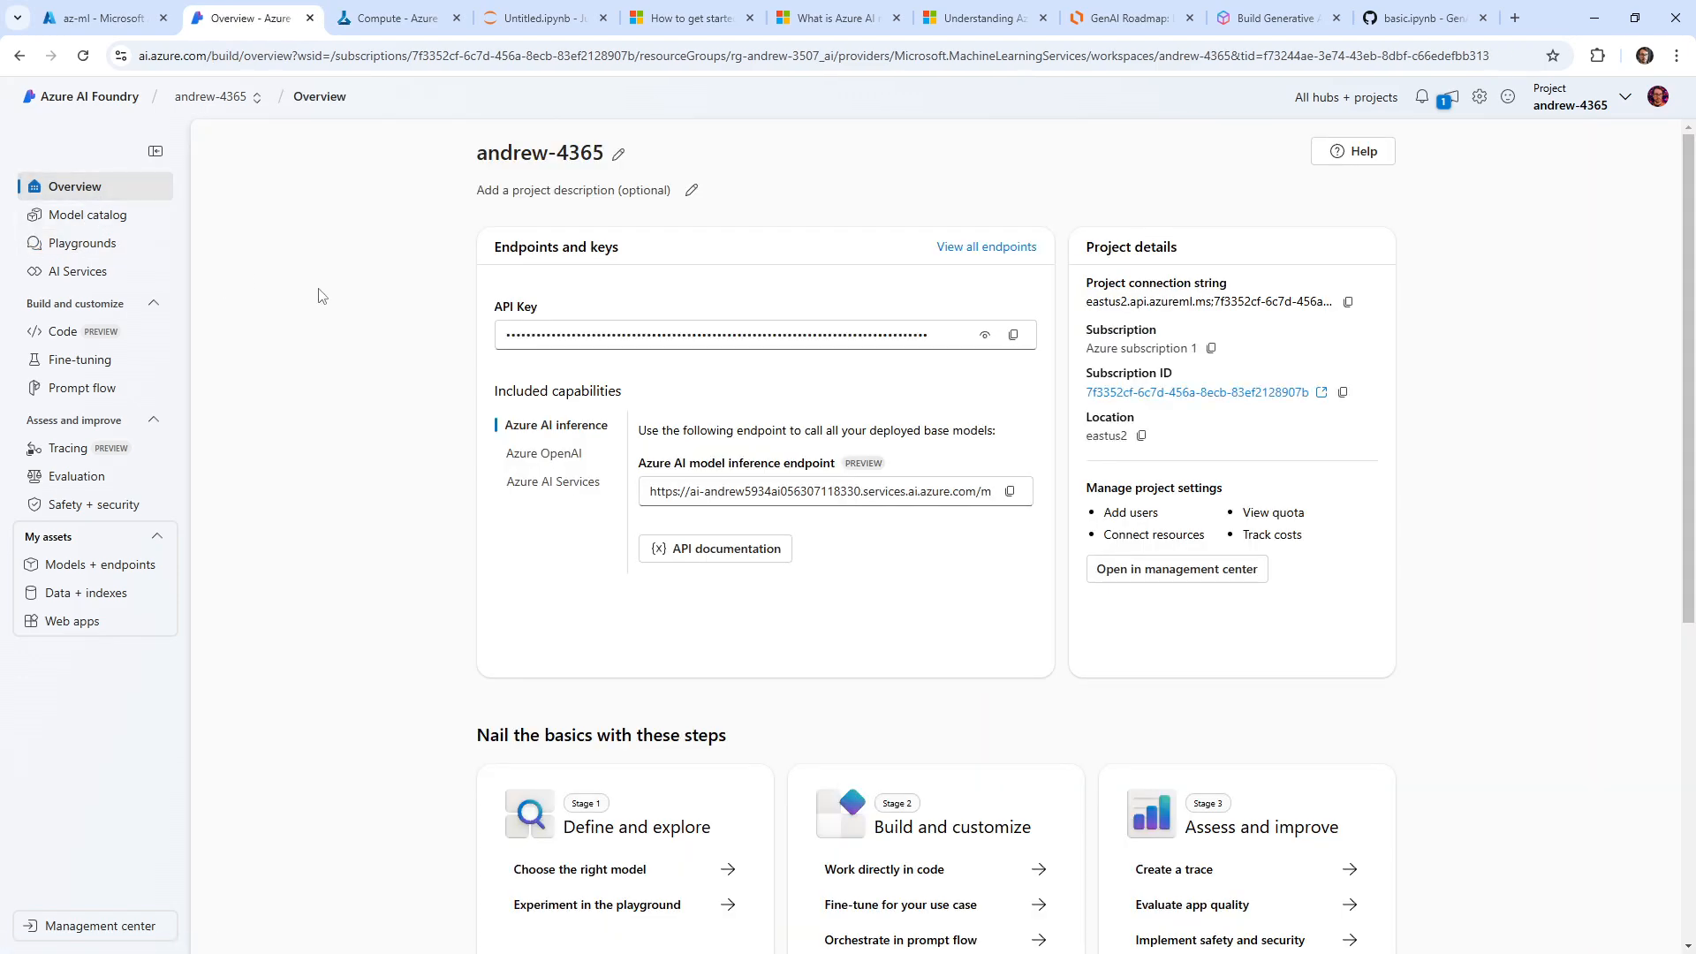
{"action": "mouse_move", "coordinate": [1269, 295]}
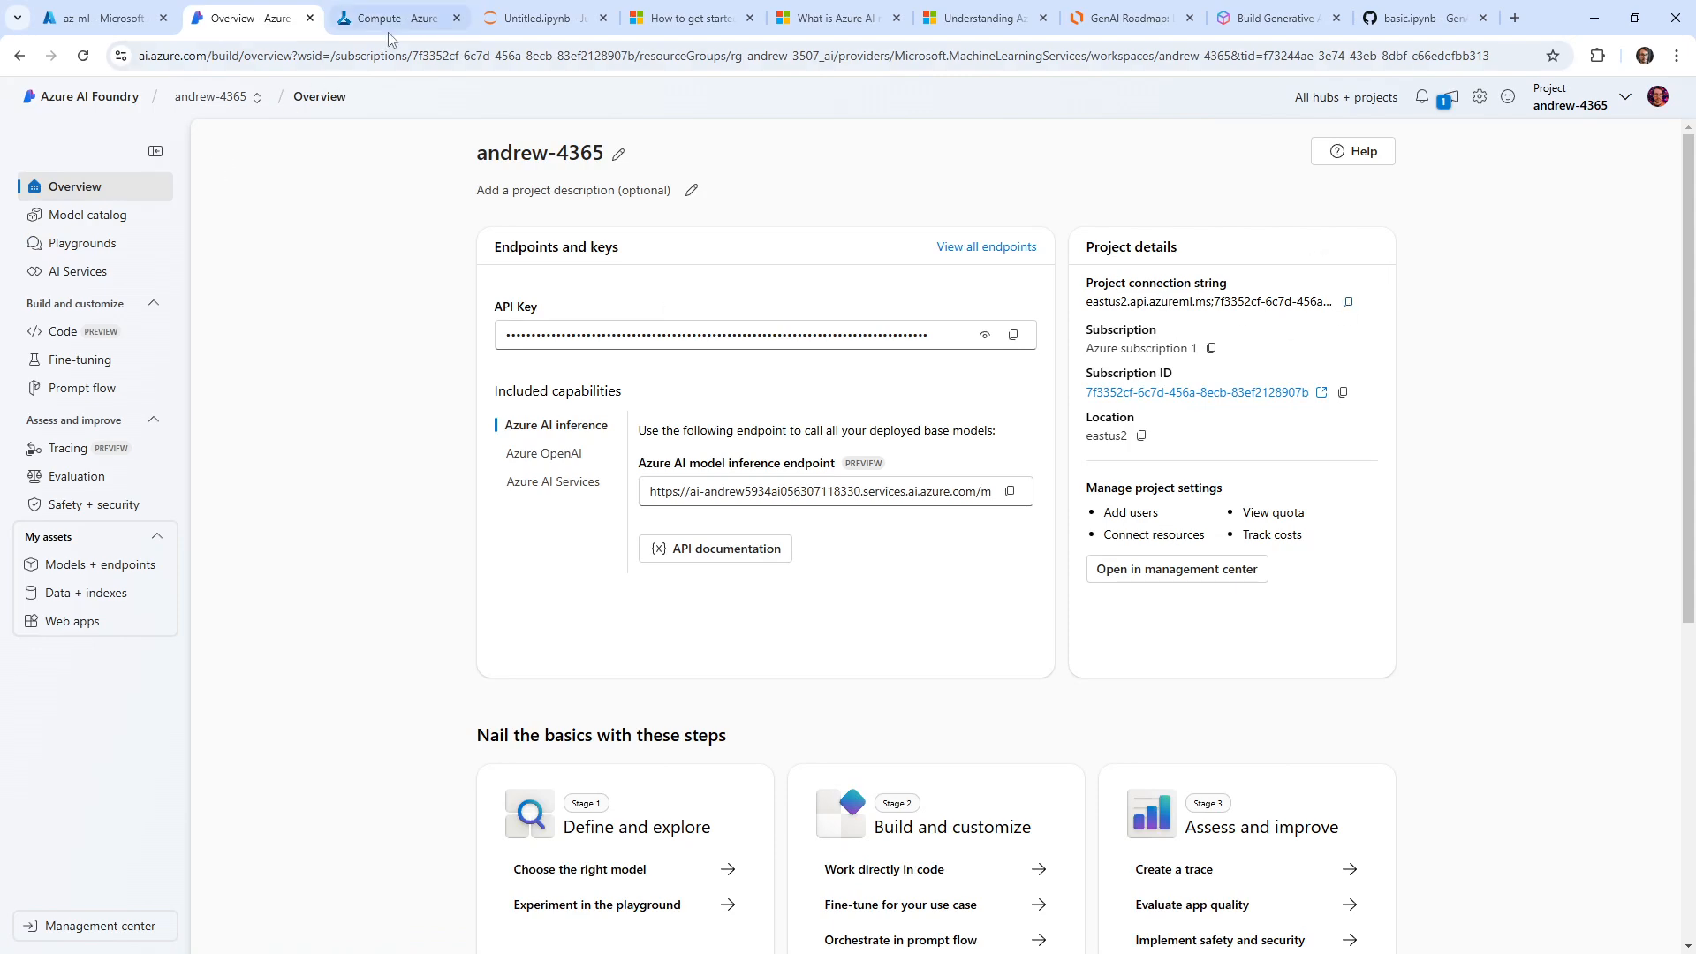
Step: Paste the eastus2 project connection string and imports into the client cell and run it
{"action": "left_click", "coordinate": [544, 18]}
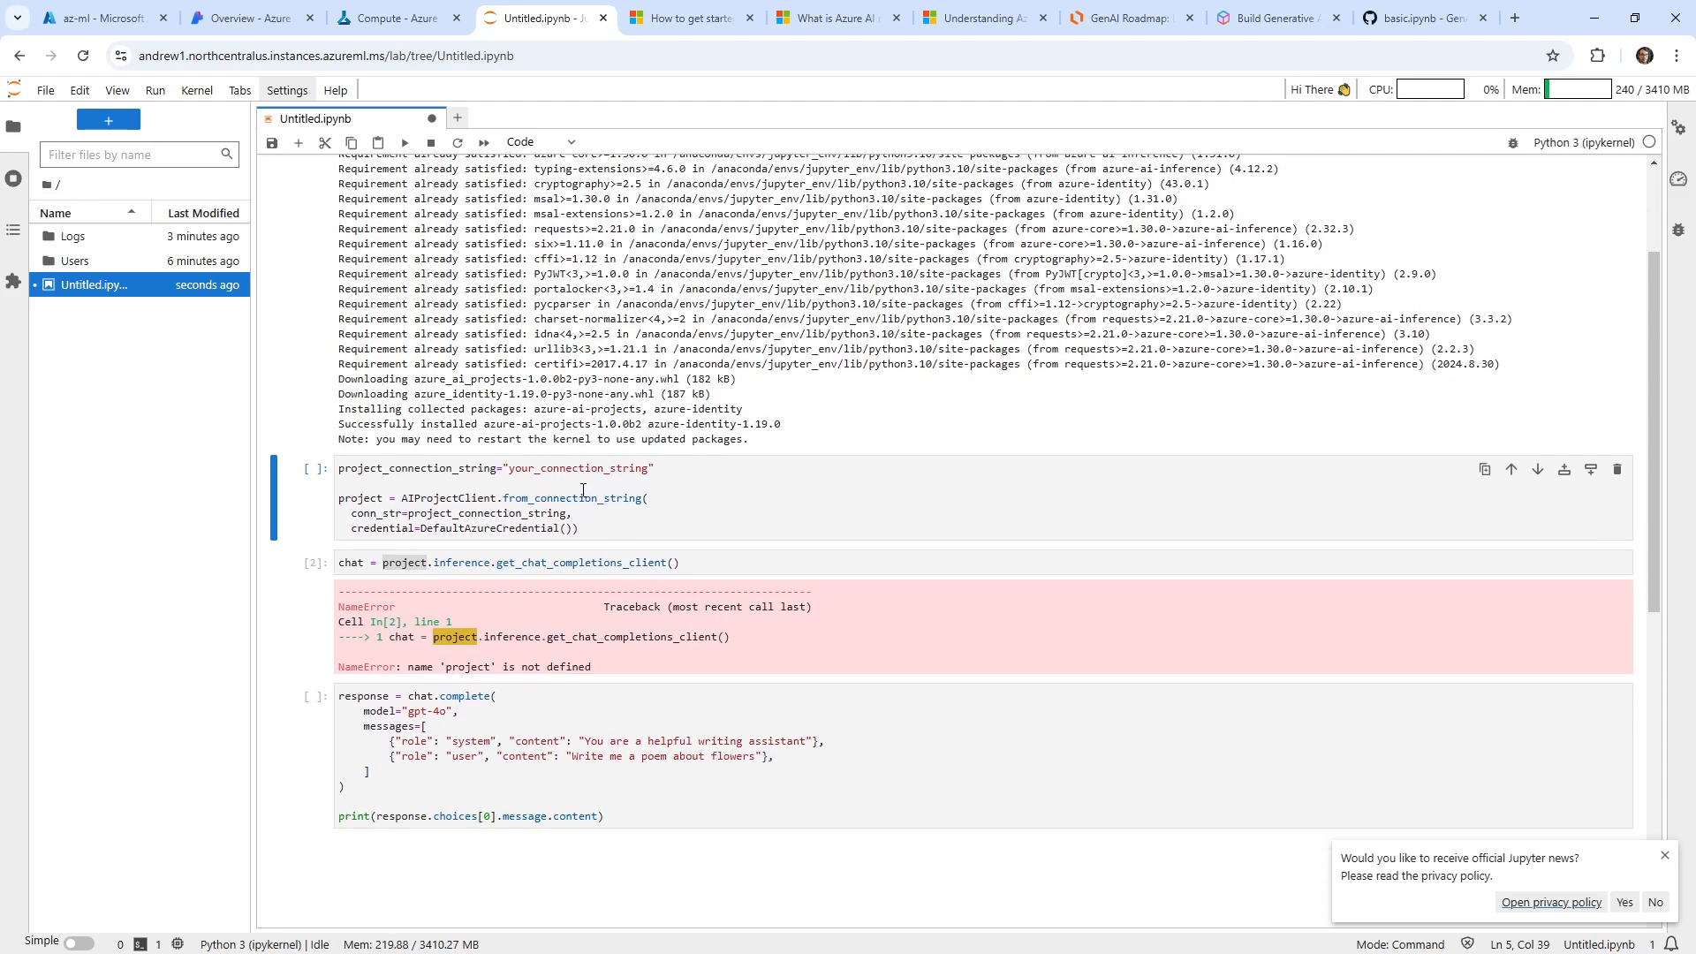
{"action": "type", "text": "eastus2.api.azureml.ms;7f3352cf-6c7d-456a-8ecb-83ef2128907b;rg-andrew-3507_ai;andrew-4365"}
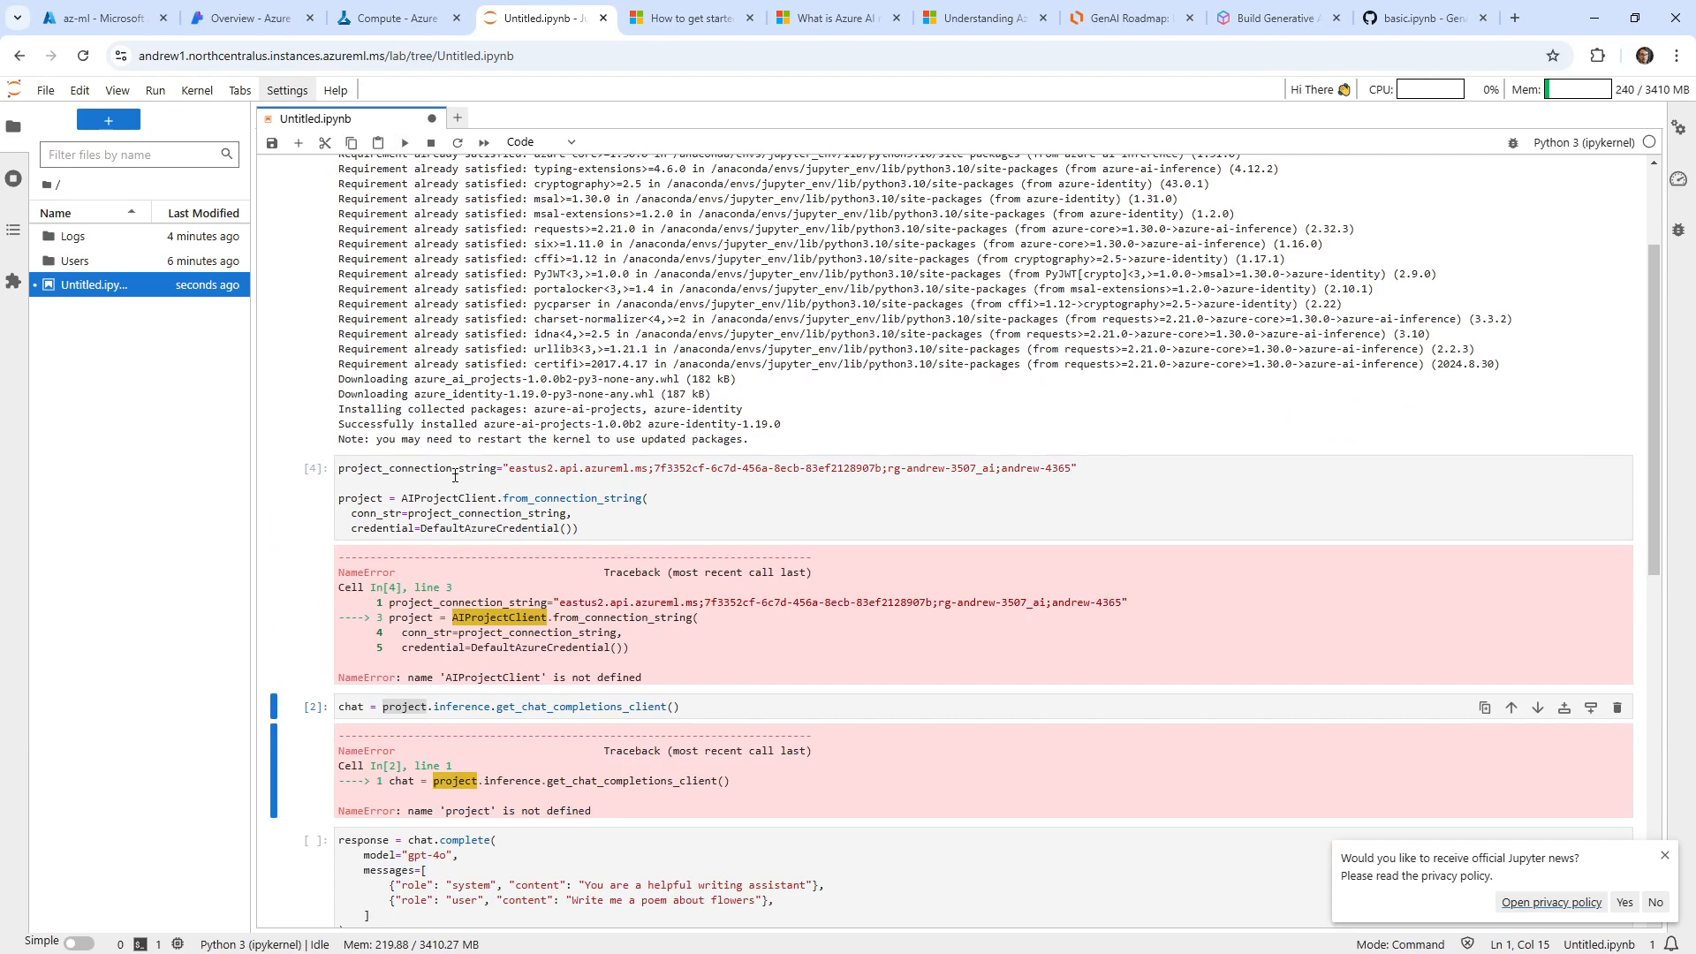
{"action": "scroll", "scroll_direction": "up", "scroll_amount": 3}
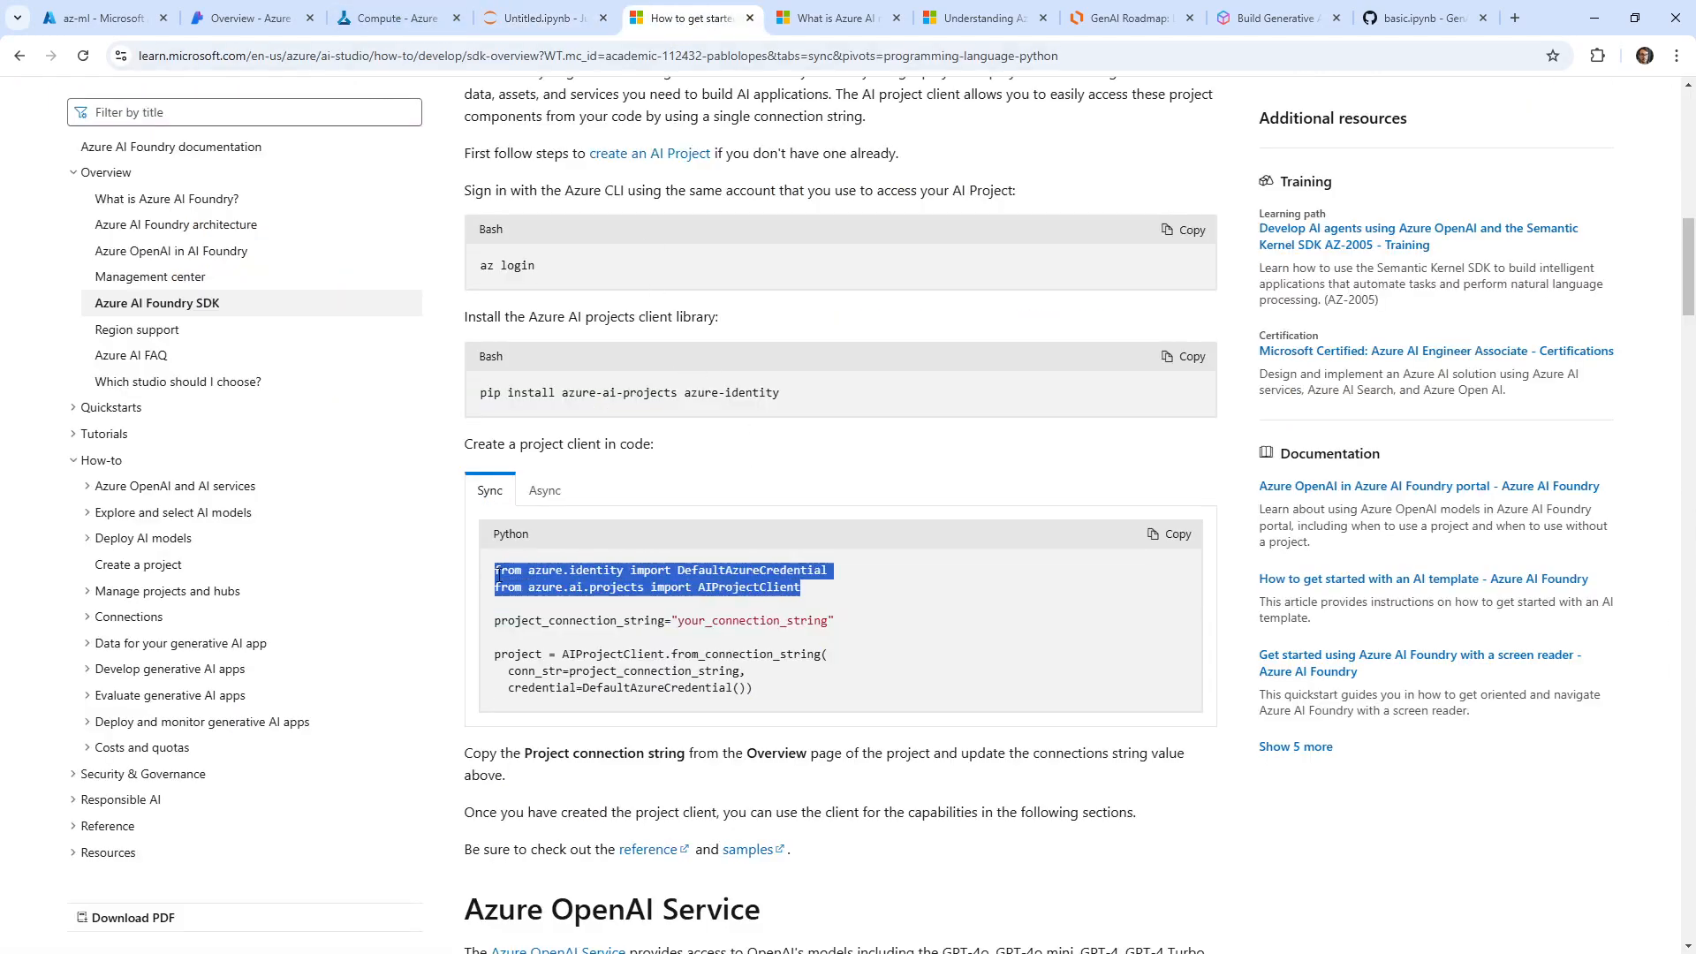
{"action": "left_click", "coordinate": [541, 17]}
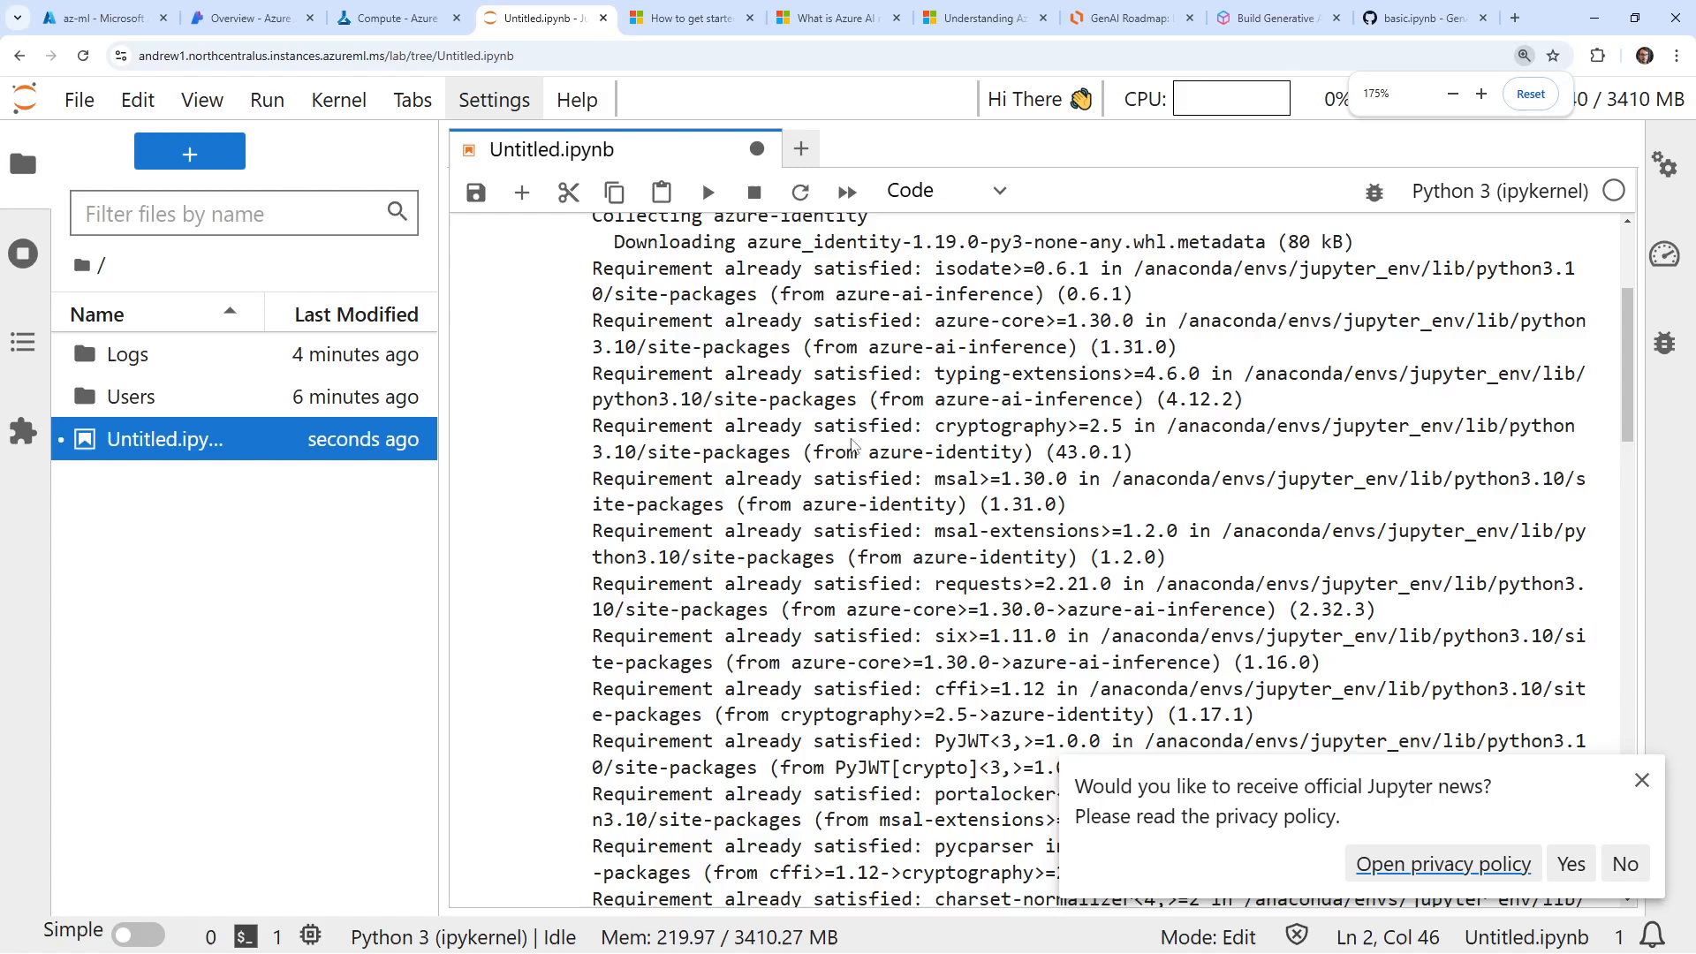
{"action": "scroll", "scroll_direction": "up", "scroll_amount": 3}
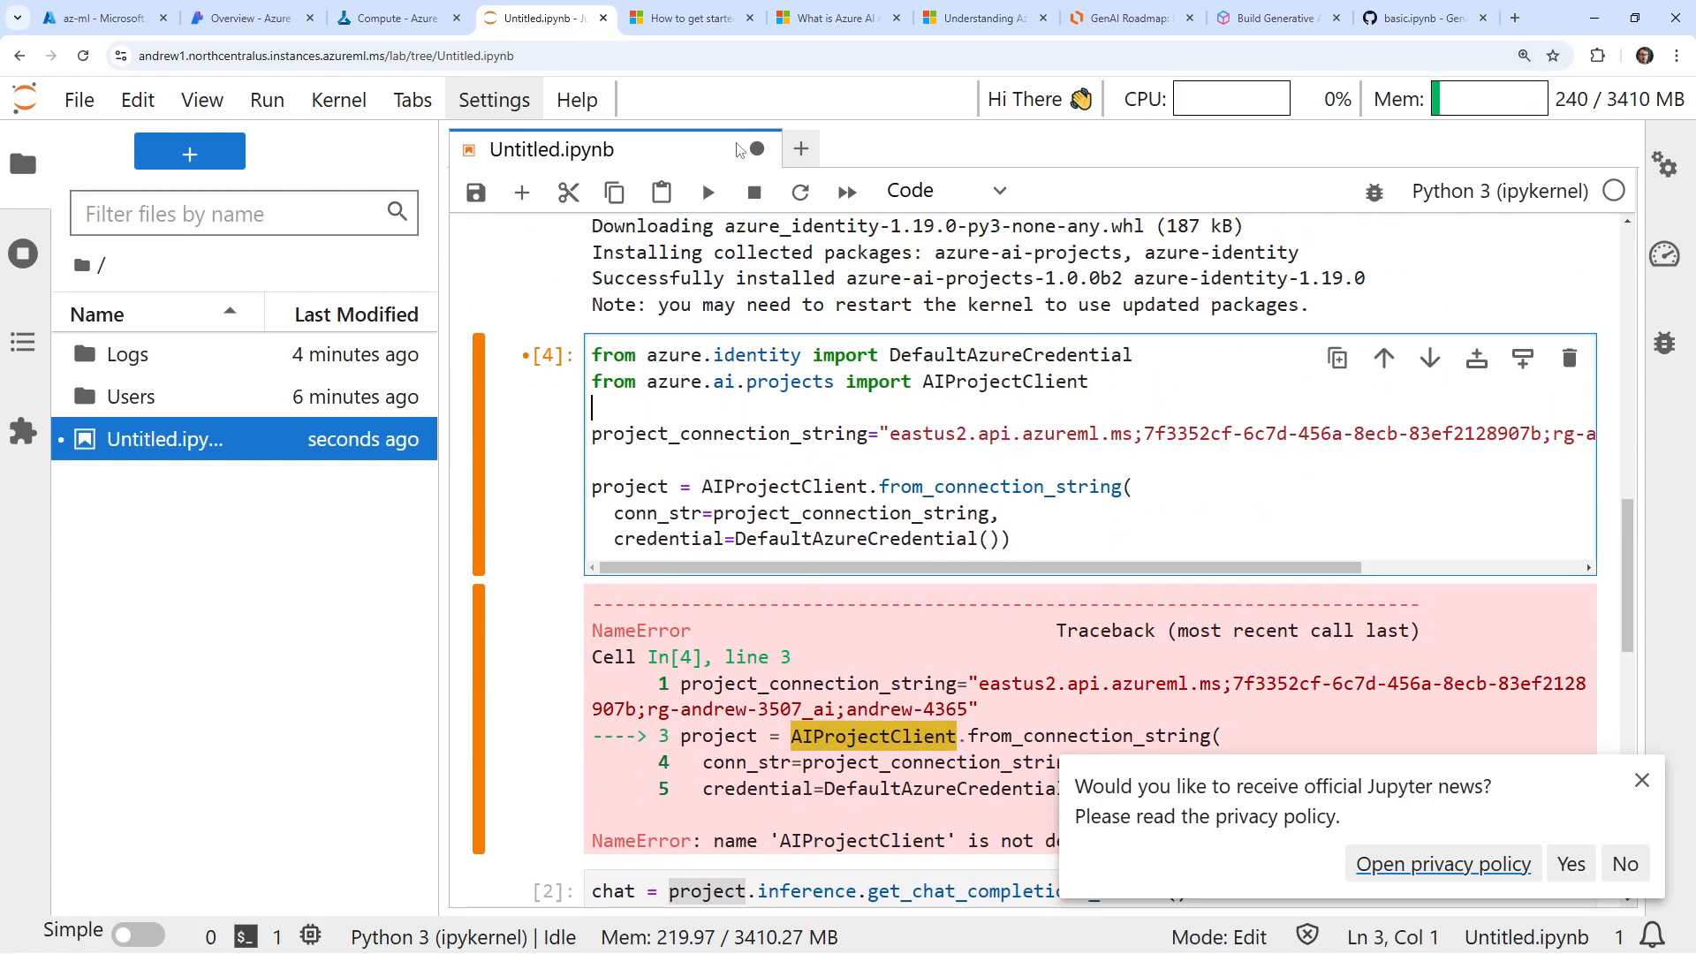
{"action": "left_click", "coordinate": [707, 191]}
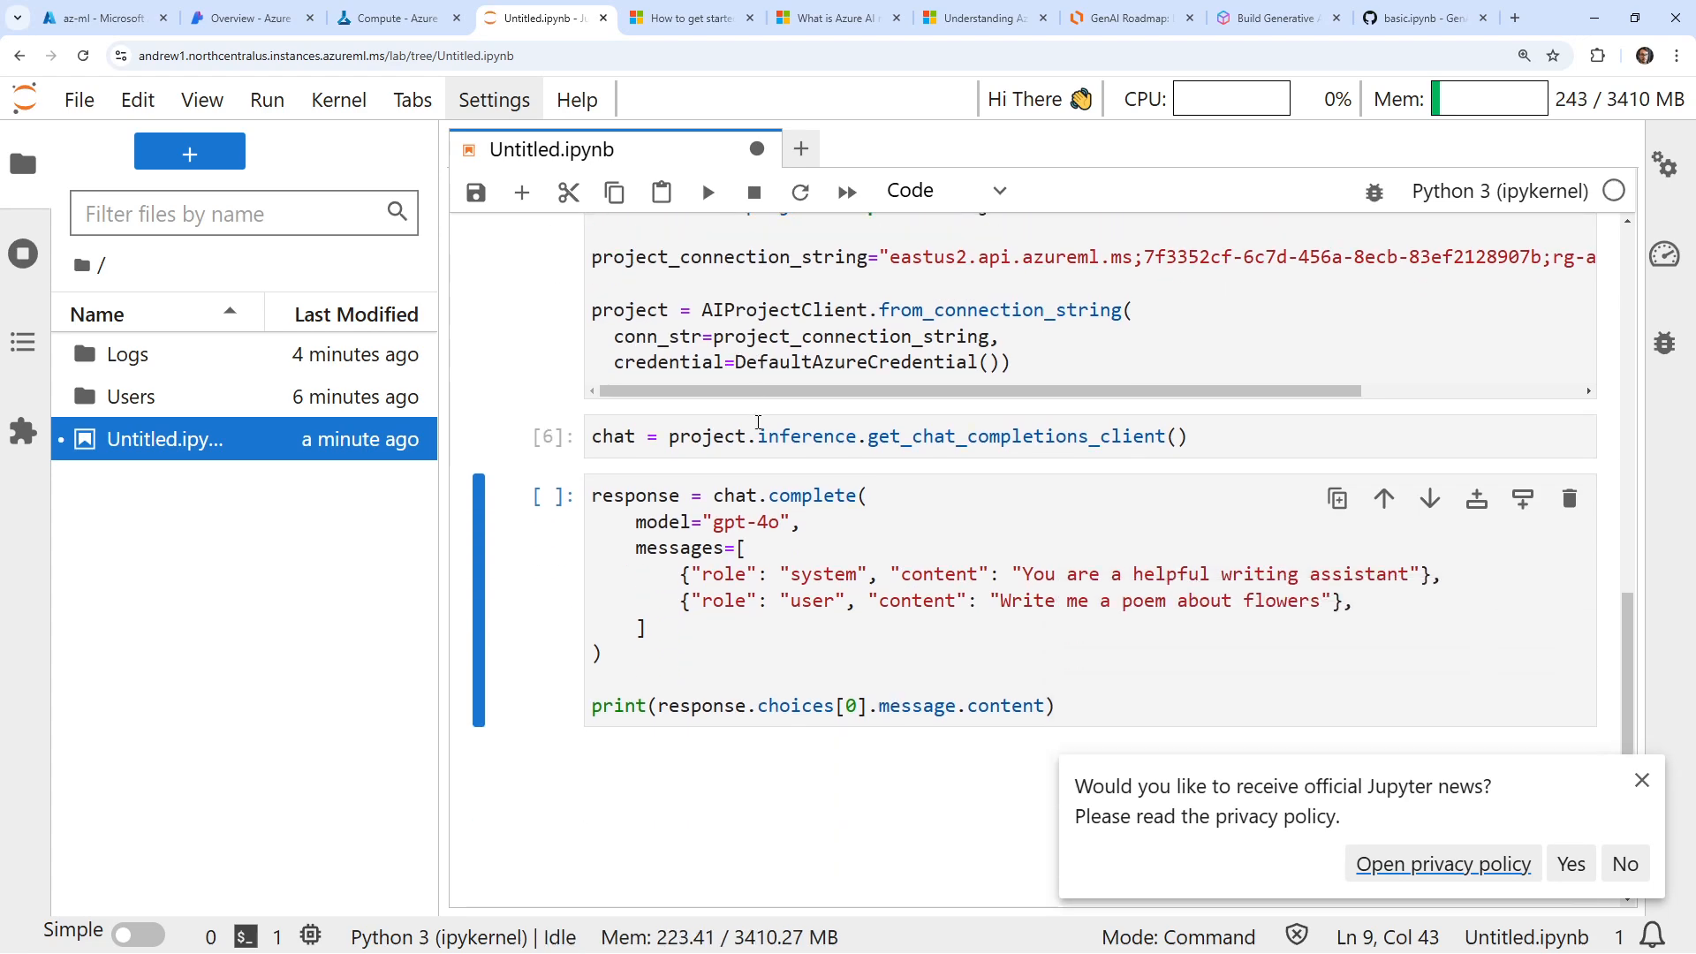
Step: Run the gpt-4o chat.complete request so the flower poem prints
{"action": "scroll", "scroll_direction": "up", "scroll_amount": 3}
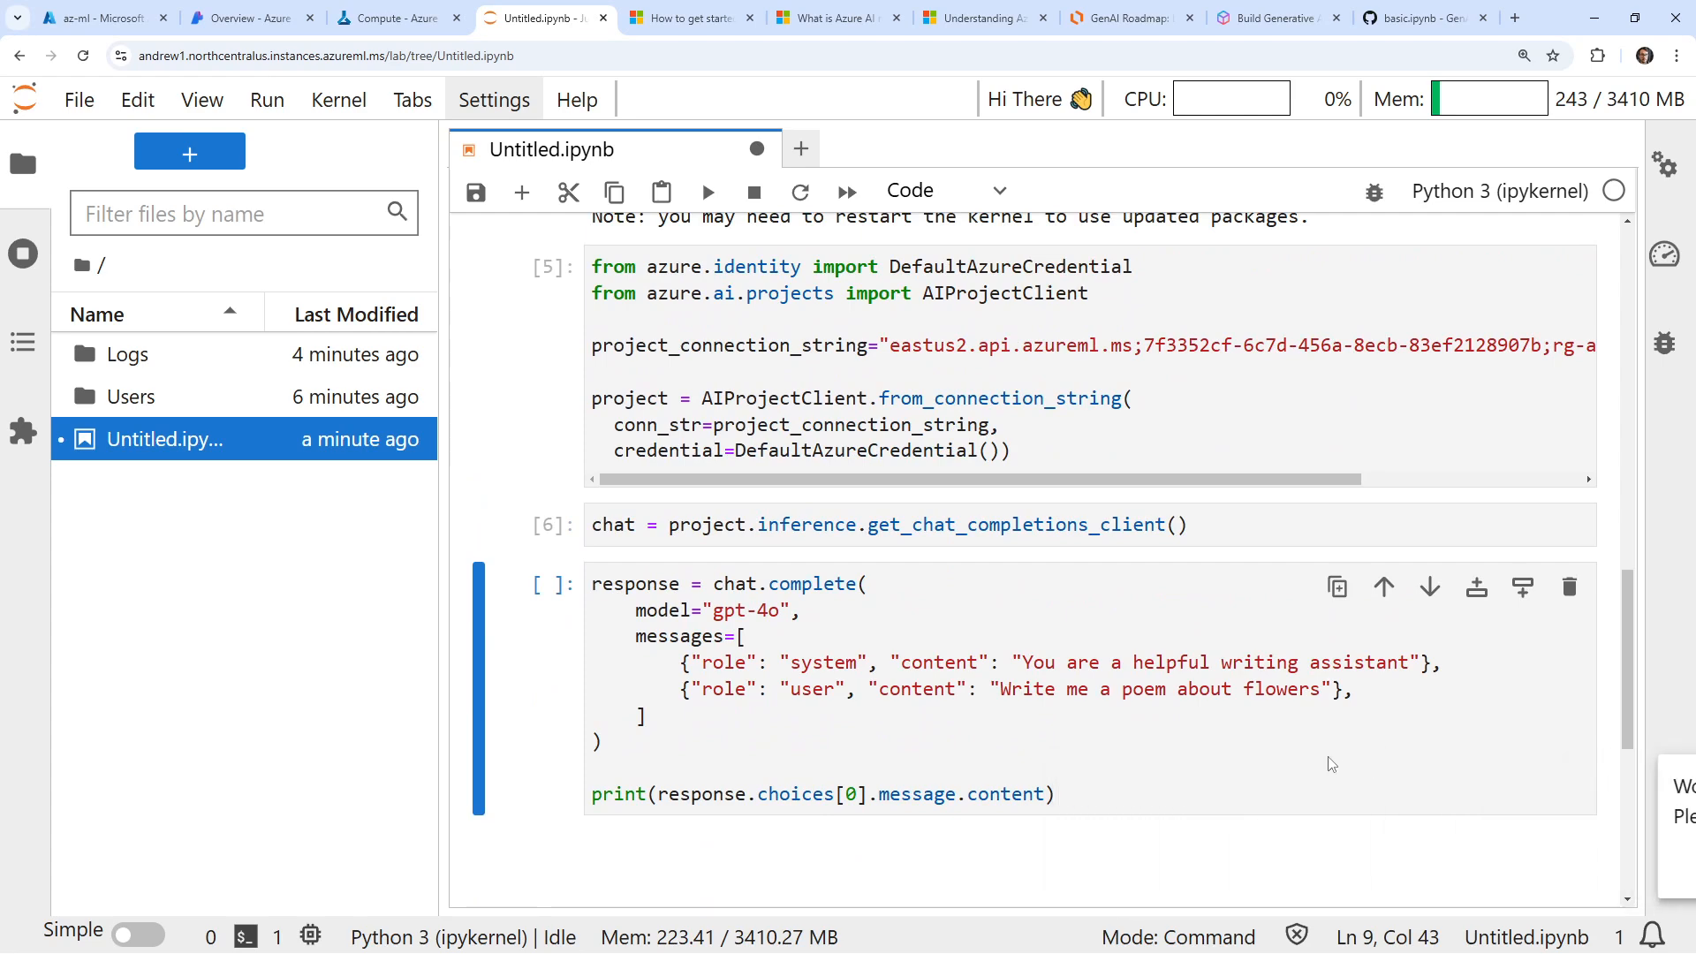
{"action": "left_click", "coordinate": [974, 692]}
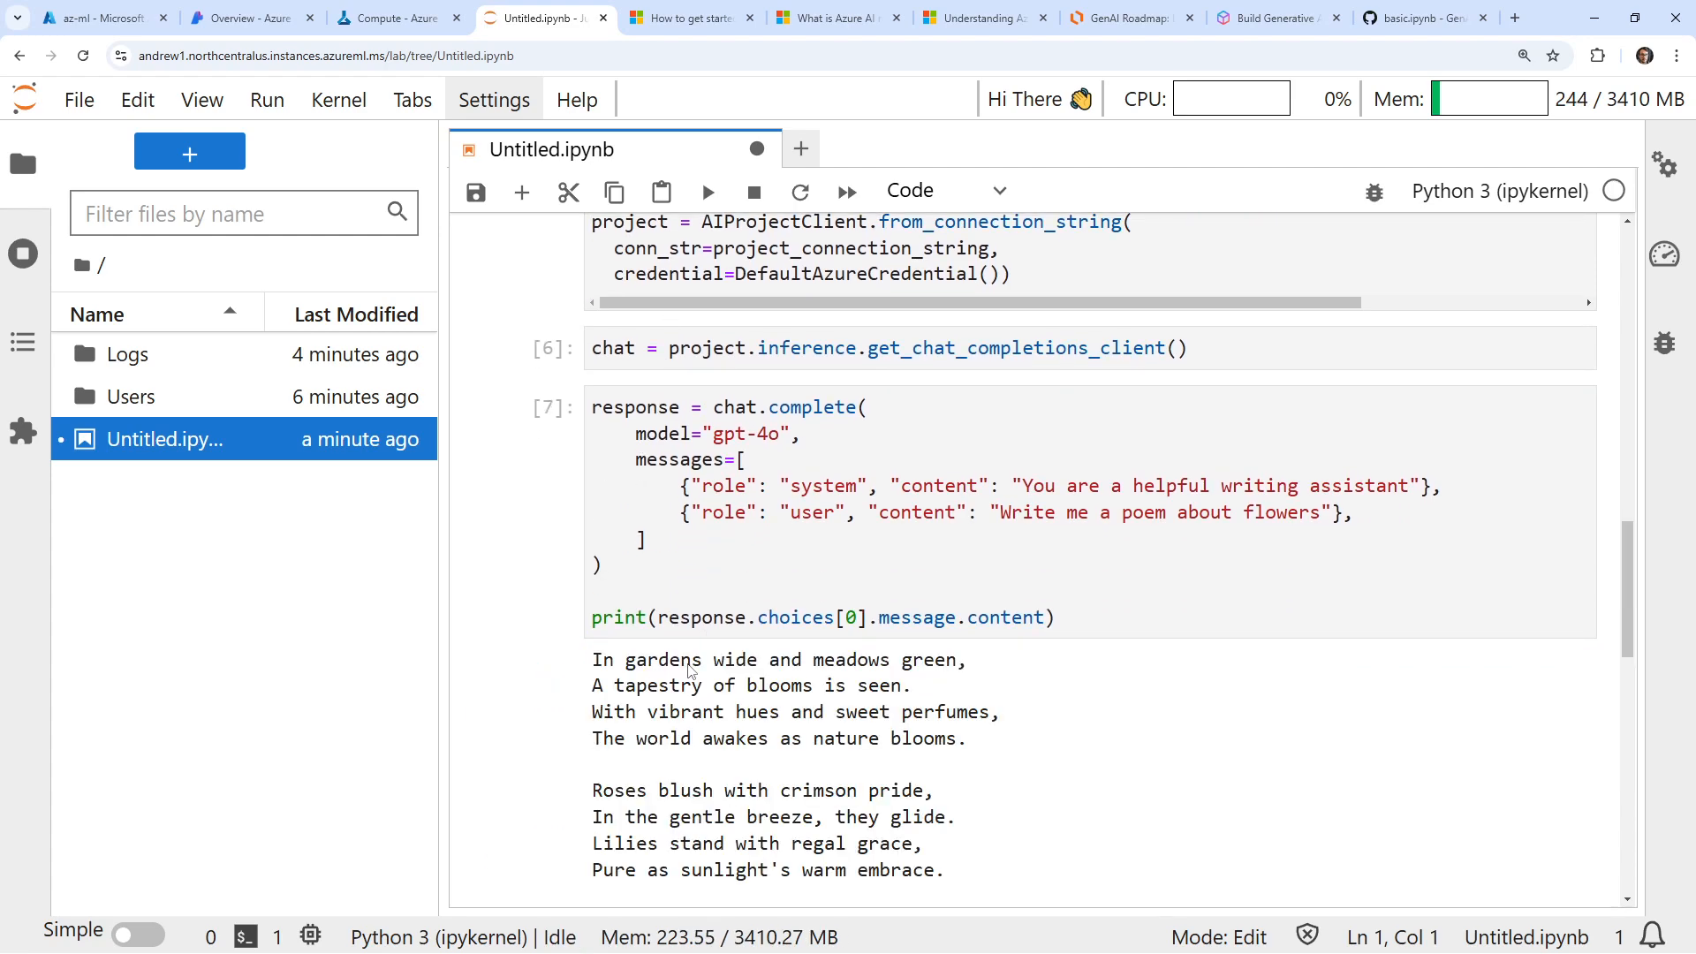
{"action": "scroll", "scroll_direction": "up", "scroll_amount": 3}
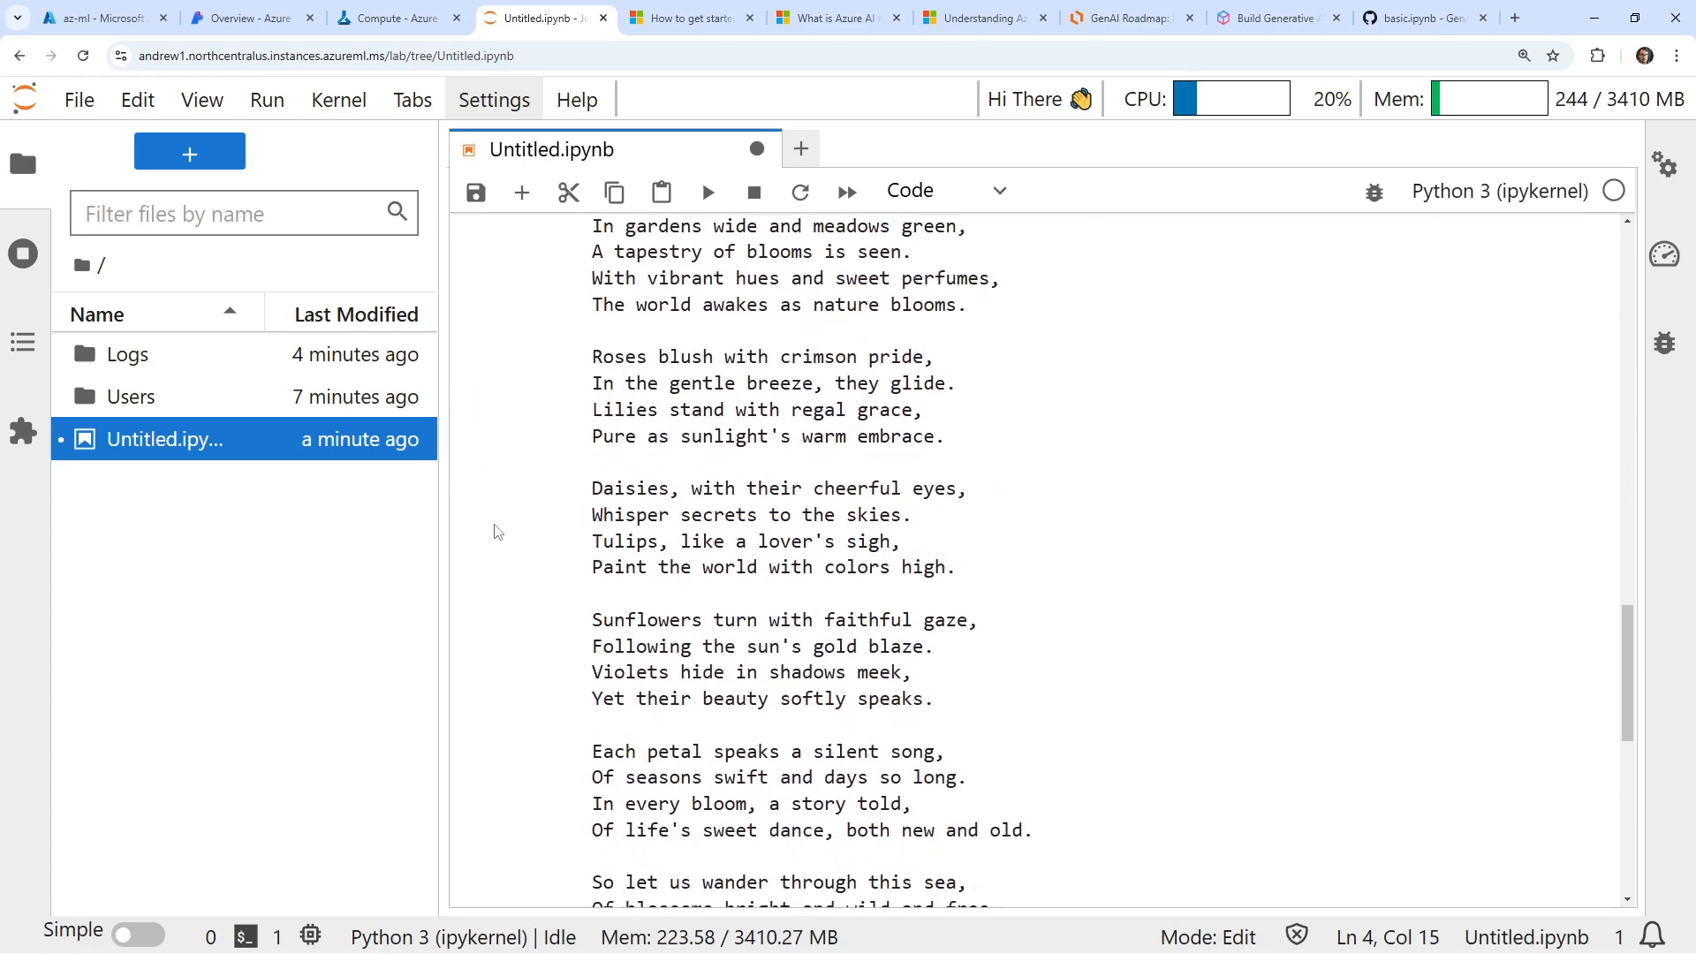
{"action": "scroll", "scroll_direction": "up", "scroll_amount": 3}
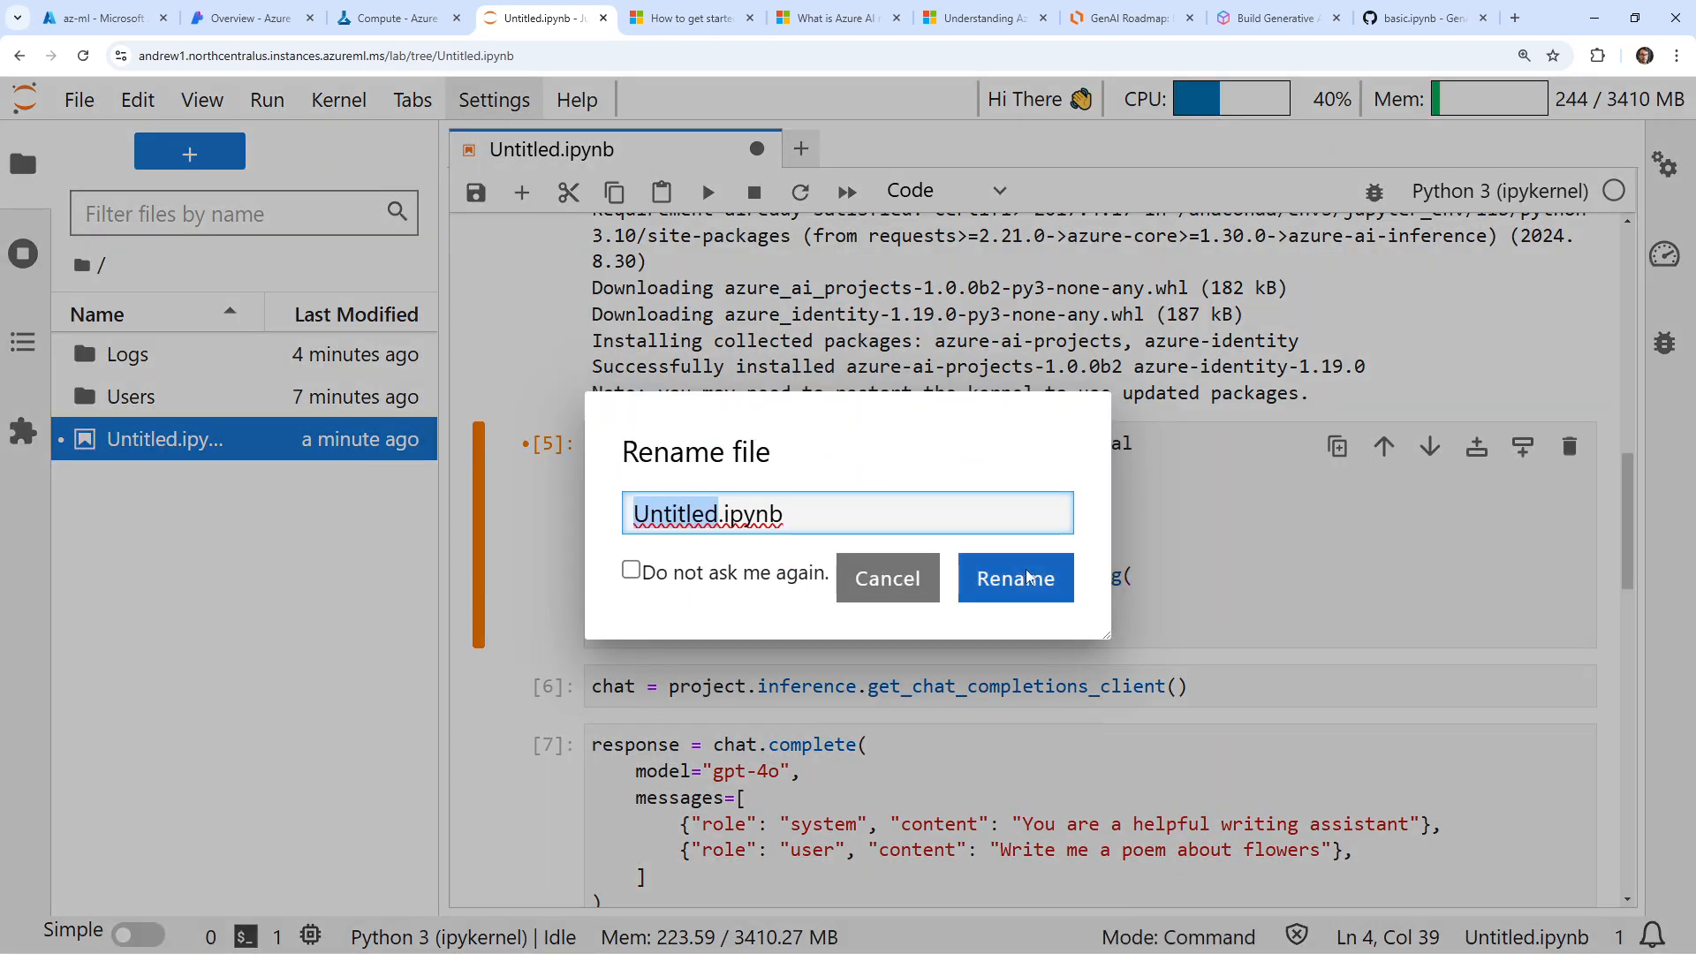
Step: Confirm the name basic.ipynb, then restart the kernel and clear all outputs
{"action": "left_click", "coordinate": [886, 578]}
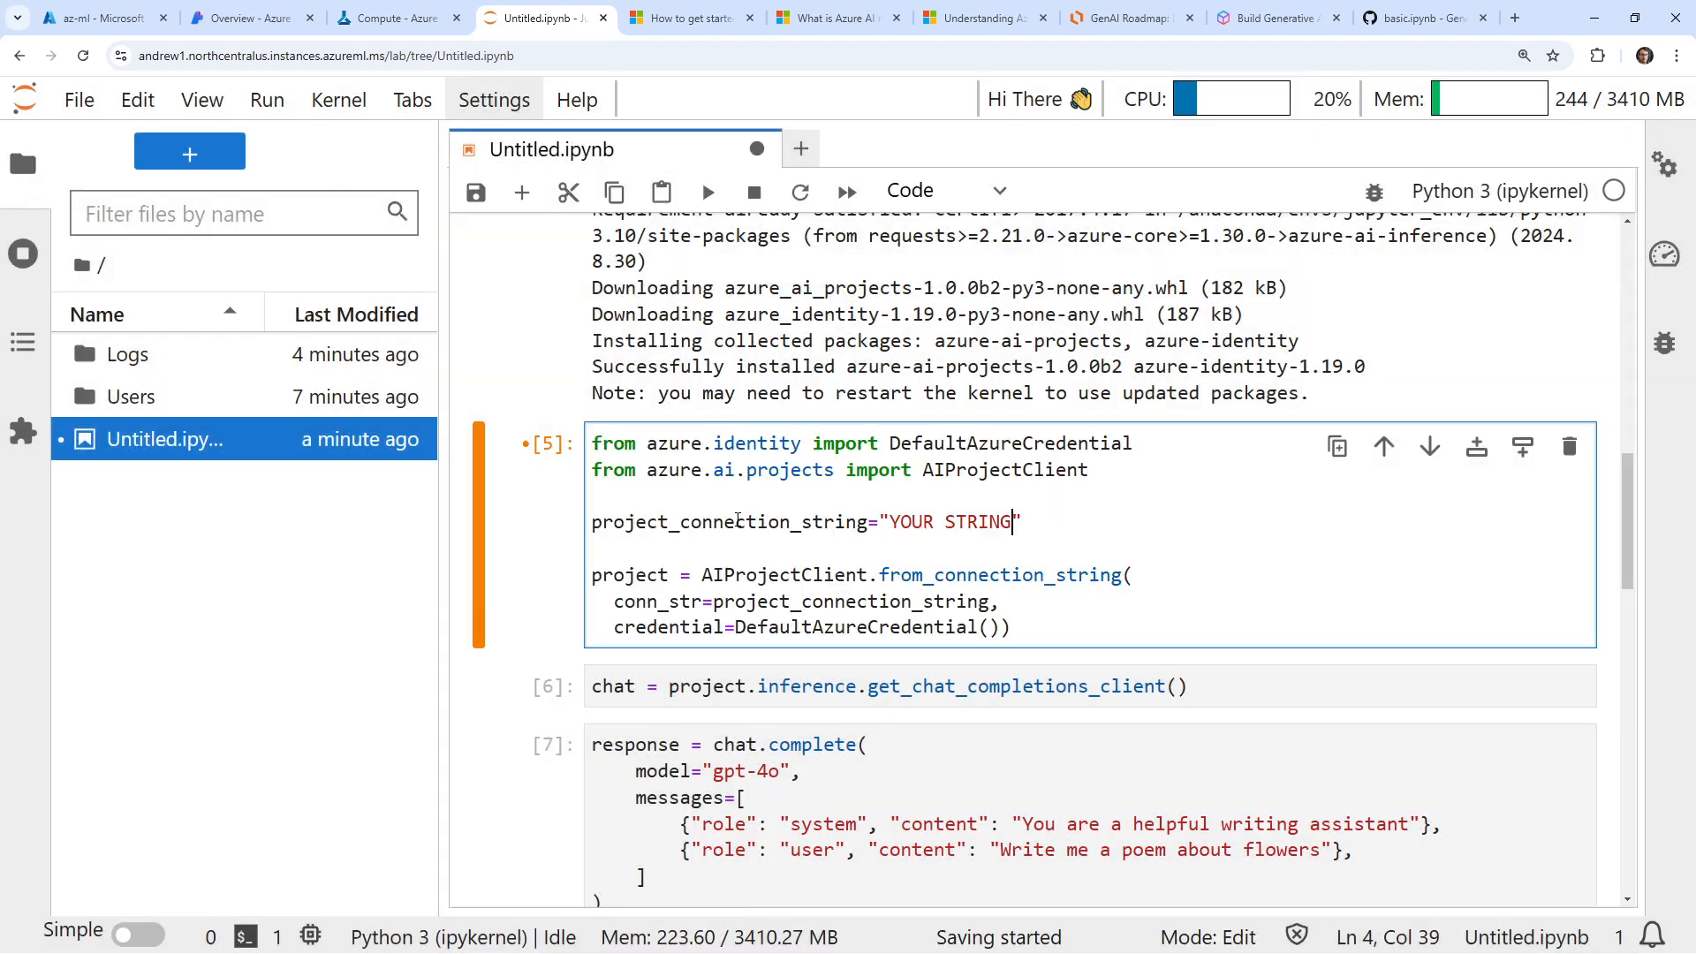
{"action": "left_click", "coordinate": [337, 99]}
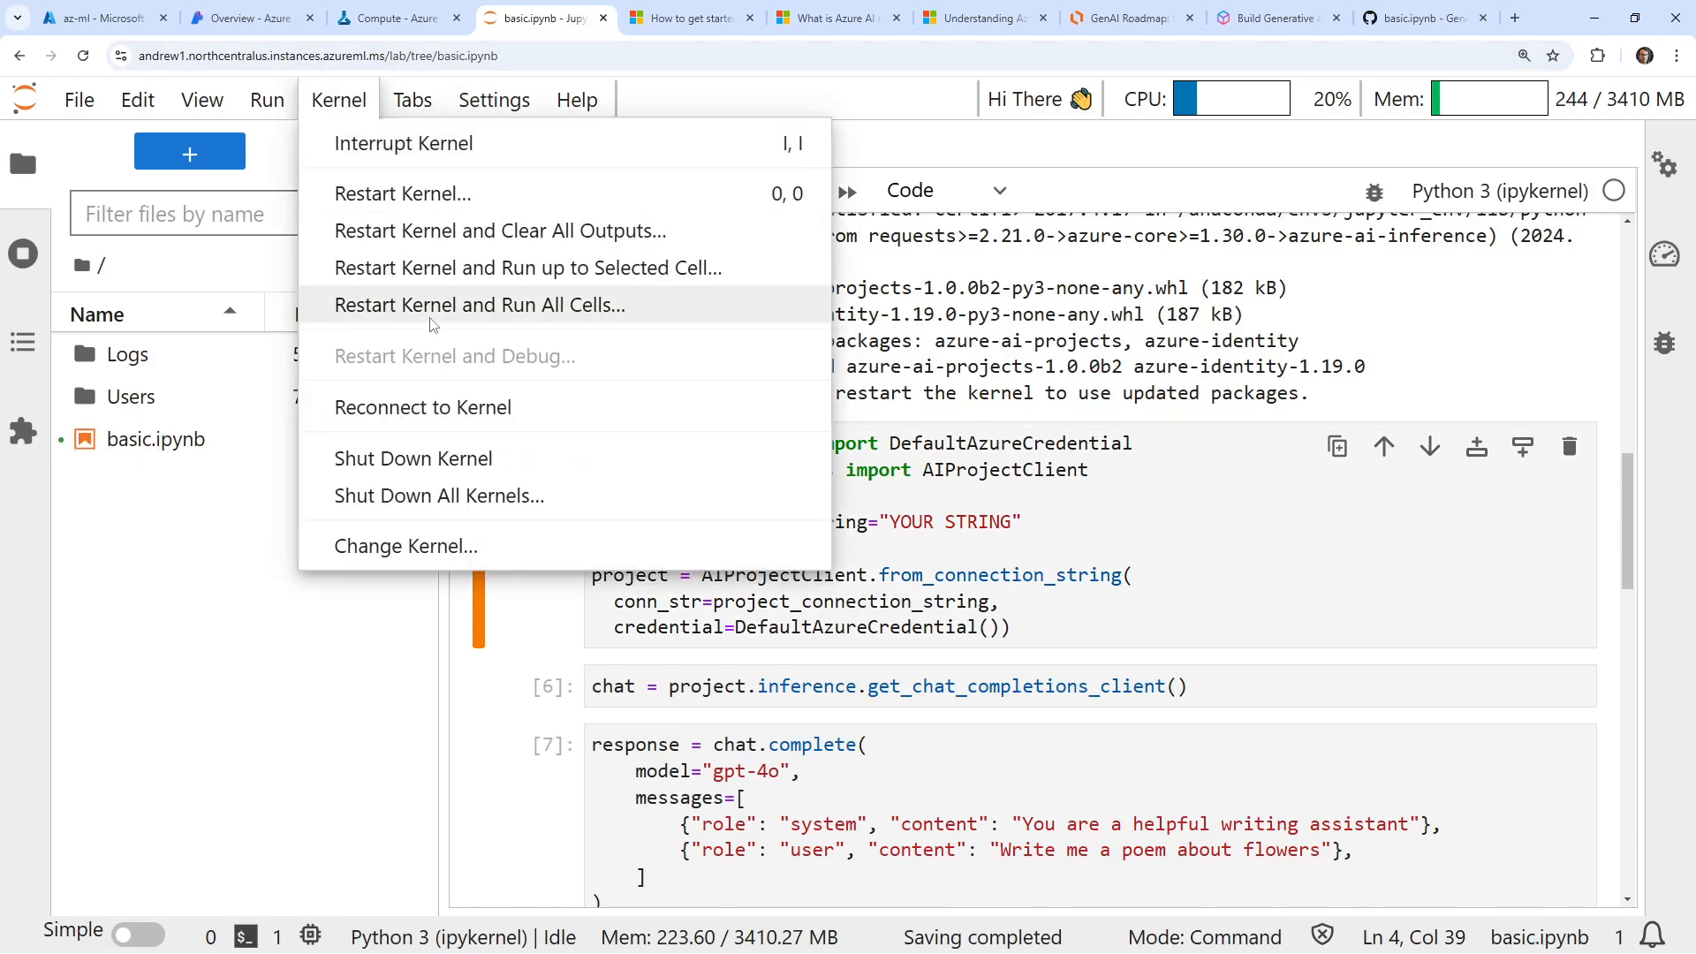
{"action": "left_click", "coordinate": [479, 304]}
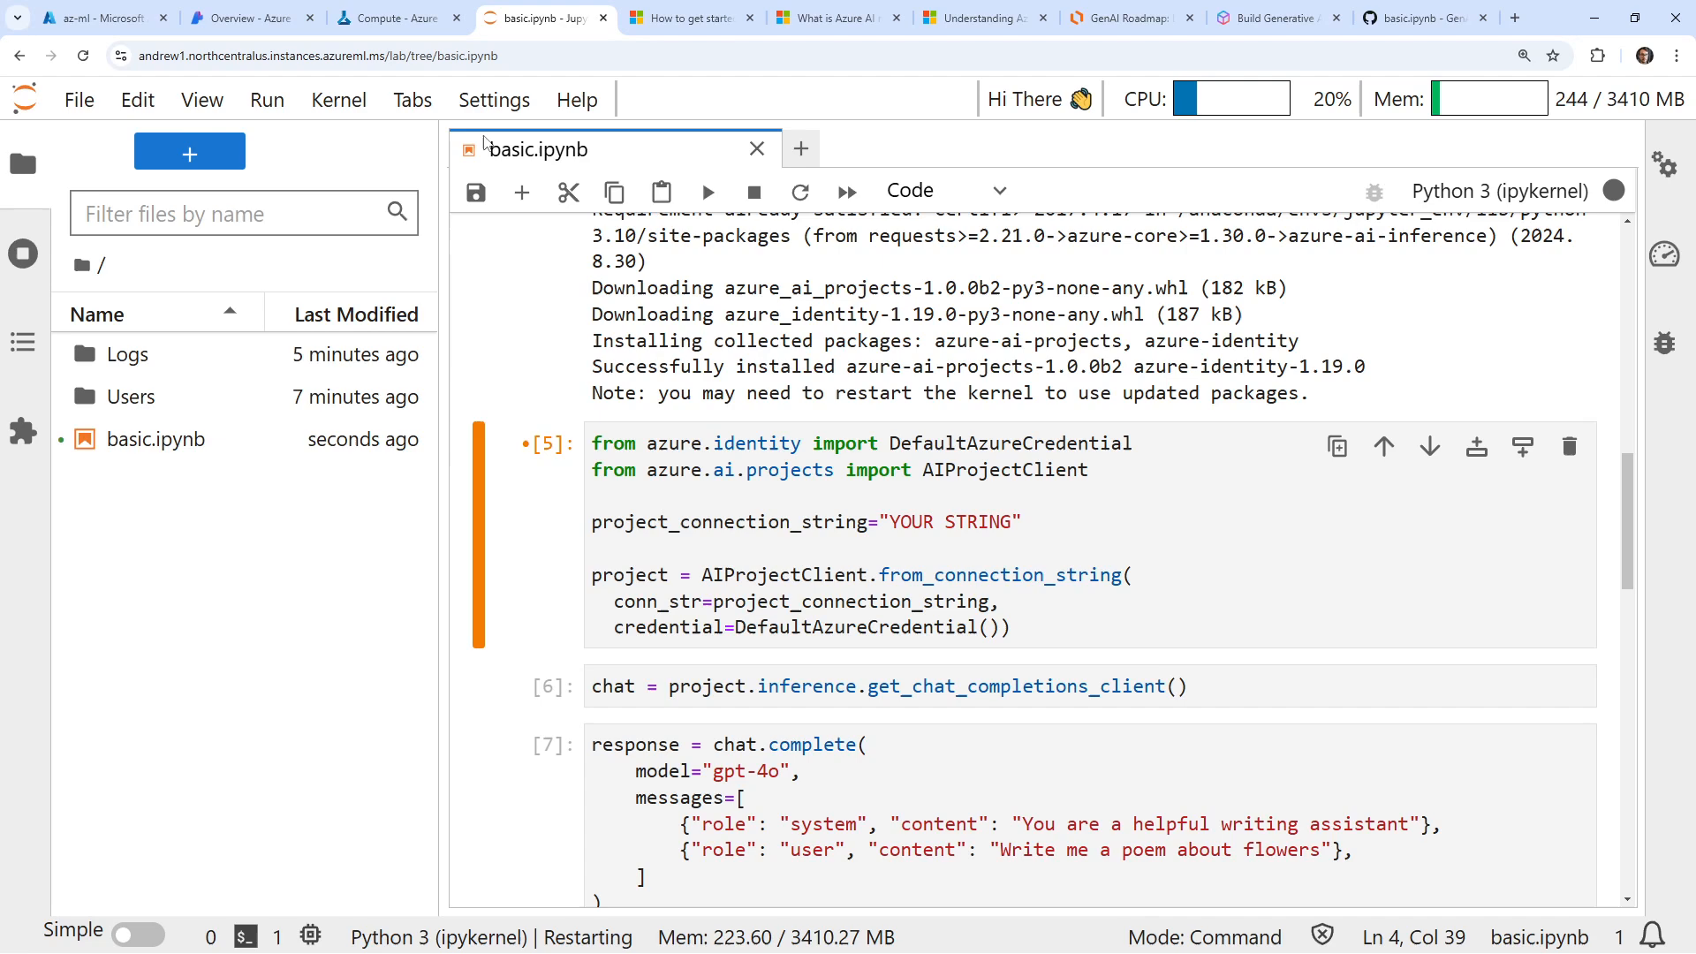
{"action": "left_click", "coordinate": [340, 99]}
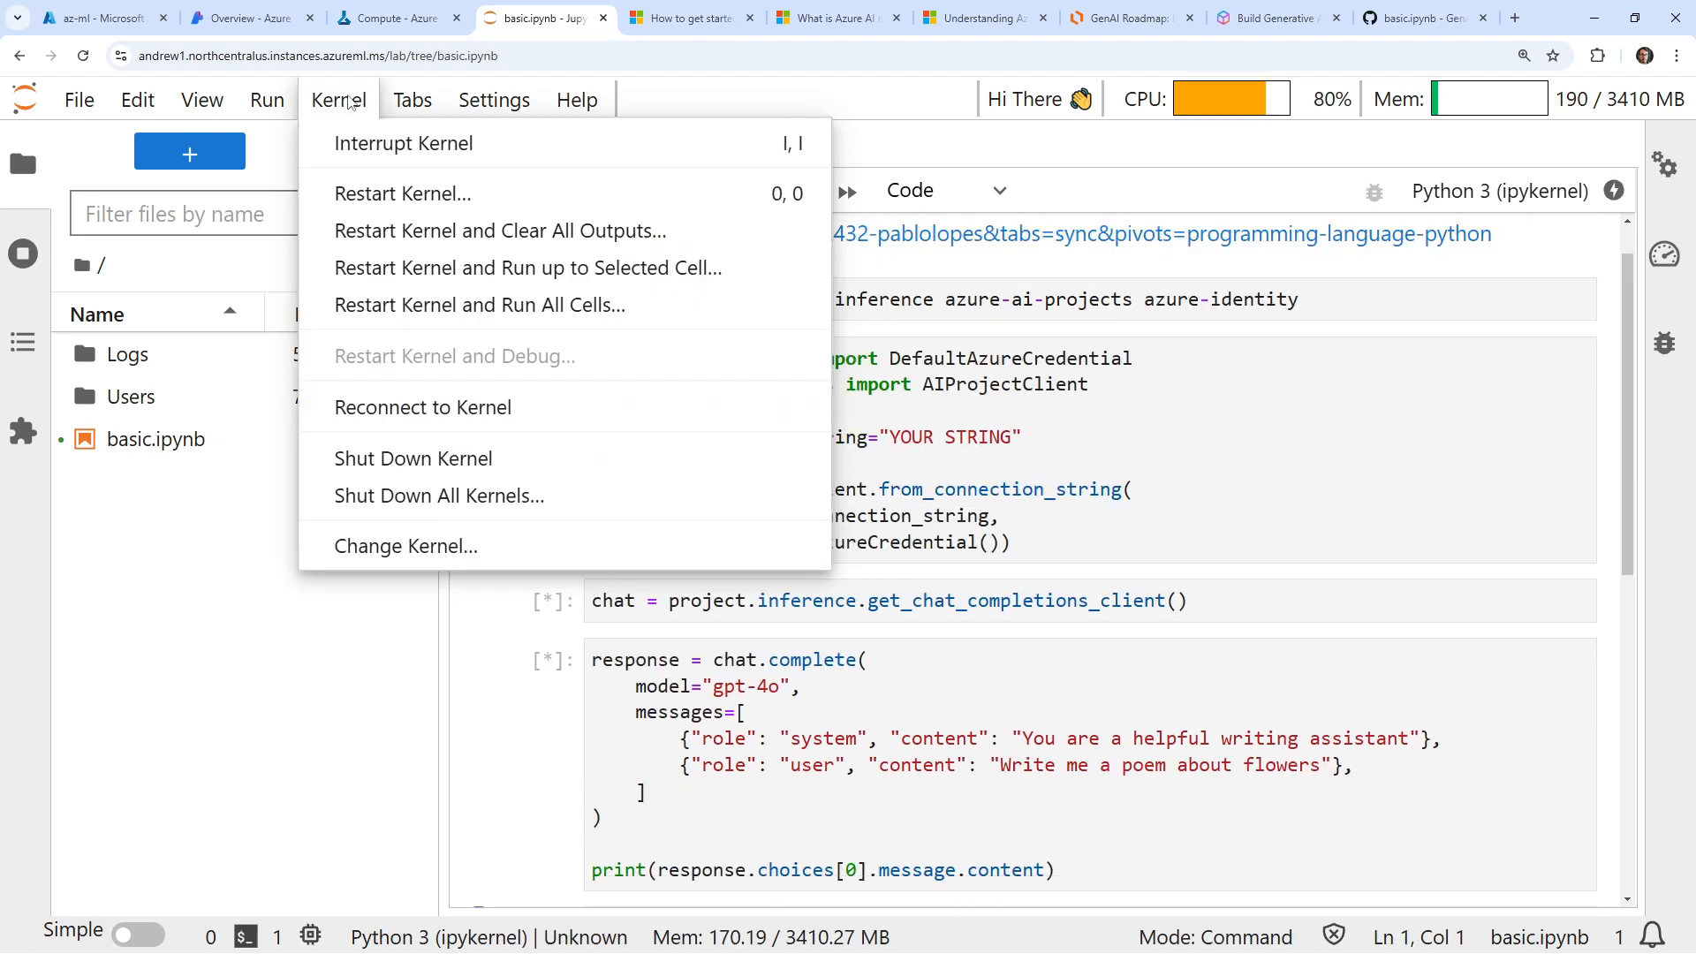
{"action": "left_click", "coordinate": [403, 143]}
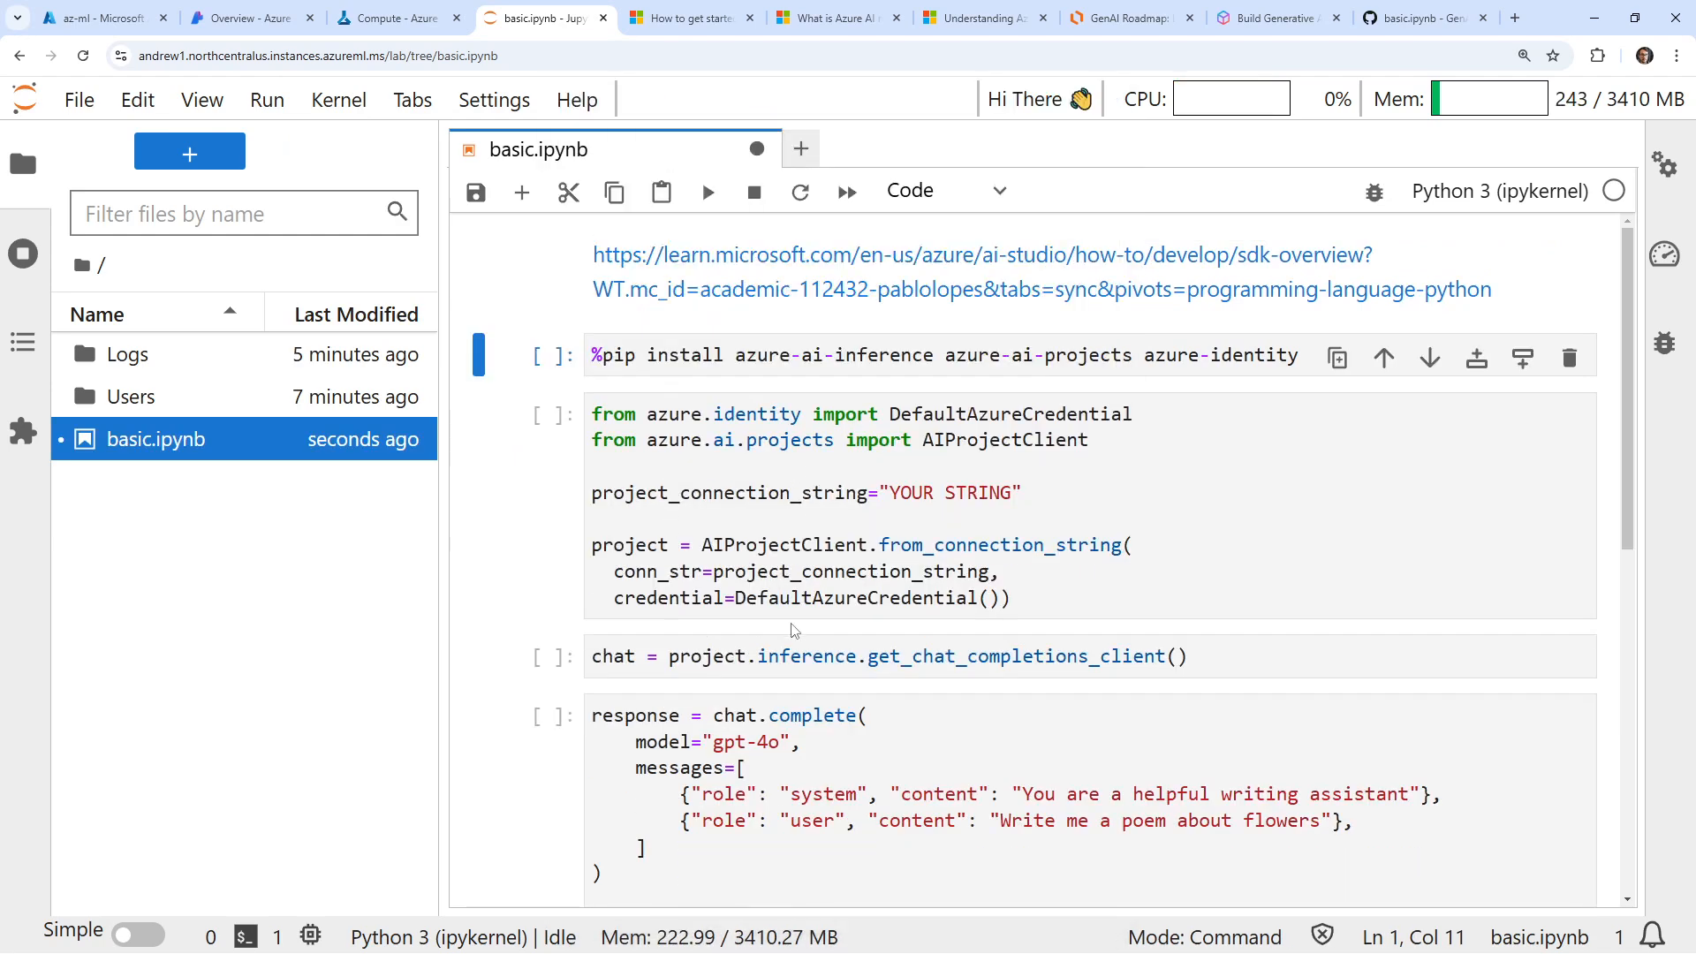
Step: Download basic.ipynb from the file browser to the computer
{"action": "right_click", "coordinate": [153, 438]}
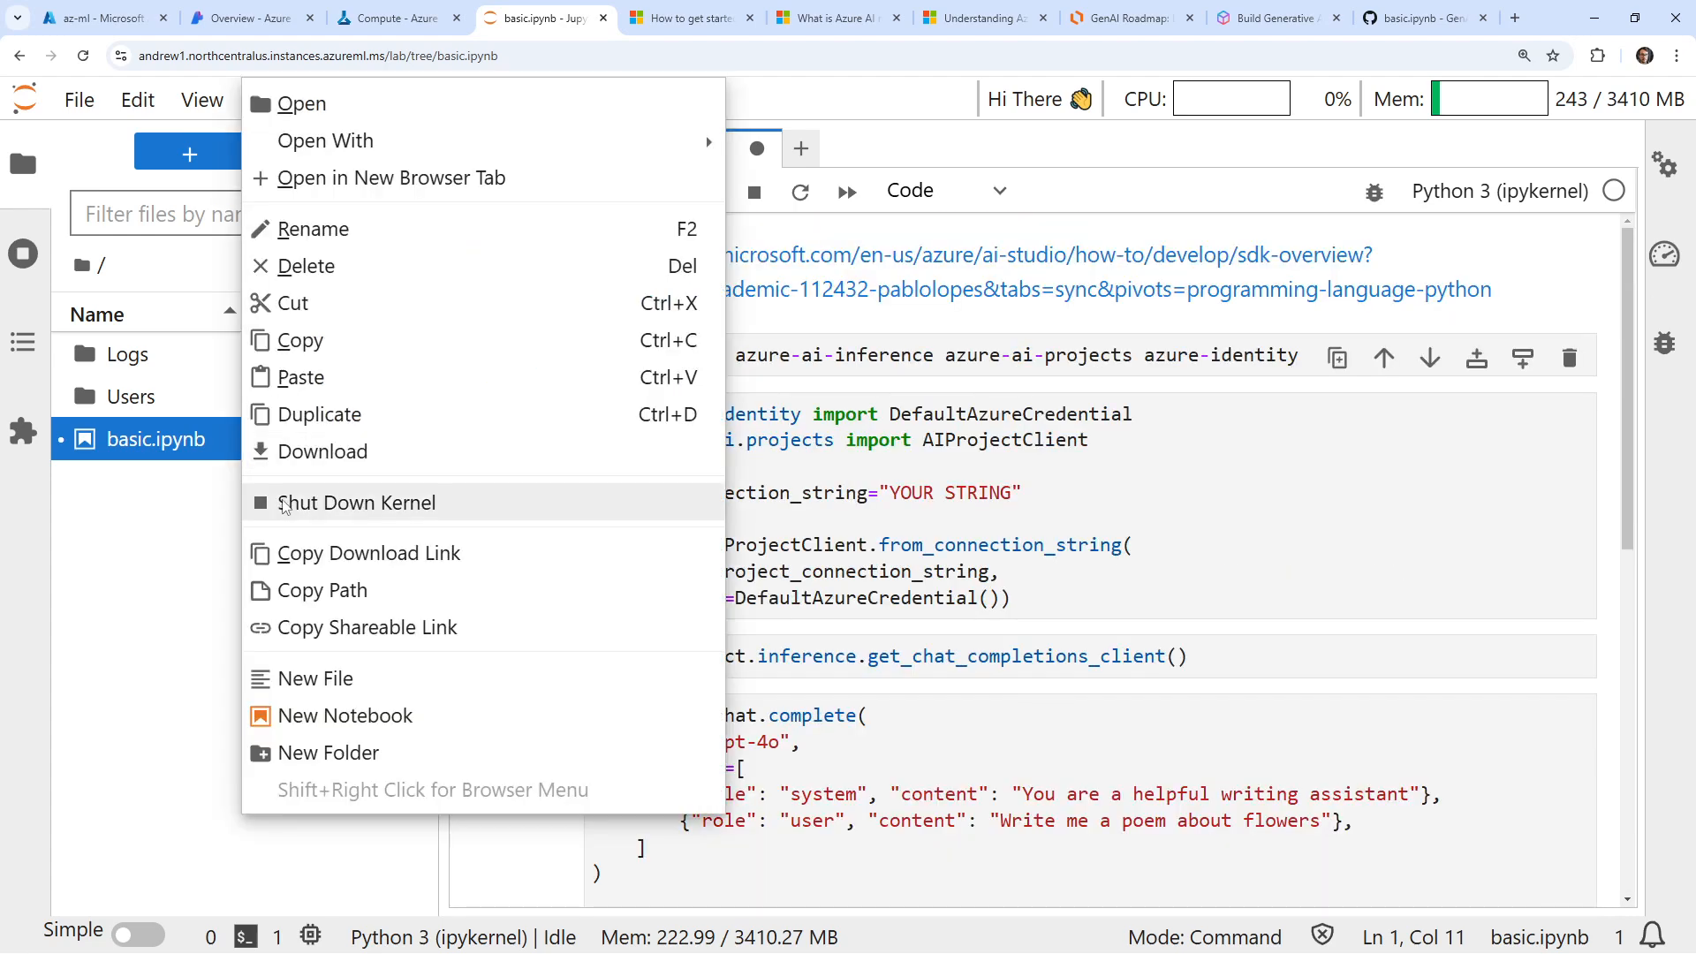
{"action": "left_click", "coordinate": [325, 451]}
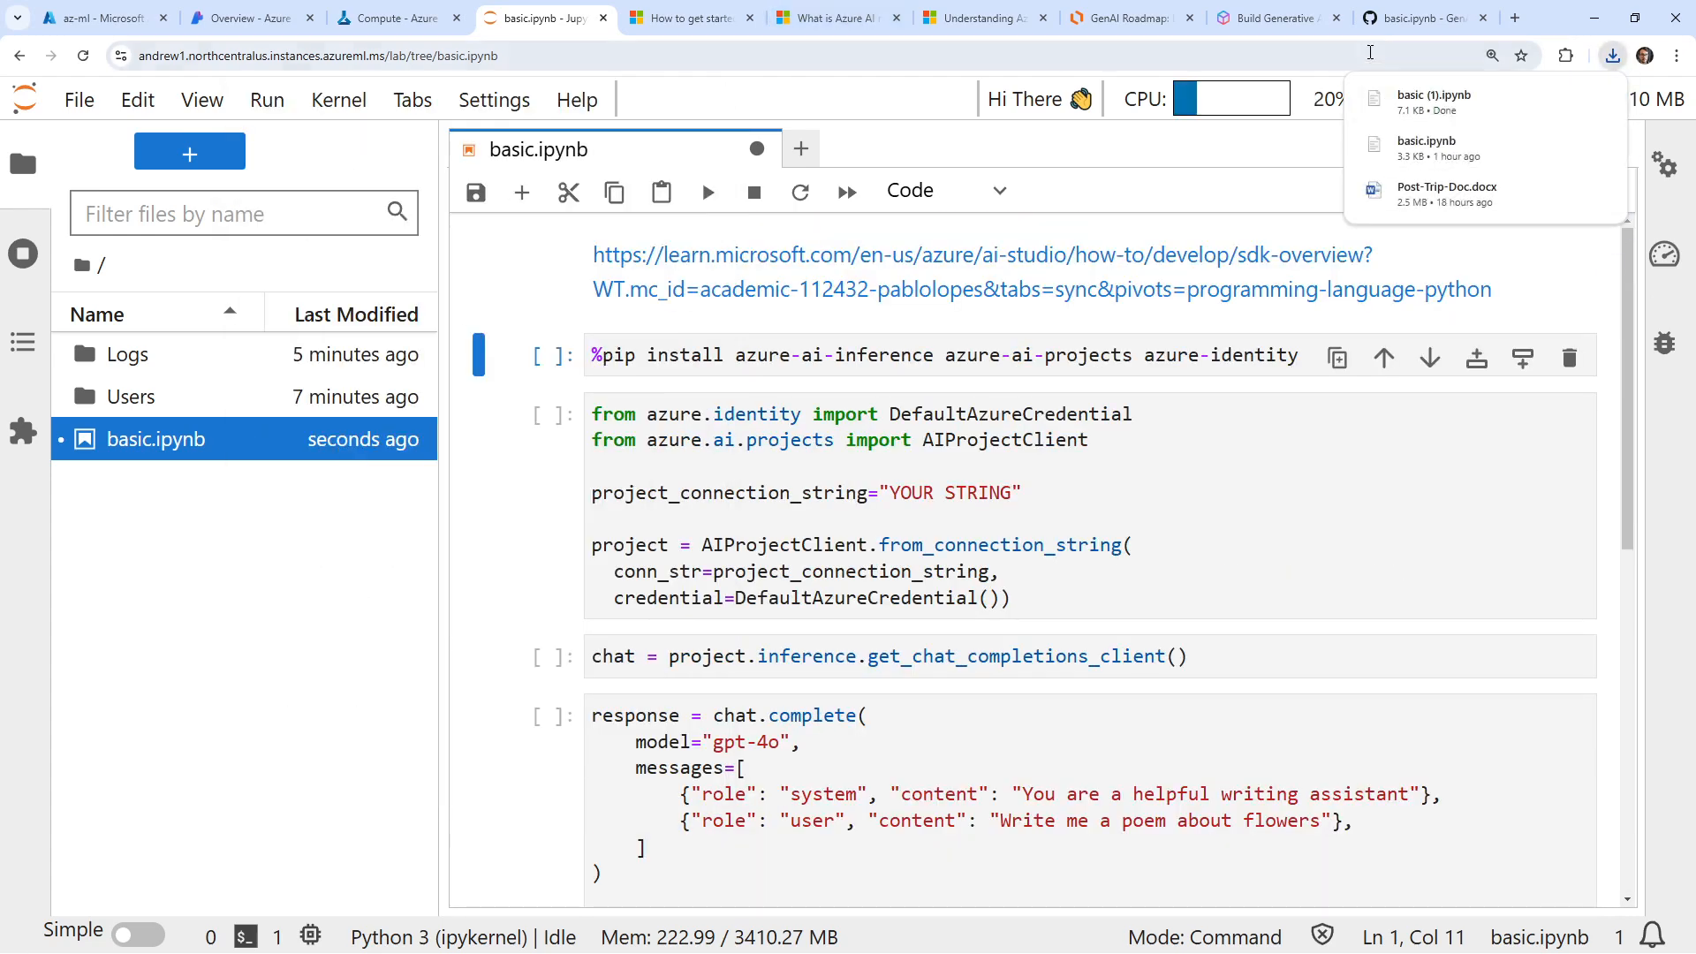
Step: Create an azure-ai-foundry folder in the GenAI-Essentials repo and upload basic.ipynb into it
{"action": "left_click", "coordinate": [1420, 18]}
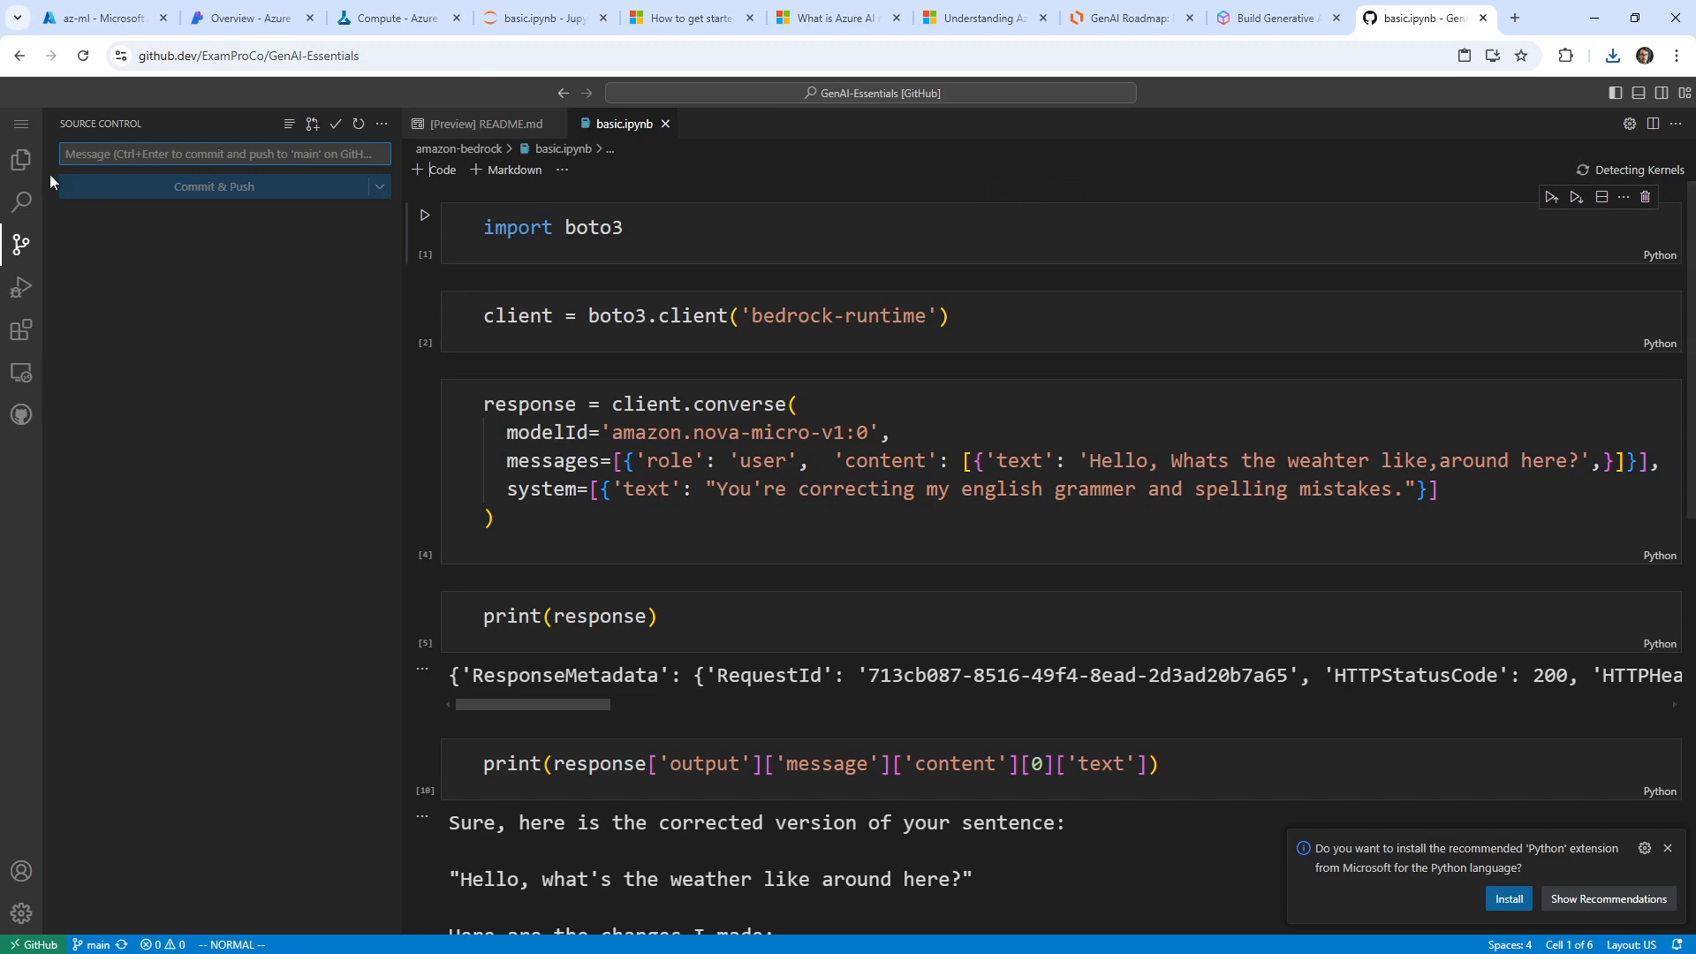
{"action": "left_click", "coordinate": [21, 159]}
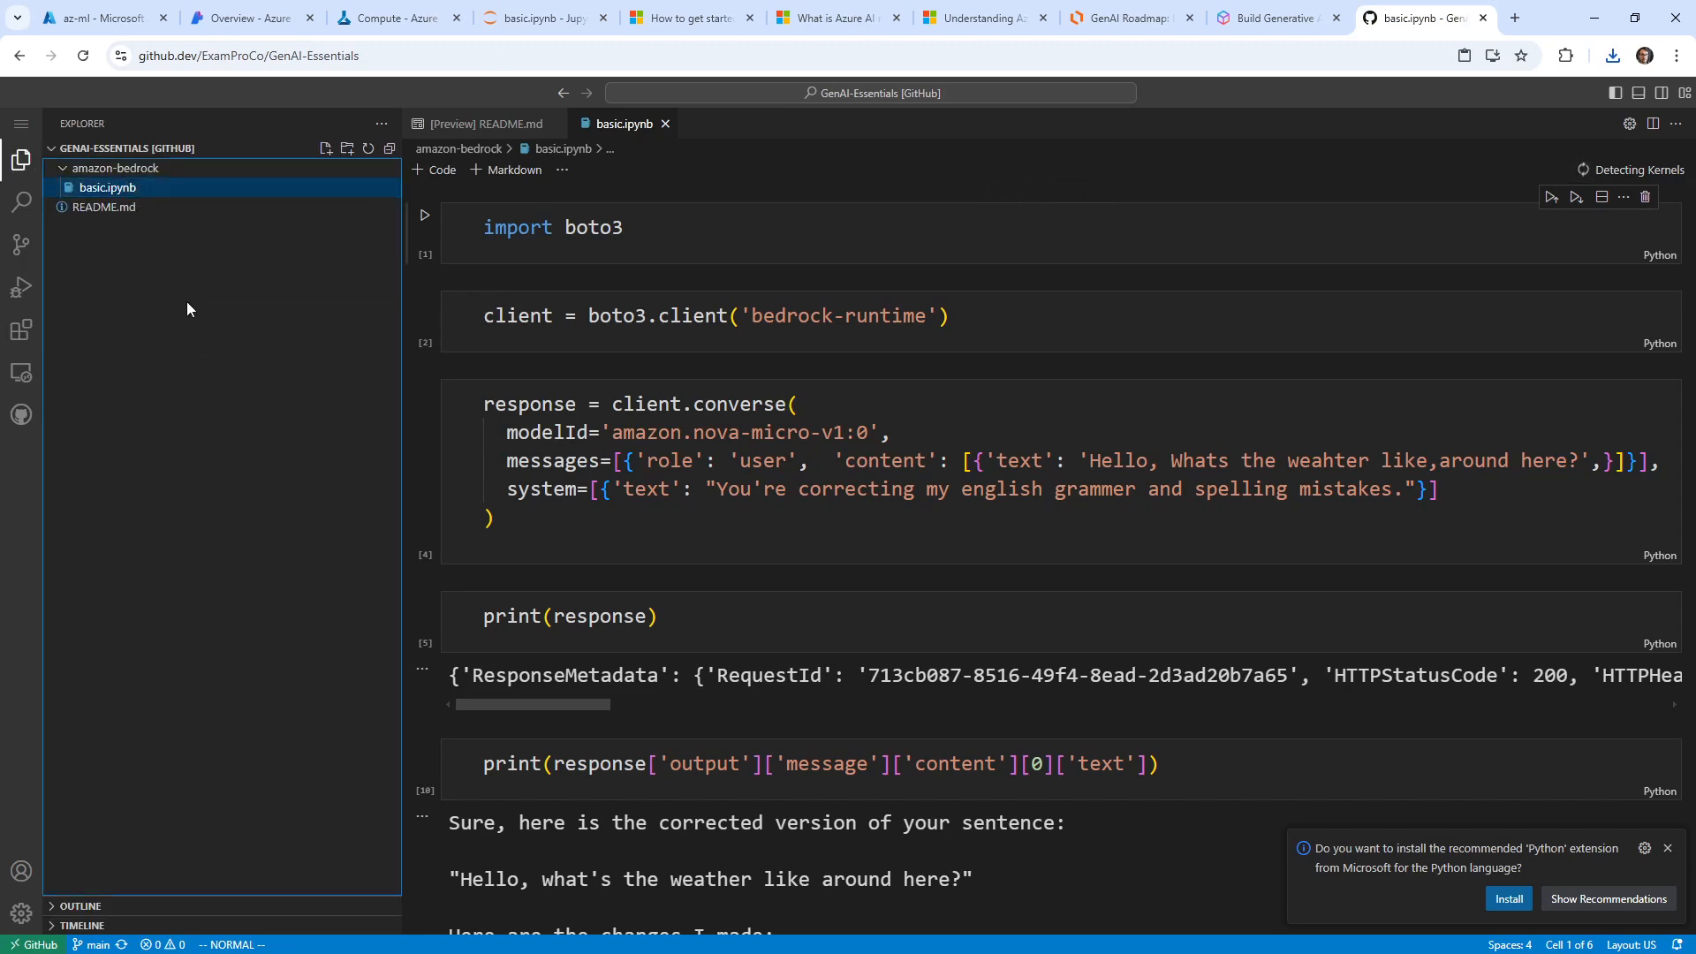
{"action": "left_click", "coordinate": [346, 149]}
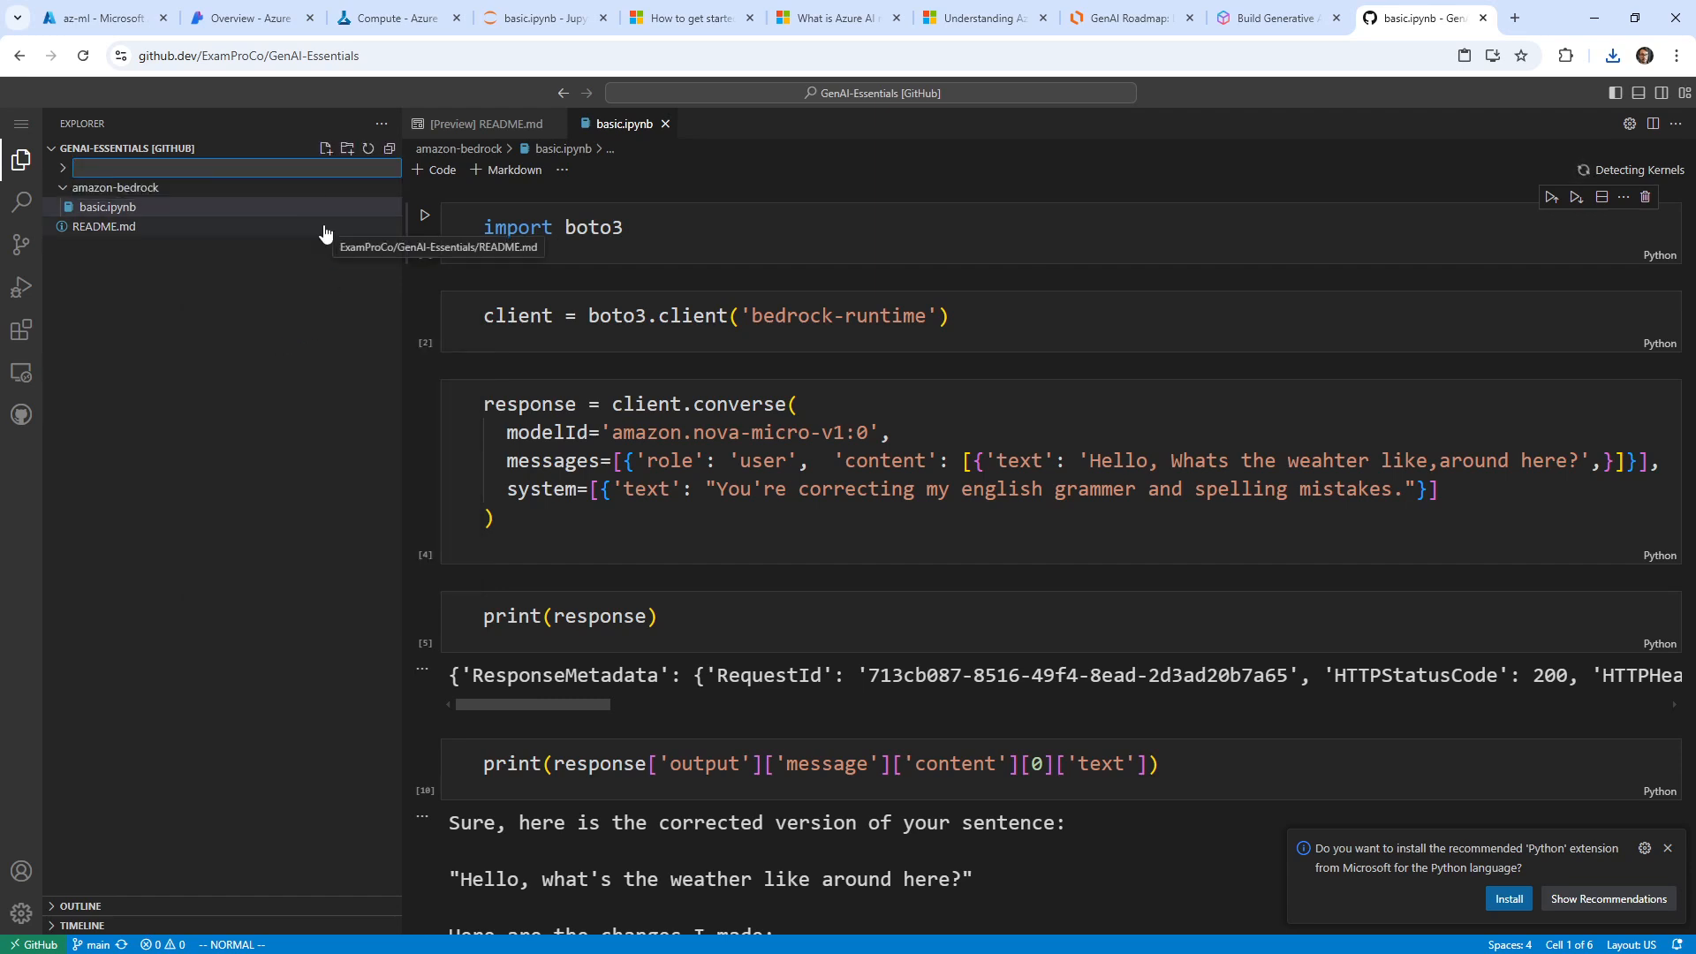
{"action": "type", "text": "azure-ai-foundry"}
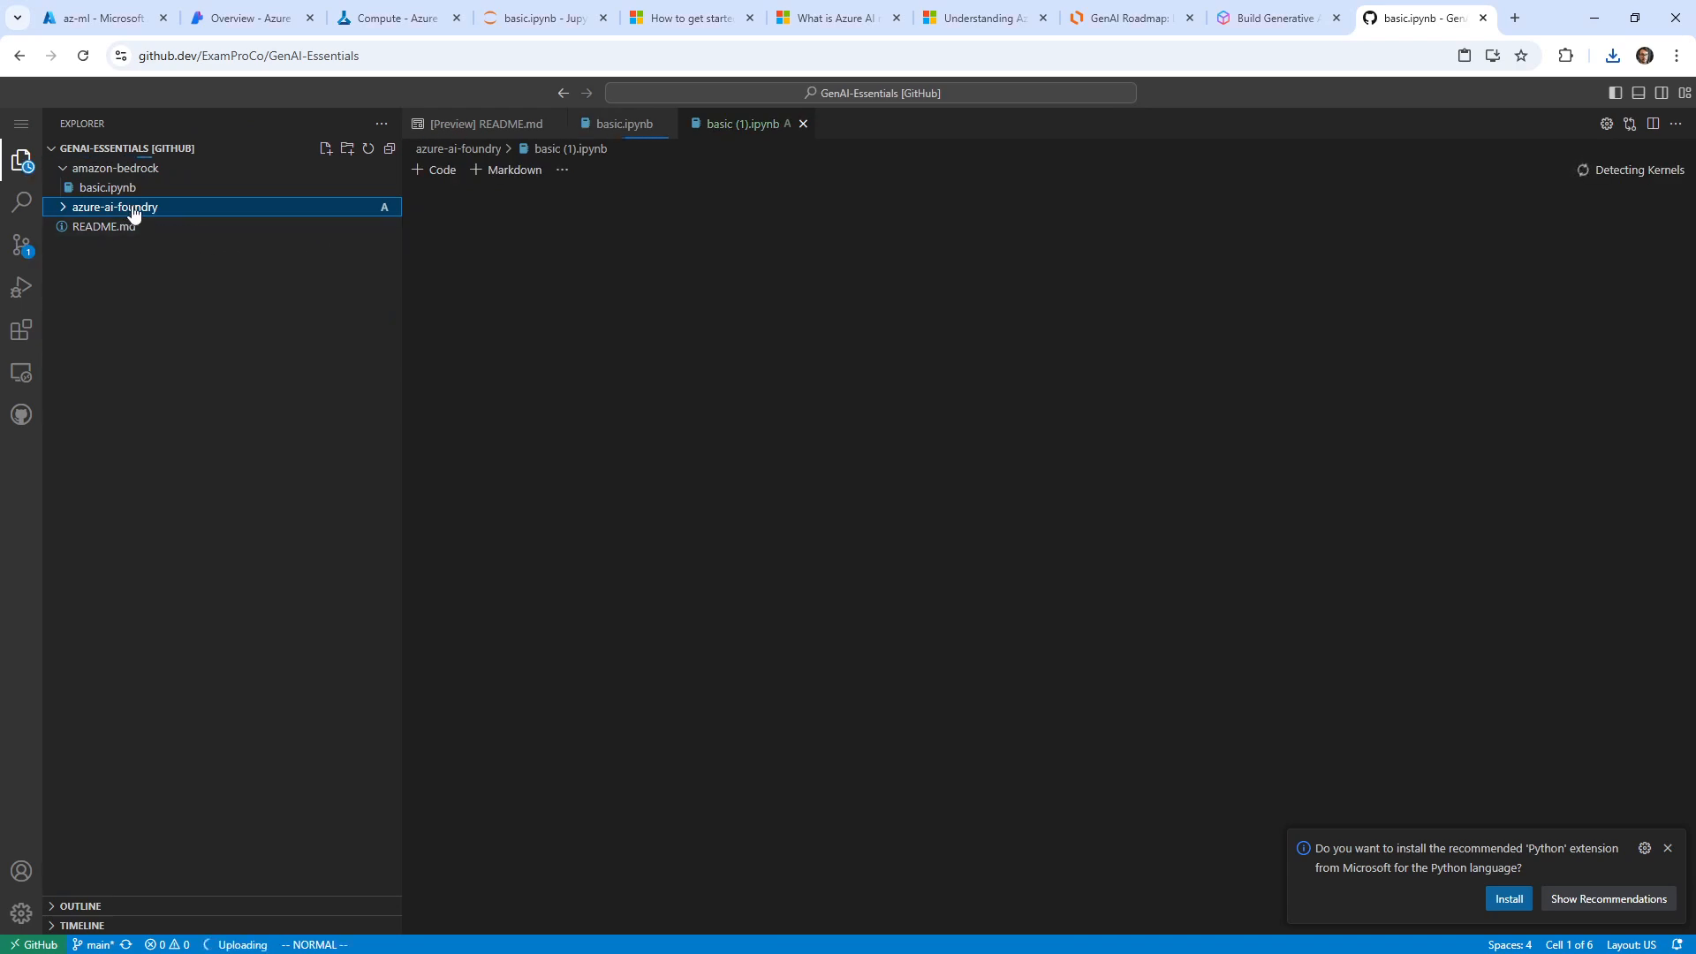
{"action": "right_click", "coordinate": [113, 207]}
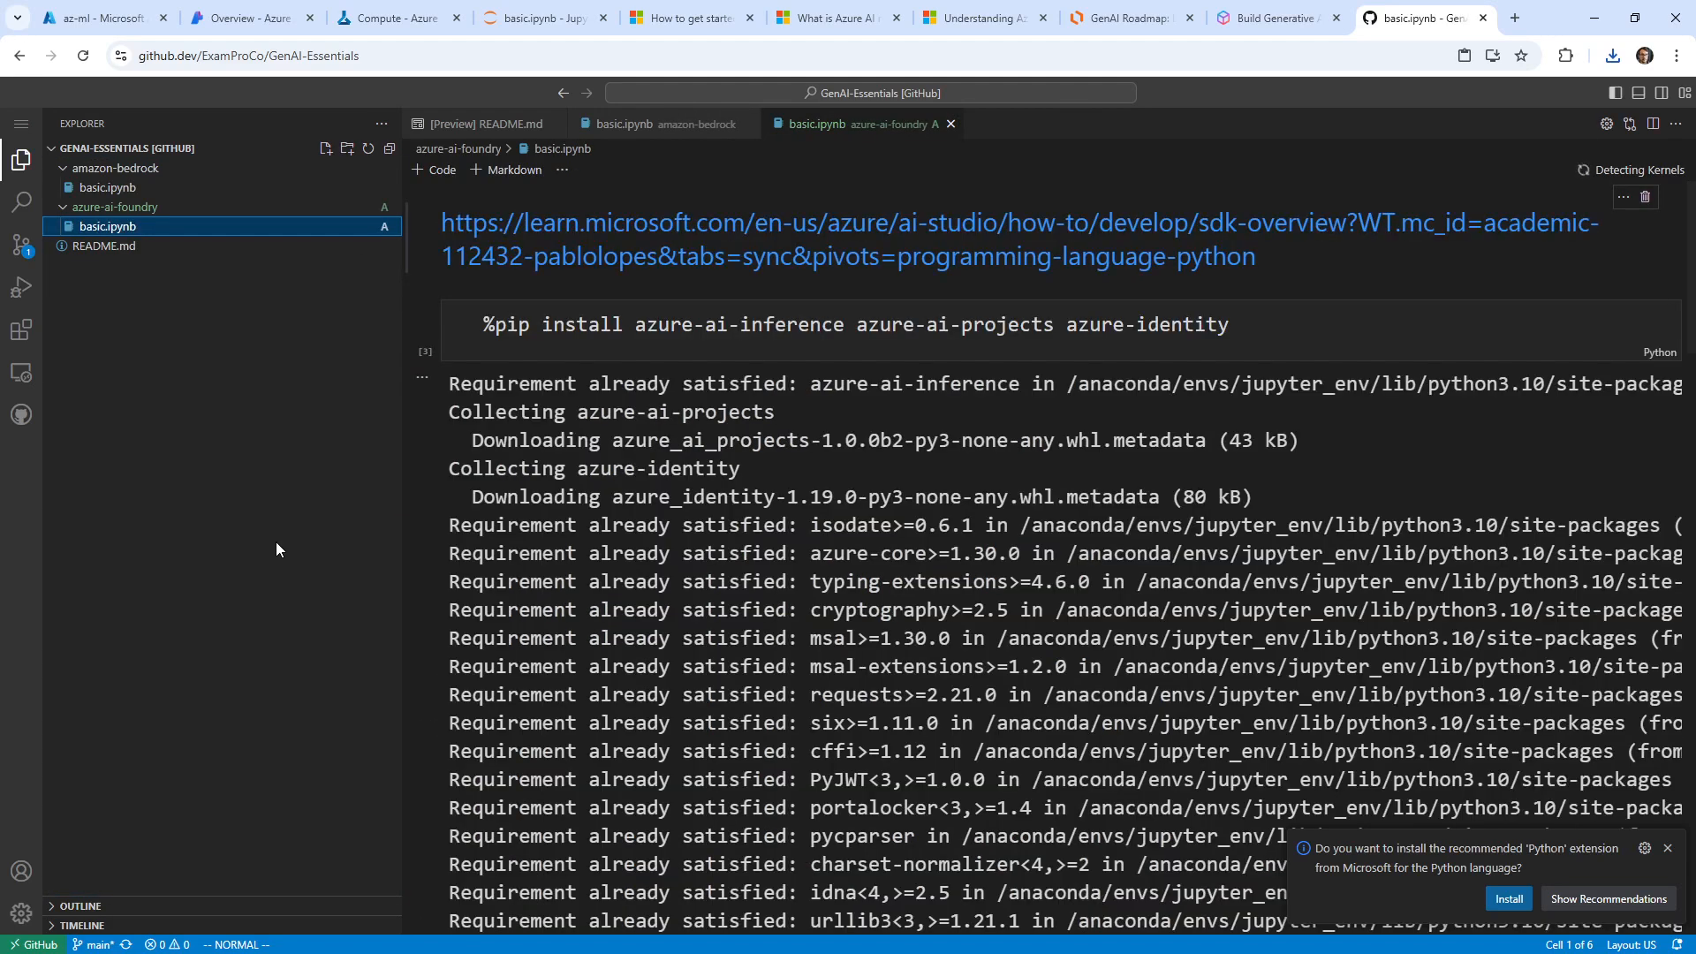
Step: Clear the install cell output, stage the notebook and commit and push with message 'Azure AI Foundry'
{"action": "left_click", "coordinate": [19, 243]}
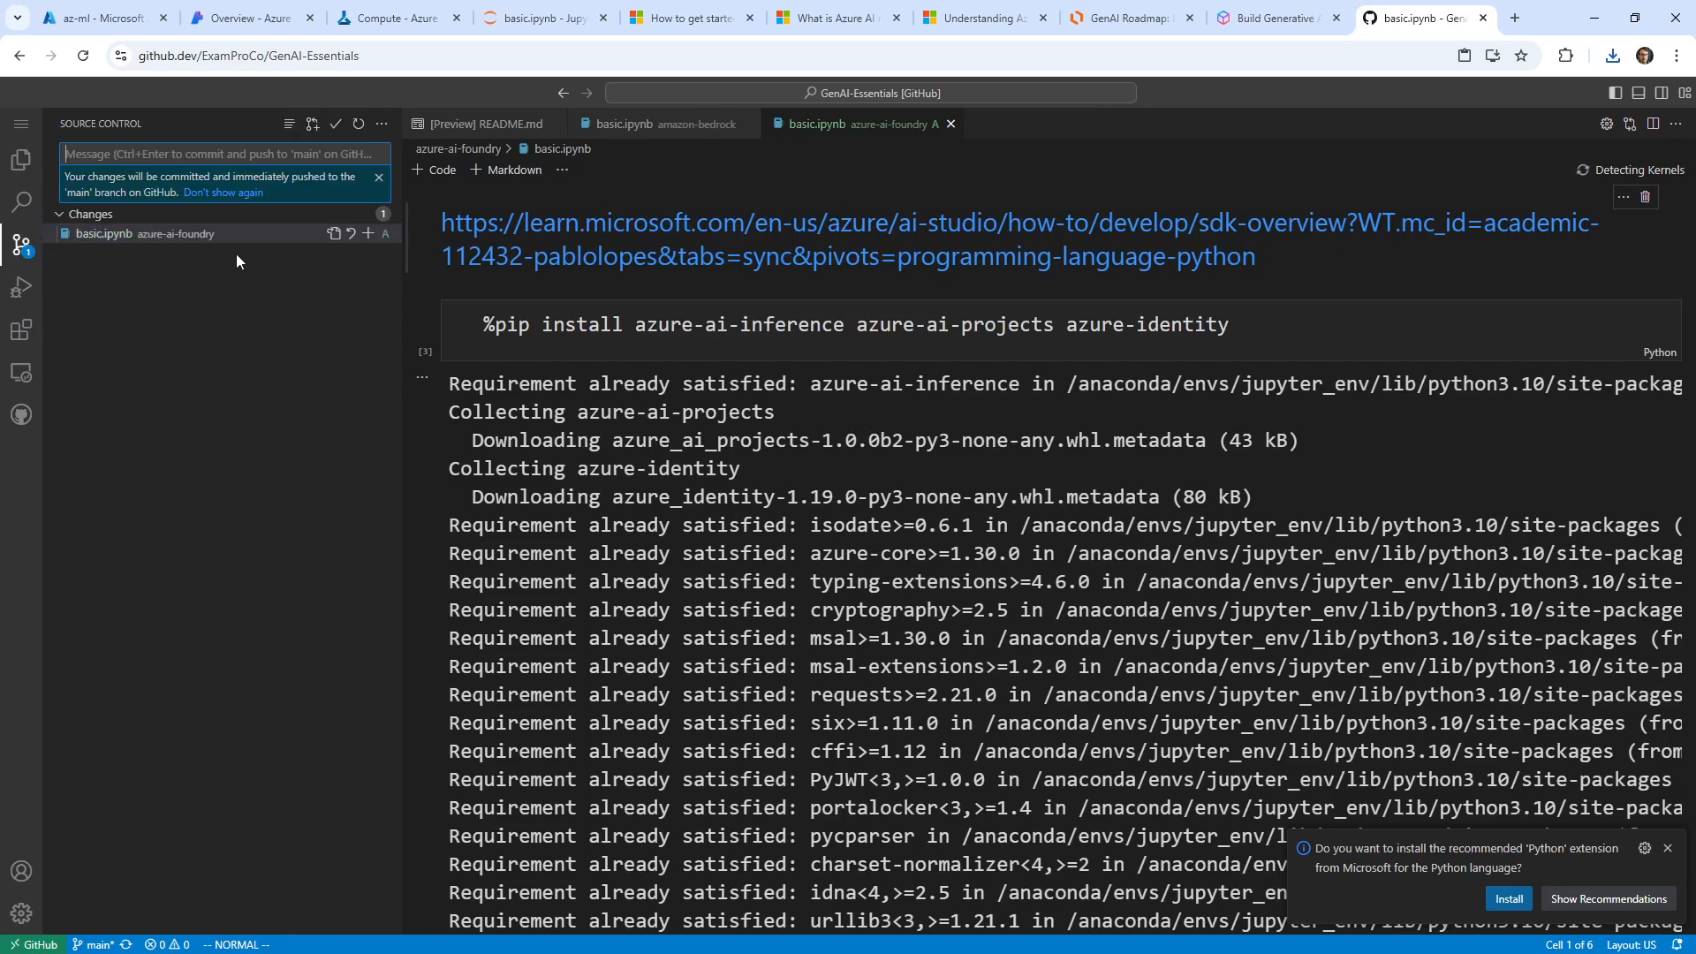
{"action": "left_click", "coordinate": [378, 177]}
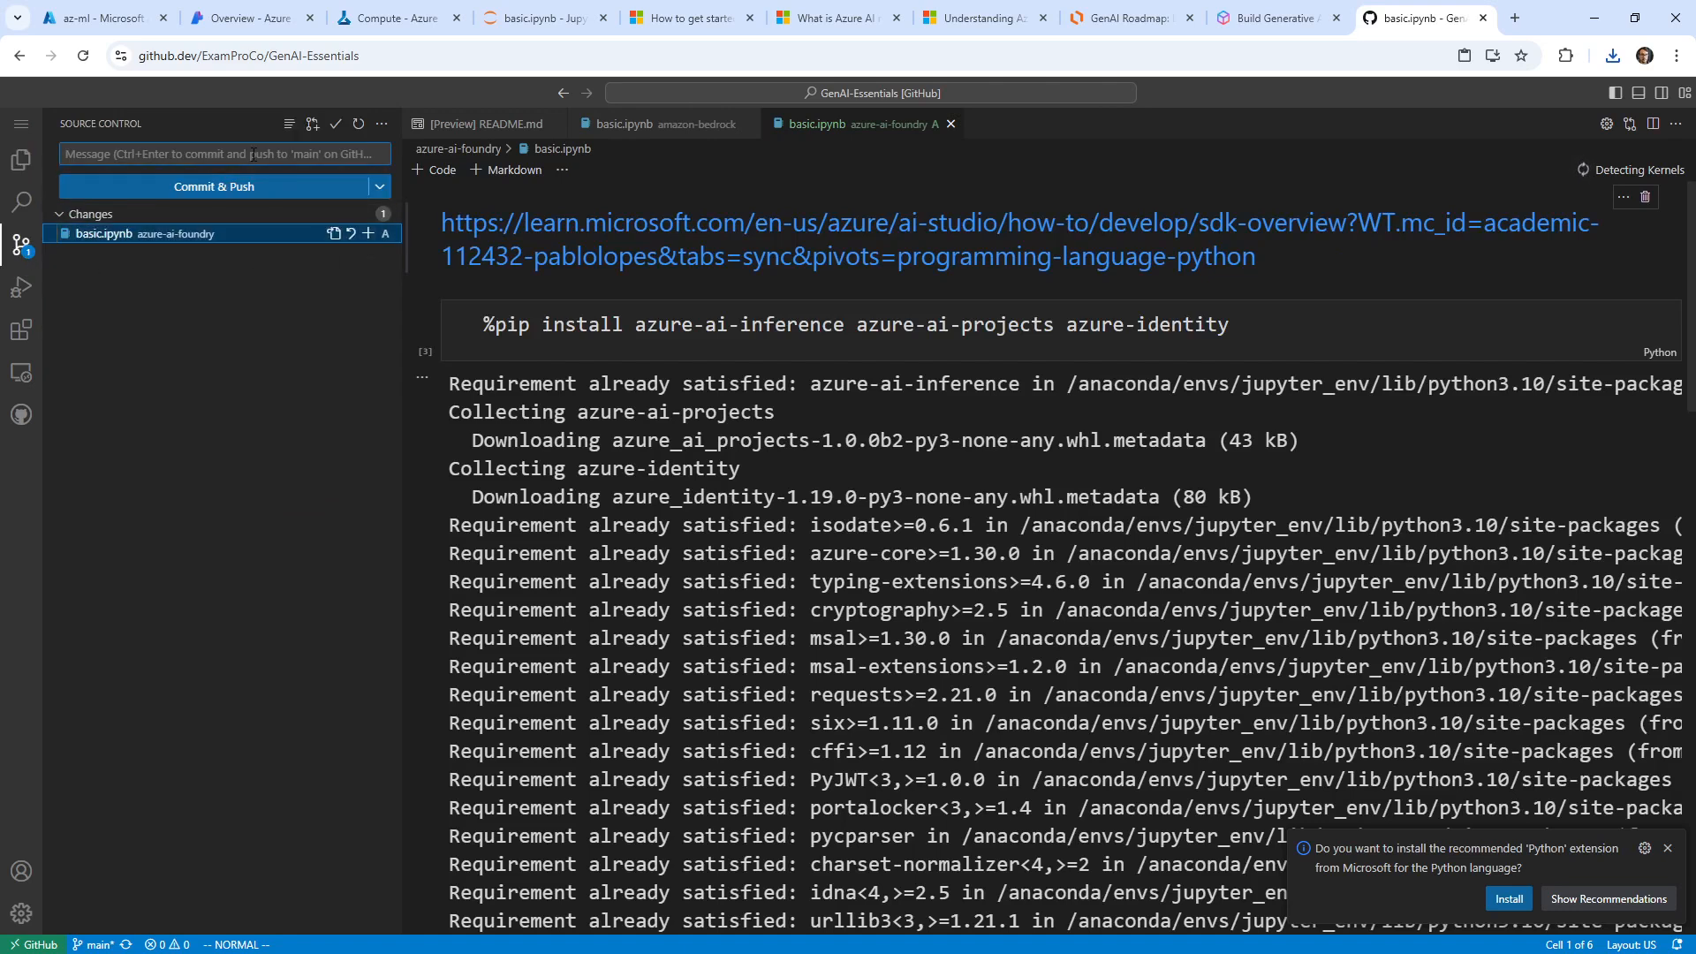
{"action": "type", "text": "AZUR"}
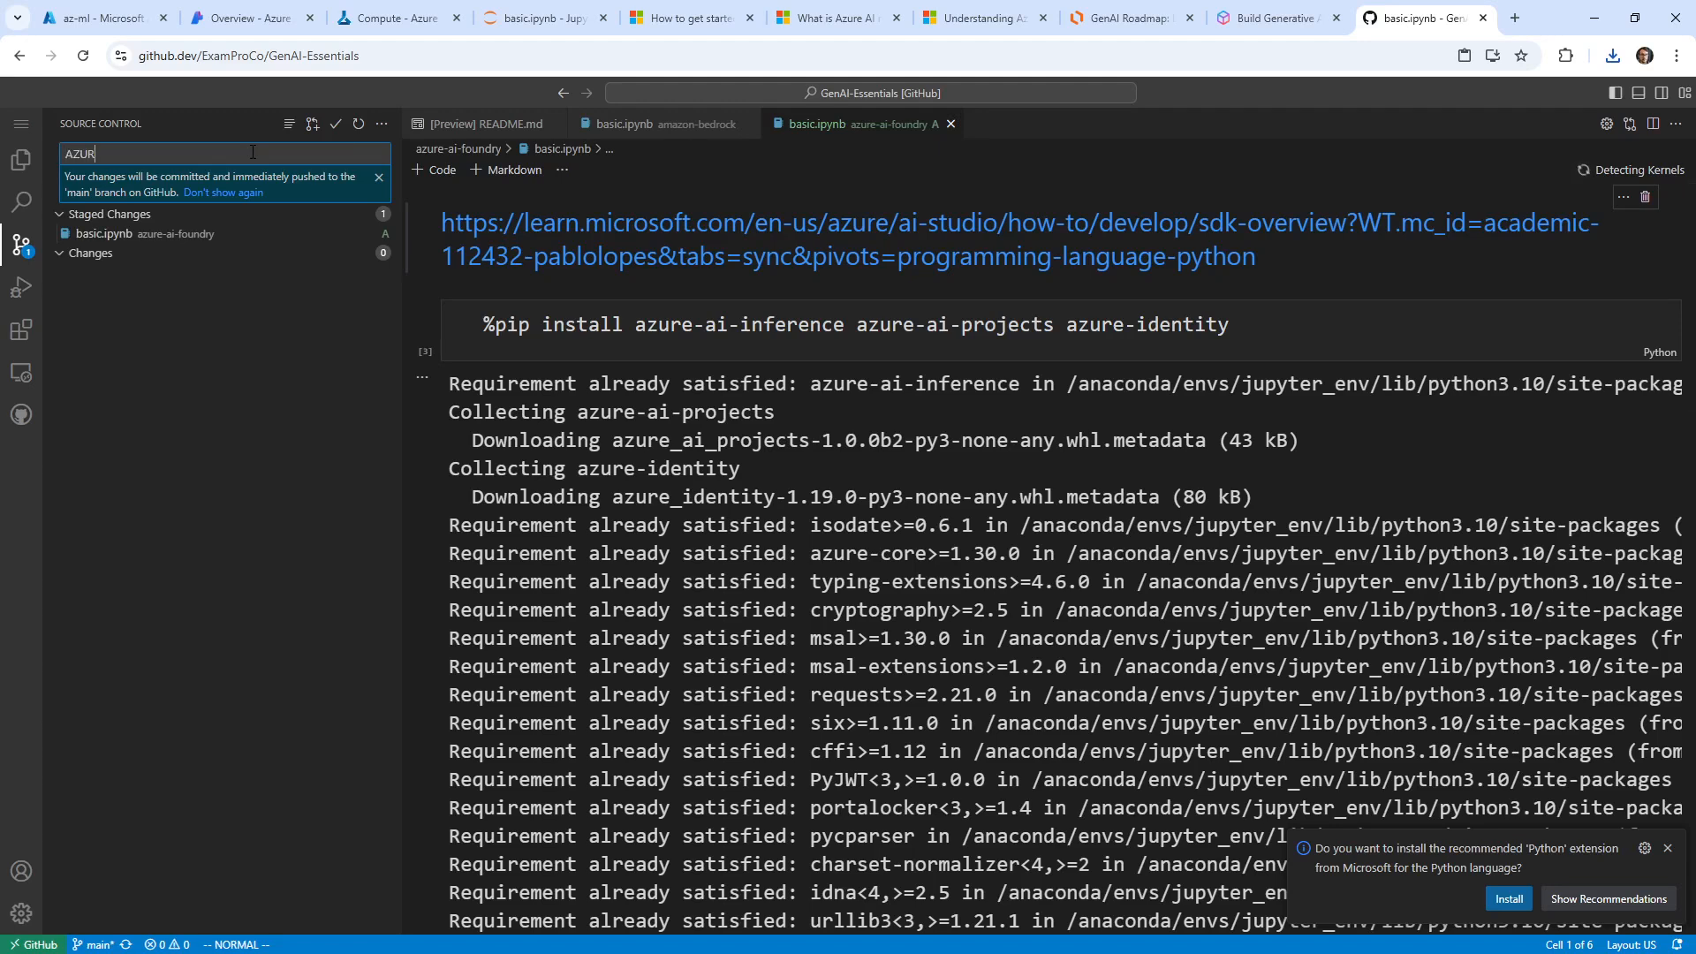
{"action": "type", "text": "E AI FOUNDAR"}
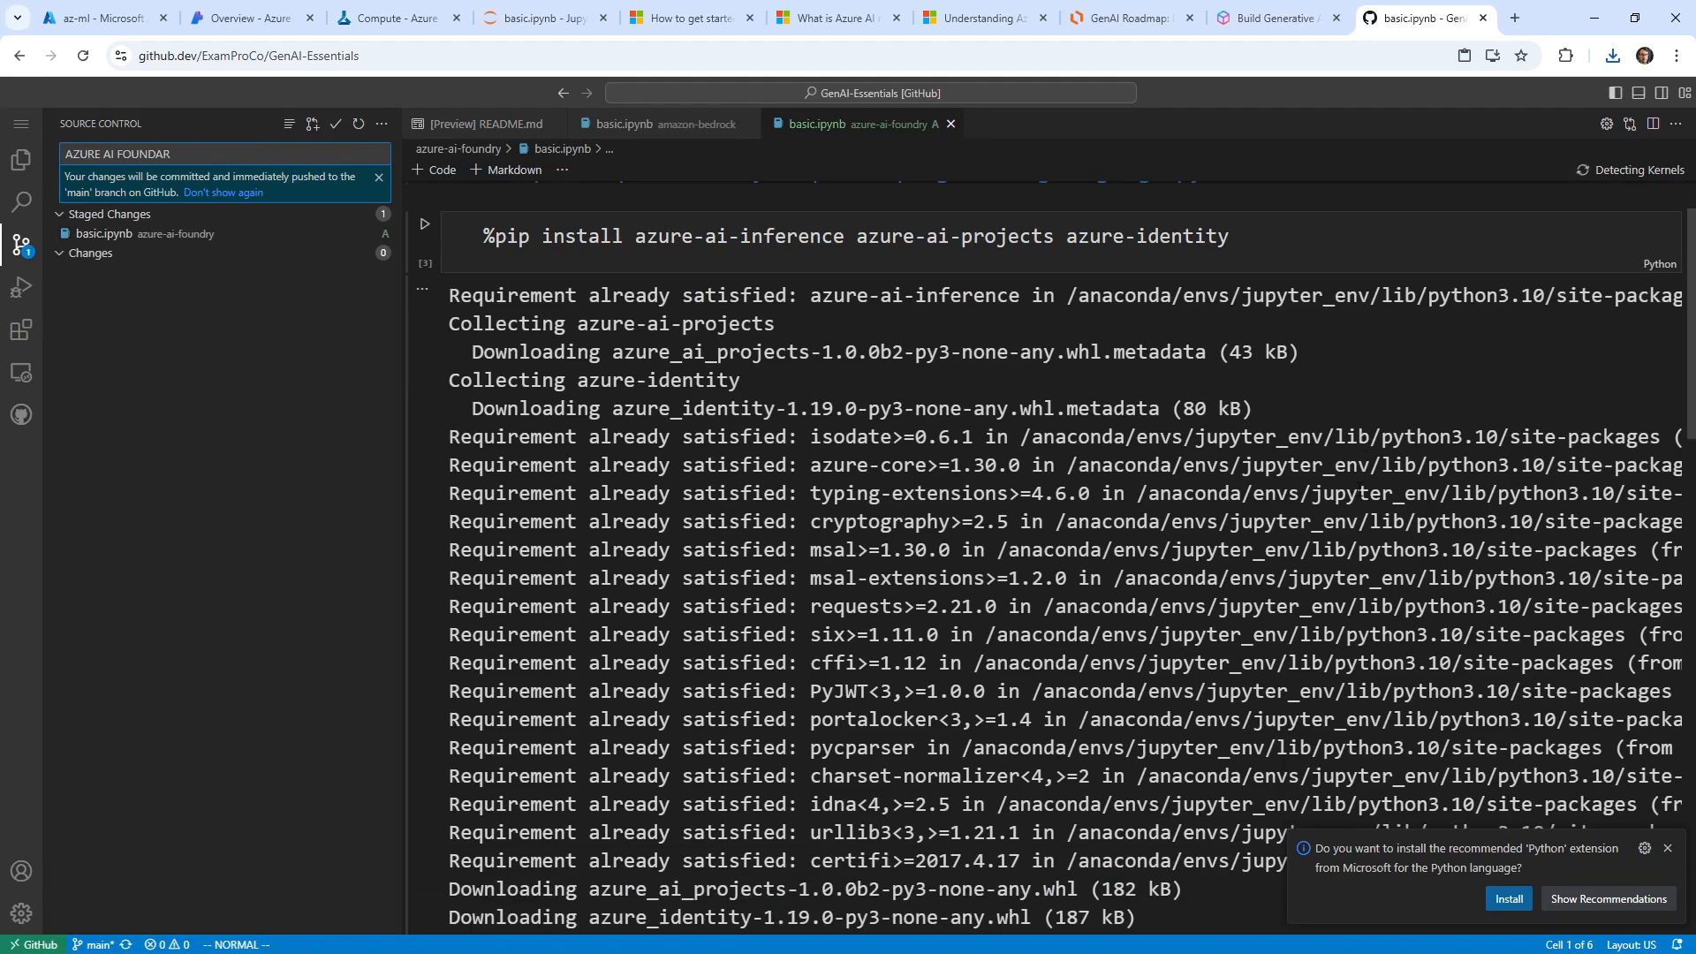
{"action": "scroll", "scroll_direction": "down", "scroll_amount": 3}
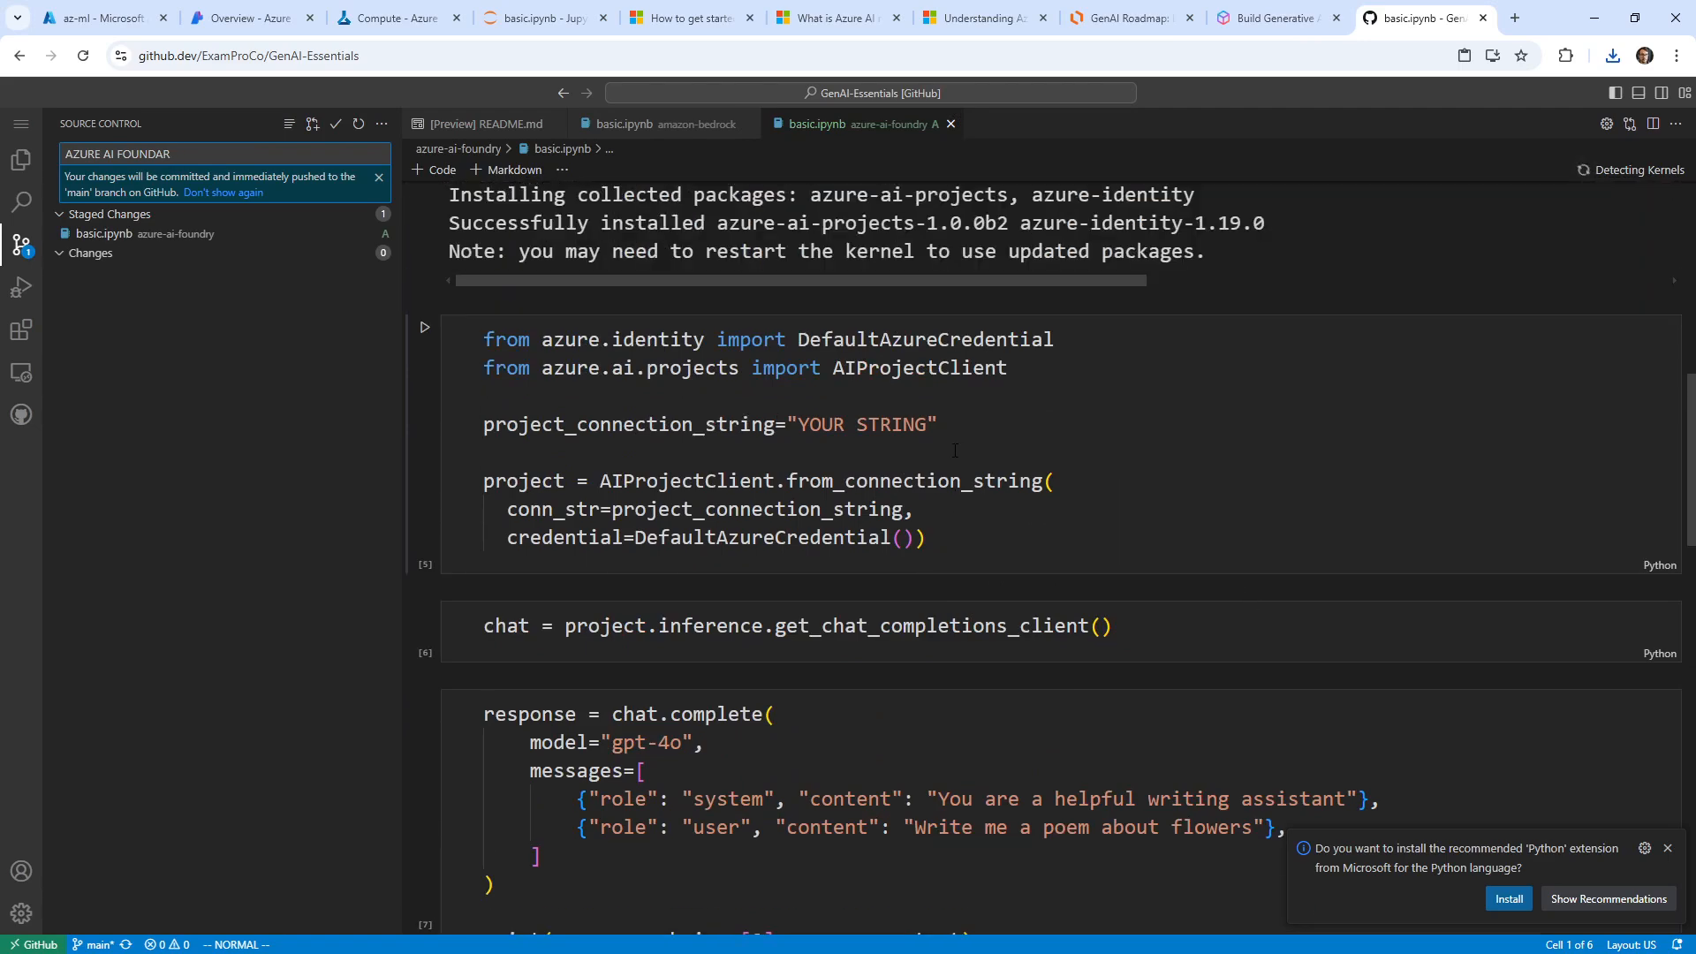
{"action": "scroll", "scroll_direction": "up", "scroll_amount": 3}
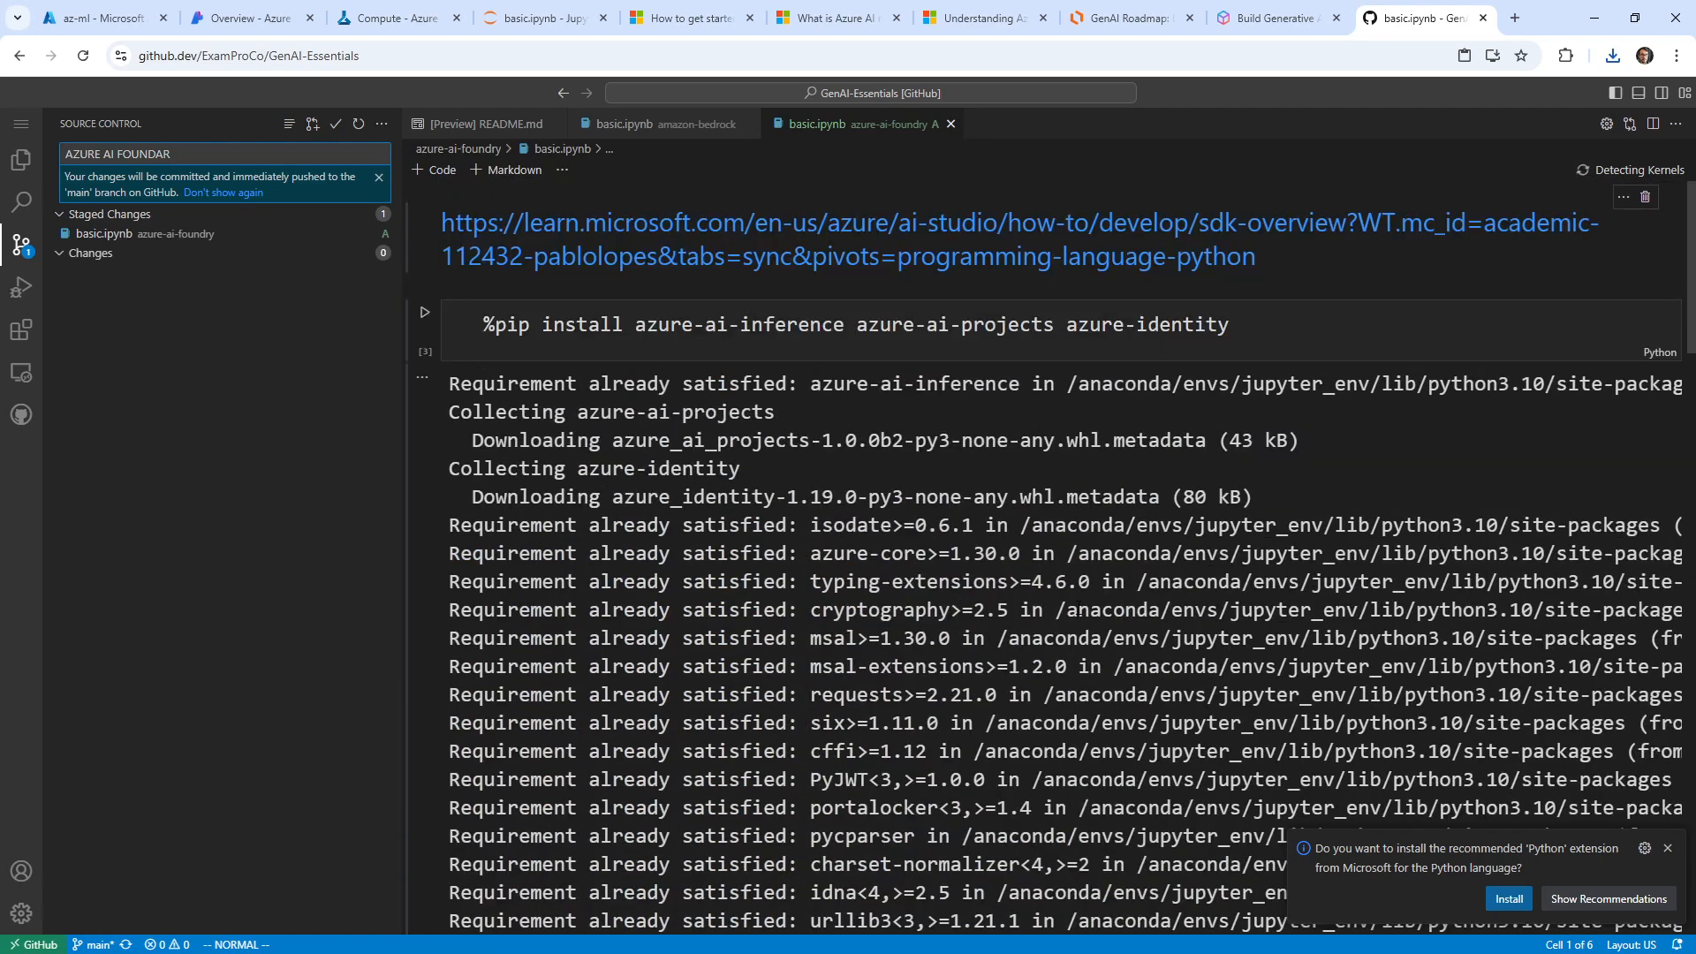
{"action": "scroll", "scroll_direction": "down", "scroll_amount": 3}
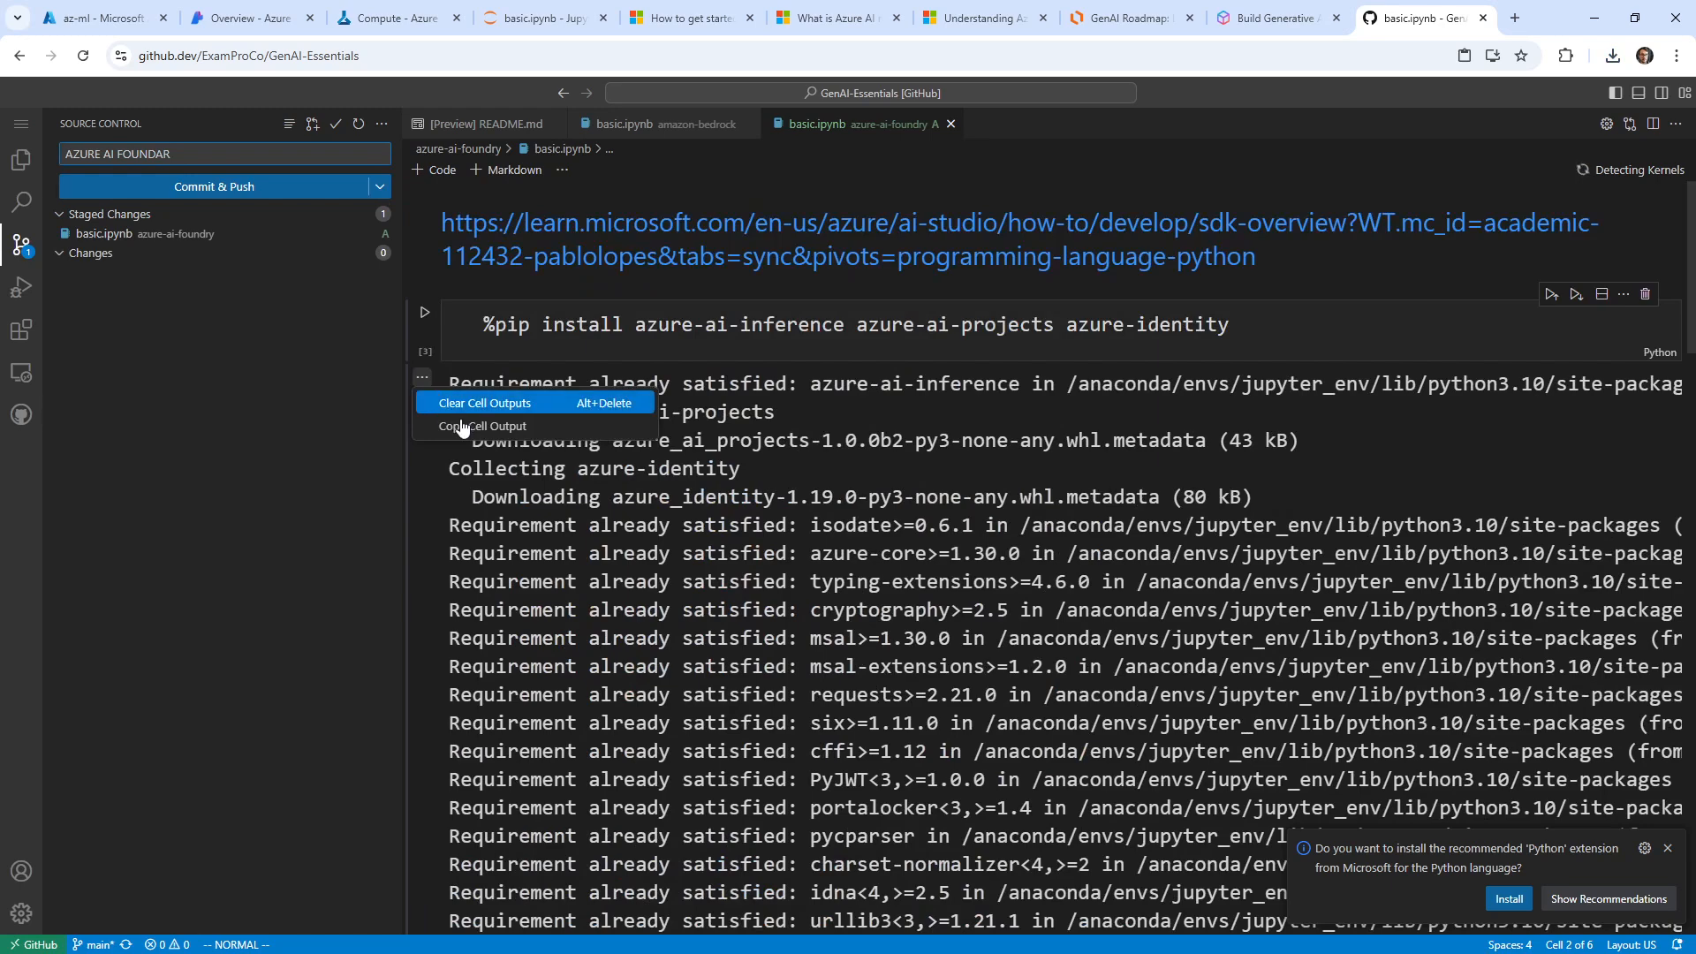
{"action": "left_click", "coordinate": [484, 403]}
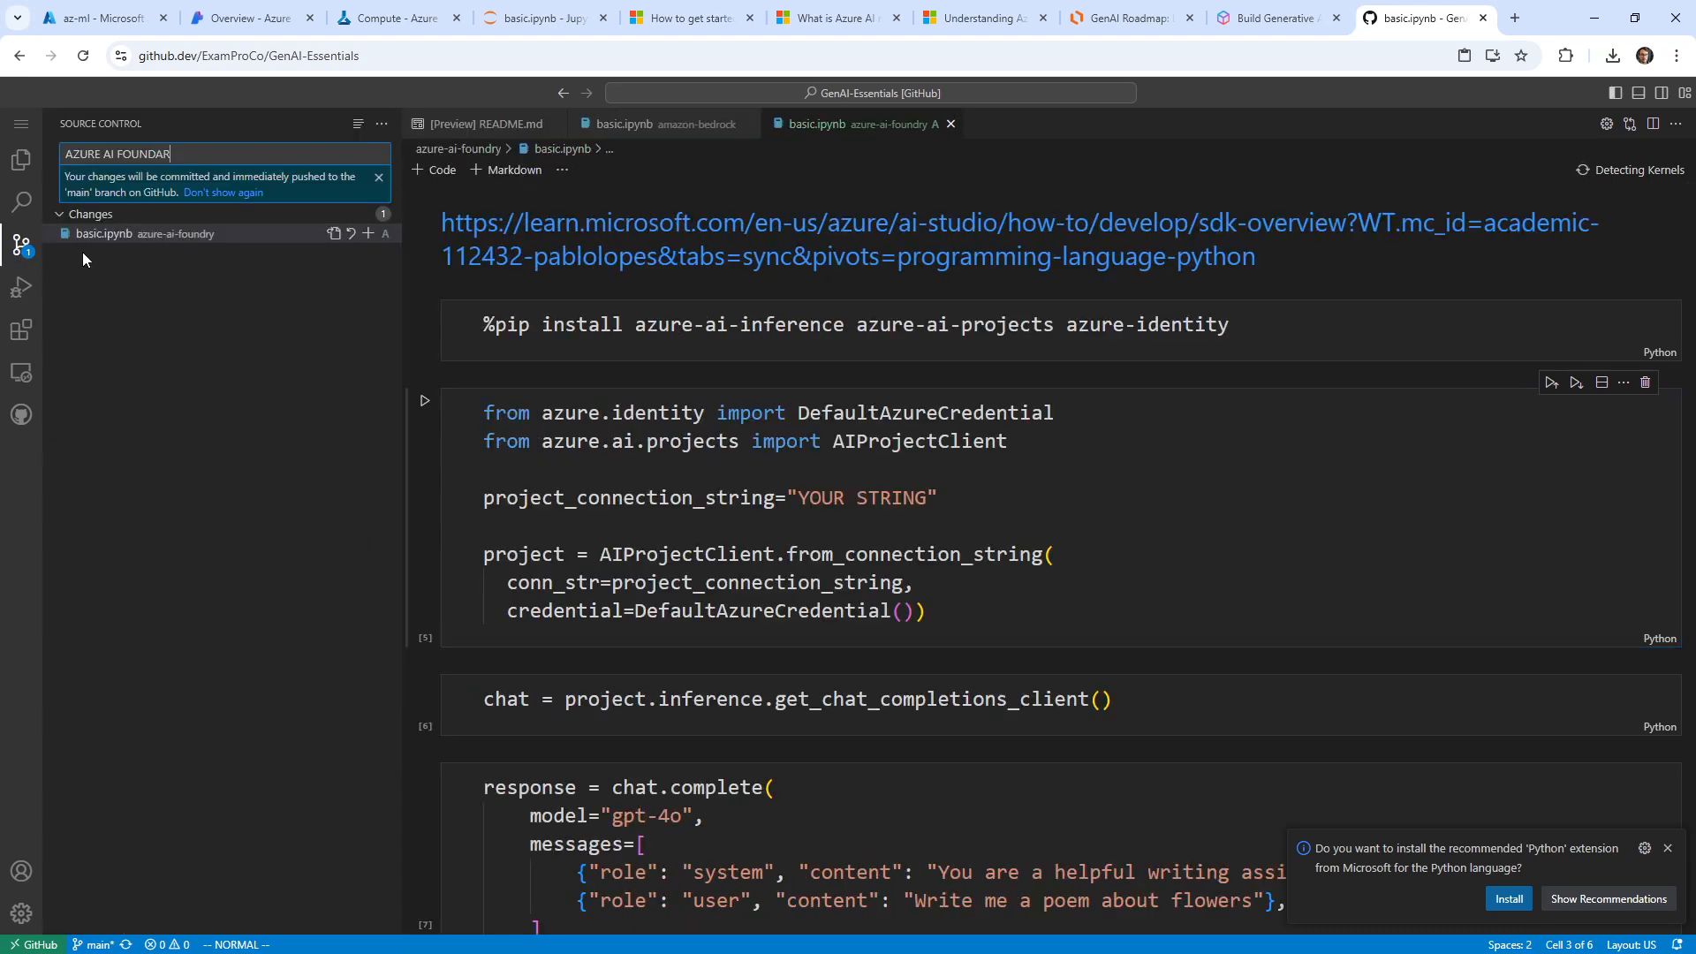
{"action": "left_click", "coordinate": [368, 234]}
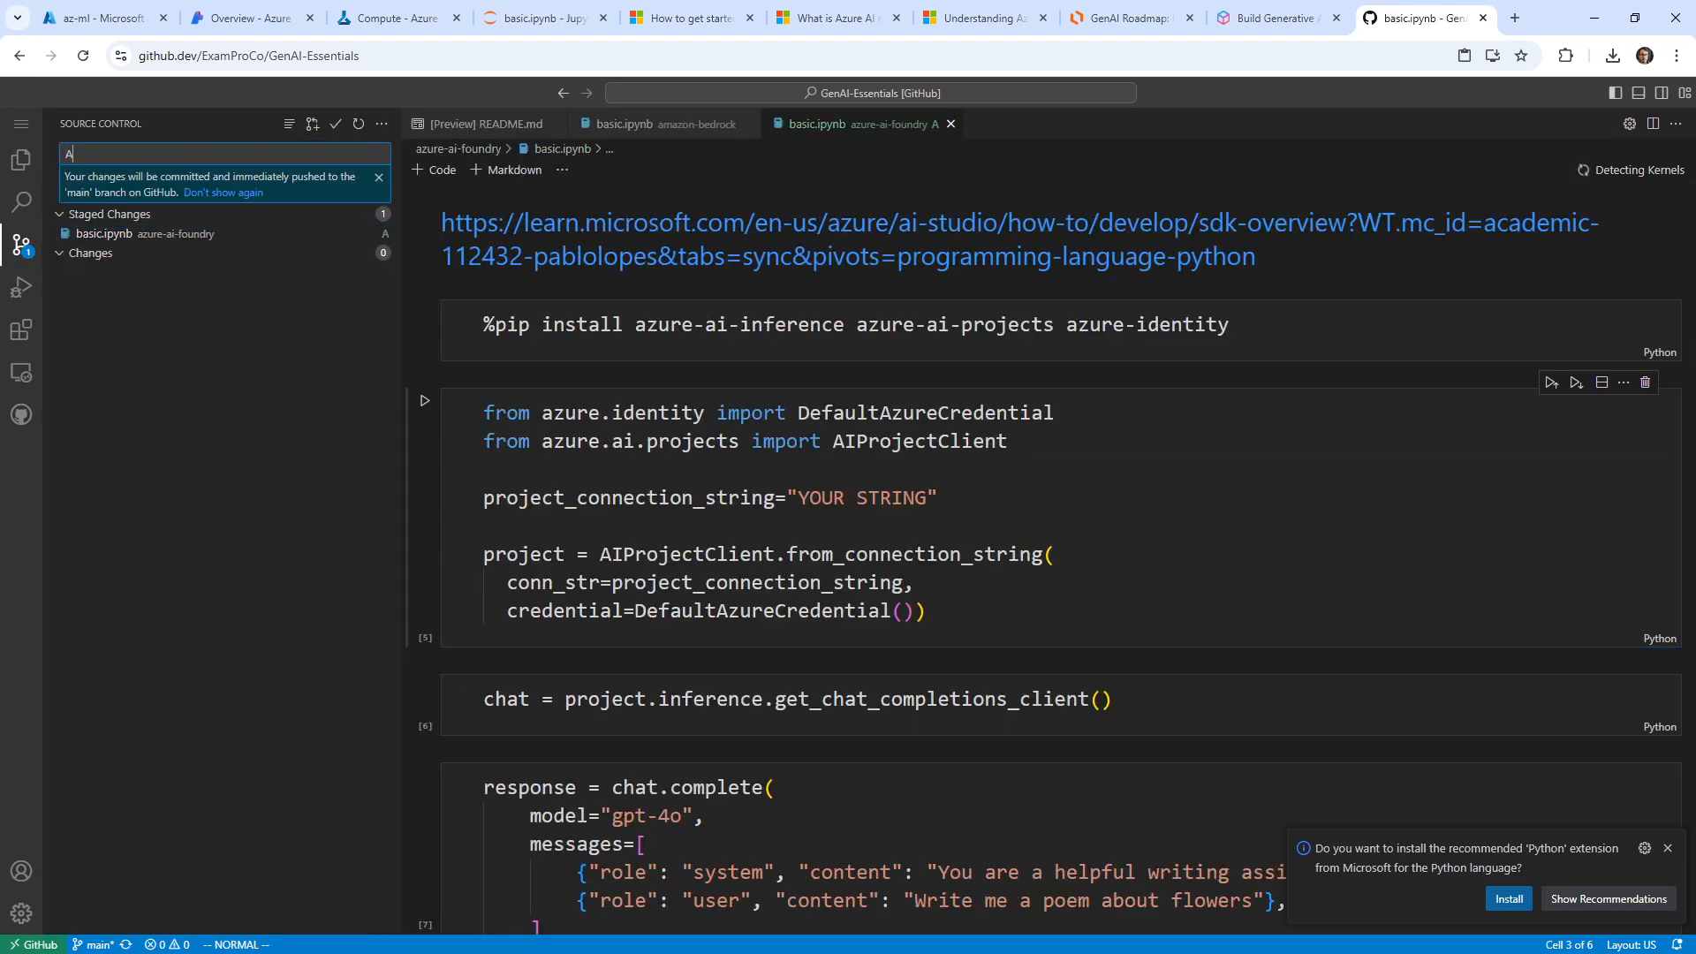
{"action": "type", "text": "Azure AI Foun"}
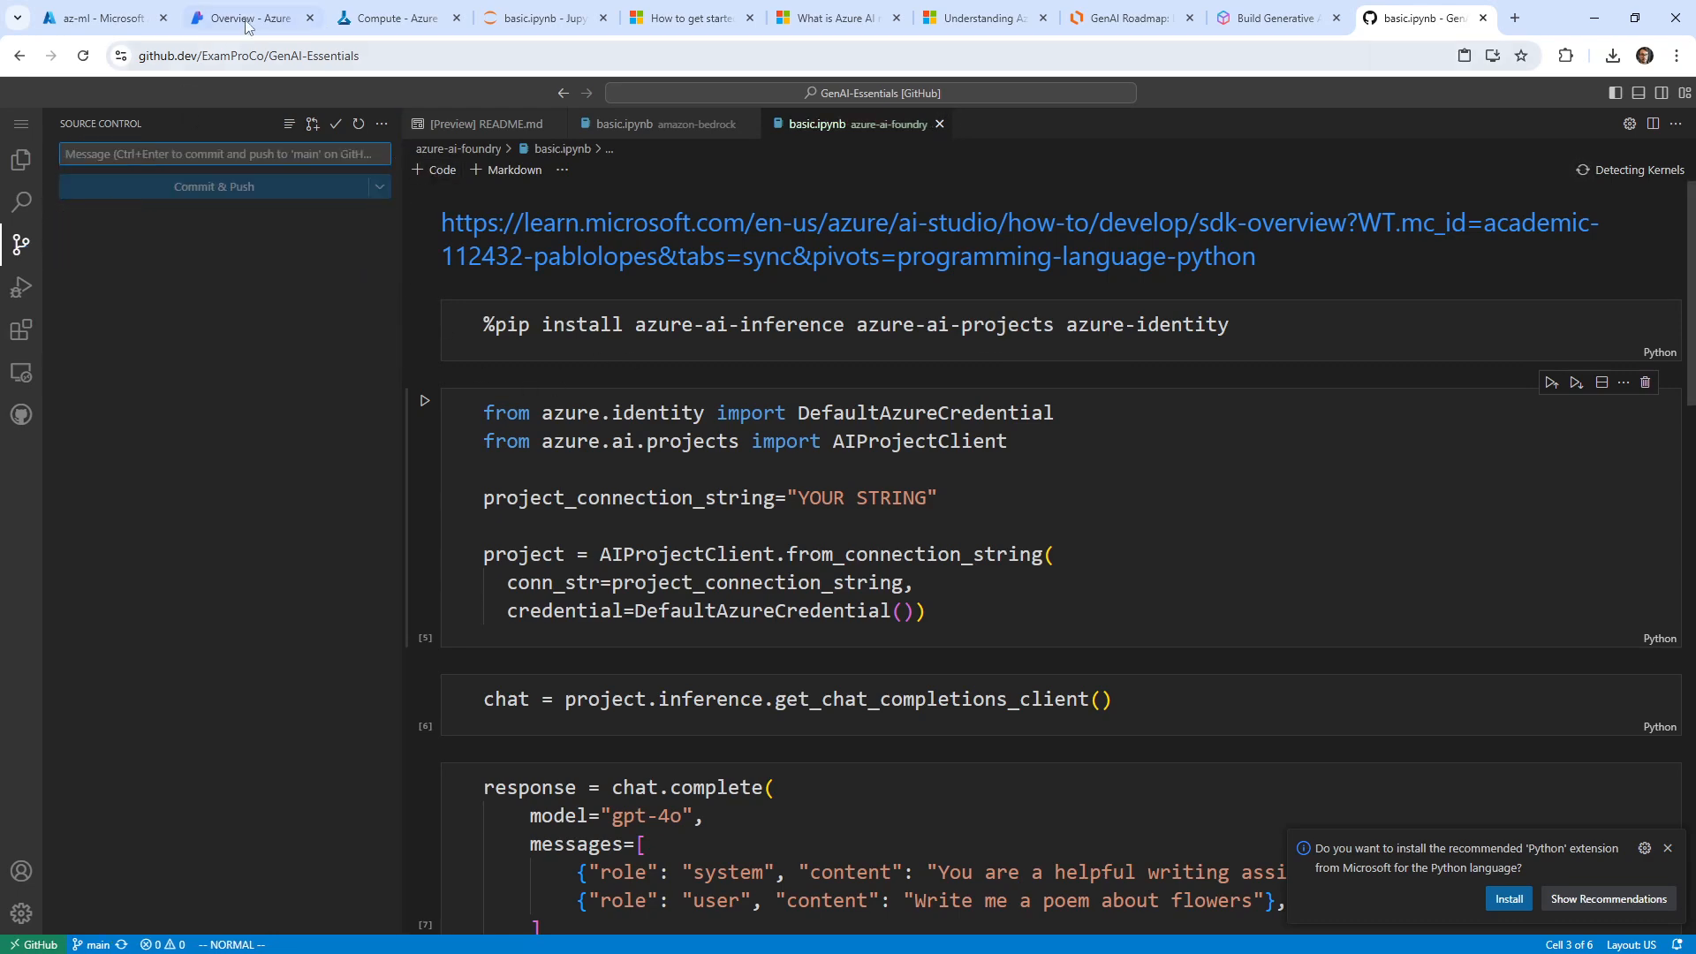
Step: Select the gpt-4o deployment under Models + endpoints and inspect its settings without changes
{"action": "left_click", "coordinate": [251, 18]}
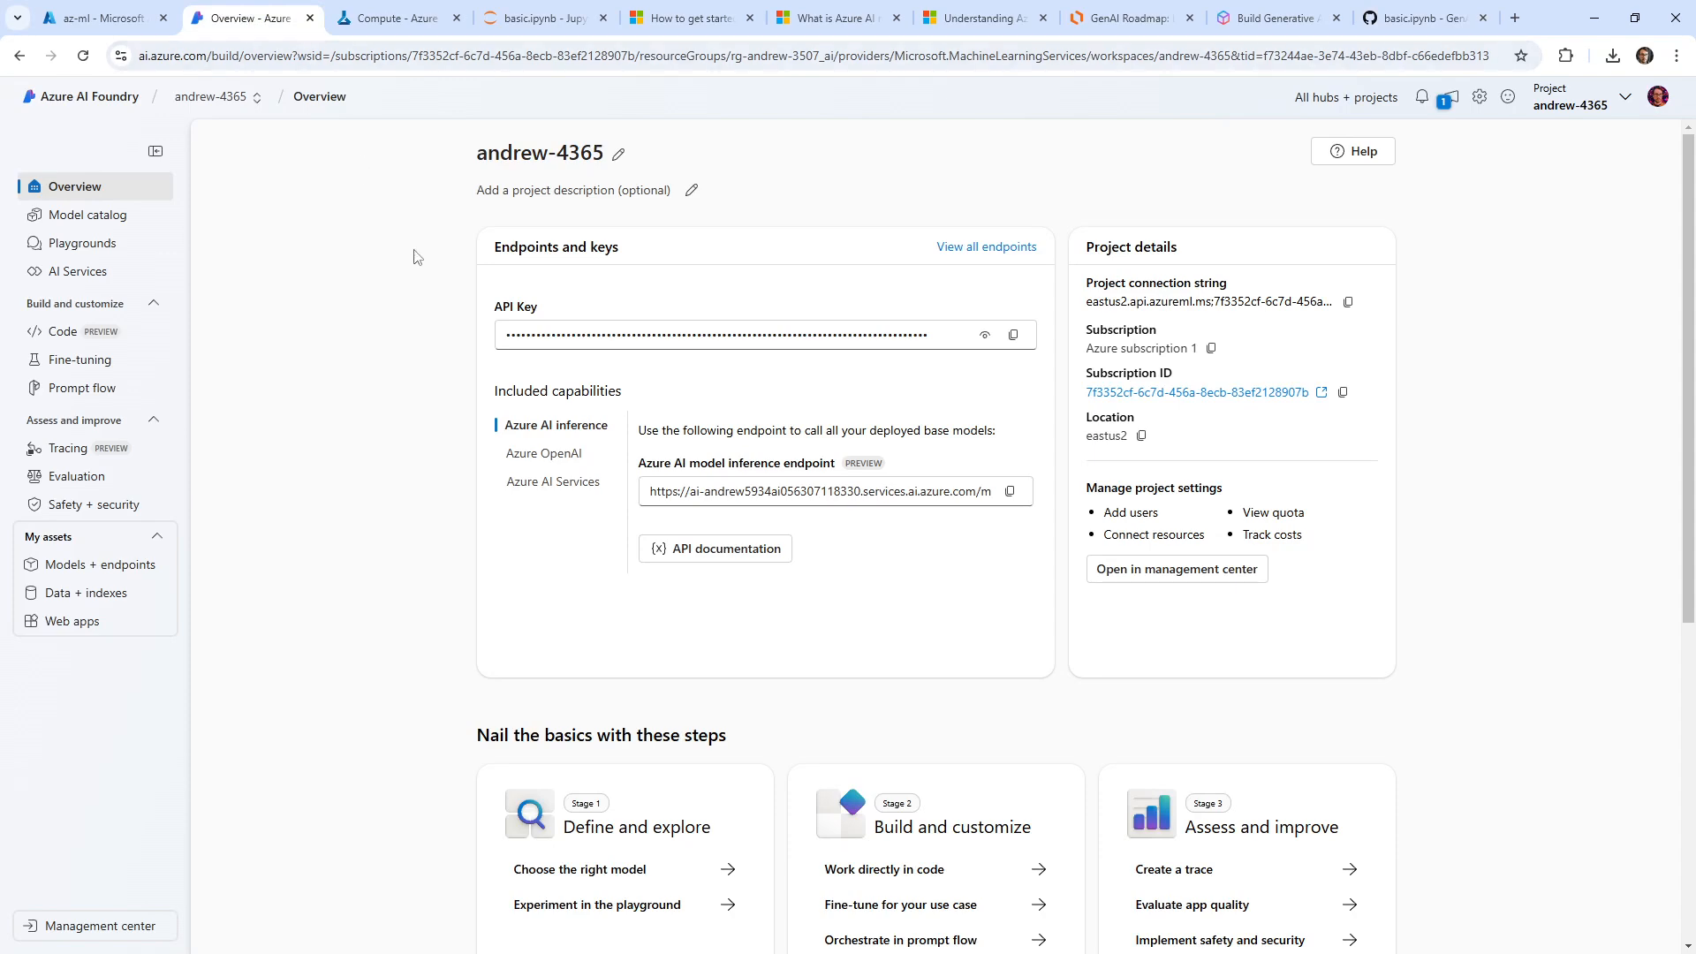
{"action": "mouse_move", "coordinate": [199, 281]}
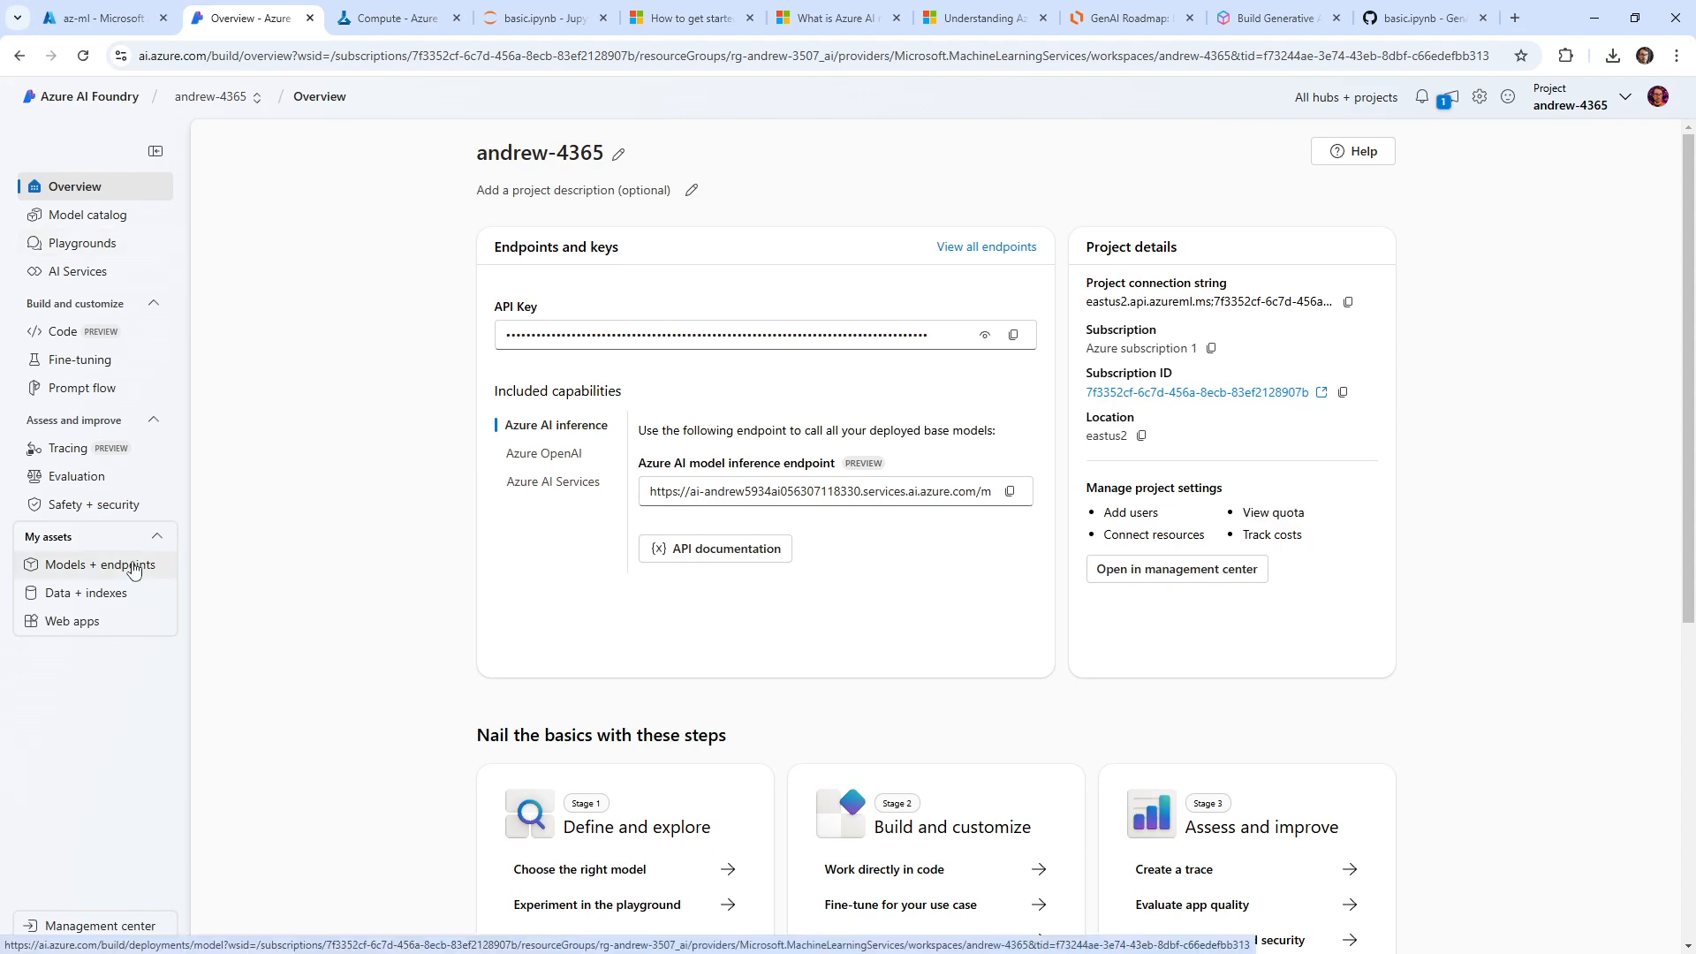
{"action": "left_click", "coordinate": [103, 563]}
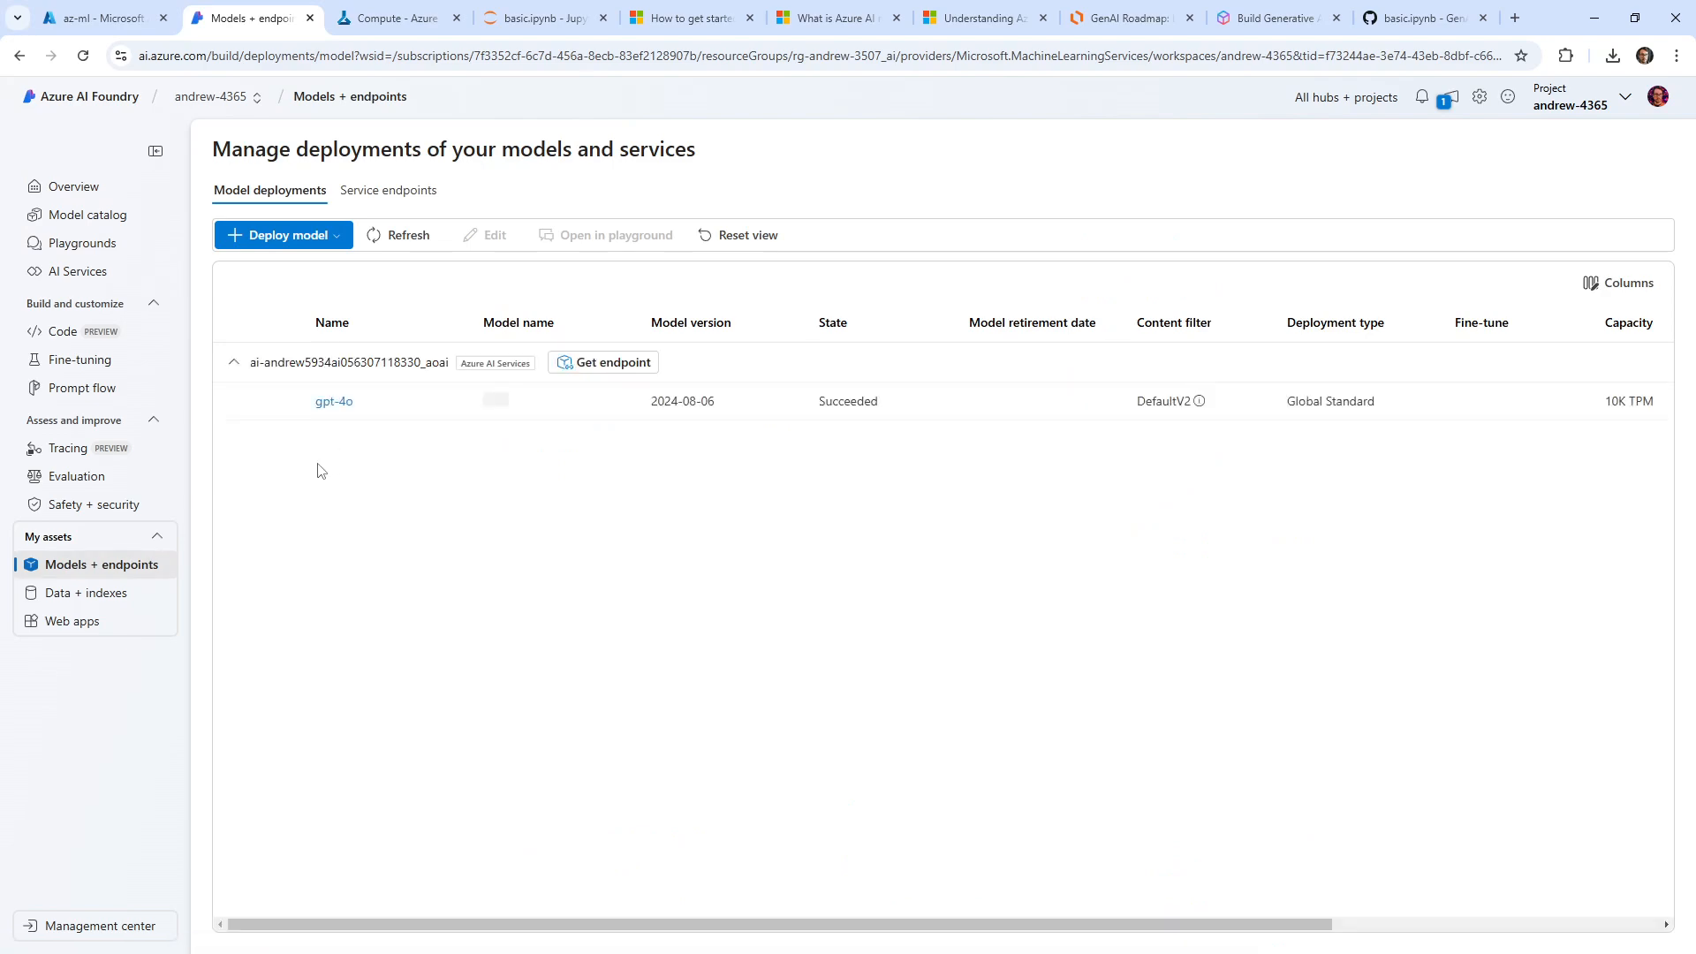
{"action": "left_click", "coordinate": [334, 401]}
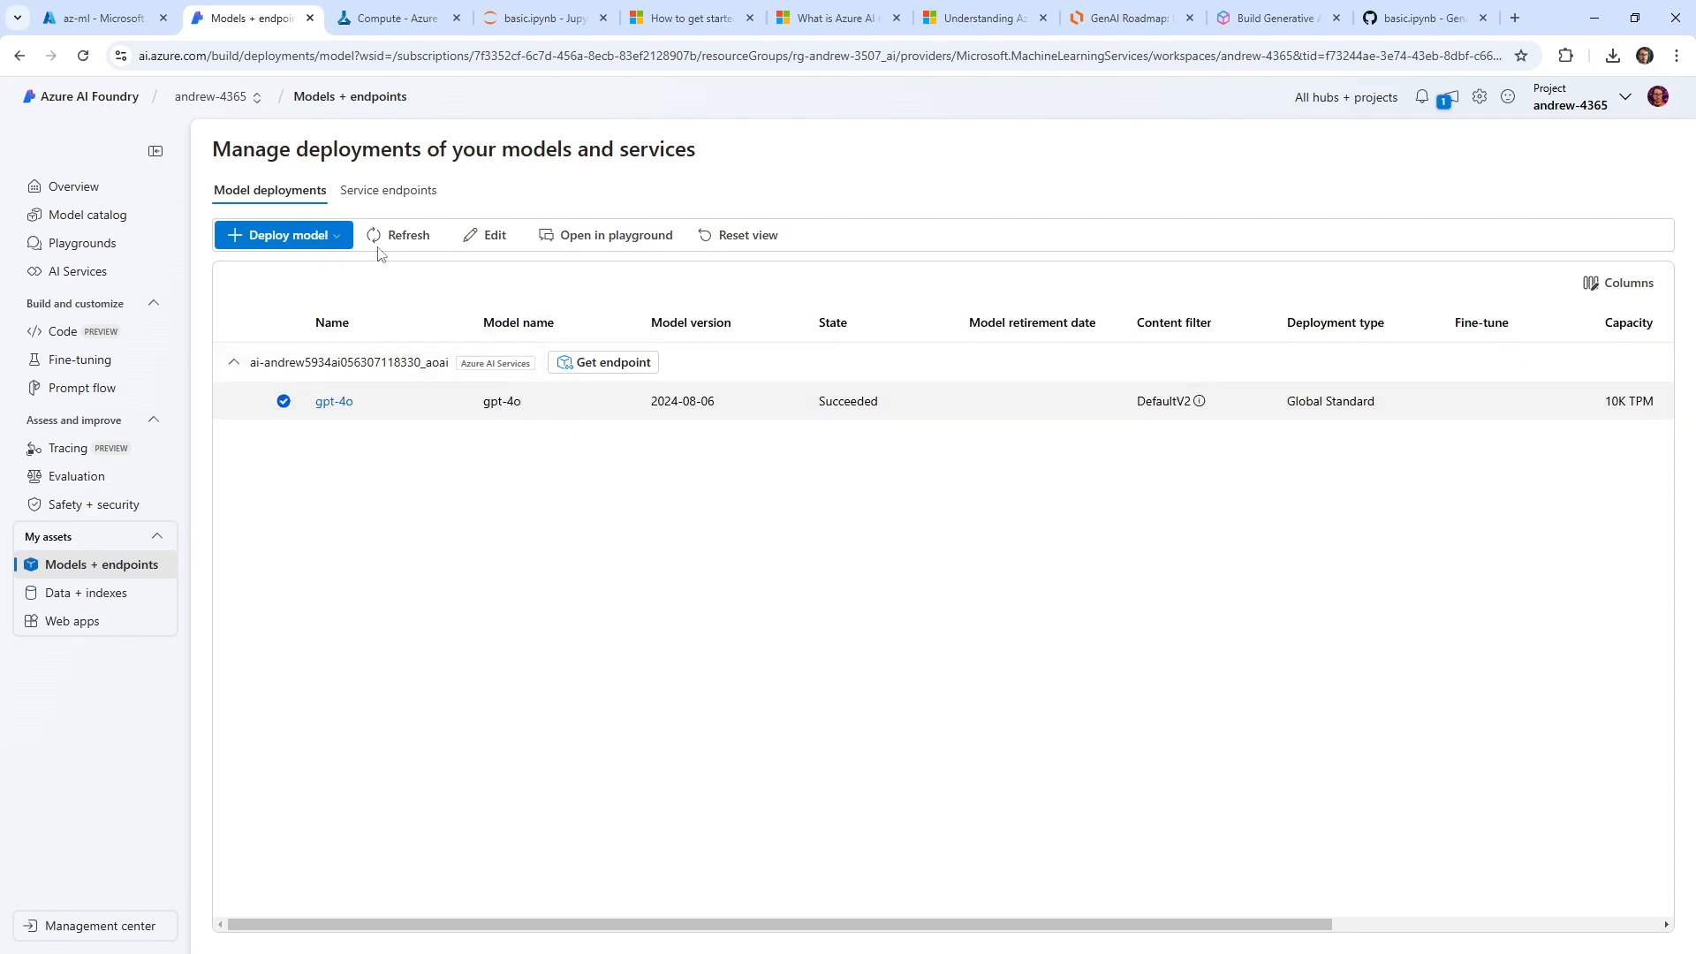
{"action": "left_click", "coordinate": [484, 235]}
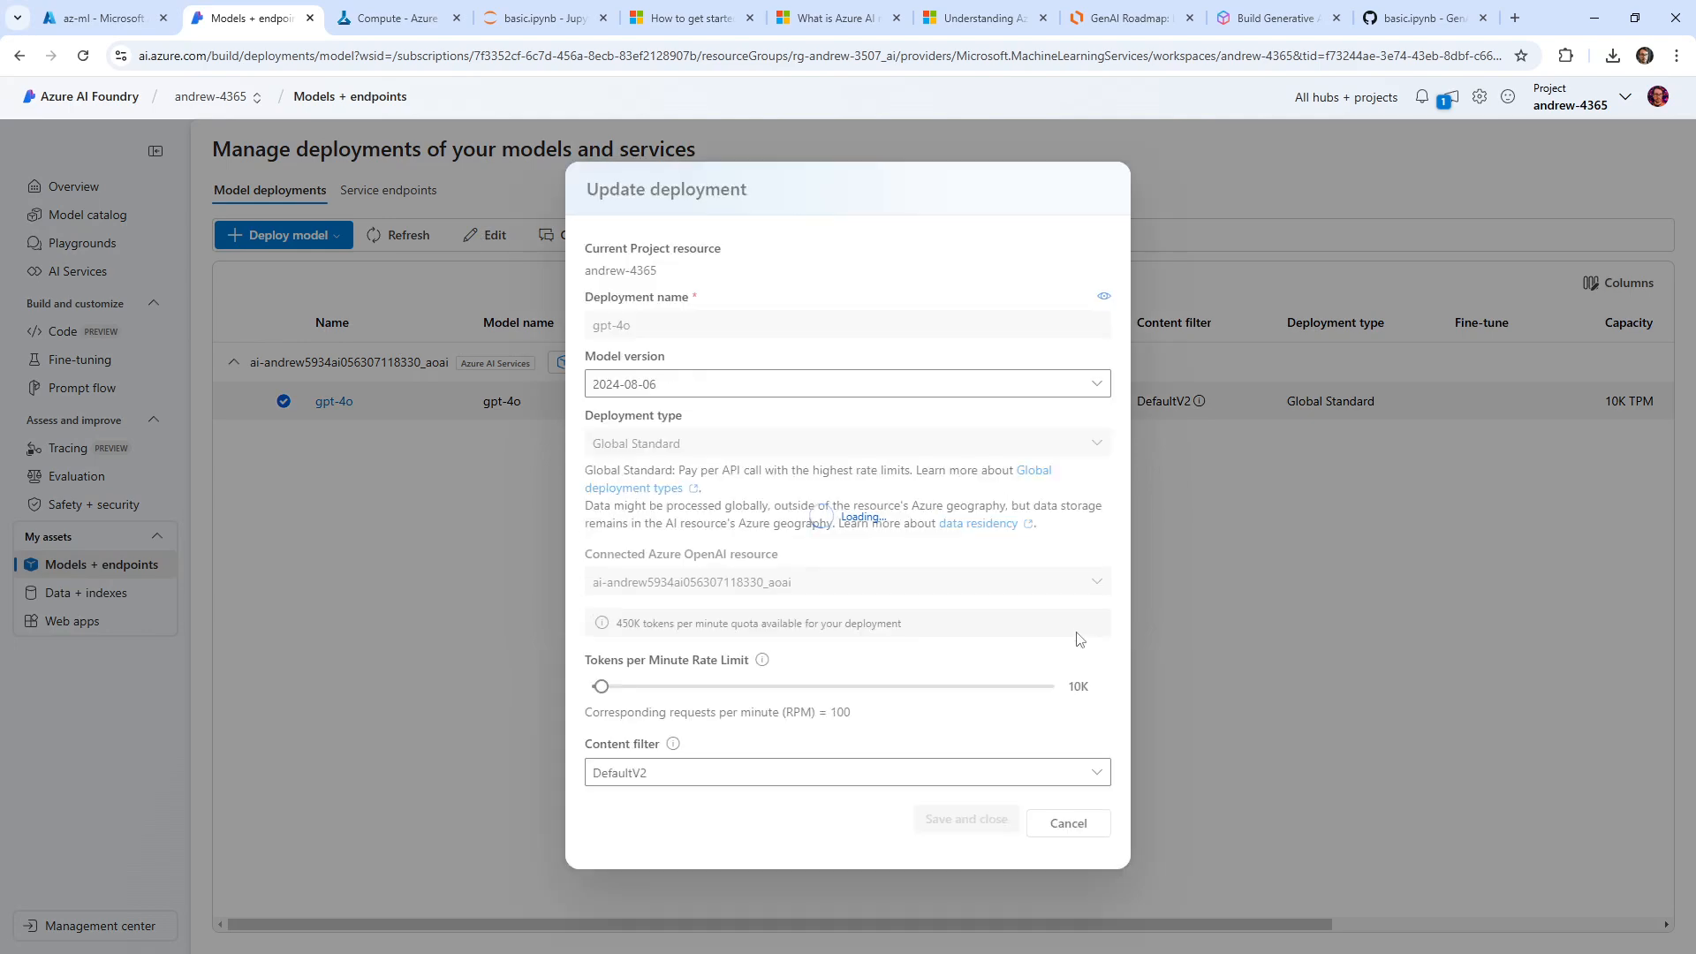
{"action": "left_click", "coordinate": [1067, 823]}
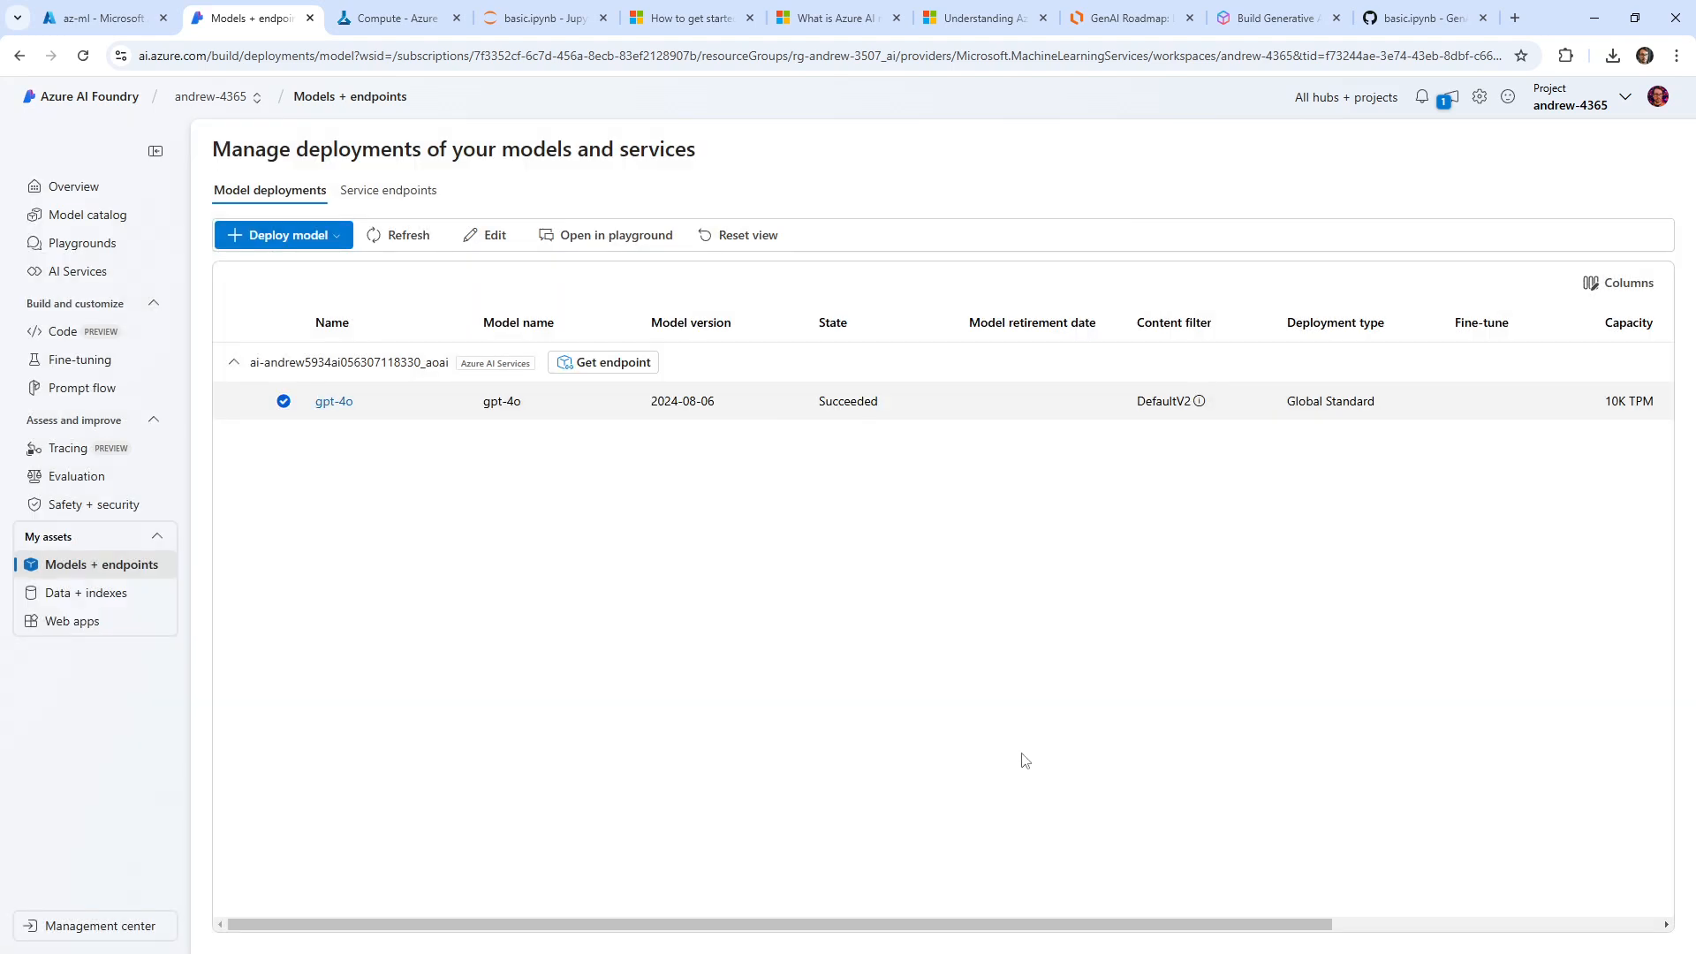
{"action": "mouse_move", "coordinate": [1015, 922]}
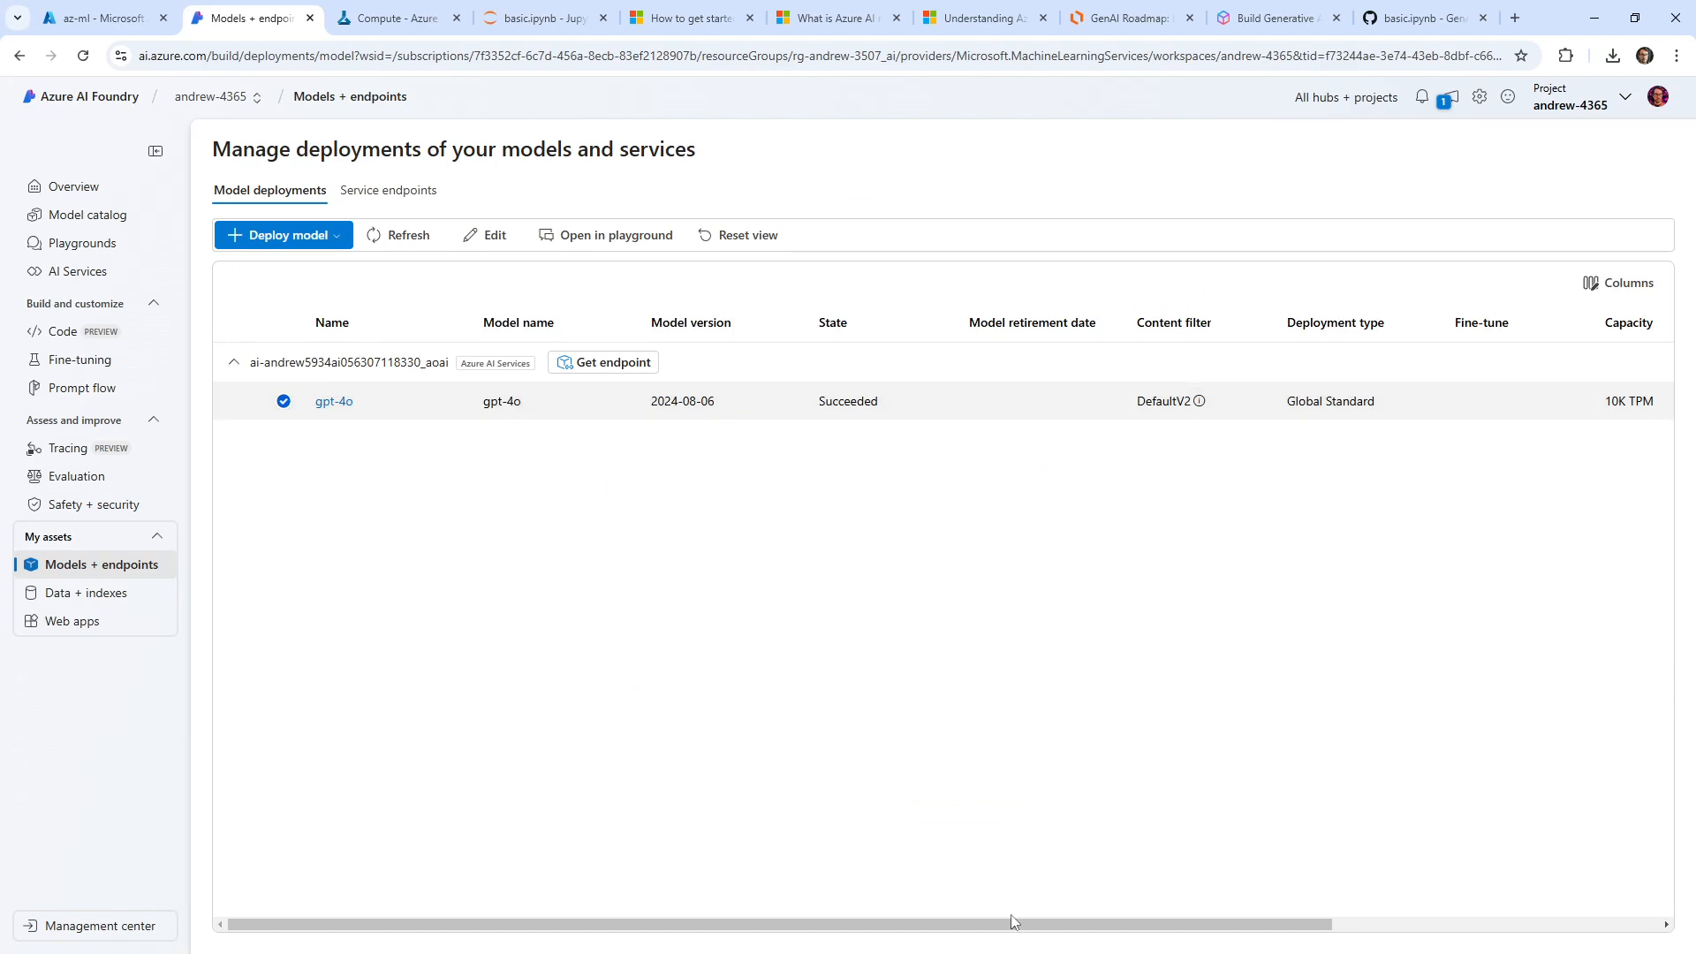
{"action": "mouse_move", "coordinate": [310, 532]}
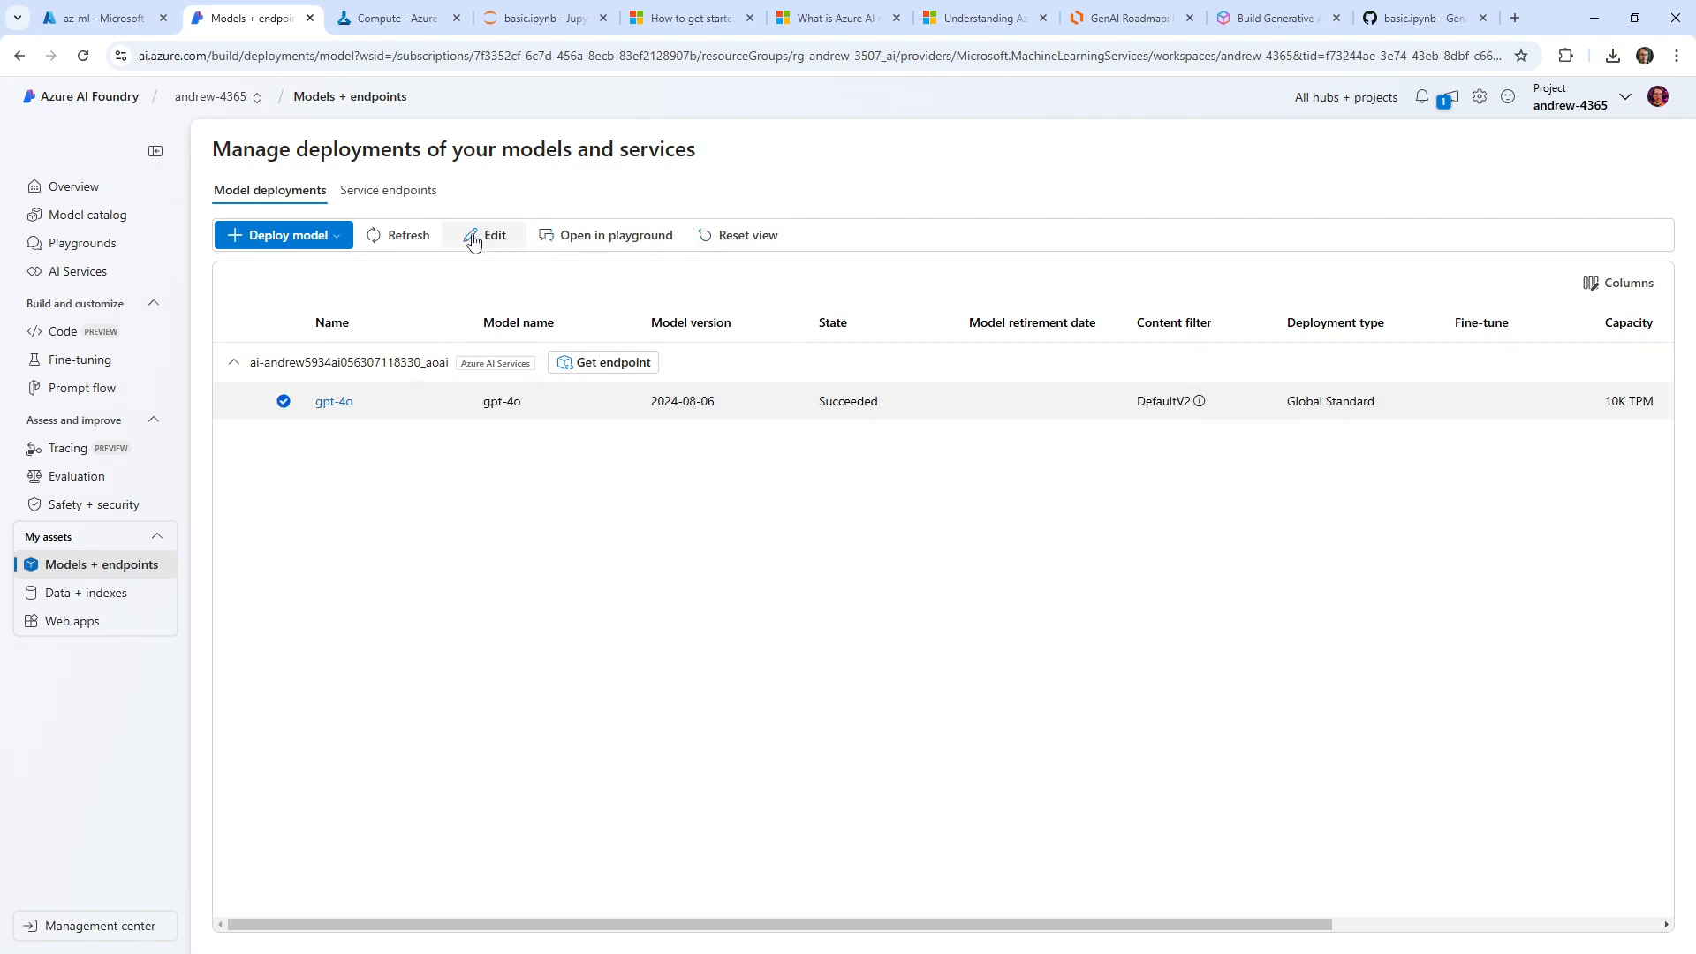
{"action": "left_click", "coordinate": [485, 235]}
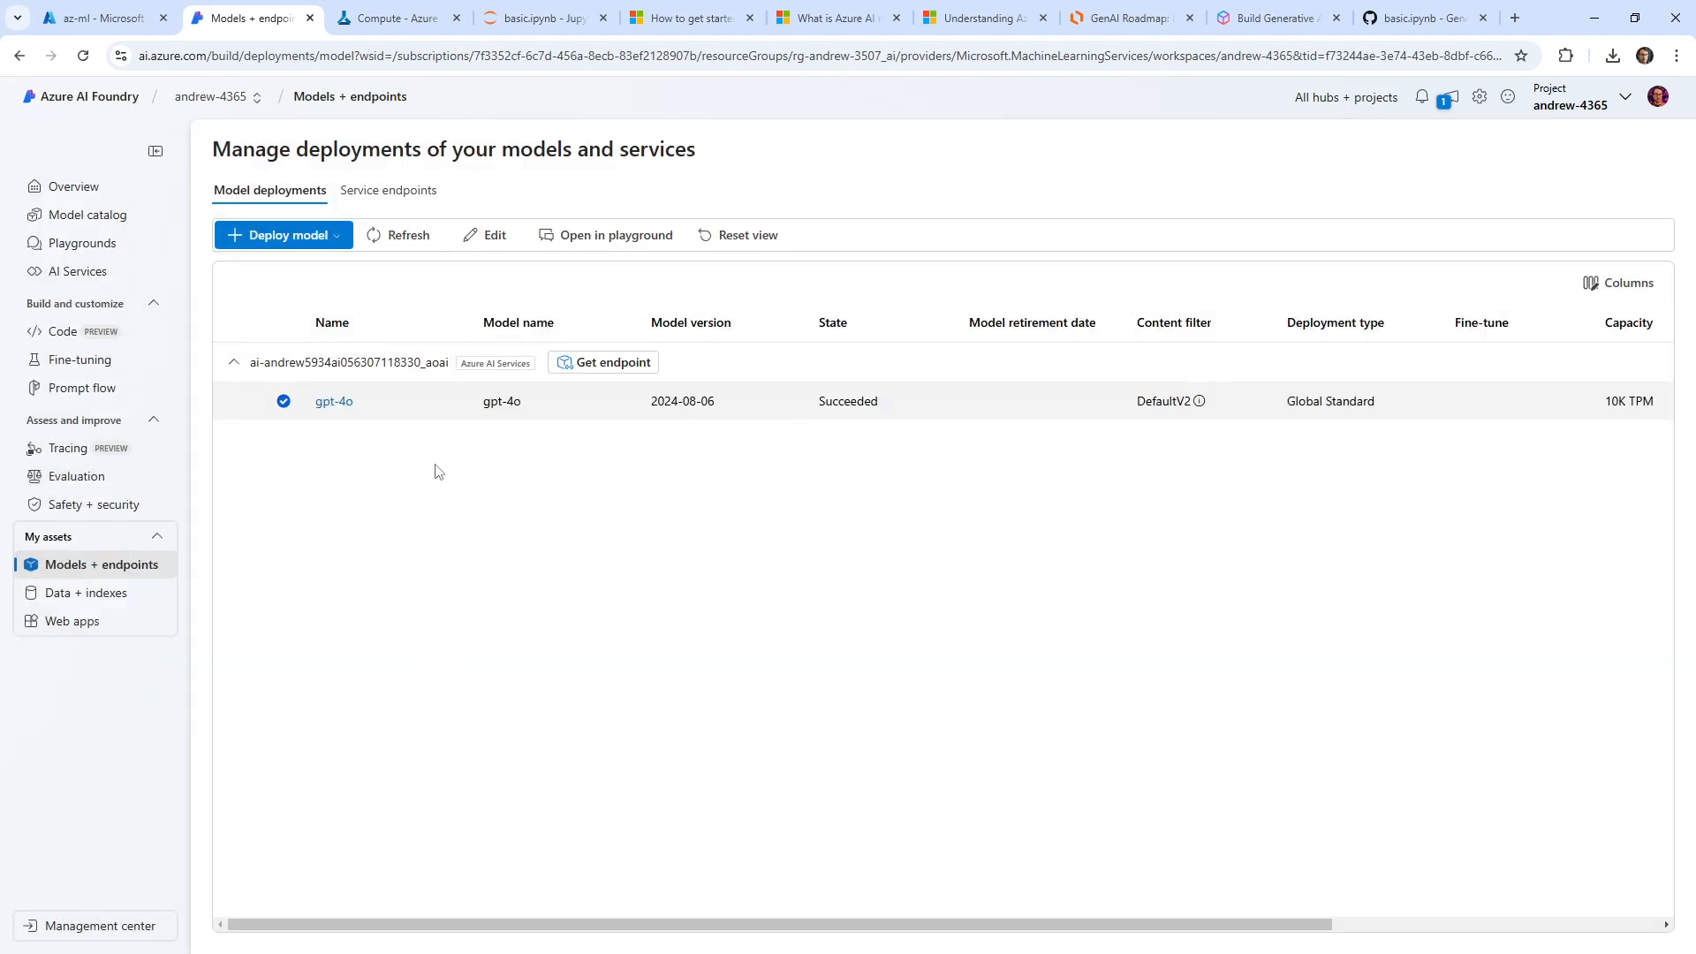
{"action": "left_click", "coordinate": [283, 401]}
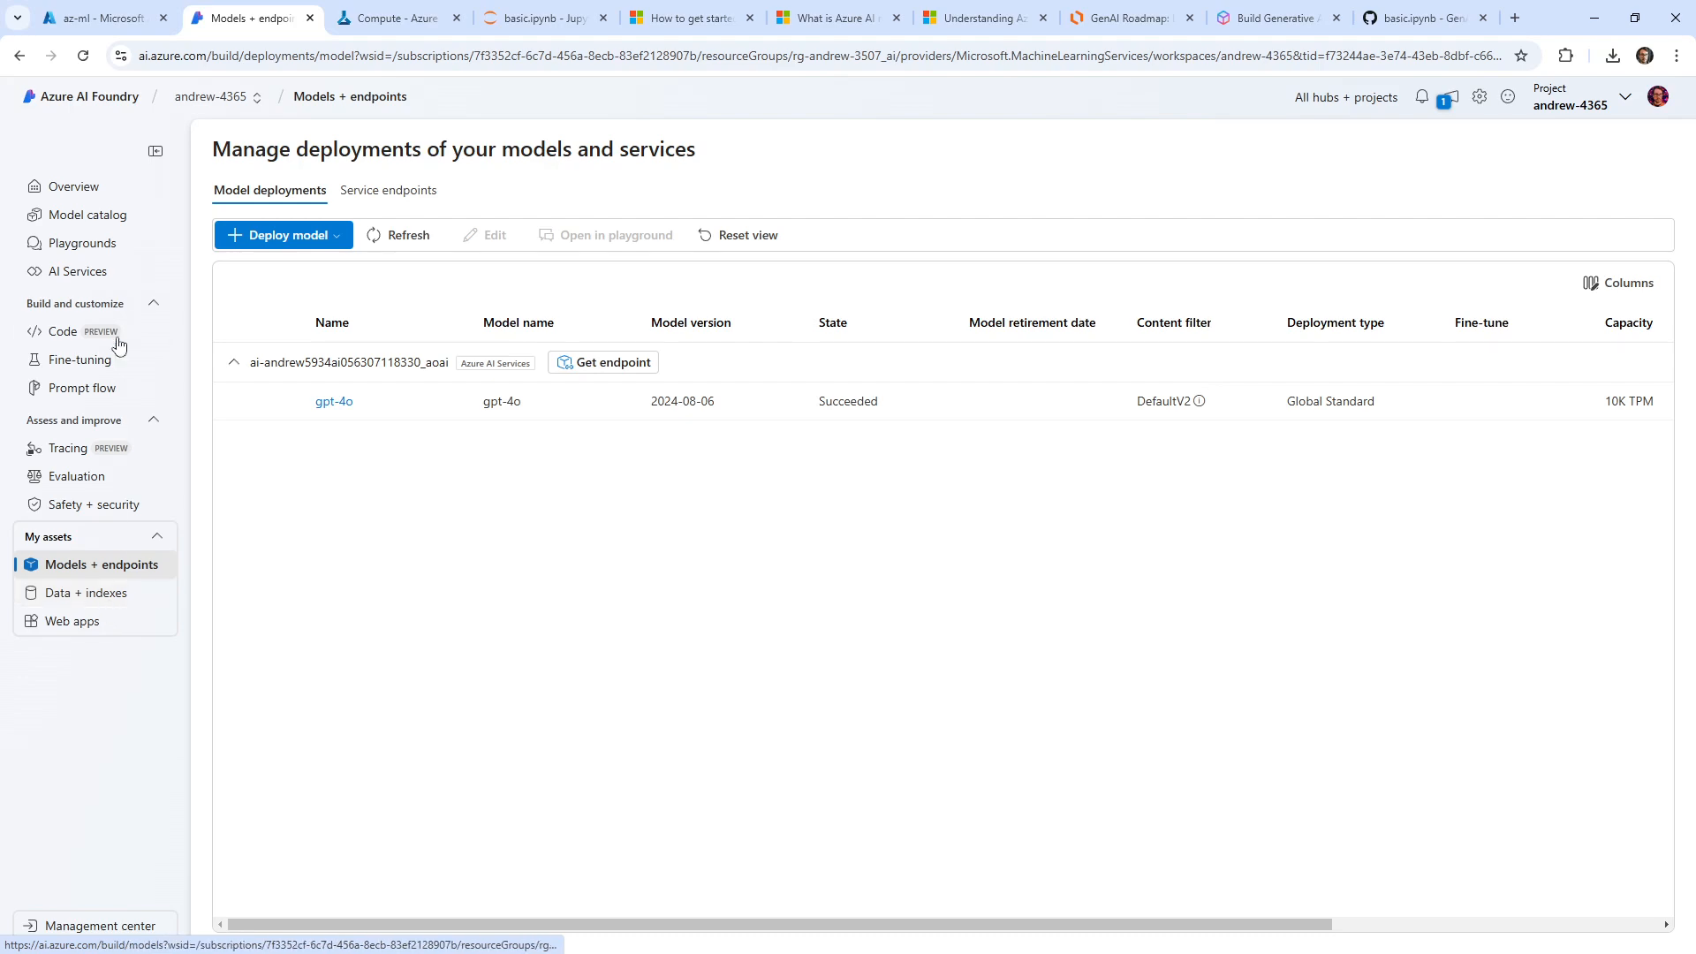
Step: Reopen the project from the list and select gpt-4o on its model deployments page
{"action": "left_click", "coordinate": [88, 213]}
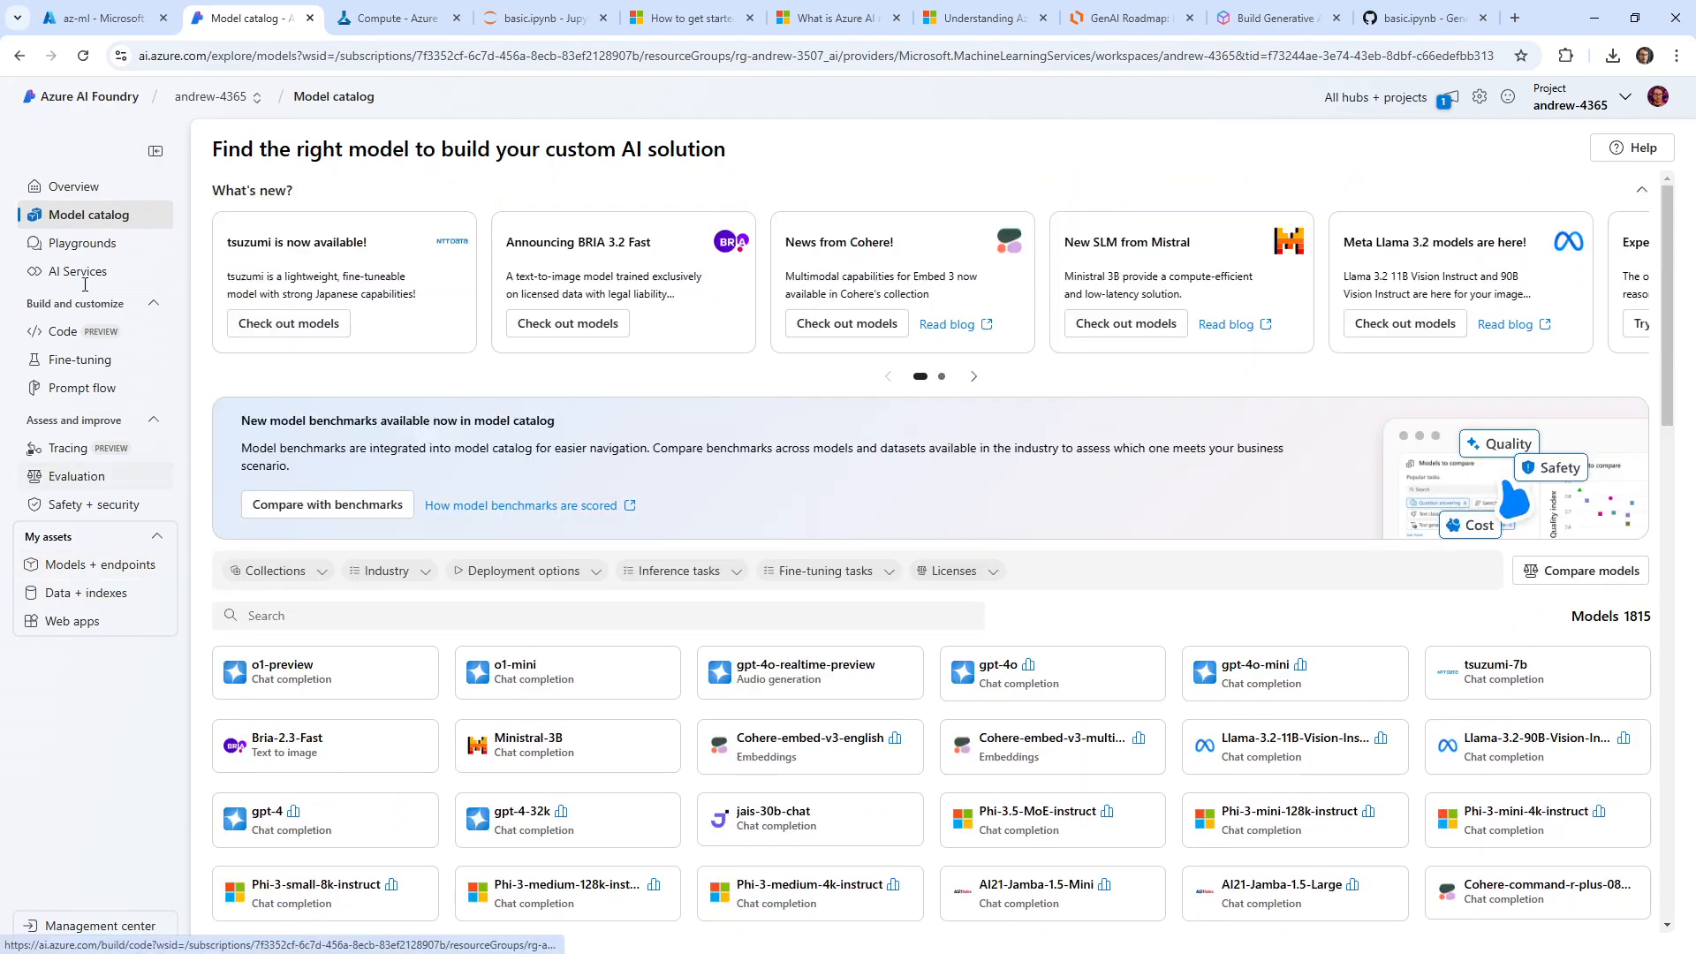
{"action": "left_click", "coordinate": [212, 97]}
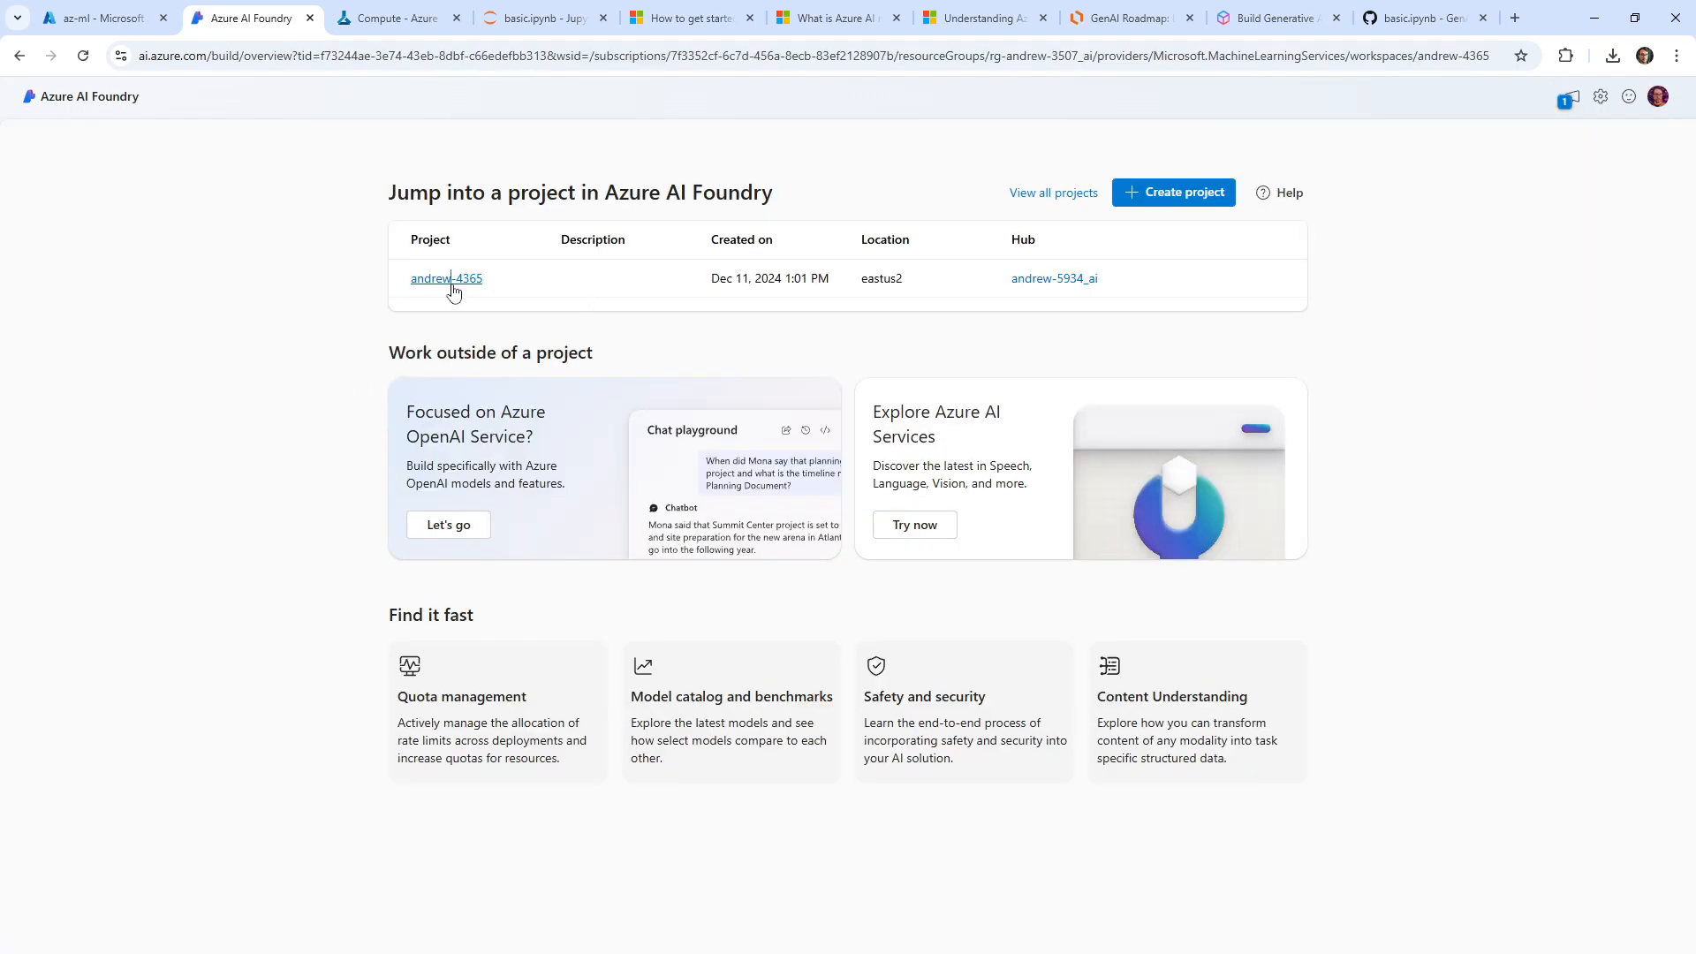
{"action": "left_click", "coordinate": [445, 277]}
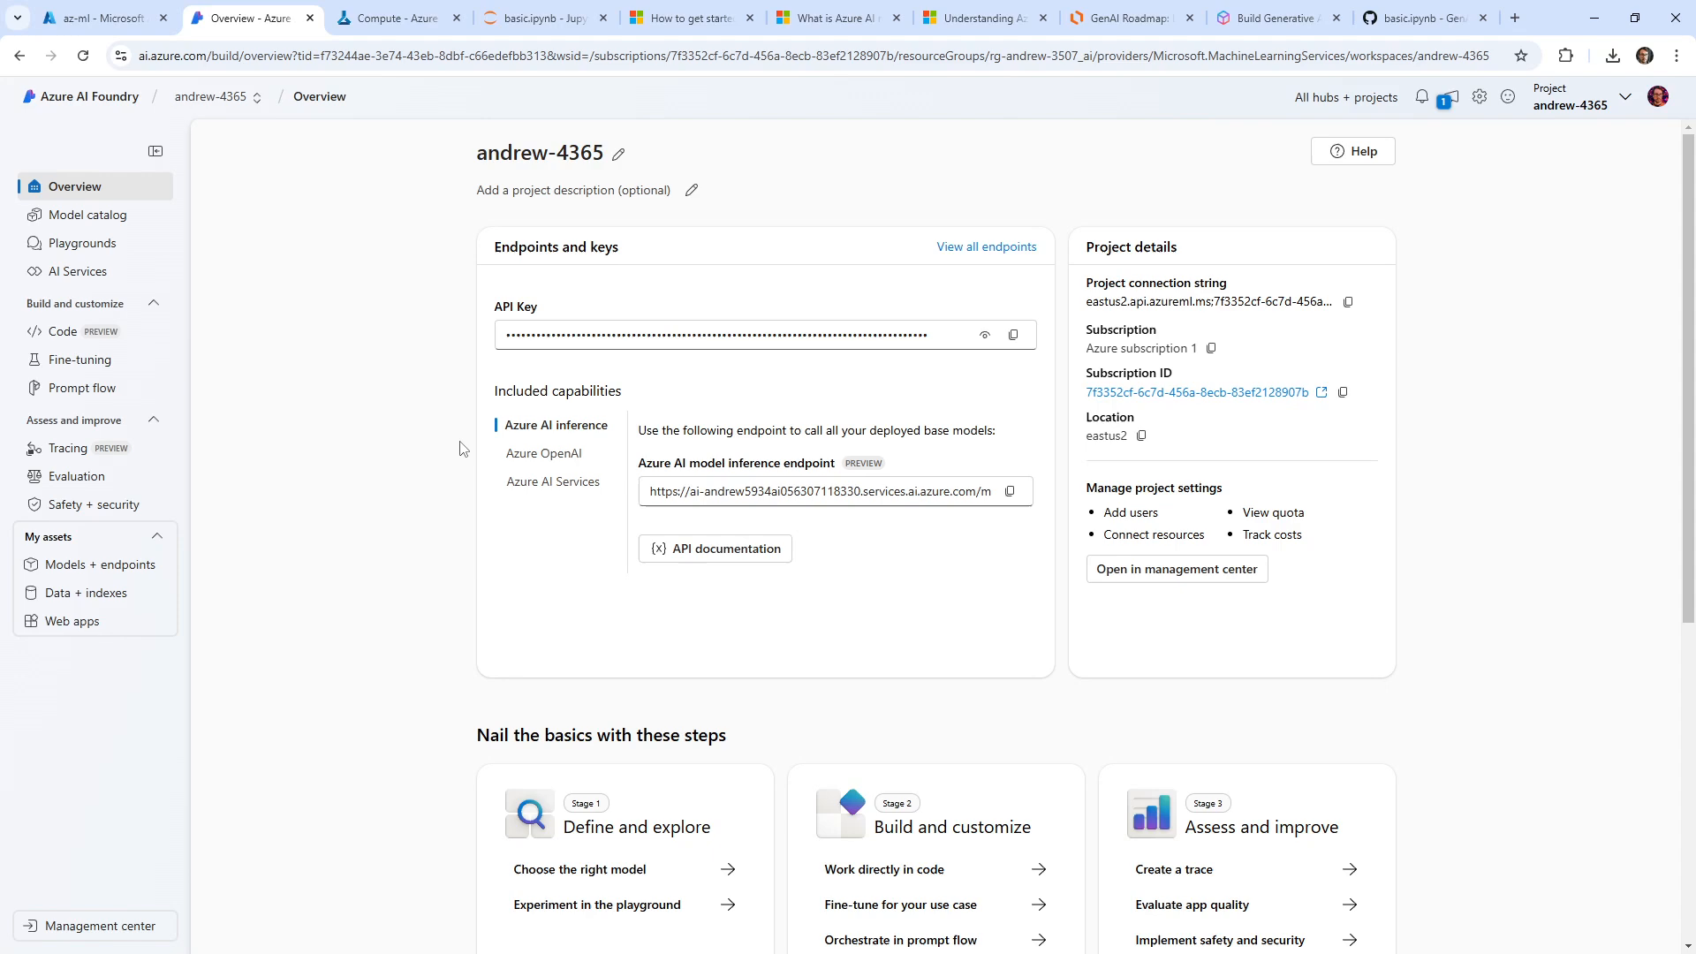
{"action": "mouse_move", "coordinate": [73, 620]}
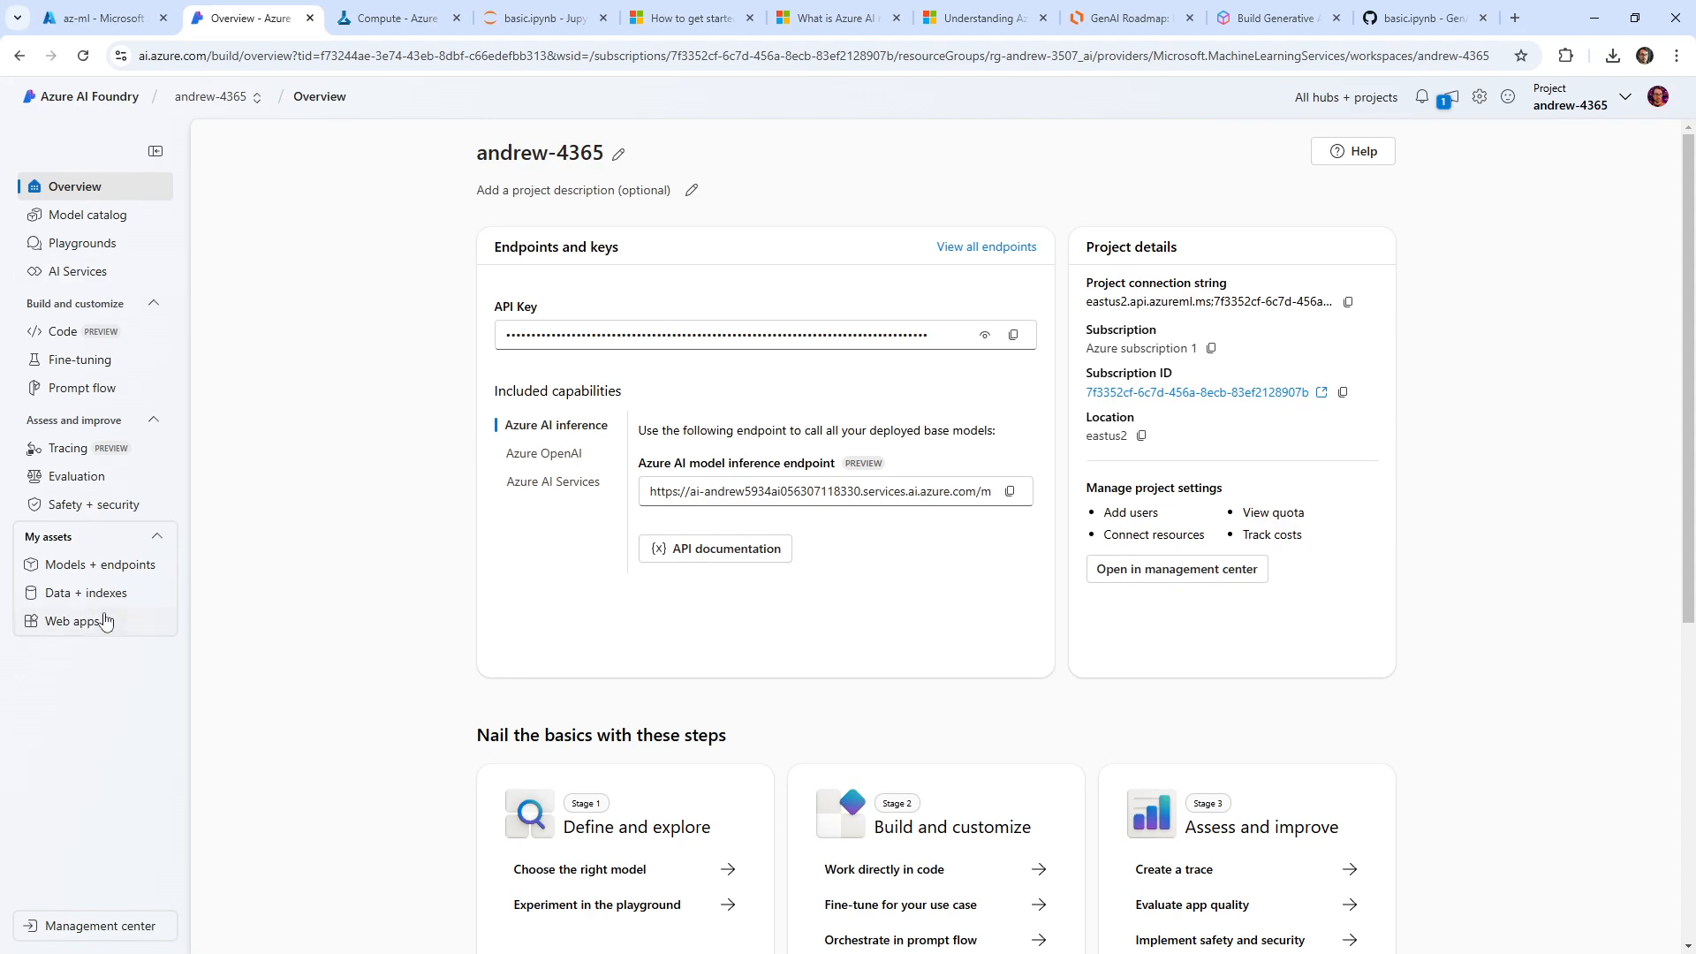
{"action": "left_click", "coordinate": [102, 564]}
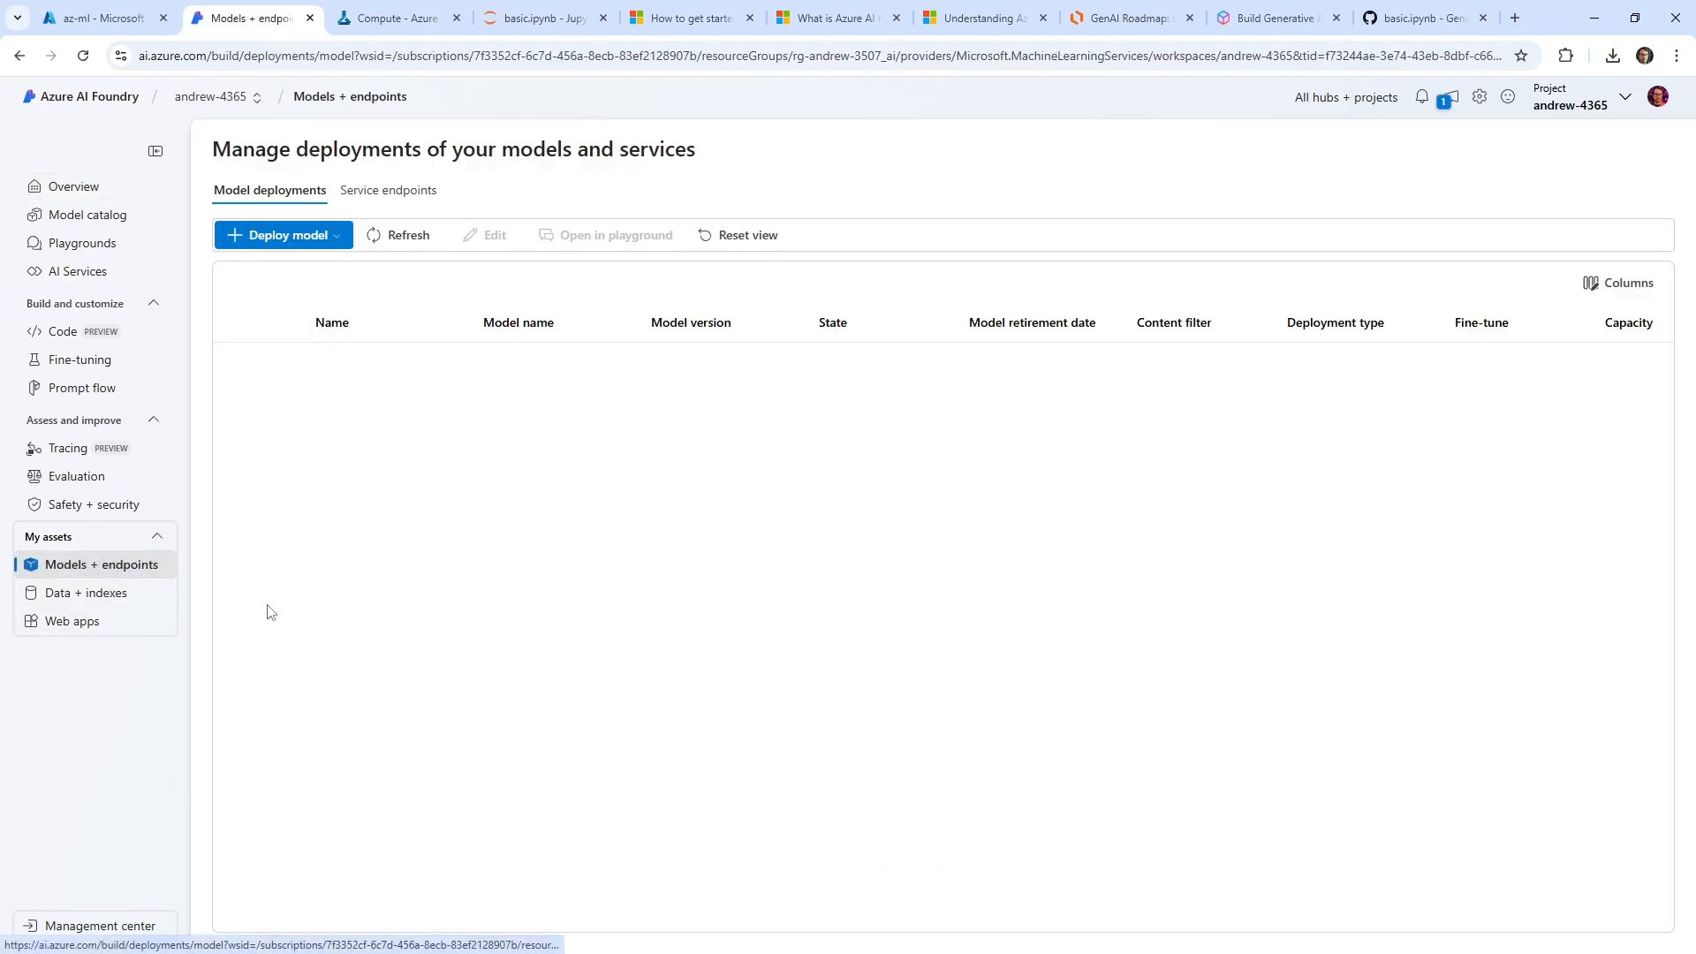
{"action": "left_click", "coordinate": [88, 594]}
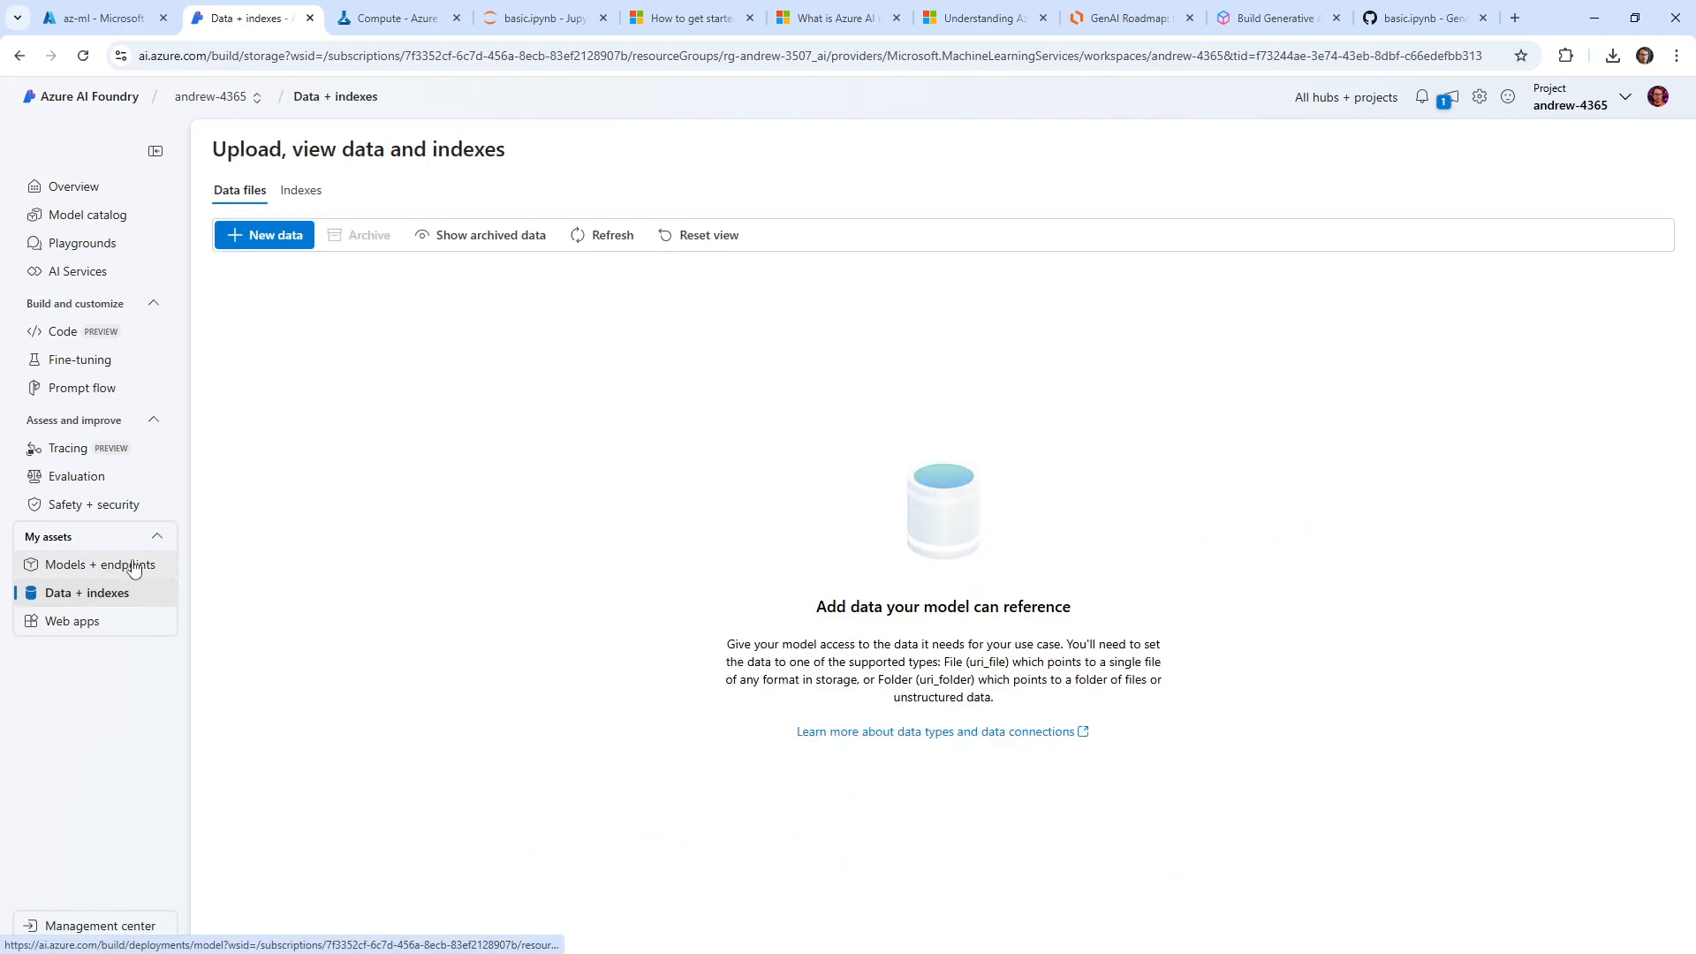
{"action": "left_click", "coordinate": [99, 563]}
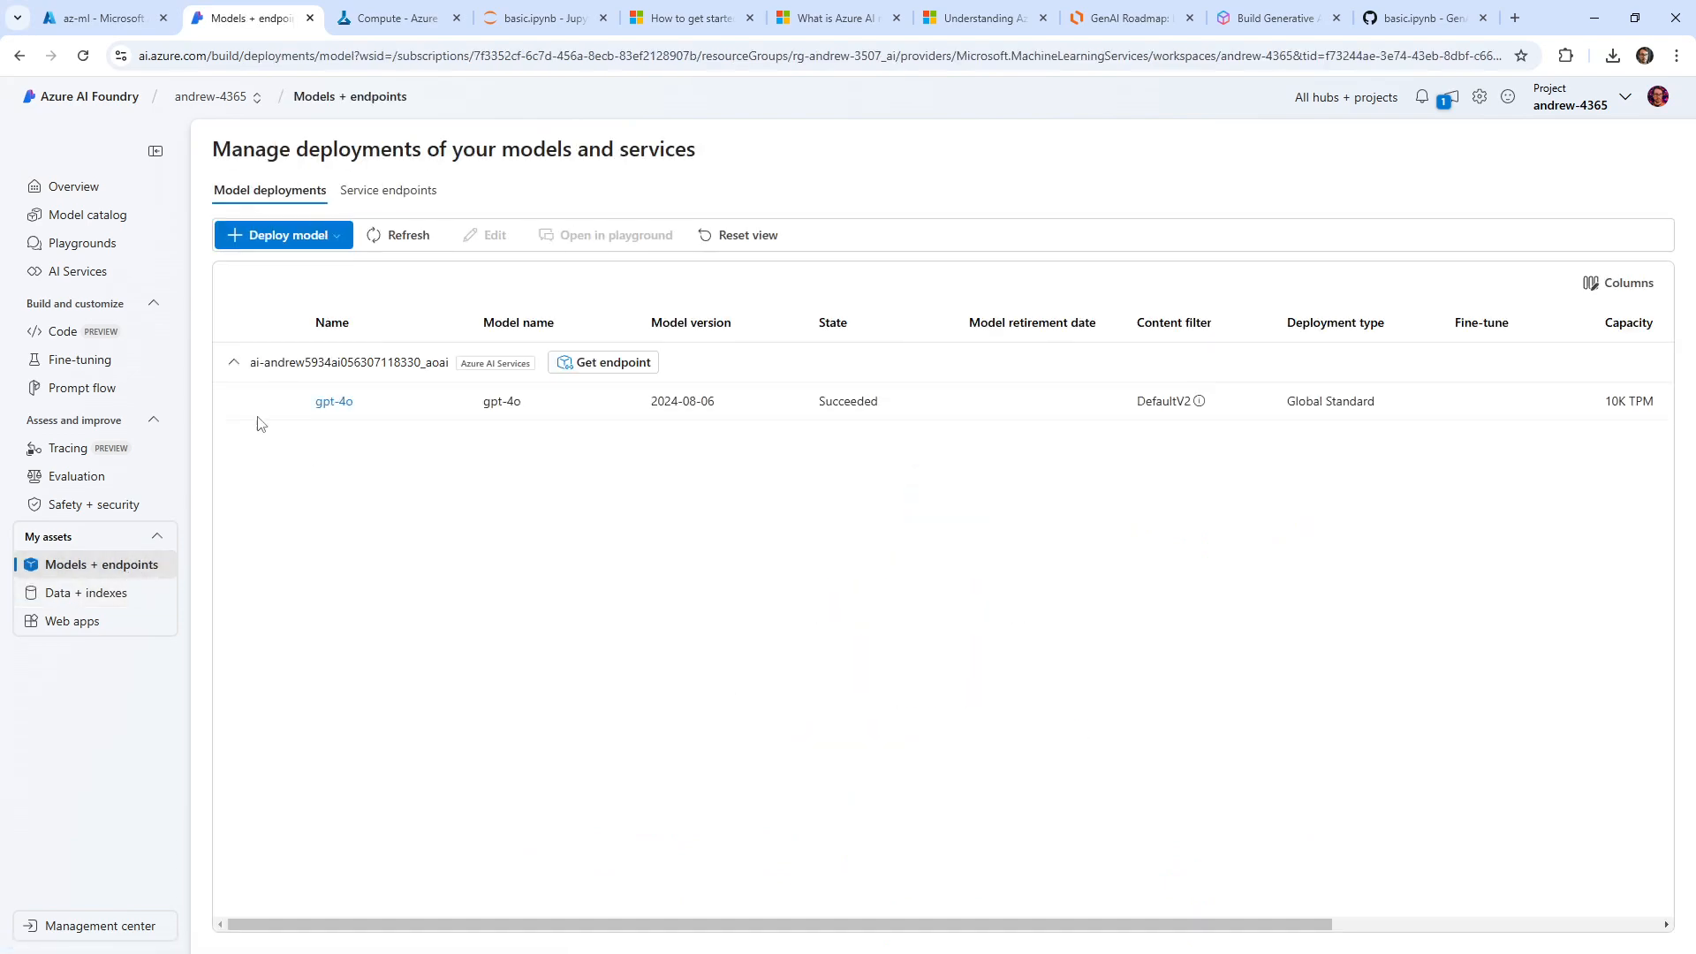
{"action": "left_click", "coordinate": [282, 401]}
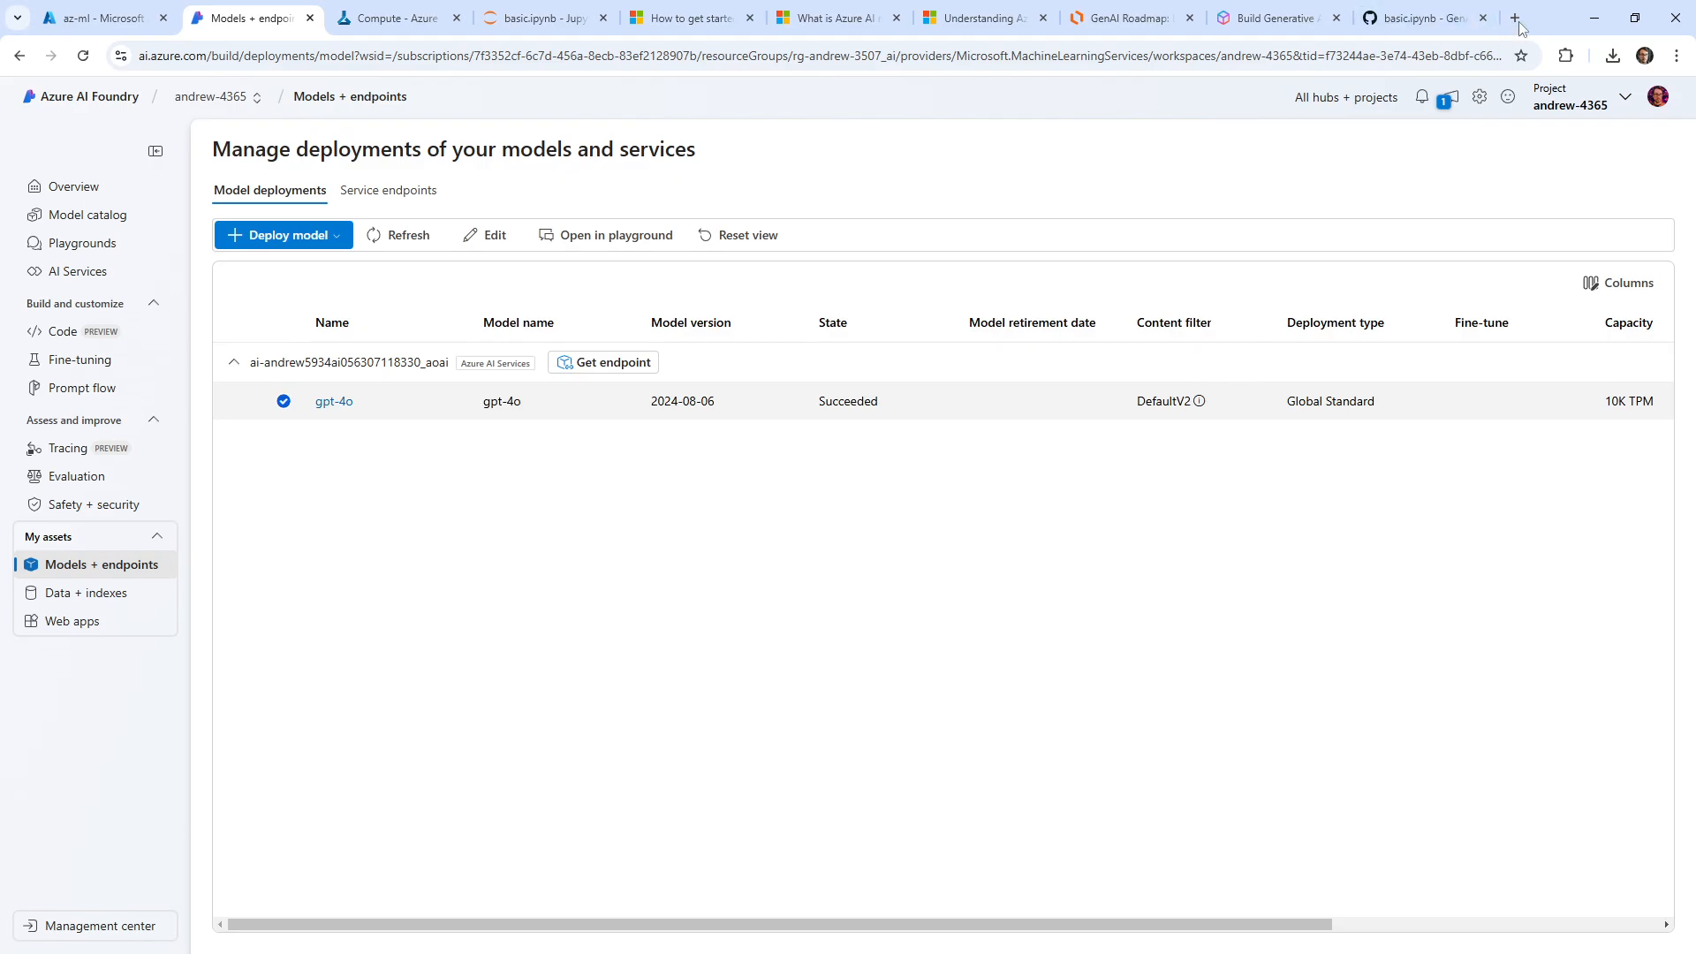
Step: Search 'azure ai studio undeploy a model' and open the Microsoft Learn deployment result
{"action": "left_click", "coordinate": [1514, 17]}
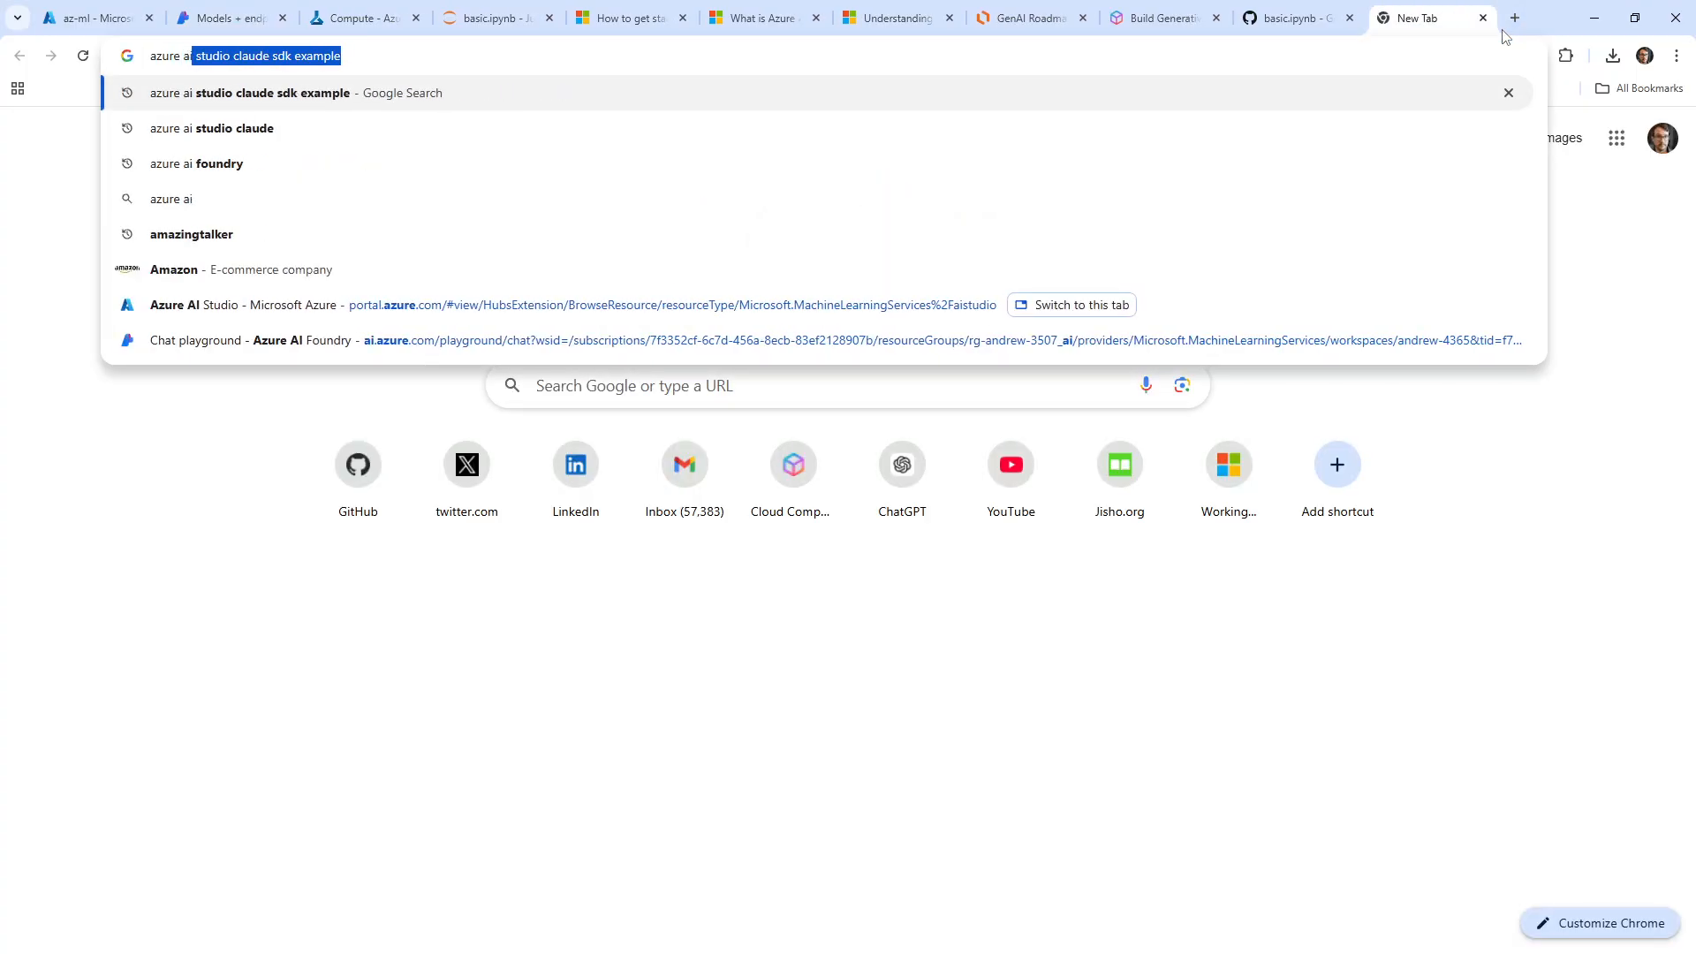
{"action": "type", "text": "studio"}
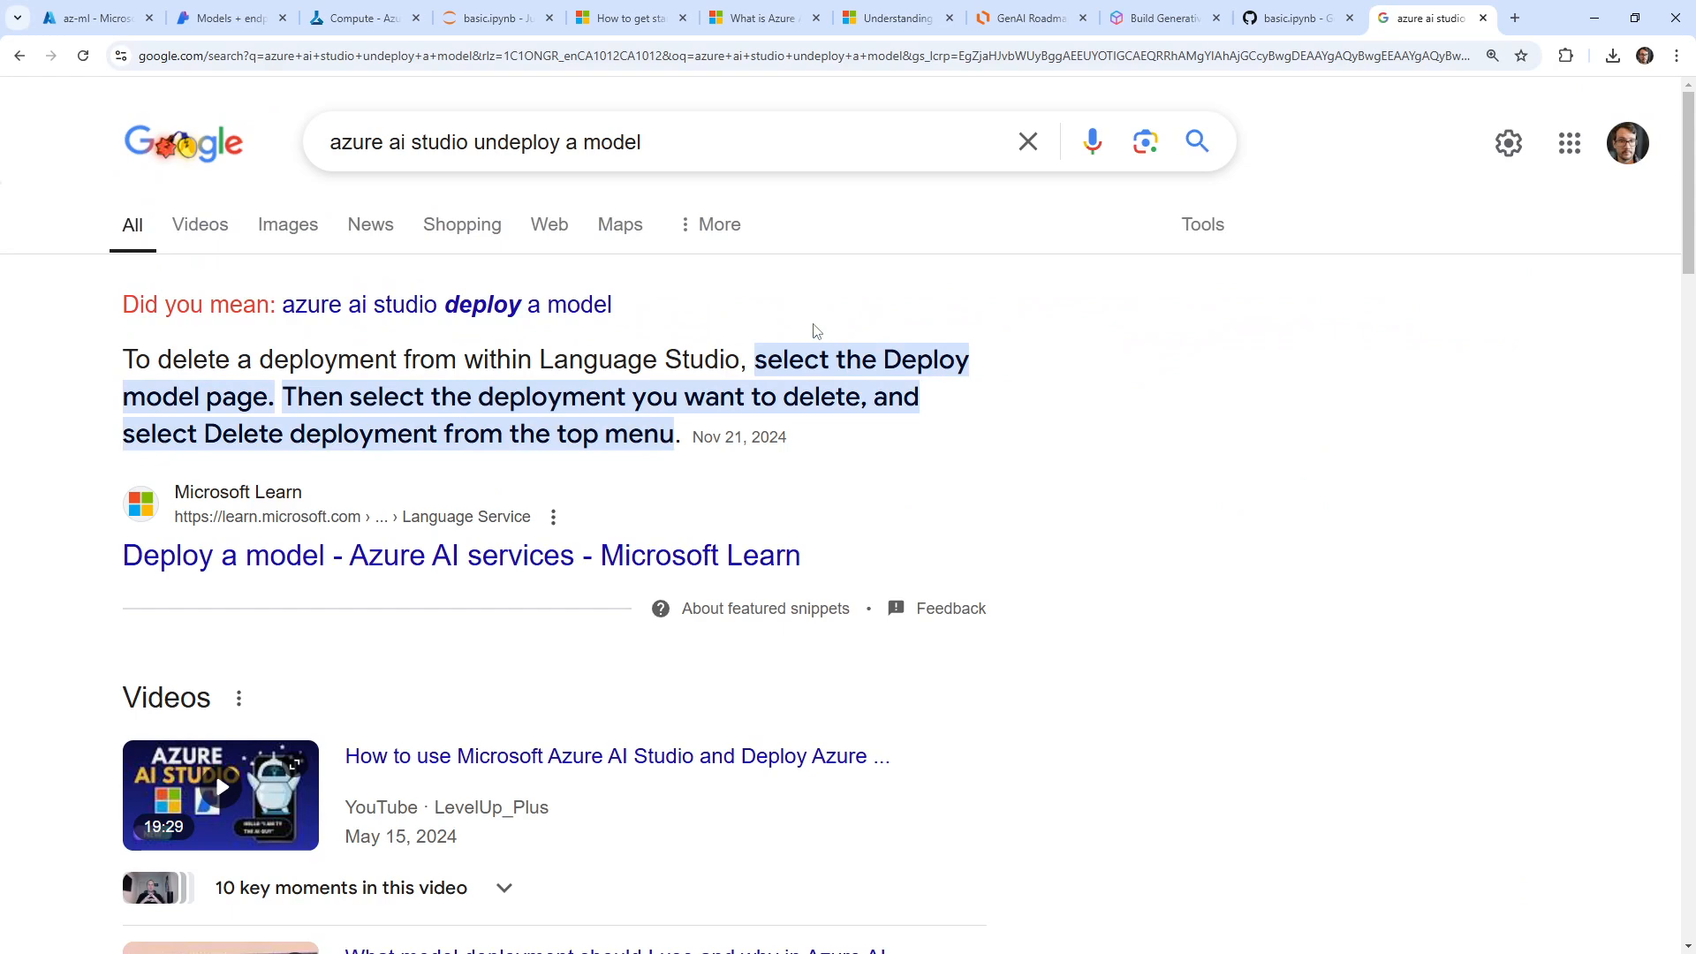
{"action": "mouse_move", "coordinate": [772, 339]}
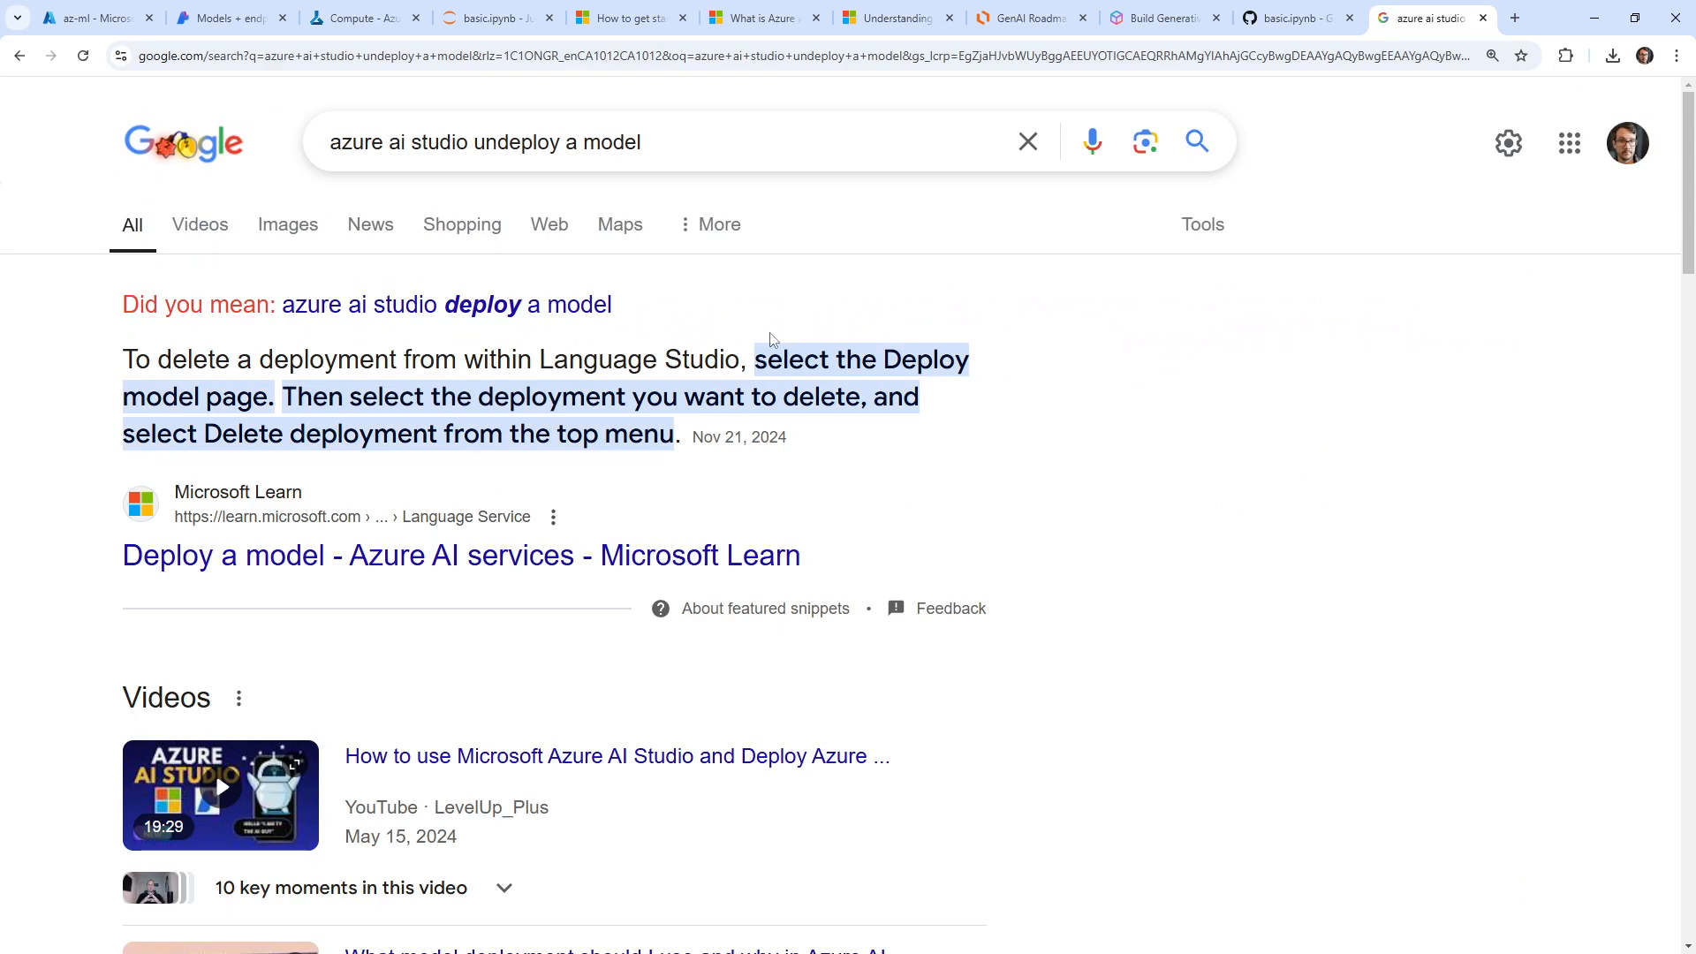
{"action": "left_click", "coordinate": [227, 18]}
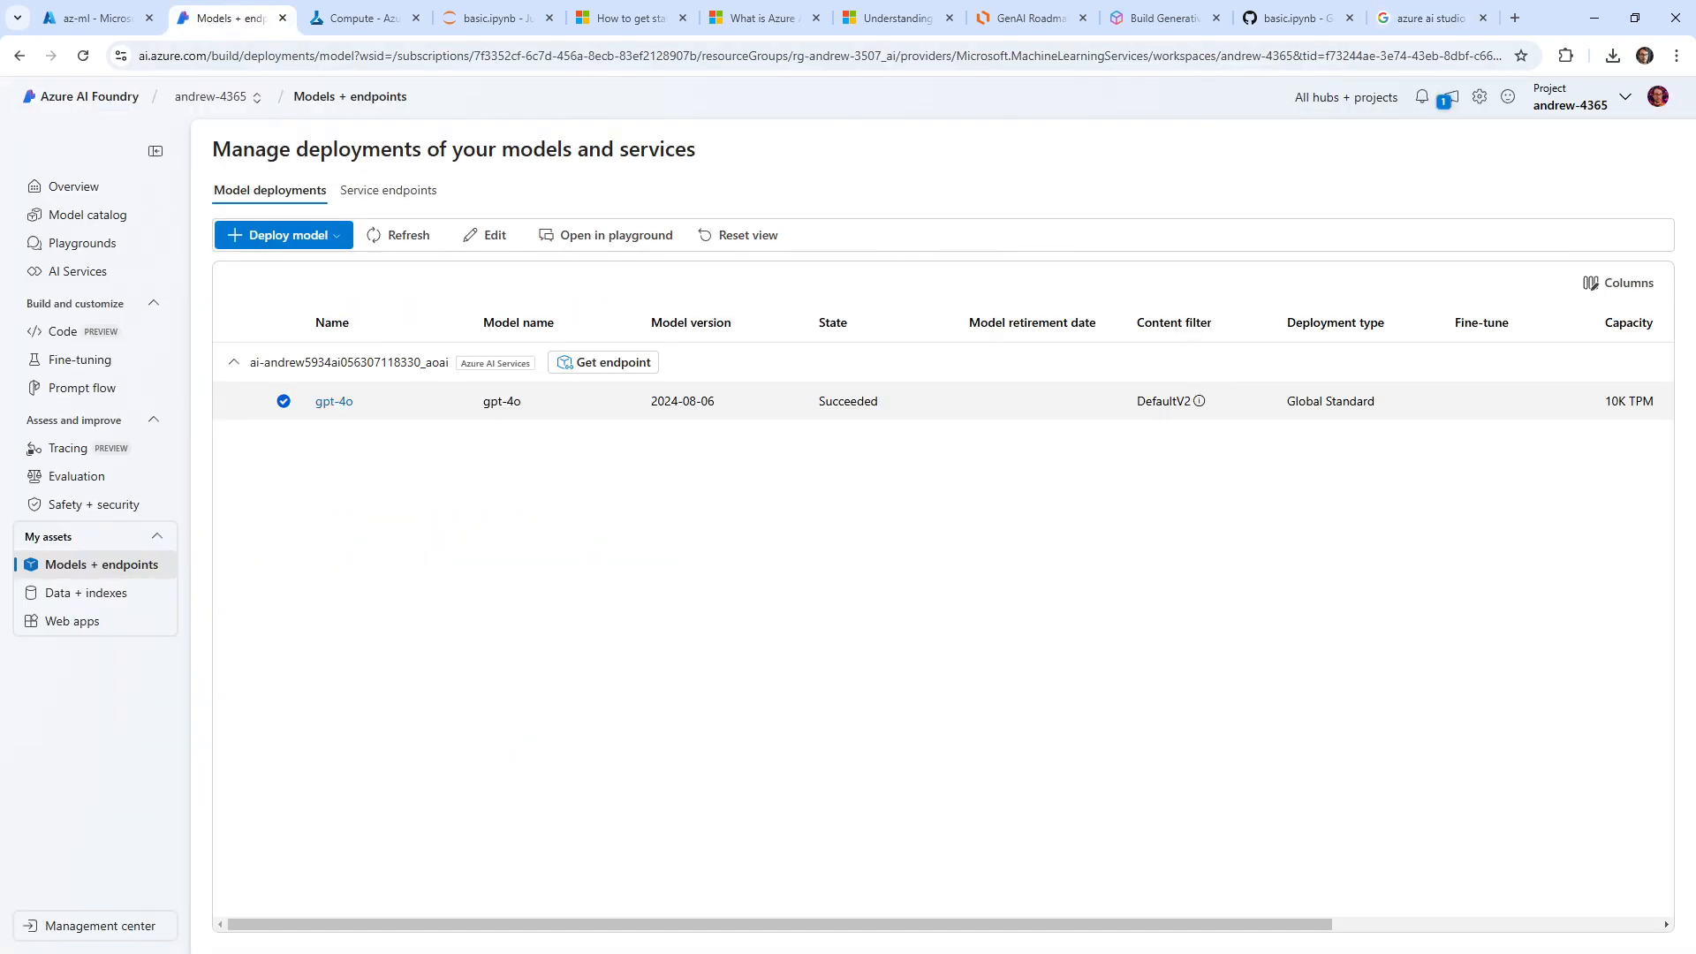
{"action": "left_click", "coordinate": [463, 18]}
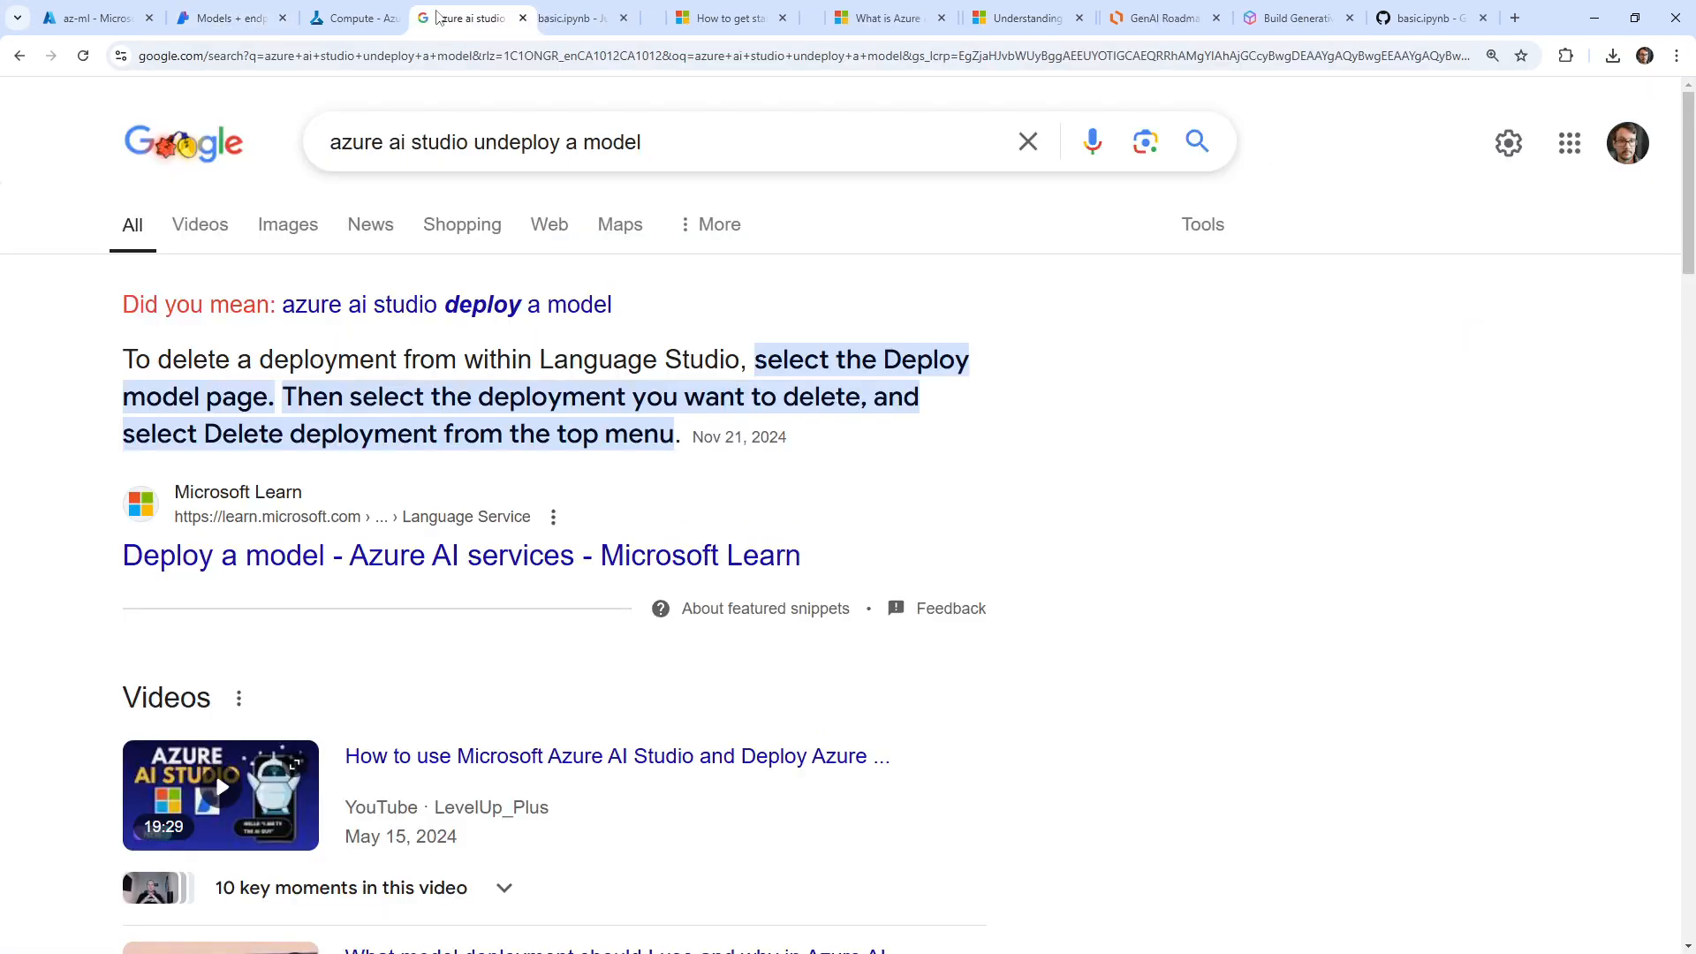
{"action": "mouse_move", "coordinate": [617, 320]}
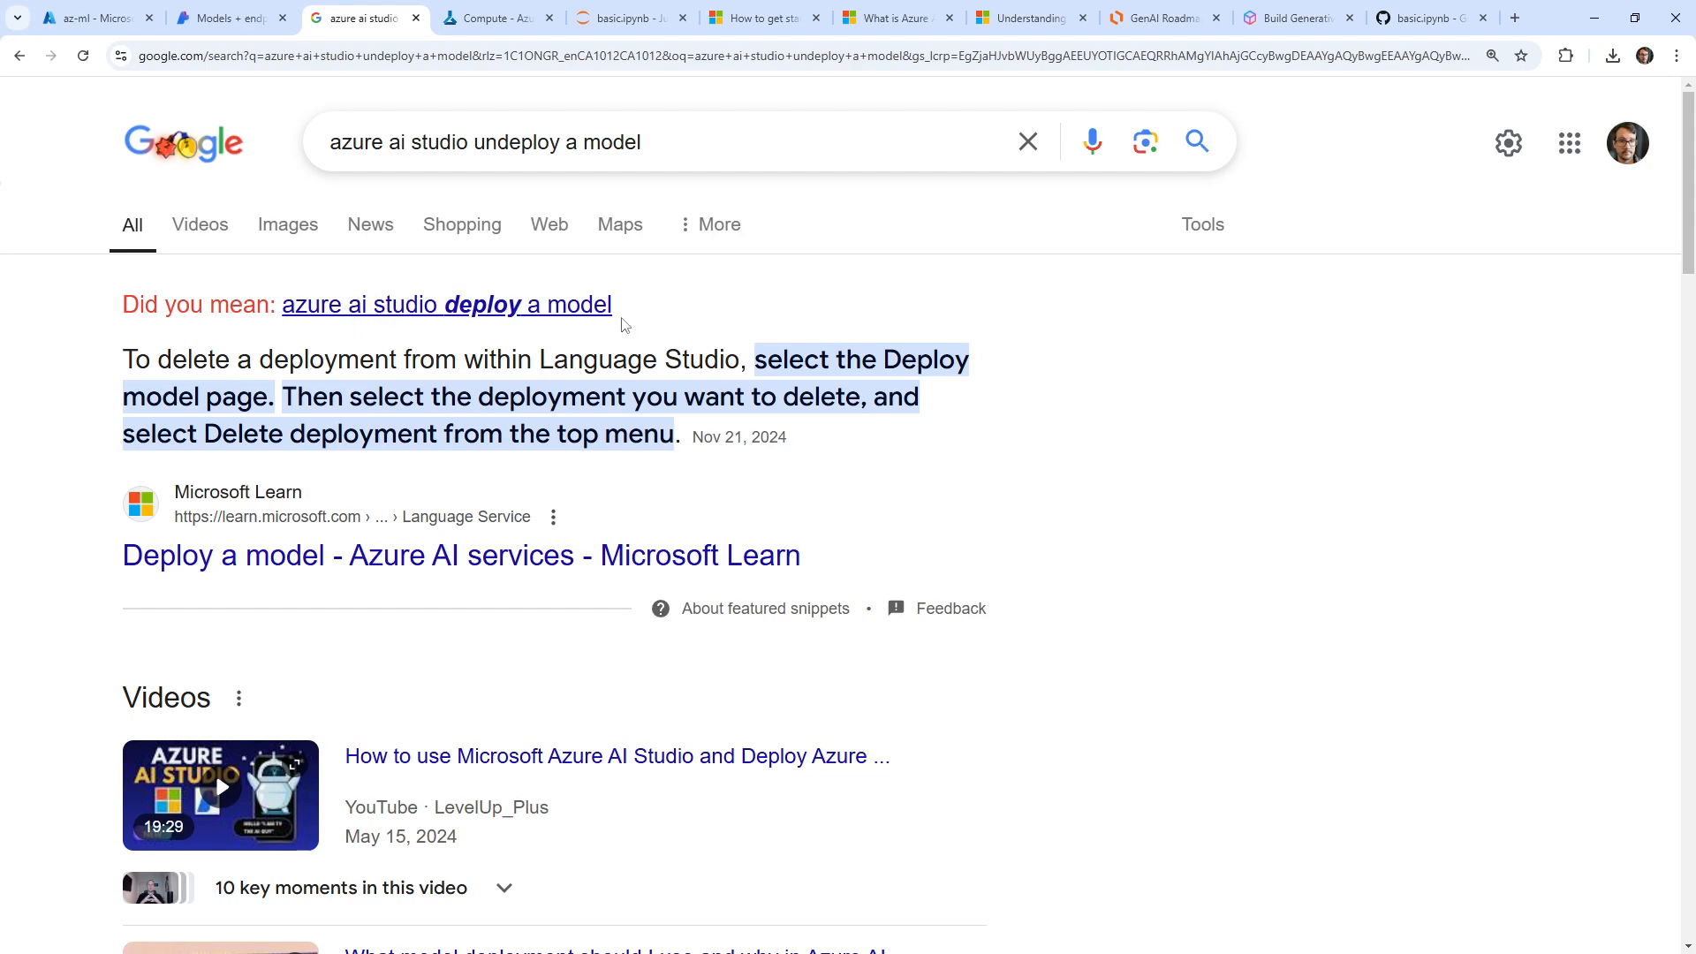
{"action": "scroll", "scroll_direction": "down", "scroll_amount": 3}
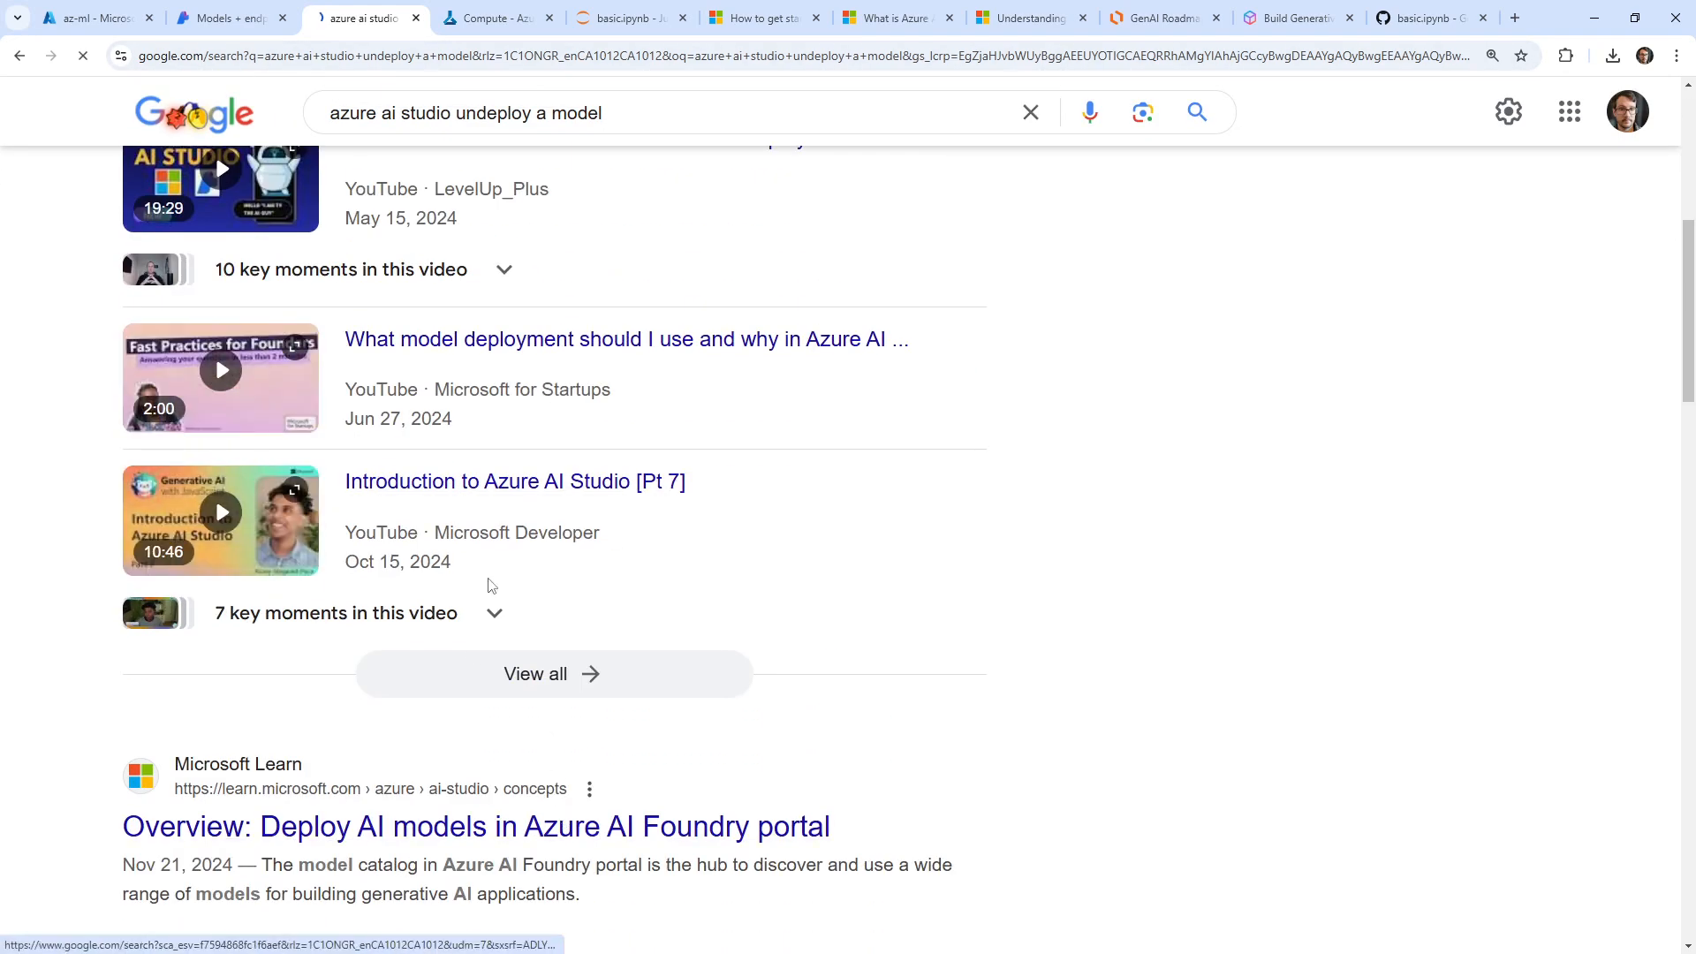
{"action": "left_click", "coordinate": [475, 825]}
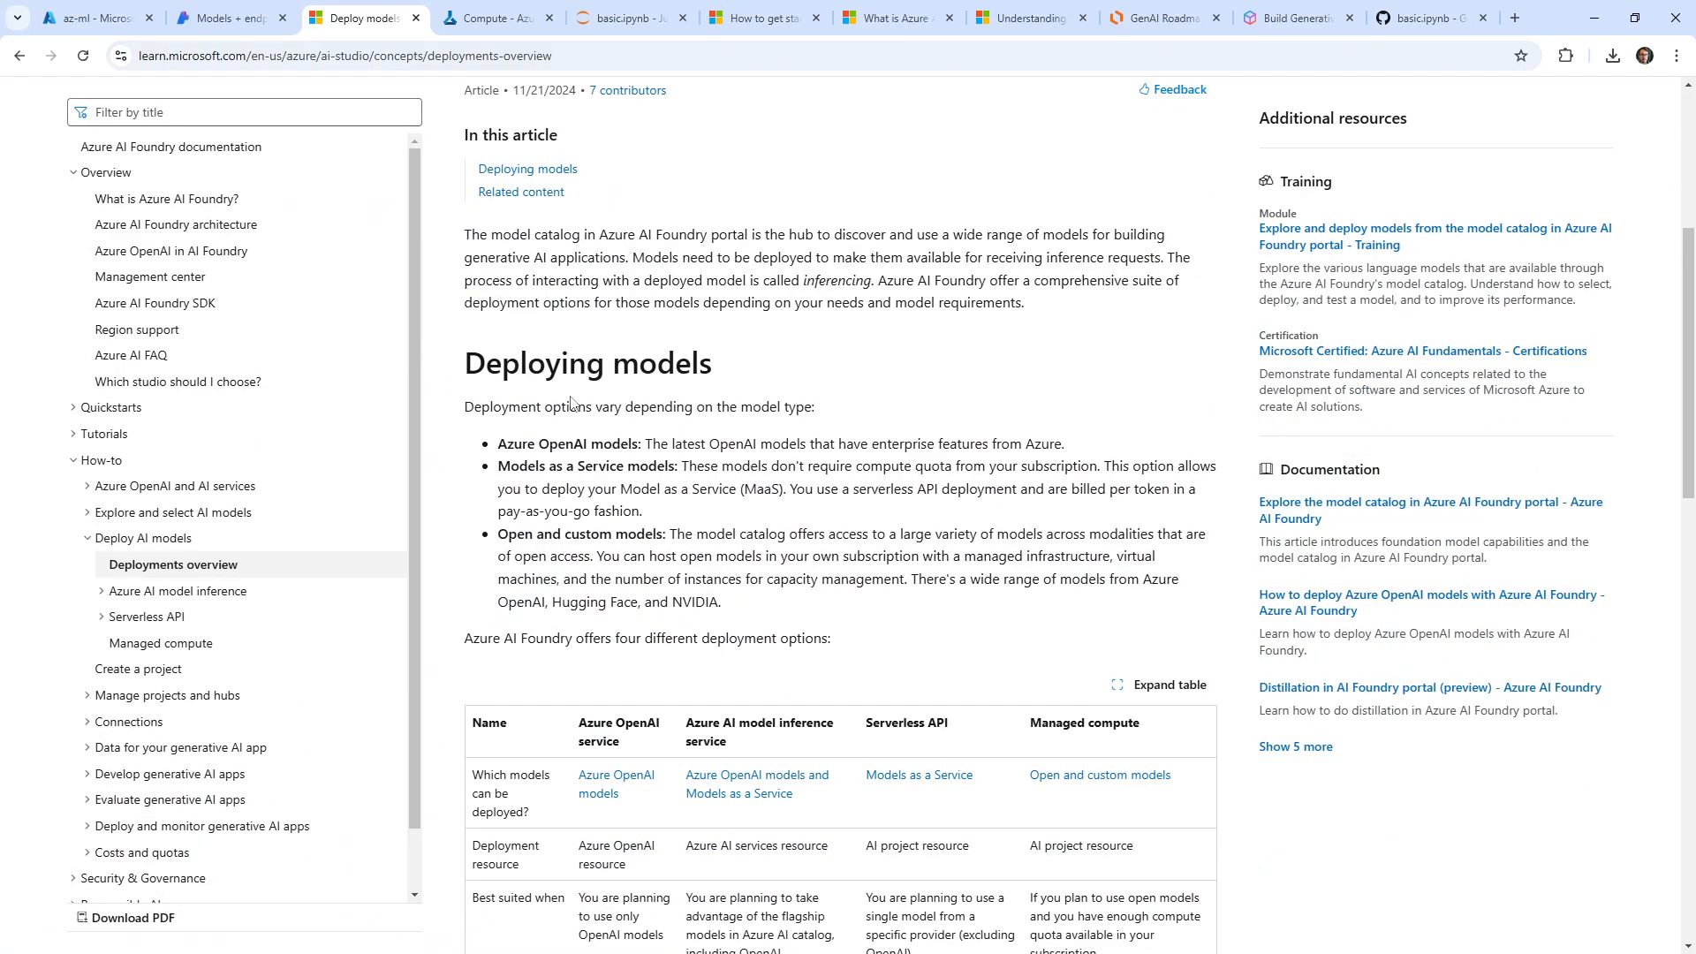
Step: Find 'delete' in the Learn article, then return to the Foundry deployments list
{"action": "scroll", "scroll_direction": "down", "scroll_amount": 3}
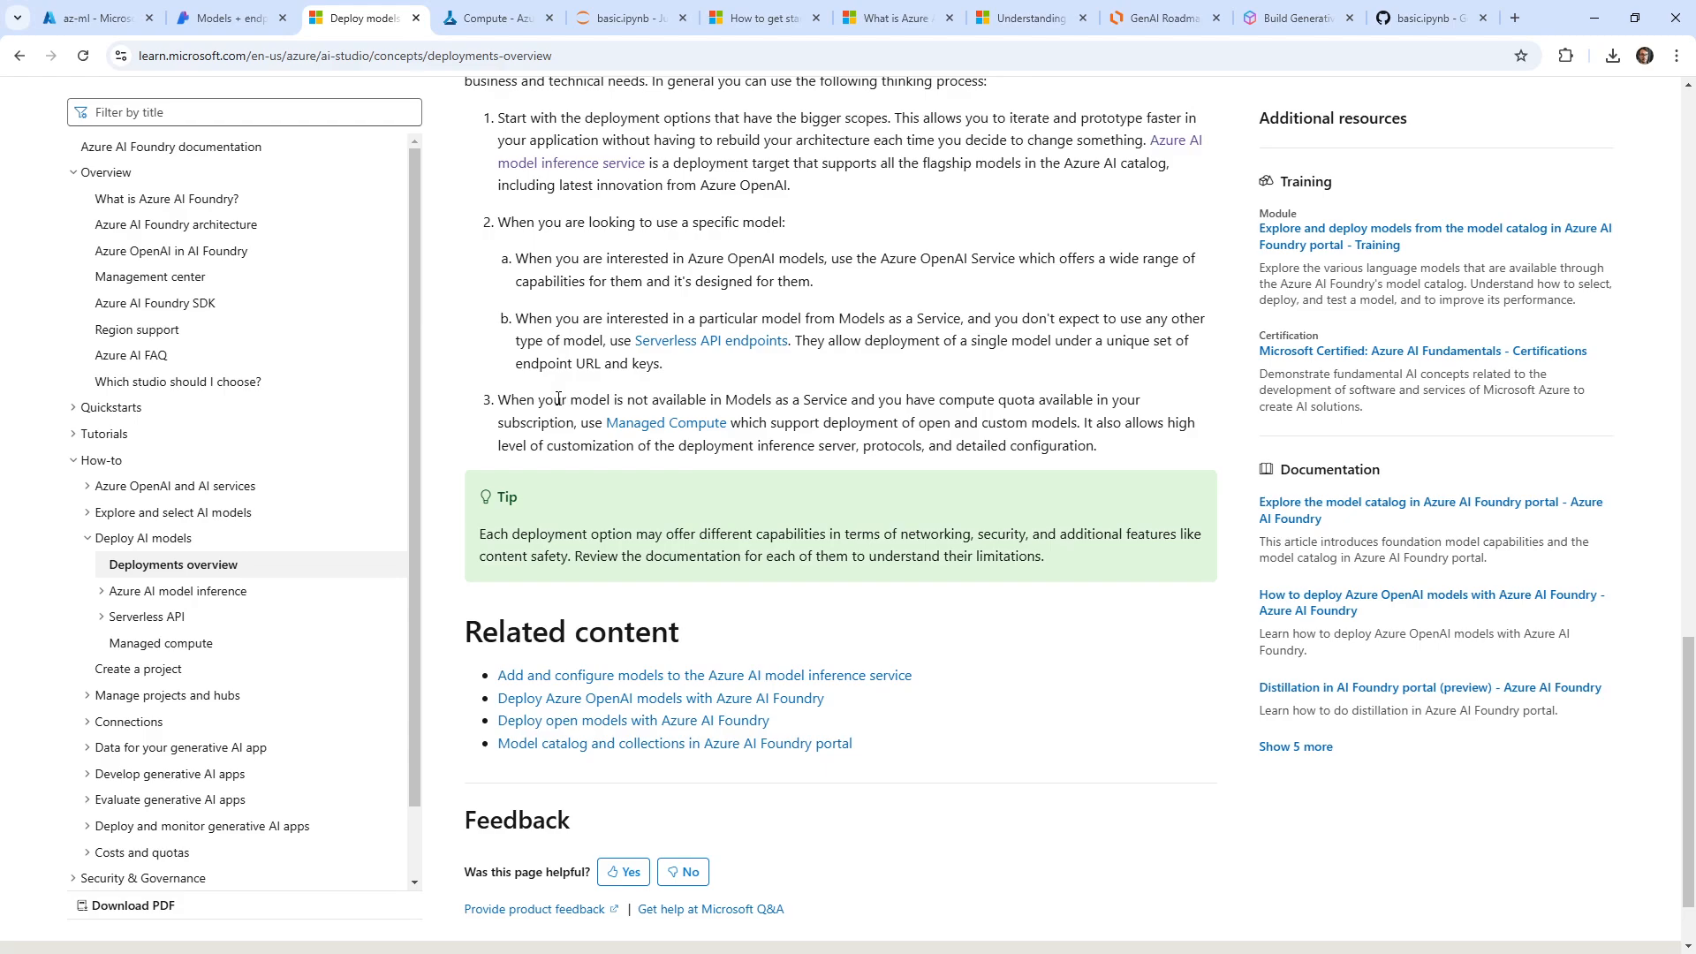
{"action": "scroll", "scroll_direction": "up", "scroll_amount": 3}
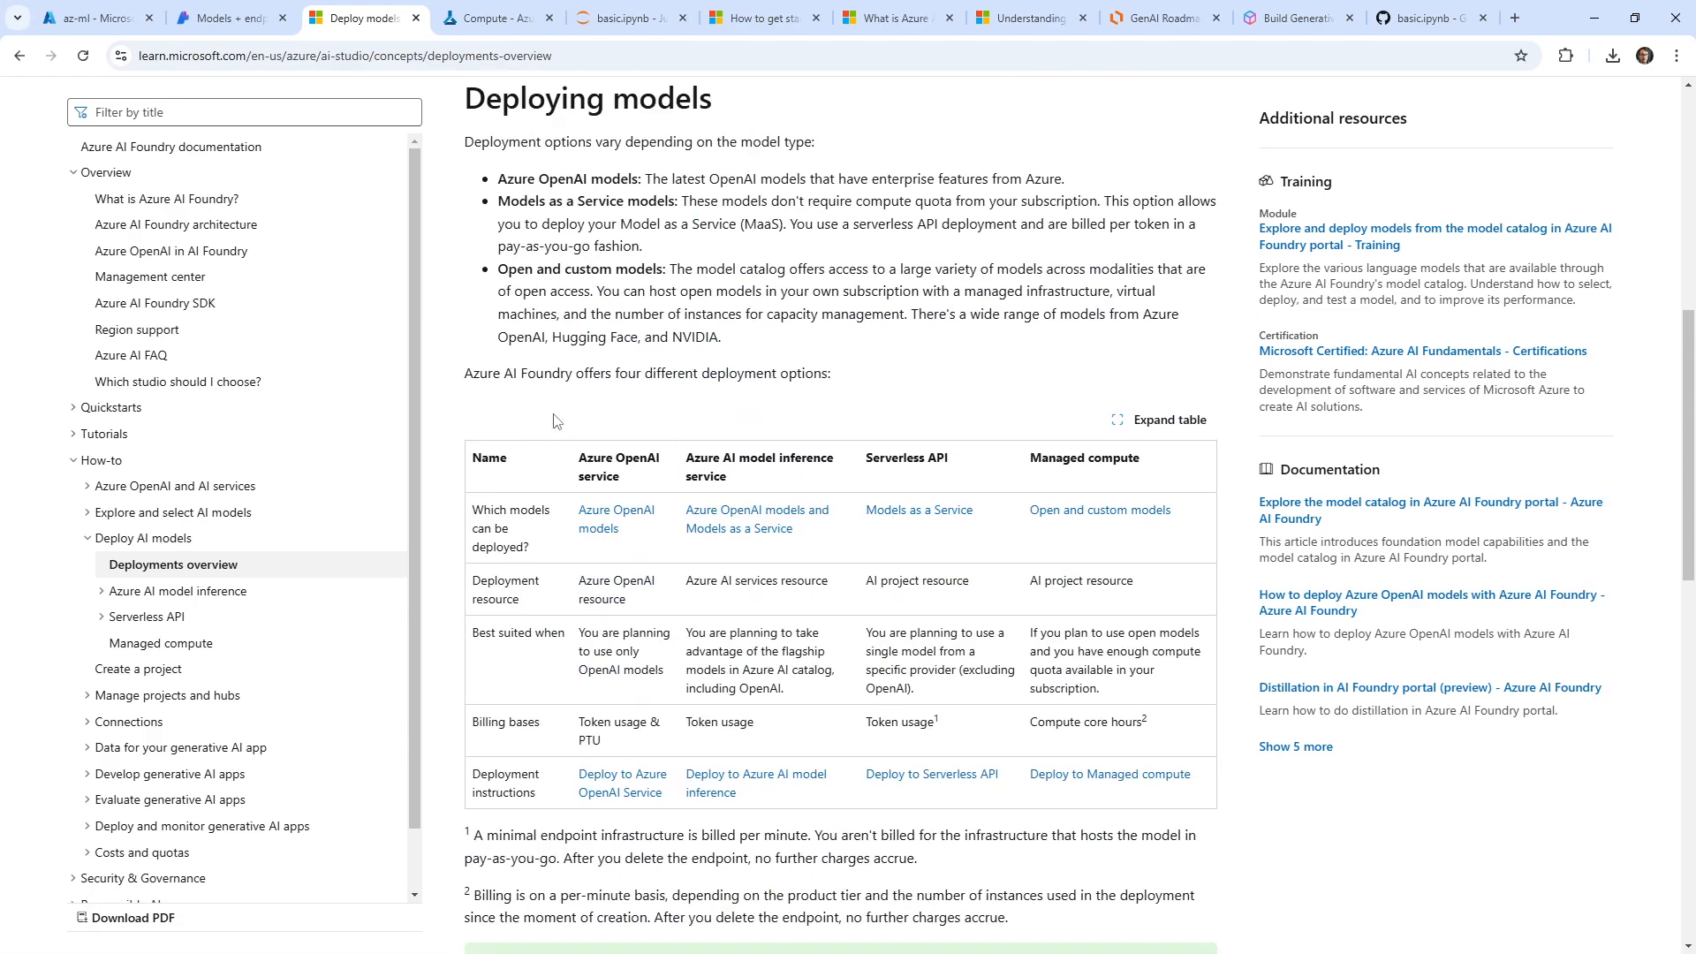
{"action": "scroll", "scroll_direction": "up", "scroll_amount": 3}
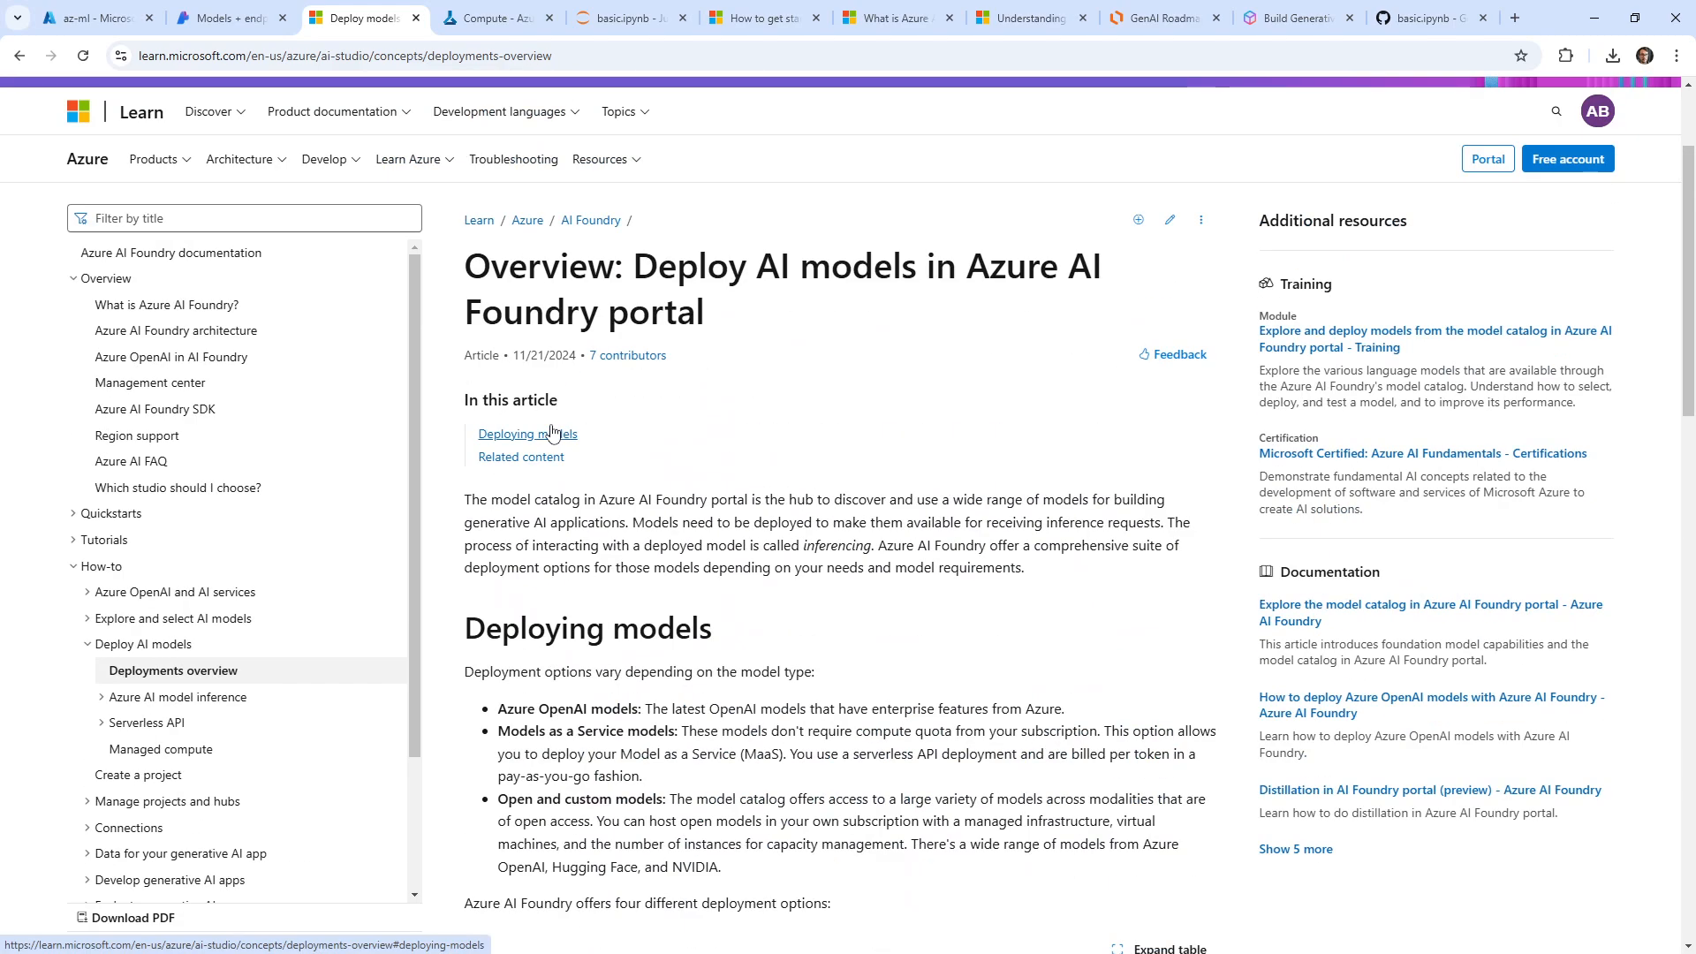
{"action": "scroll", "scroll_direction": "down", "scroll_amount": 3}
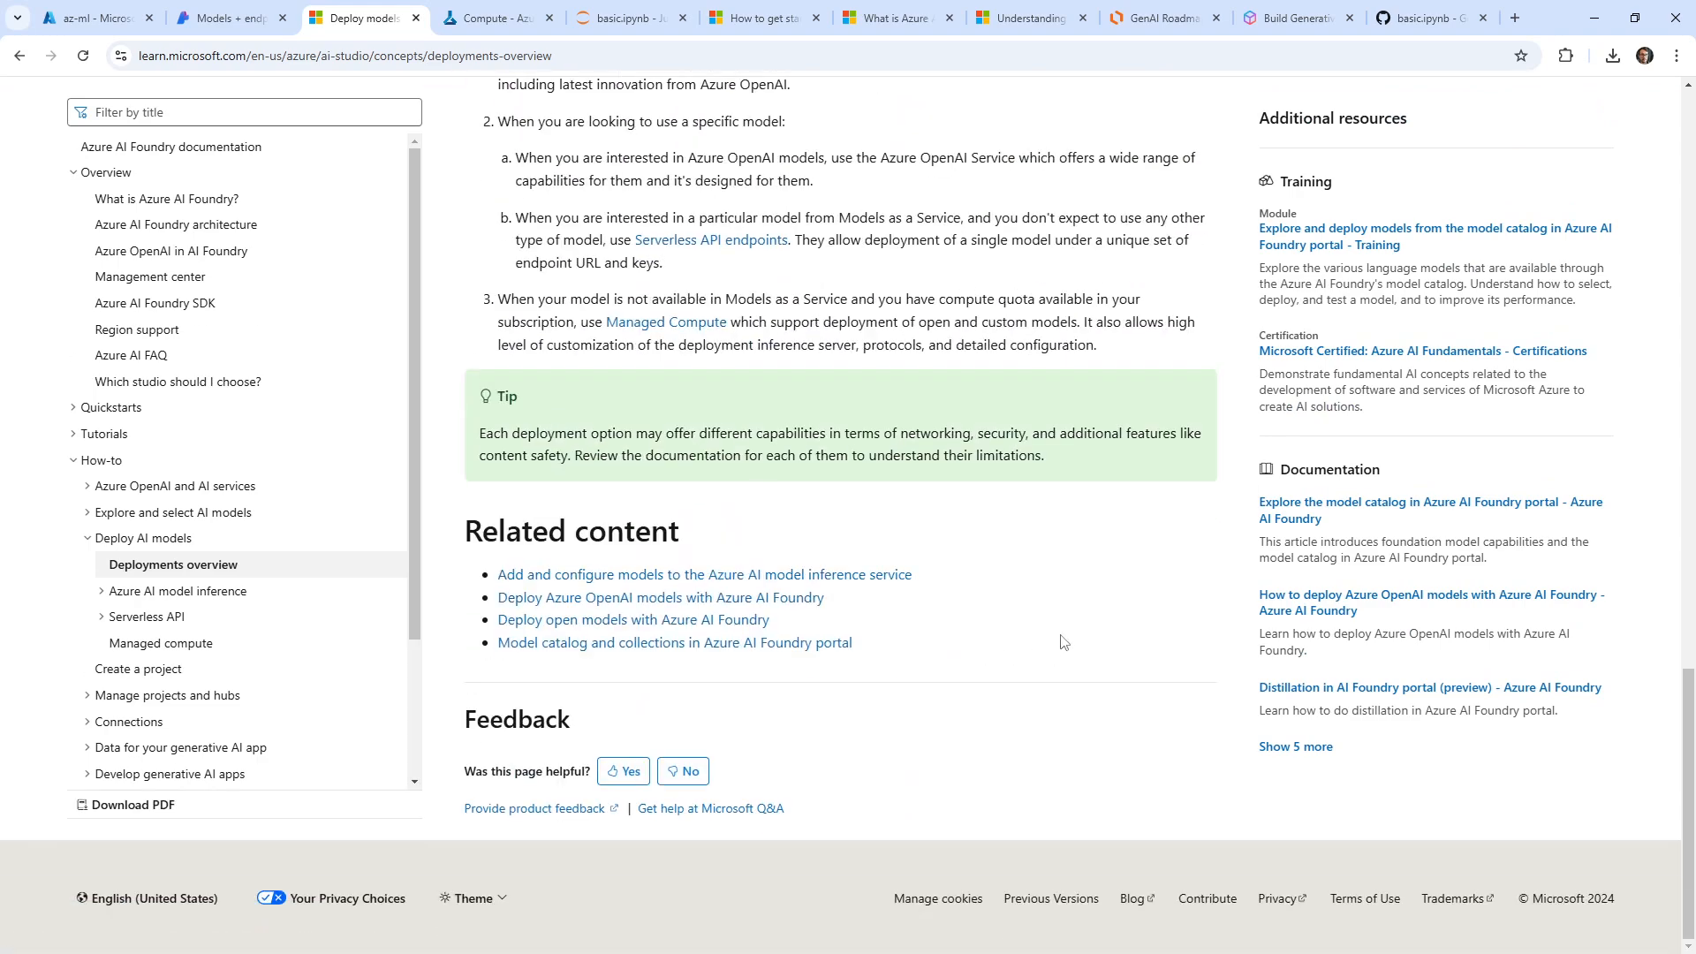
{"action": "left_click", "coordinate": [1519, 55]}
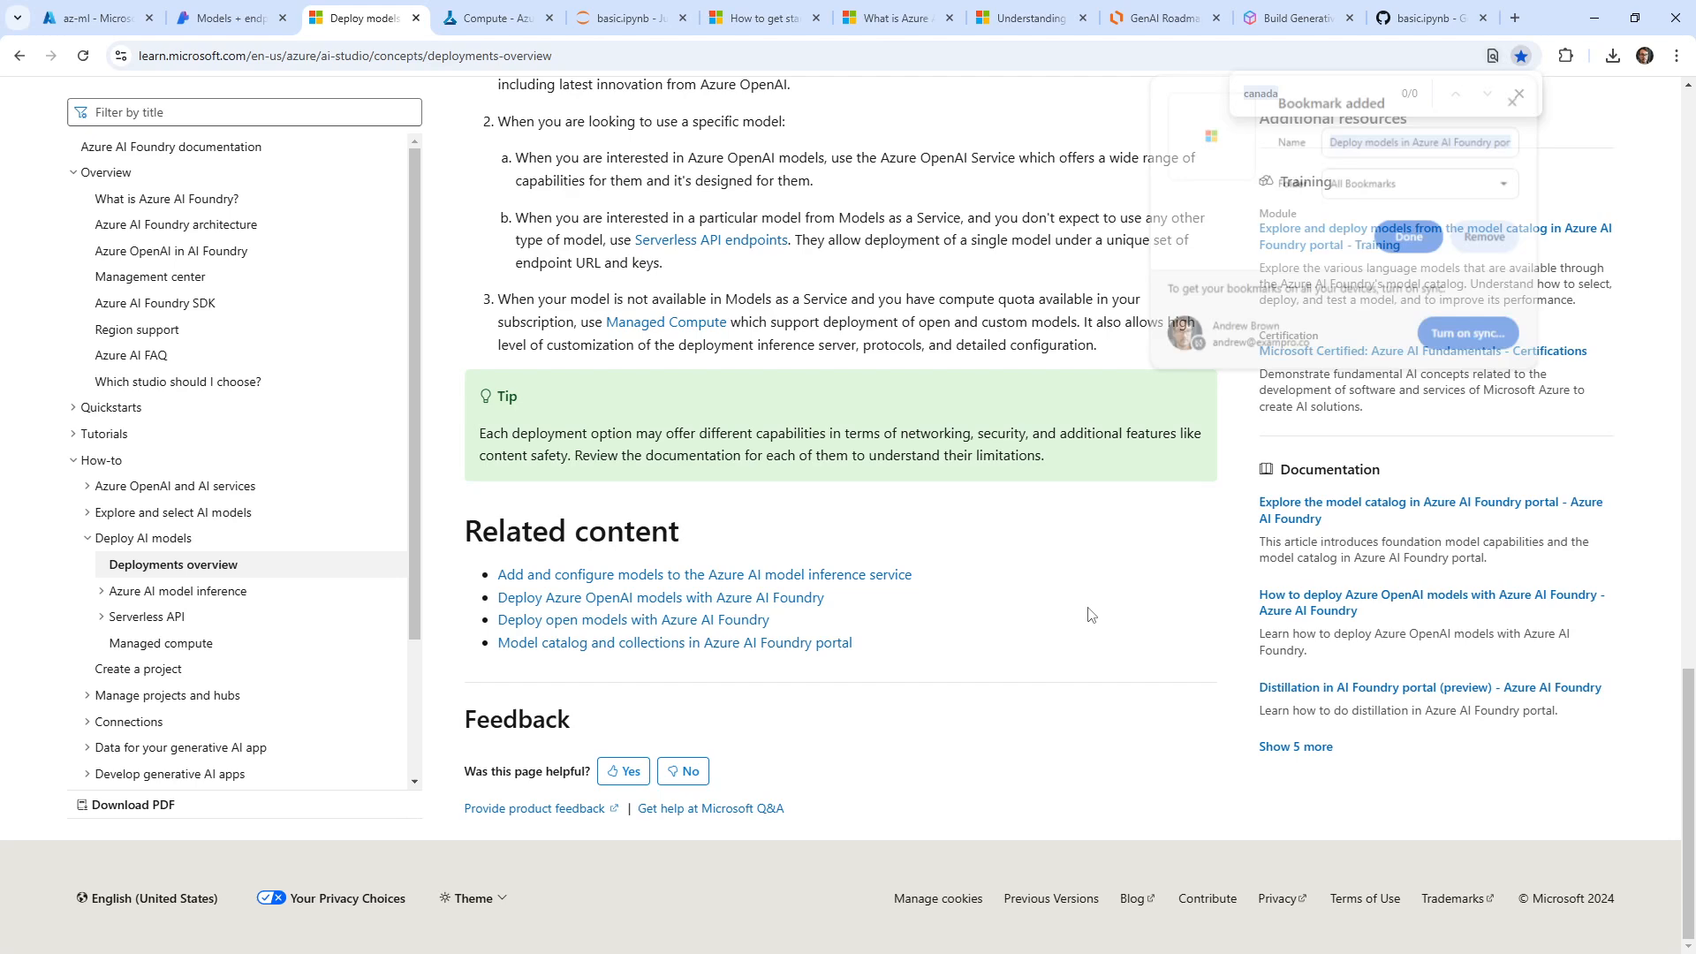
{"action": "type", "text": "delete"}
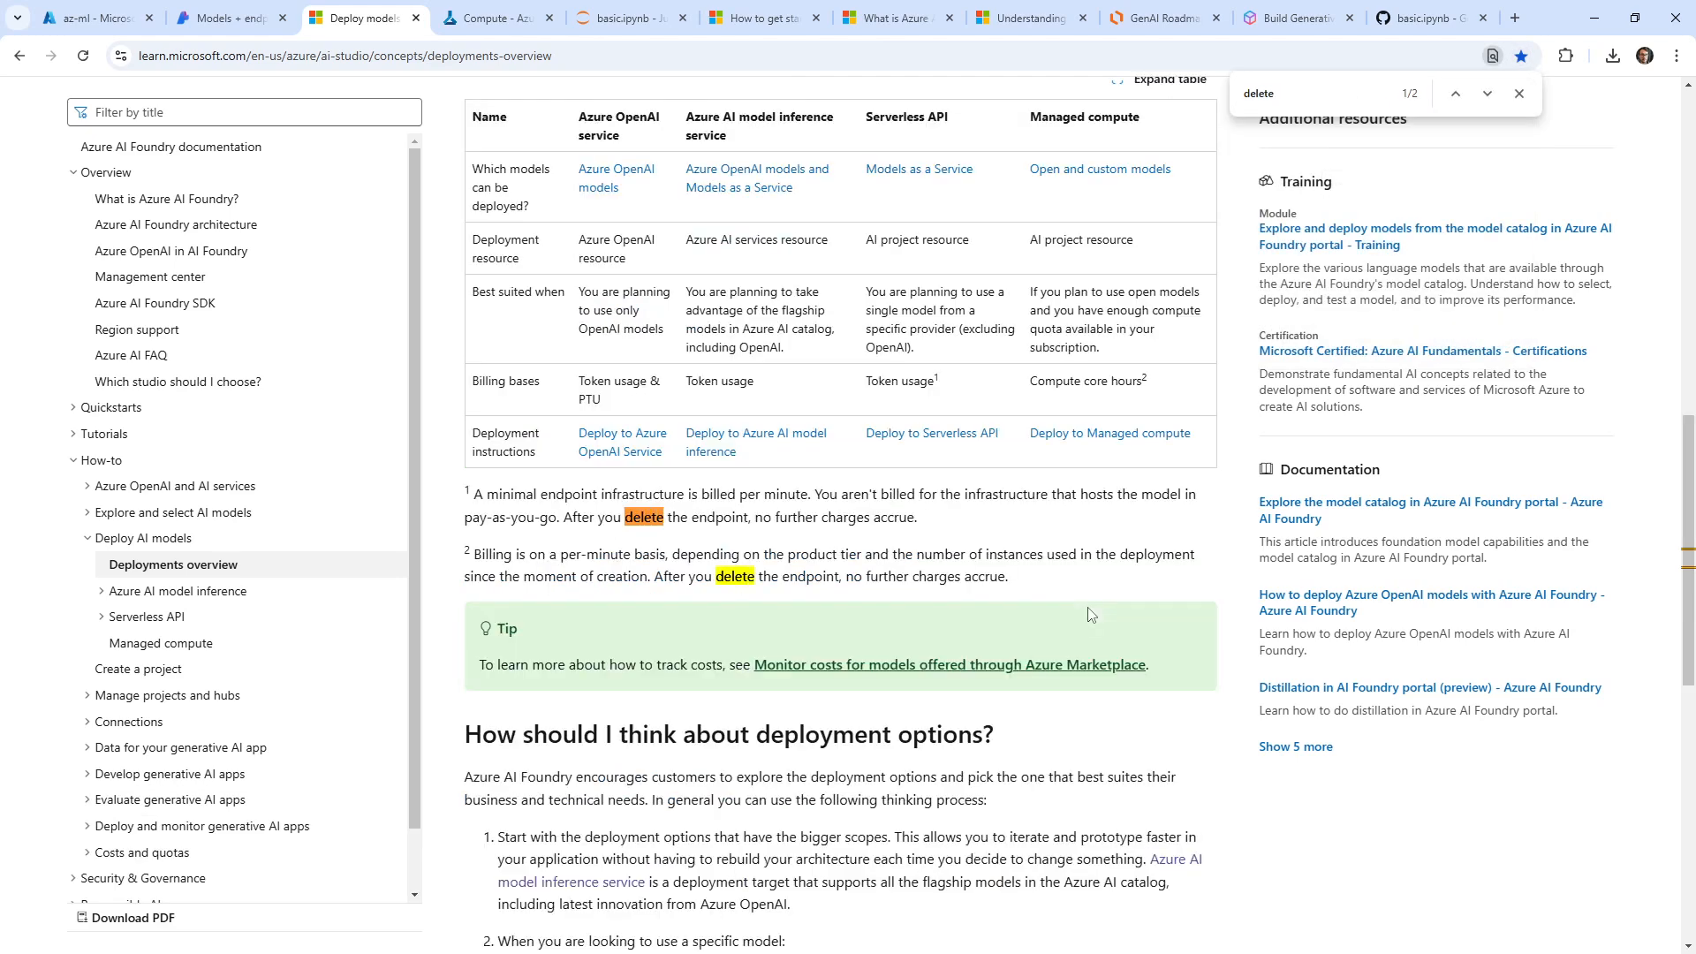
{"action": "mouse_move", "coordinate": [890, 460]}
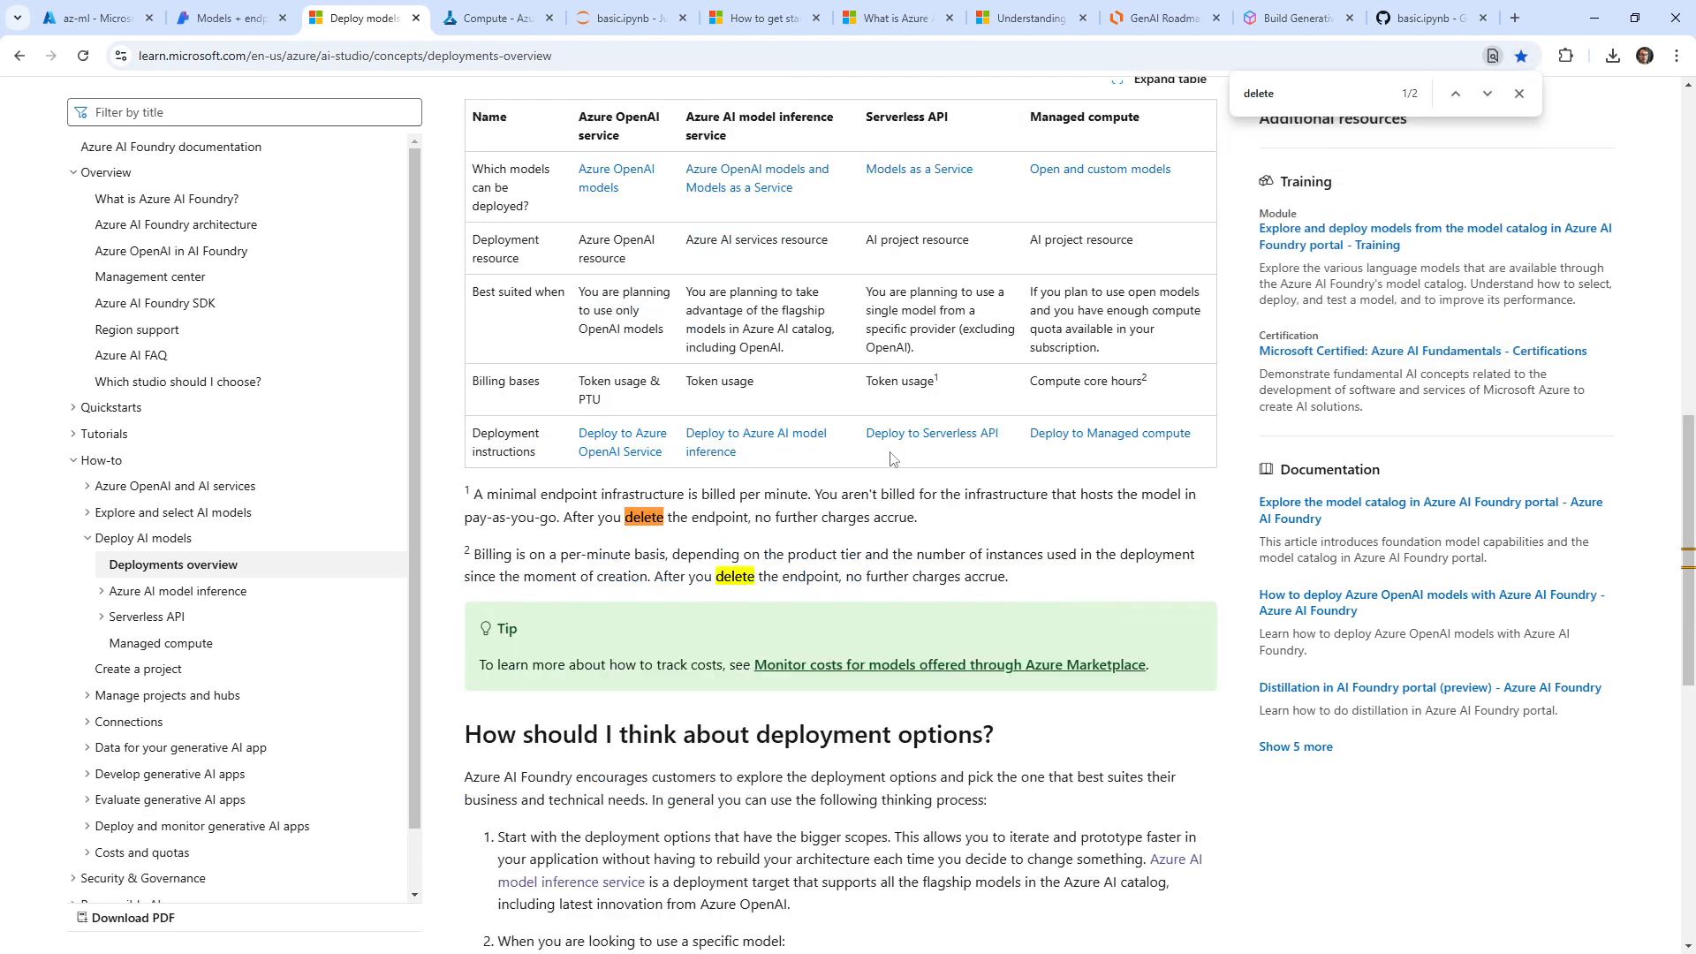
{"action": "left_click", "coordinate": [228, 17]}
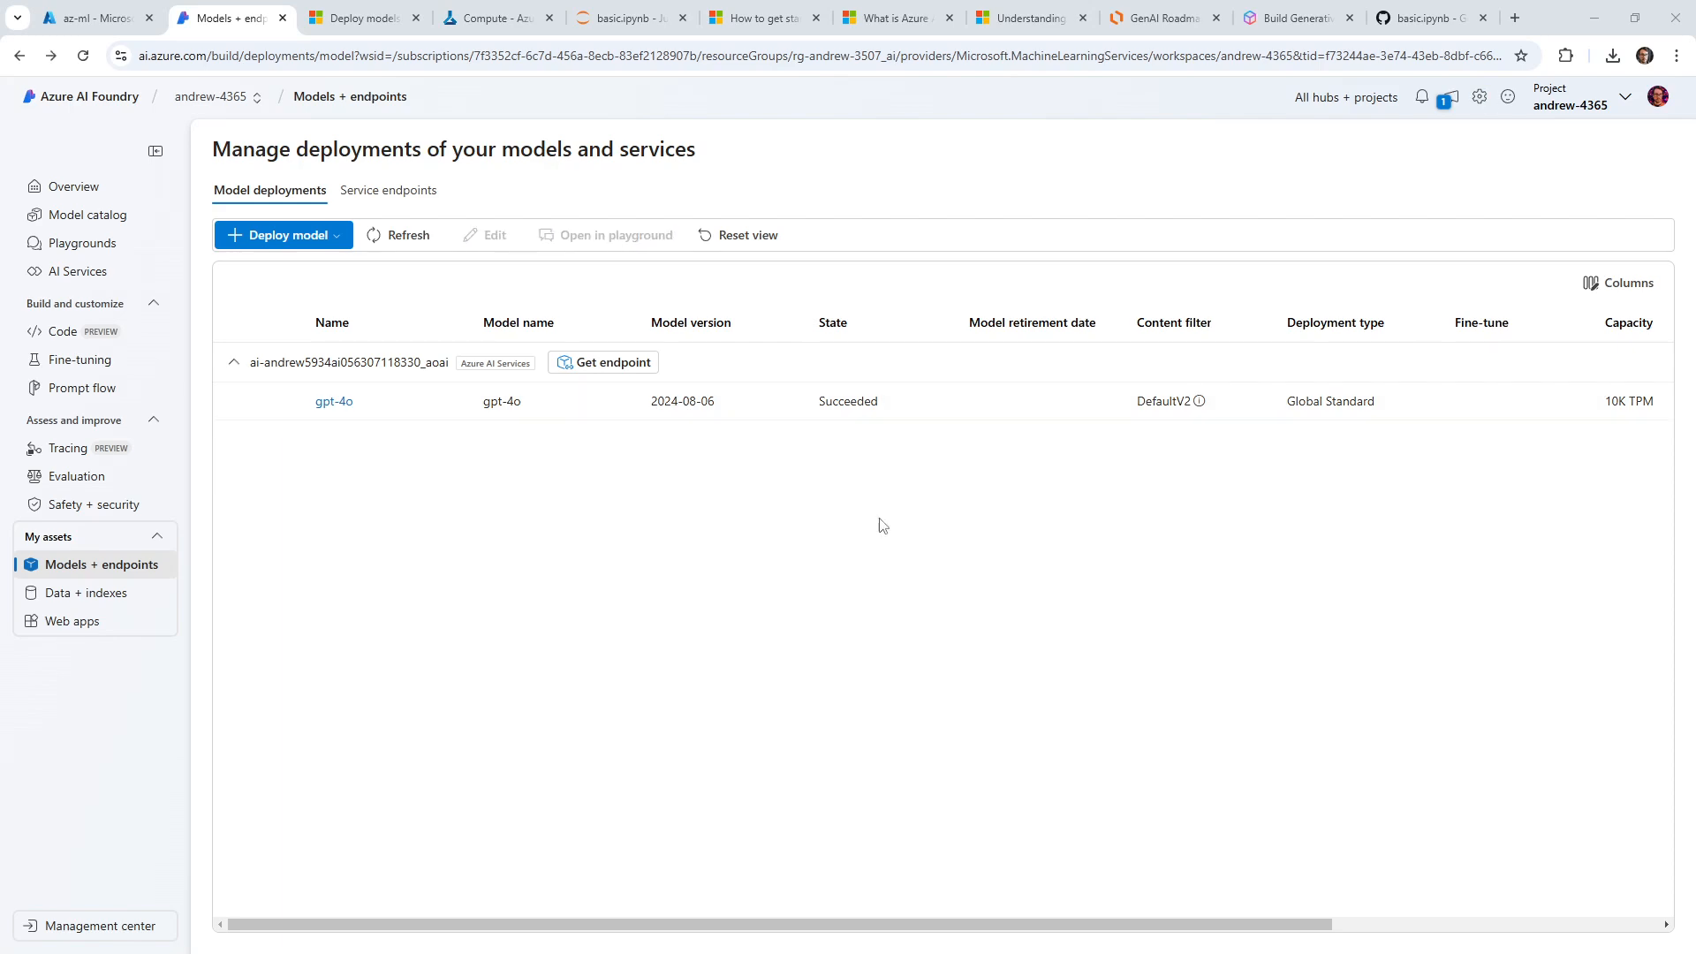
Step: Delete the gpt-4o deployment, leaving no deployments, and switch to the Azure portal workspace
{"action": "left_click", "coordinate": [334, 401]}
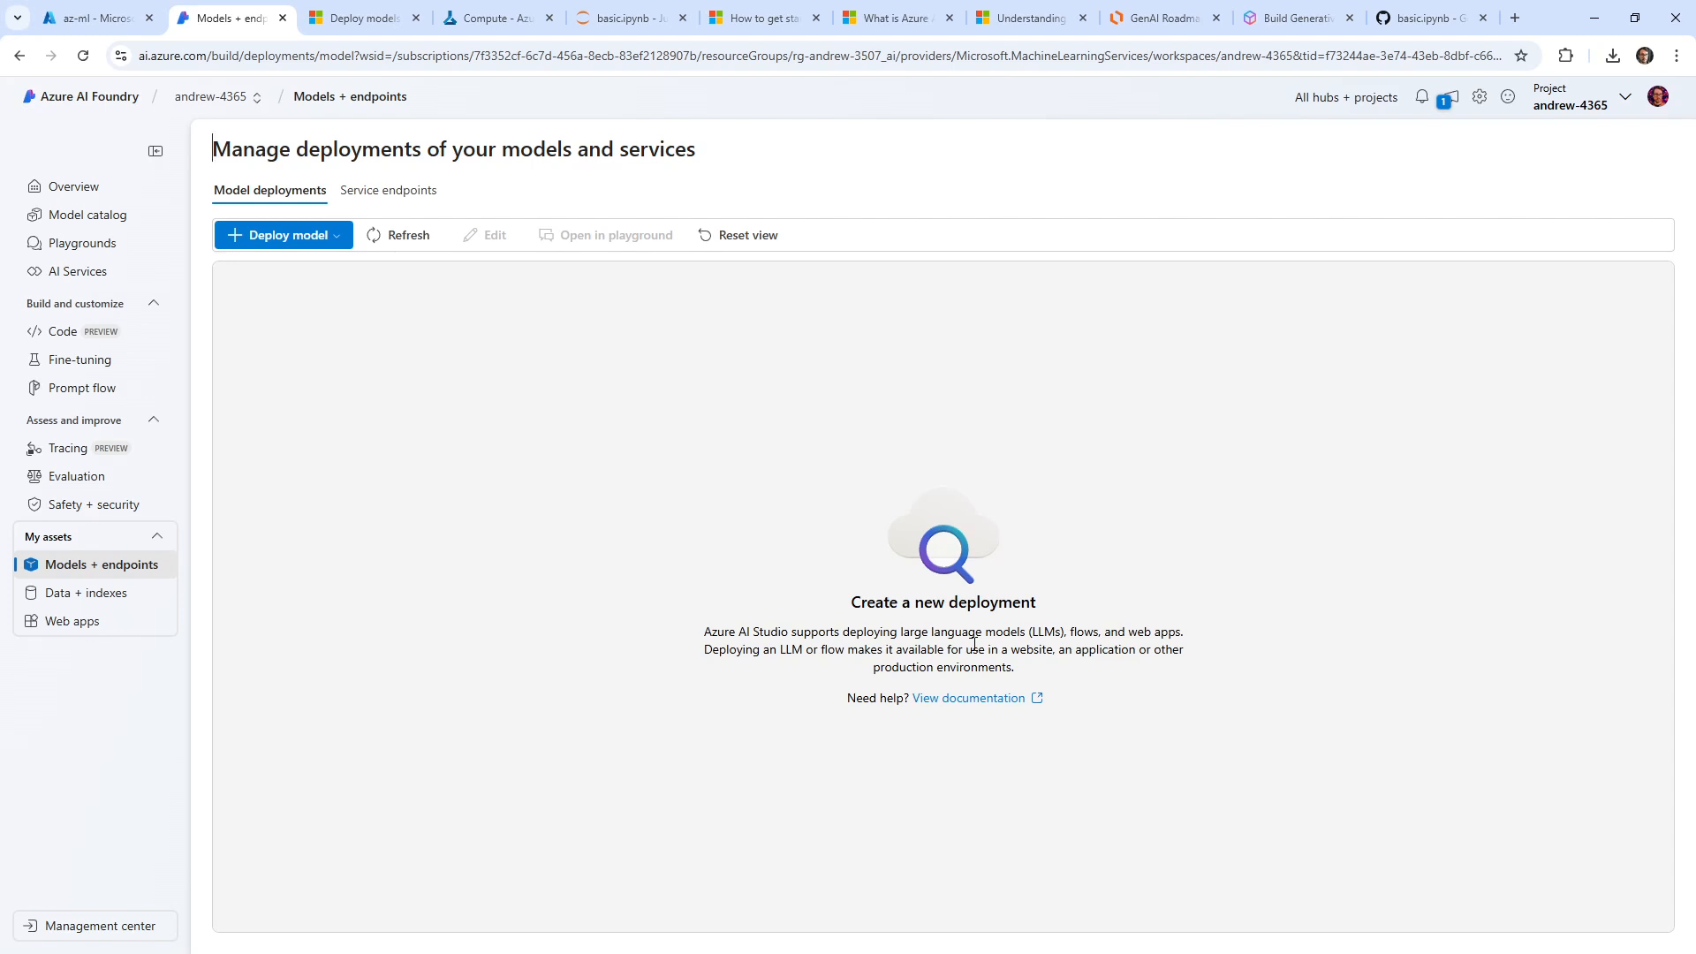
{"action": "mouse_move", "coordinate": [251, 88]}
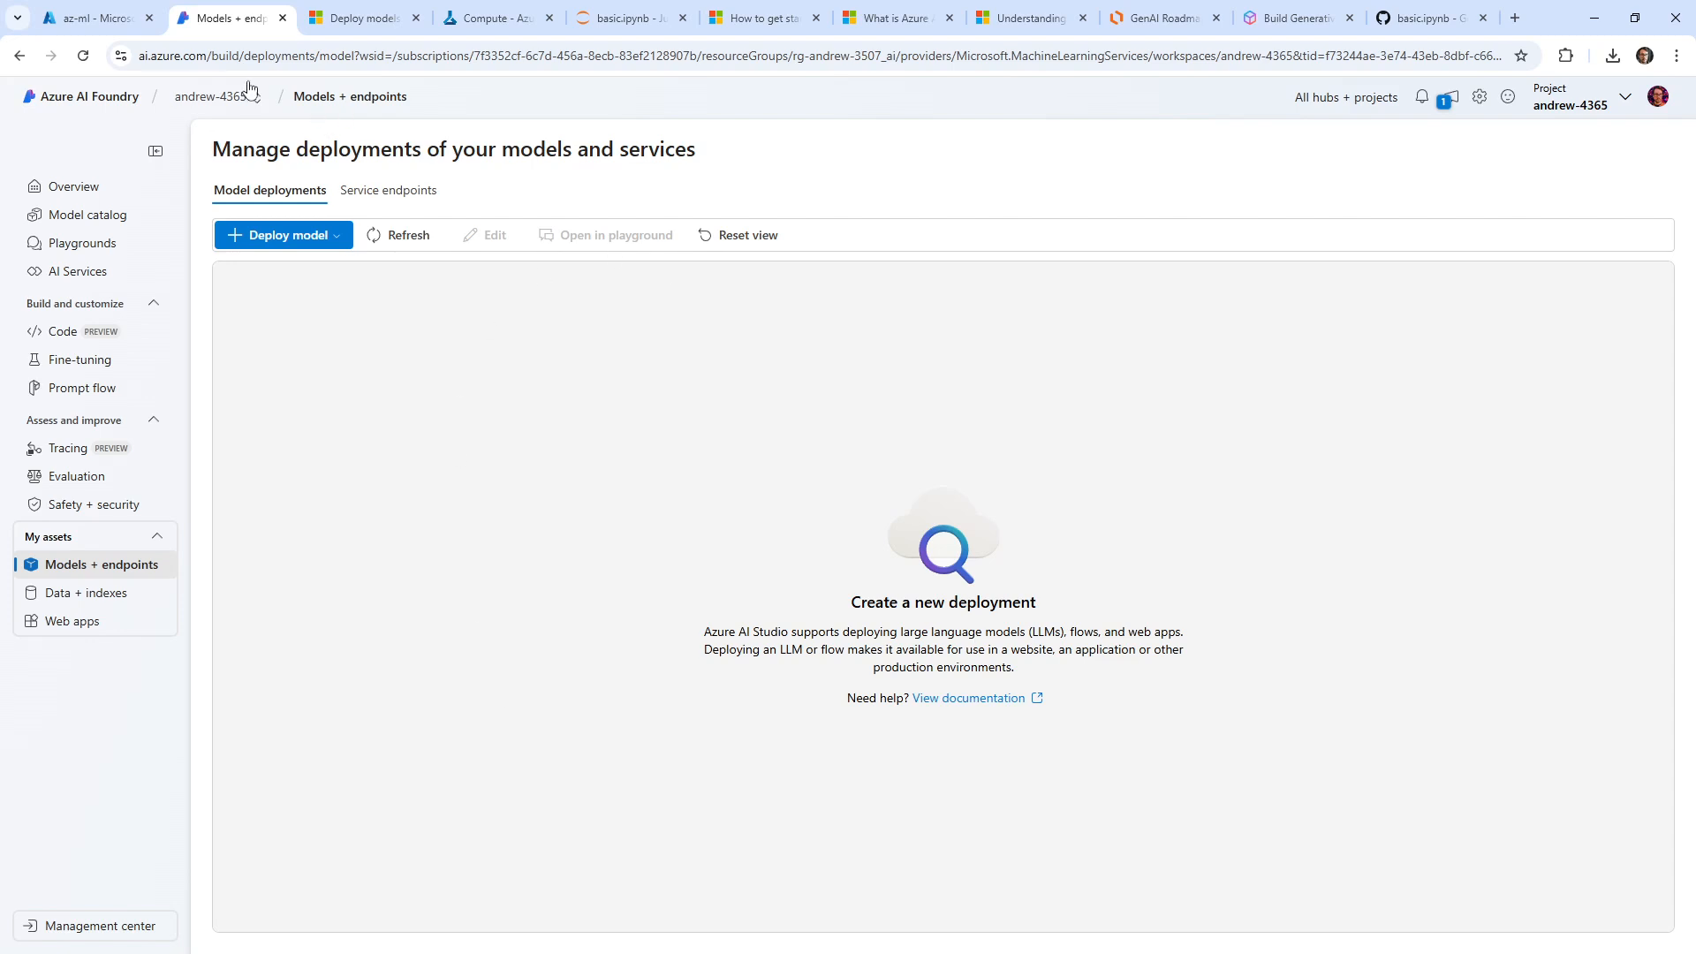
{"action": "left_click", "coordinate": [92, 18]}
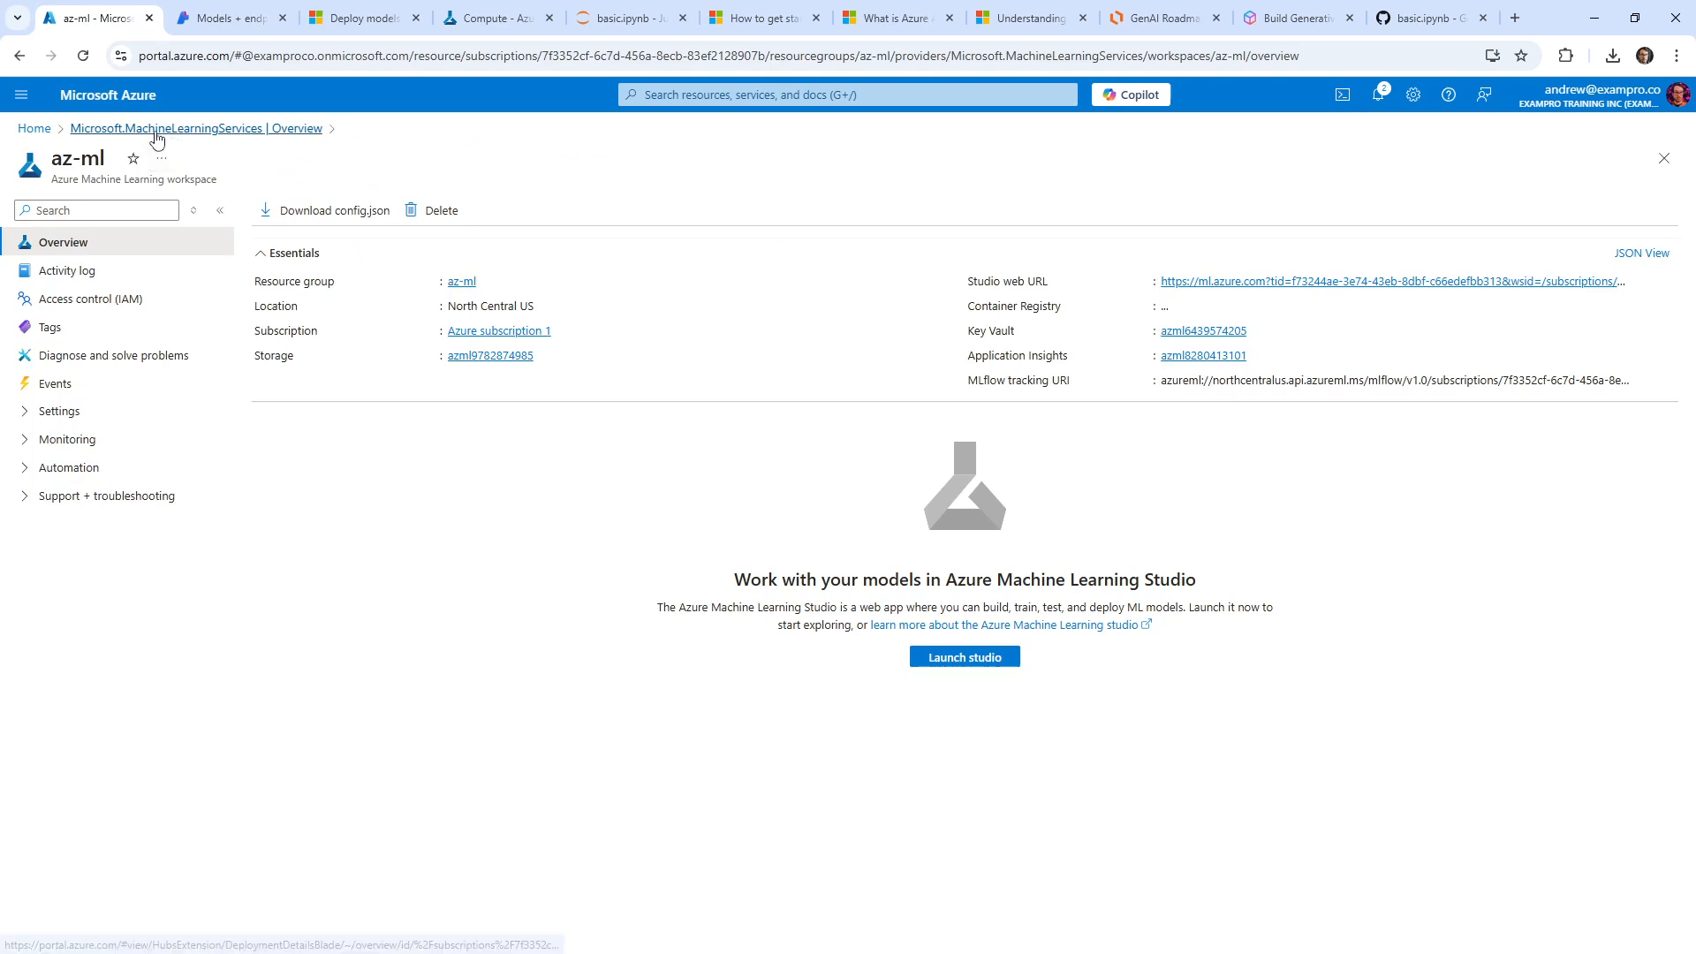
Step: Locate the az-ml Machine Learning workspace in the portal and go to its compute instances list
{"action": "left_click", "coordinate": [847, 94]}
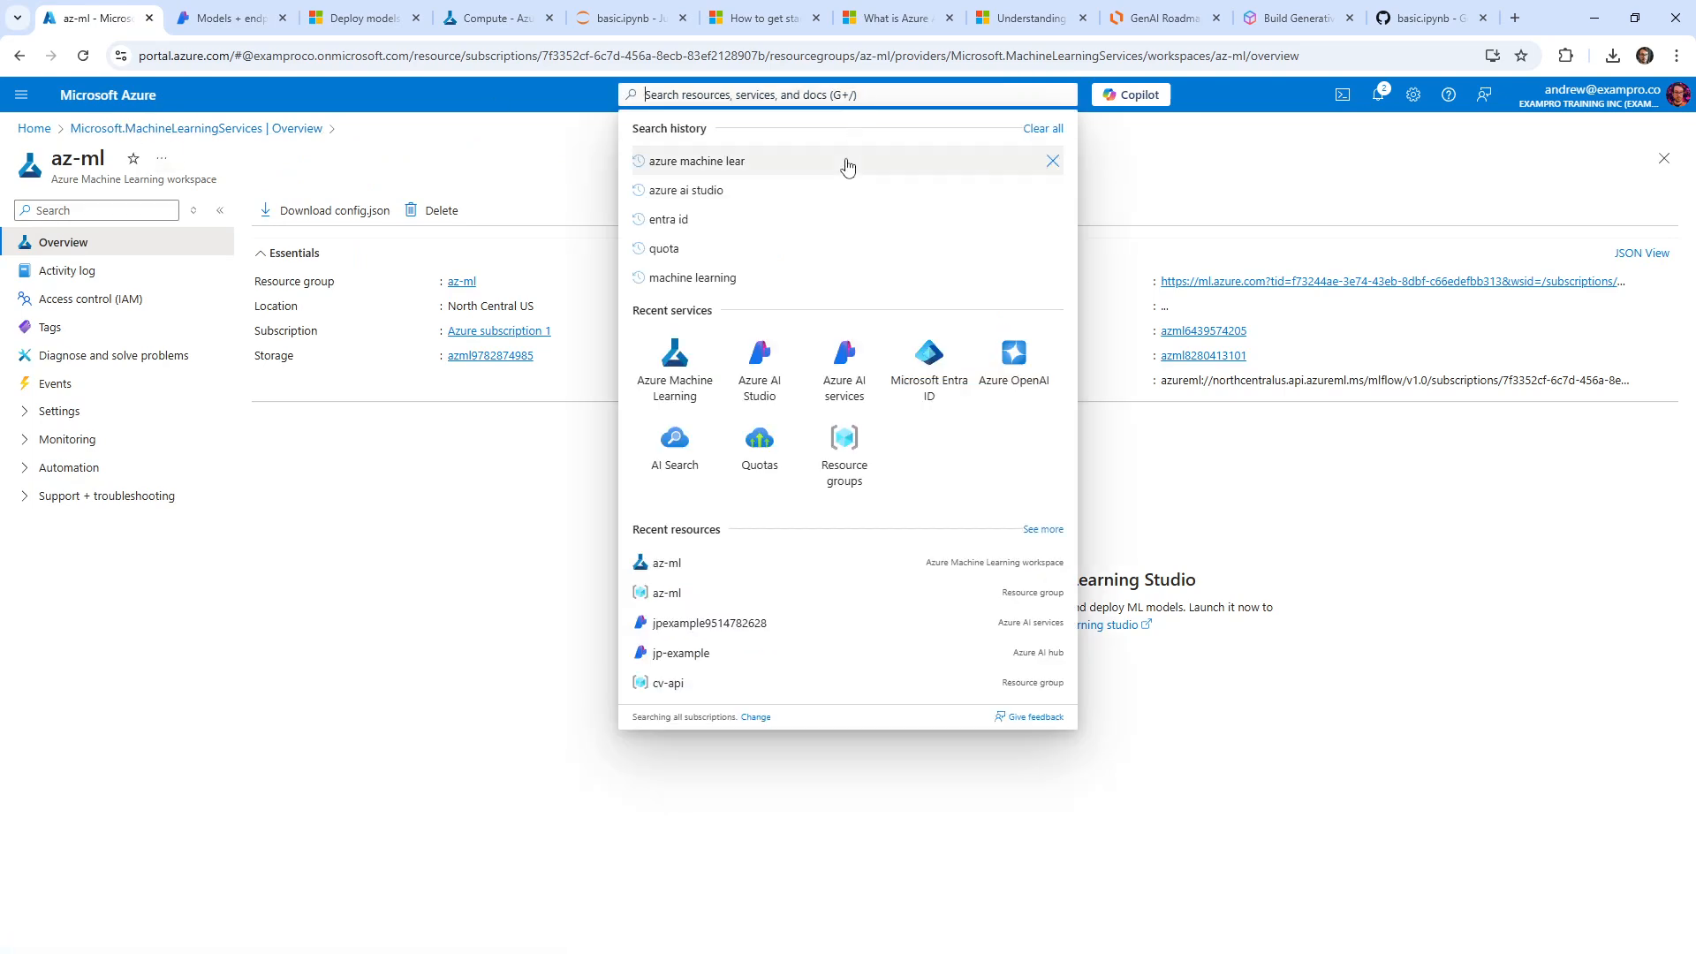
{"action": "left_click", "coordinate": [674, 359]}
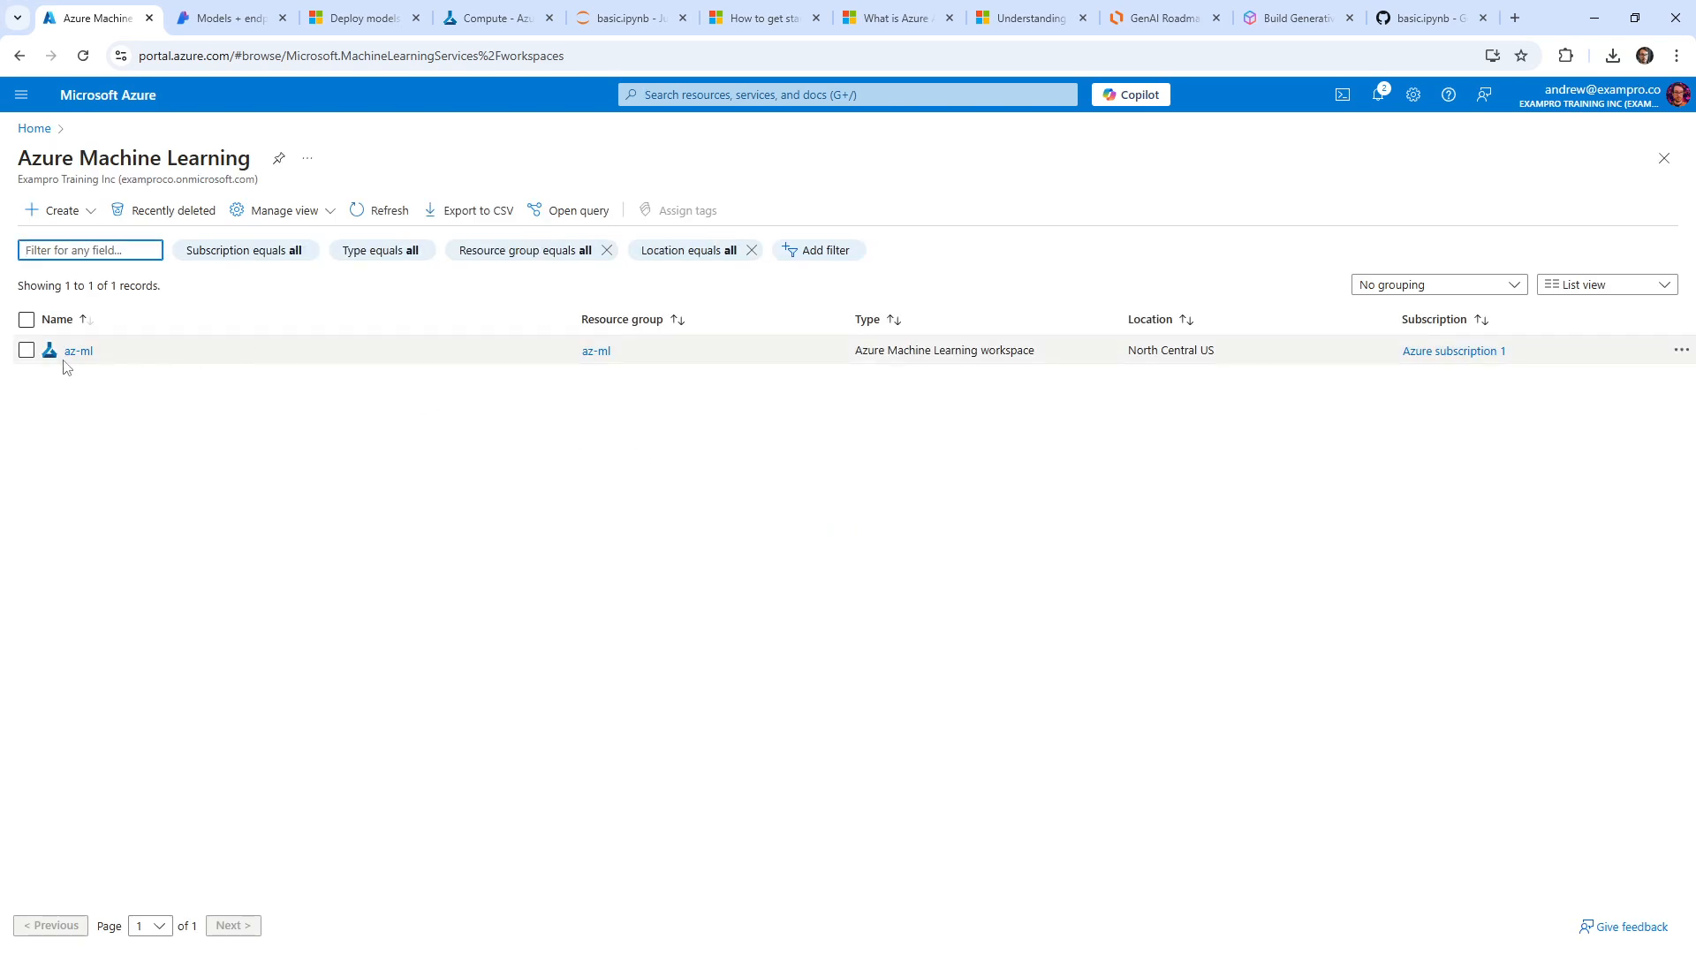
{"action": "left_click", "coordinate": [78, 349]}
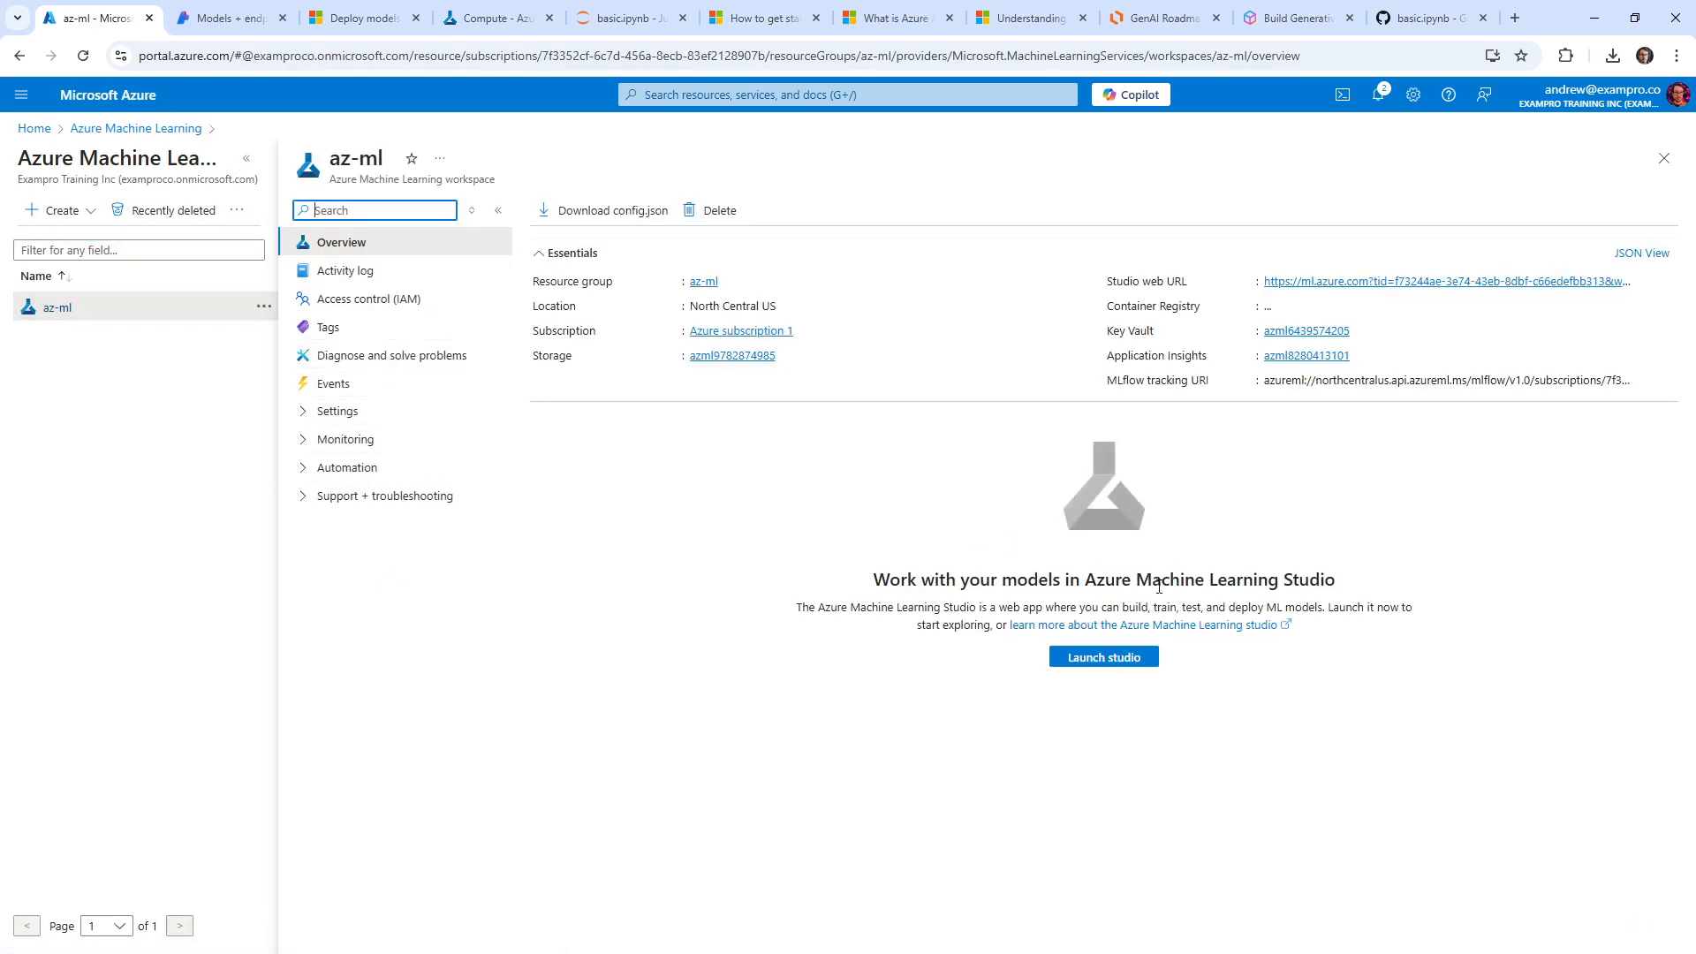
{"action": "left_click", "coordinate": [372, 18]}
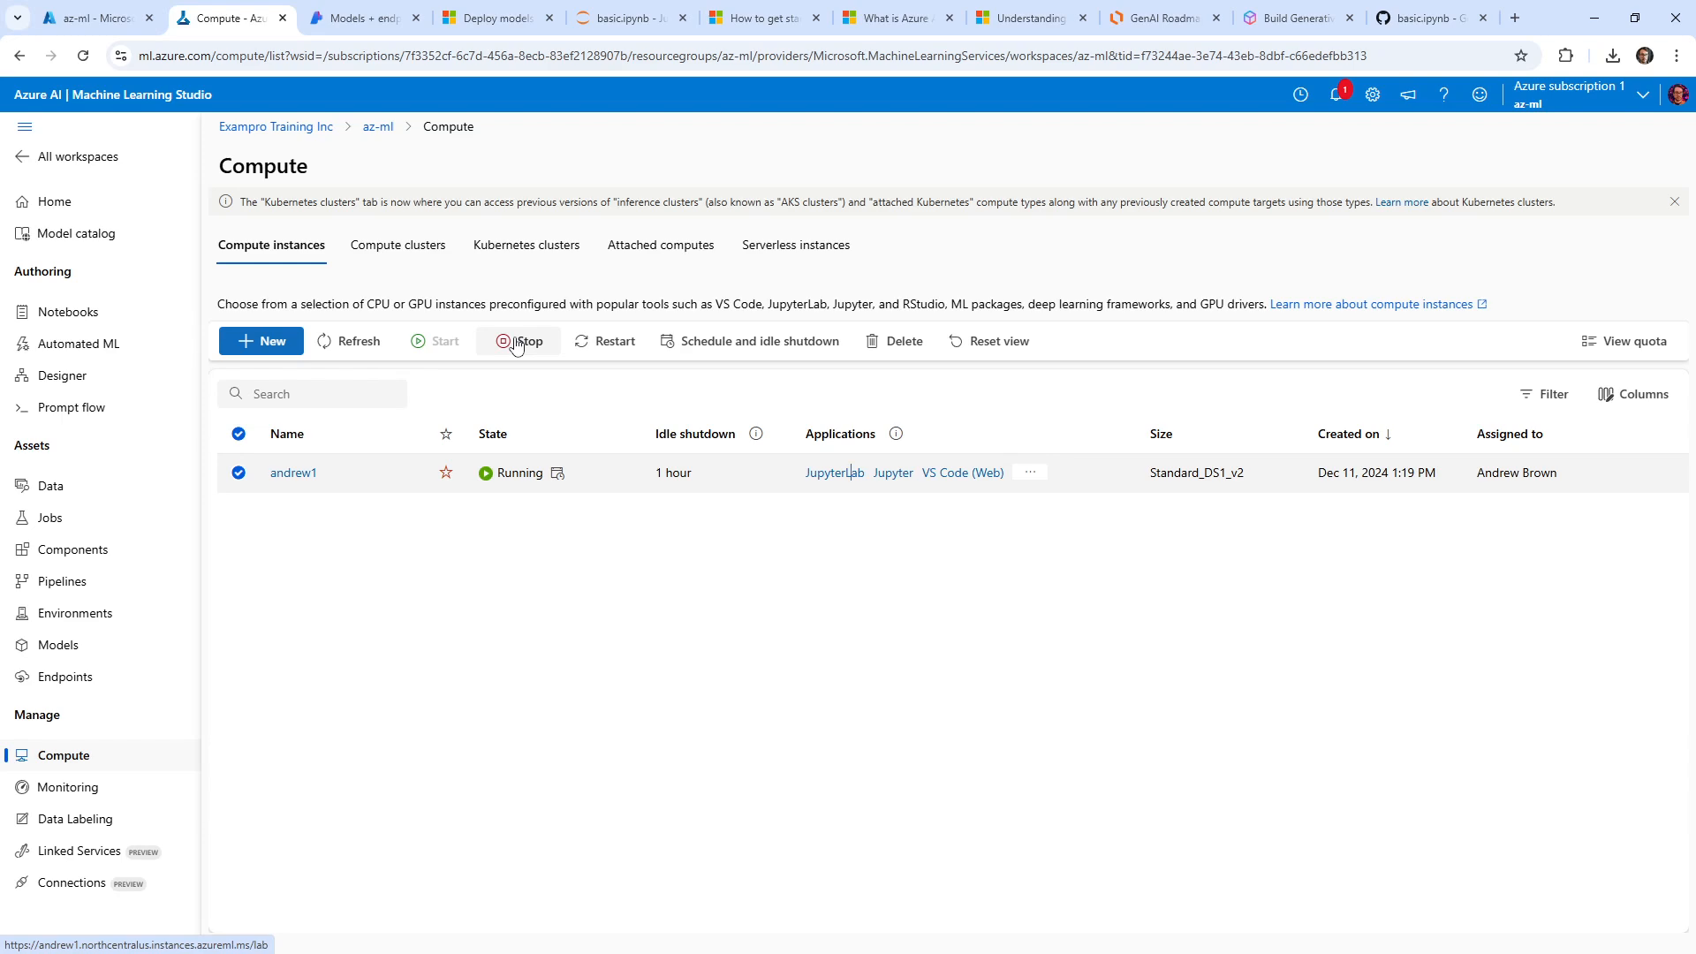
Step: Delete the running andrew1 compute instance and confirm, leaving the compute list empty
{"action": "left_click", "coordinate": [892, 341]}
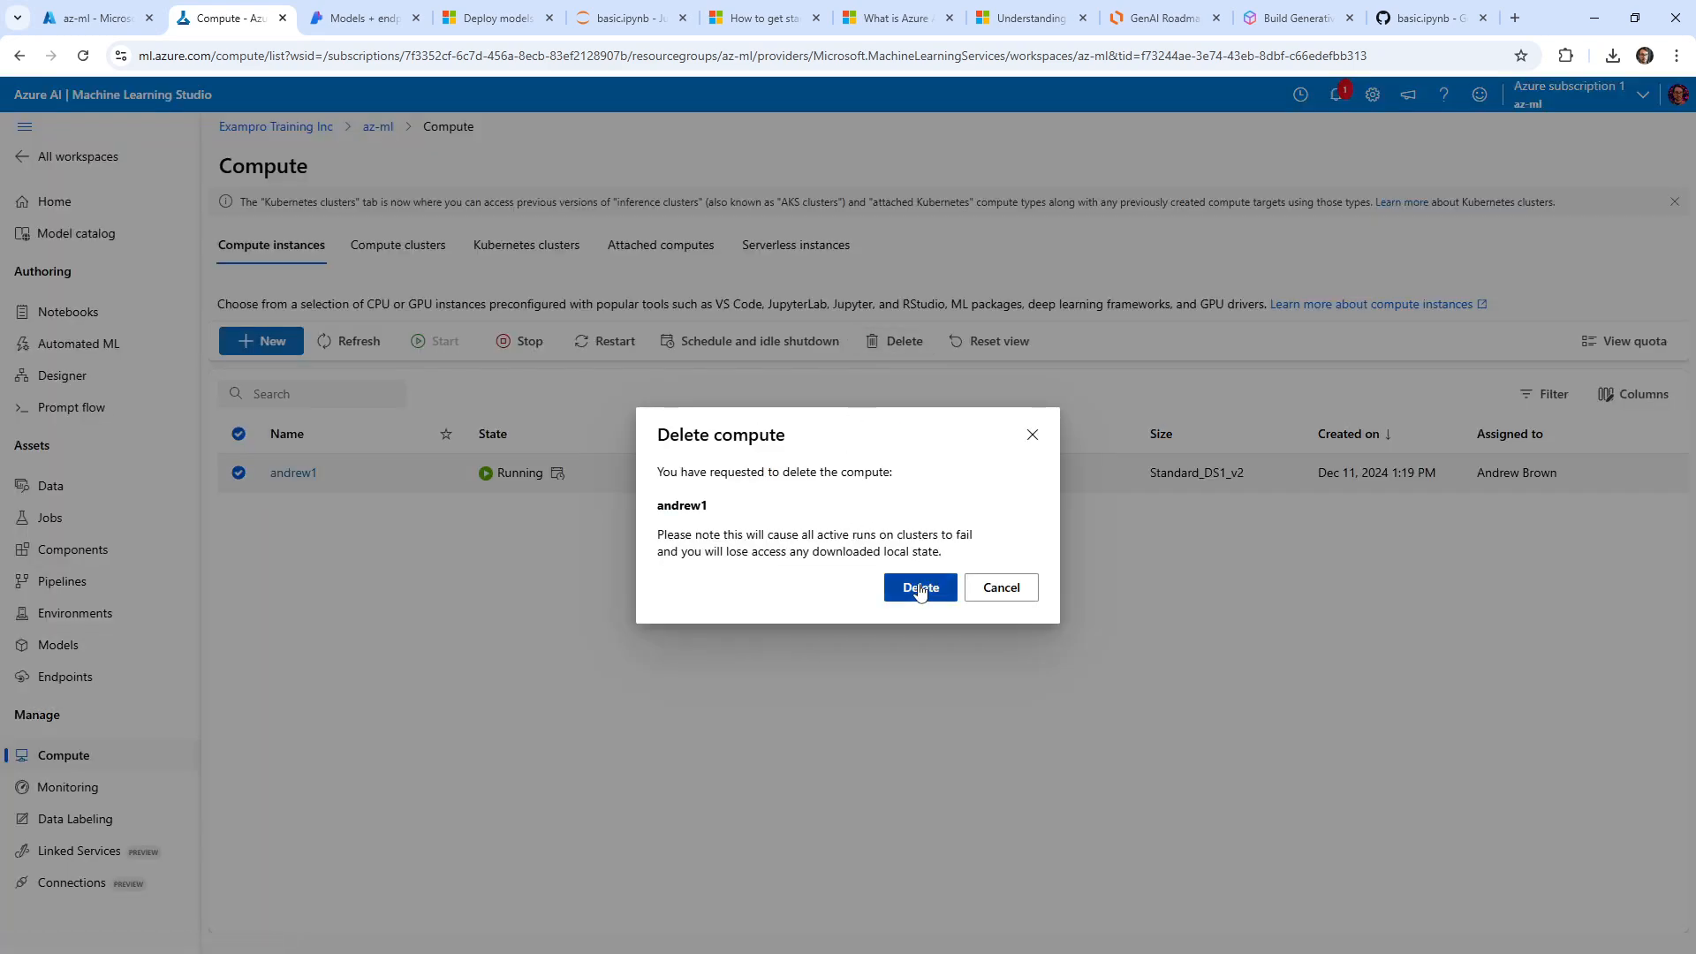
{"action": "left_click", "coordinate": [919, 587]}
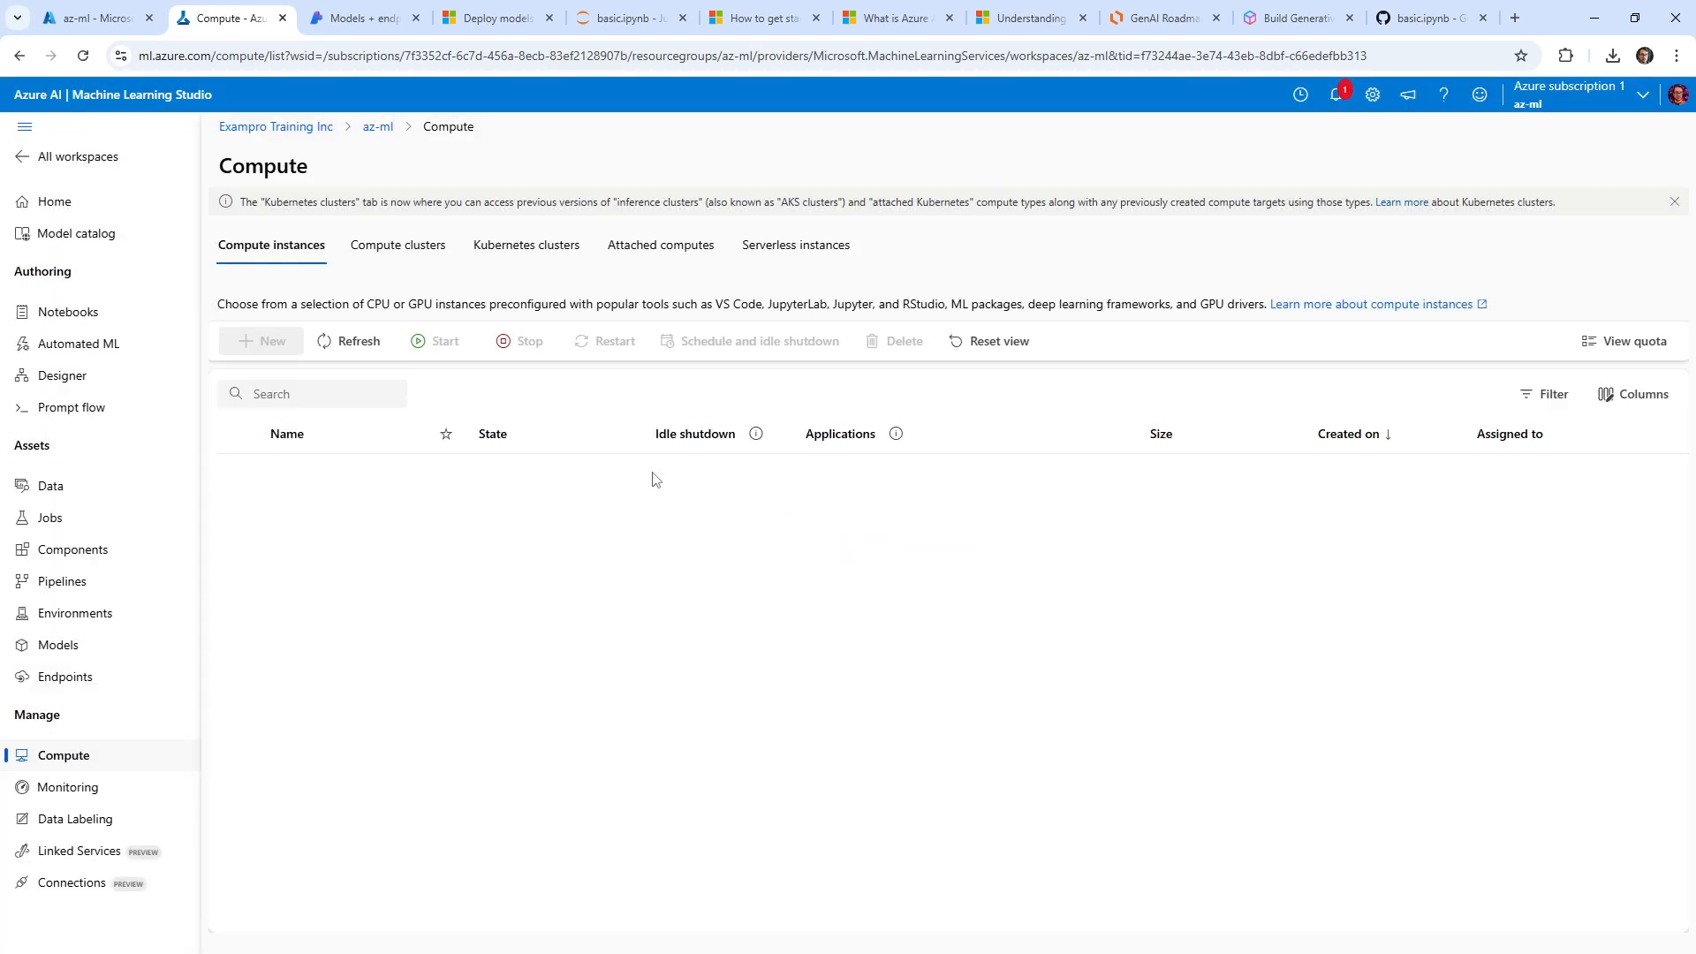